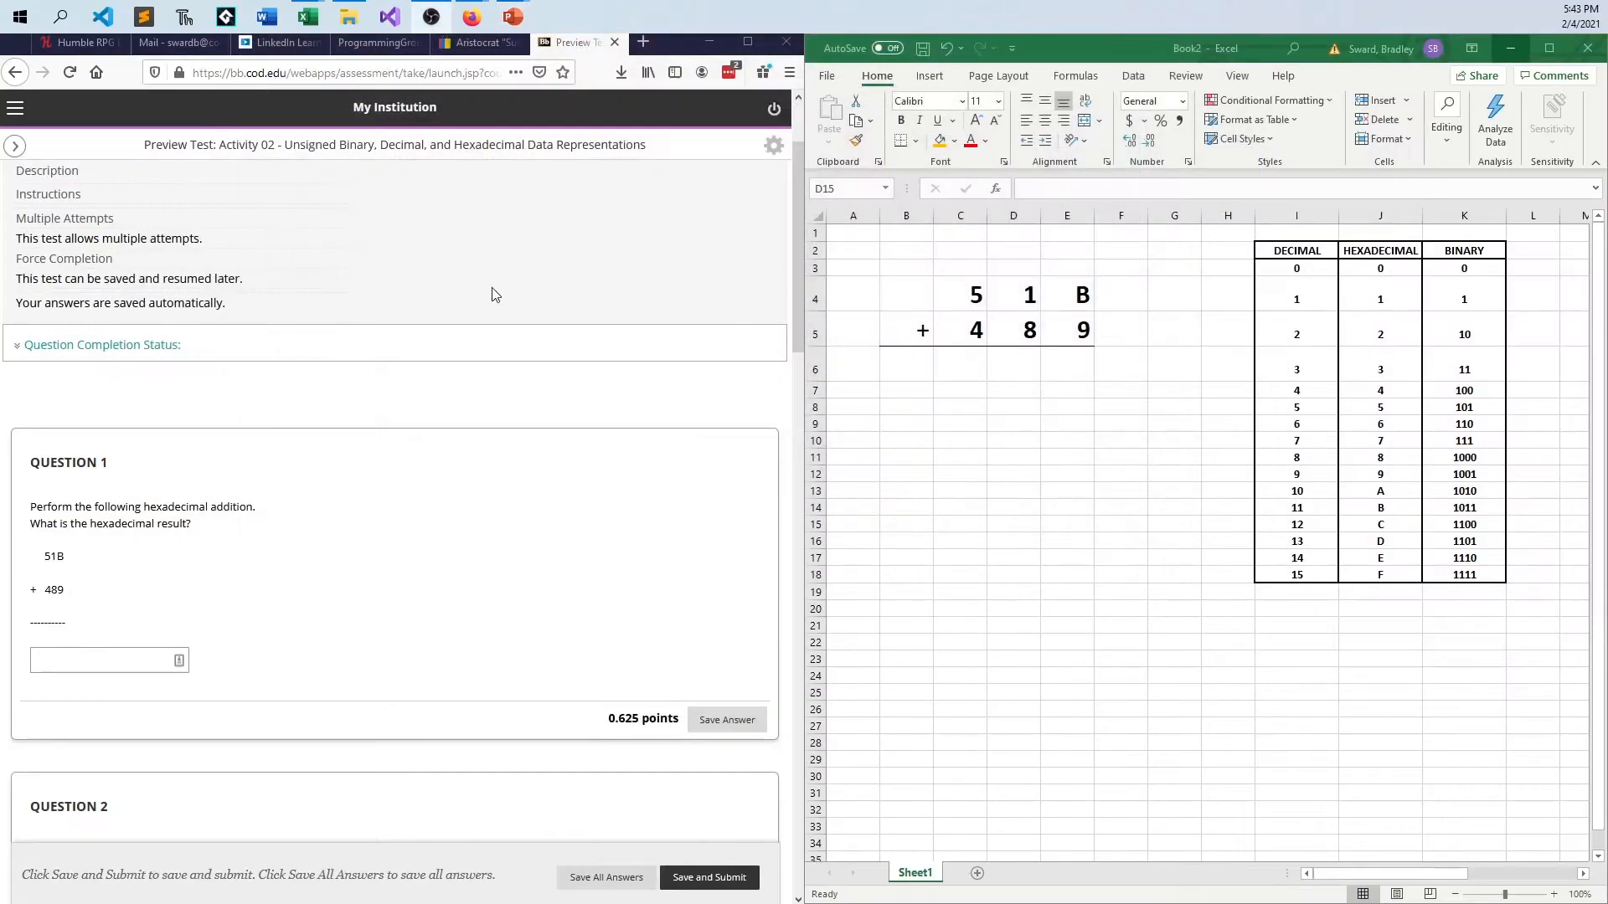
{"action": "mouse_move", "coordinate": [287, 668]}
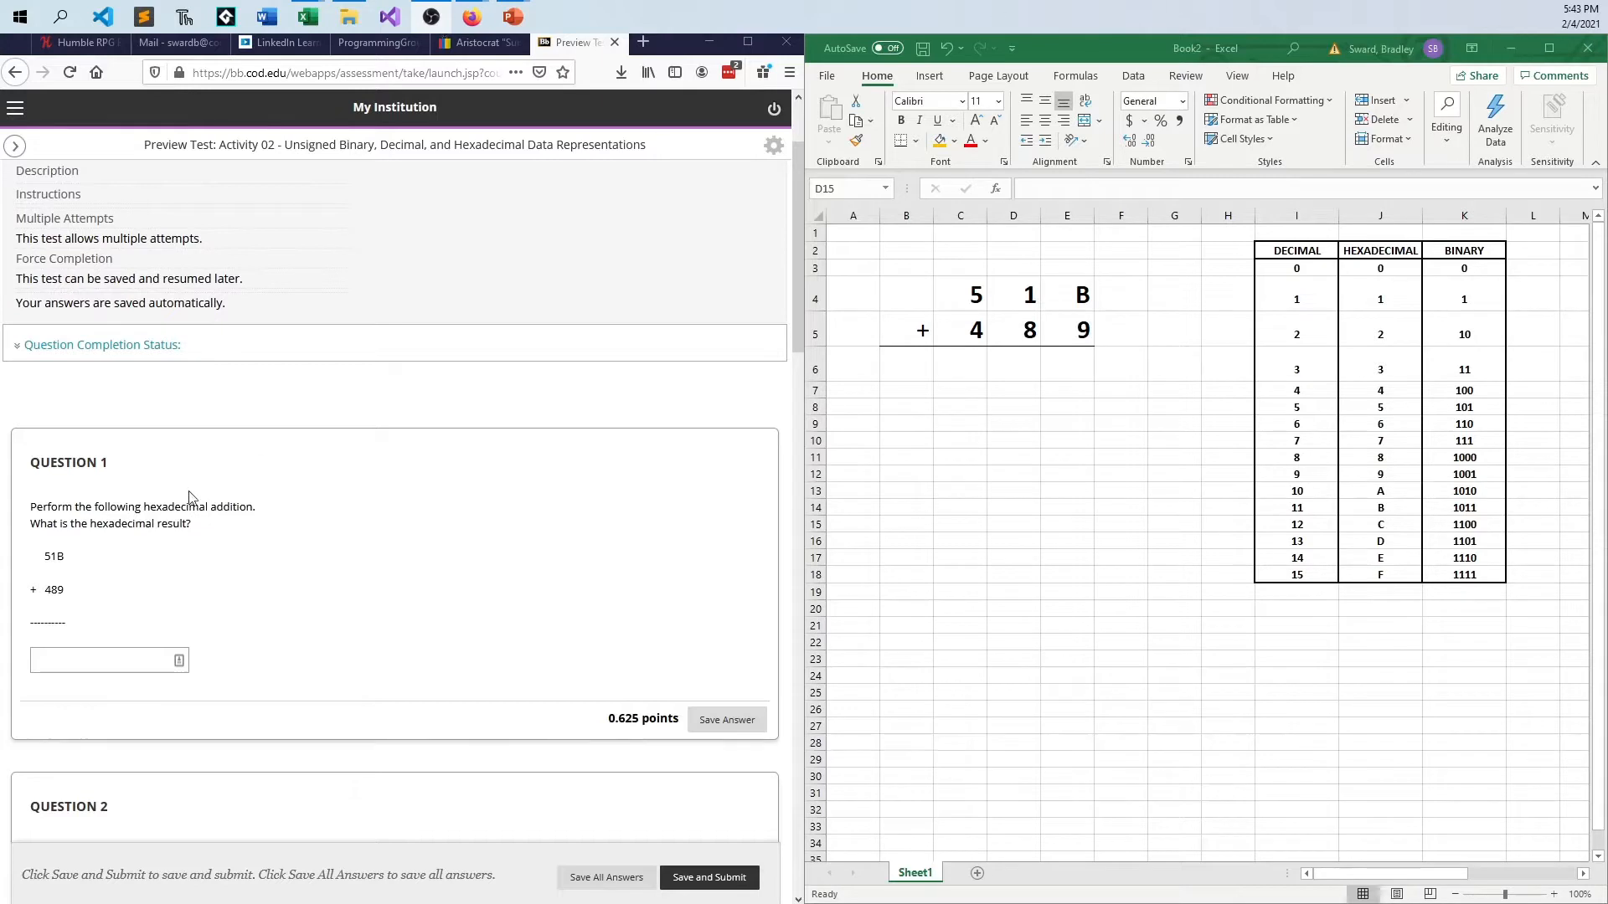
{"action": "mouse_move", "coordinate": [407, 645]}
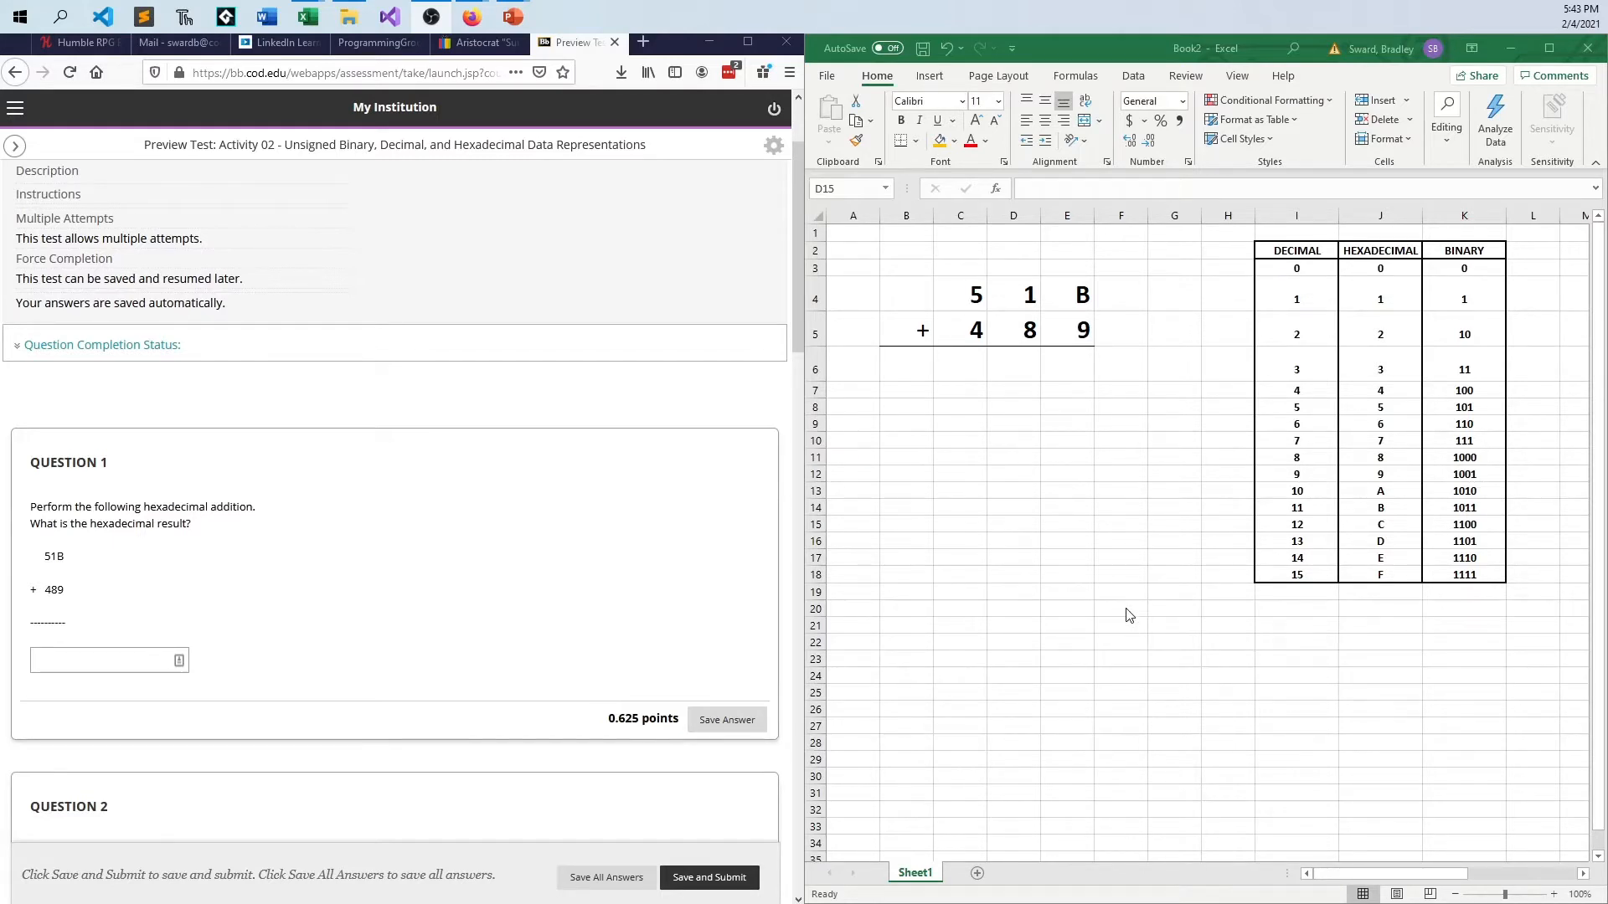
{"action": "mouse_move", "coordinate": [1153, 594]}
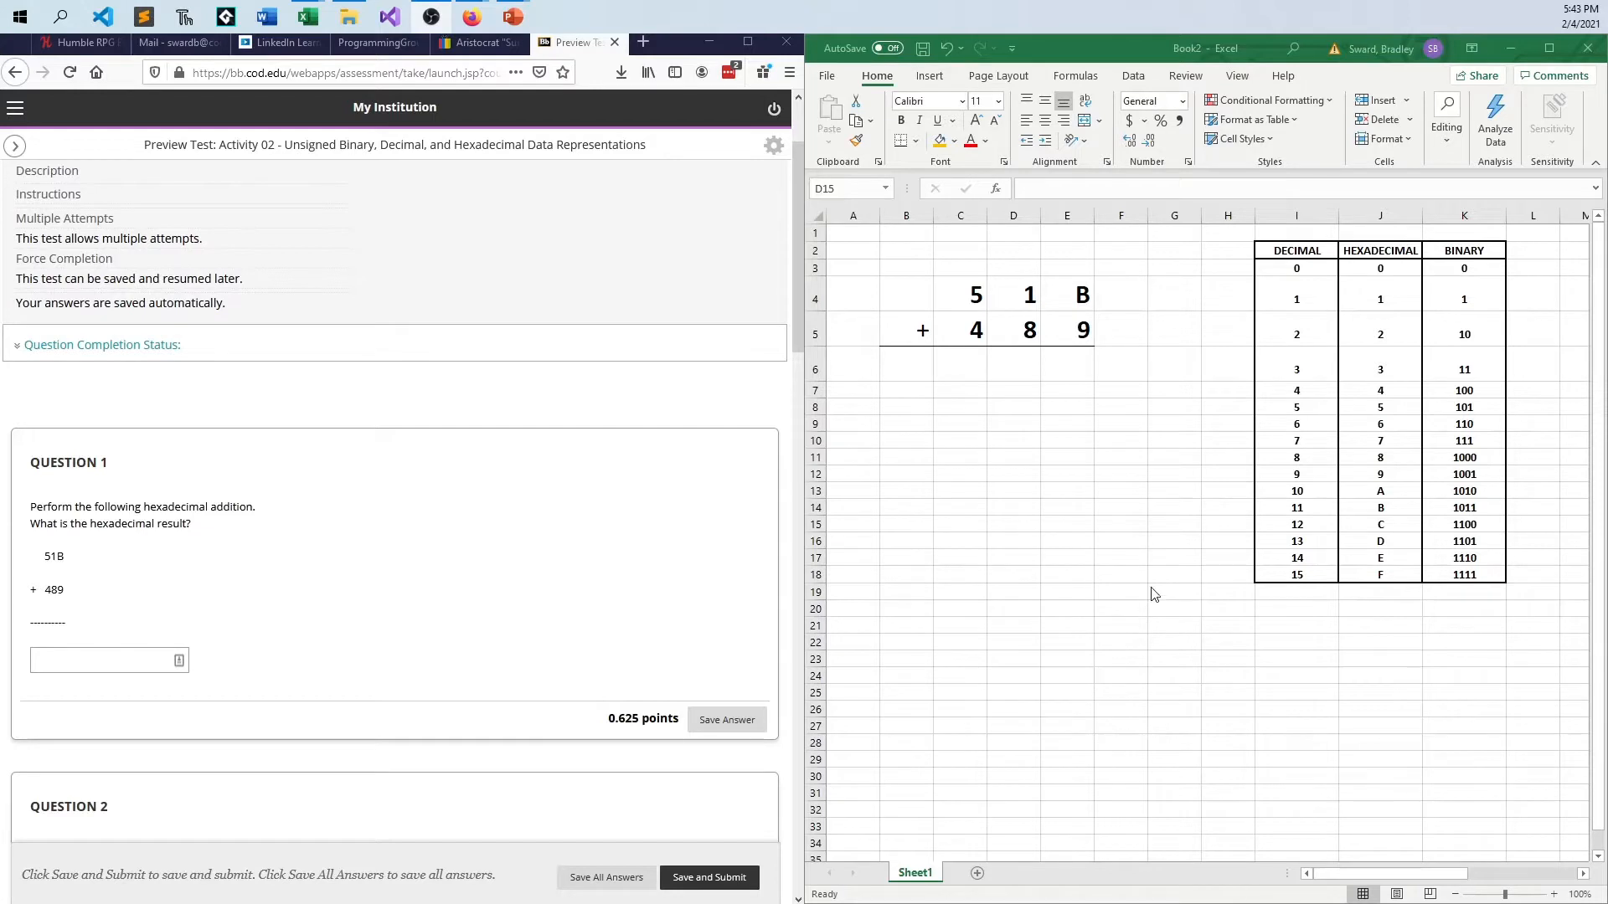
Step: Rewrite the B digit of 51B as 11 and enter the units-column sum, correcting 20 to 14
{"action": "left_click", "coordinate": [1013, 524]}
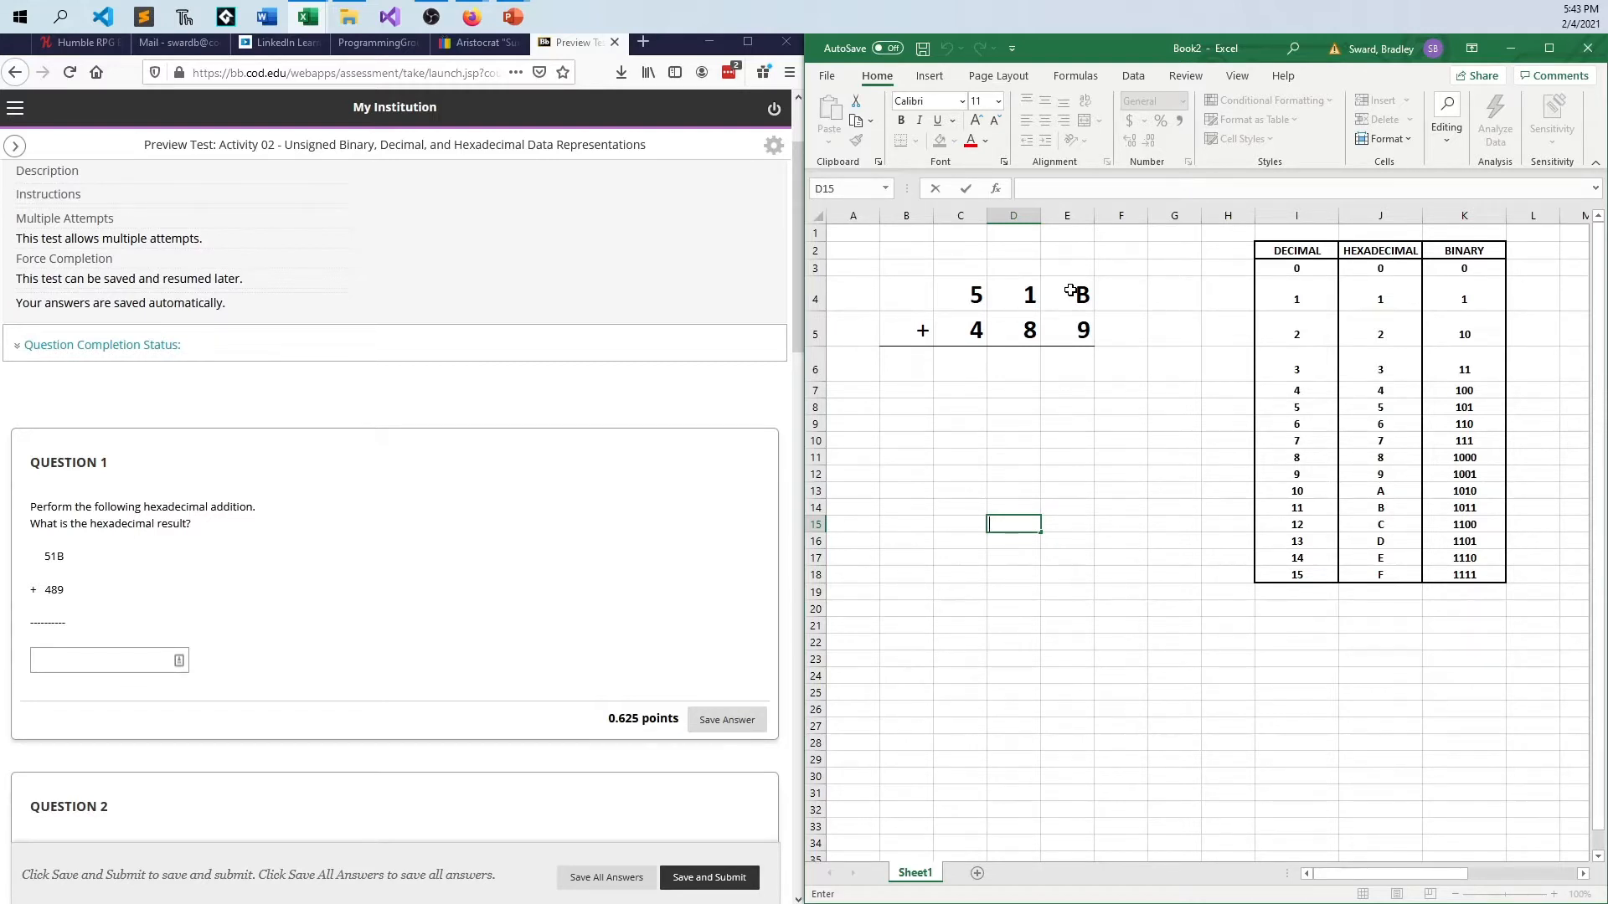
{"action": "left_click", "coordinate": [1067, 294]}
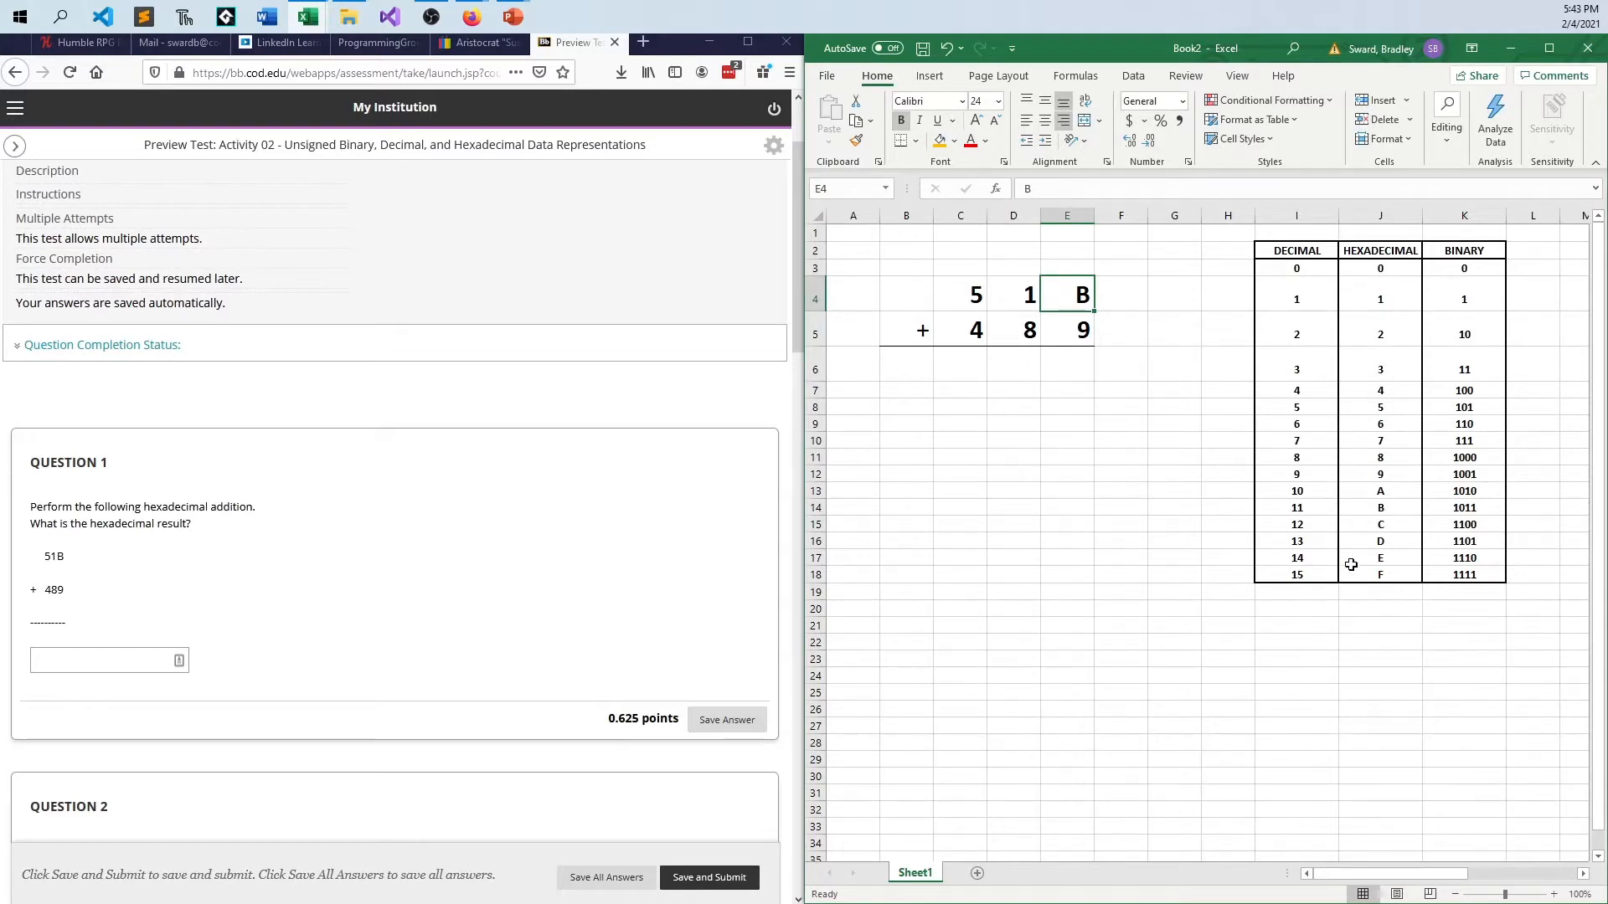
{"action": "mouse_move", "coordinate": [1316, 506]}
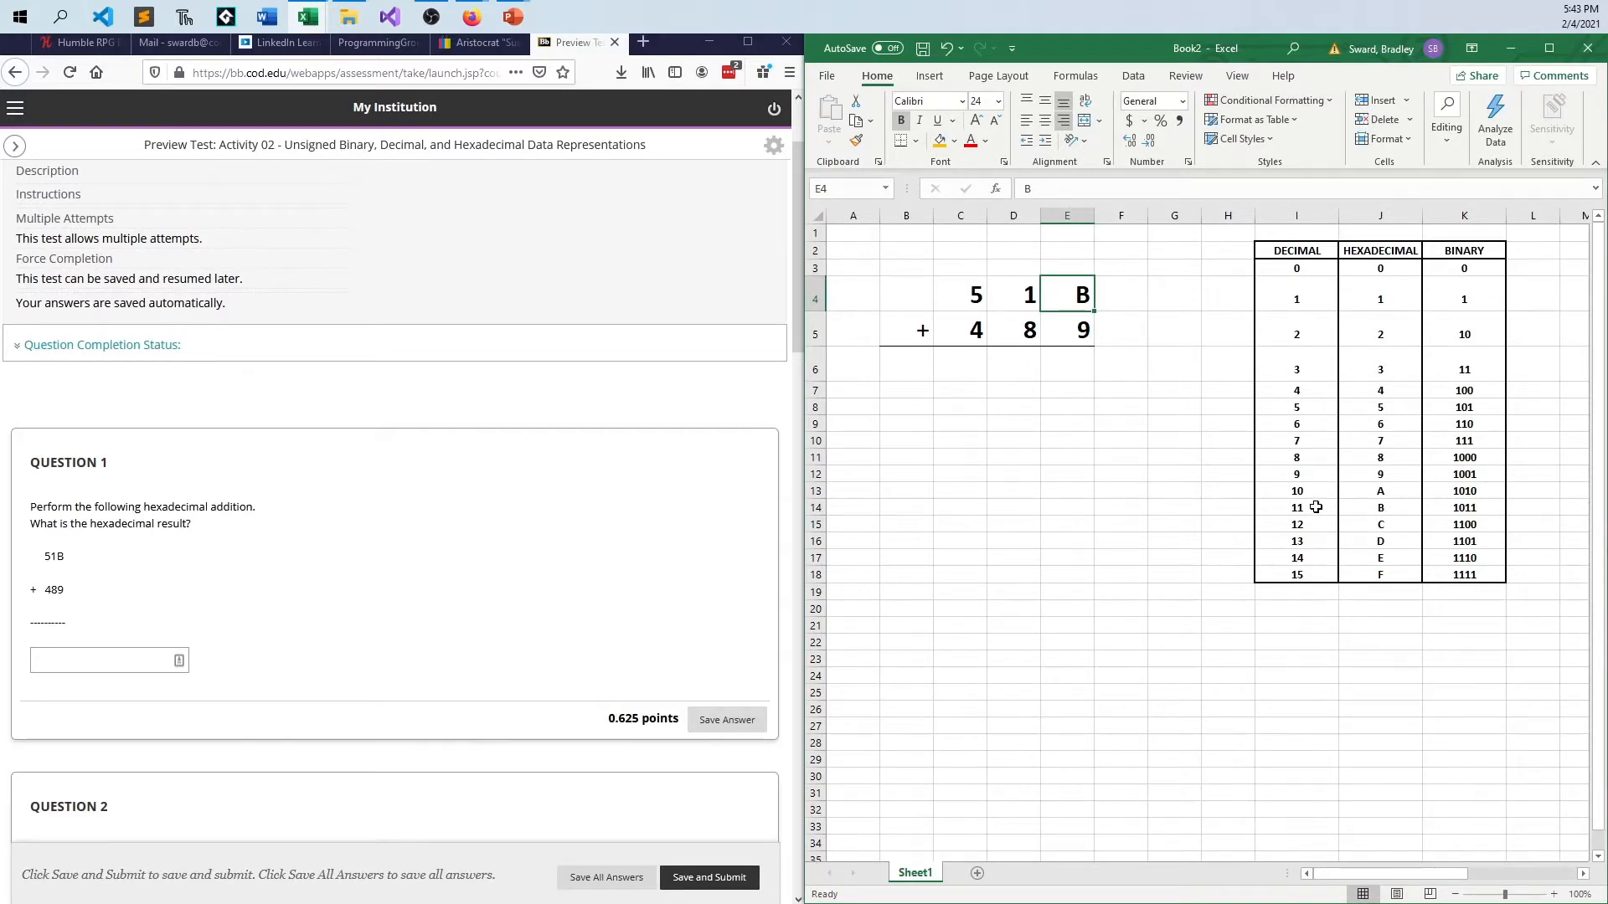
{"action": "mouse_move", "coordinate": [1408, 362]}
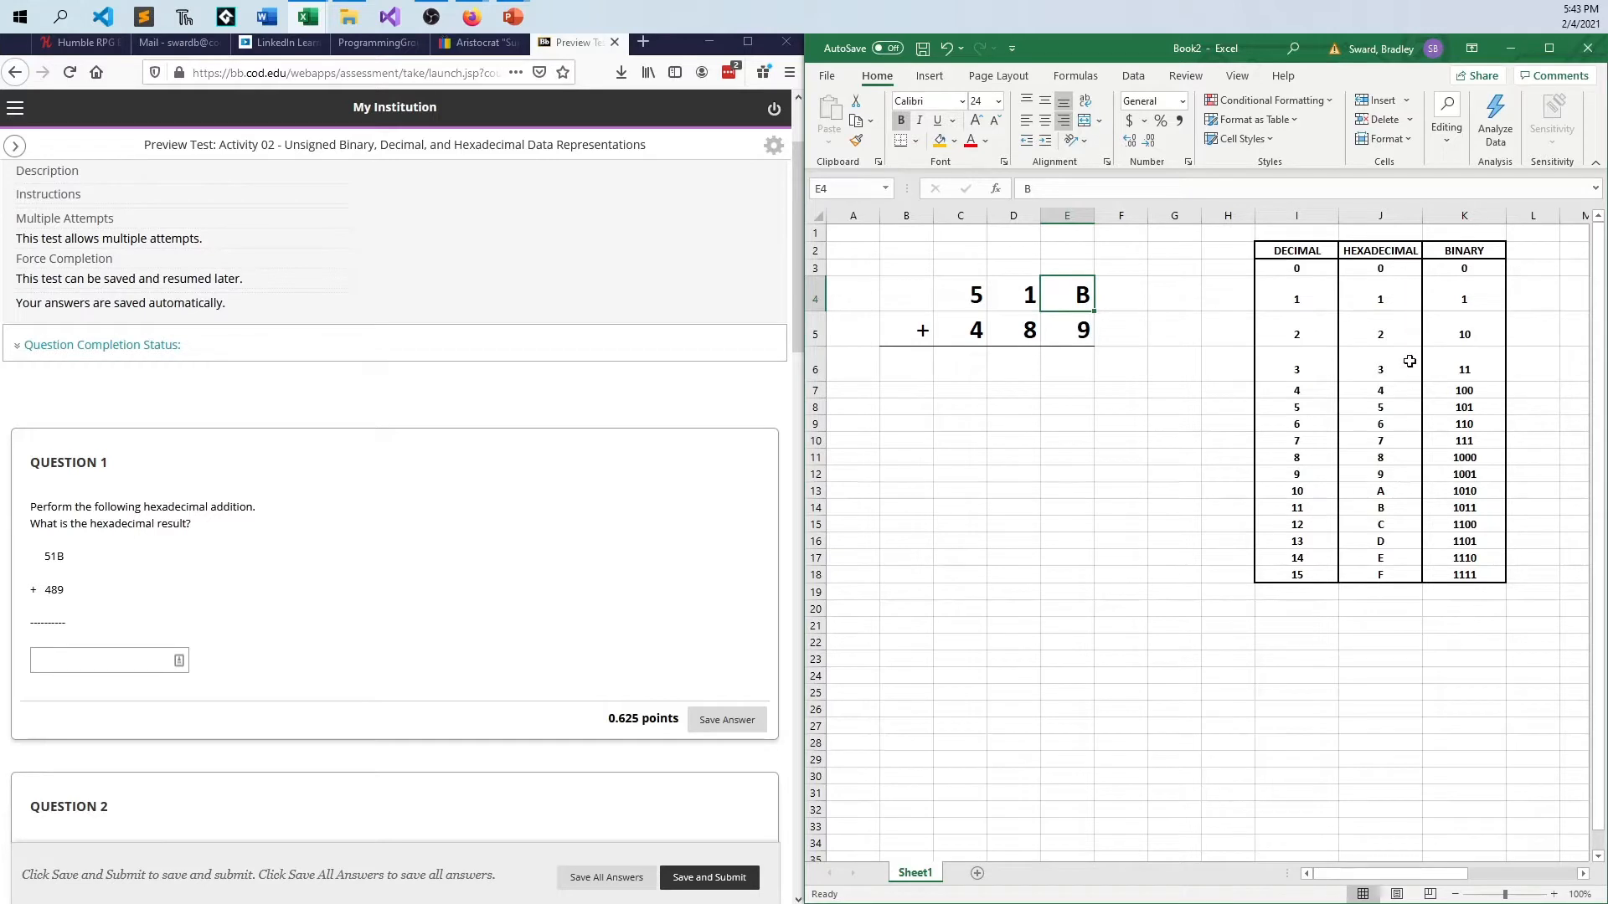
{"action": "mouse_move", "coordinate": [1372, 489]}
{"action": "type", "text": "11"}
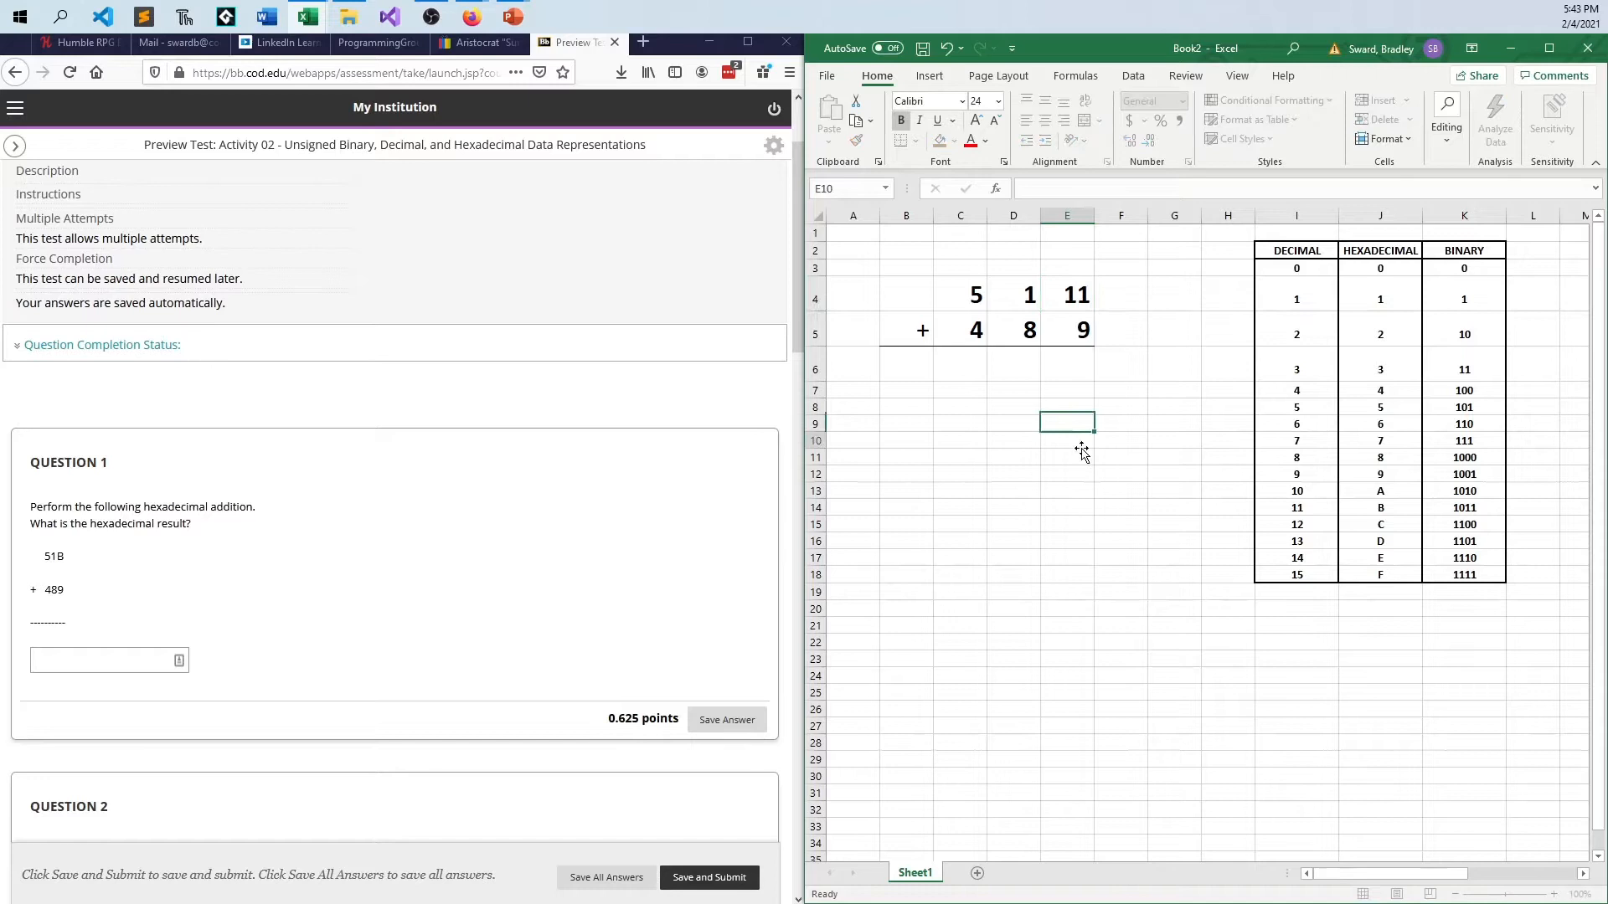
{"action": "left_click", "coordinate": [1067, 353]}
{"action": "type", "text": "20"}
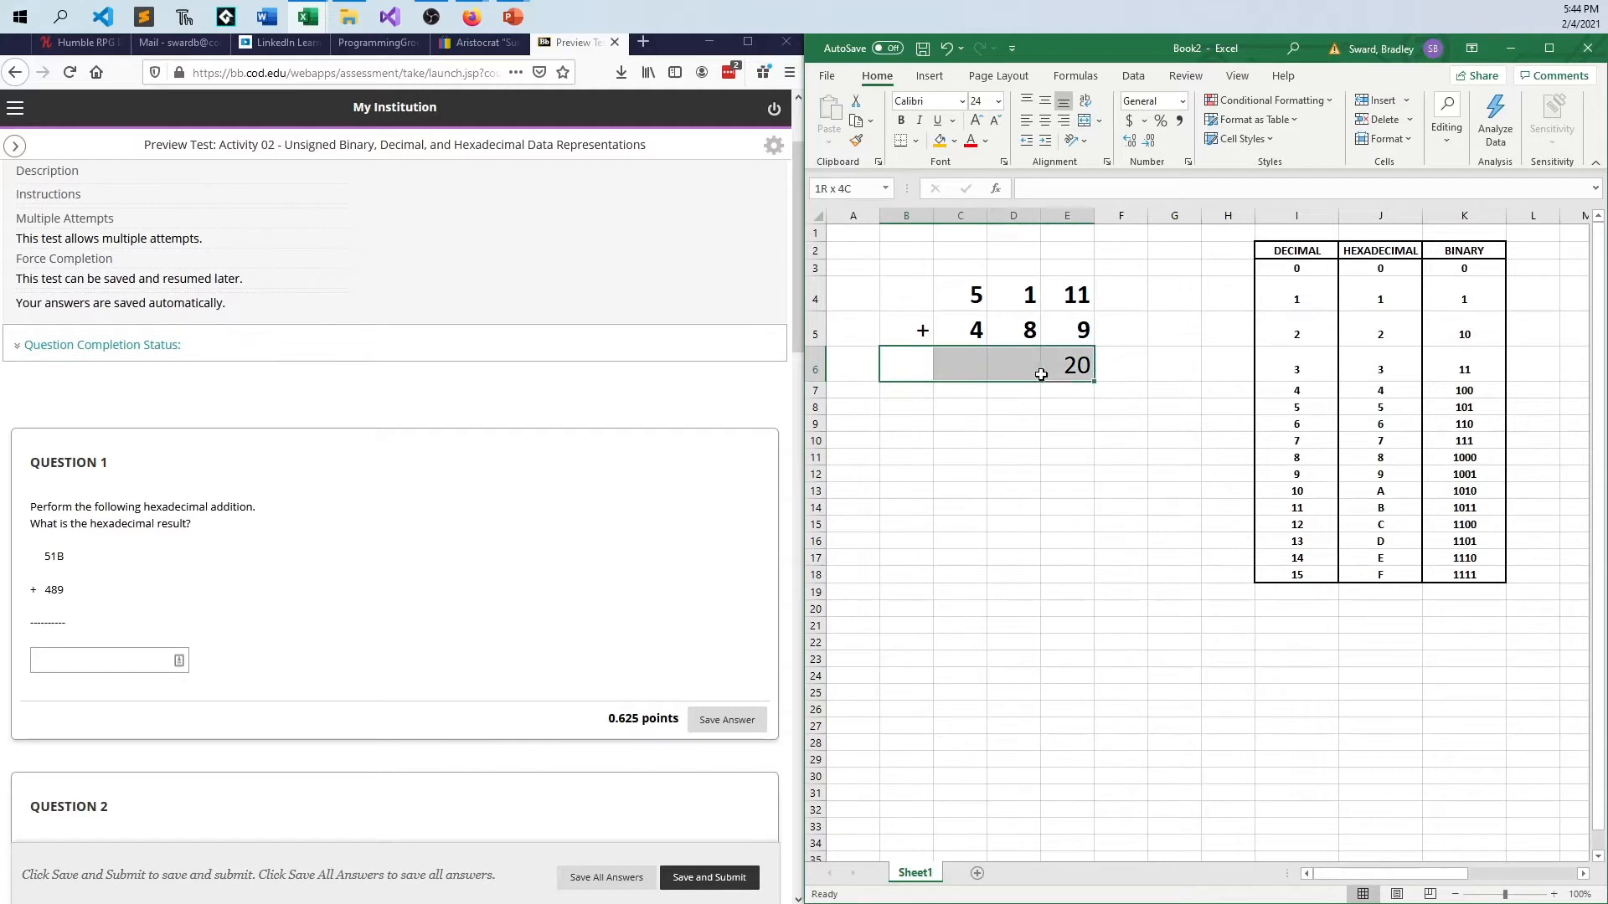
{"action": "left_click", "coordinate": [1174, 390]}
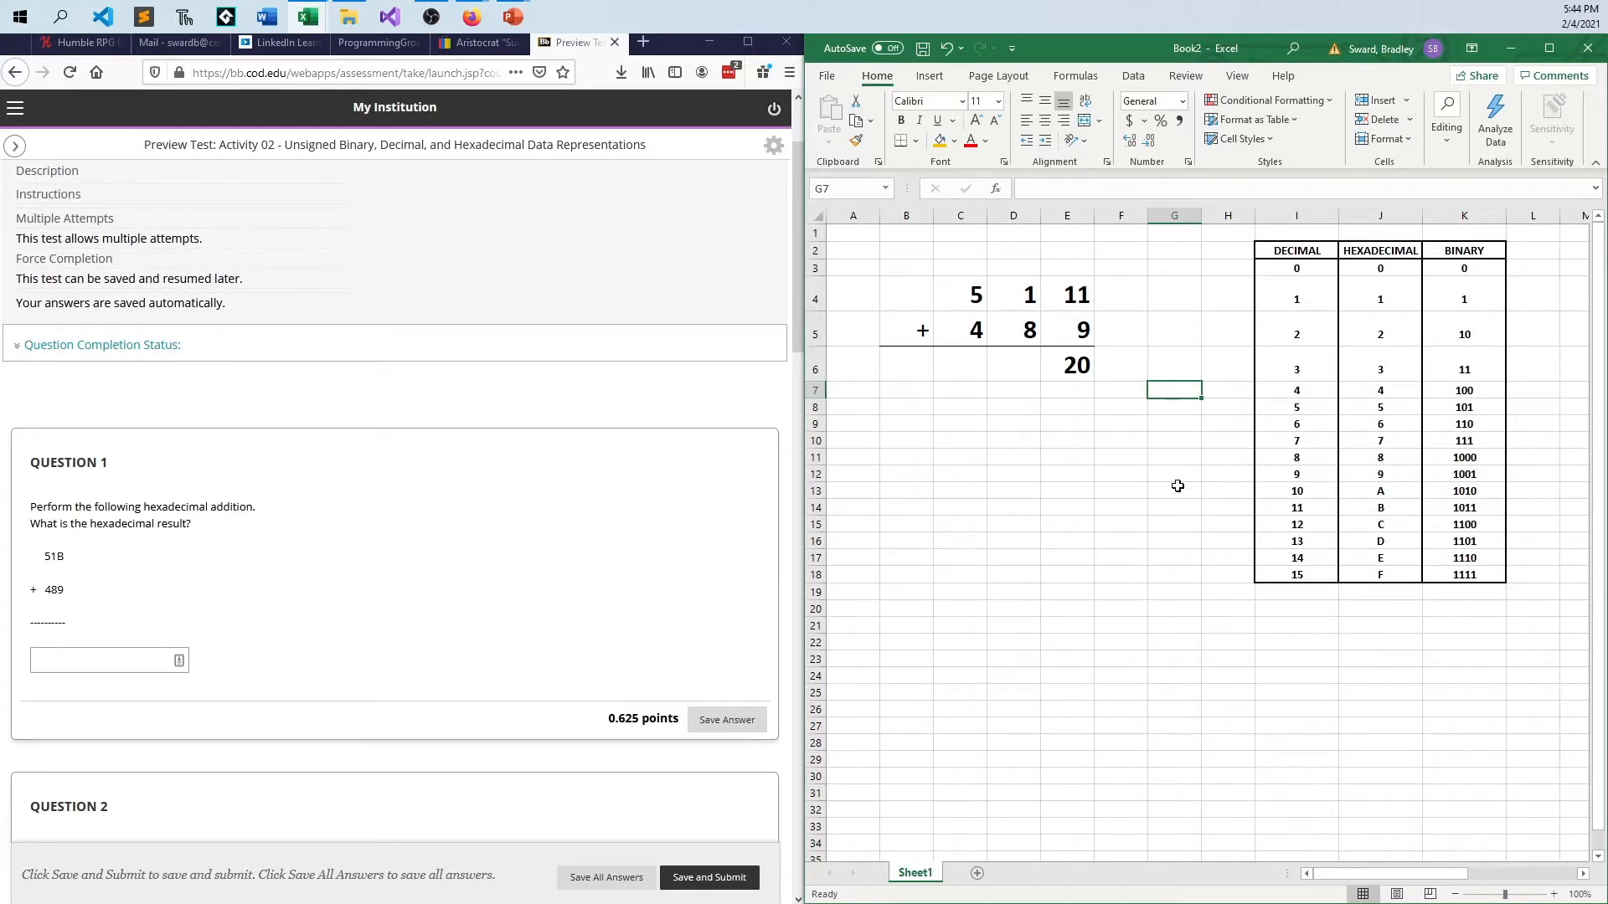
{"action": "left_click", "coordinate": [1067, 365]}
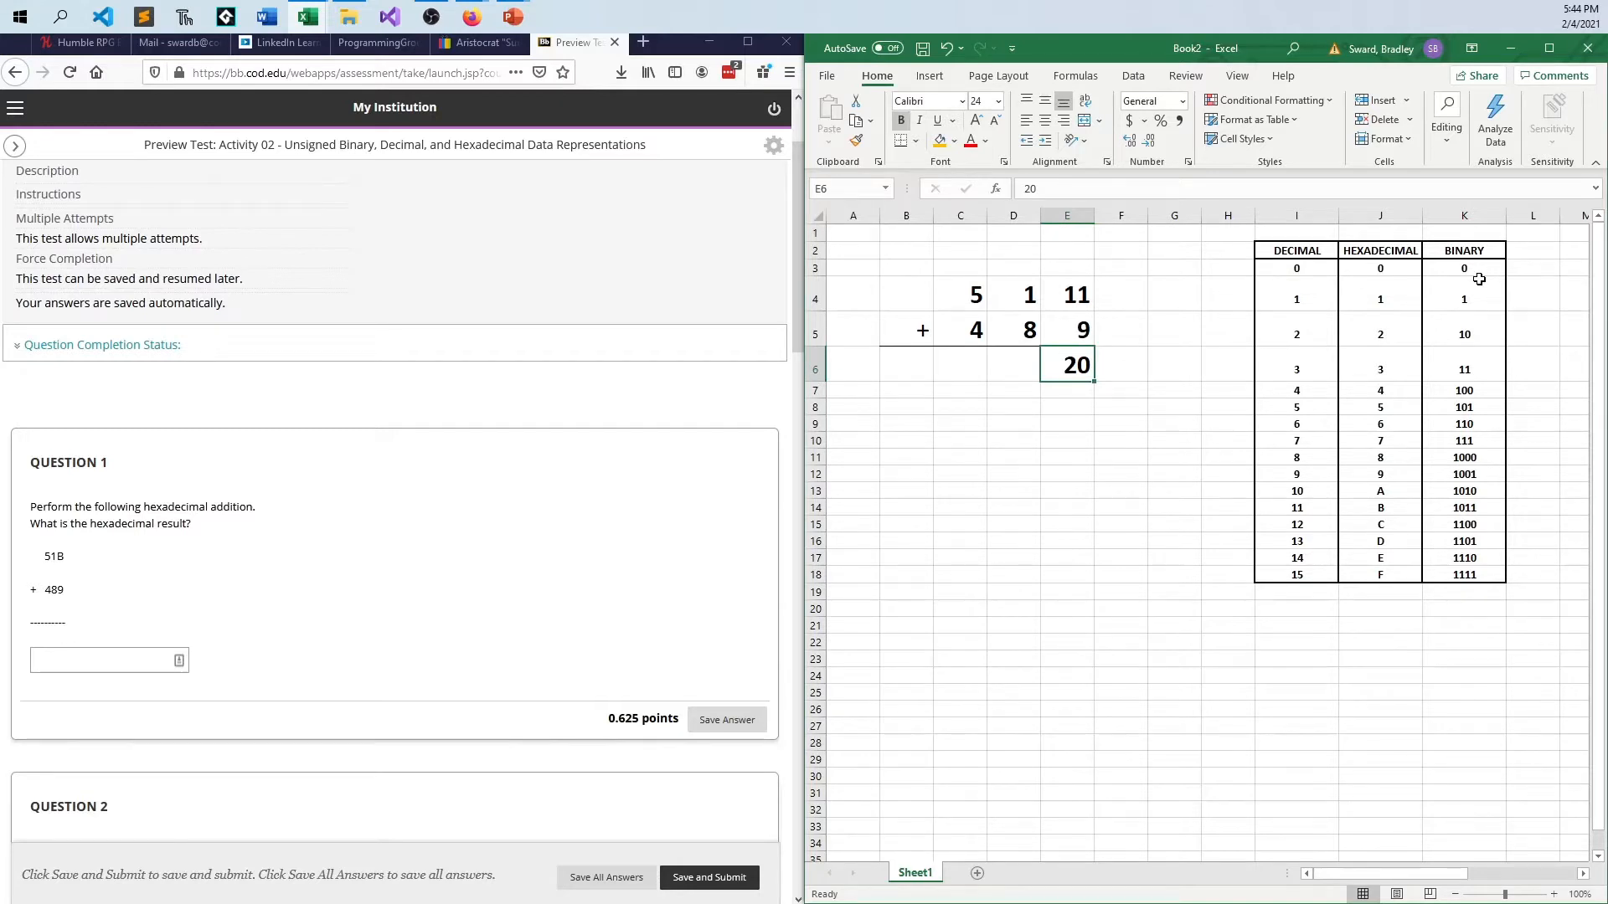
{"action": "type", "text": "14"}
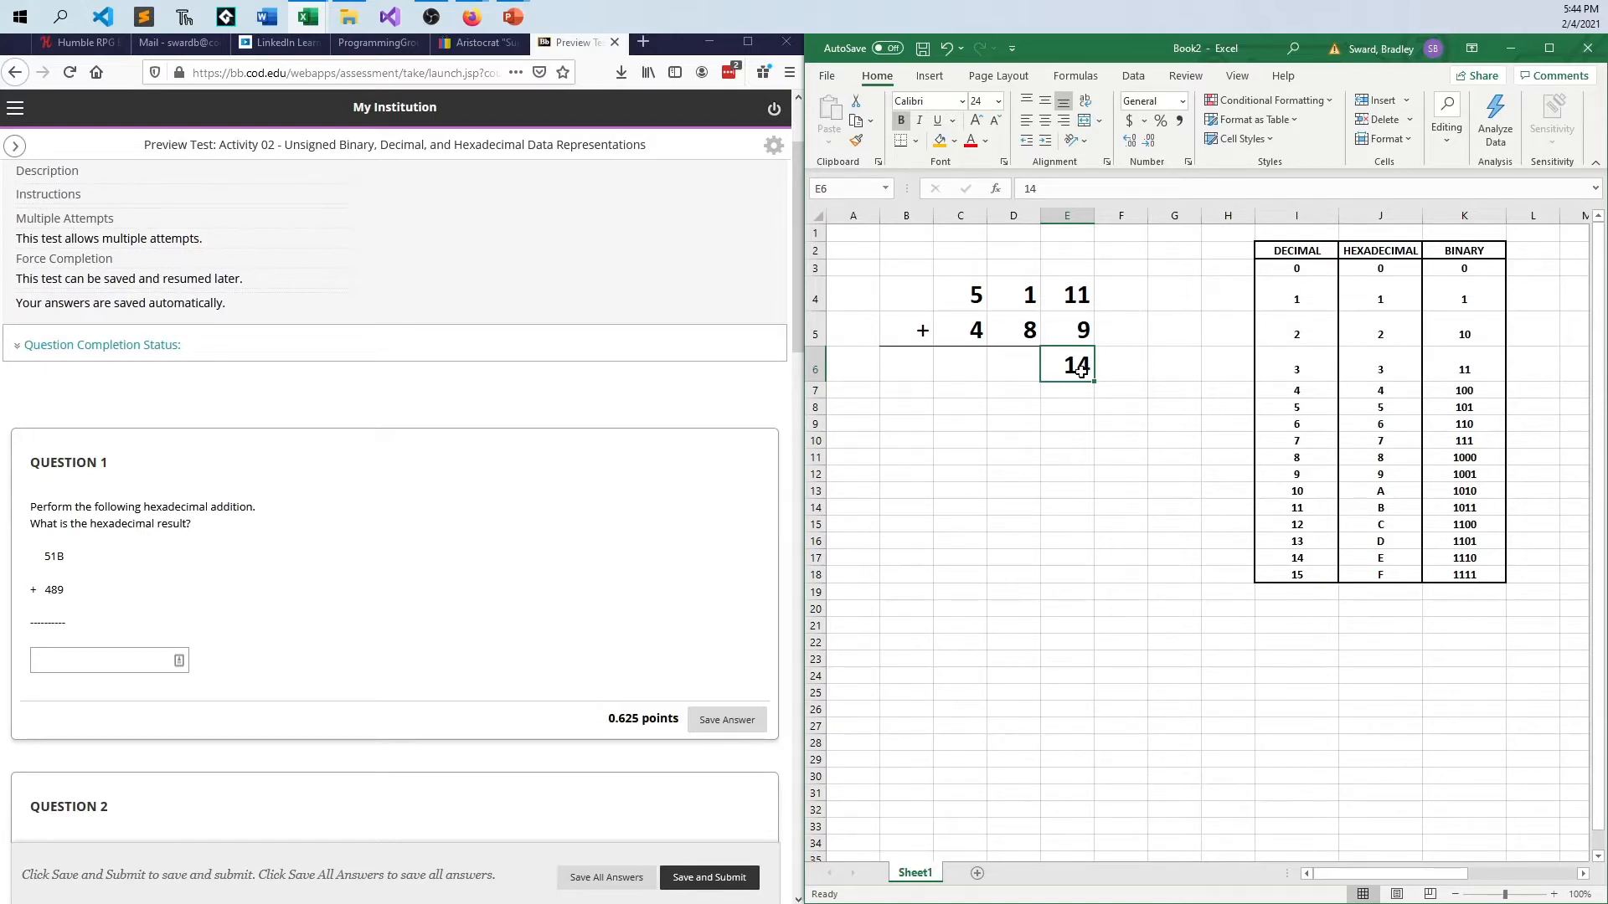
Step: Reduce the units result to 4 and write the carry 1 above the middle column
{"action": "type", "text": "4"}
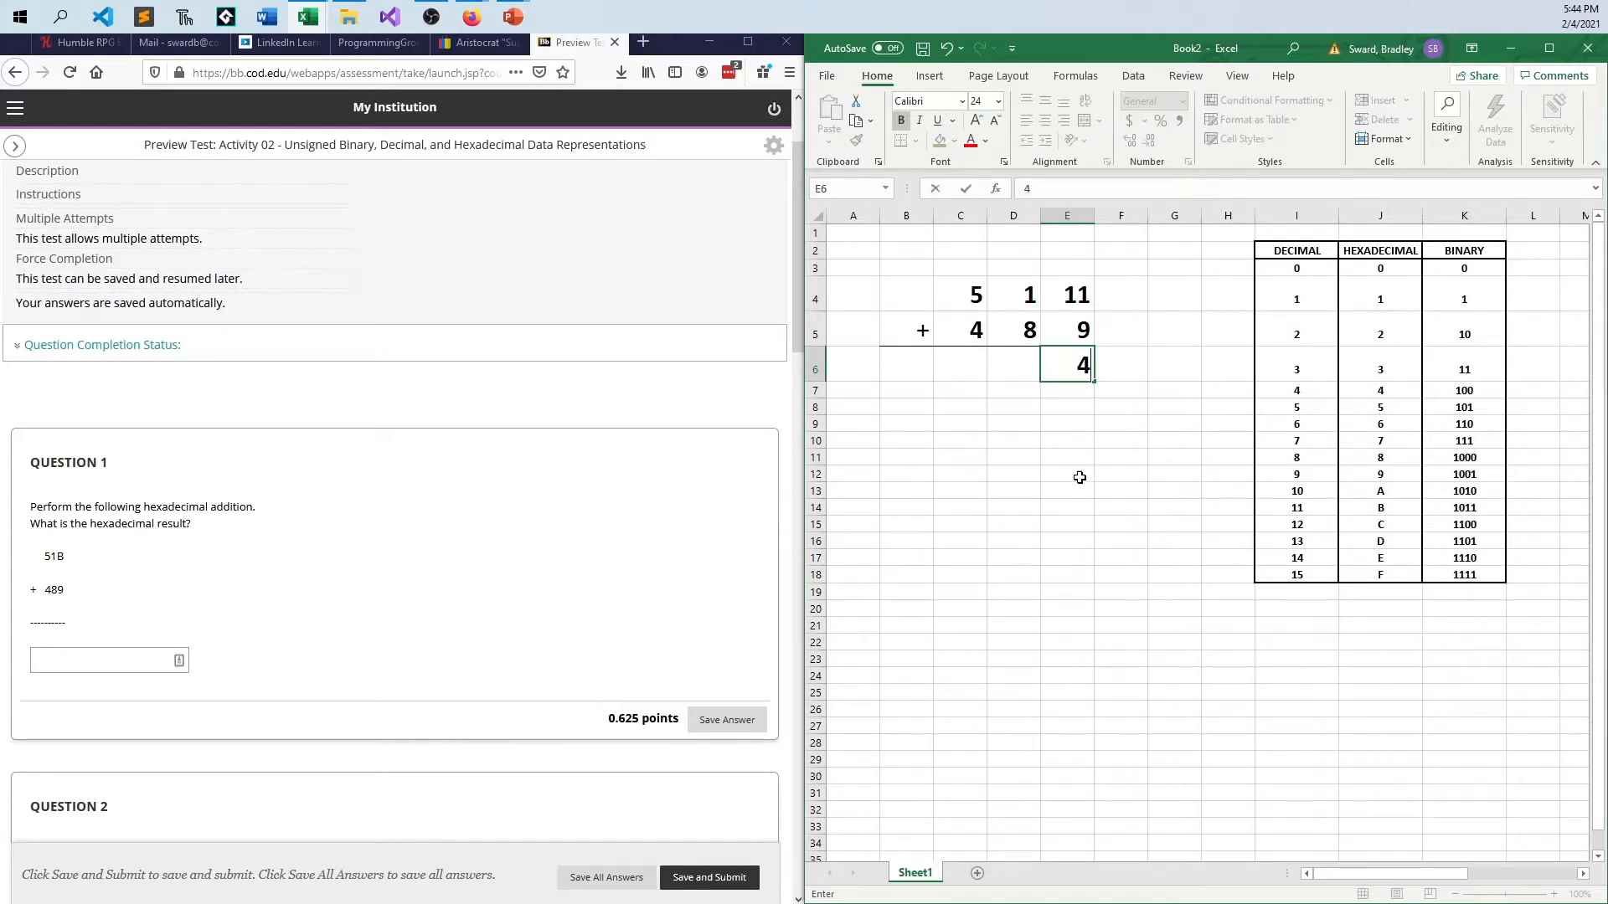
{"action": "left_click", "coordinate": [1014, 423]}
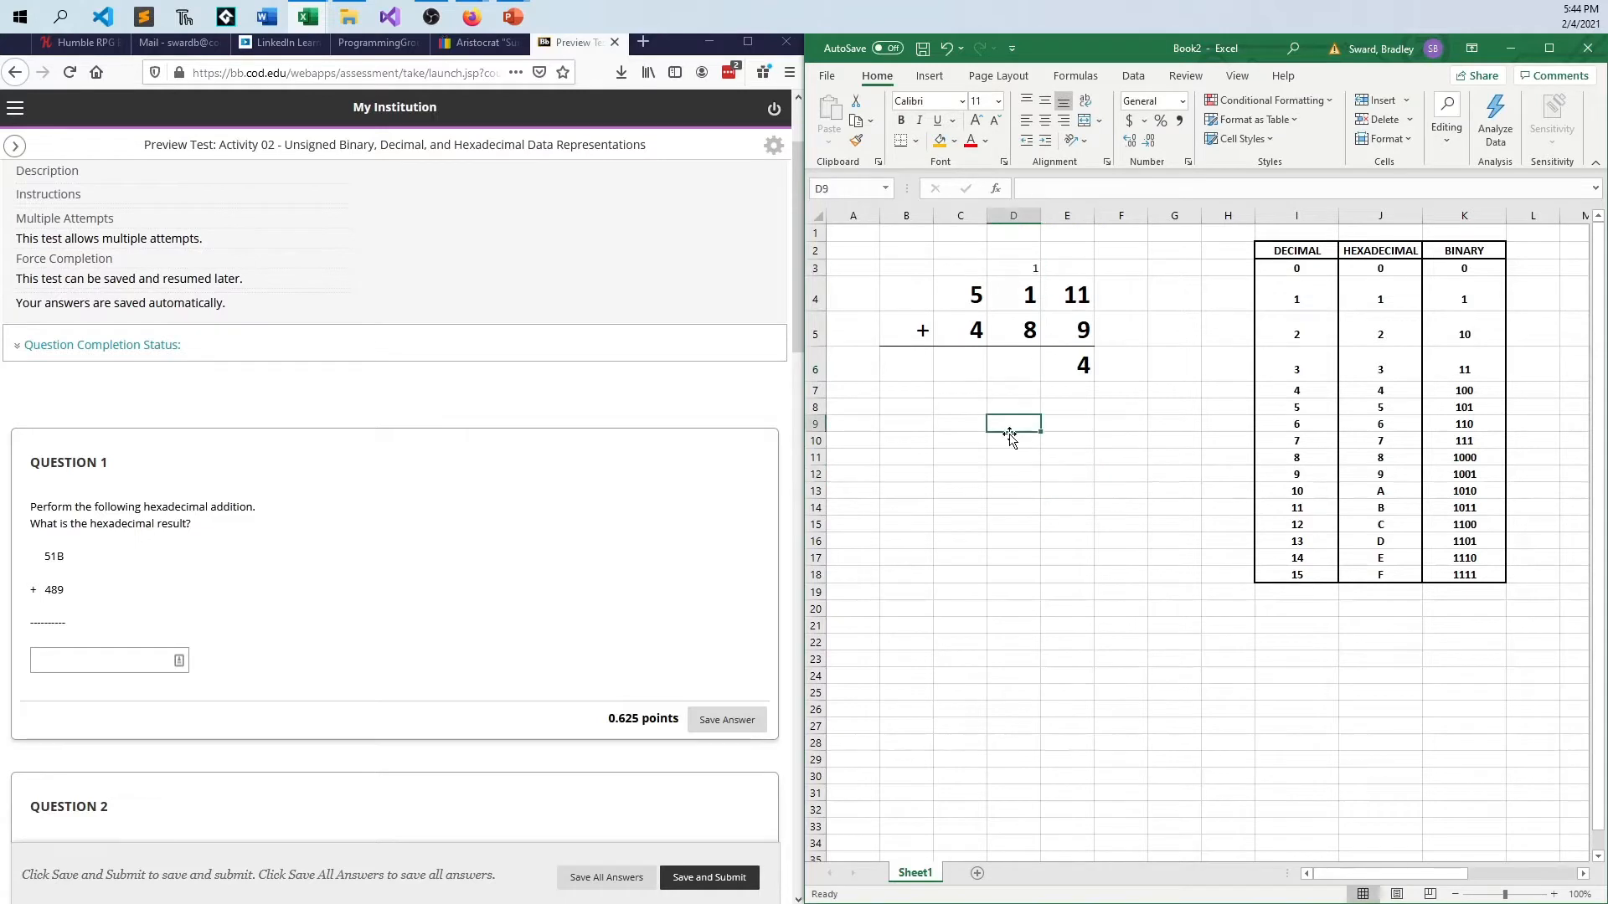
{"action": "left_click", "coordinate": [960, 406]}
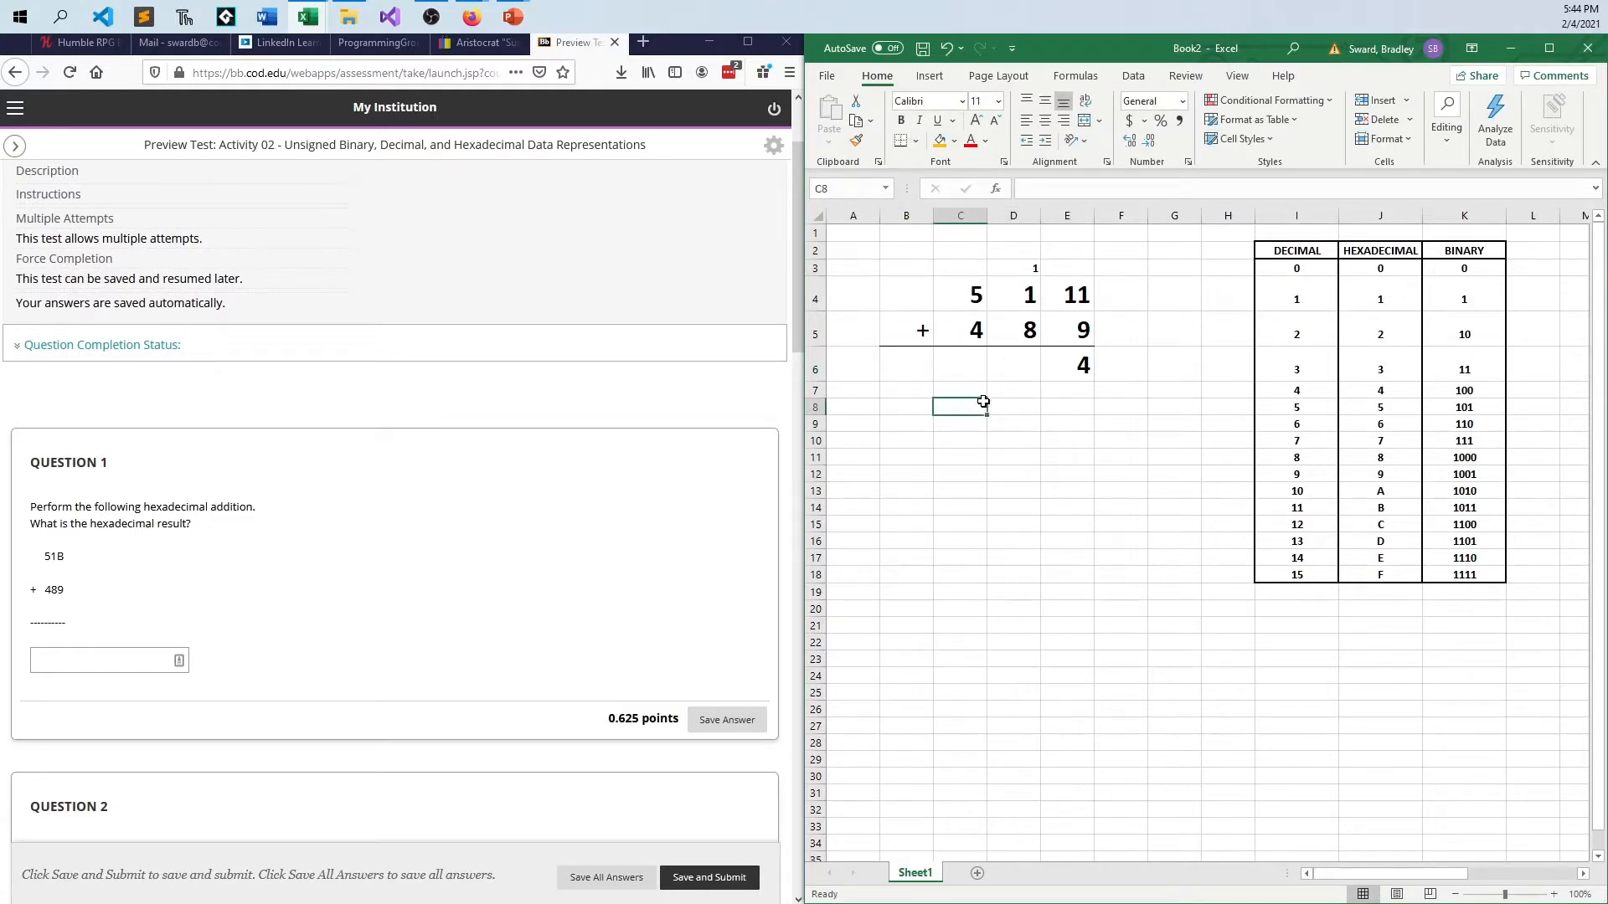
{"action": "left_click", "coordinate": [1014, 268]}
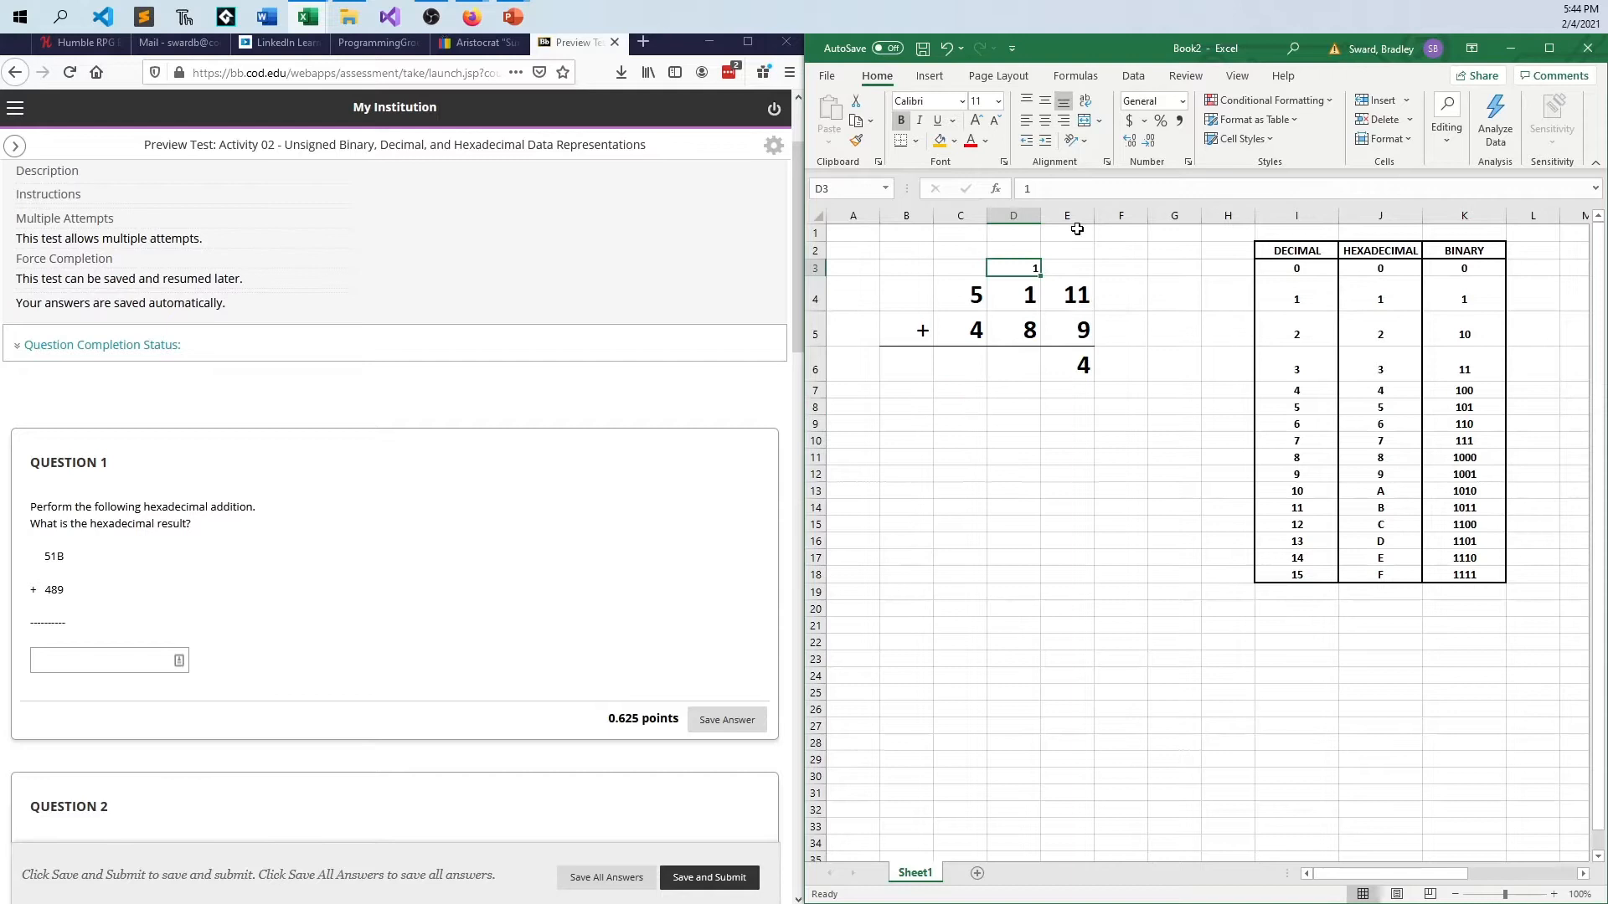
{"action": "left_click", "coordinate": [1121, 424]}
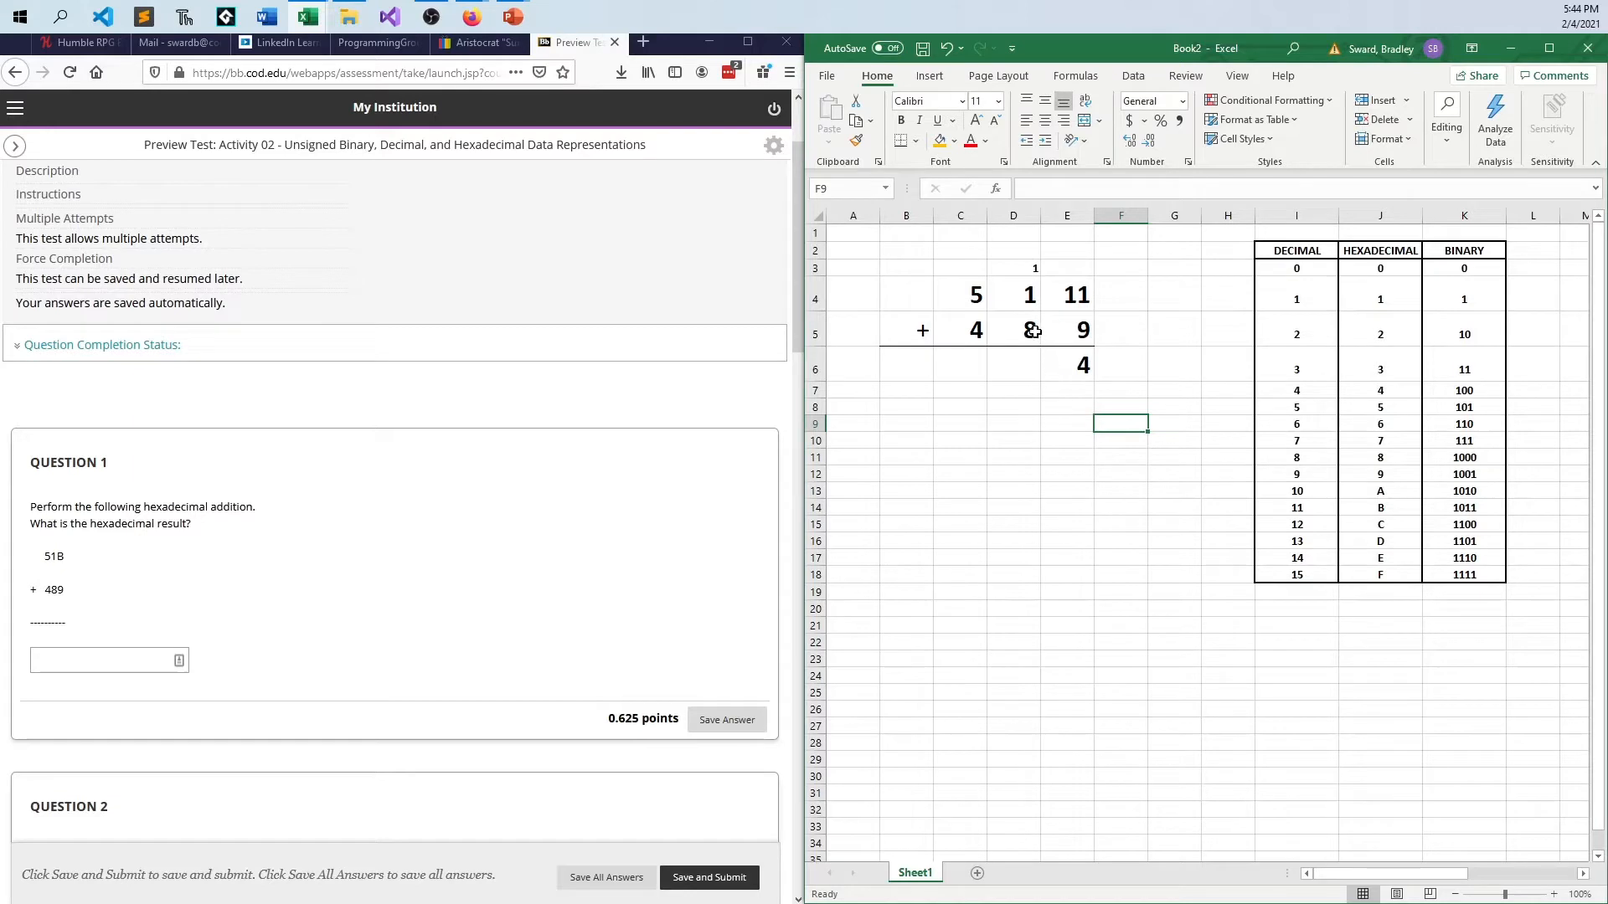
Step: Enter the middle result A, carry 0 above the left column, and the leftmost result 9, giving 9A4
{"action": "left_click", "coordinate": [1014, 363]}
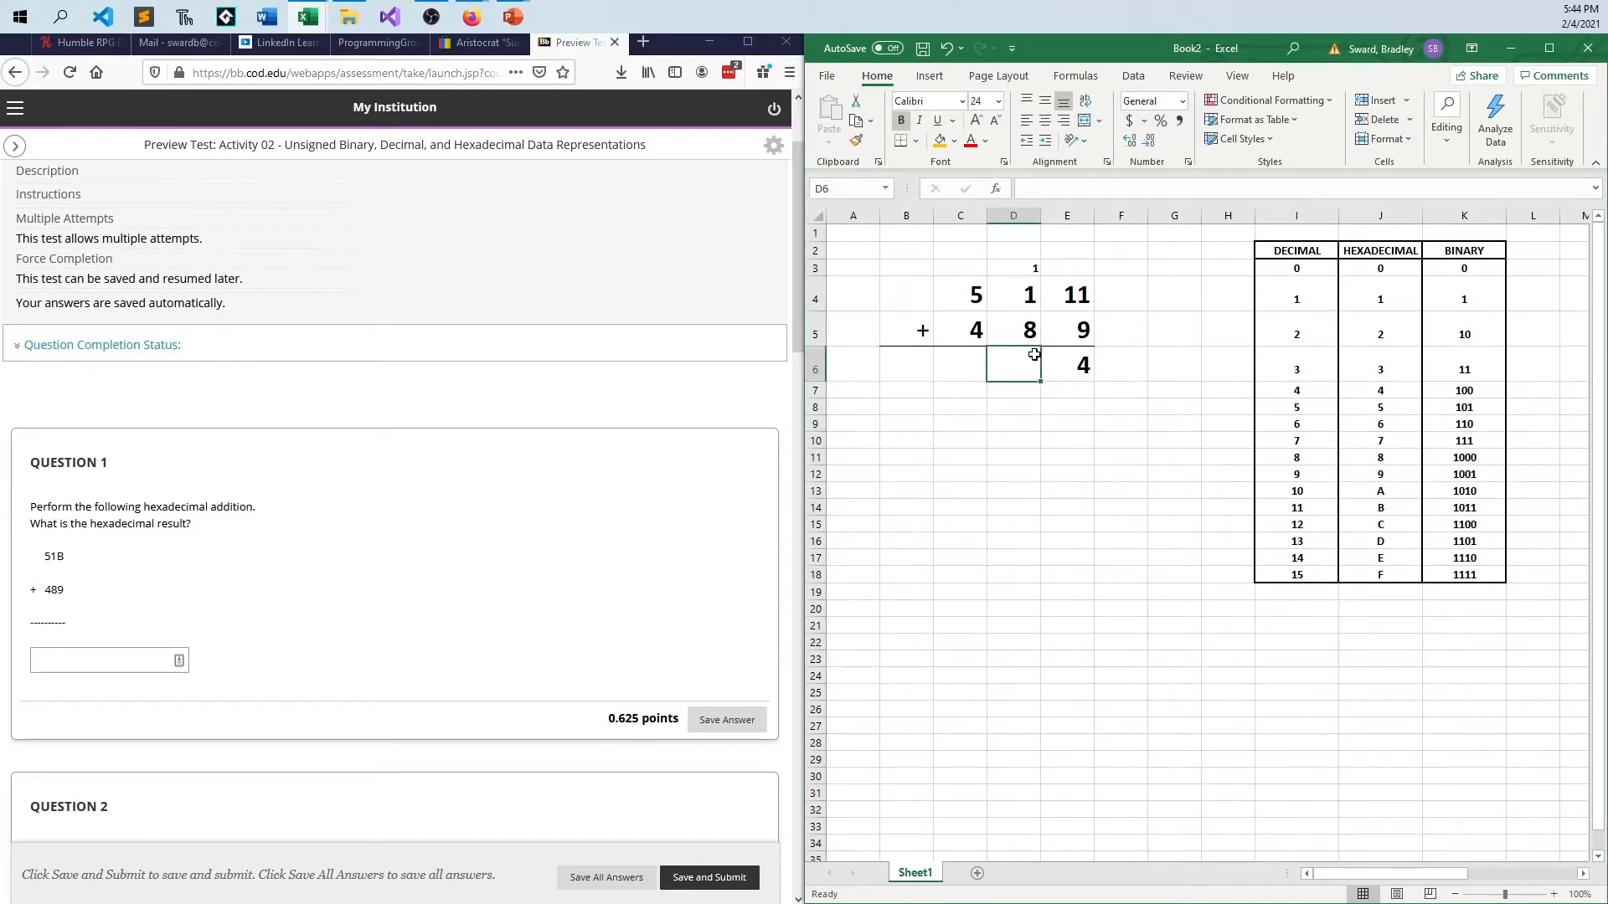
{"action": "type", "text": "0"}
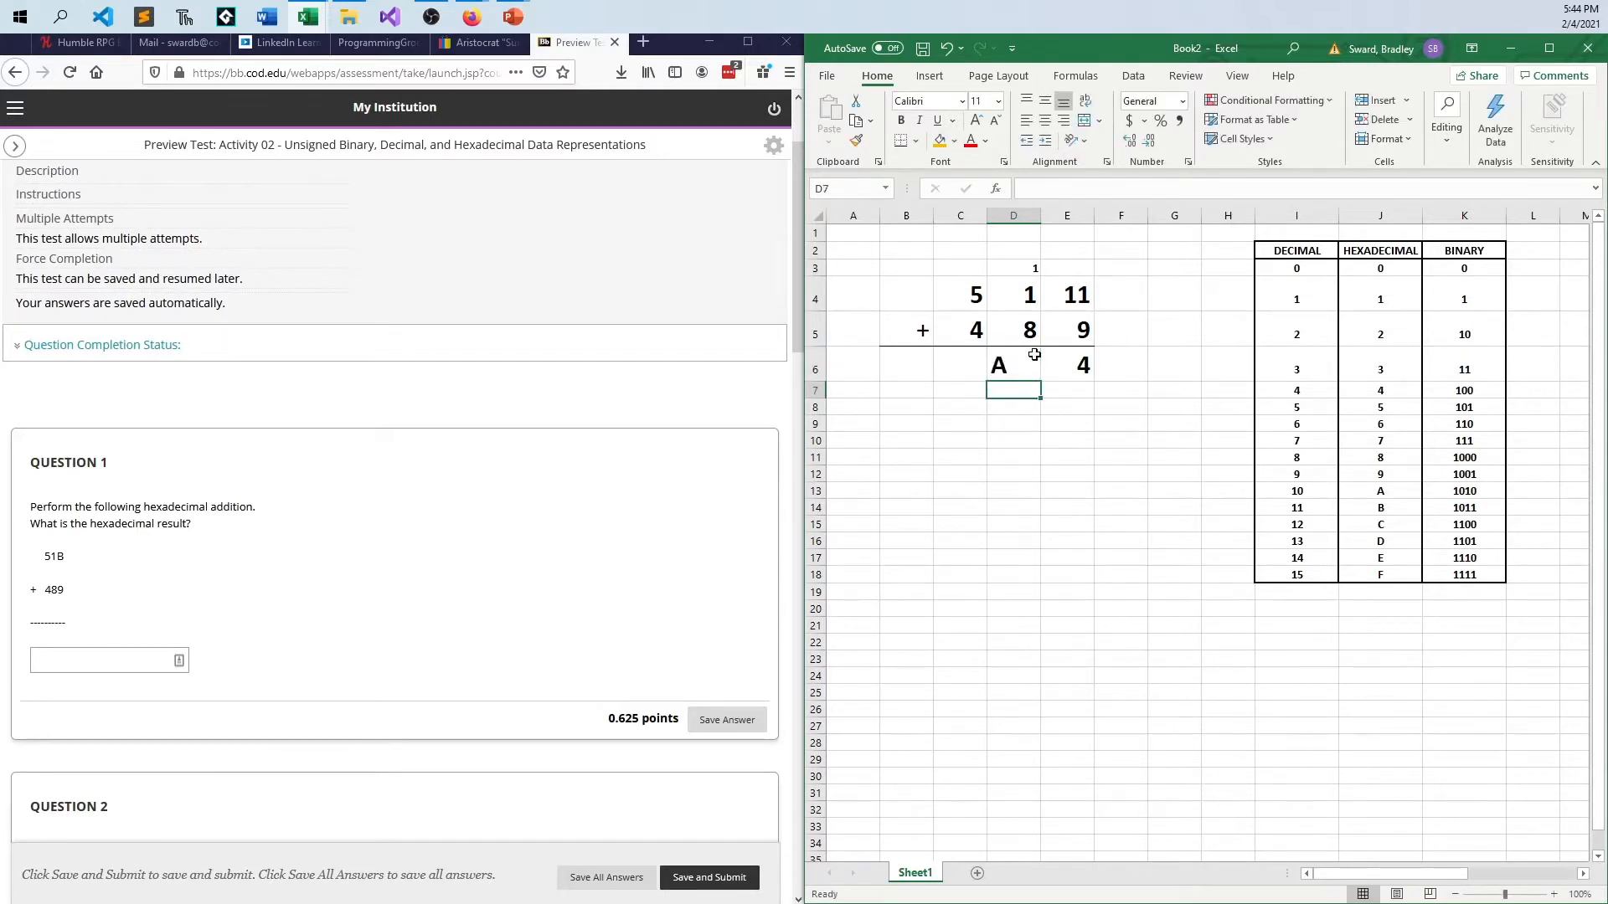
{"action": "left_click", "coordinate": [1011, 364]}
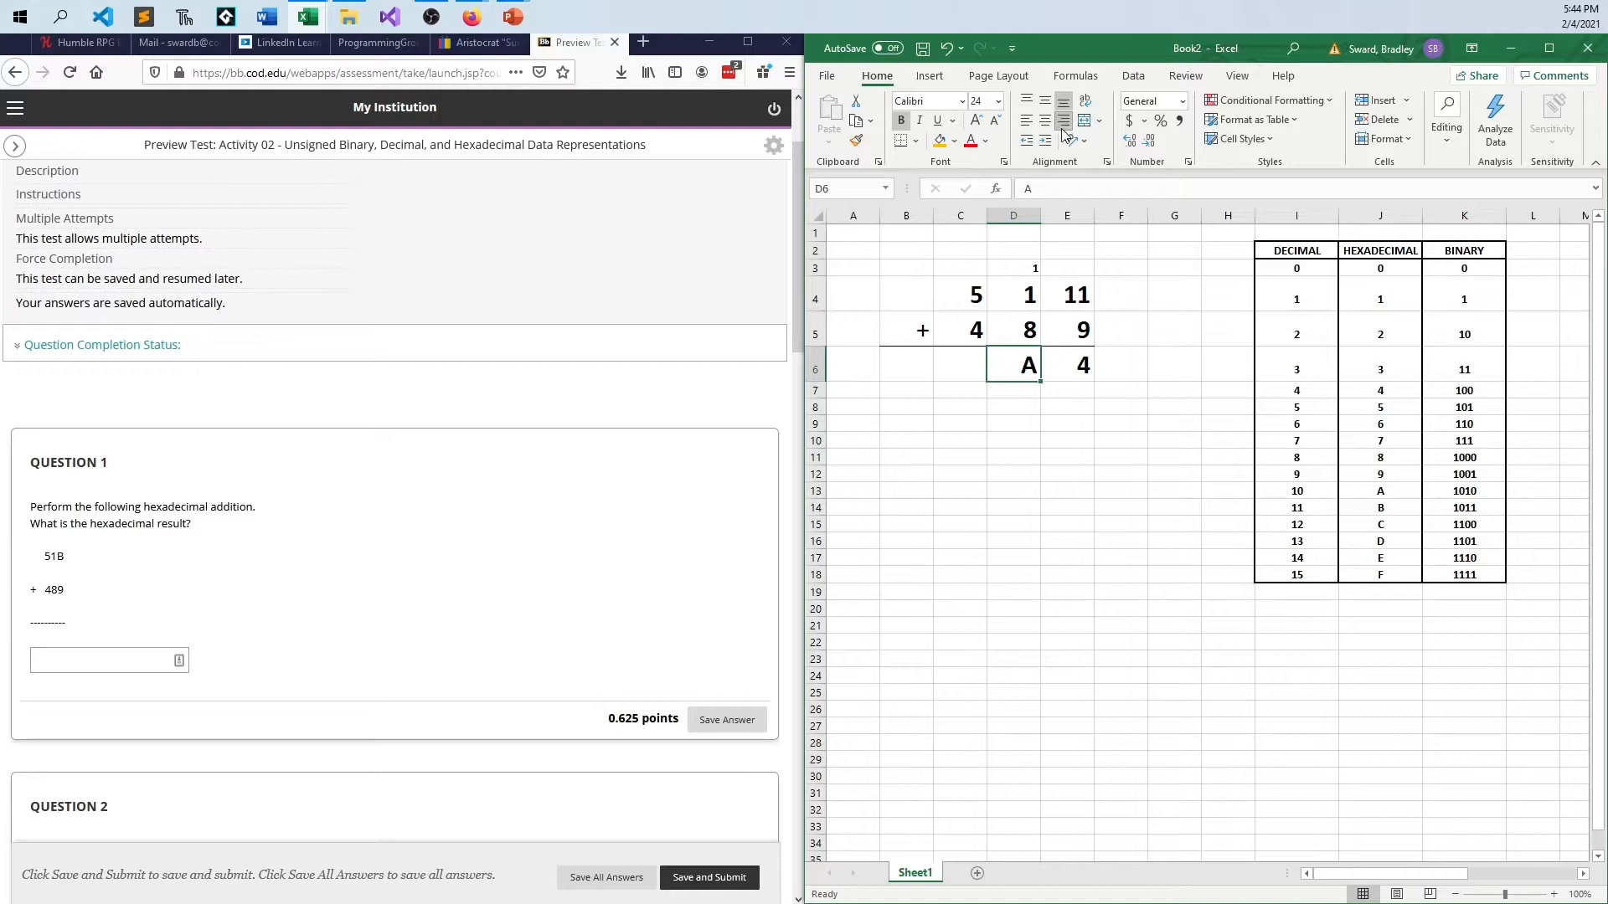
{"action": "left_click", "coordinate": [959, 268]}
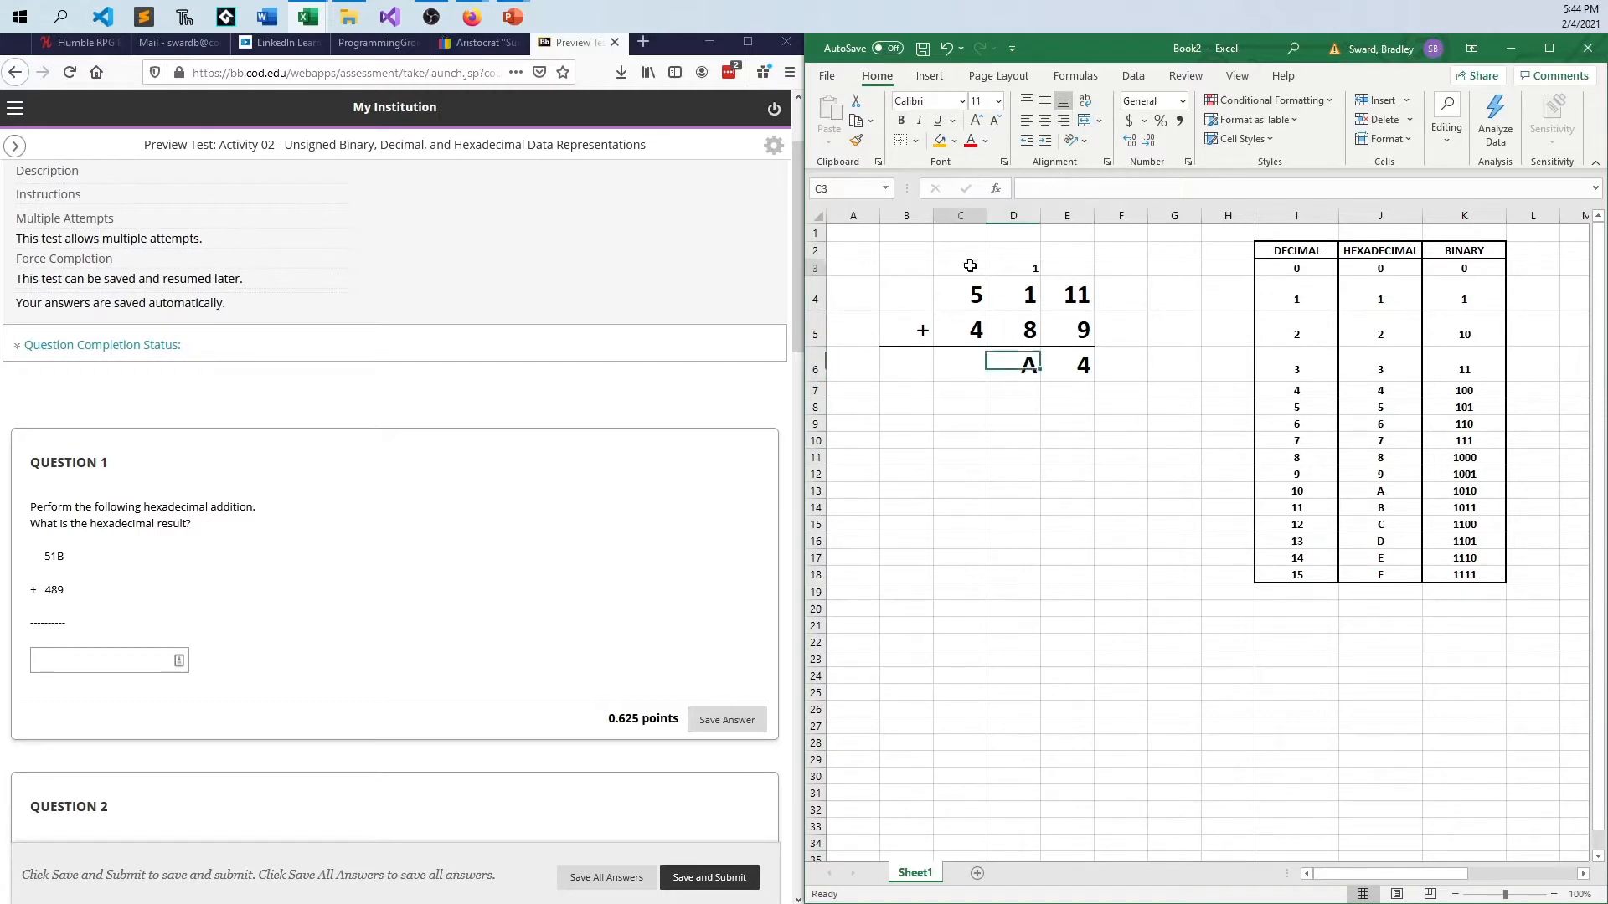
{"action": "left_click", "coordinate": [960, 295]}
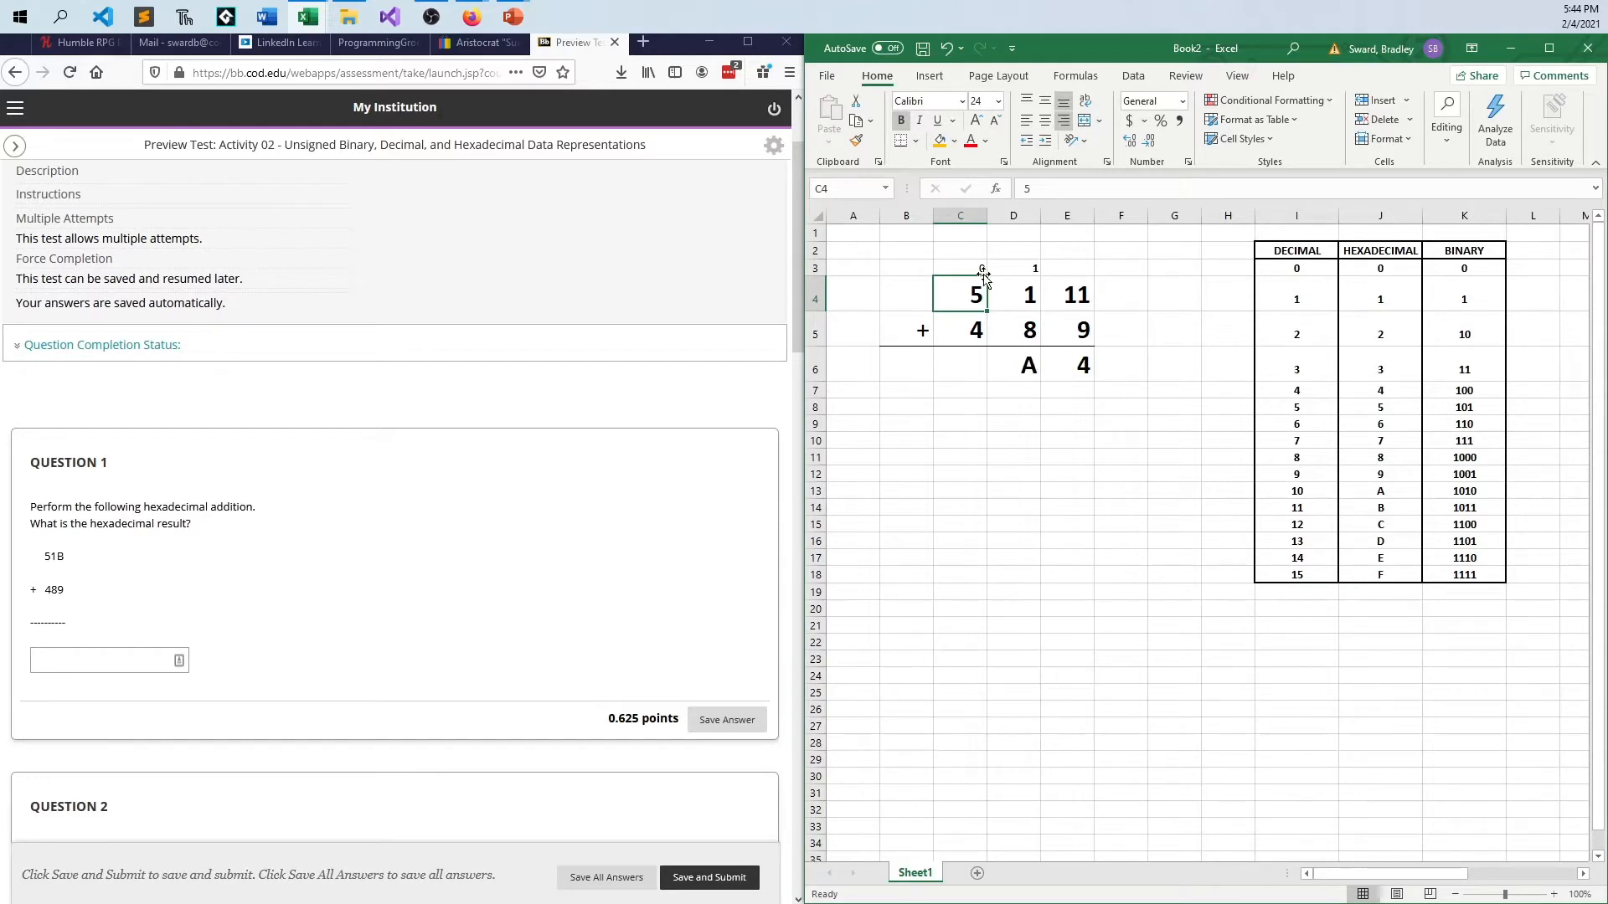
{"action": "left_click", "coordinate": [959, 363]}
{"action": "type", "text": "9"}
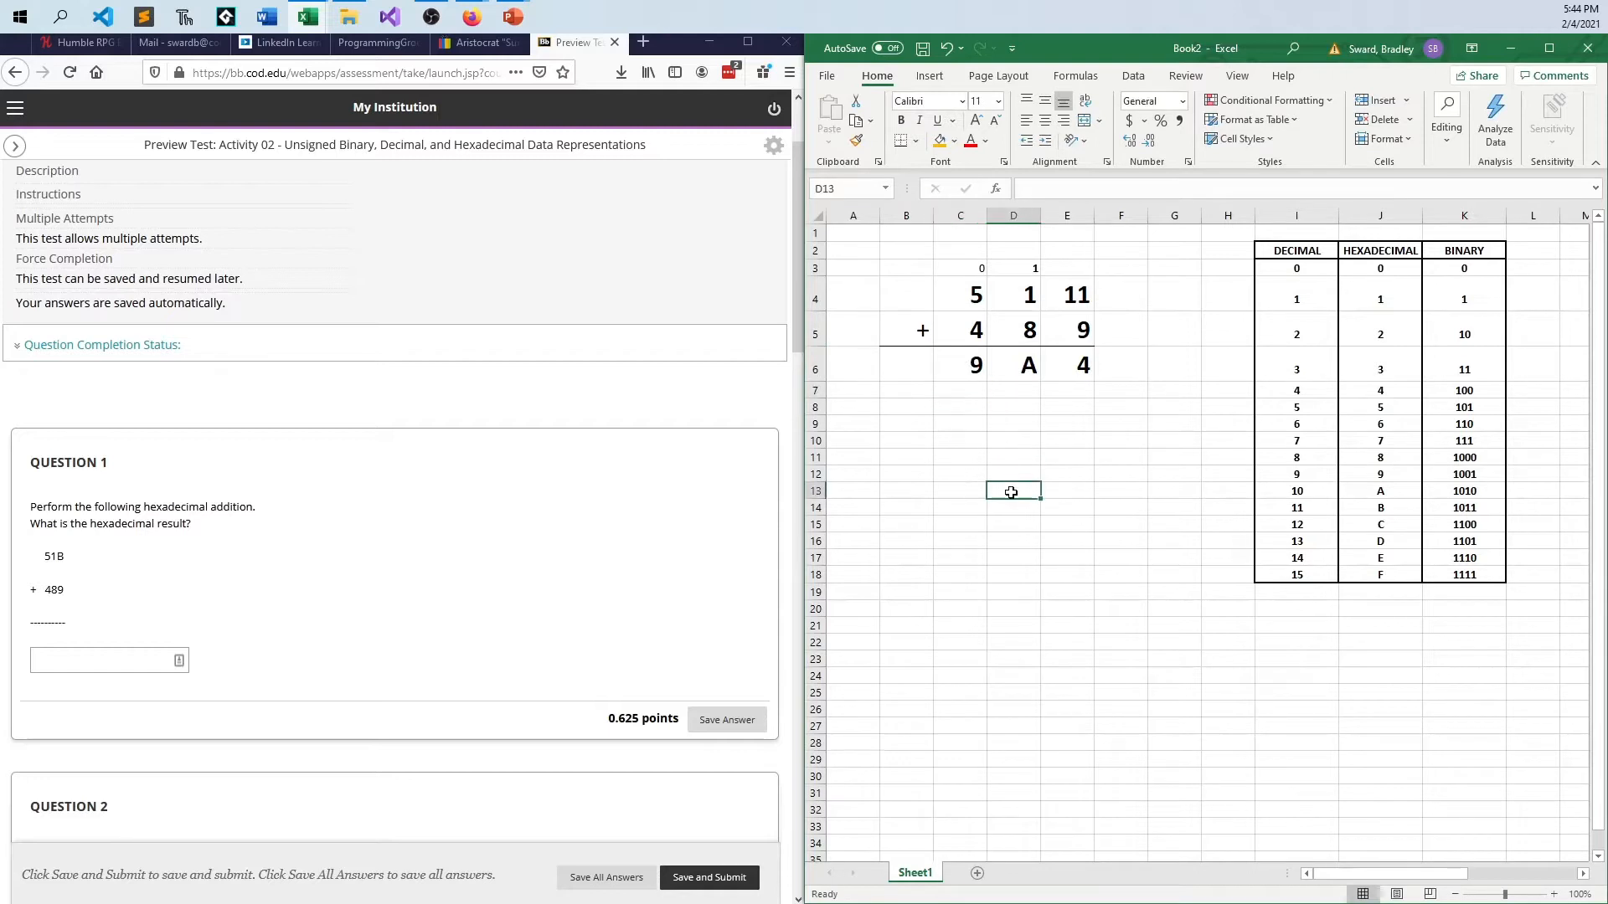
{"action": "mouse_move", "coordinate": [1055, 485]}
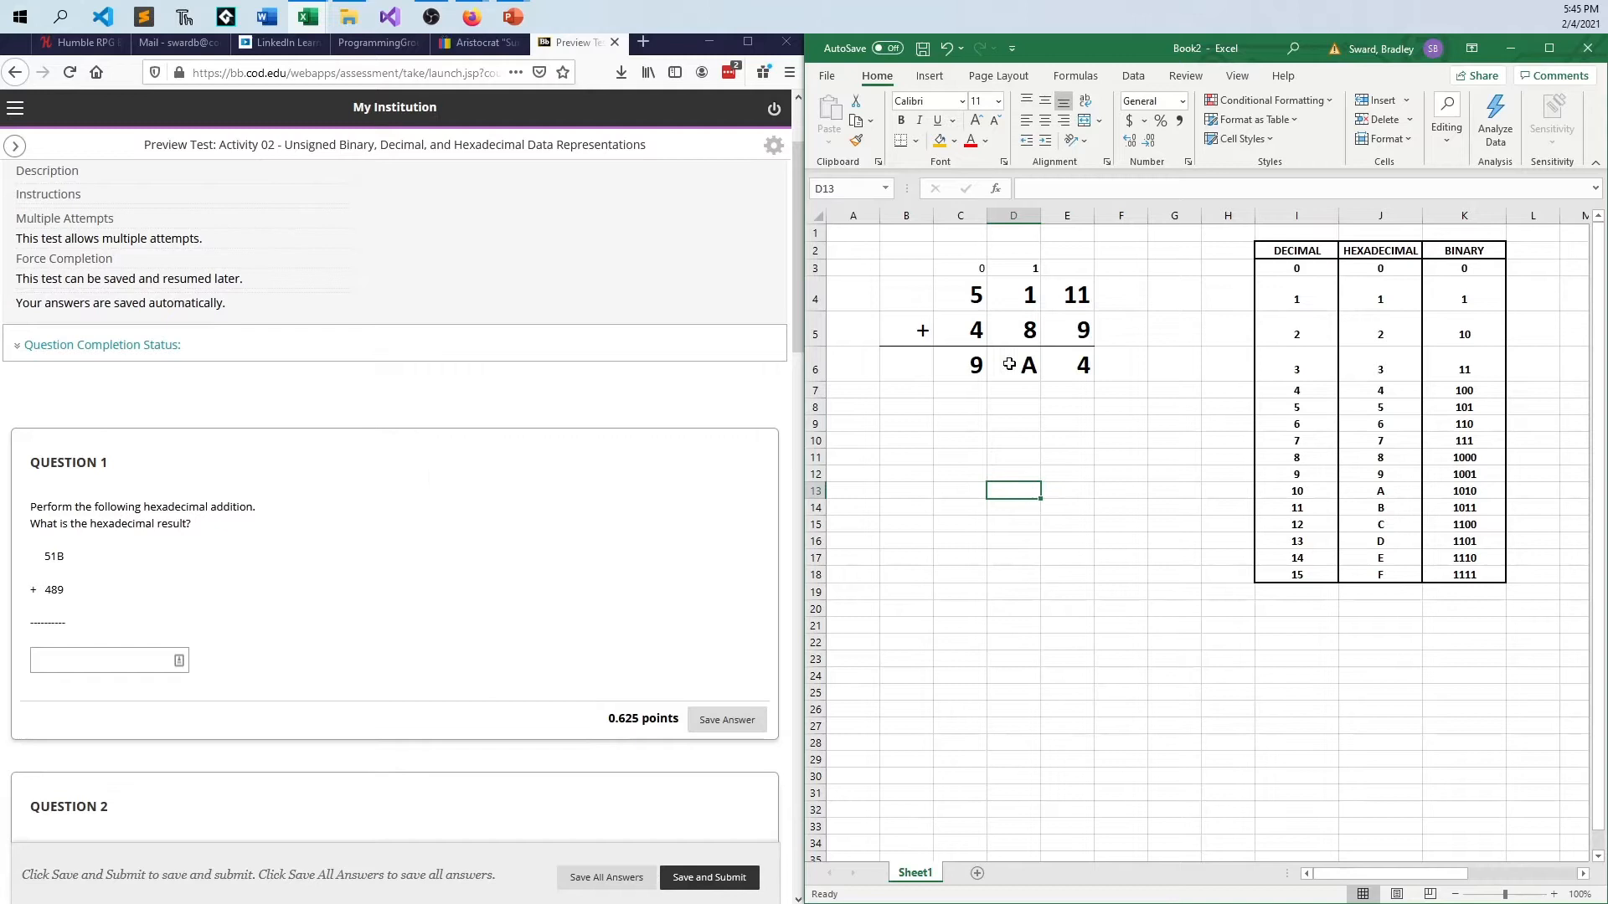
{"action": "mouse_move", "coordinate": [1008, 364]}
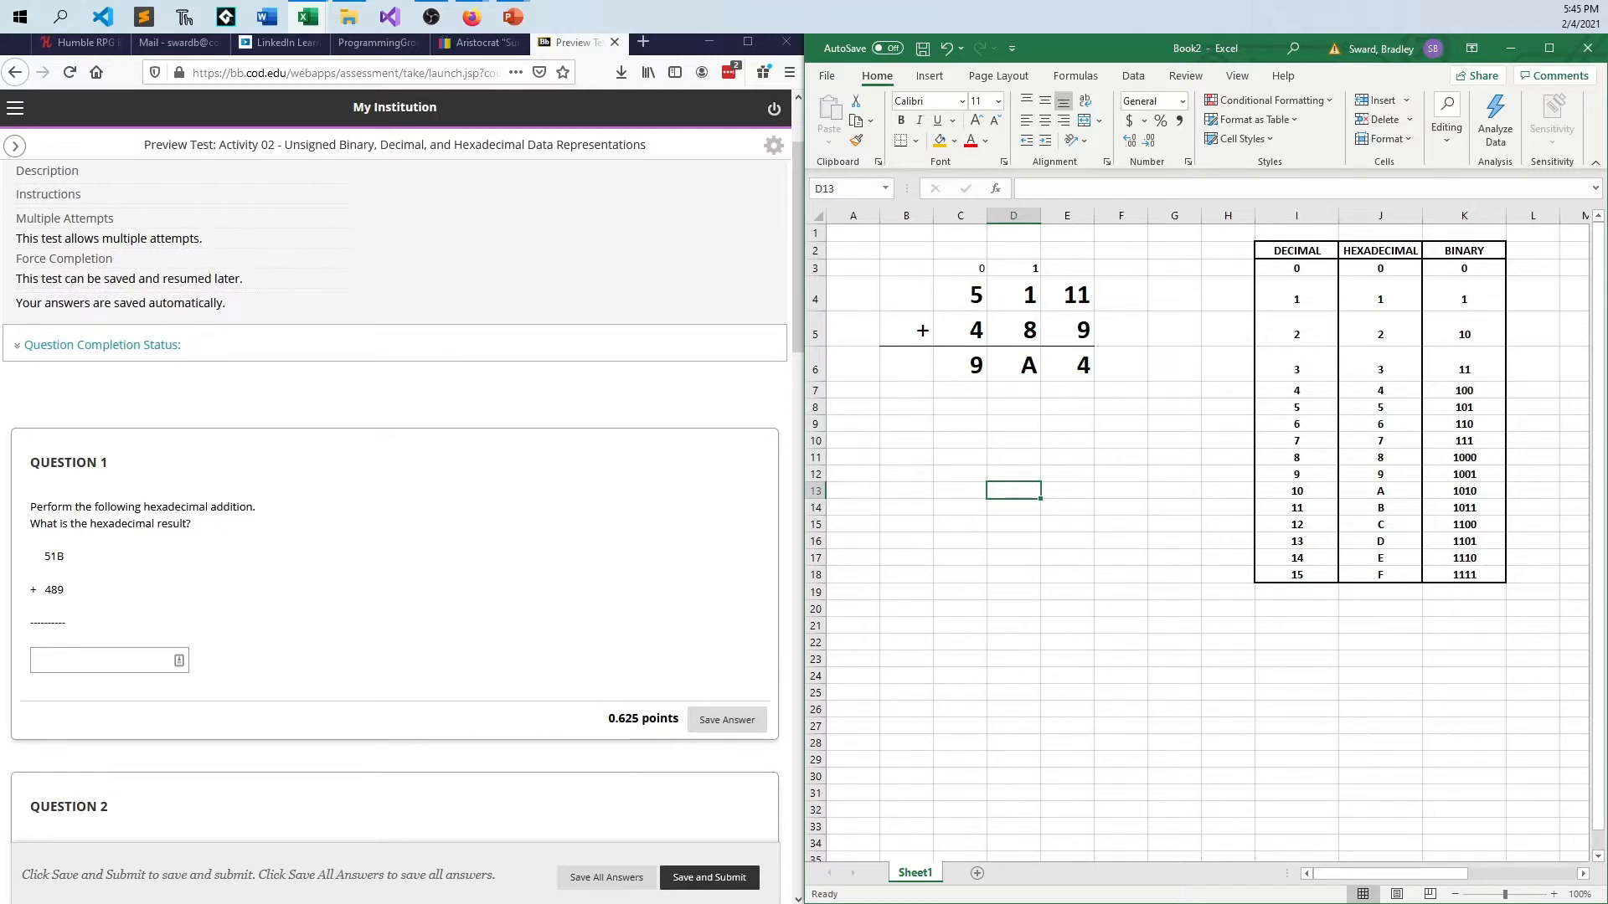
Step: Paste the binary number 11001010 from question 2 into the scratch cell, bold at 24 pt
{"action": "scroll", "scroll_direction": "down", "scroll_amount": 3}
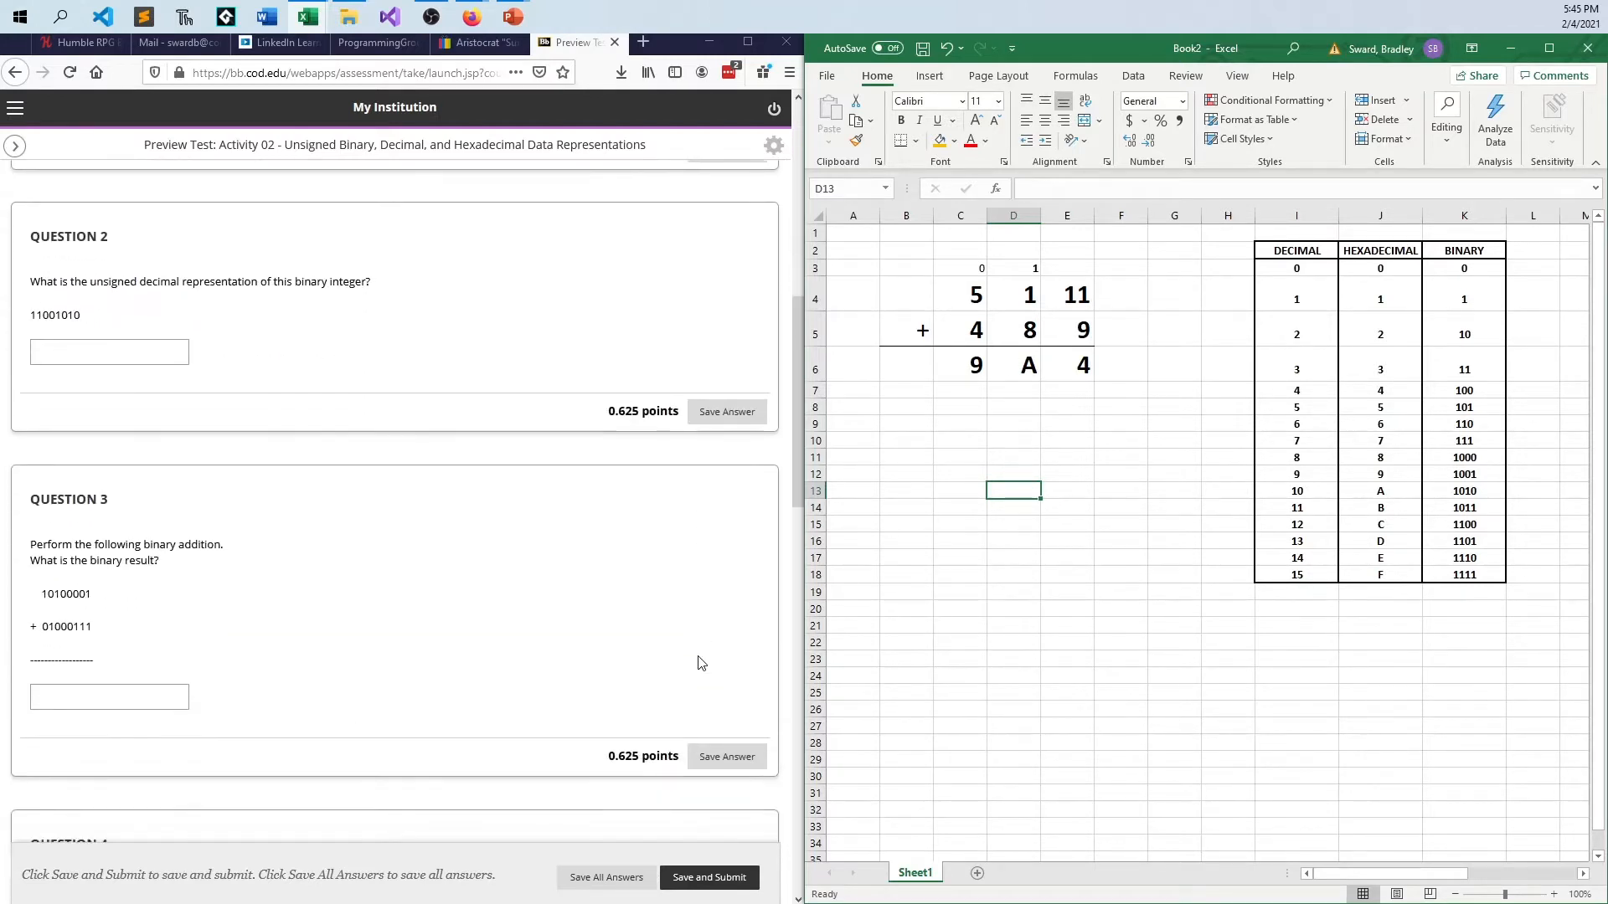
{"action": "scroll", "scroll_direction": "up", "scroll_amount": 3}
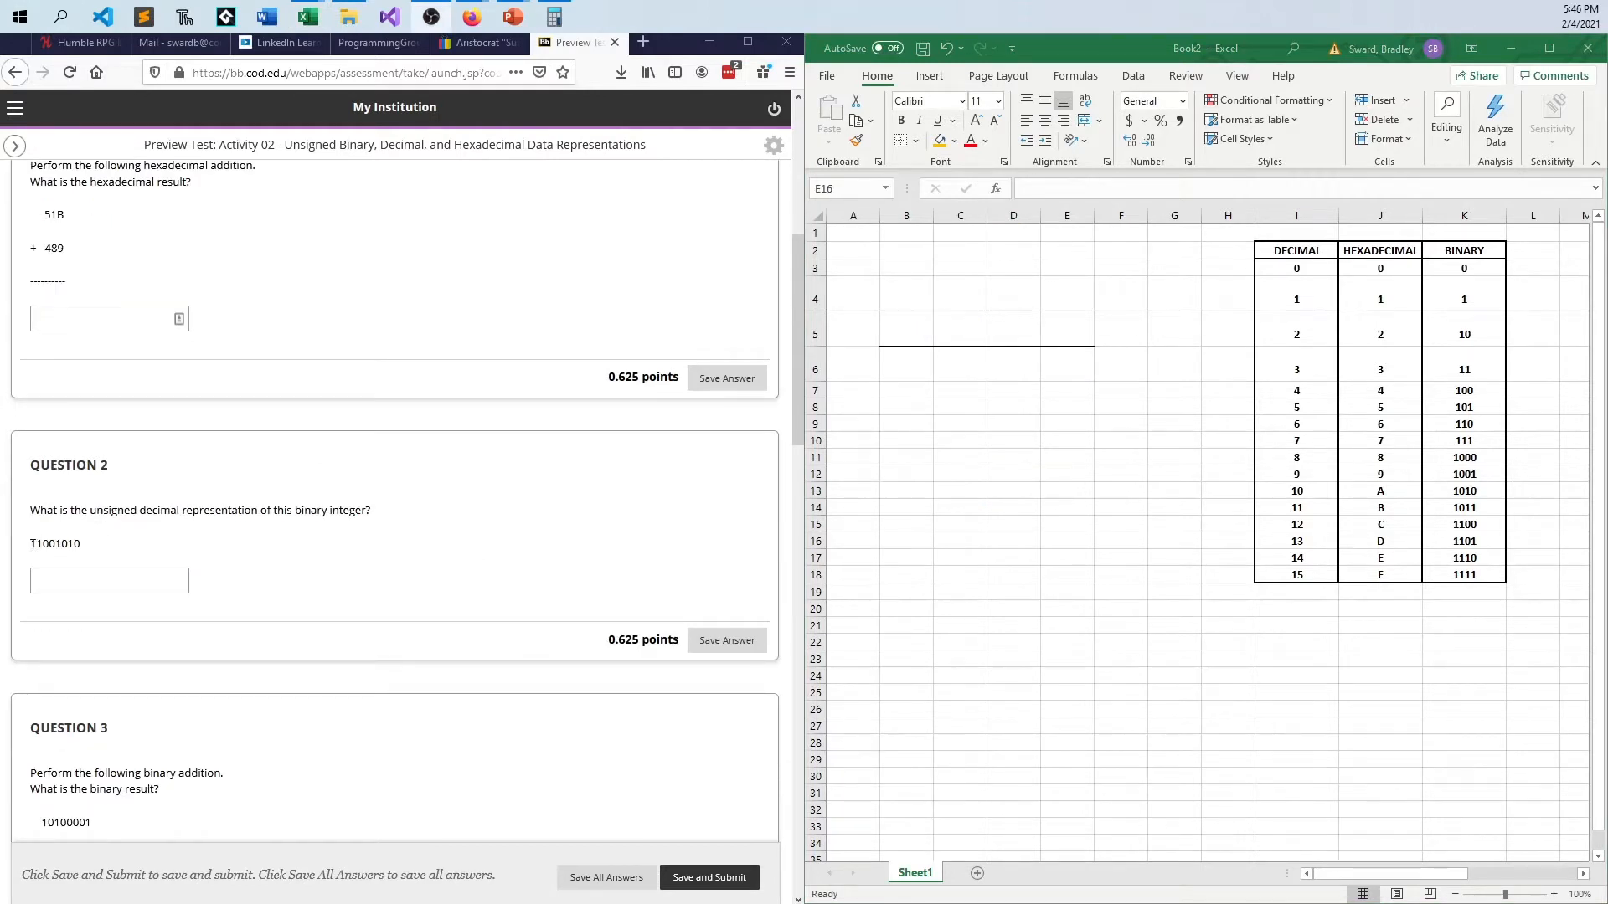
{"action": "double_click", "coordinate": [55, 543]}
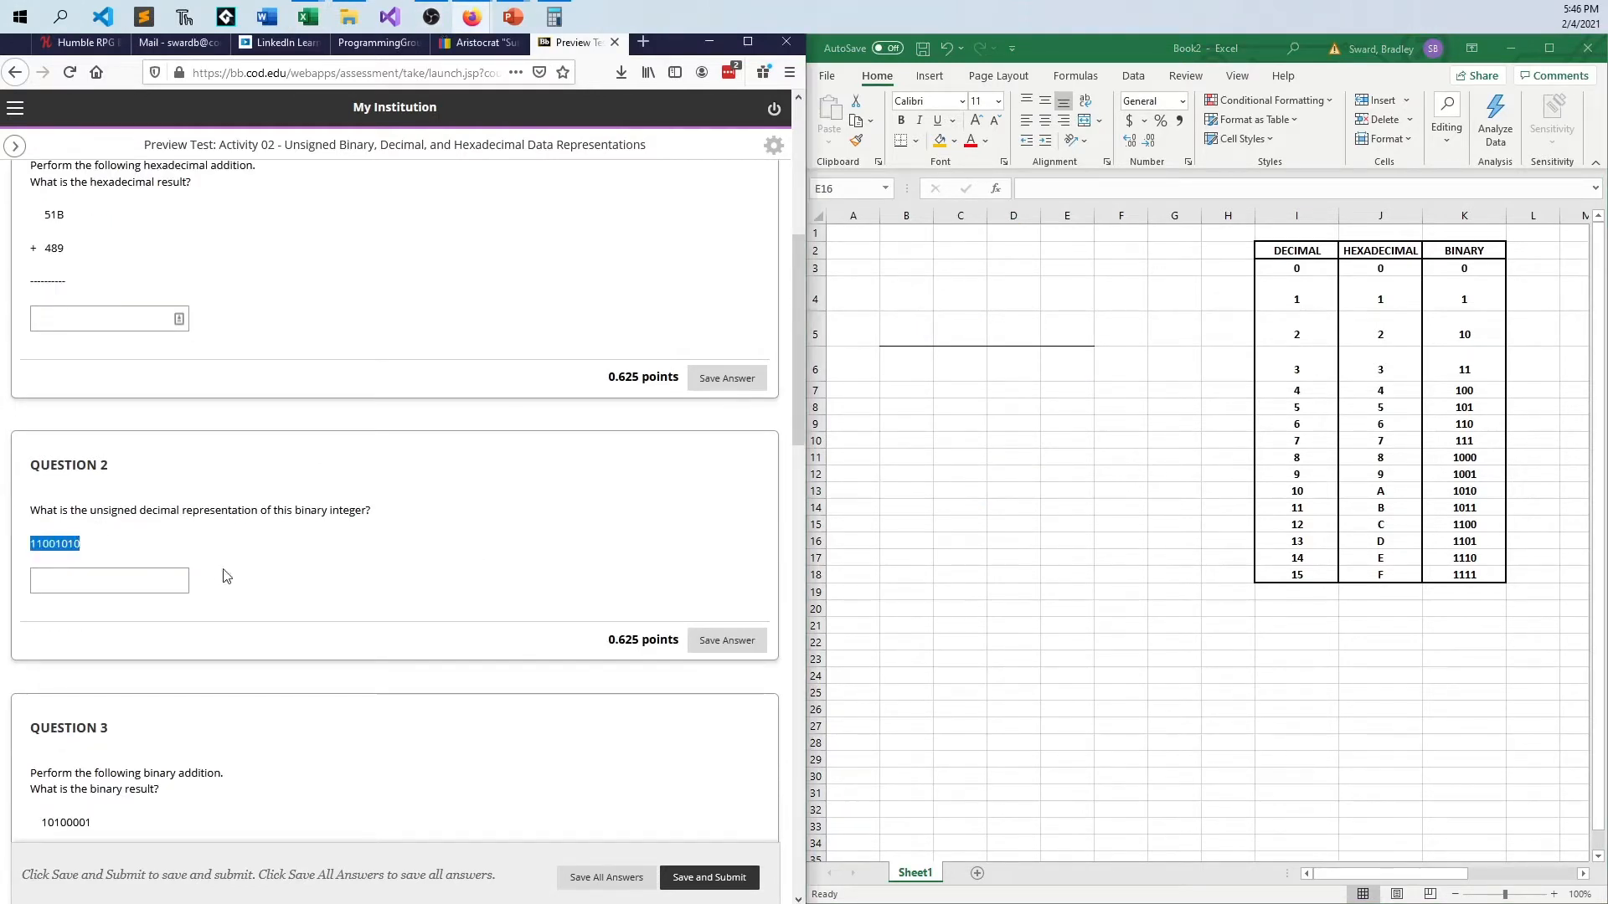
{"action": "left_click", "coordinate": [1067, 541]}
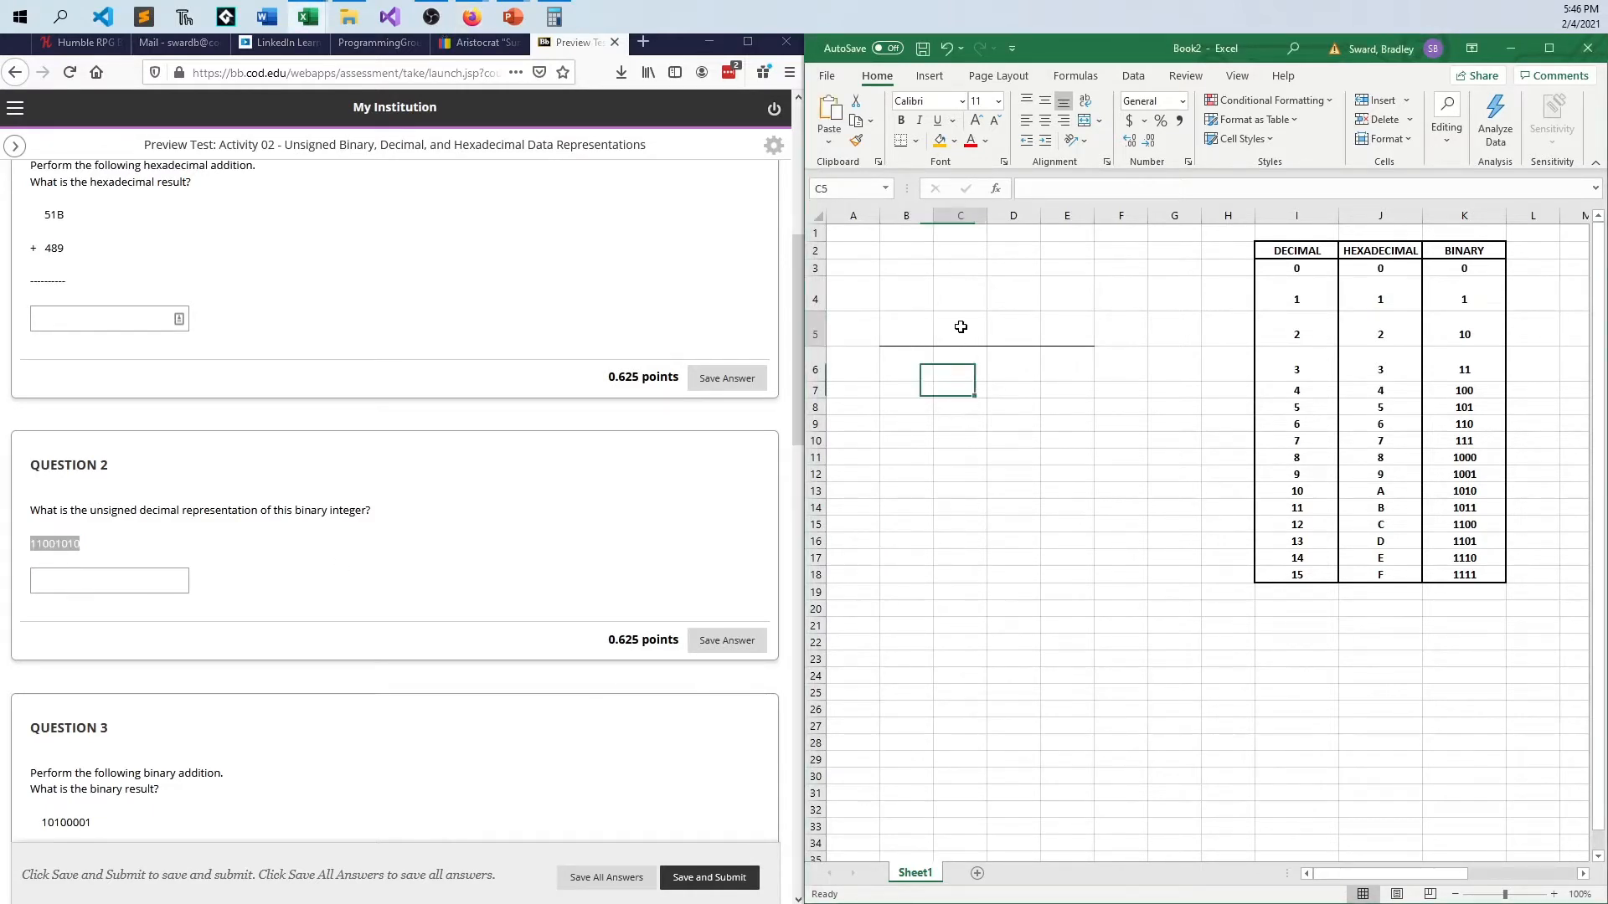
{"action": "key", "text": "ctrl+v"}
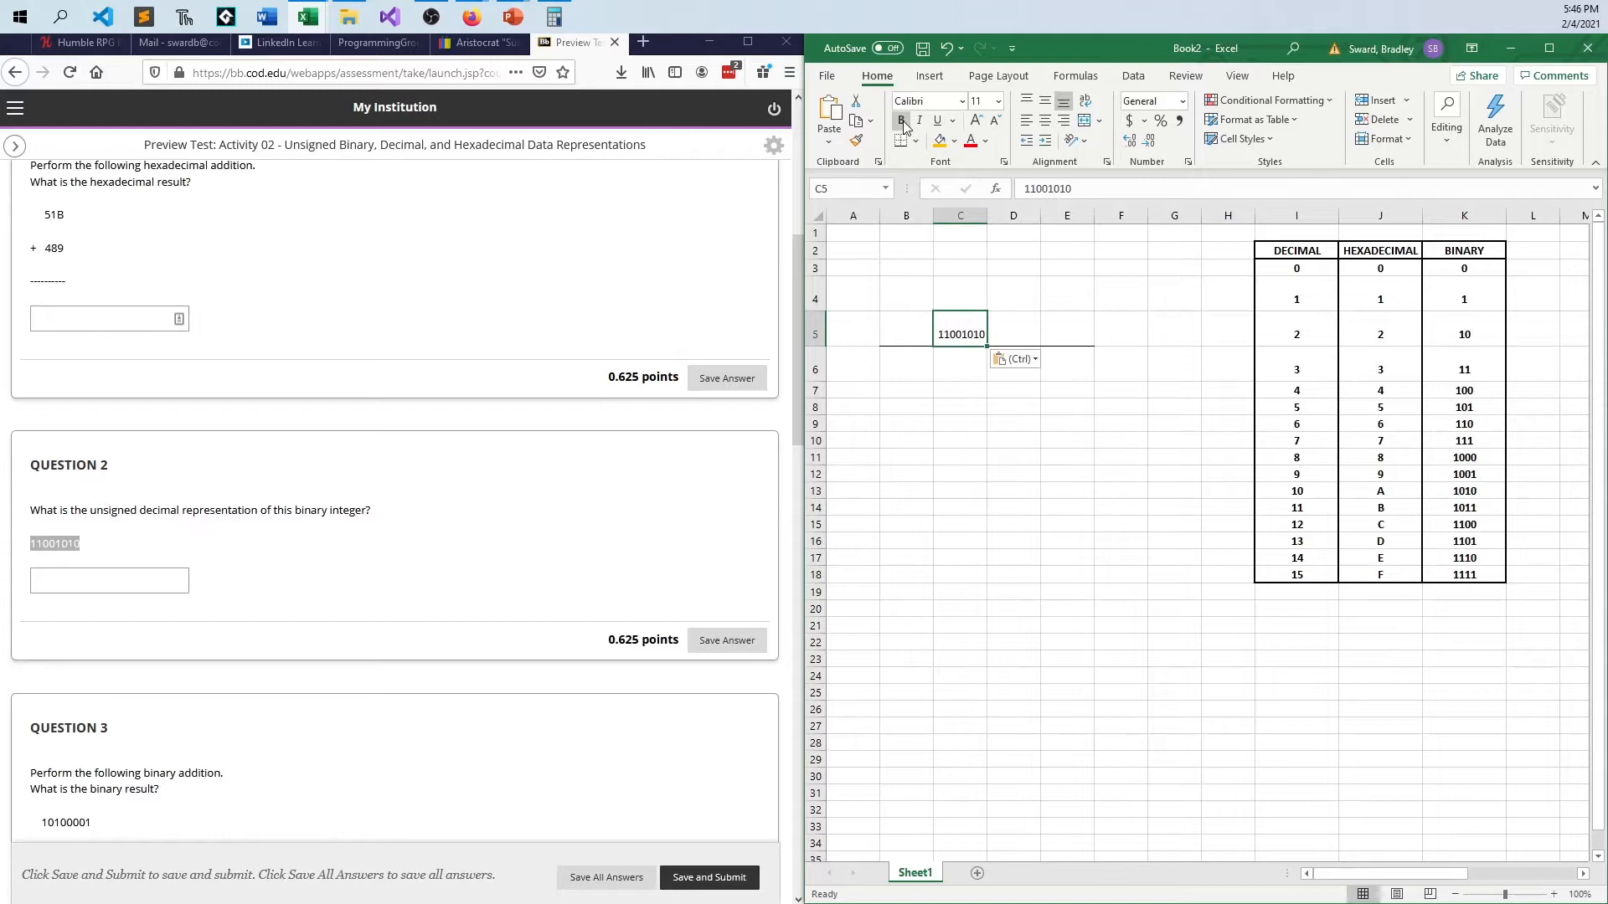
{"action": "left_click", "coordinate": [998, 100]}
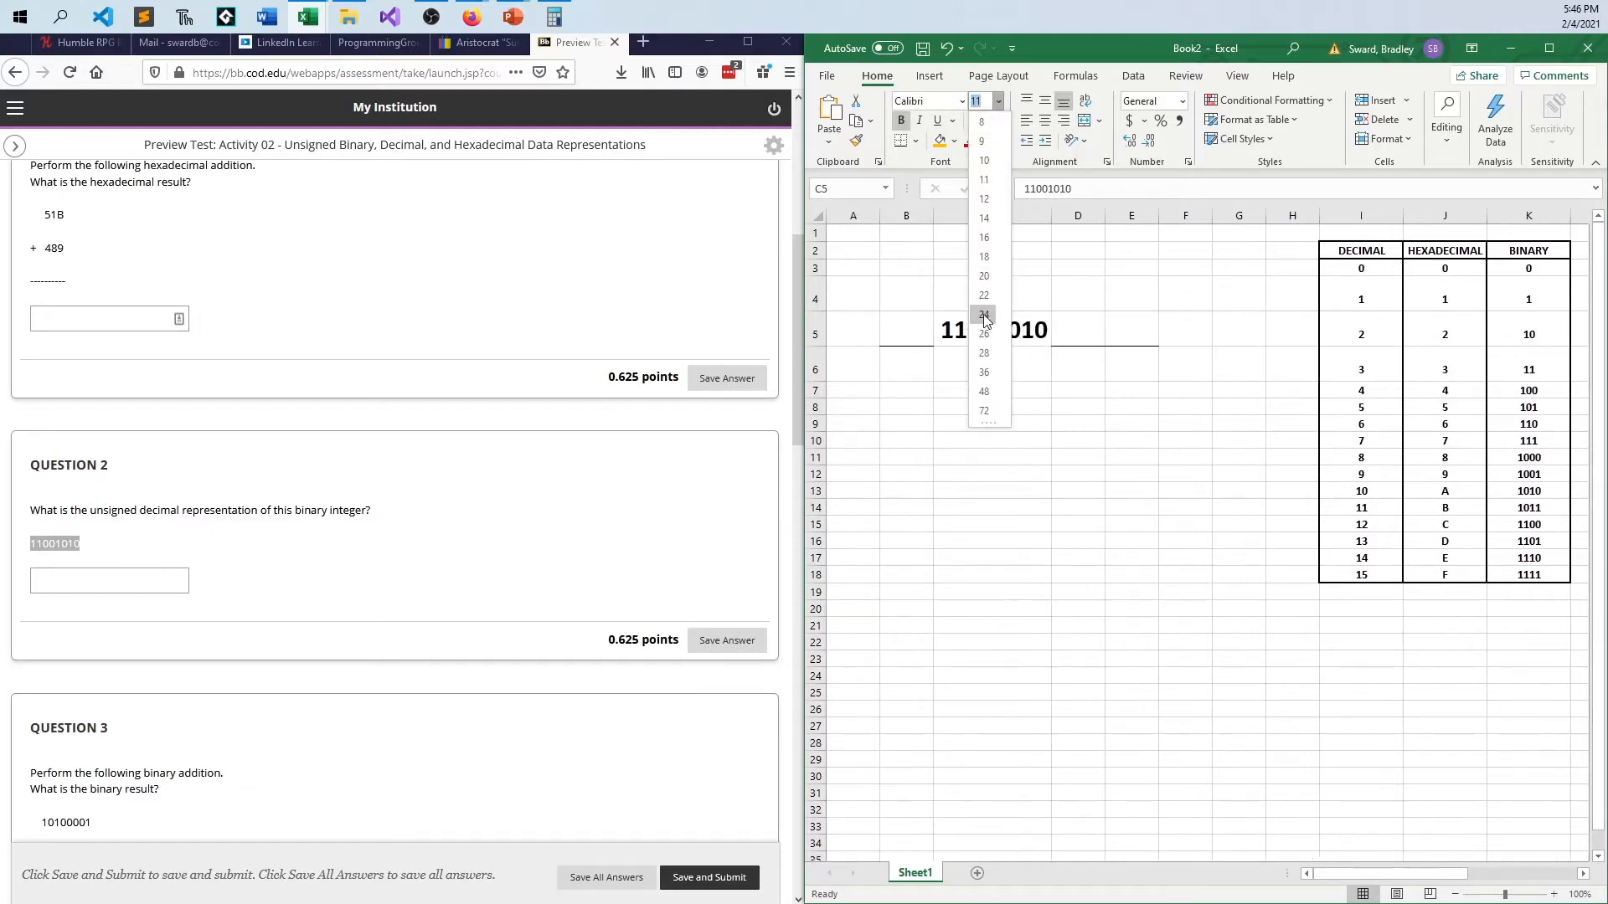
{"action": "left_click", "coordinate": [1077, 440]}
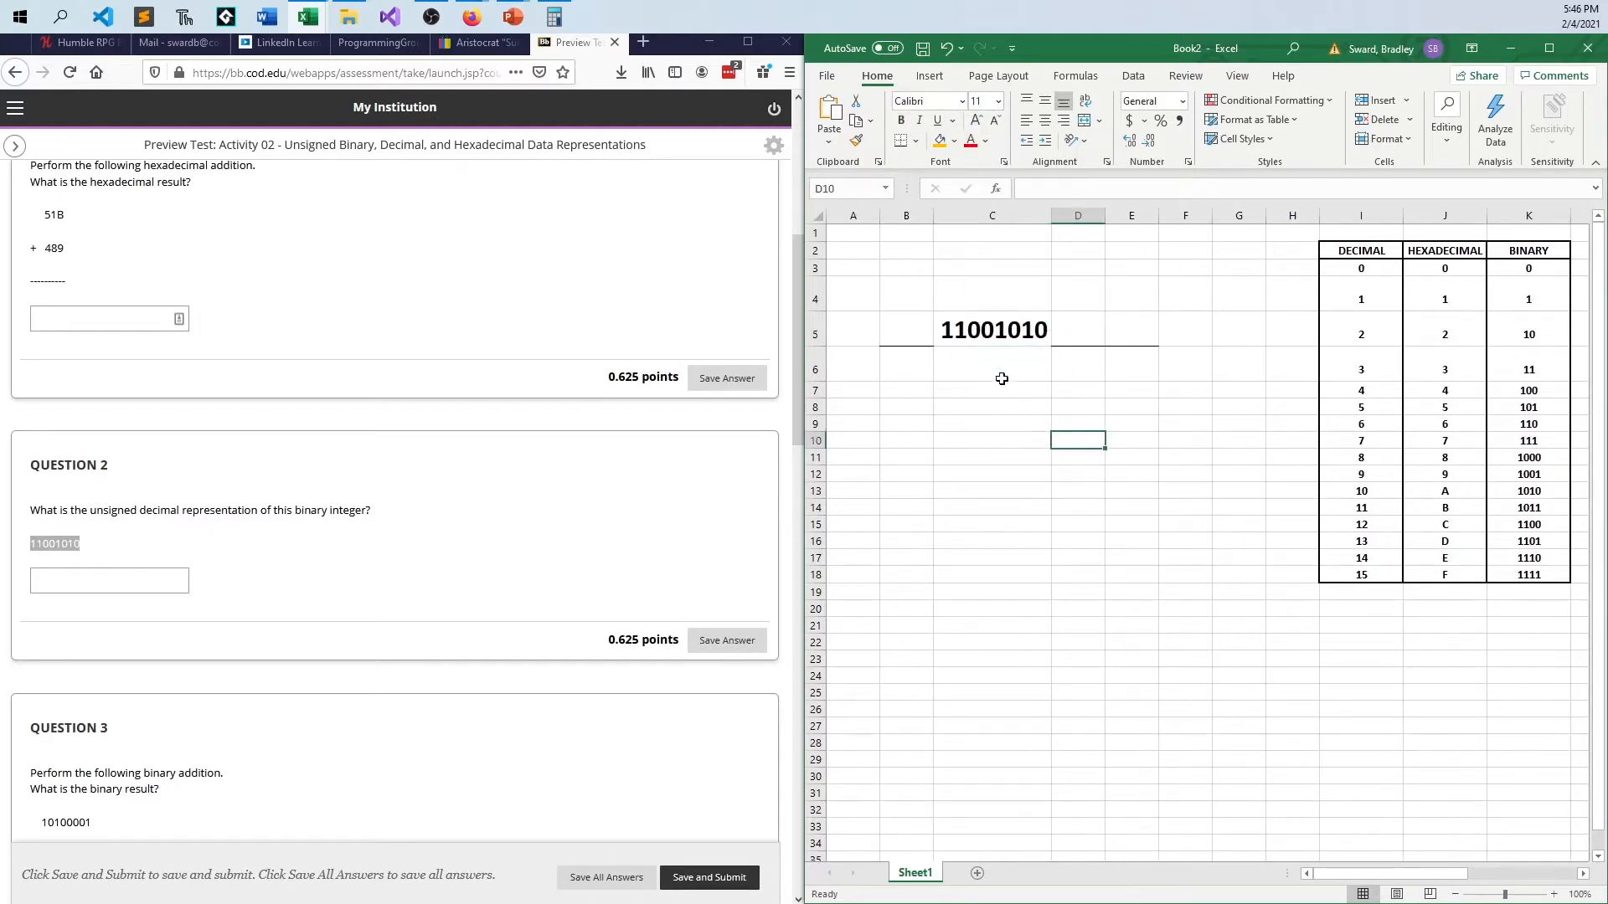
{"action": "mouse_move", "coordinate": [1425, 440]}
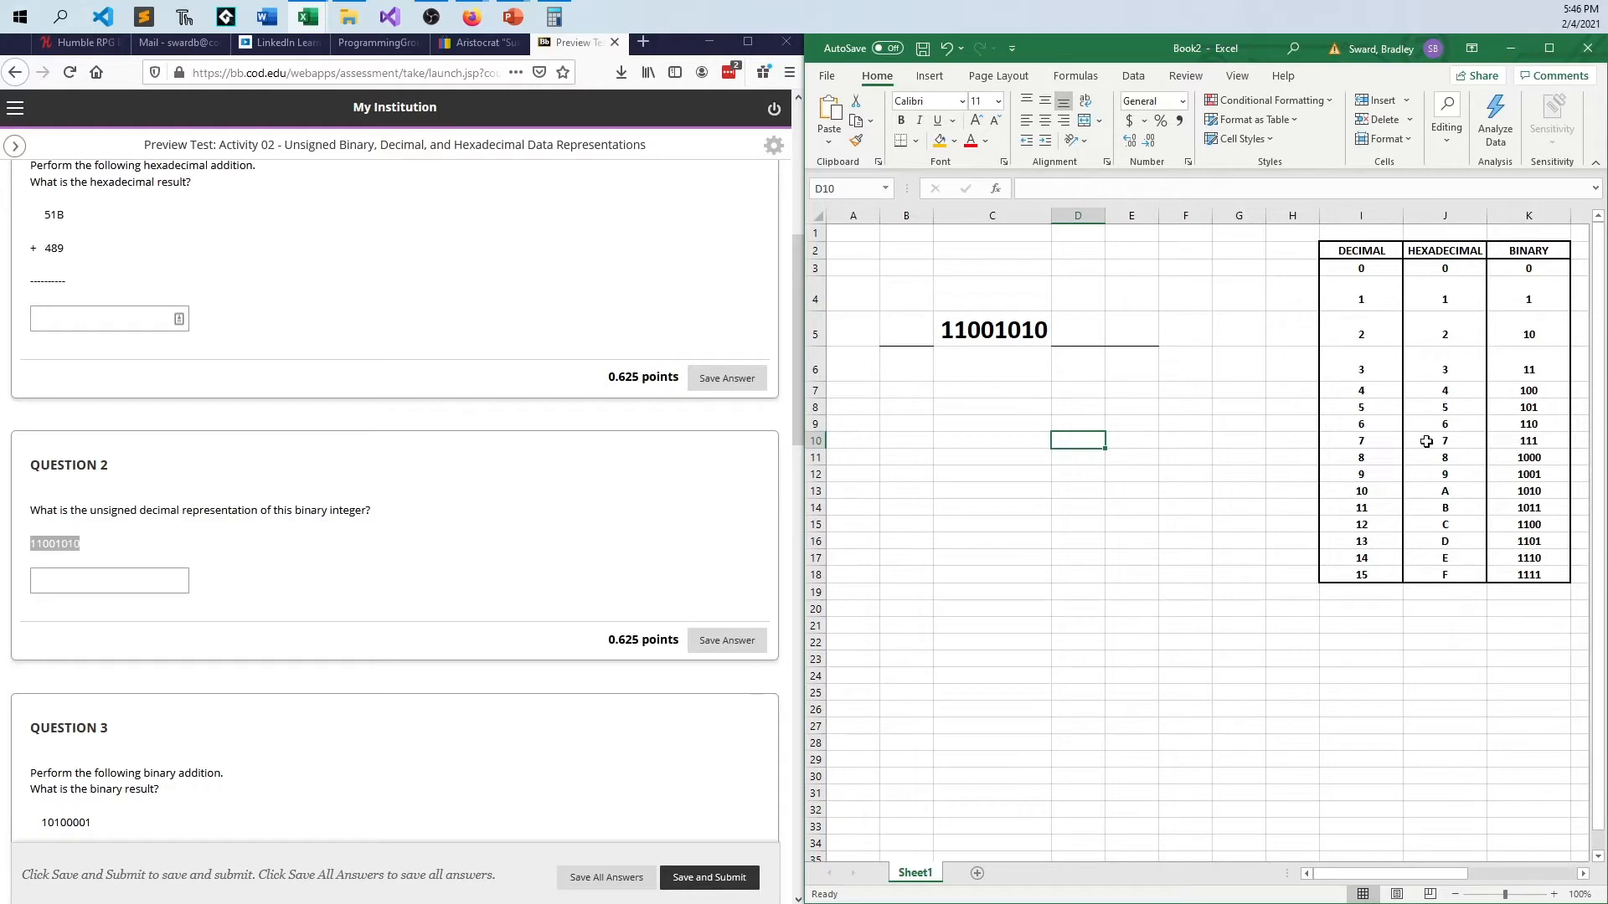
{"action": "mouse_move", "coordinate": [1045, 338]}
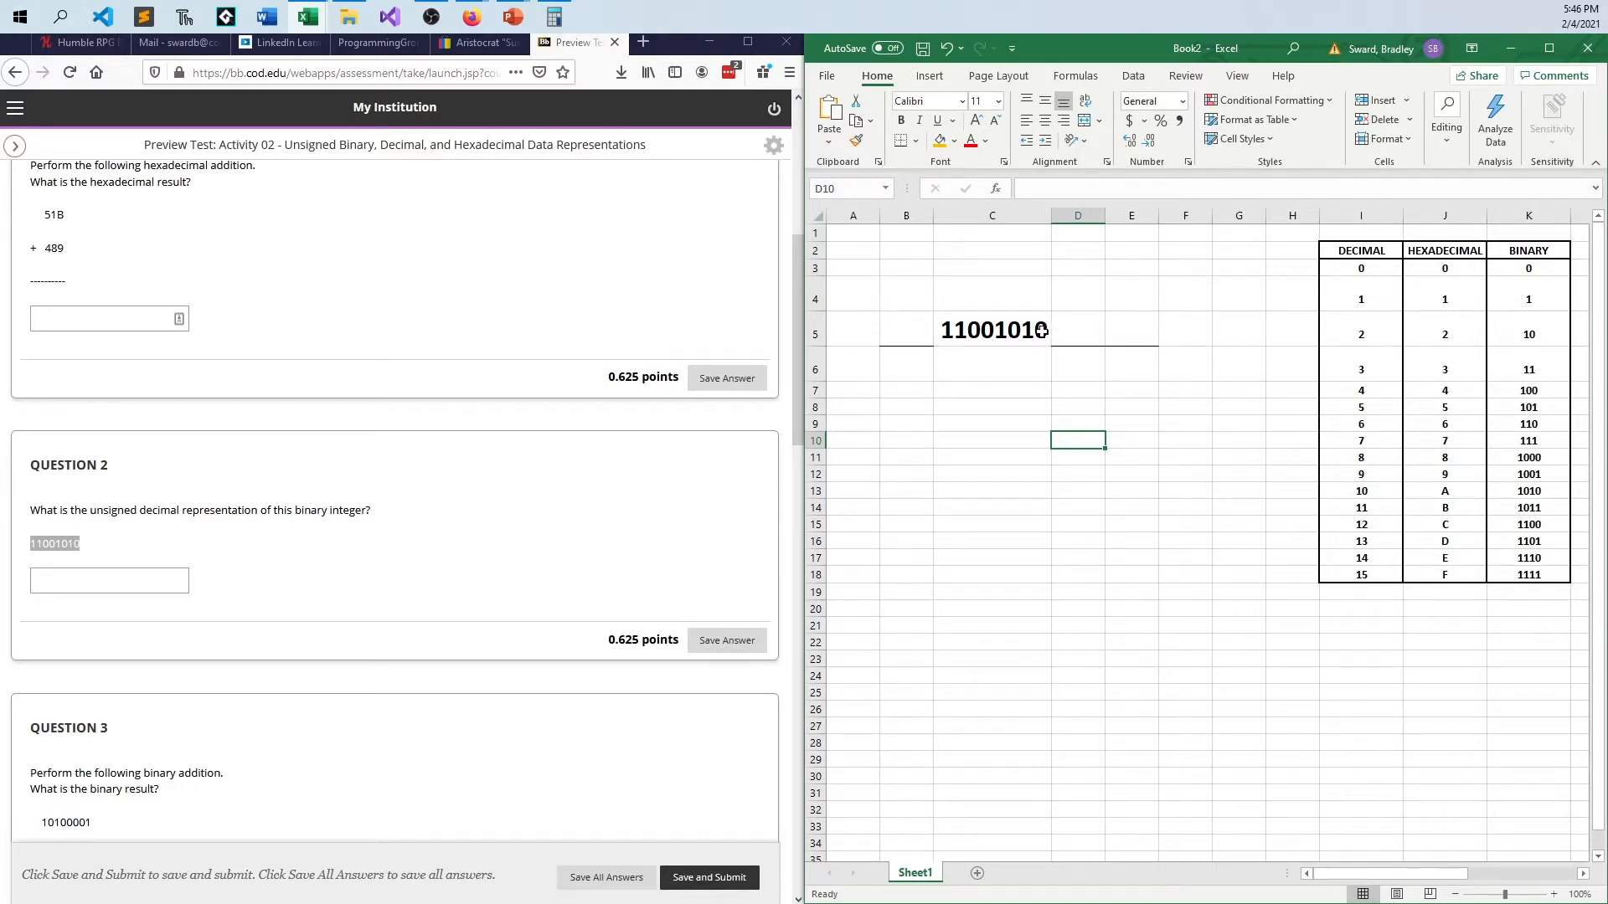
{"action": "mouse_move", "coordinate": [1026, 324]}
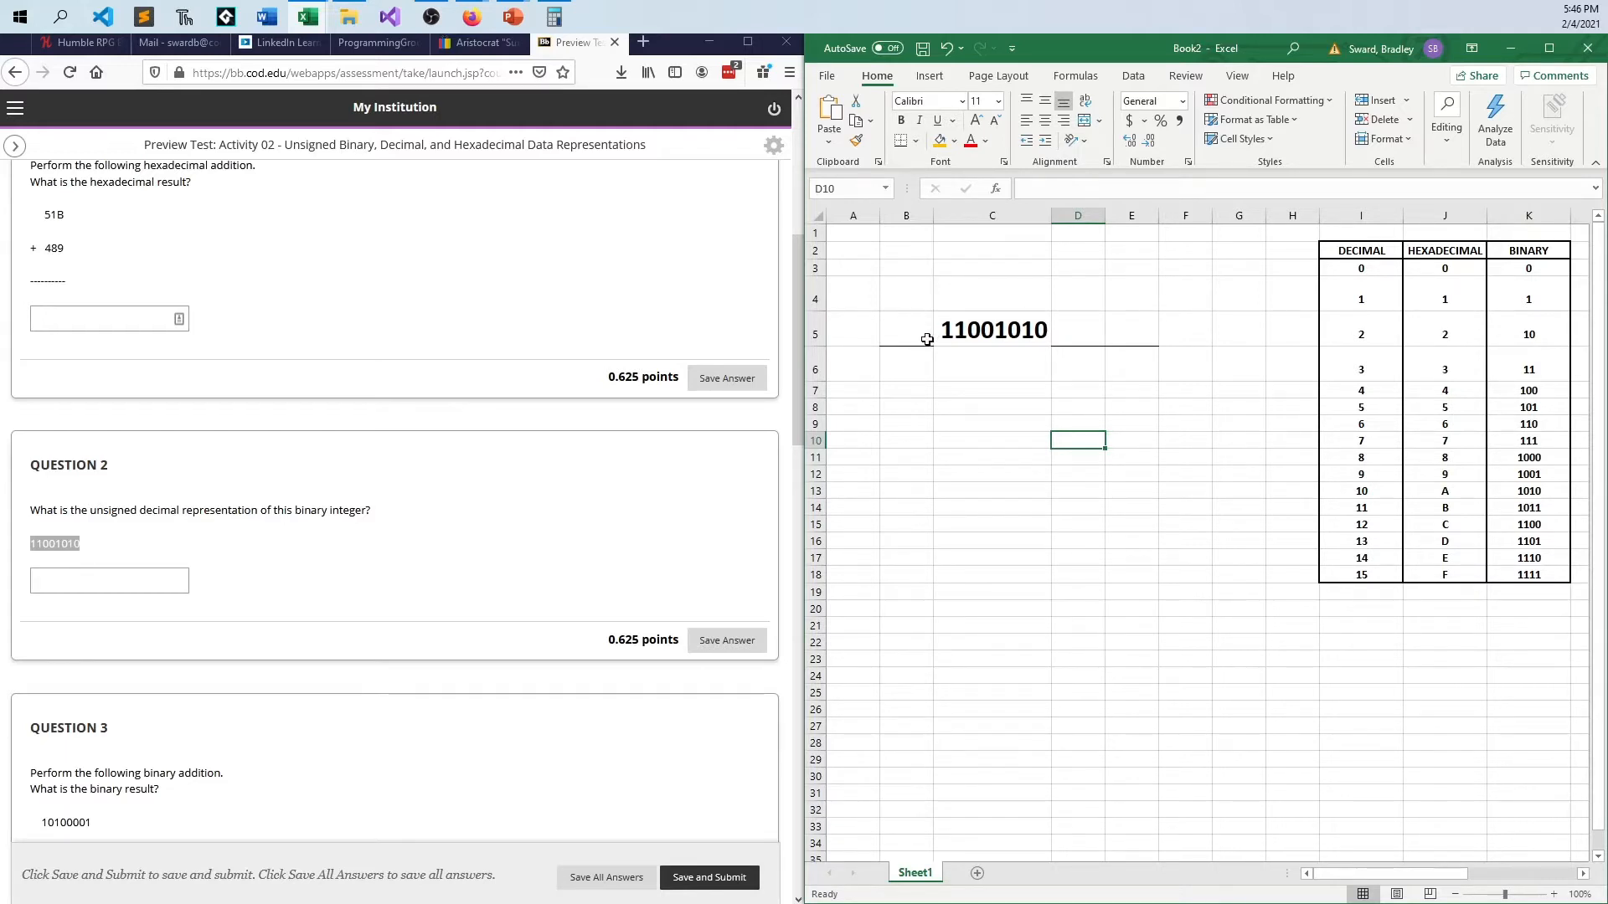
{"action": "mouse_move", "coordinate": [1077, 442]}
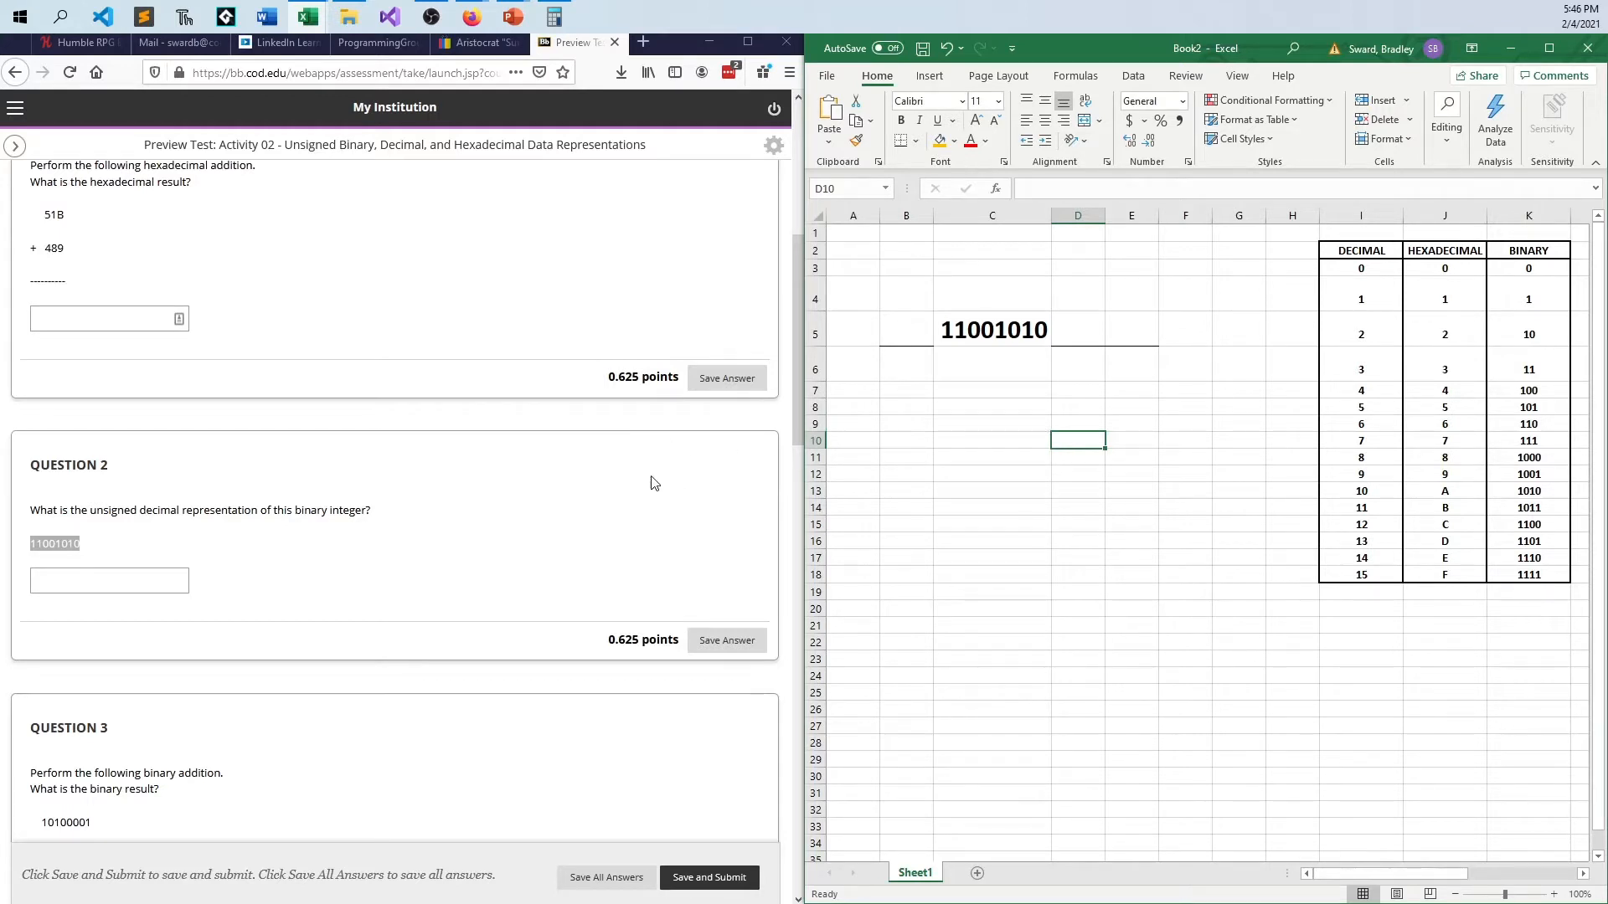
{"action": "mouse_move", "coordinate": [1432, 340]}
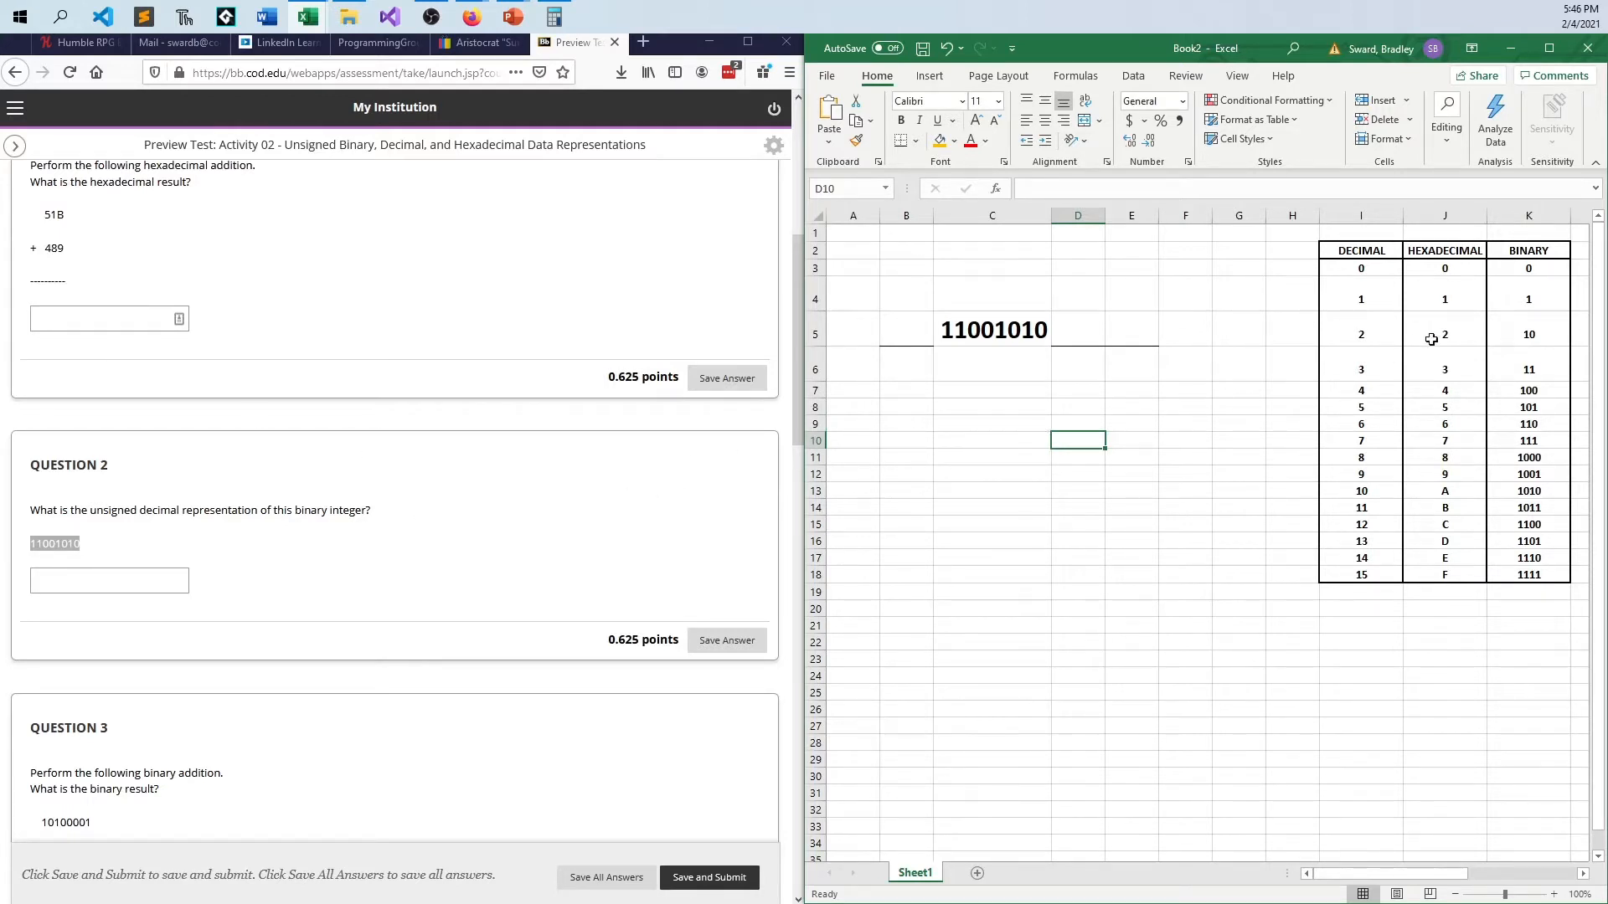
{"action": "mouse_move", "coordinate": [1244, 660]}
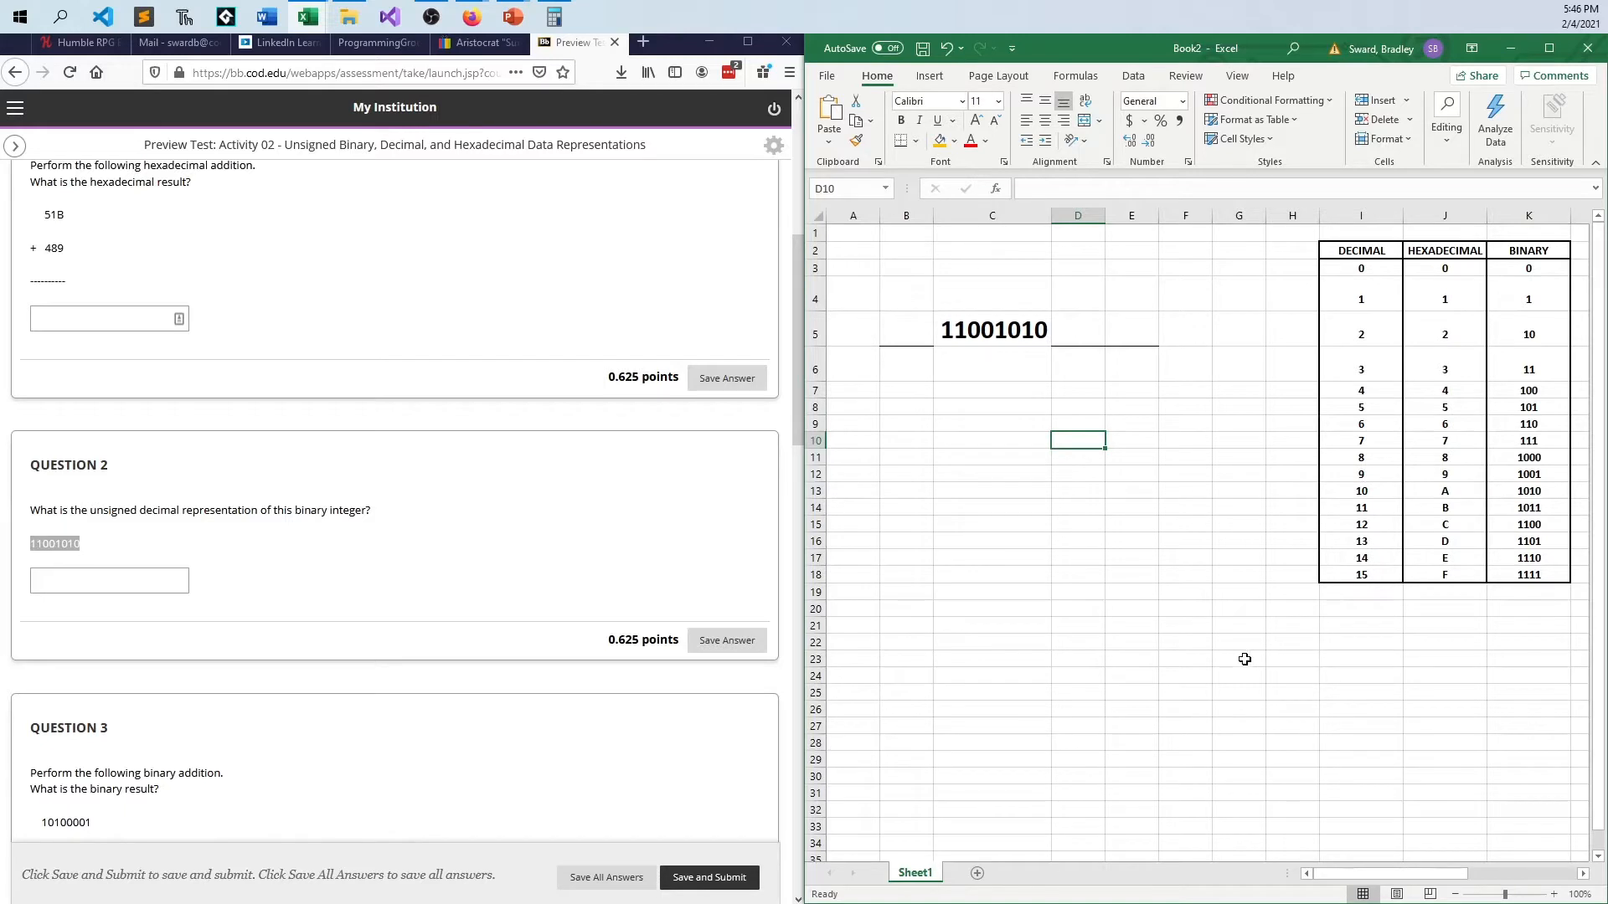
{"action": "mouse_move", "coordinate": [1034, 291]}
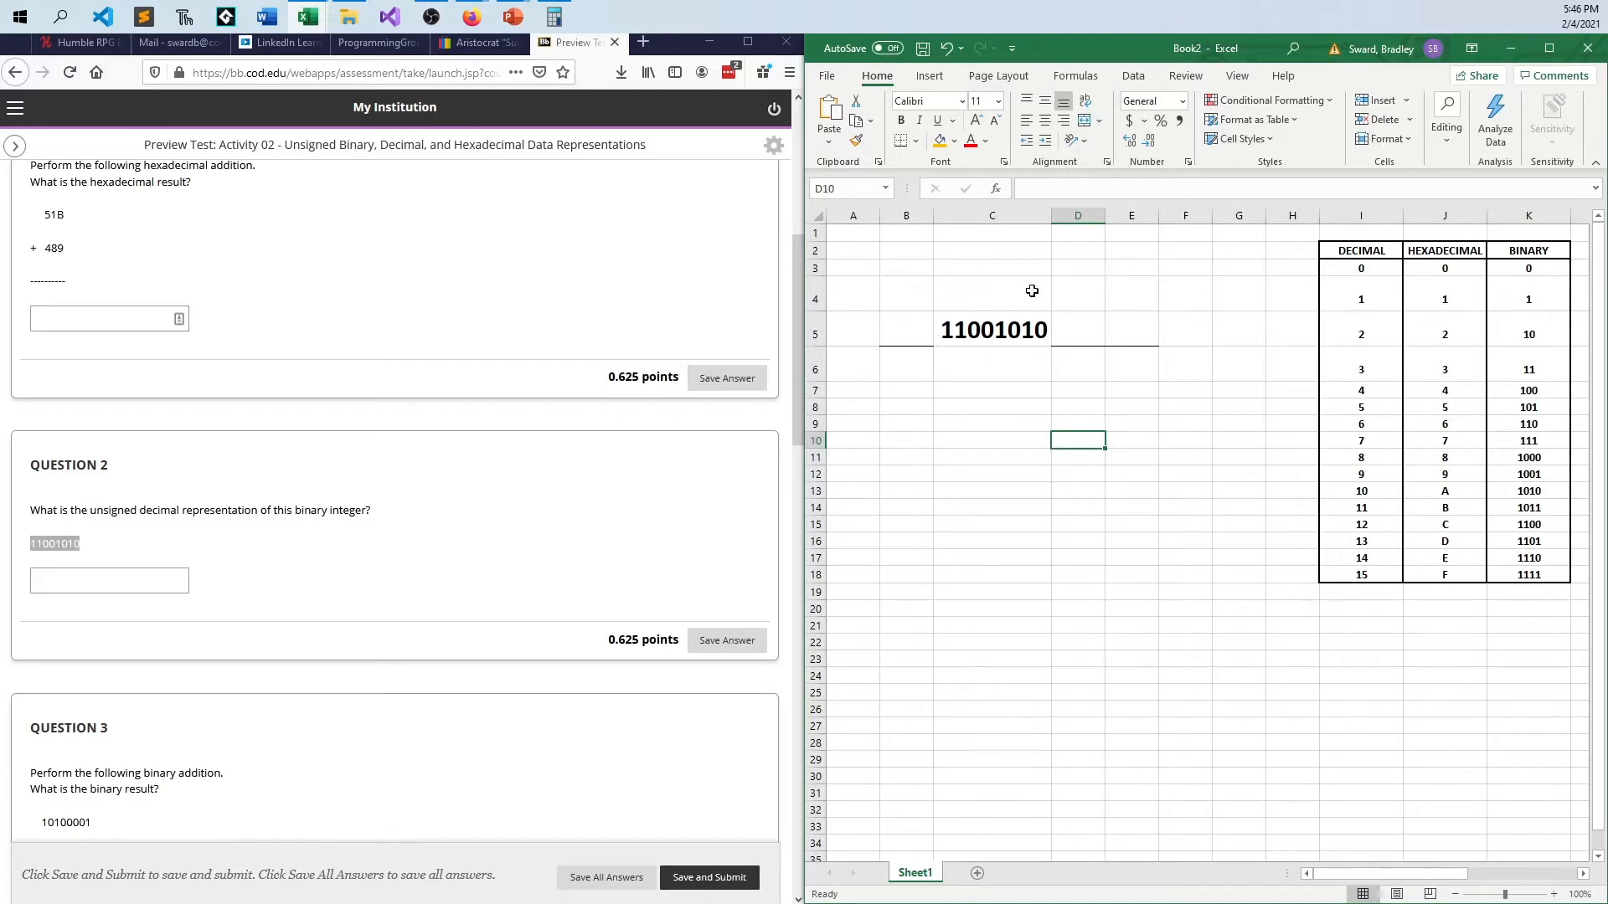
Step: List the place values 2, 8, 64 and 128 beneath it and total them with =SUM() to 202
{"action": "left_click", "coordinate": [992, 330]}
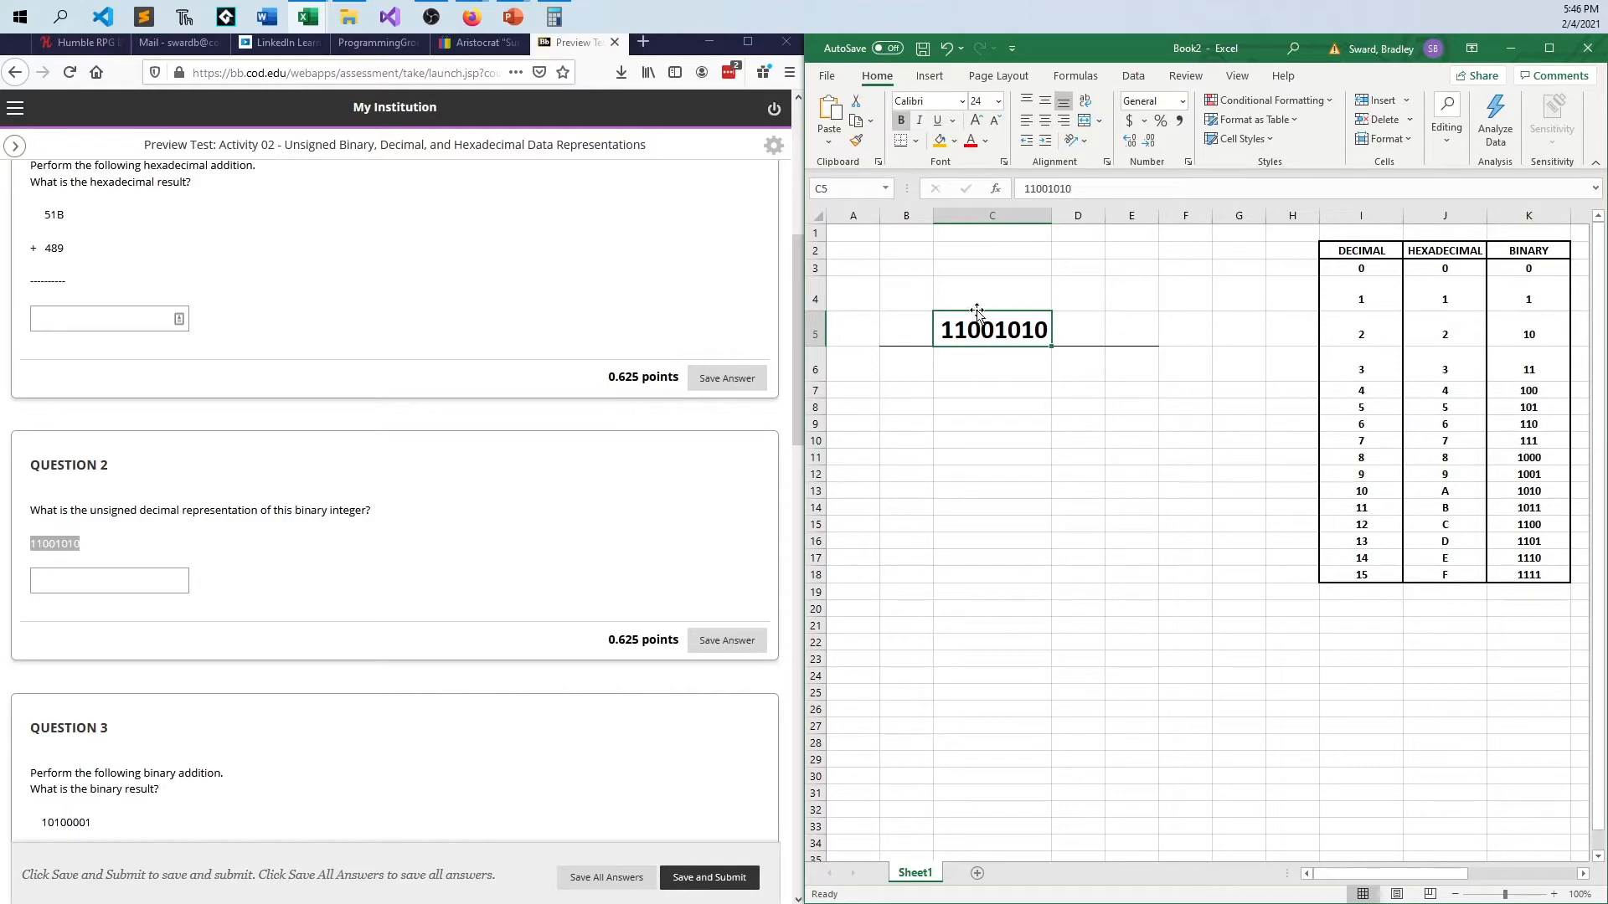
{"action": "left_click", "coordinate": [990, 474]}
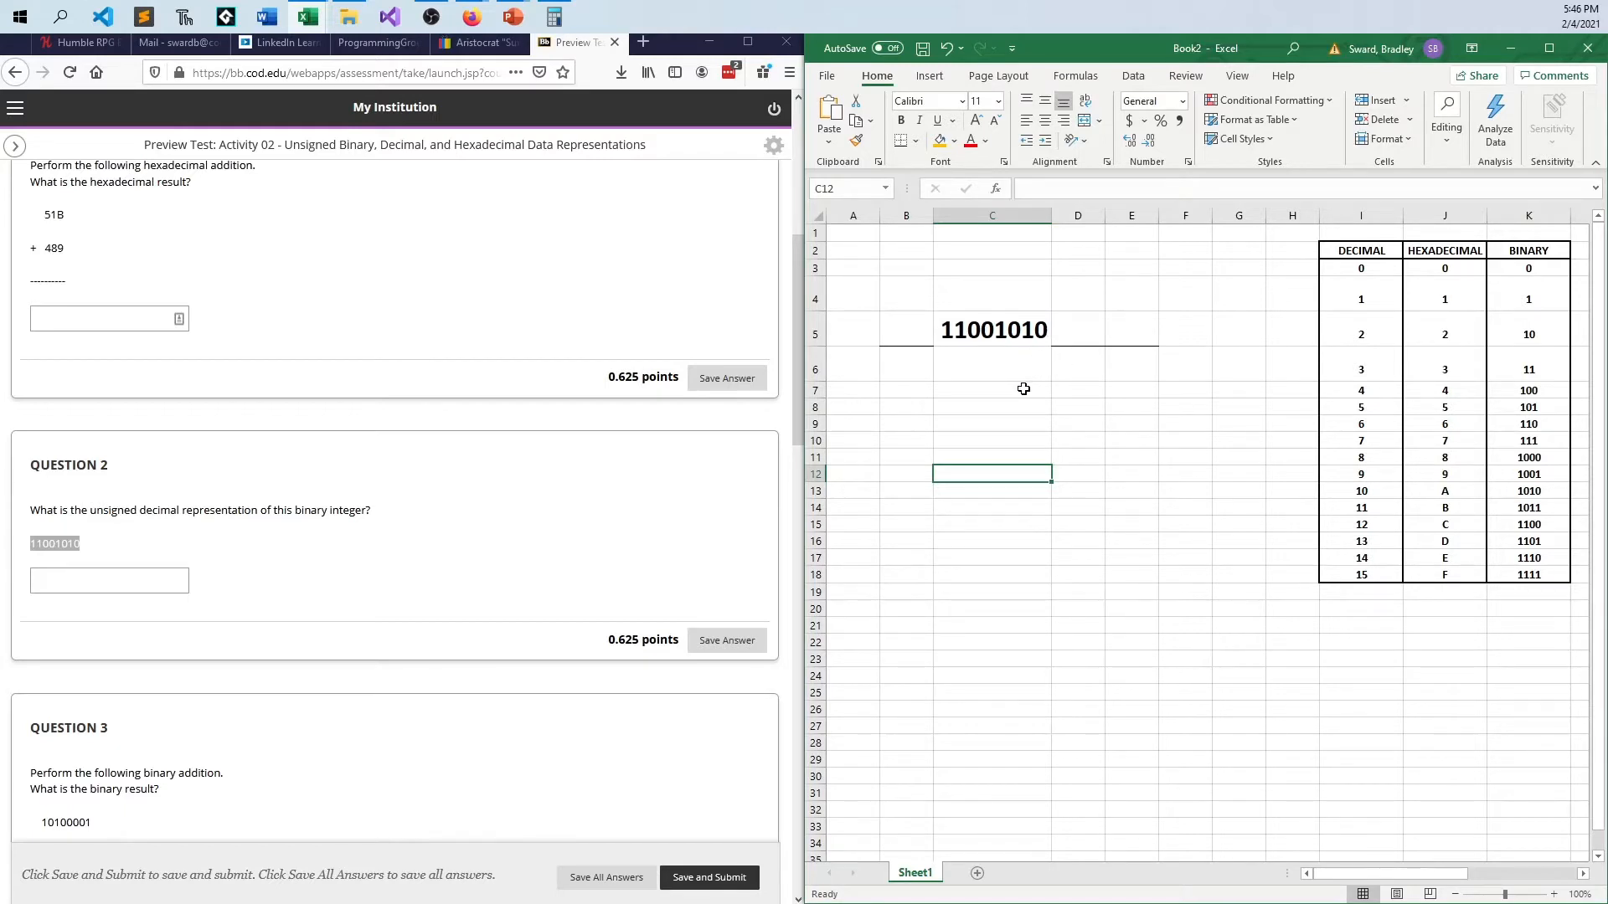
{"action": "left_click", "coordinate": [992, 391]}
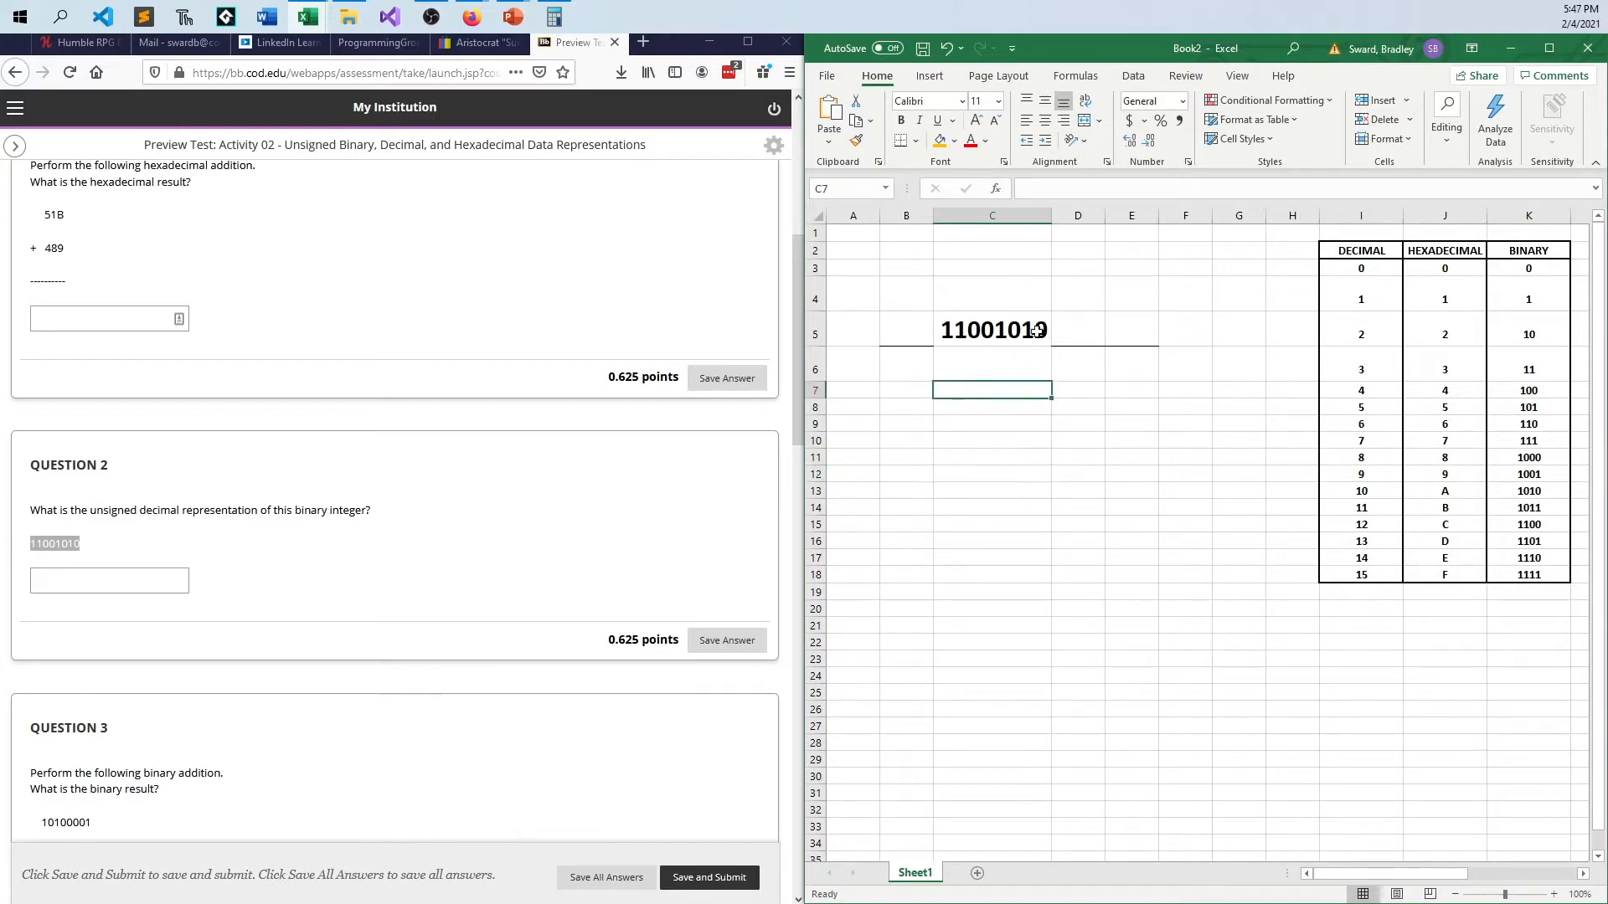
{"action": "type", "text": "2"}
{"action": "left_click", "coordinate": [991, 407]}
{"action": "type", "text": "8"}
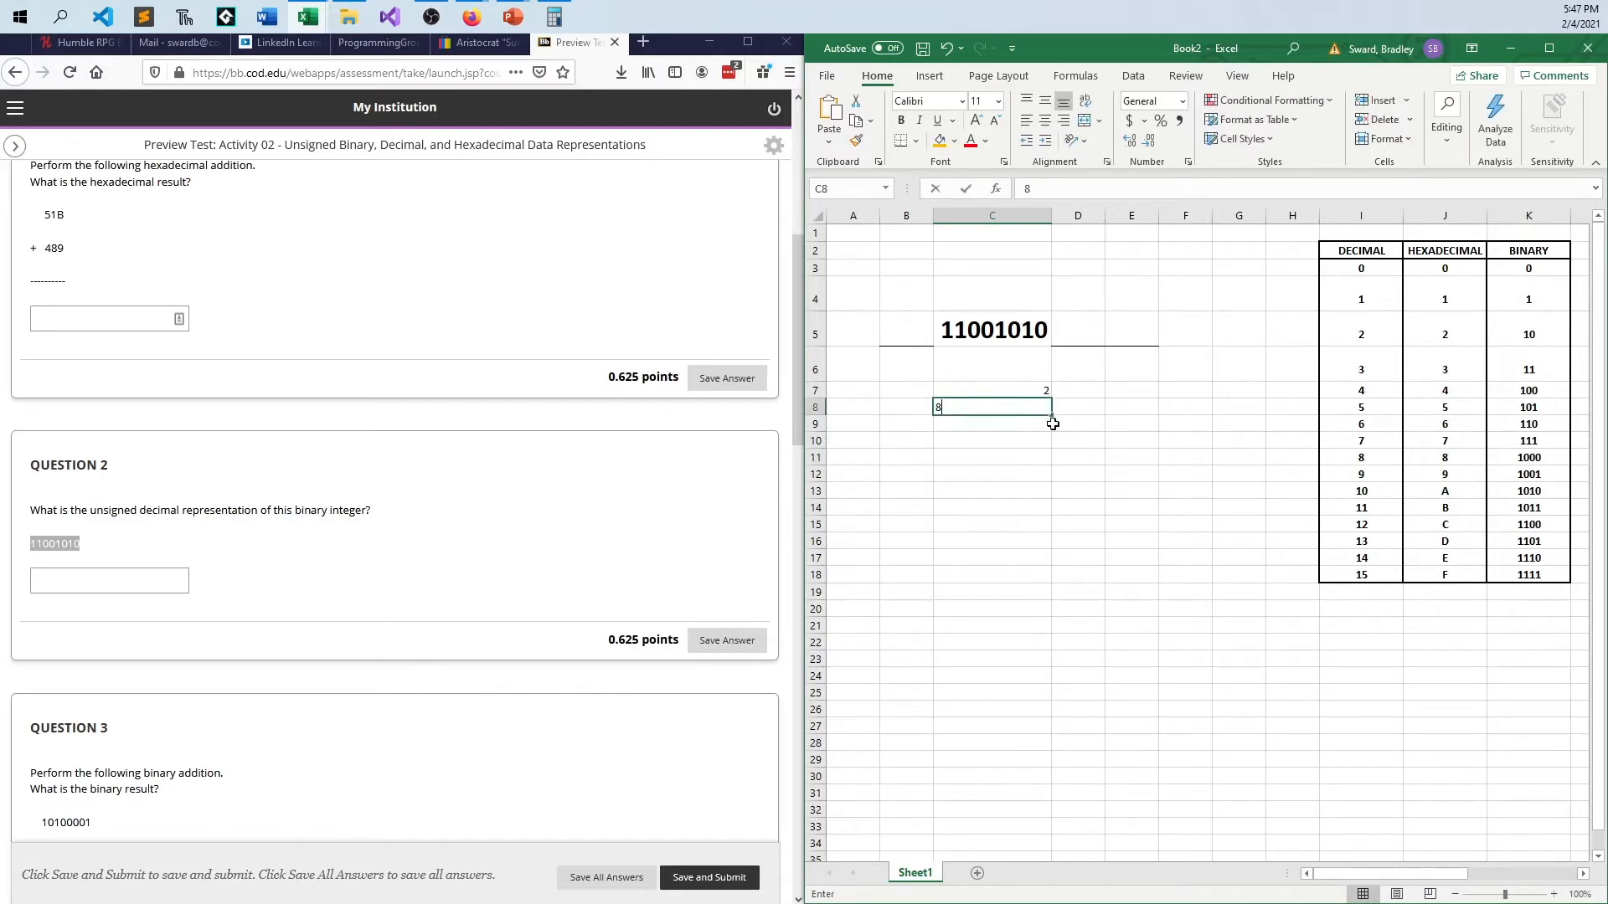
{"action": "left_click", "coordinate": [1077, 549]}
{"action": "type", "text": "64"}
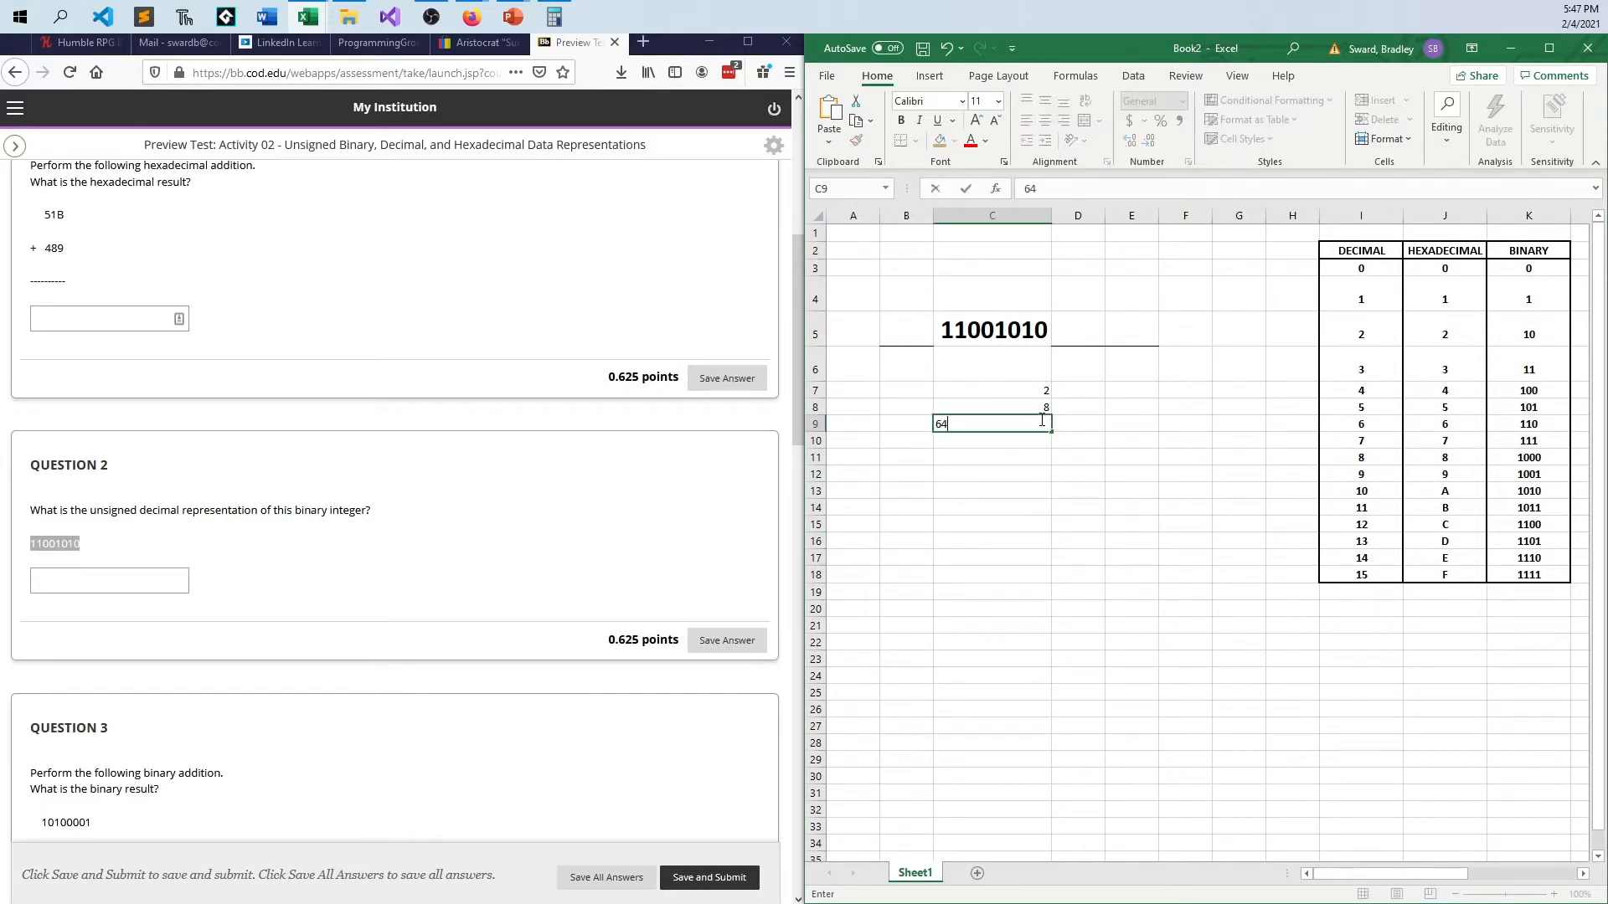
{"action": "key", "text": "Return"}
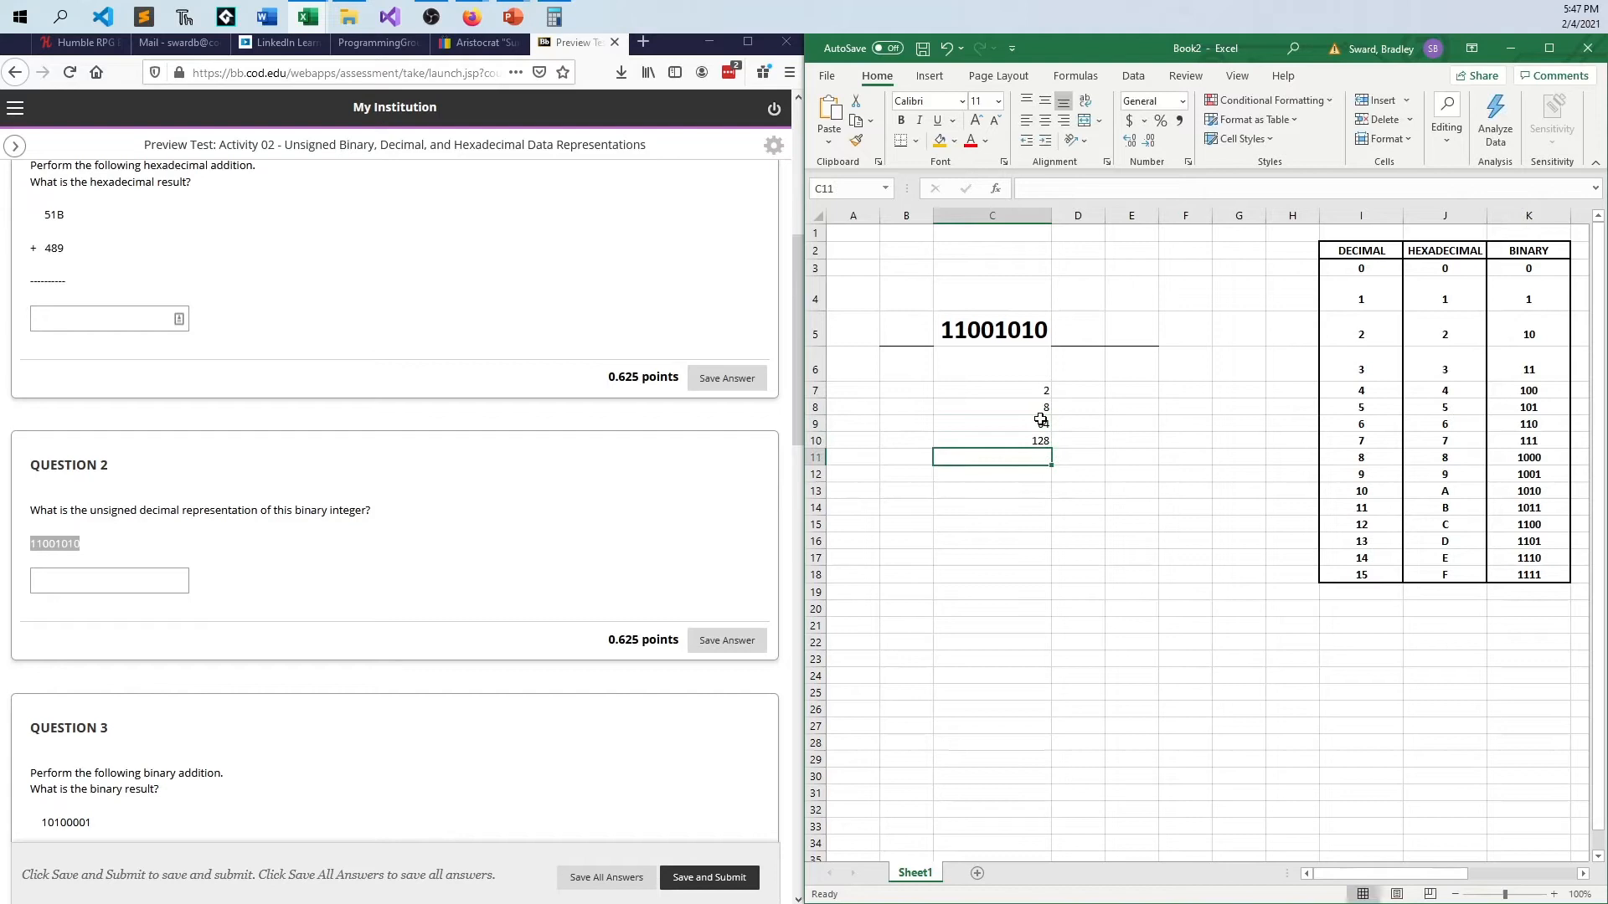
{"action": "type", "text": "=sum("}
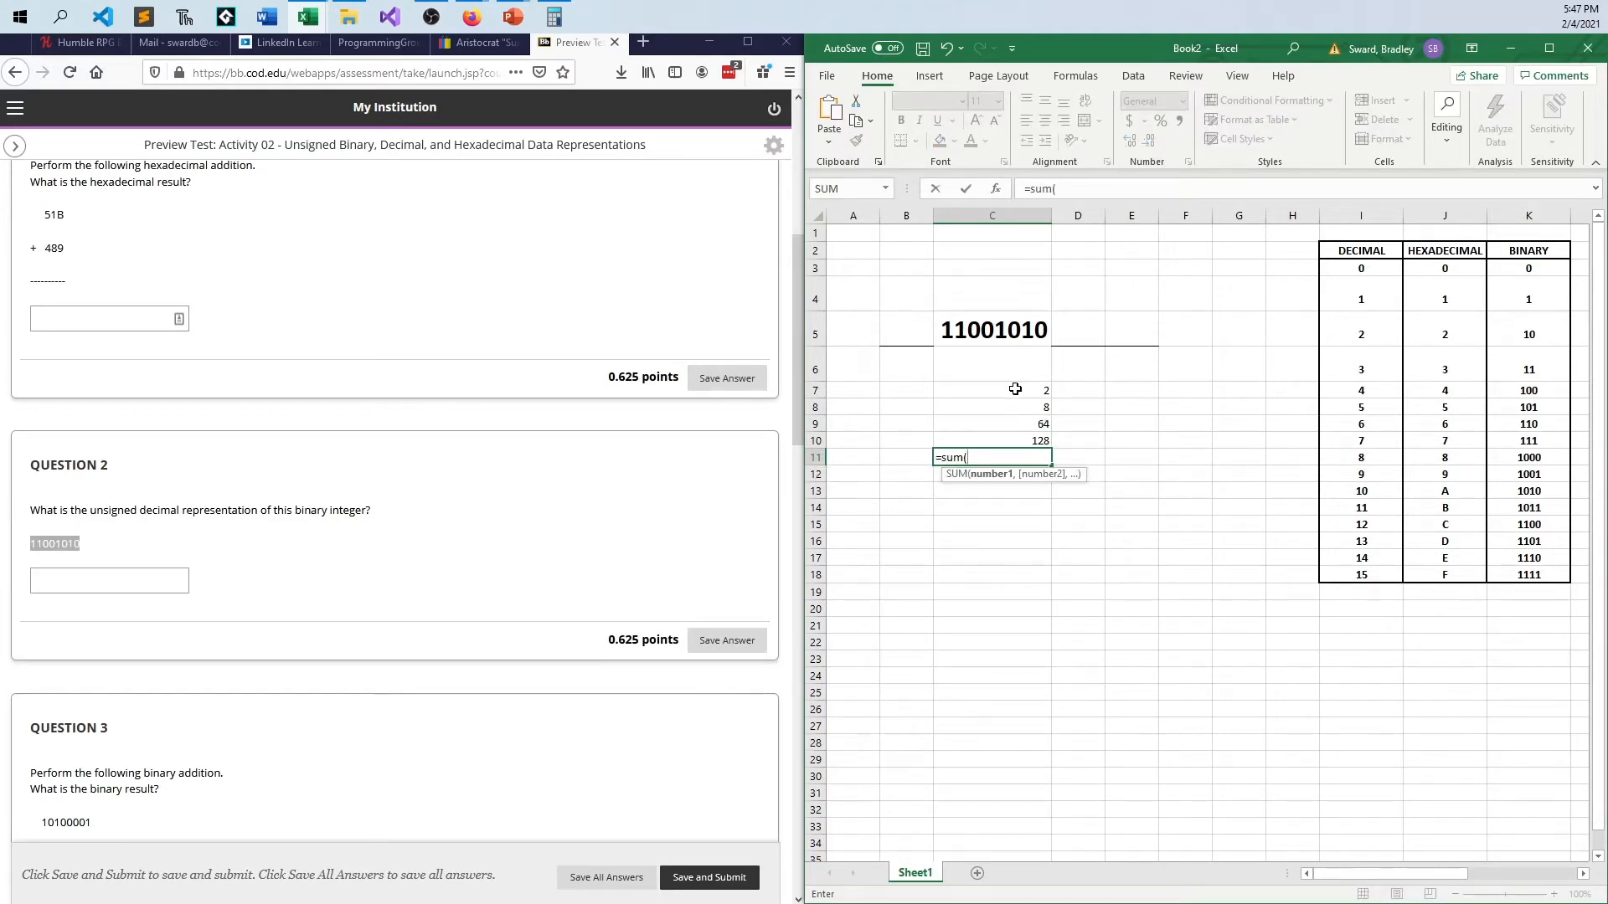
{"action": "key", "text": "Return"}
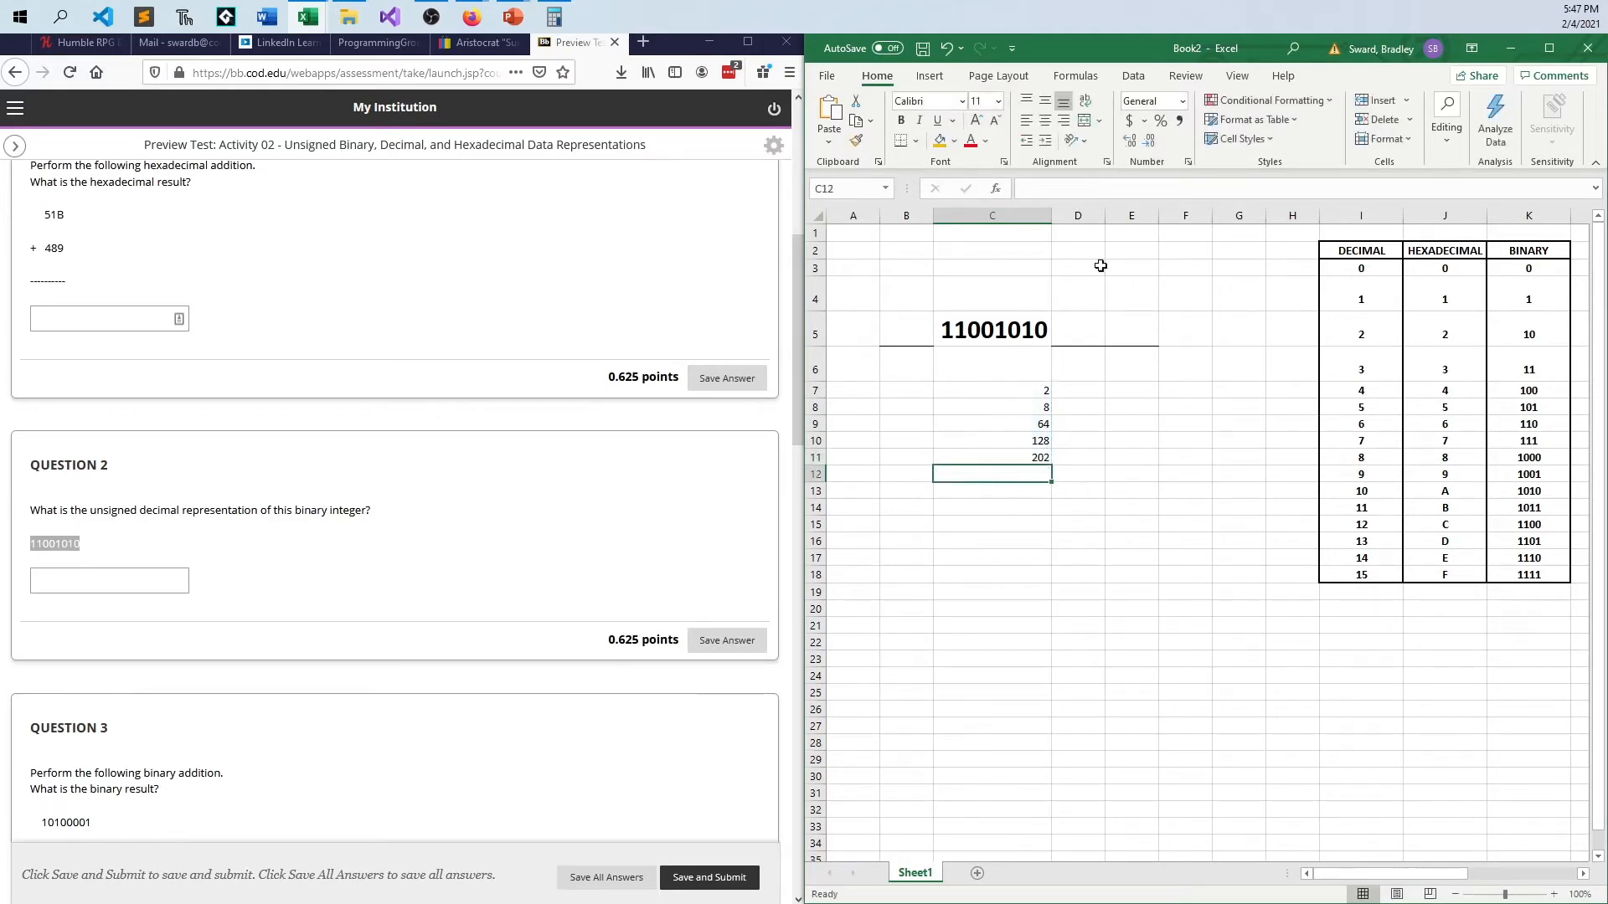
{"action": "mouse_move", "coordinate": [88, 528]}
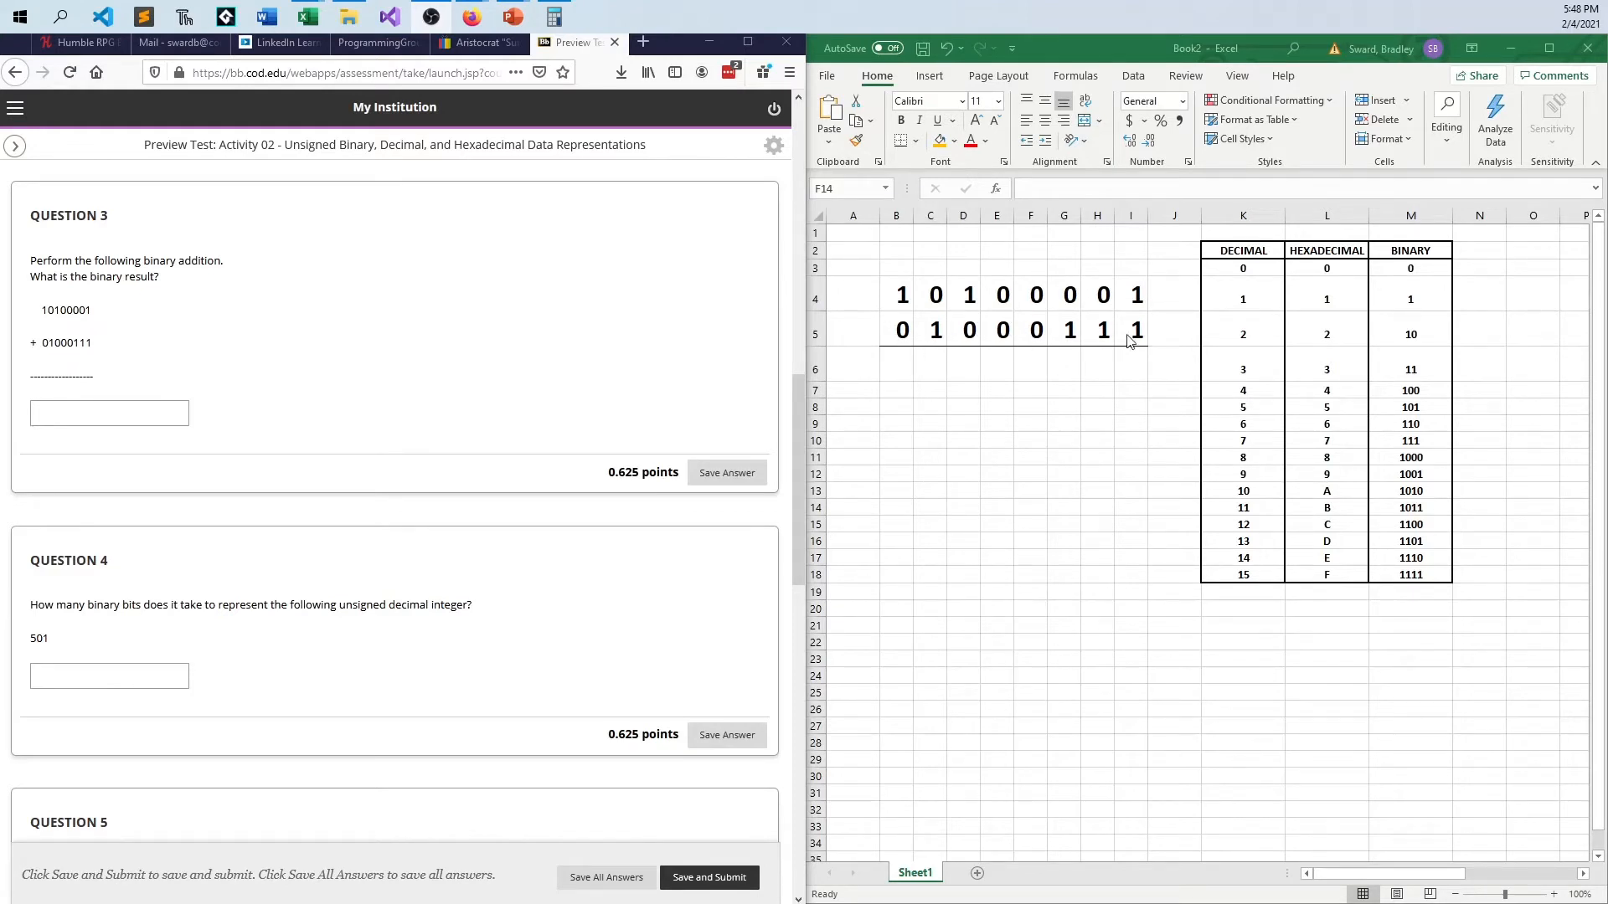
Step: Enter the rightmost sum digits of the binary addition in the answer row
{"action": "left_click", "coordinate": [1030, 506]}
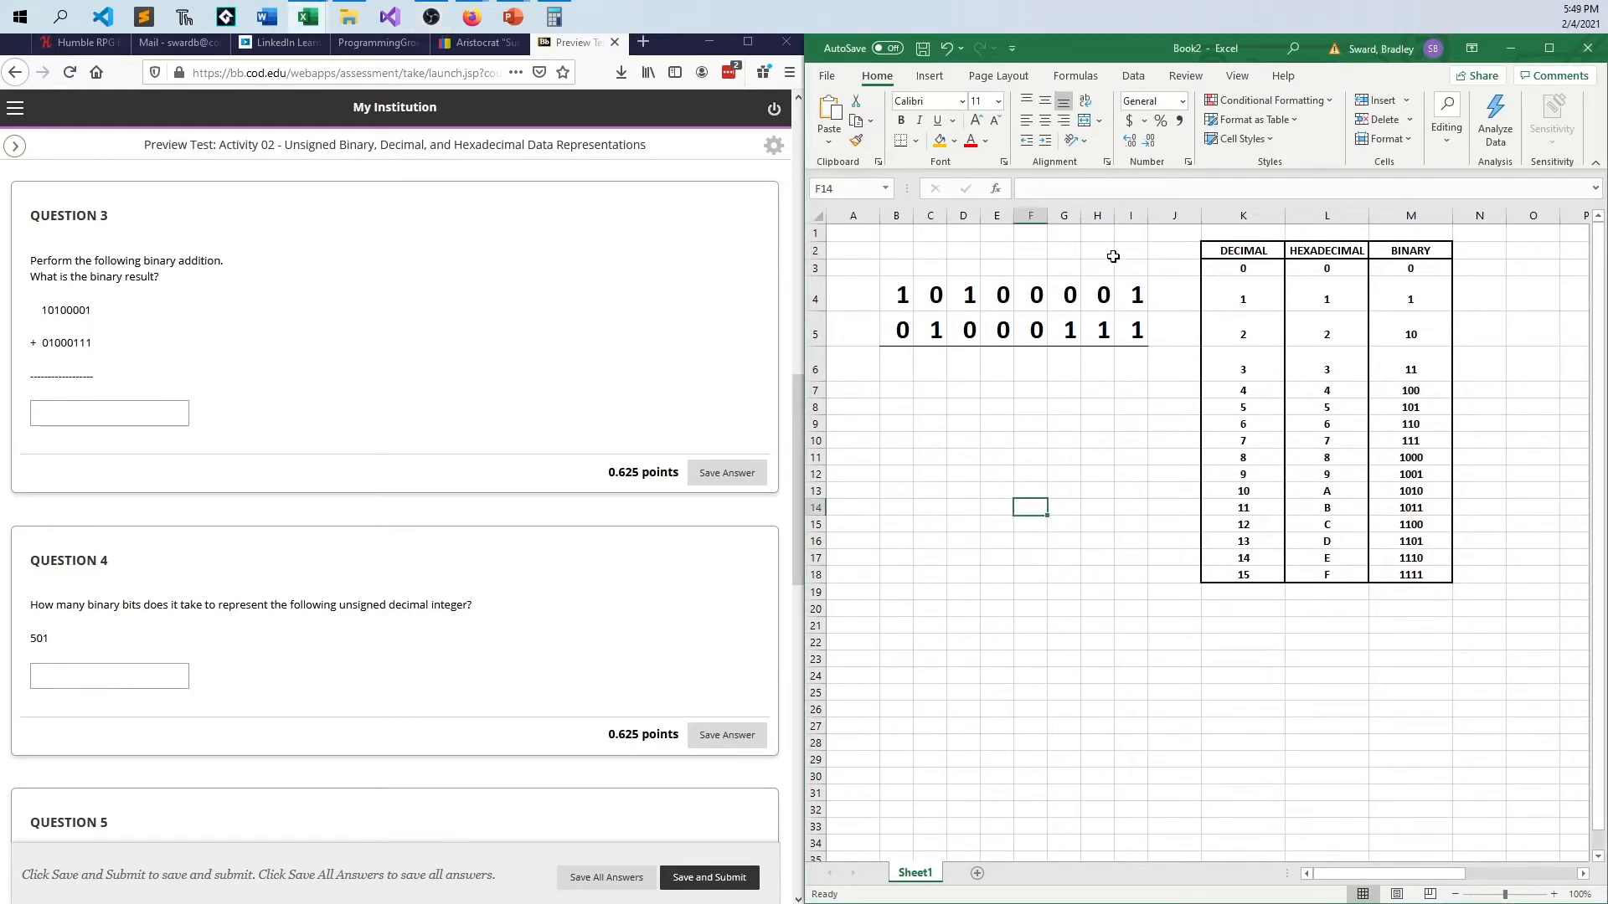
{"action": "mouse_move", "coordinate": [1015, 492]}
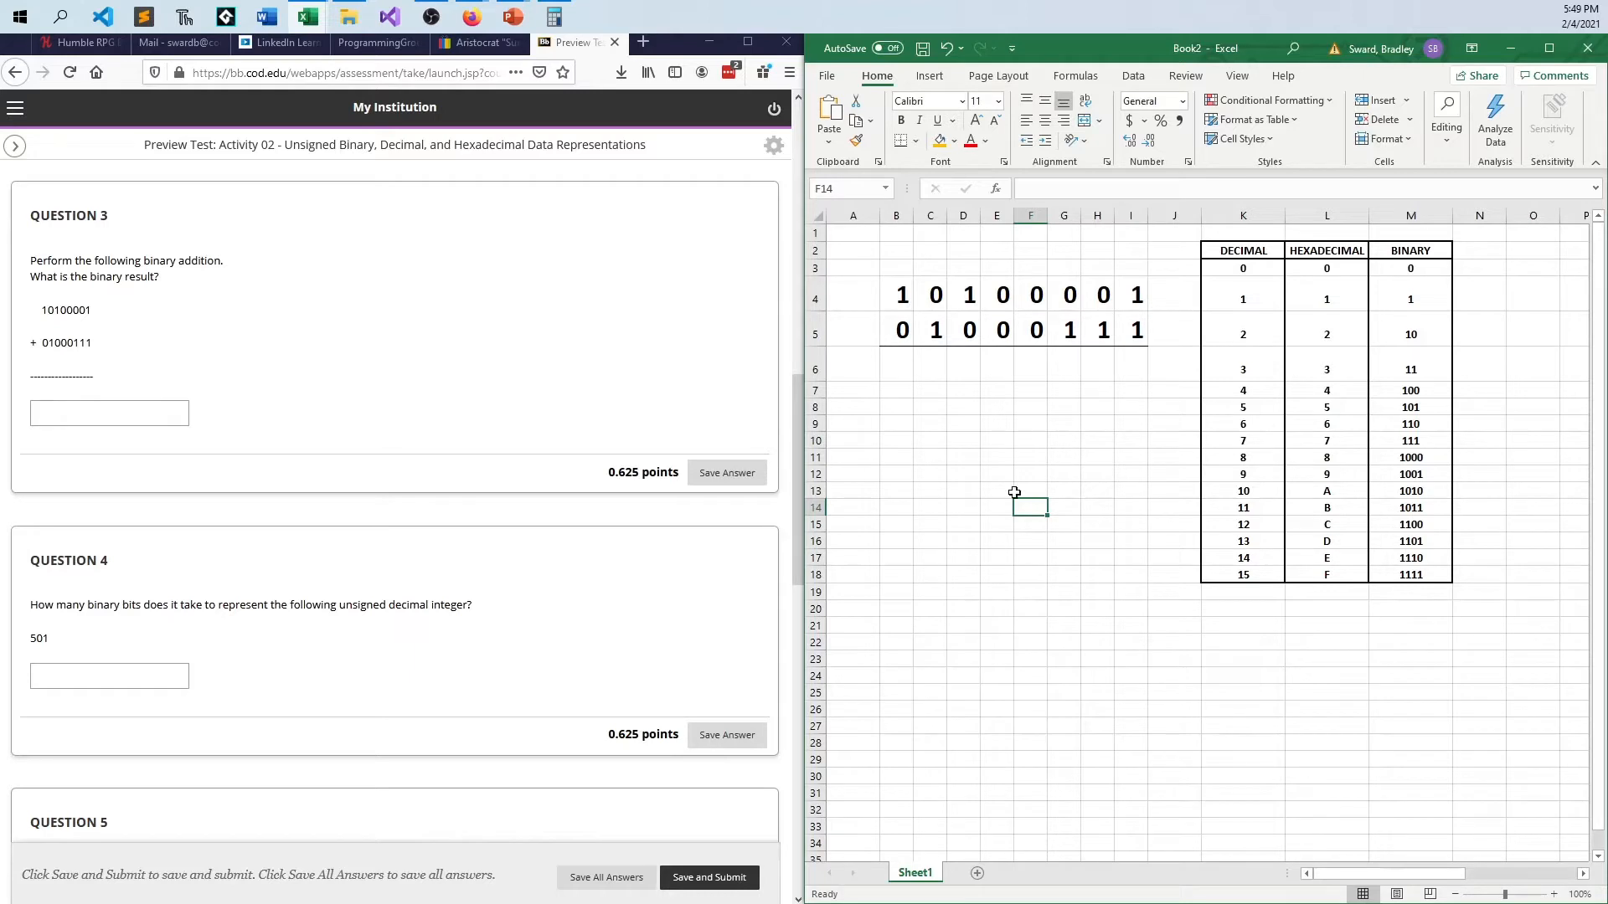
{"action": "left_click", "coordinate": [1030, 356]}
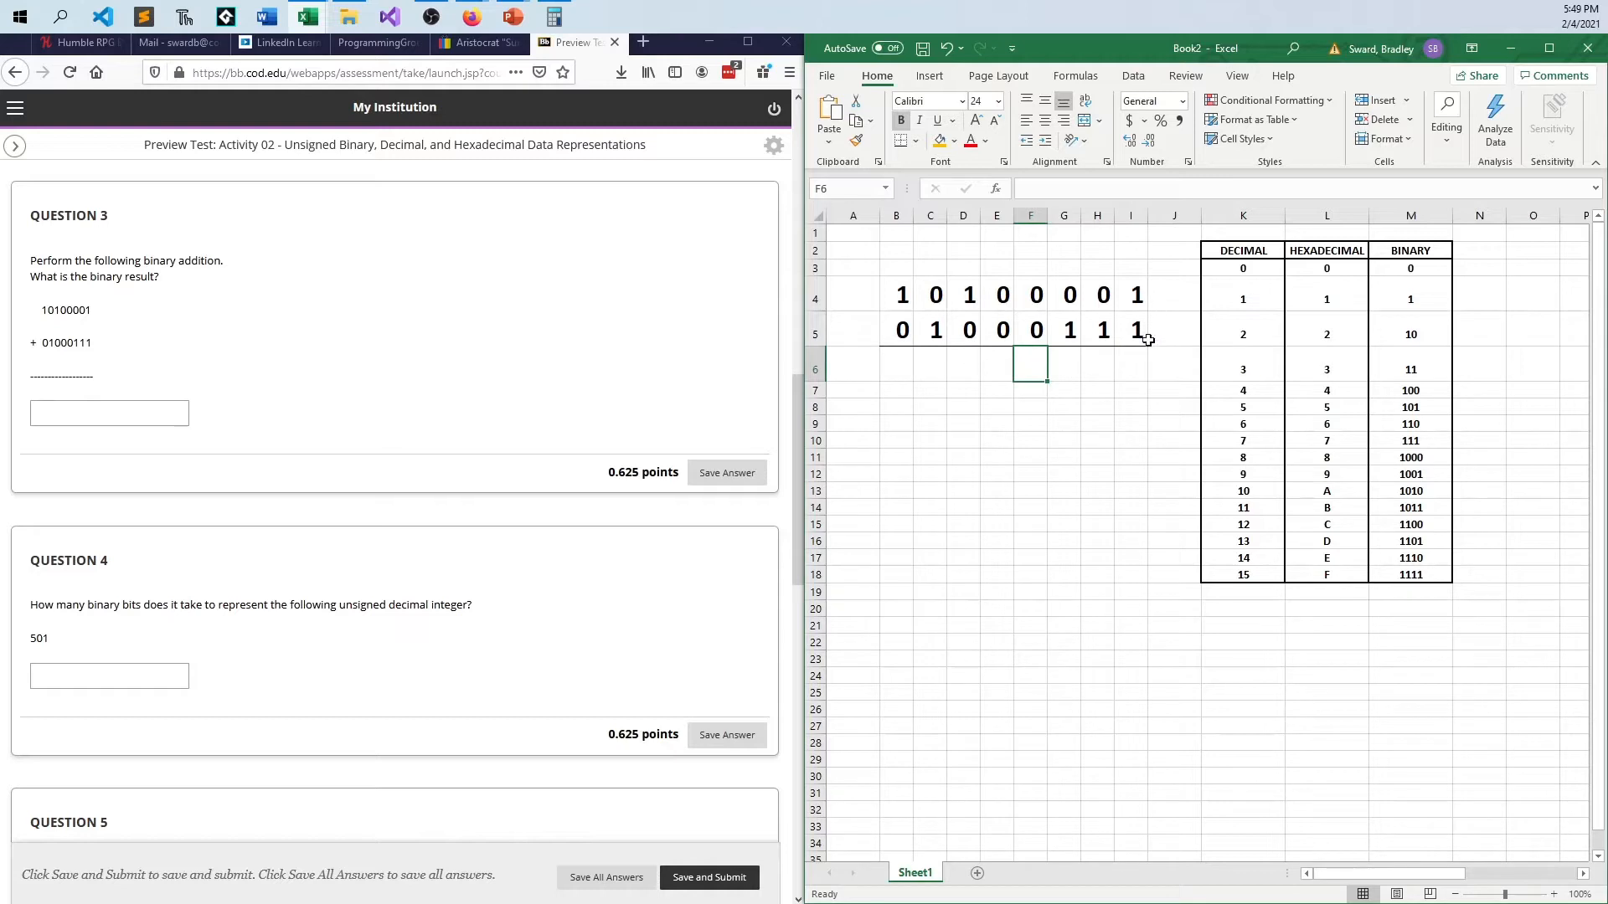
{"action": "mouse_move", "coordinate": [1149, 396]}
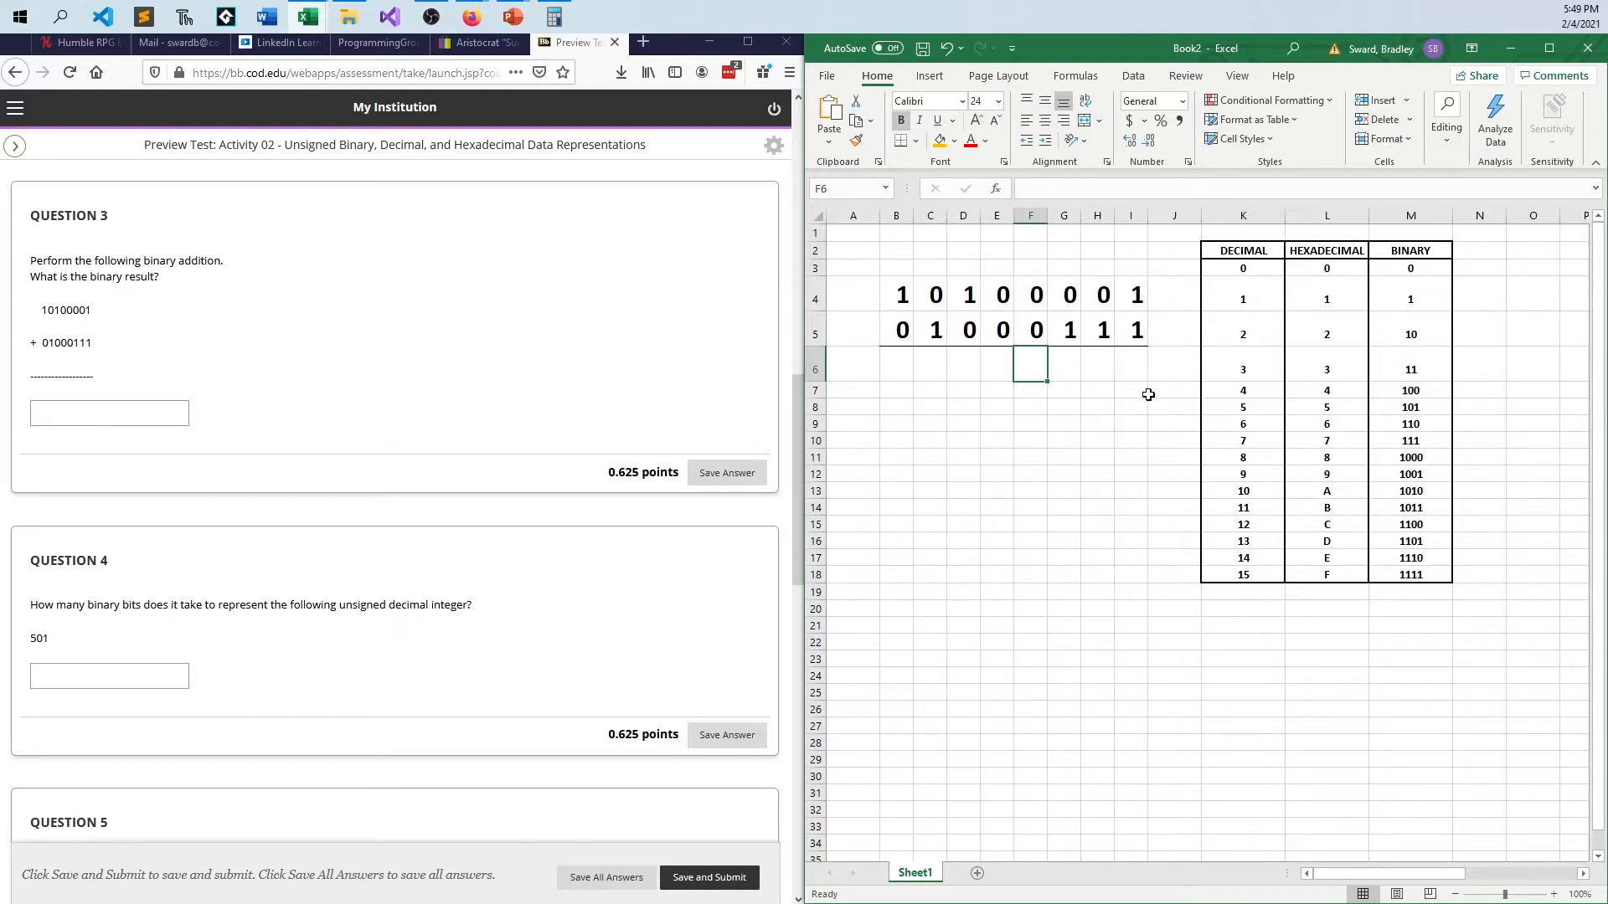
{"action": "left_click", "coordinate": [1175, 423]}
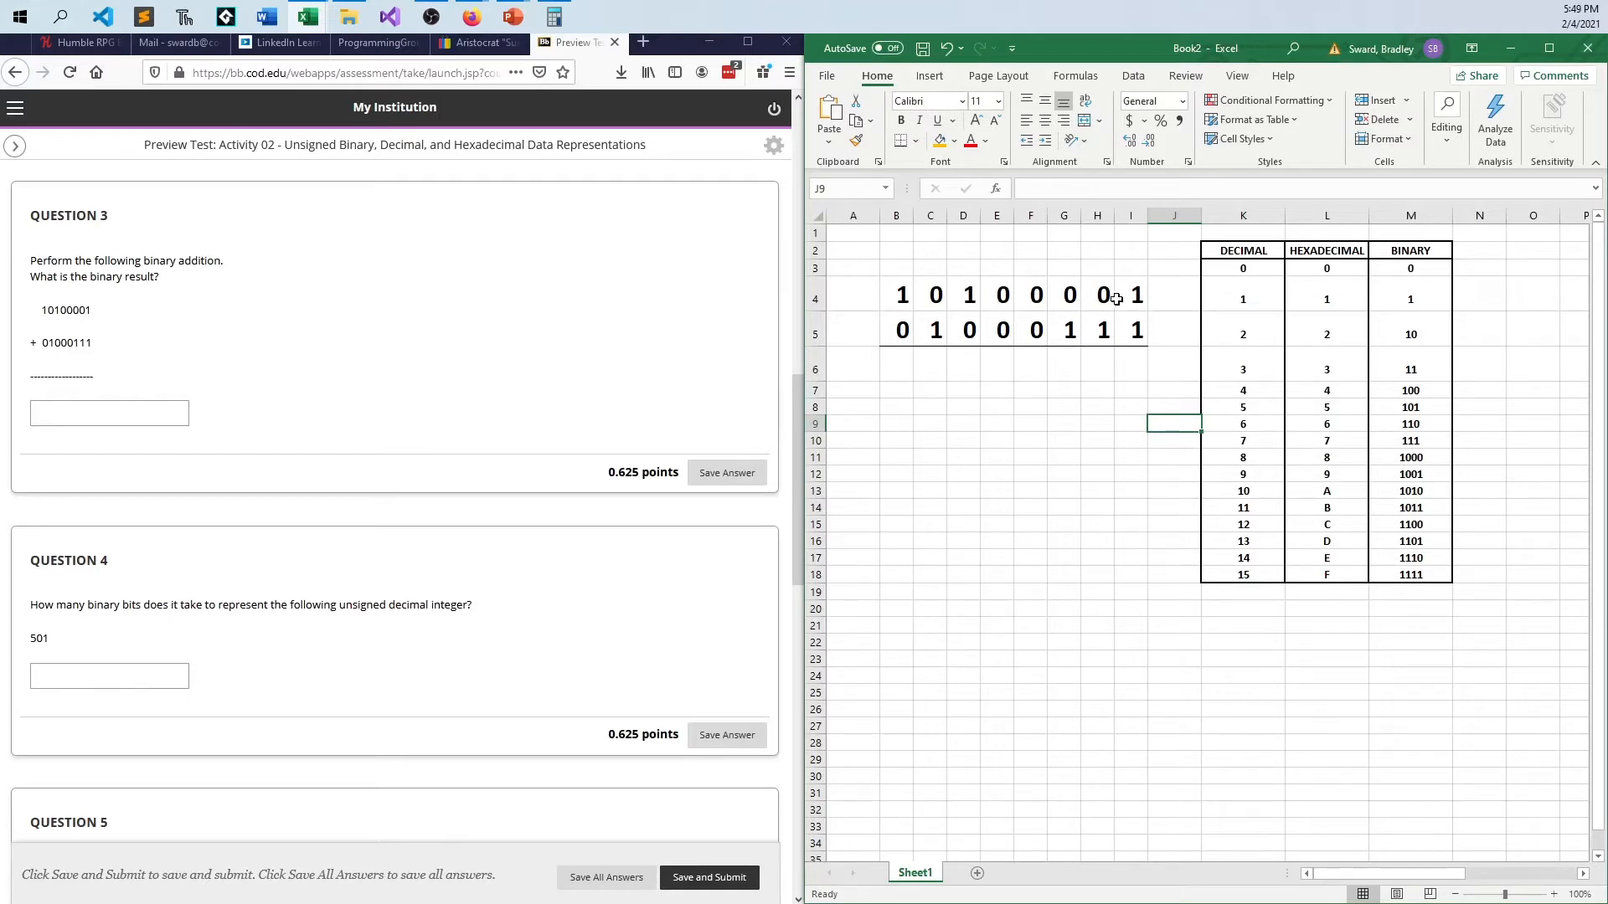
{"action": "mouse_move", "coordinate": [993, 360]}
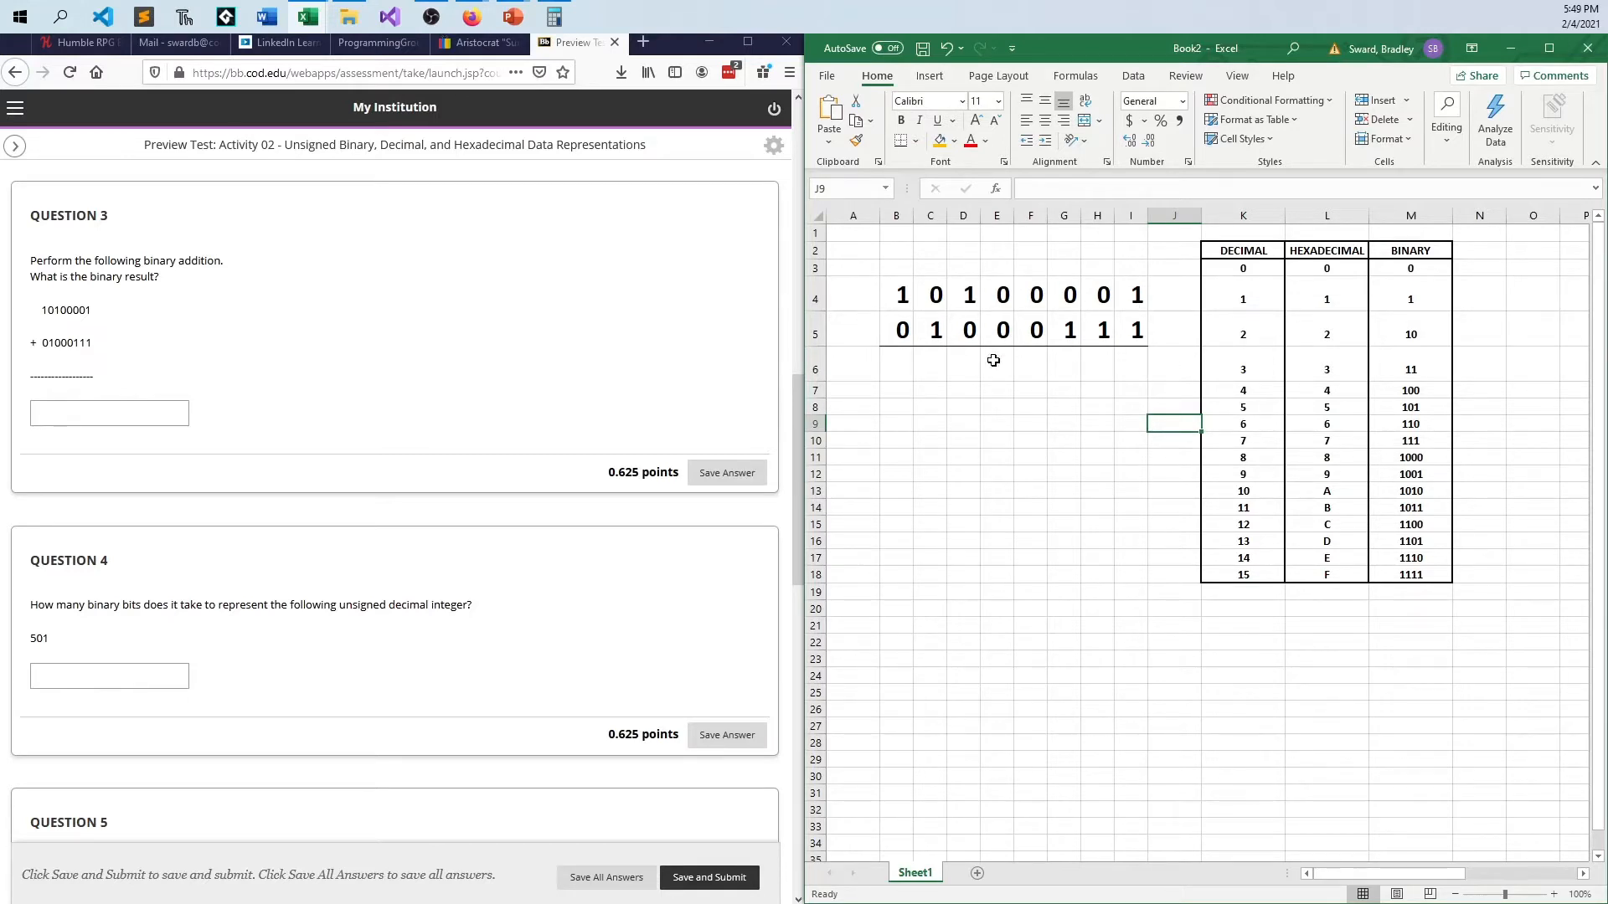
{"action": "left_click", "coordinate": [1130, 415]}
{"action": "type", "text": "0"}
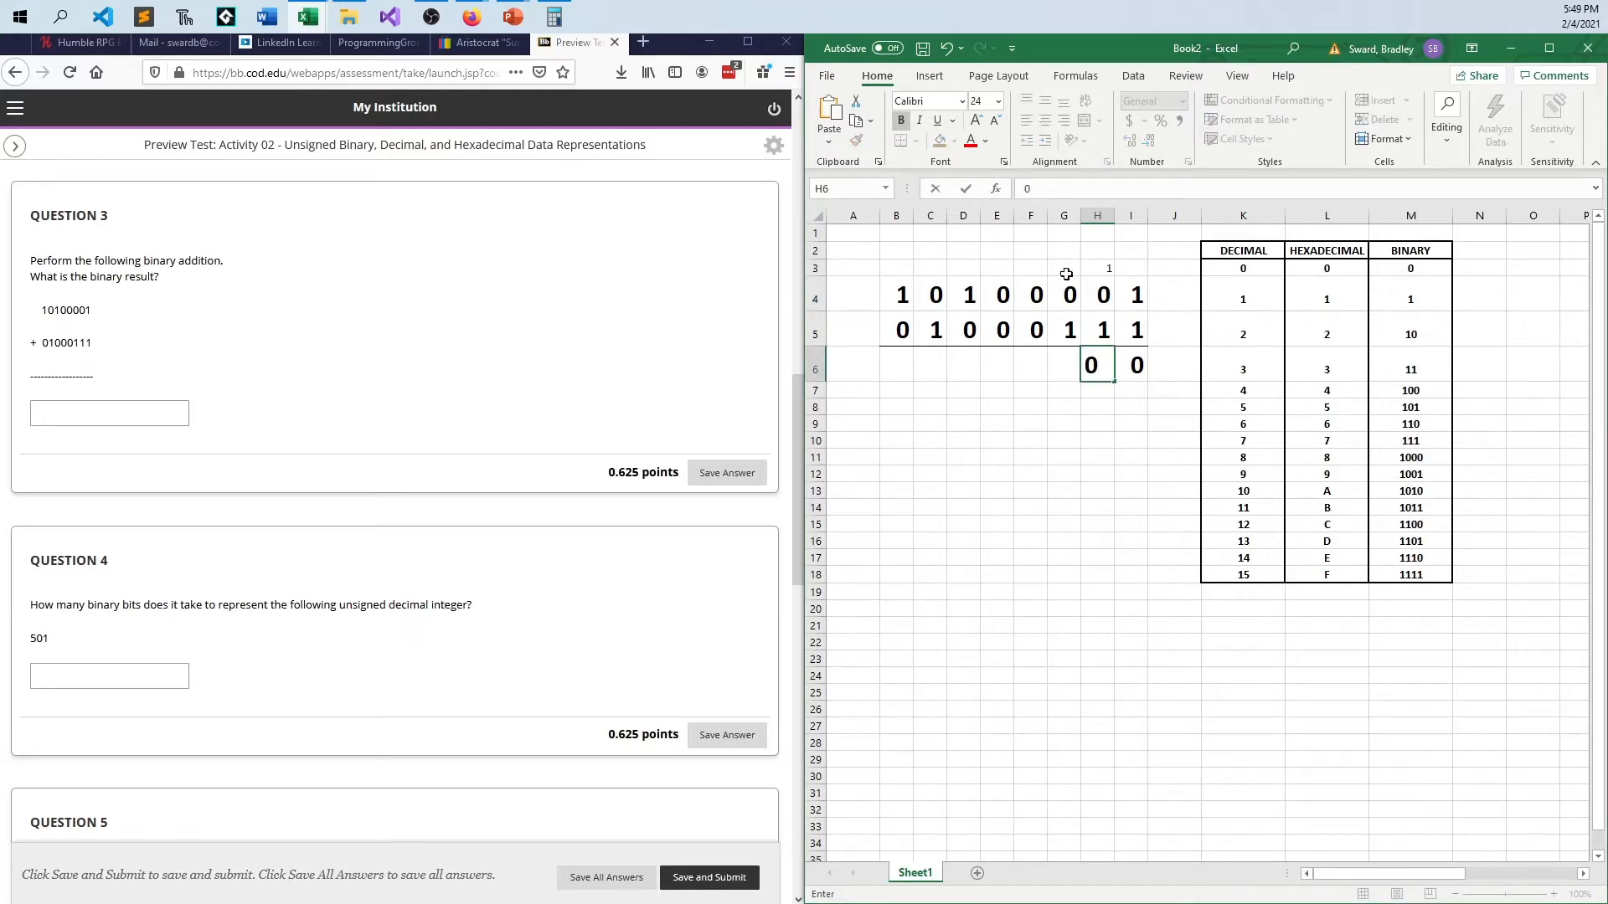
{"action": "left_click", "coordinate": [1064, 423]}
{"action": "type", "text": "0"}
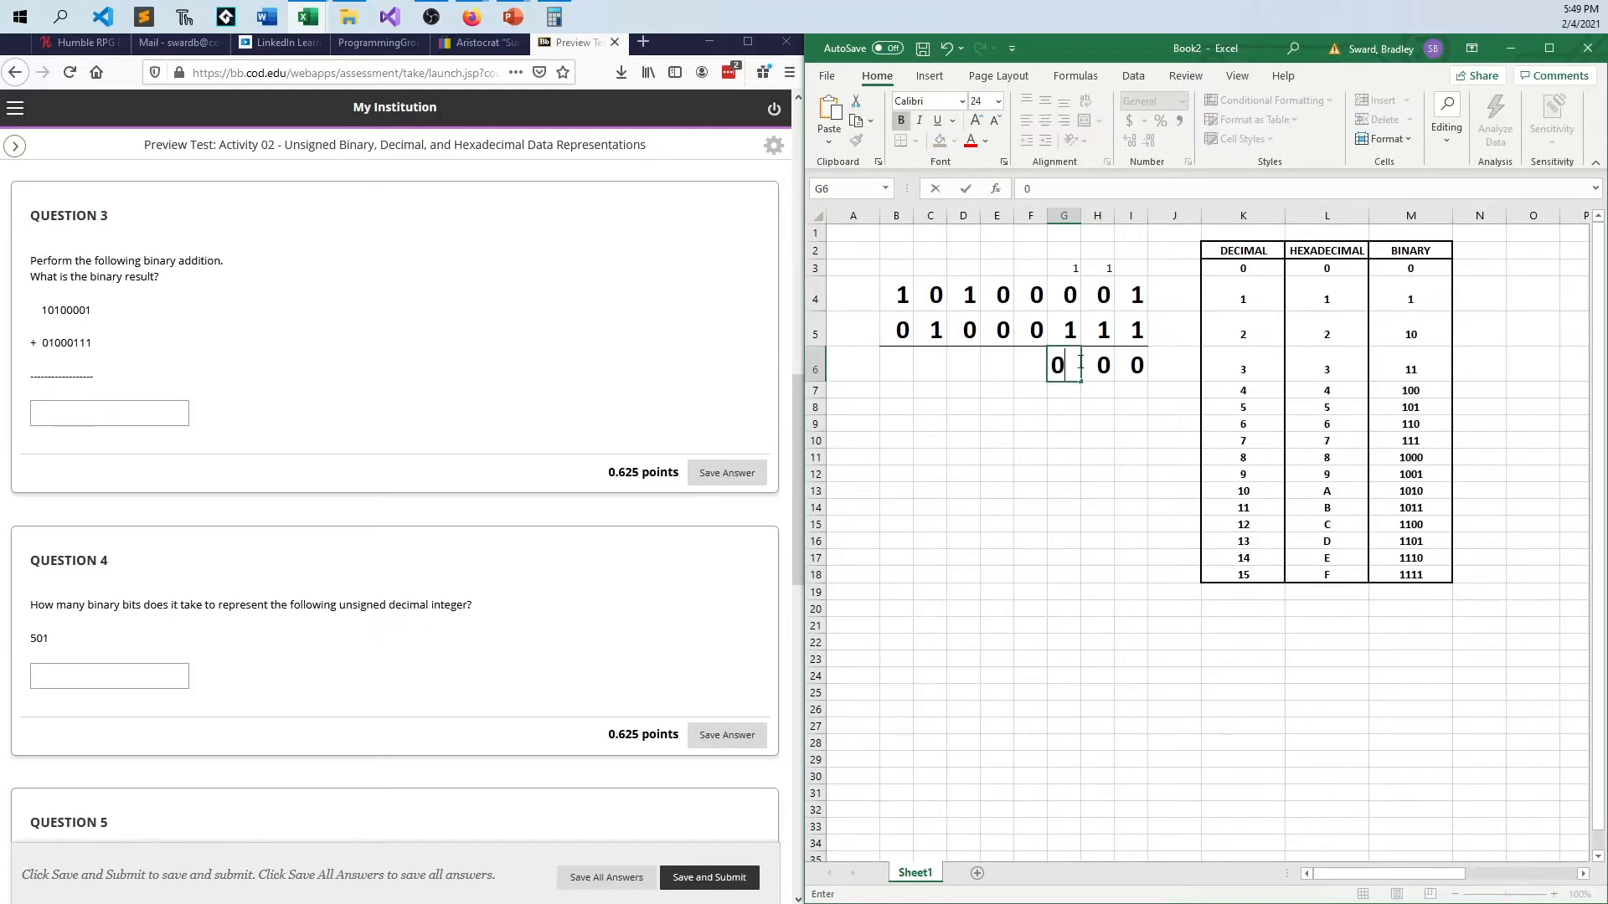
Step: Add the carry 1 above column F and fill the remaining digits to complete 11101000
{"action": "left_click", "coordinate": [1029, 268]}
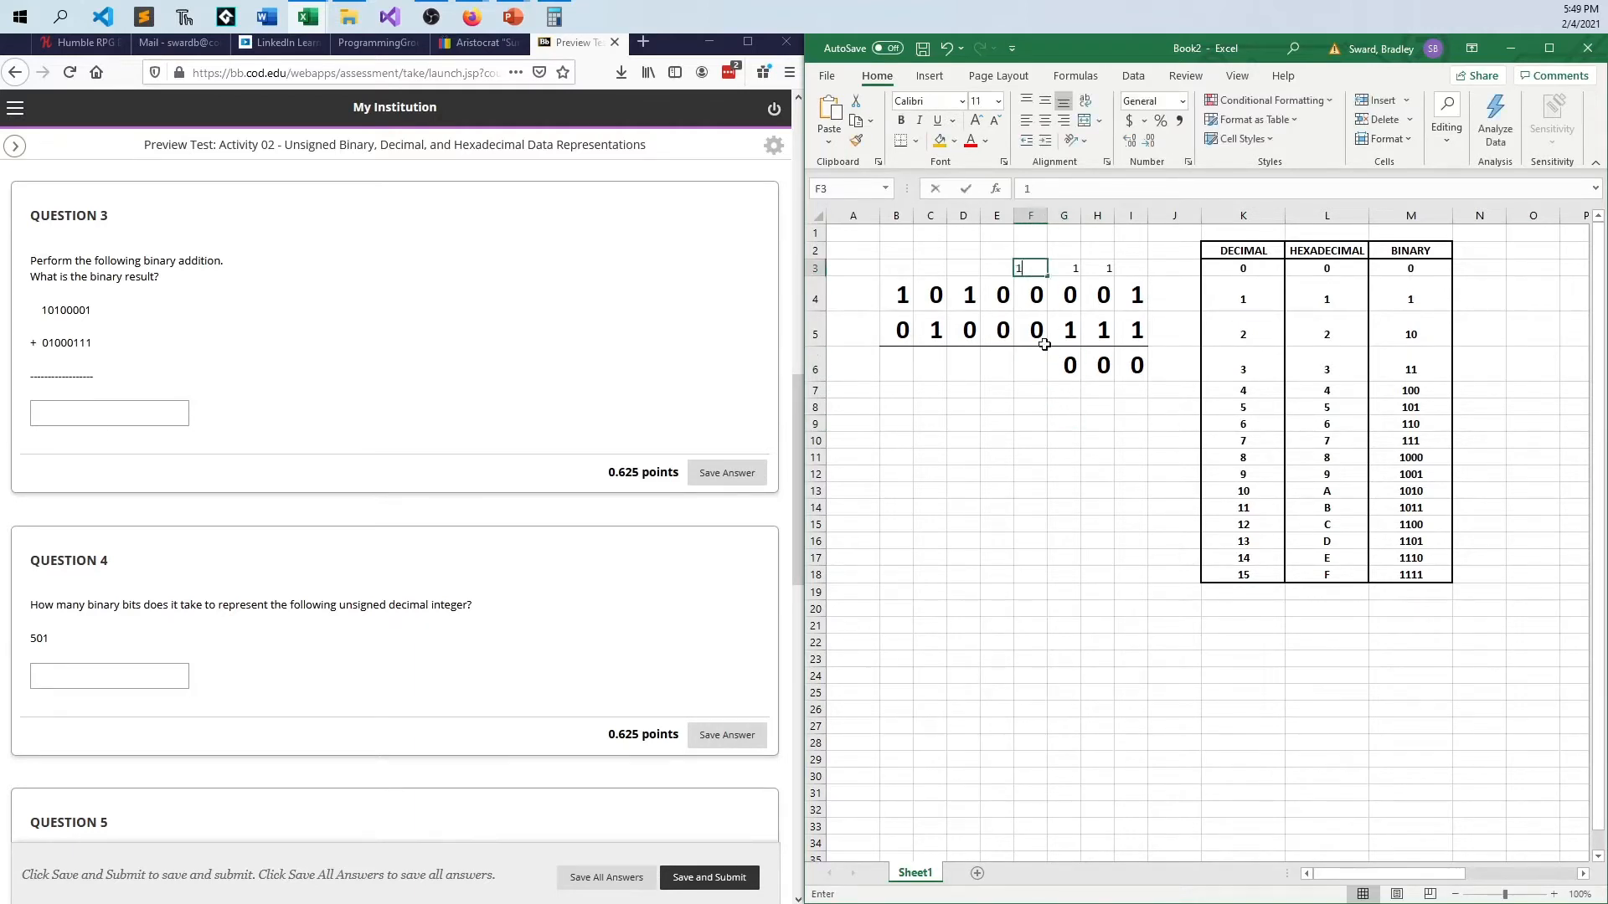
{"action": "left_click", "coordinate": [1030, 365]}
{"action": "type", "text": "1"}
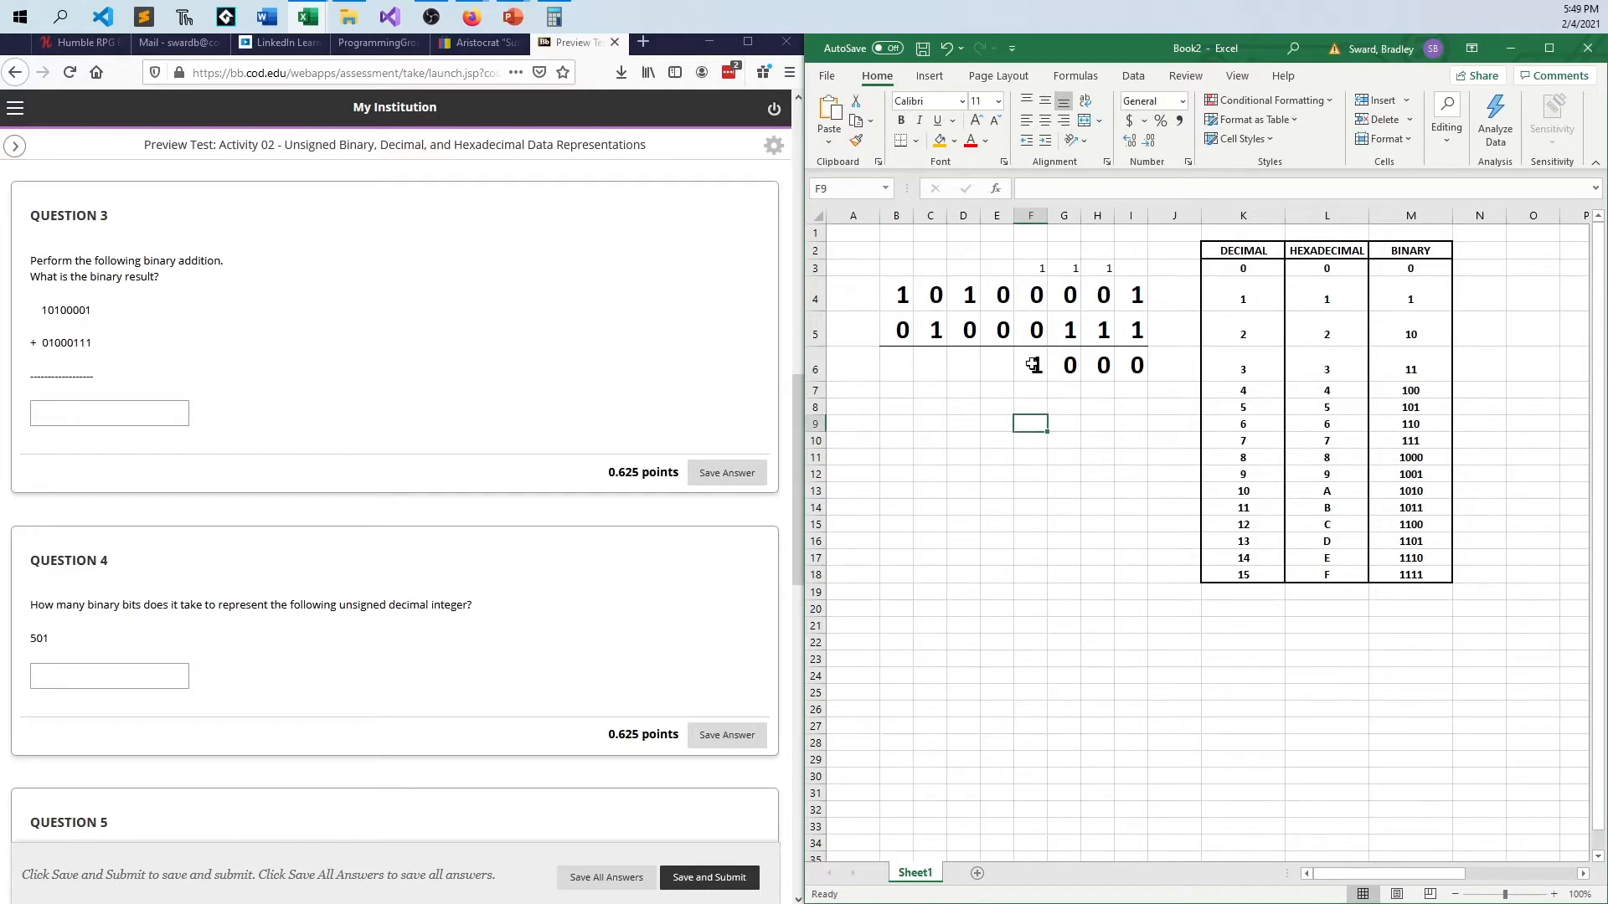
{"action": "mouse_move", "coordinate": [1009, 313]}
{"action": "type", "text": "0"}
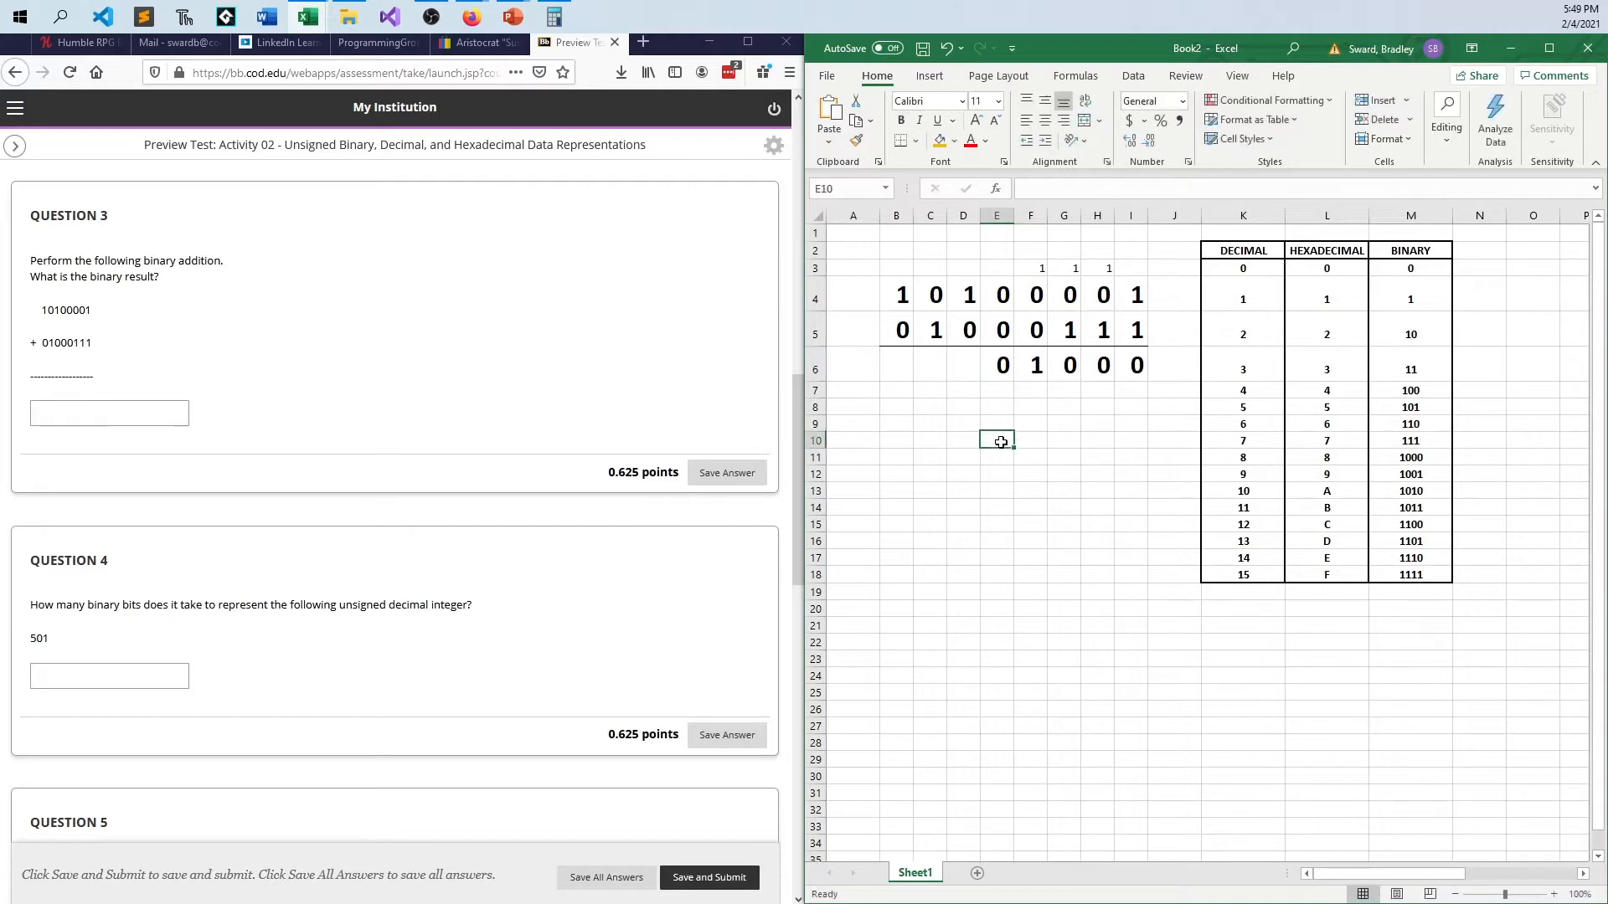
{"action": "left_click", "coordinate": [930, 441]}
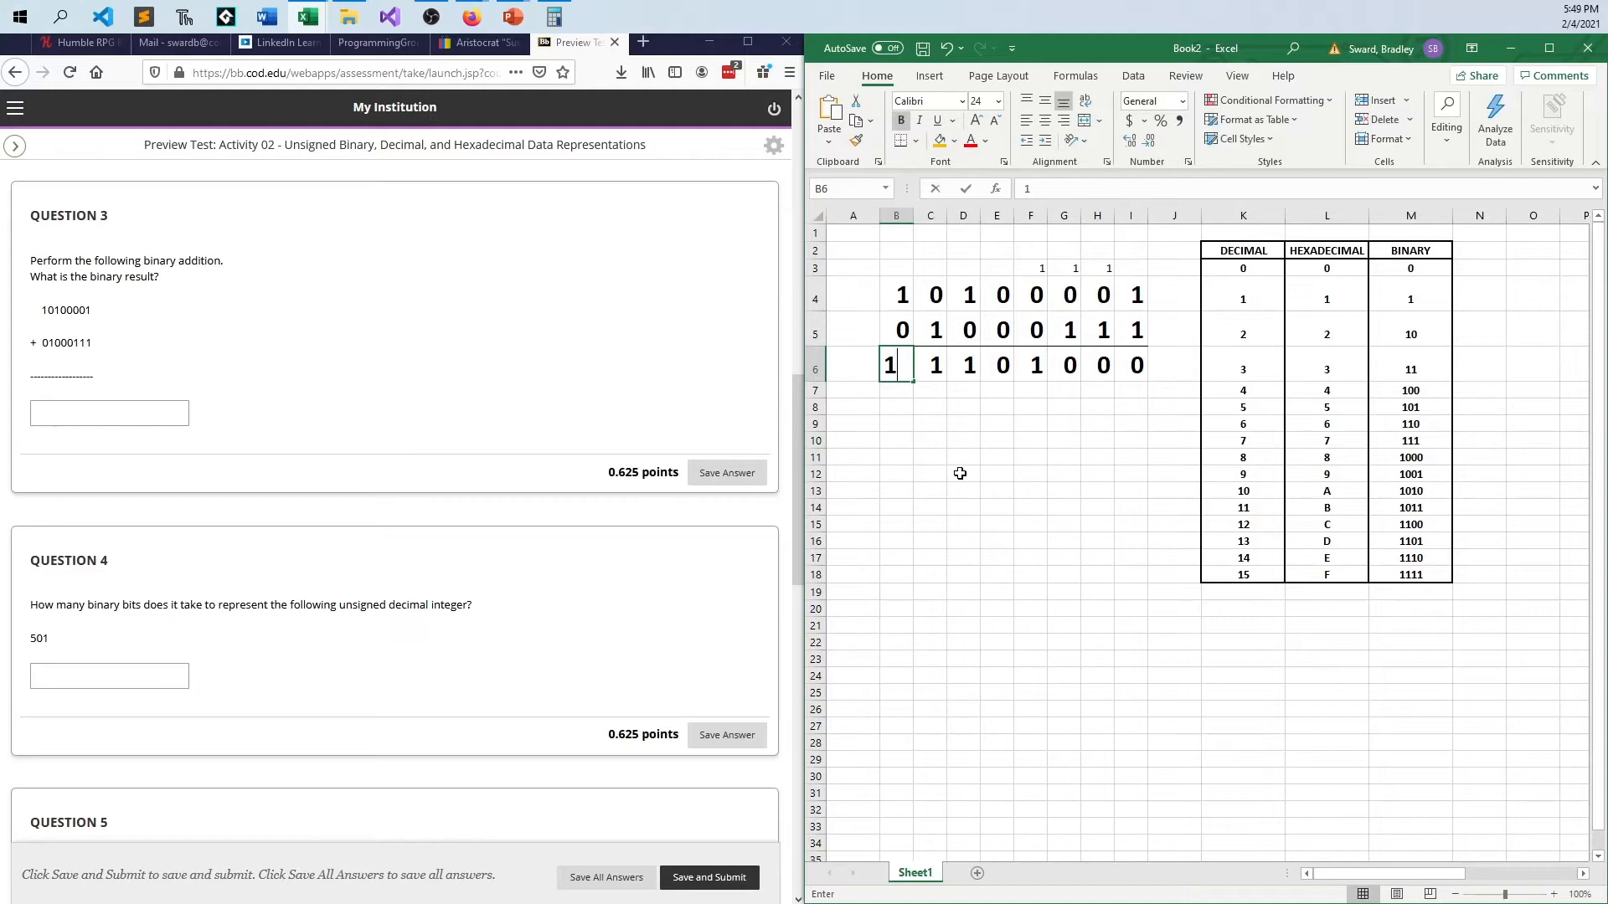
{"action": "left_click", "coordinate": [963, 473]}
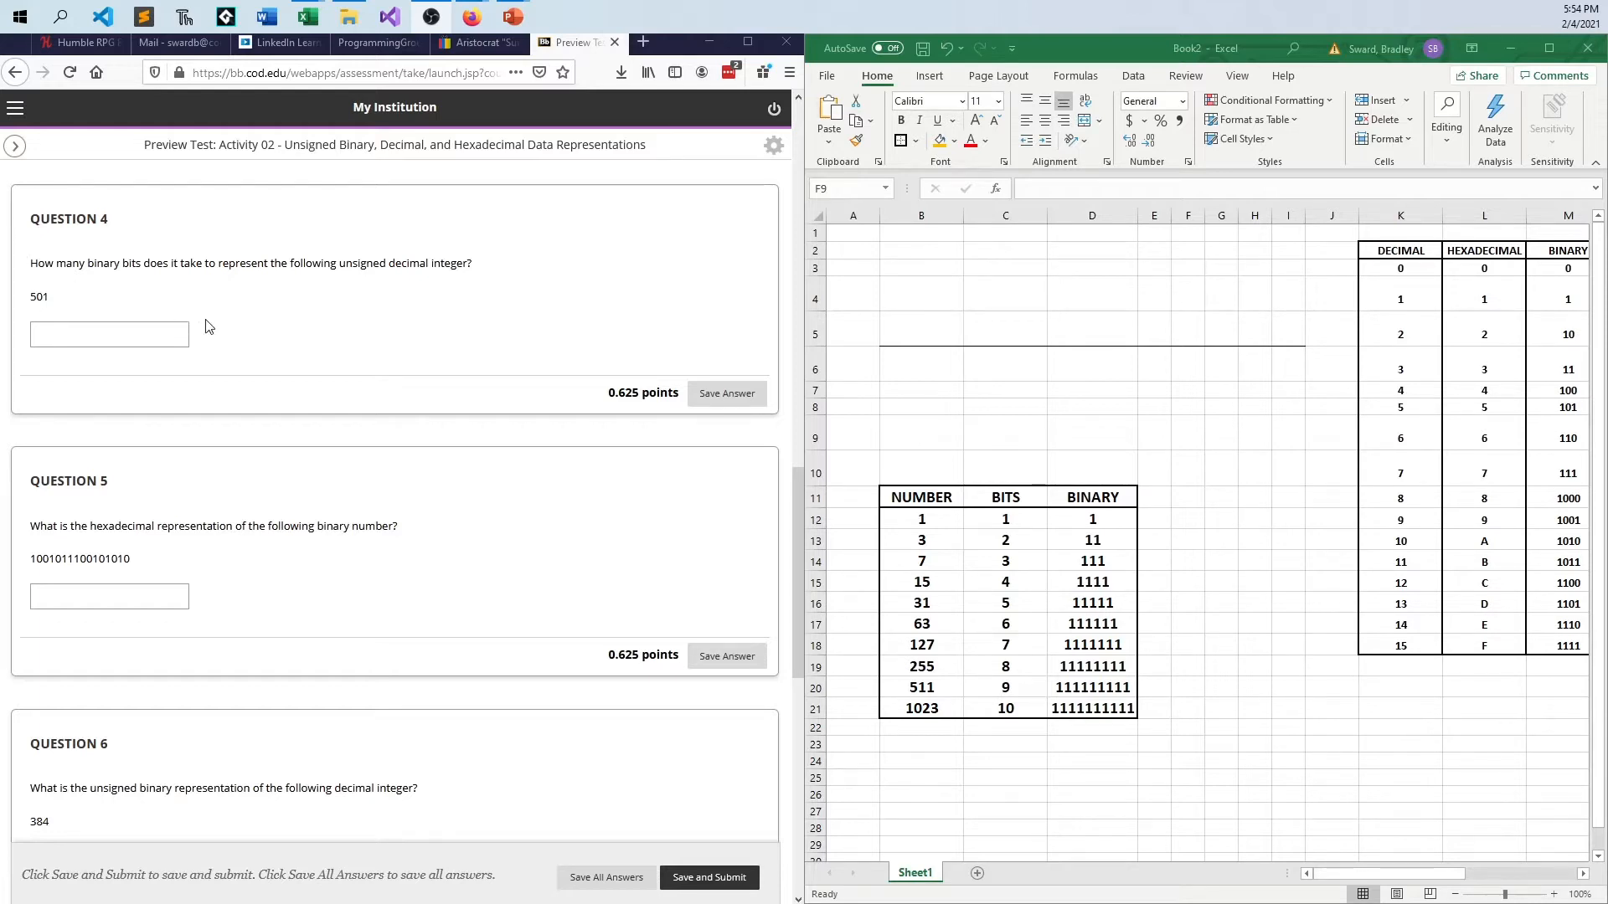
{"action": "mouse_move", "coordinate": [60, 313]}
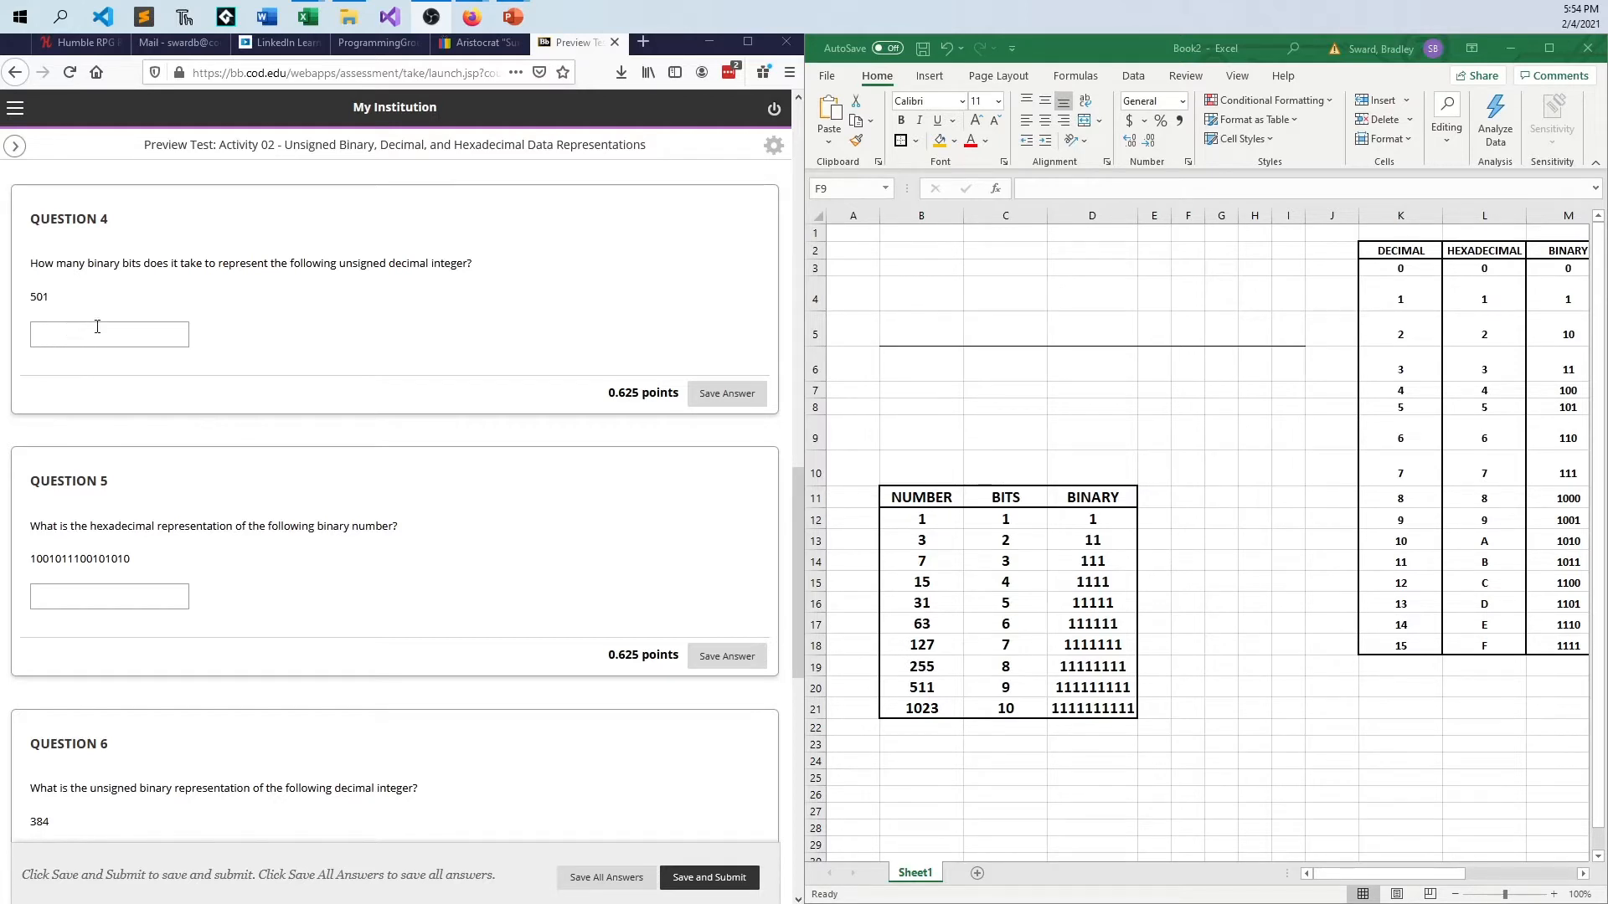
{"action": "mouse_move", "coordinate": [230, 382]}
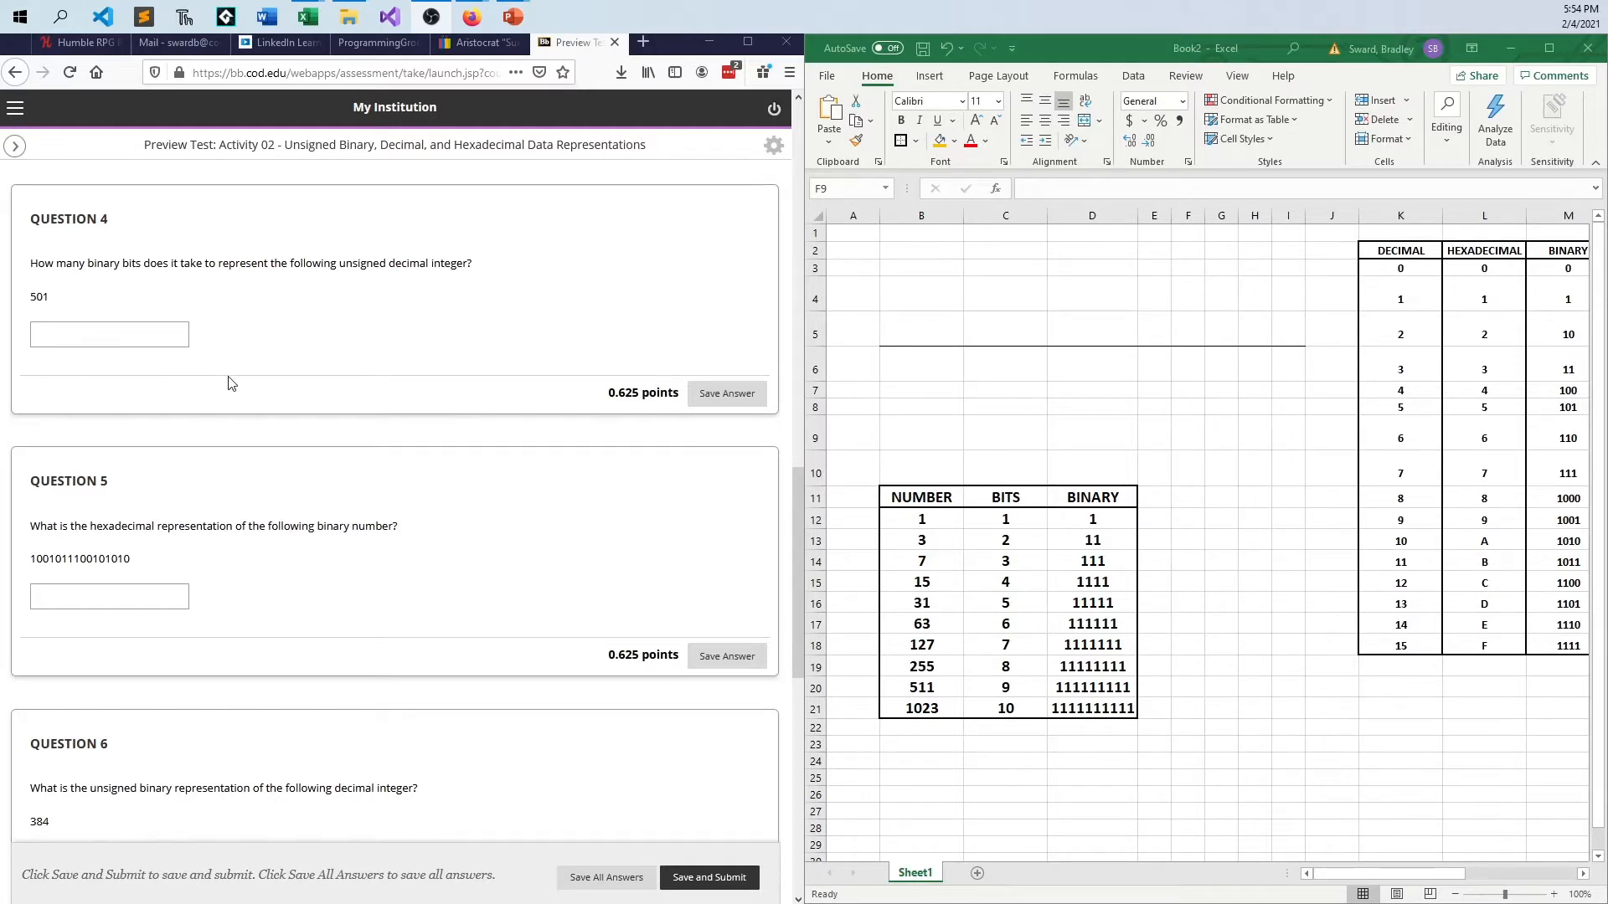
{"action": "mouse_move", "coordinate": [931, 516]}
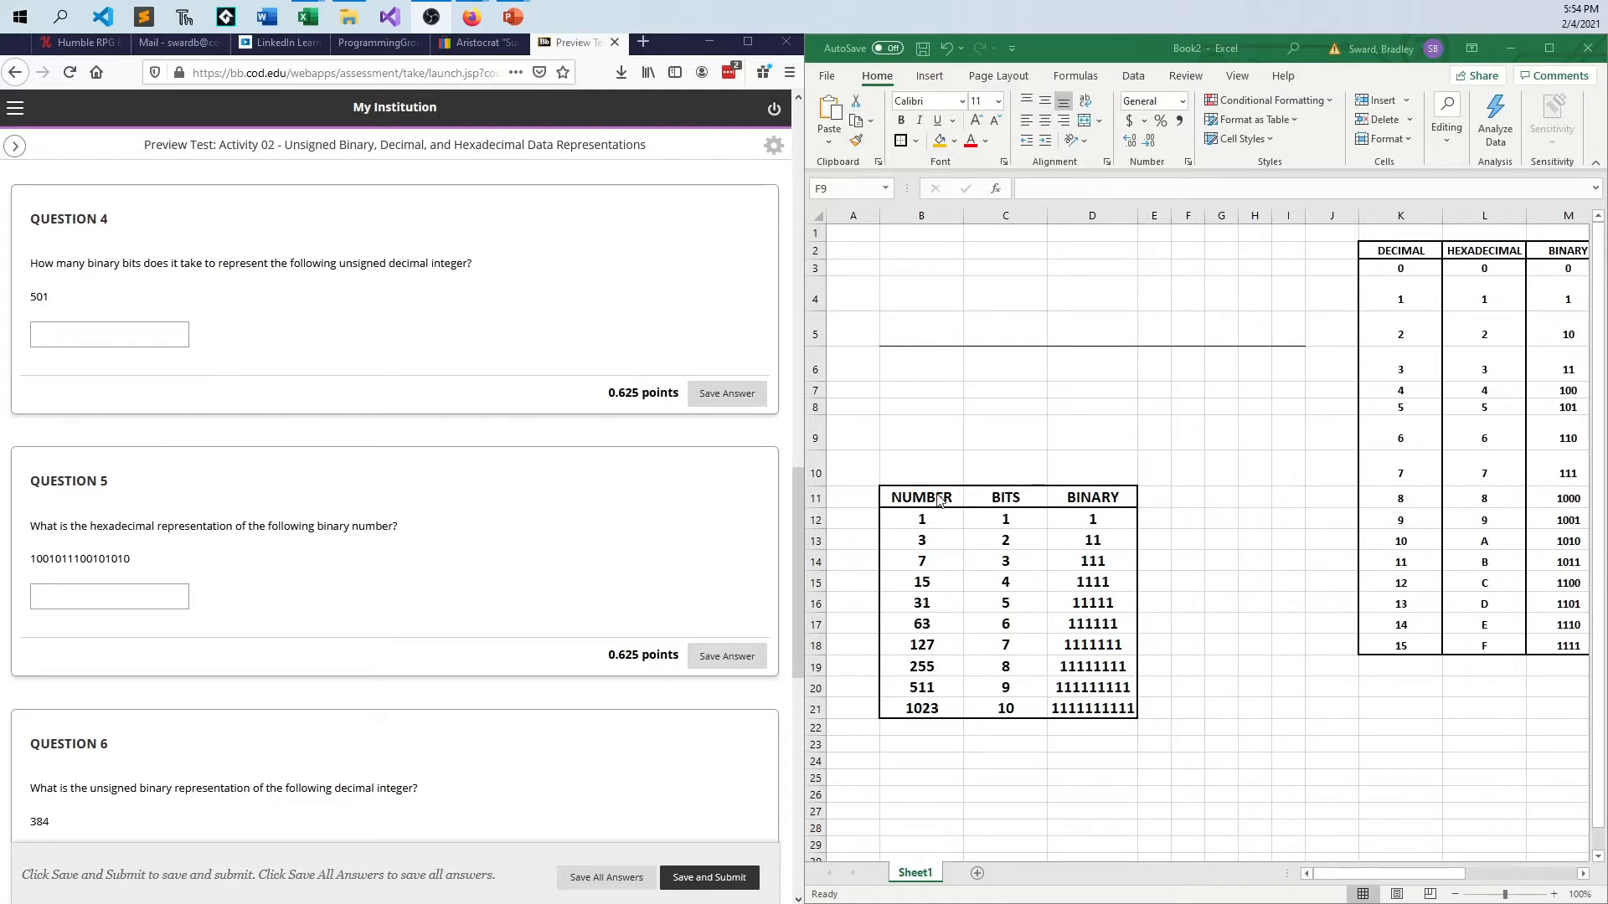
Step: Step through the NUMBER/BITS/BINARY table rows (1, 3, 15 … 255 at 8 bits) and move to Sheet2
{"action": "left_click", "coordinate": [919, 431]}
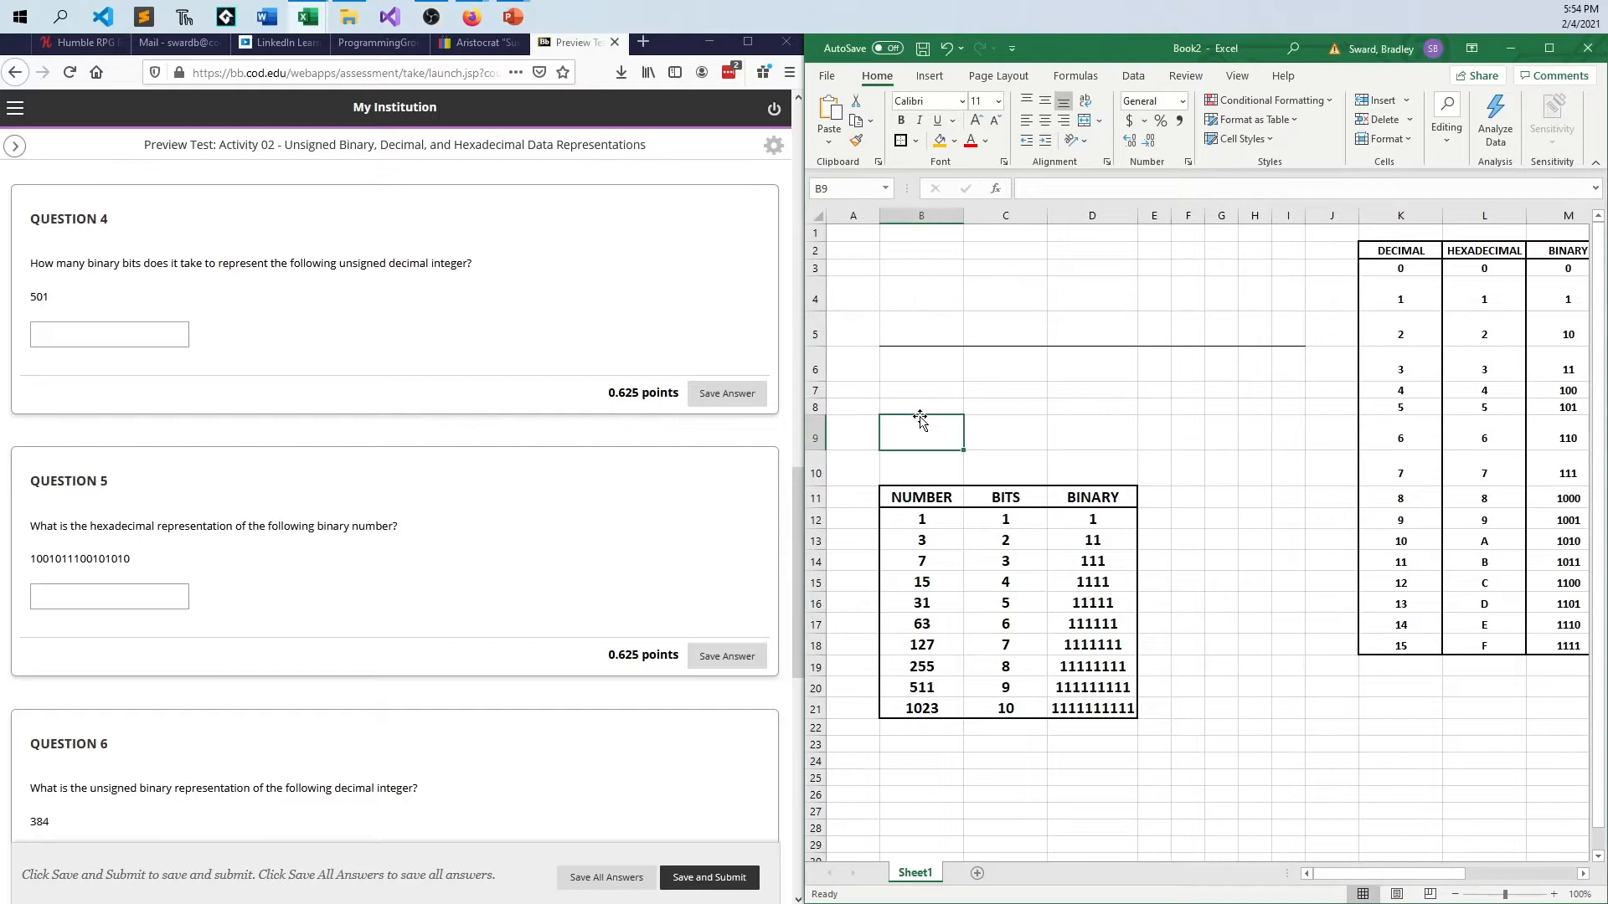
{"action": "mouse_move", "coordinate": [1059, 498]}
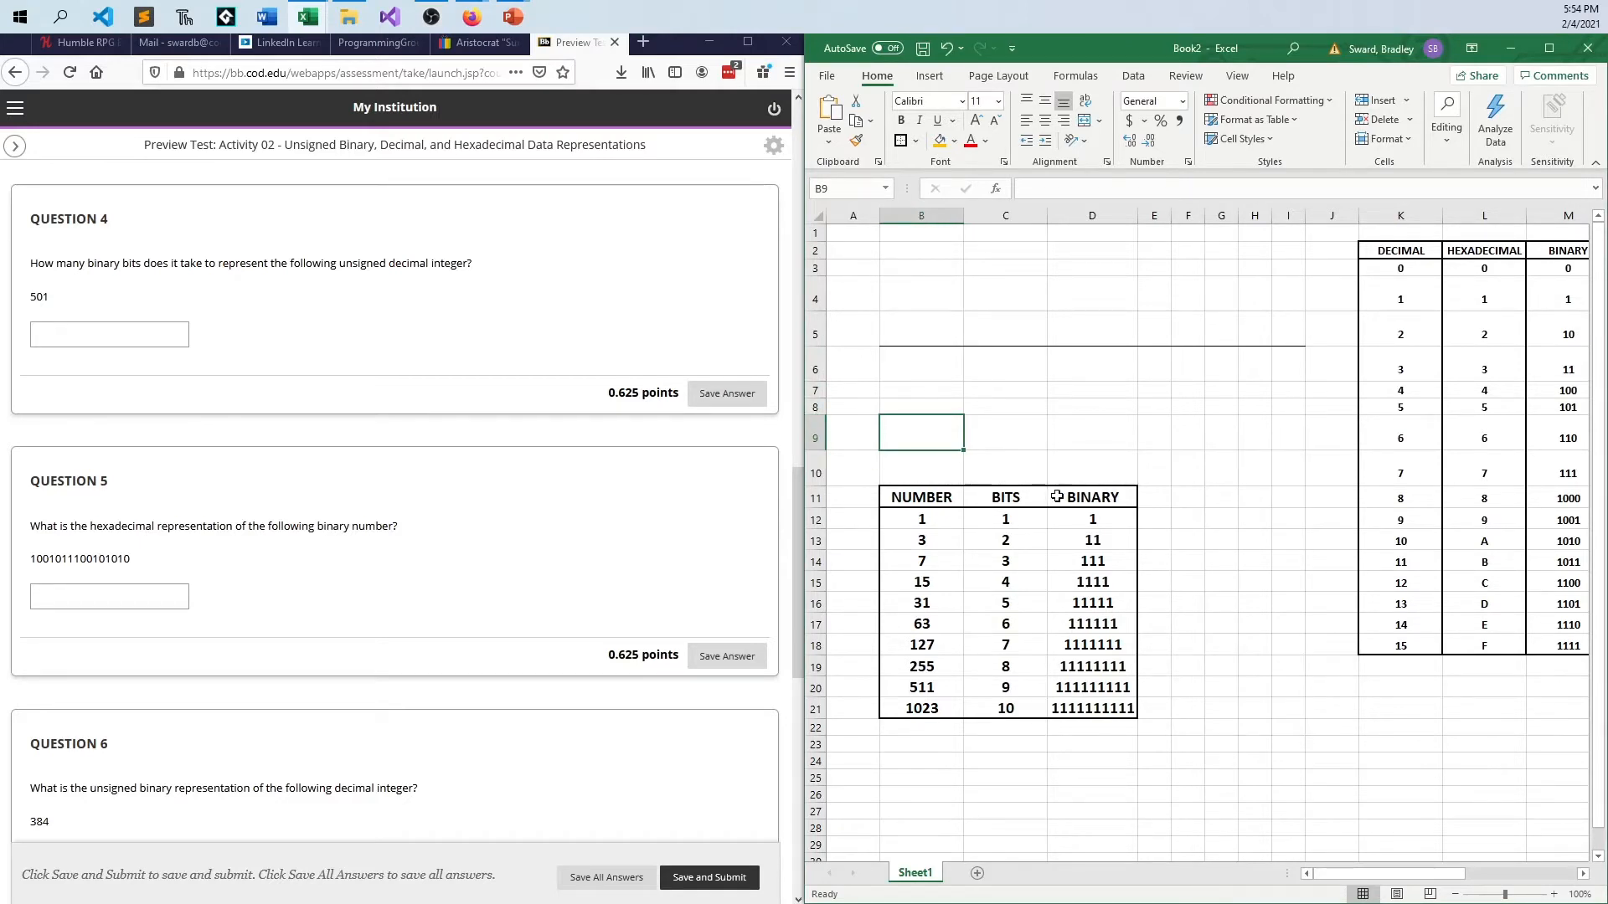
{"action": "left_click", "coordinate": [920, 518]}
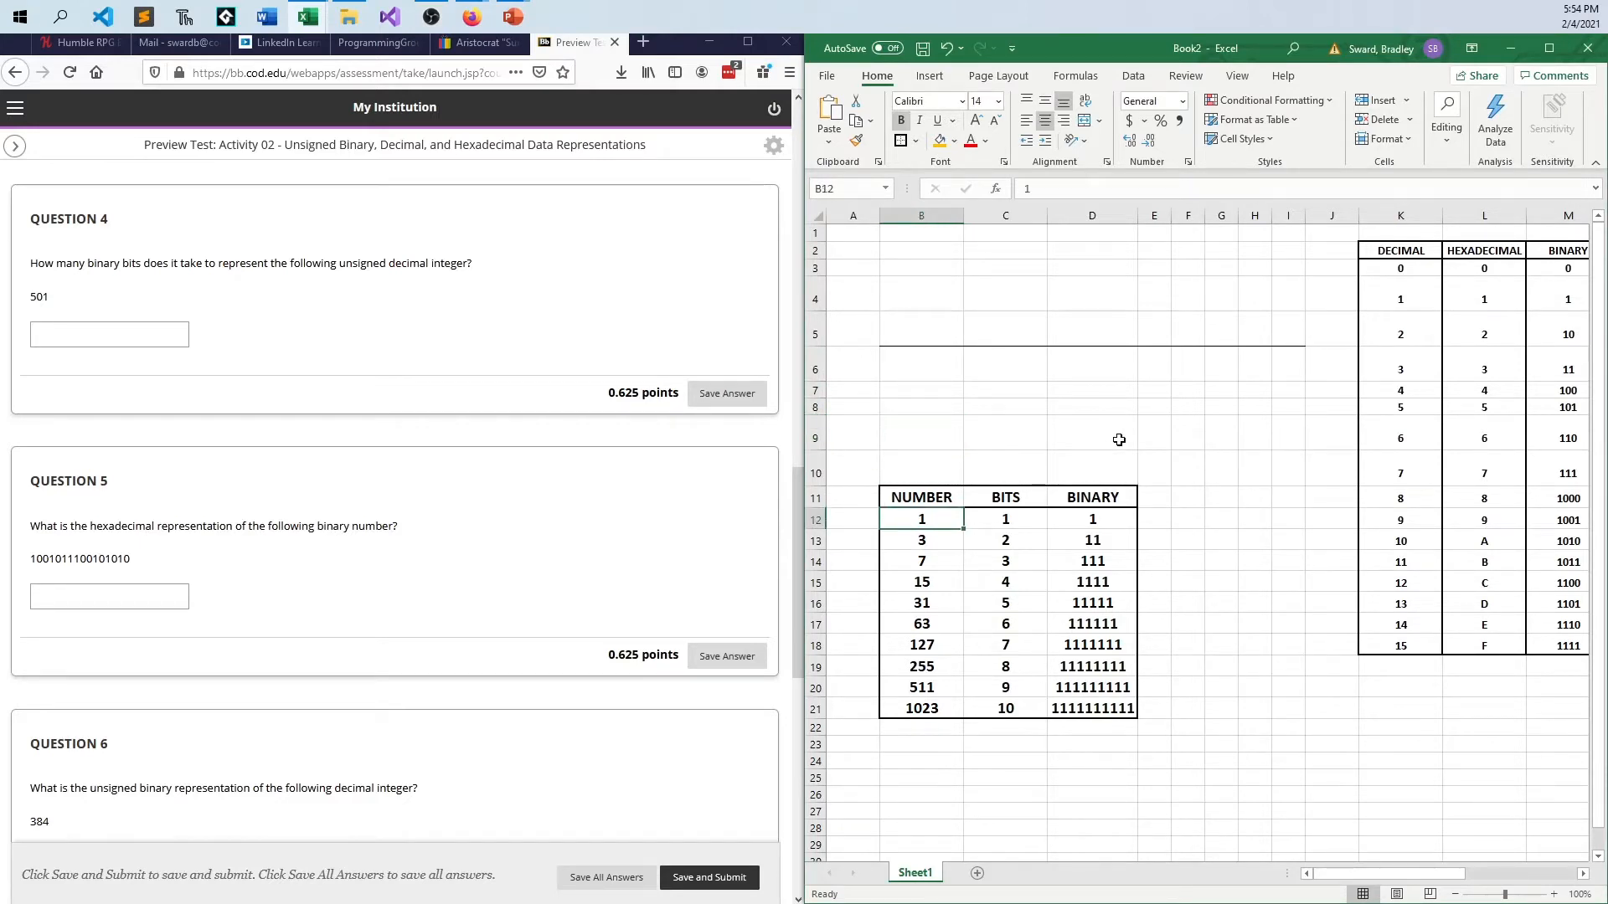
{"action": "left_click", "coordinate": [921, 541]}
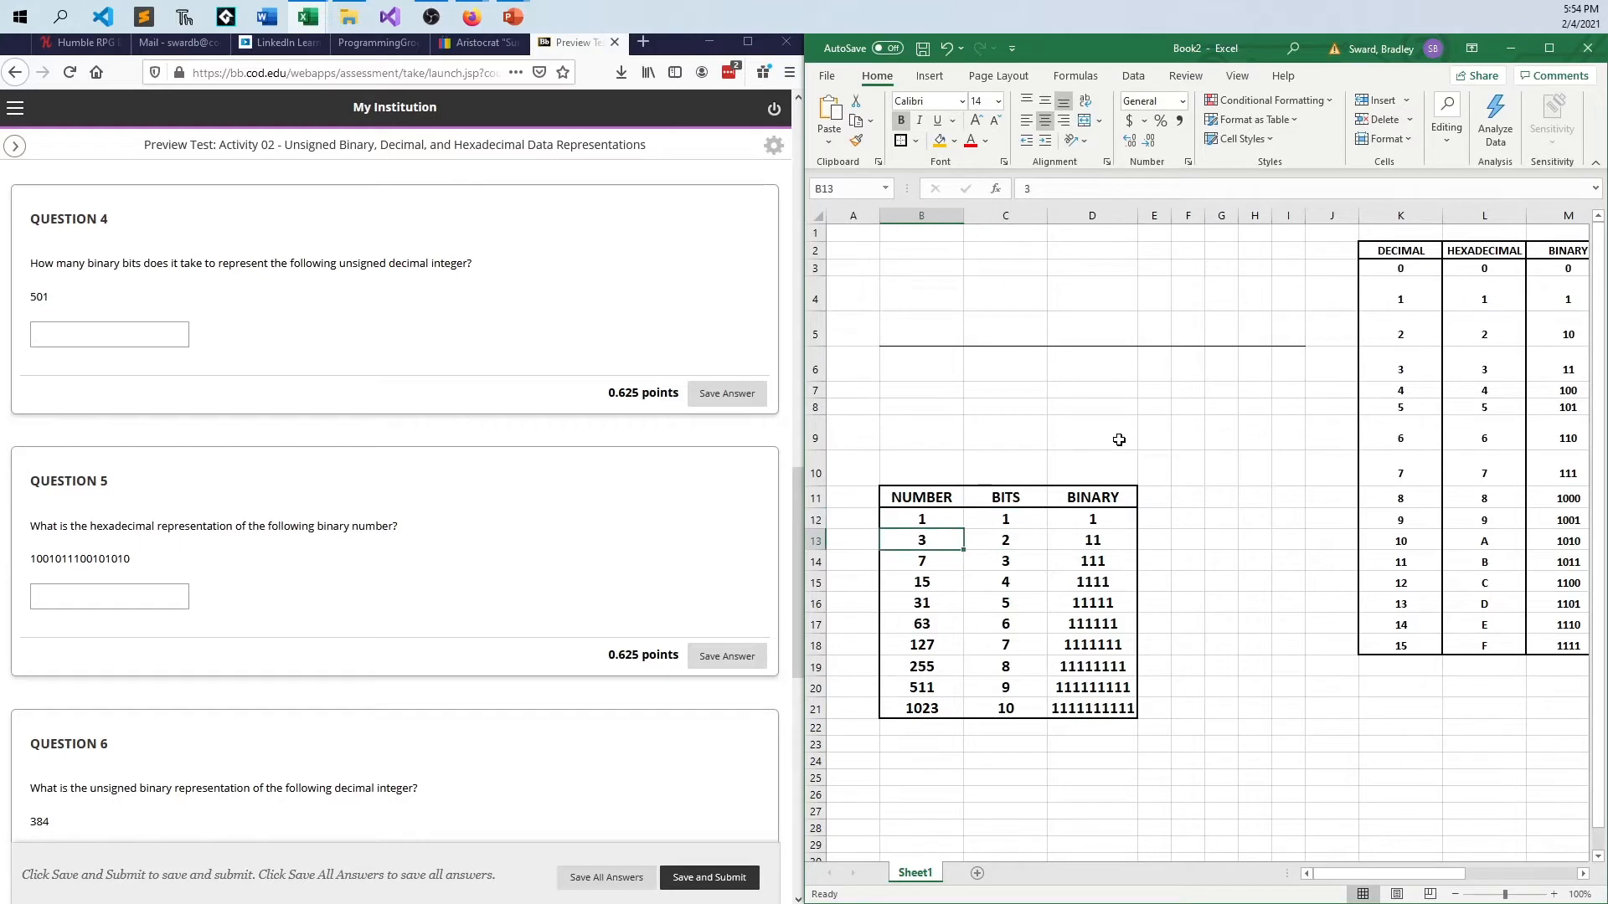
{"action": "left_click", "coordinate": [920, 581]}
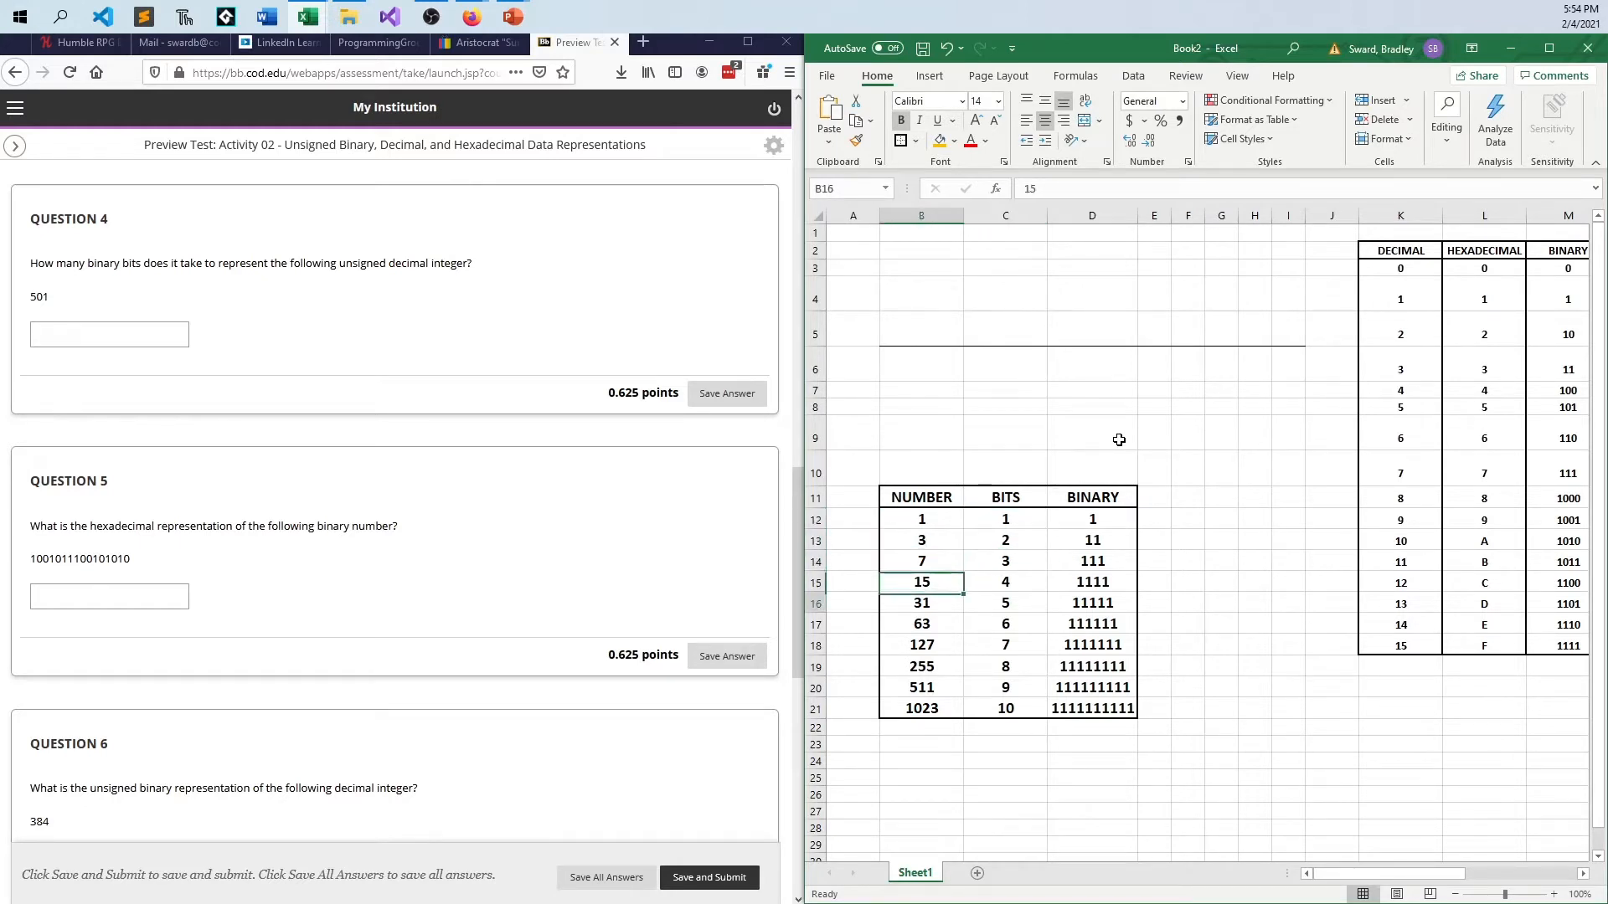
{"action": "left_click", "coordinate": [920, 666]}
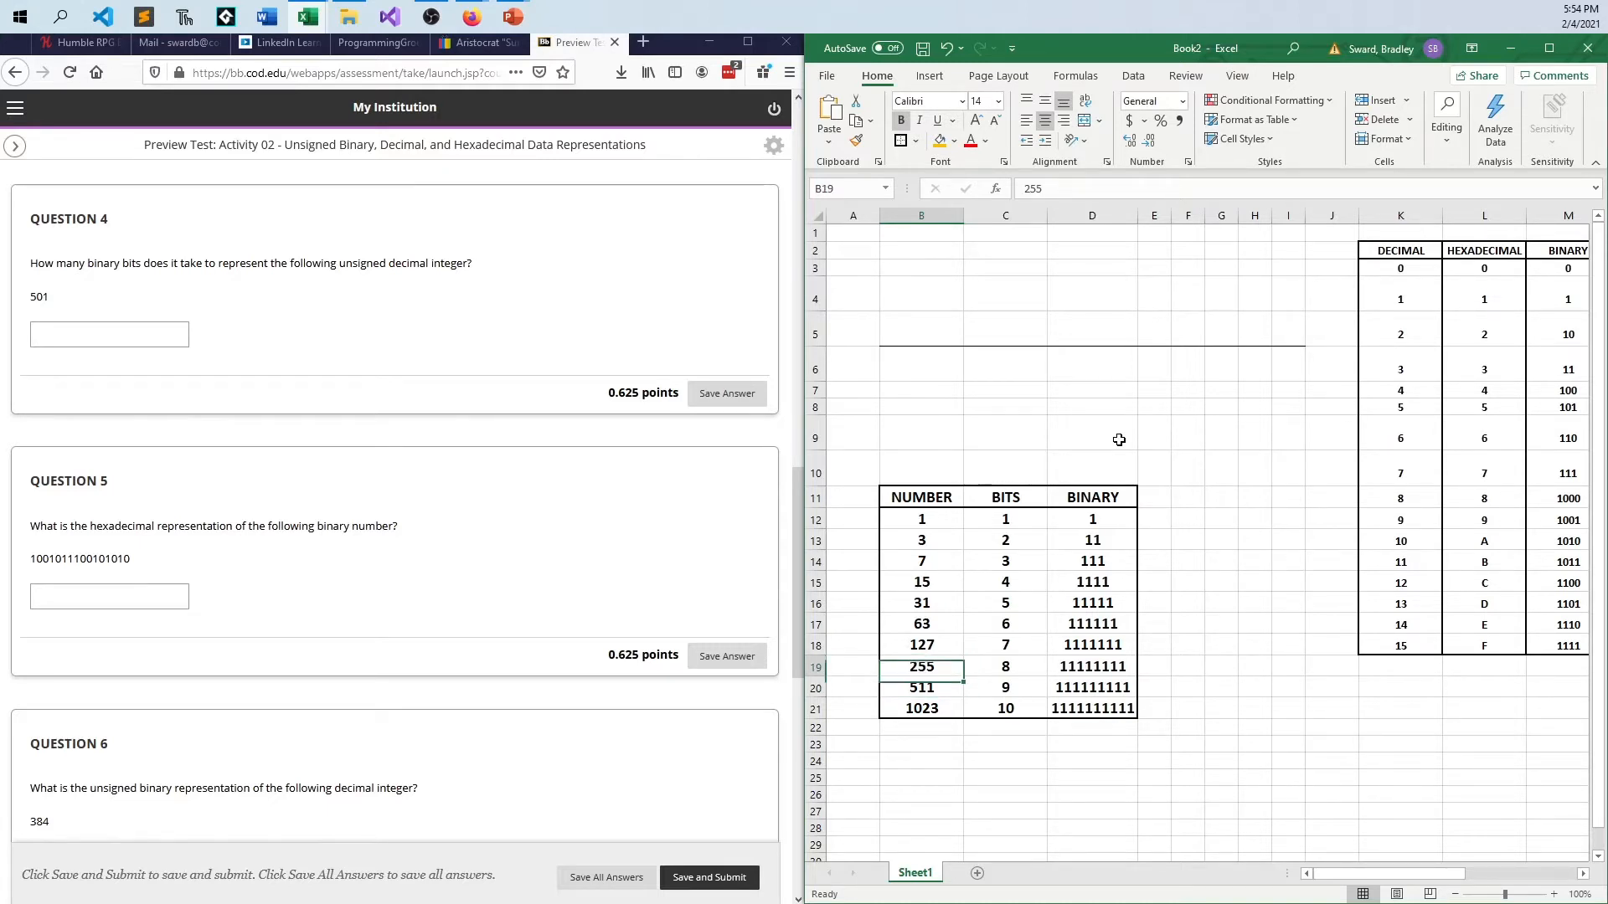
{"action": "left_click", "coordinate": [1091, 686]}
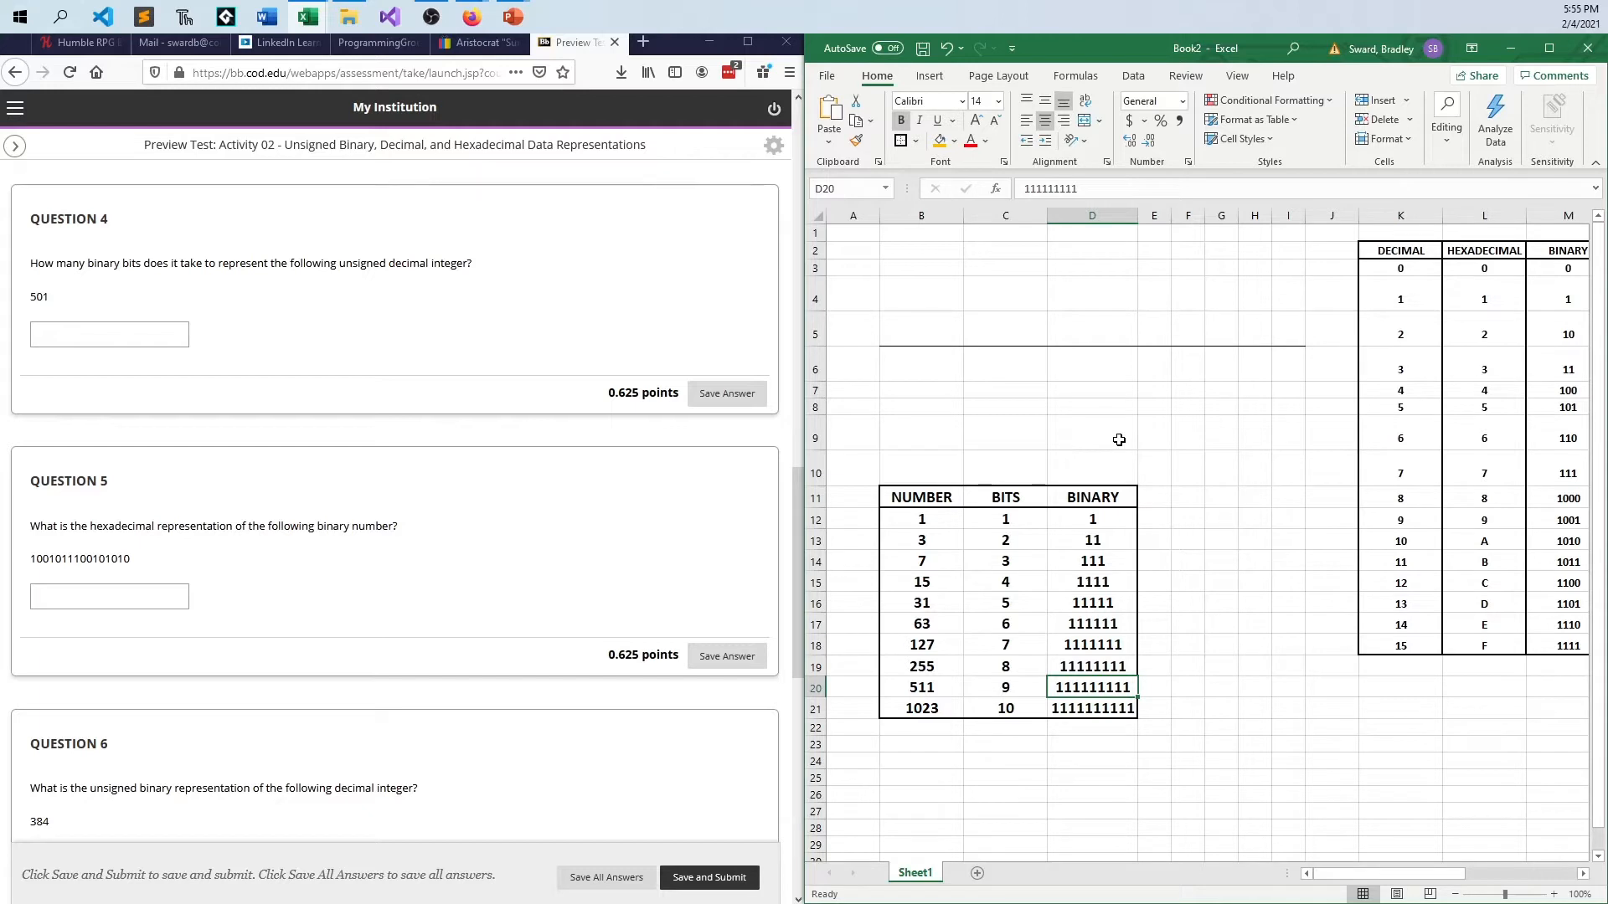
{"action": "mouse_move", "coordinate": [946, 578]}
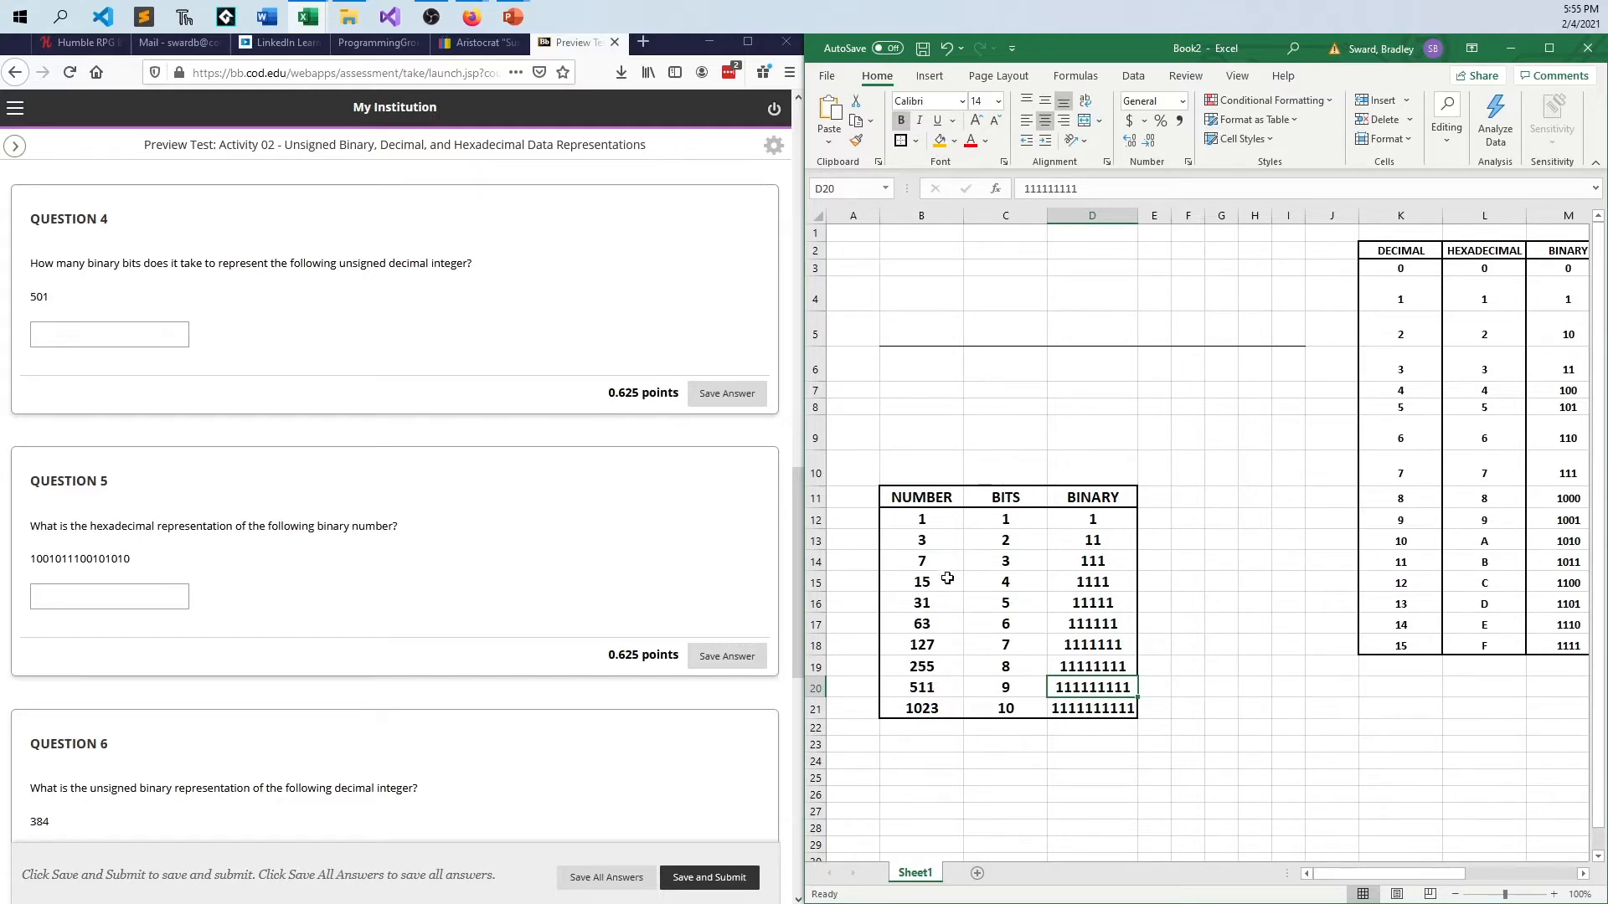
{"action": "mouse_move", "coordinate": [938, 538]}
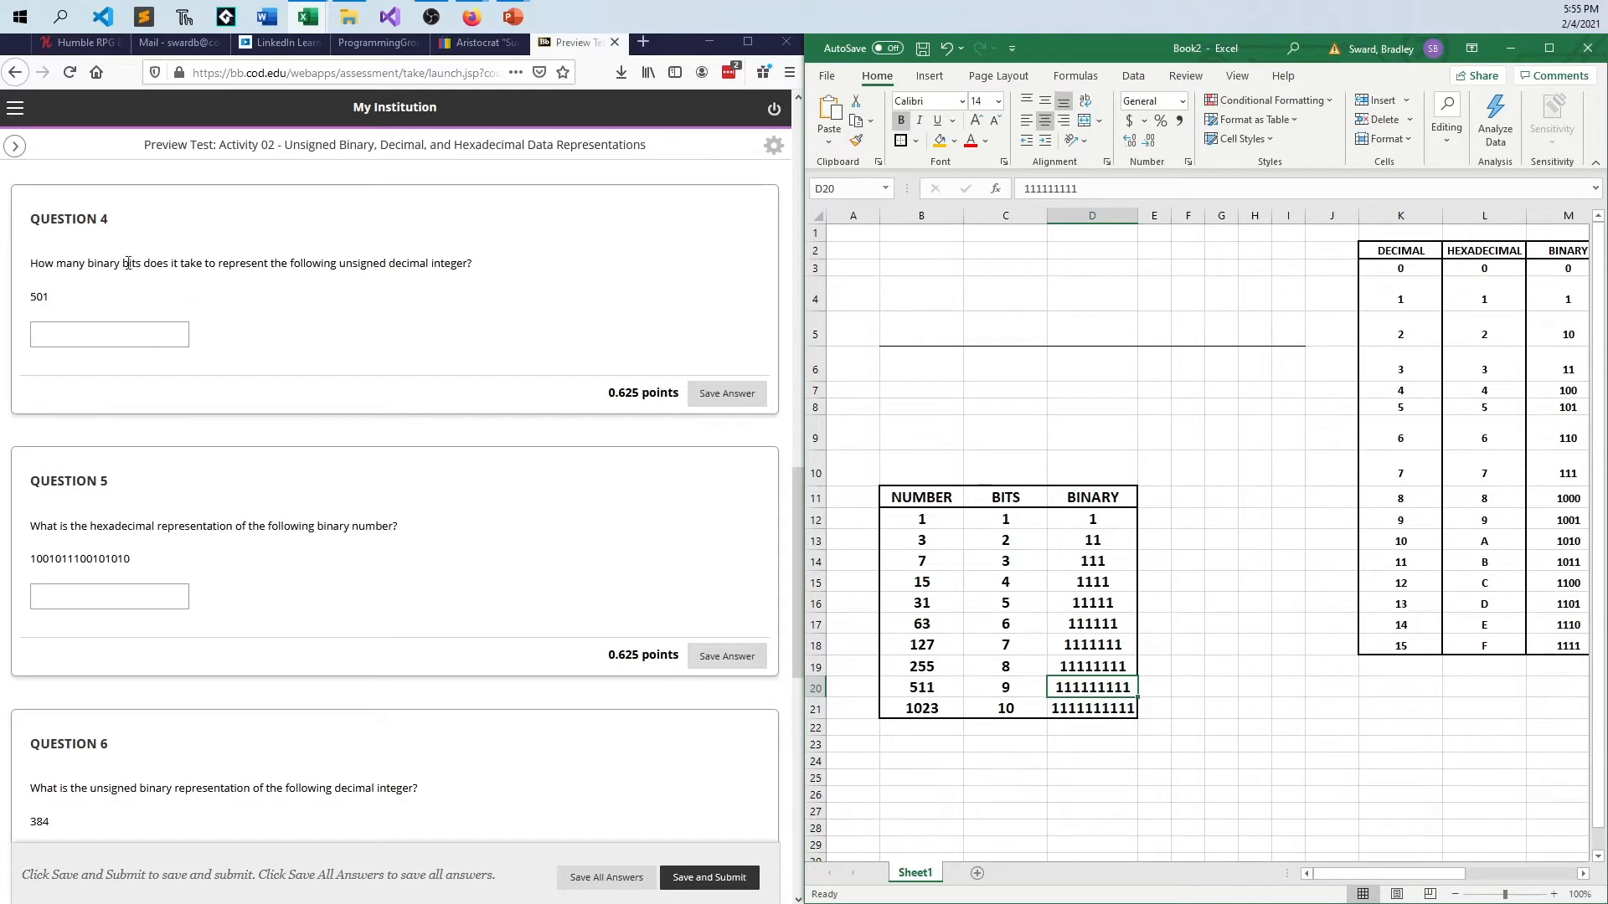
{"action": "mouse_move", "coordinate": [296, 283]}
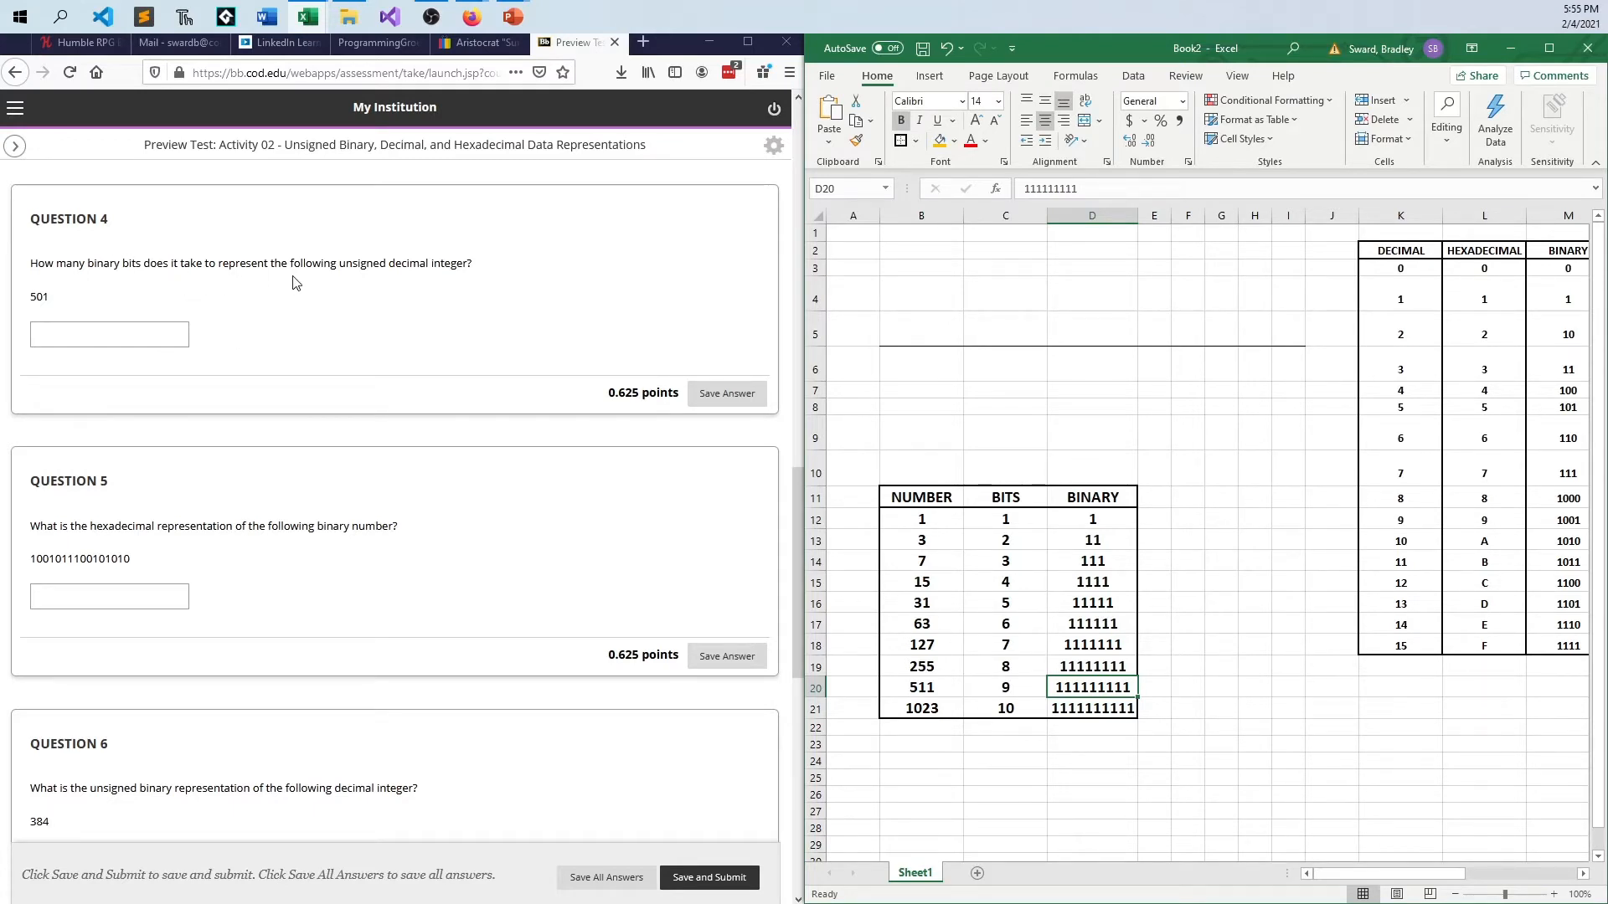
{"action": "mouse_move", "coordinate": [894, 636]}
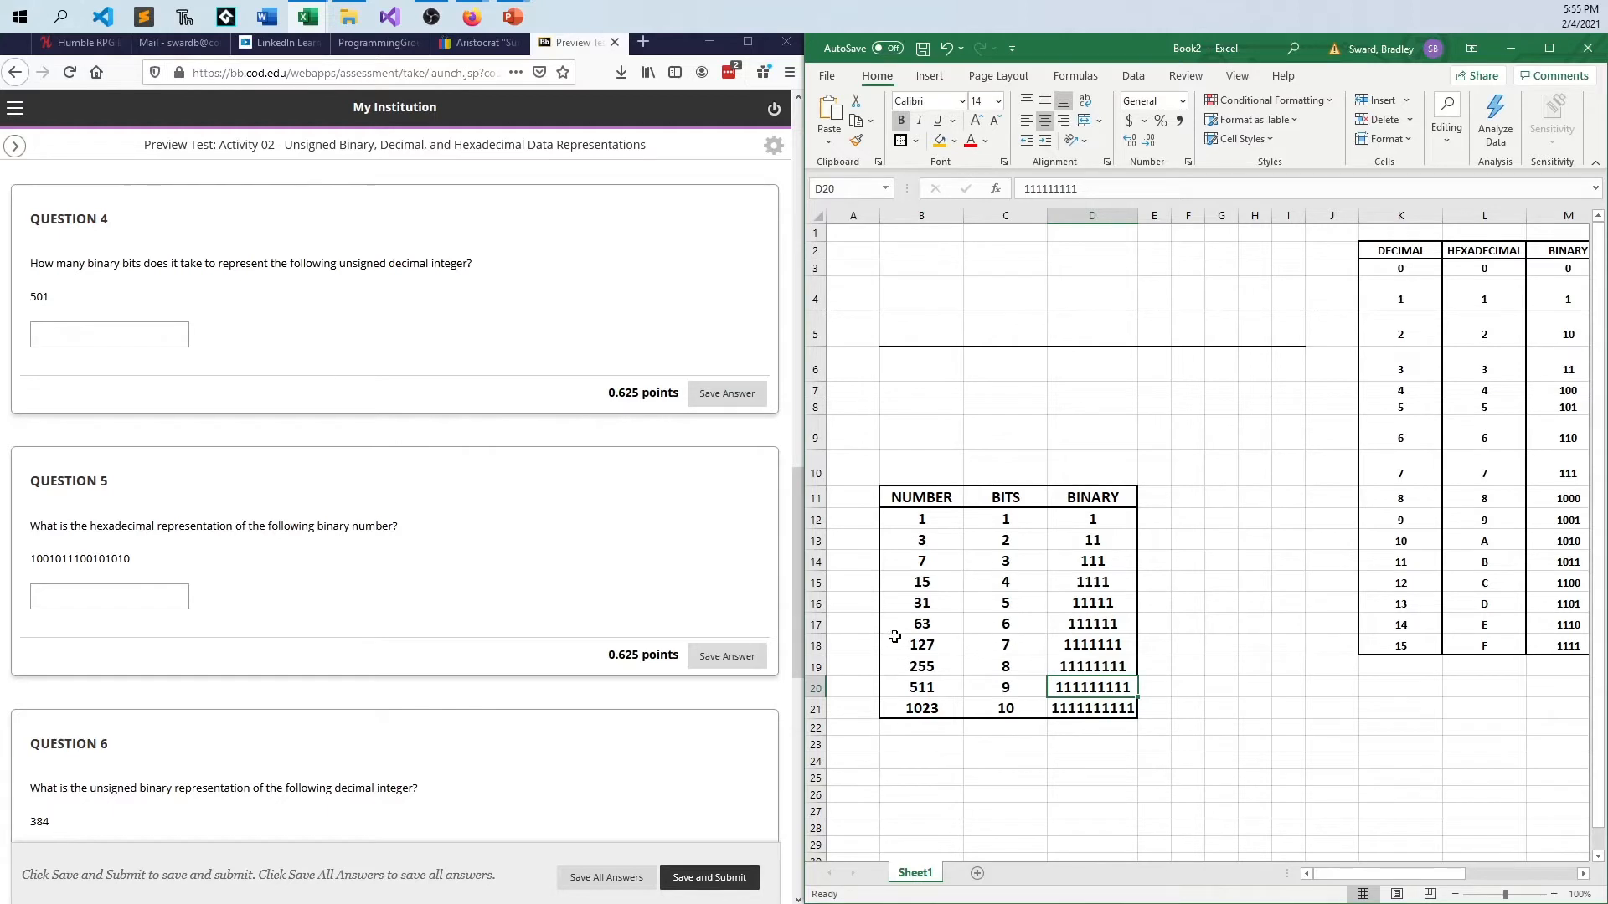
{"action": "left_click", "coordinate": [968, 872]}
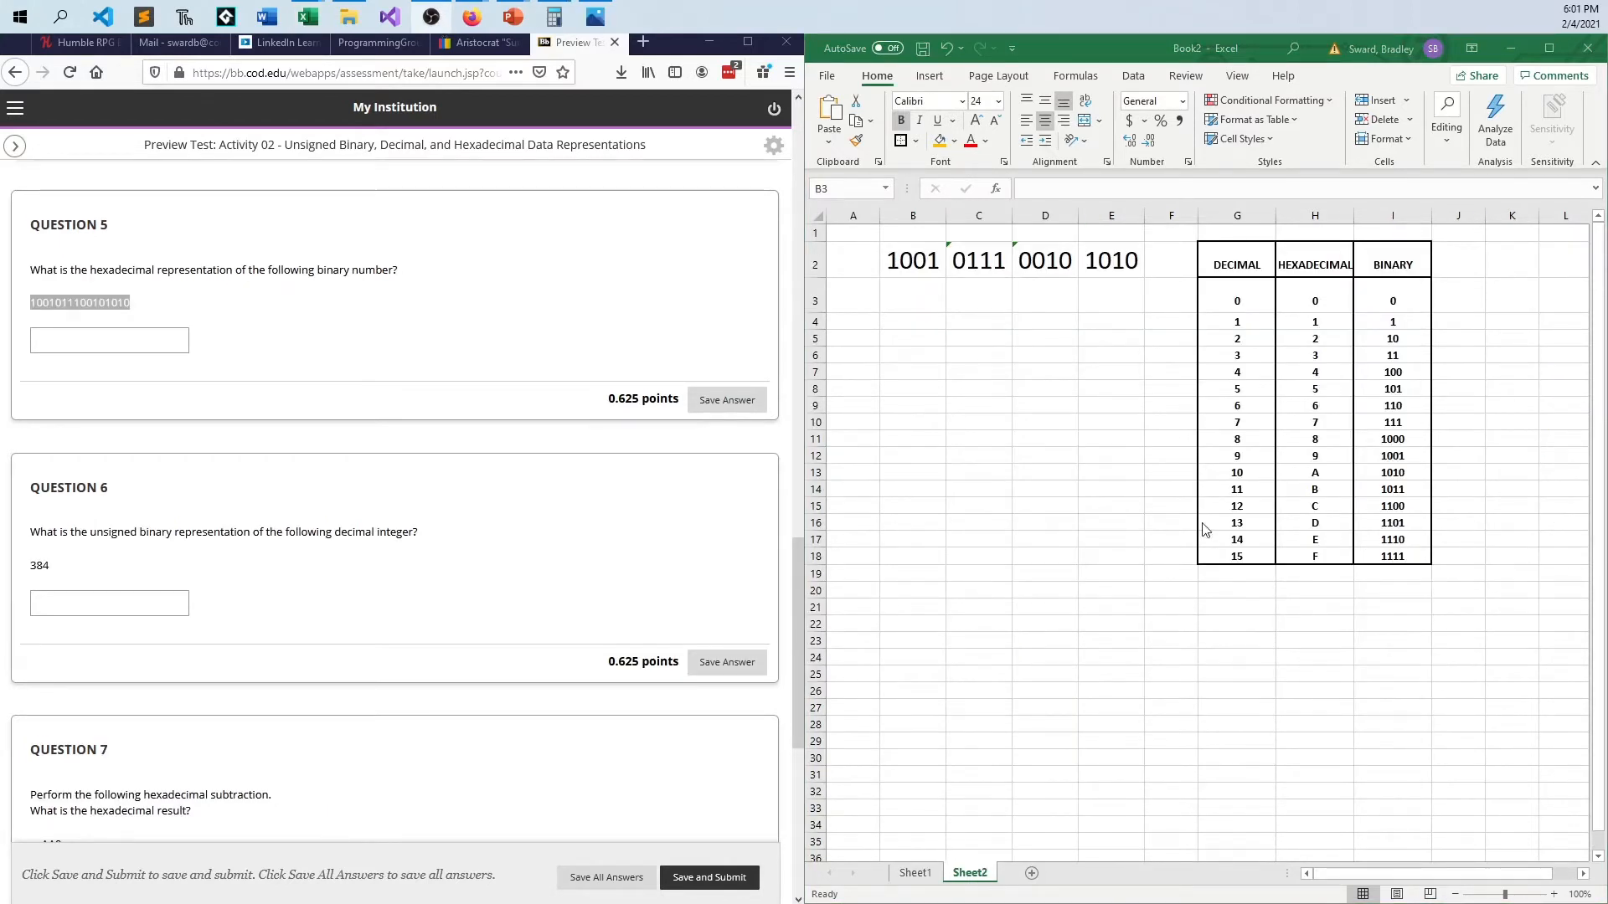
{"action": "mouse_move", "coordinate": [357, 286]}
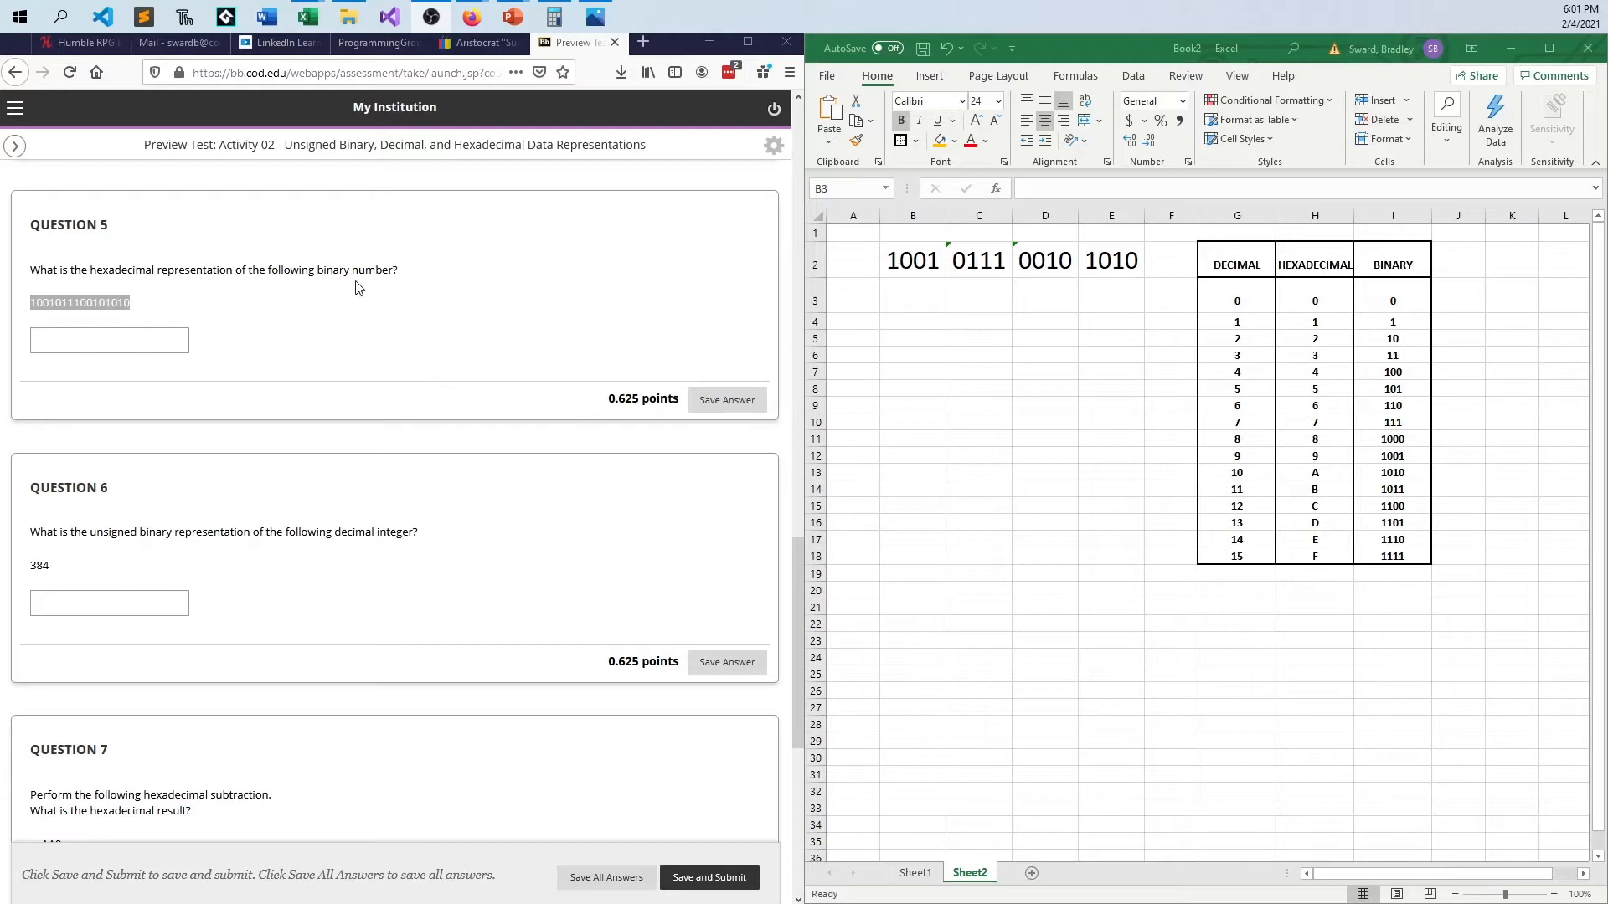
{"action": "mouse_move", "coordinate": [134, 256]}
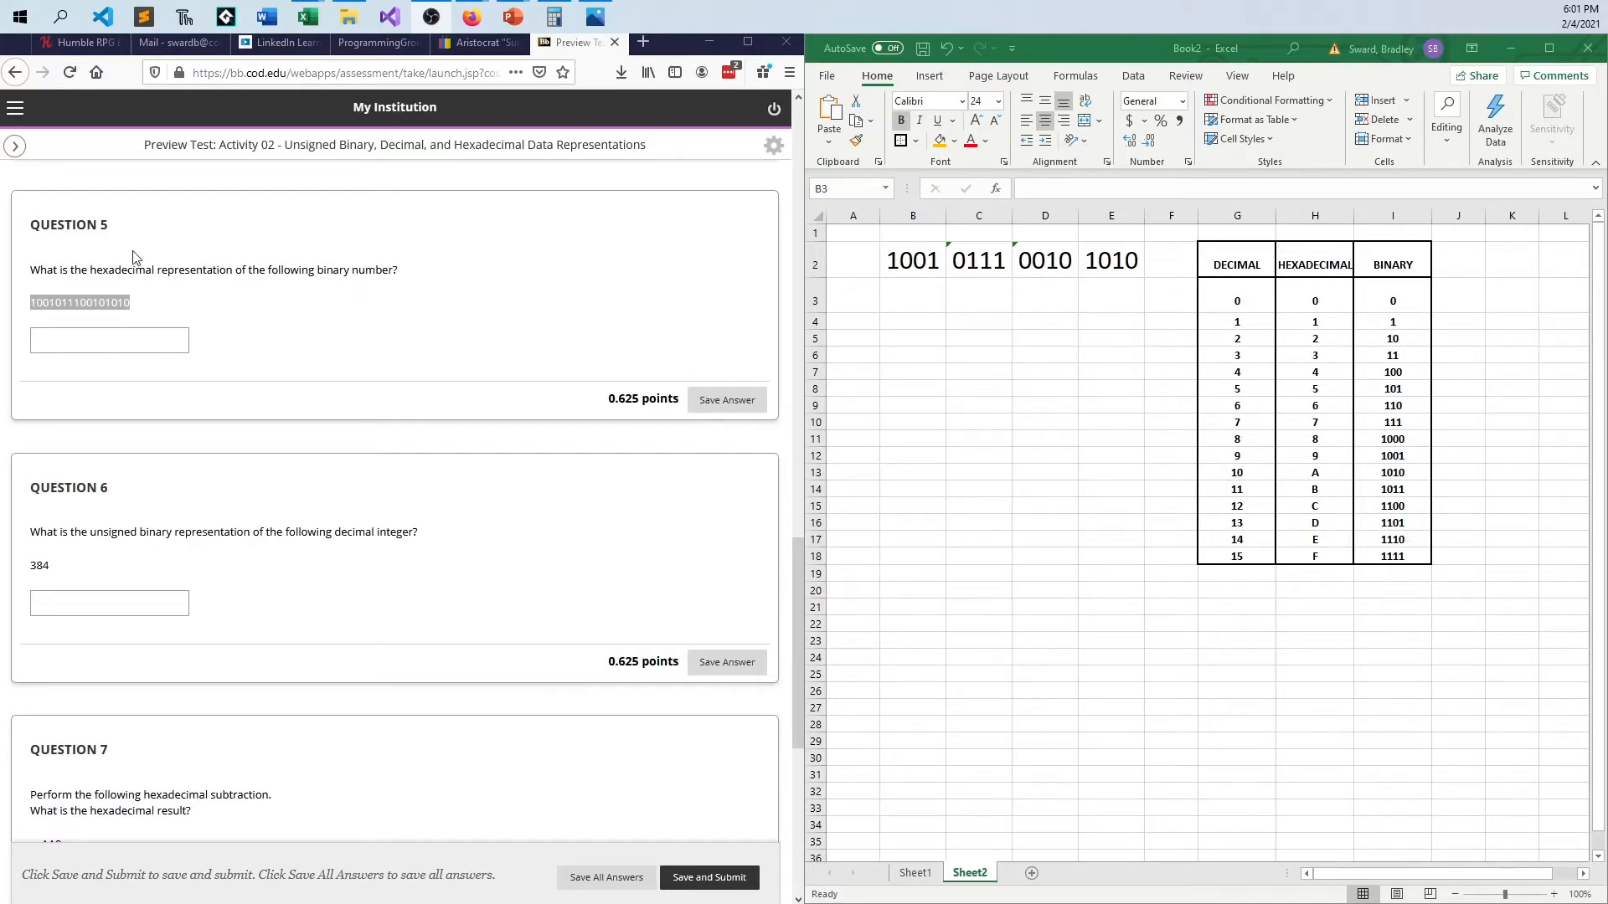
{"action": "mouse_move", "coordinate": [445, 326]}
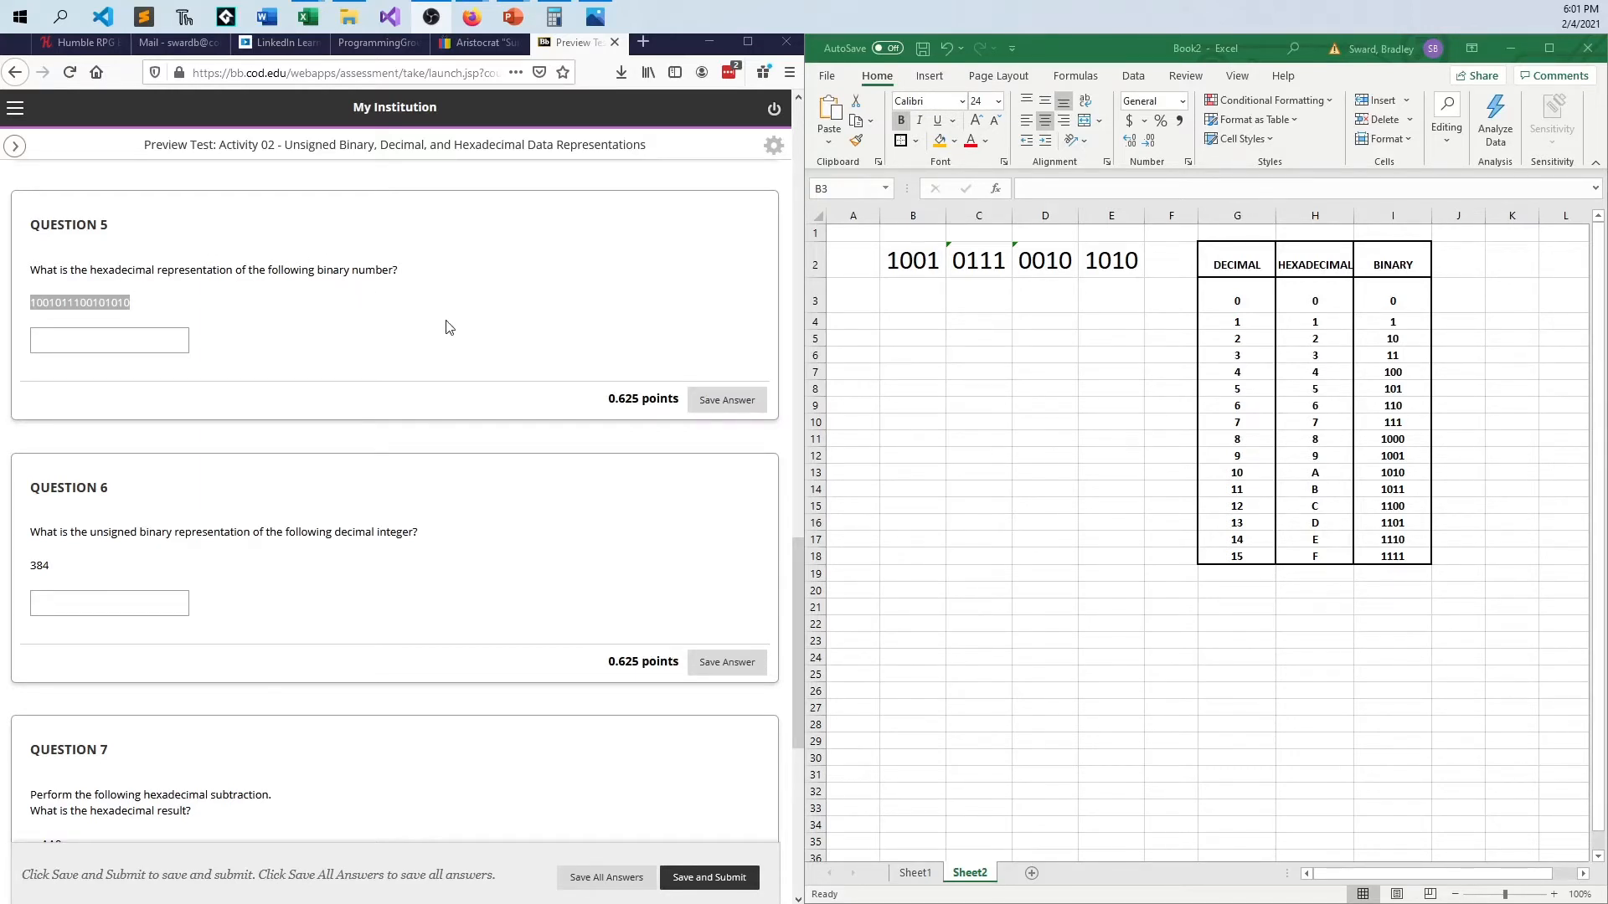
{"action": "mouse_move", "coordinate": [750, 377]}
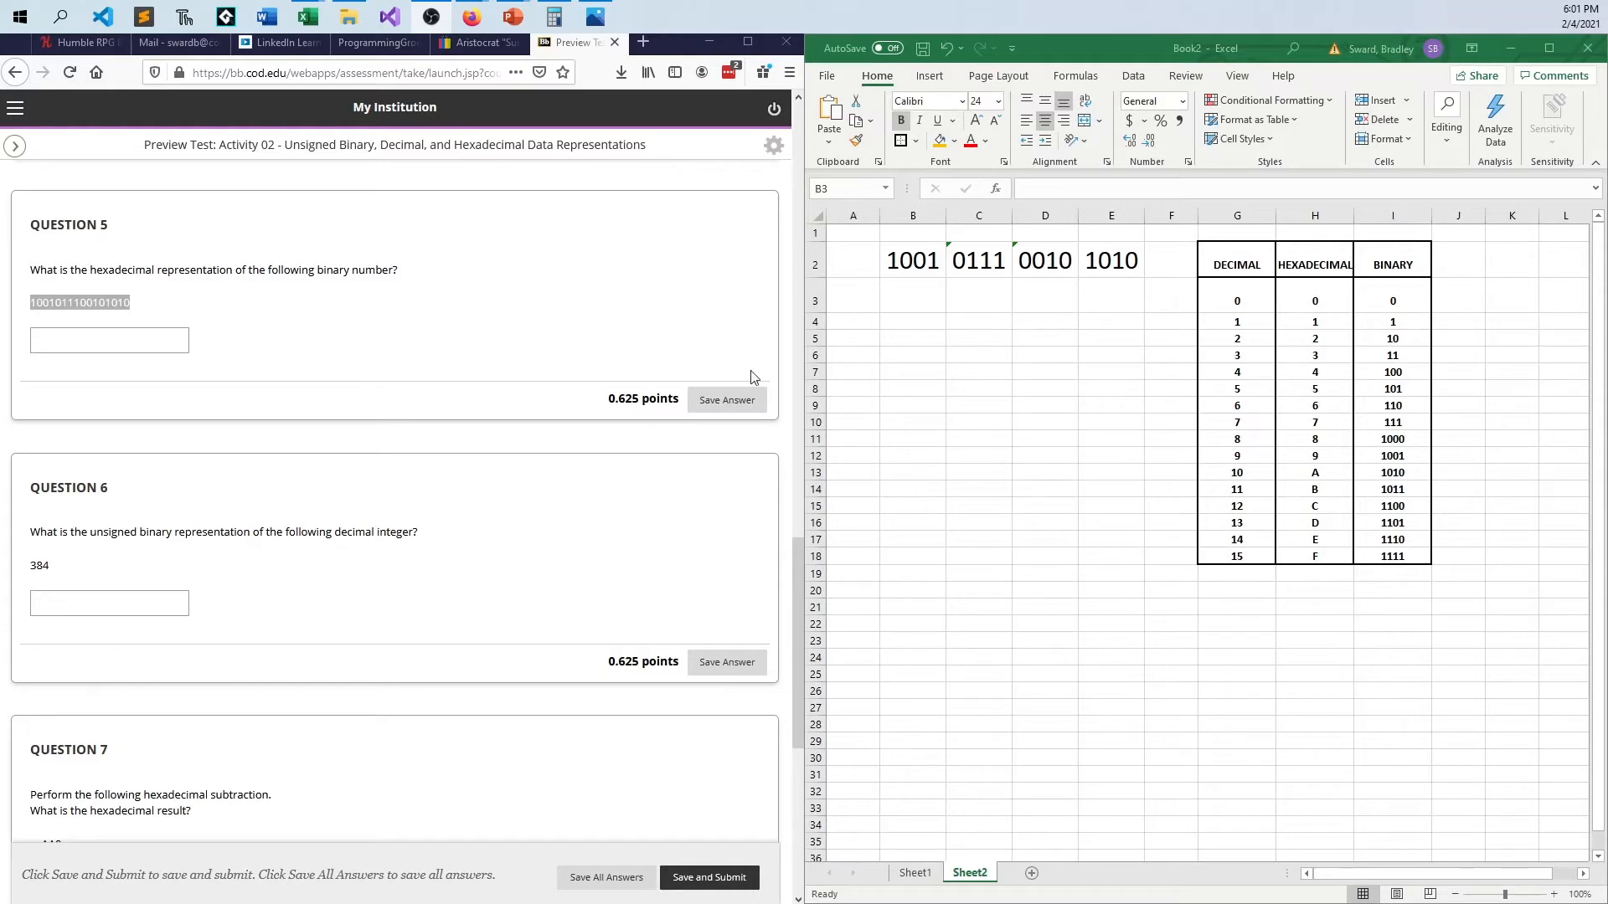
{"action": "mouse_move", "coordinate": [1439, 551]}
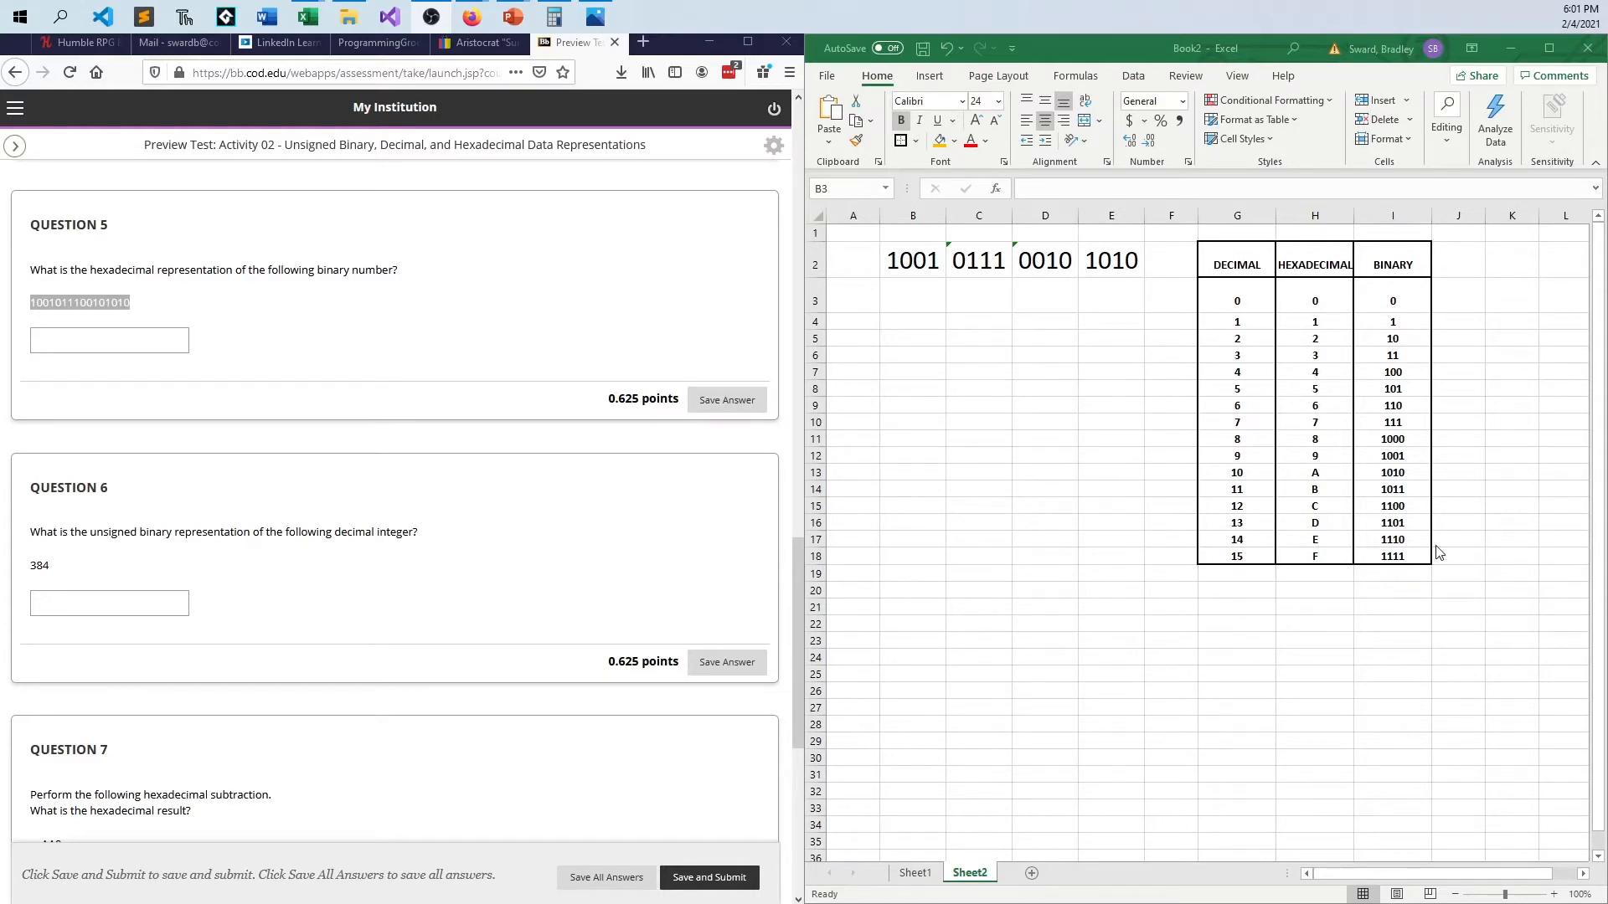
{"action": "mouse_move", "coordinate": [1400, 544]}
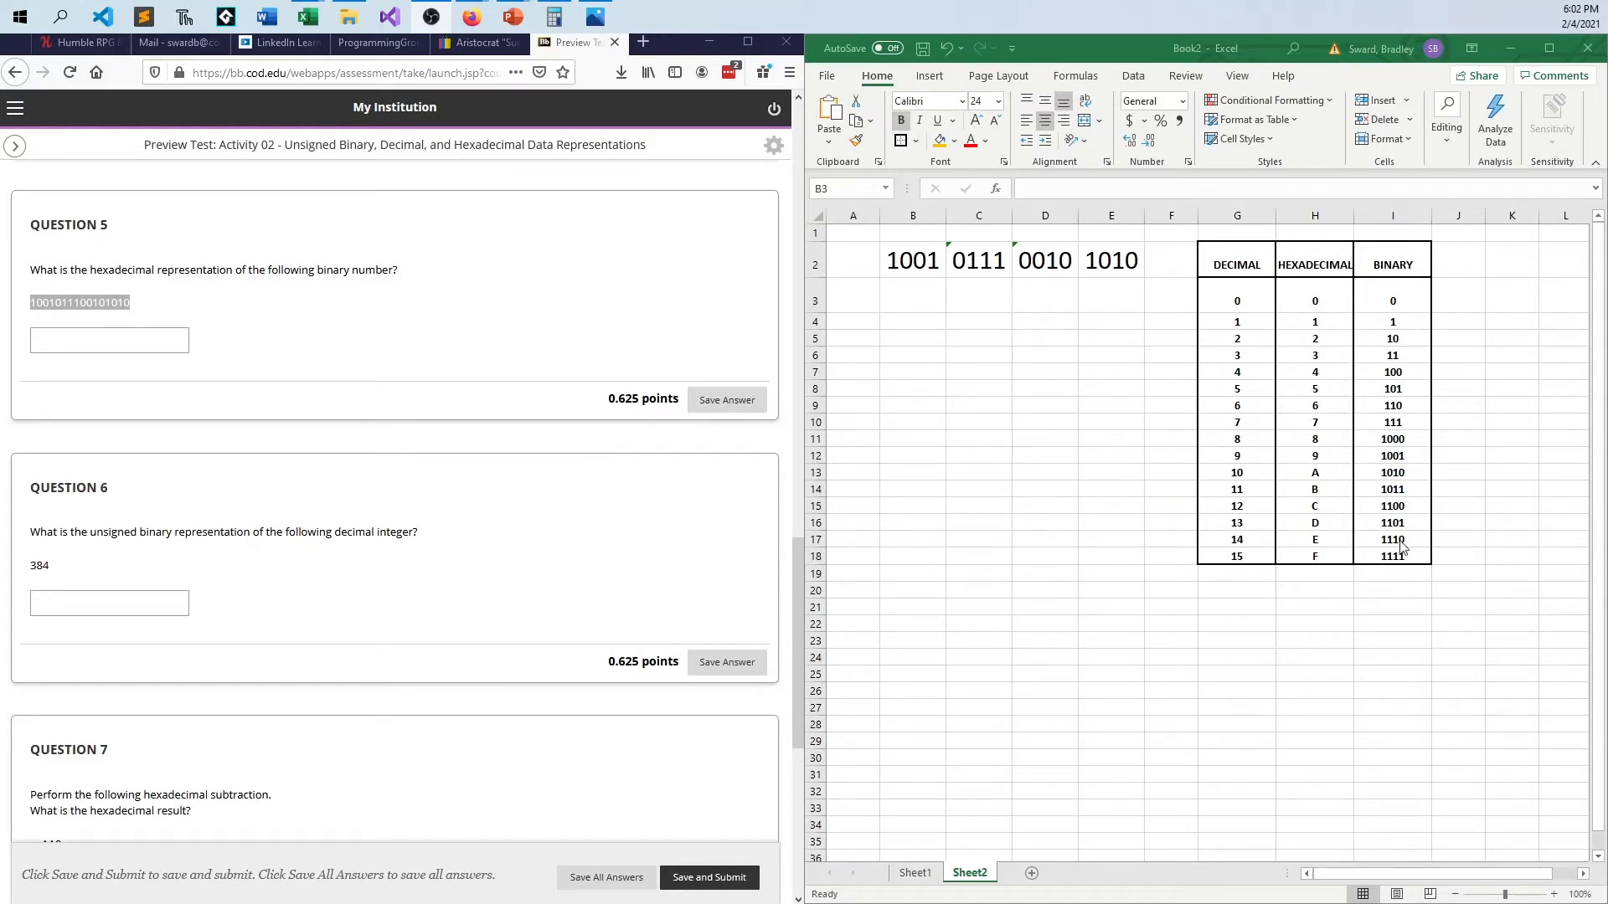
{"action": "mouse_move", "coordinate": [1409, 353]}
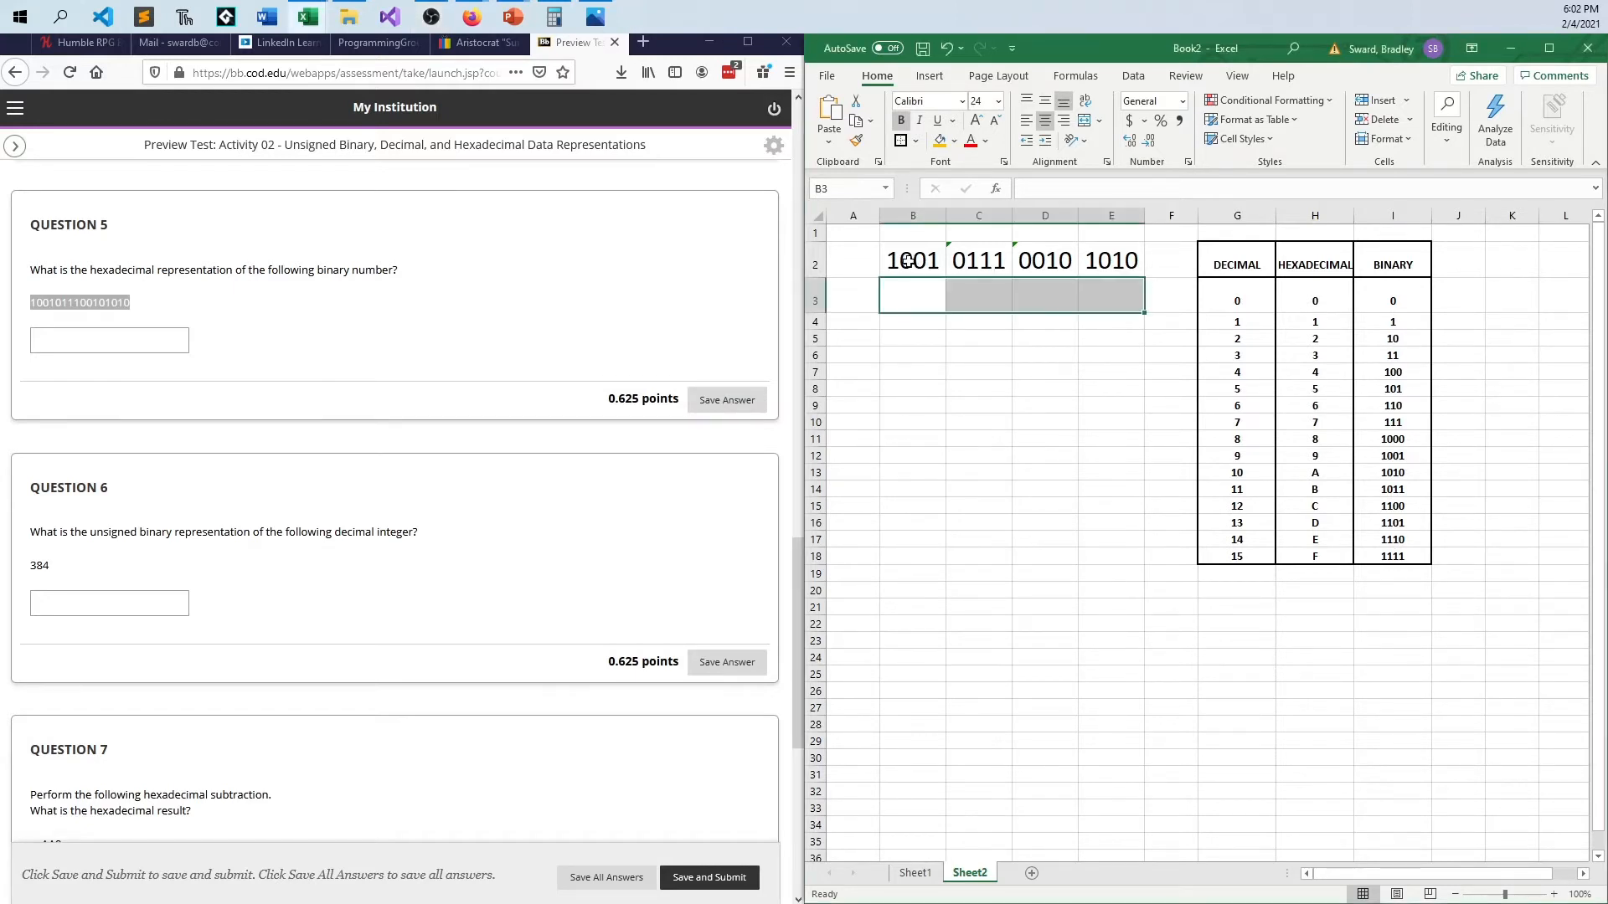
Step: Write hex digits 9, 7, 2, A under the nibbles 1001, 0111, 0010, 1010, spelling 972A
{"action": "left_click", "coordinate": [911, 259]}
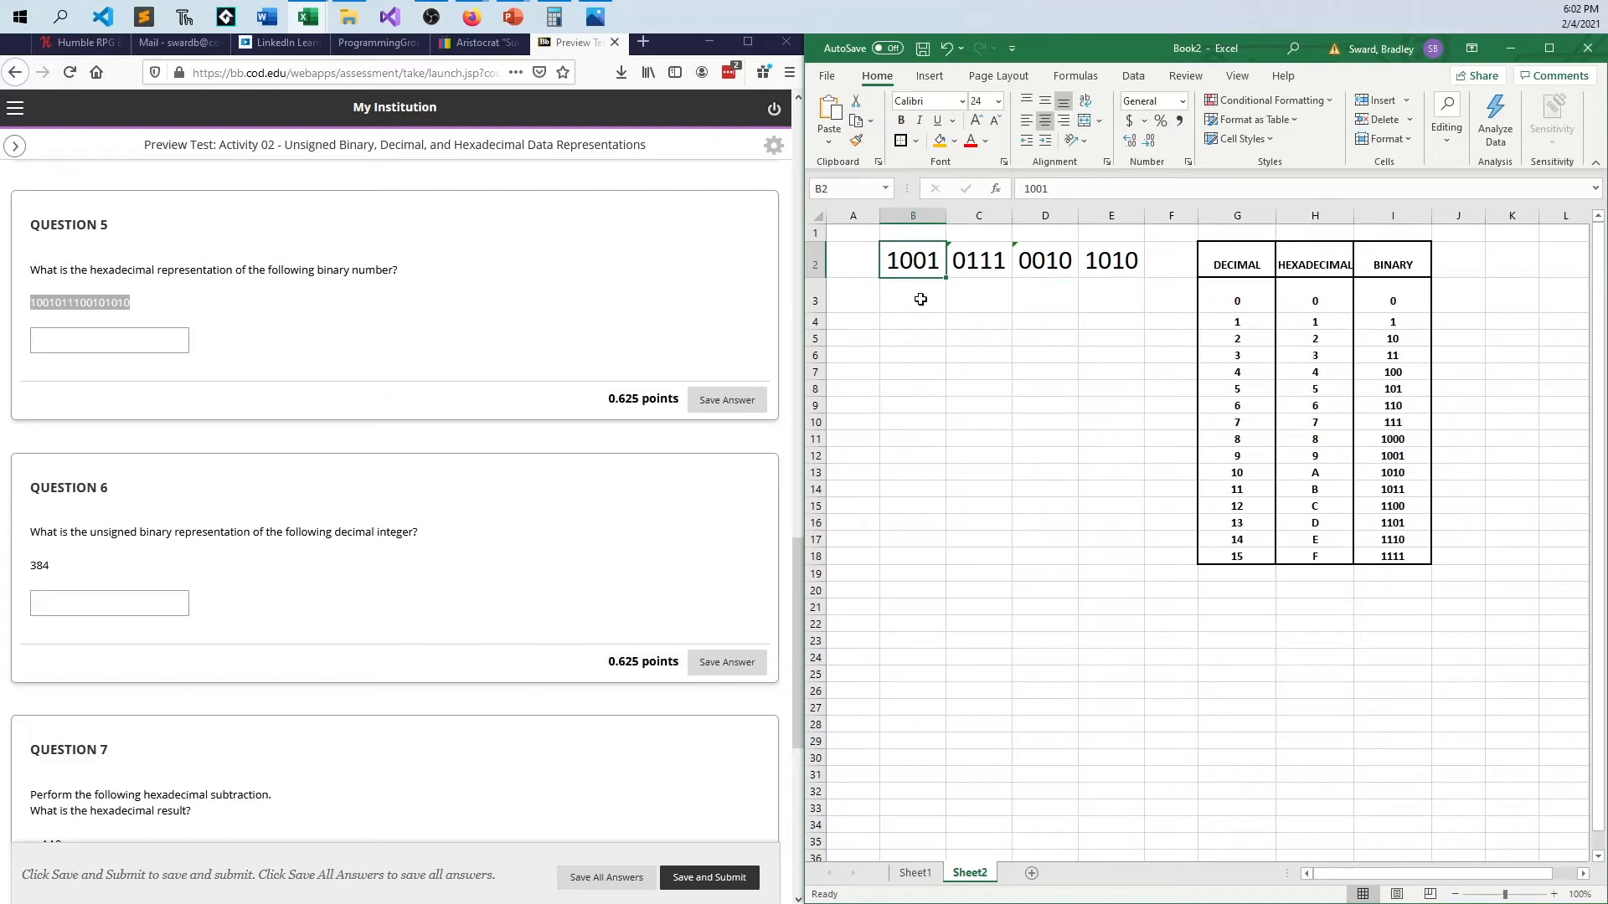
{"action": "mouse_move", "coordinate": [1315, 300]}
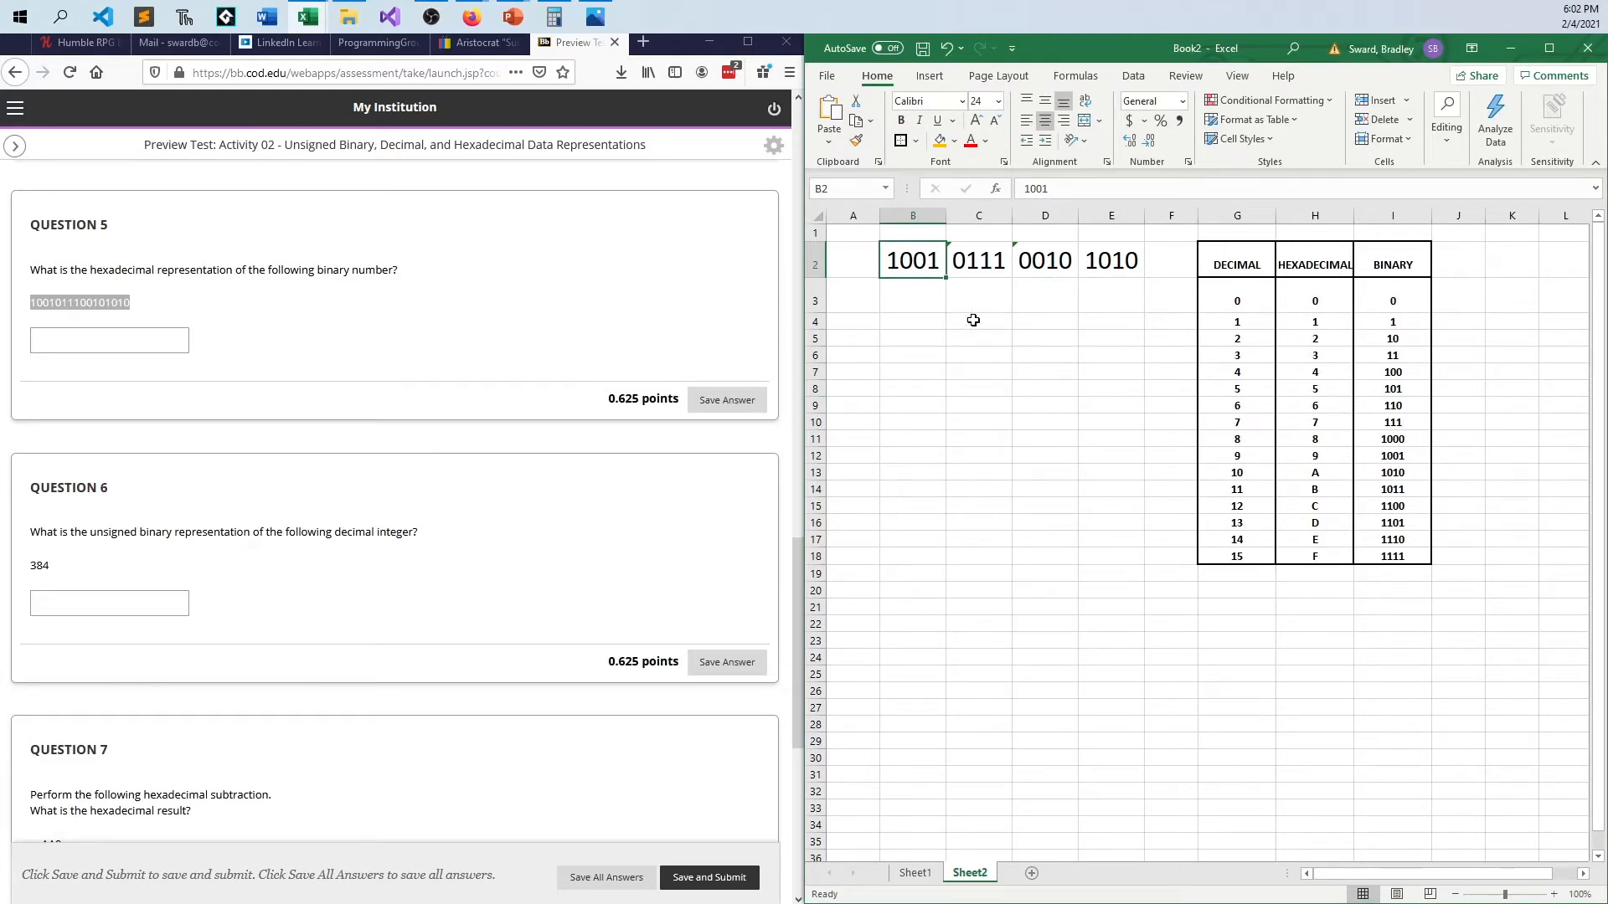
{"action": "left_click", "coordinate": [911, 338]}
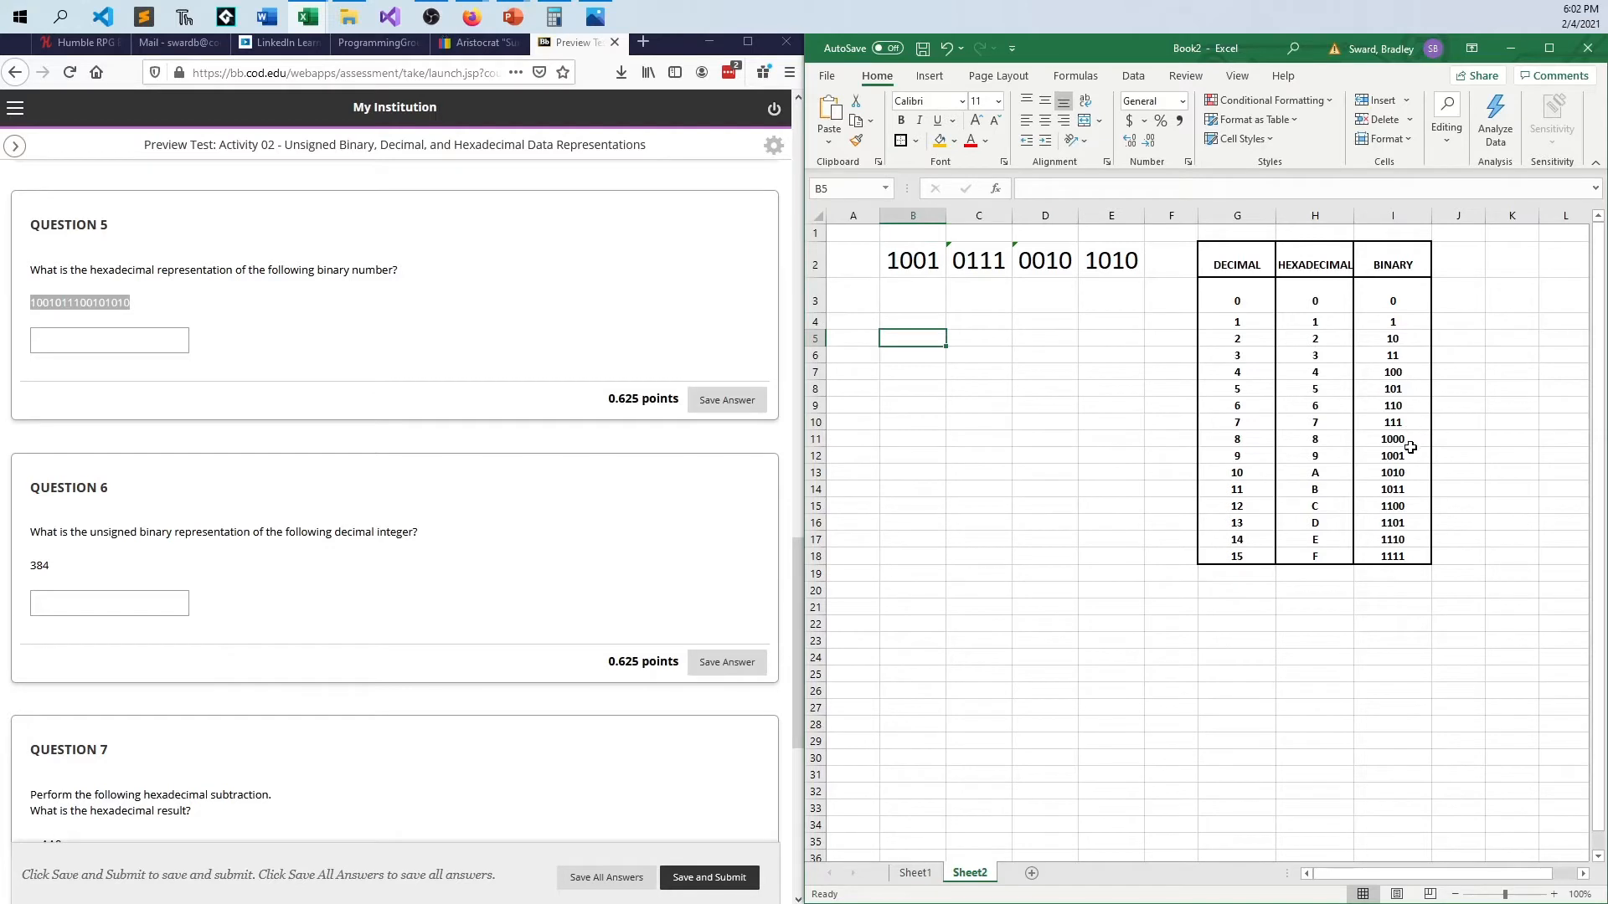
{"action": "left_click", "coordinate": [911, 295]}
{"action": "type", "text": "9"}
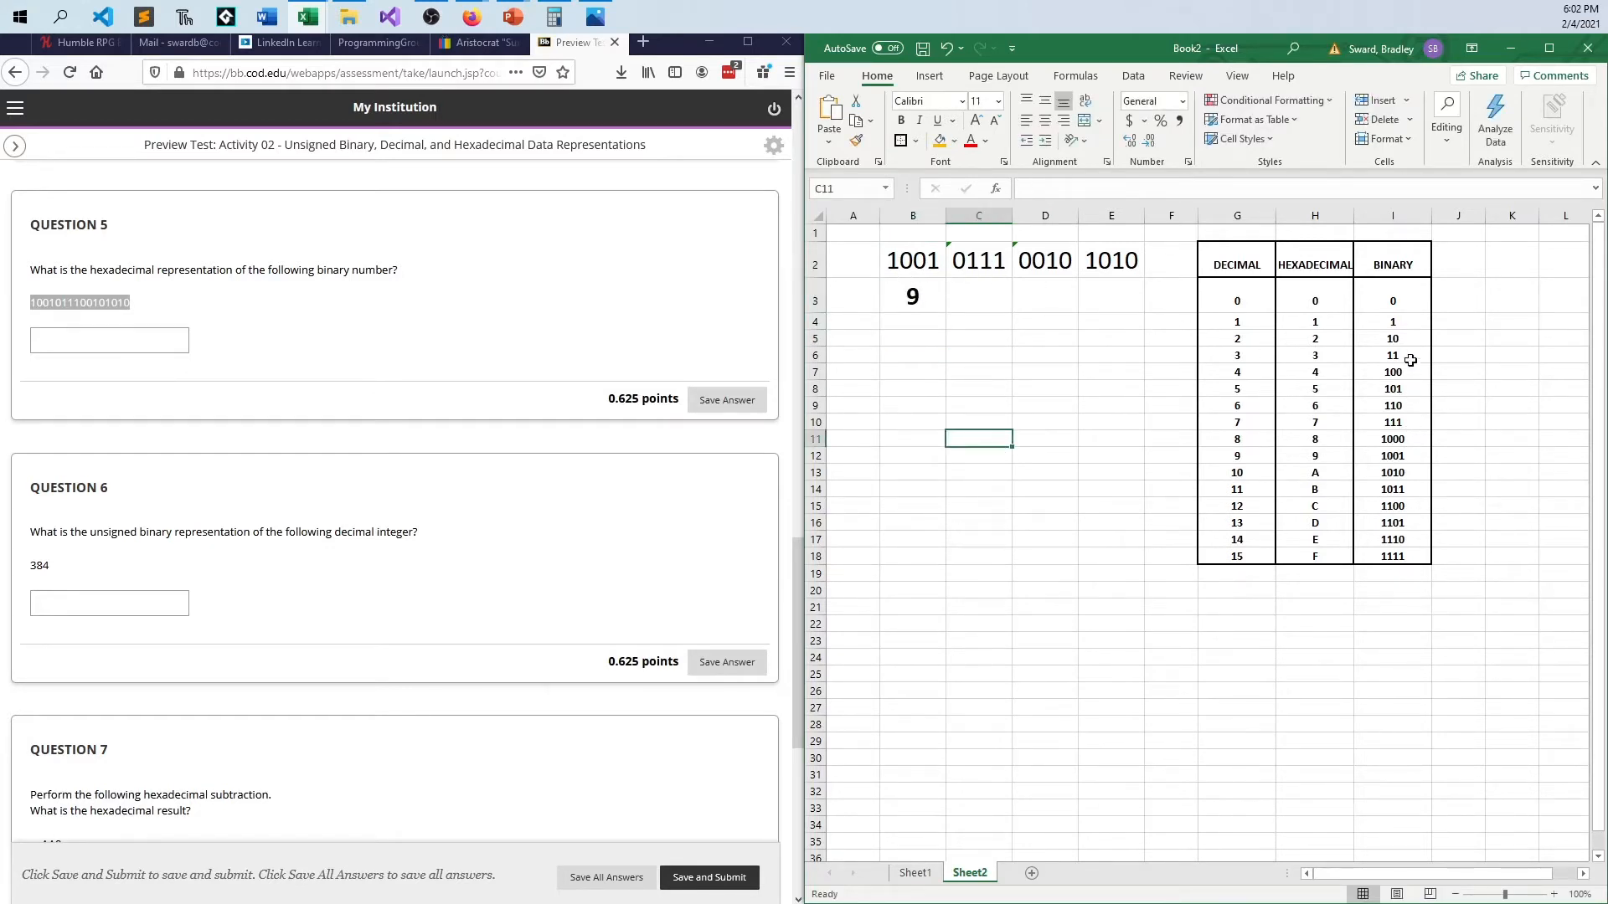
{"action": "left_click", "coordinate": [978, 297]}
{"action": "type", "text": "7"}
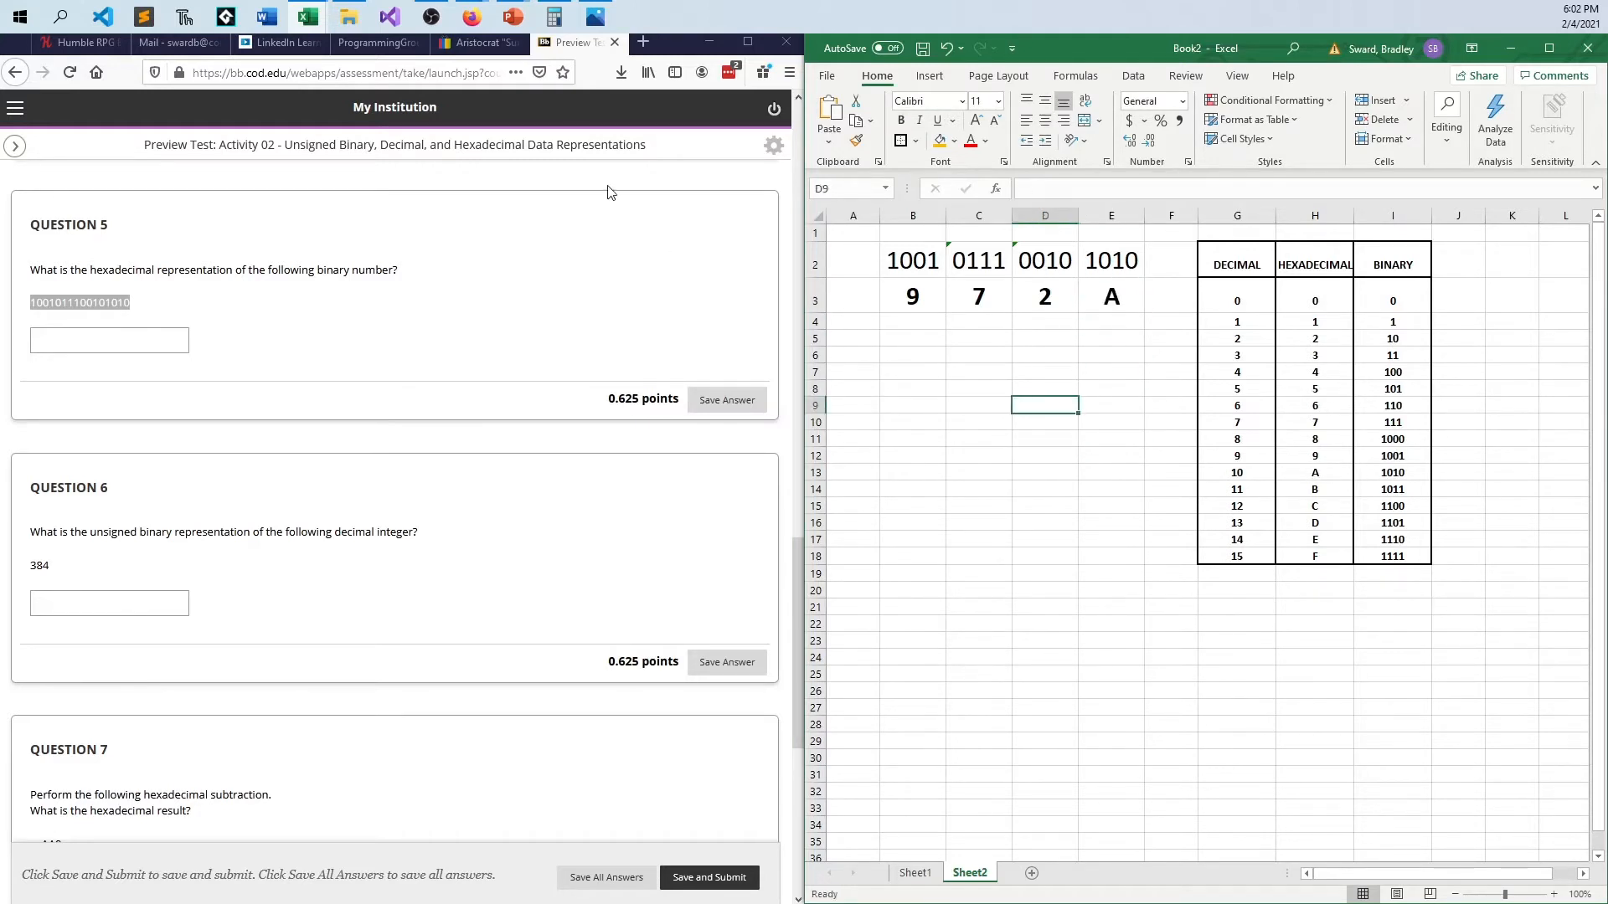
{"action": "mouse_move", "coordinate": [778, 241]}
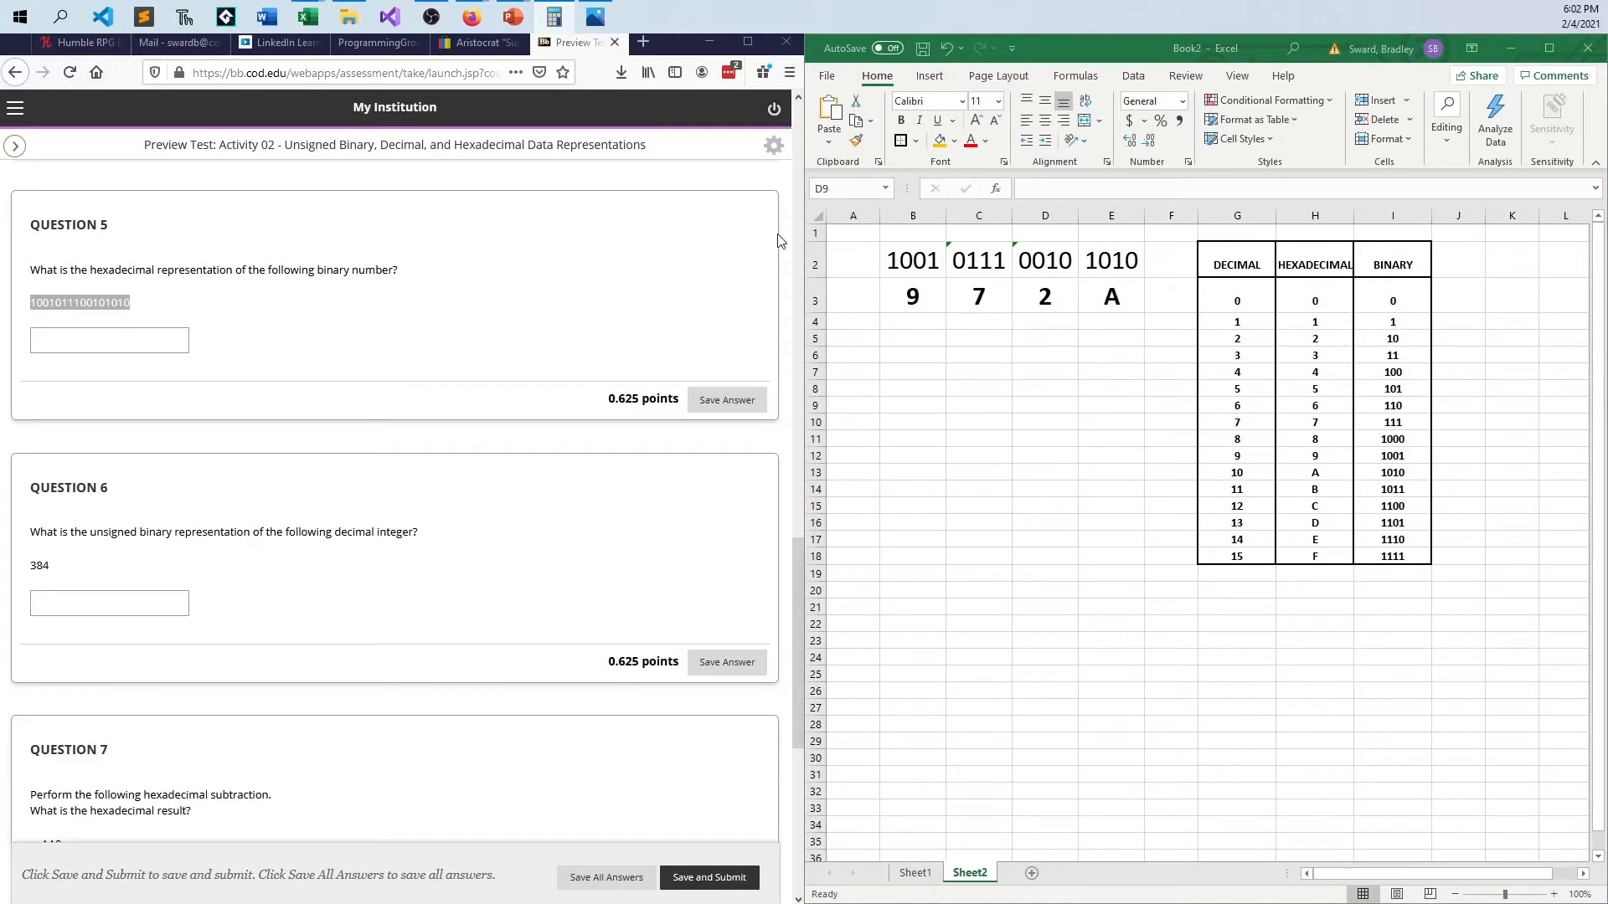
{"action": "mouse_move", "coordinate": [990, 341]}
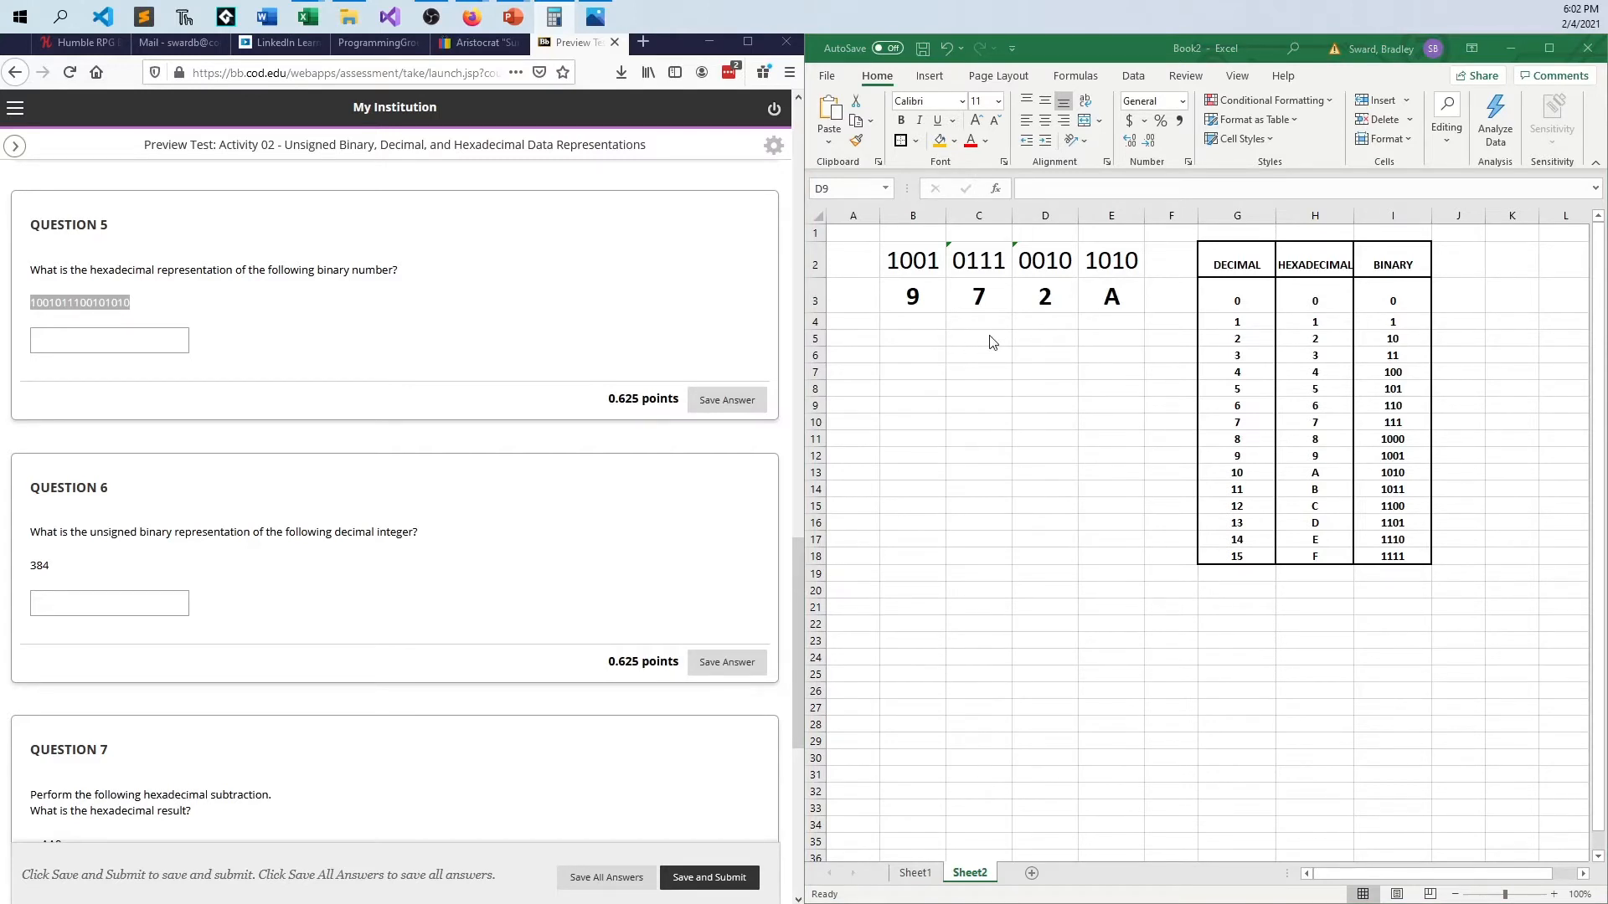
{"action": "mouse_move", "coordinate": [1131, 316]}
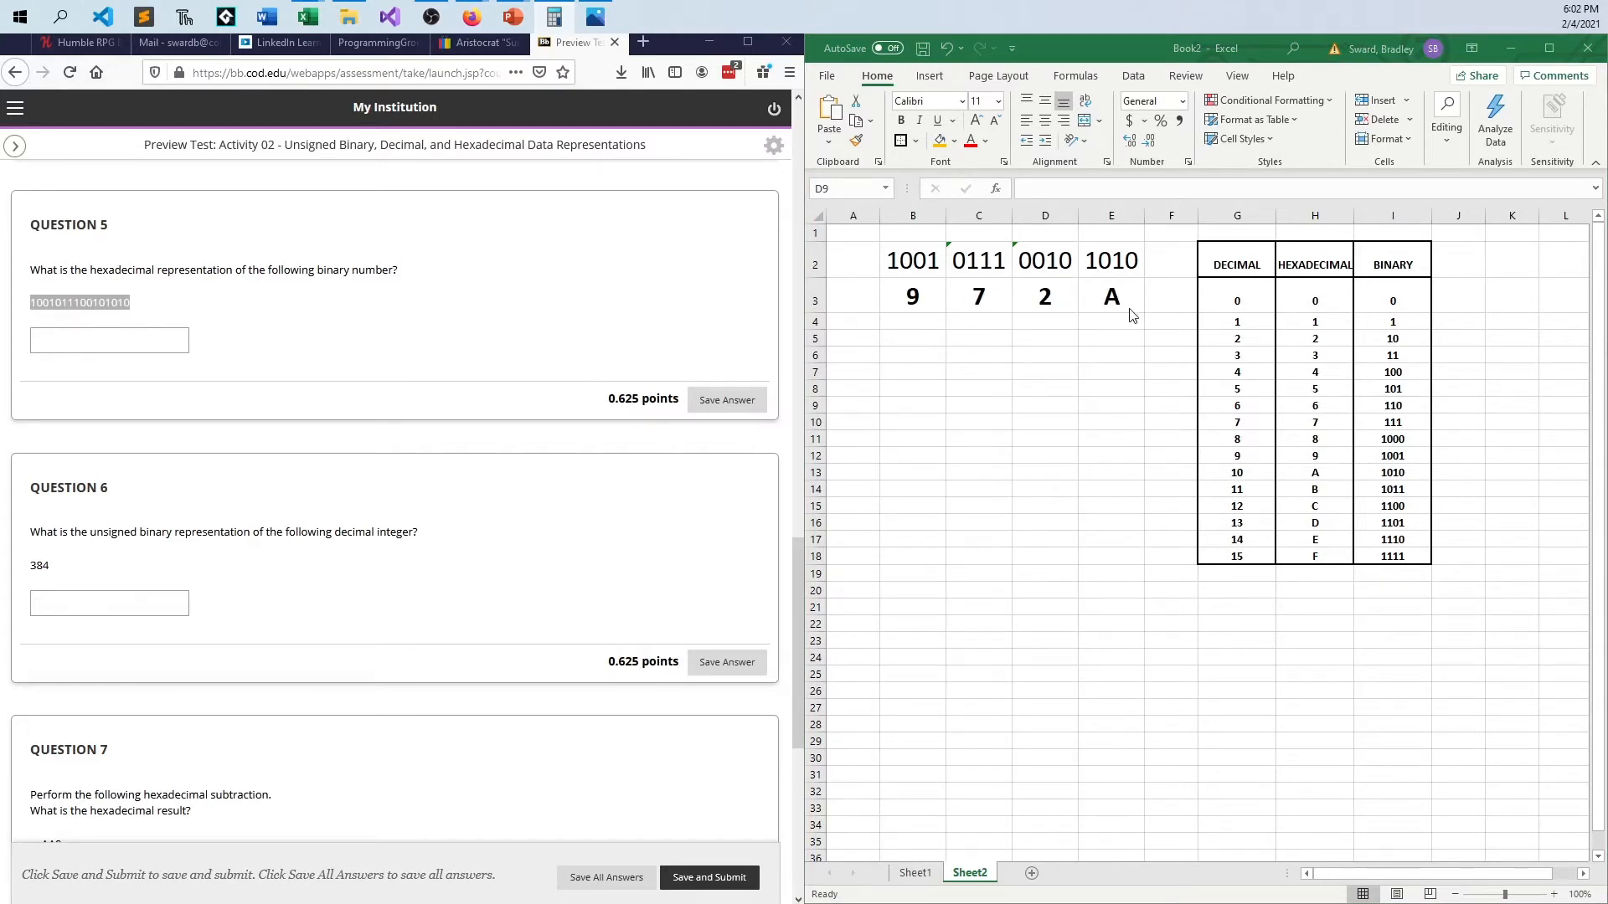
{"action": "mouse_move", "coordinate": [940, 317]}
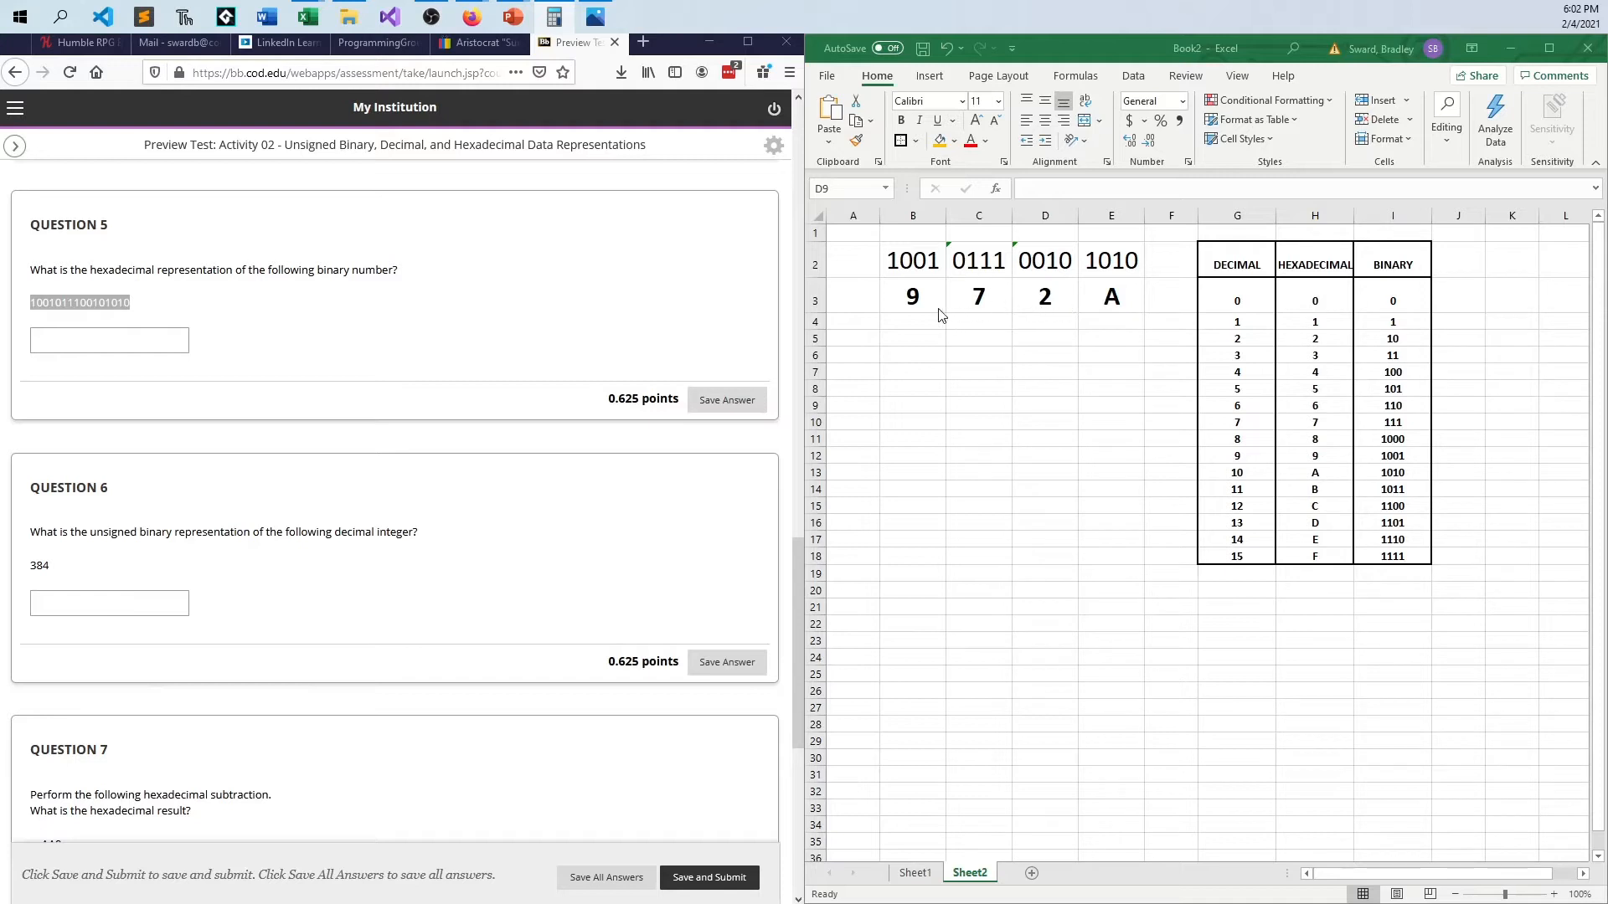
{"action": "mouse_move", "coordinate": [913, 297]}
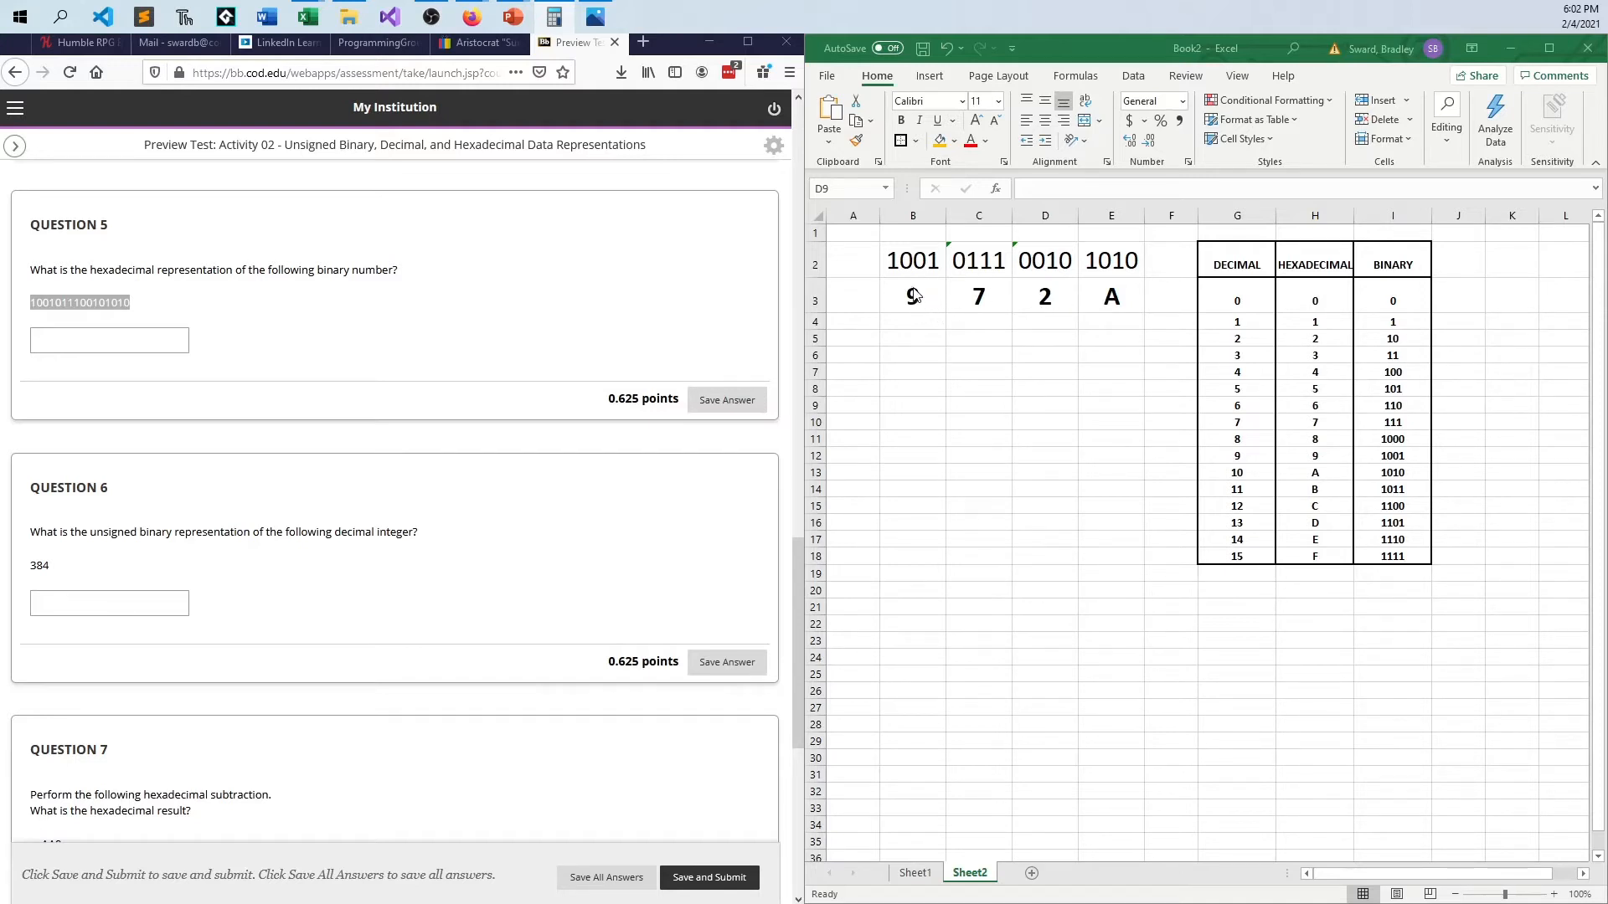
{"action": "mouse_move", "coordinate": [930, 313]}
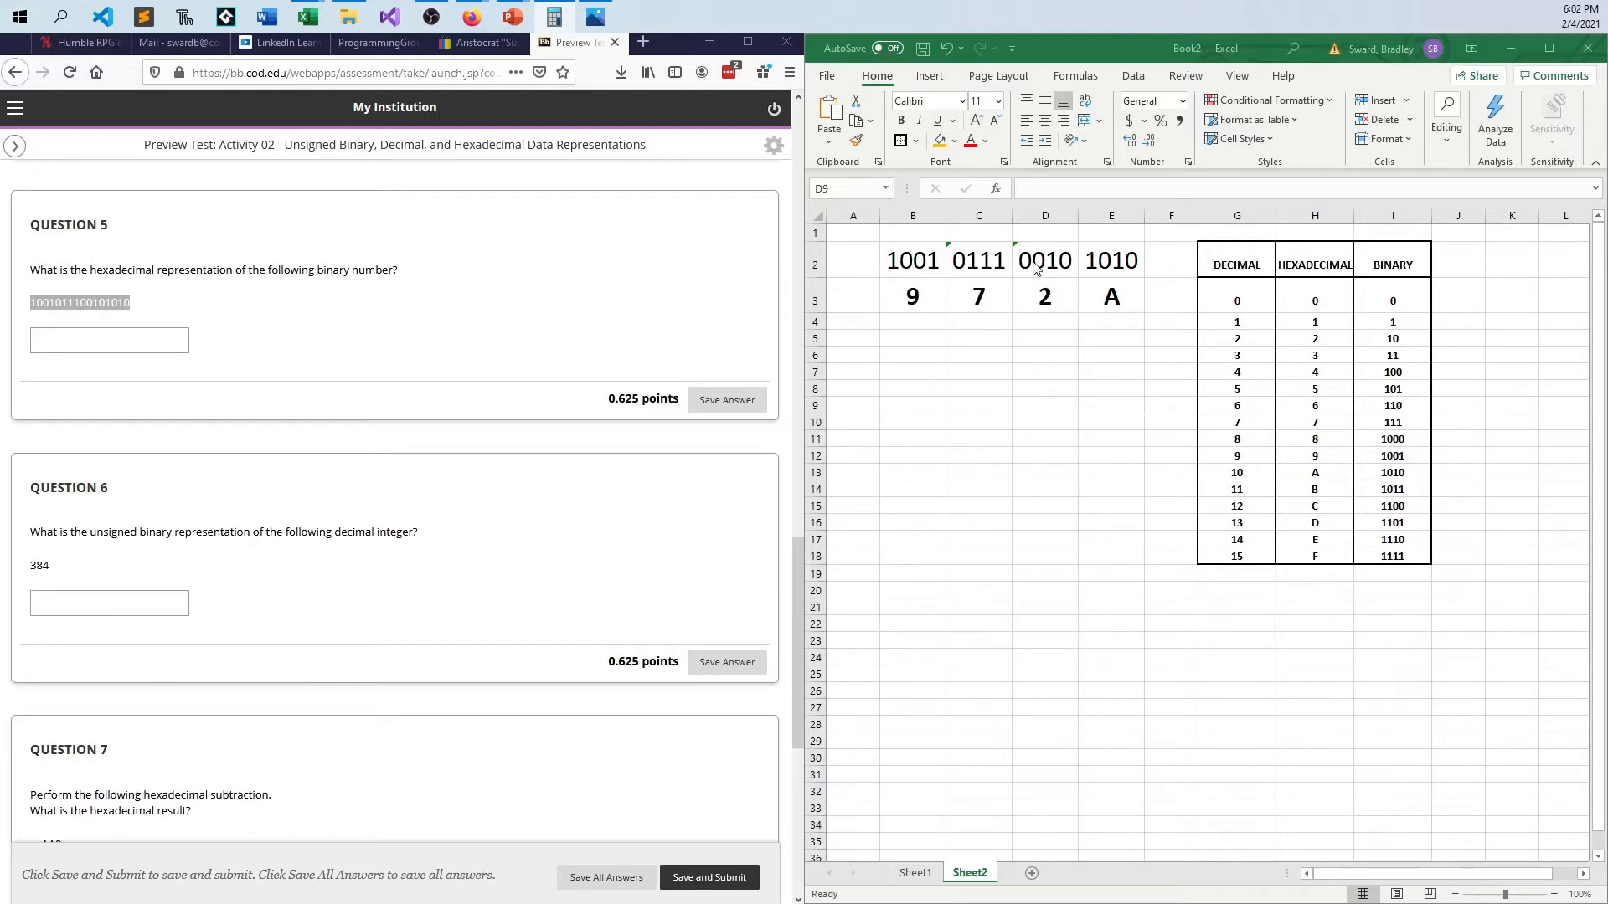
{"action": "mouse_move", "coordinate": [1116, 272]}
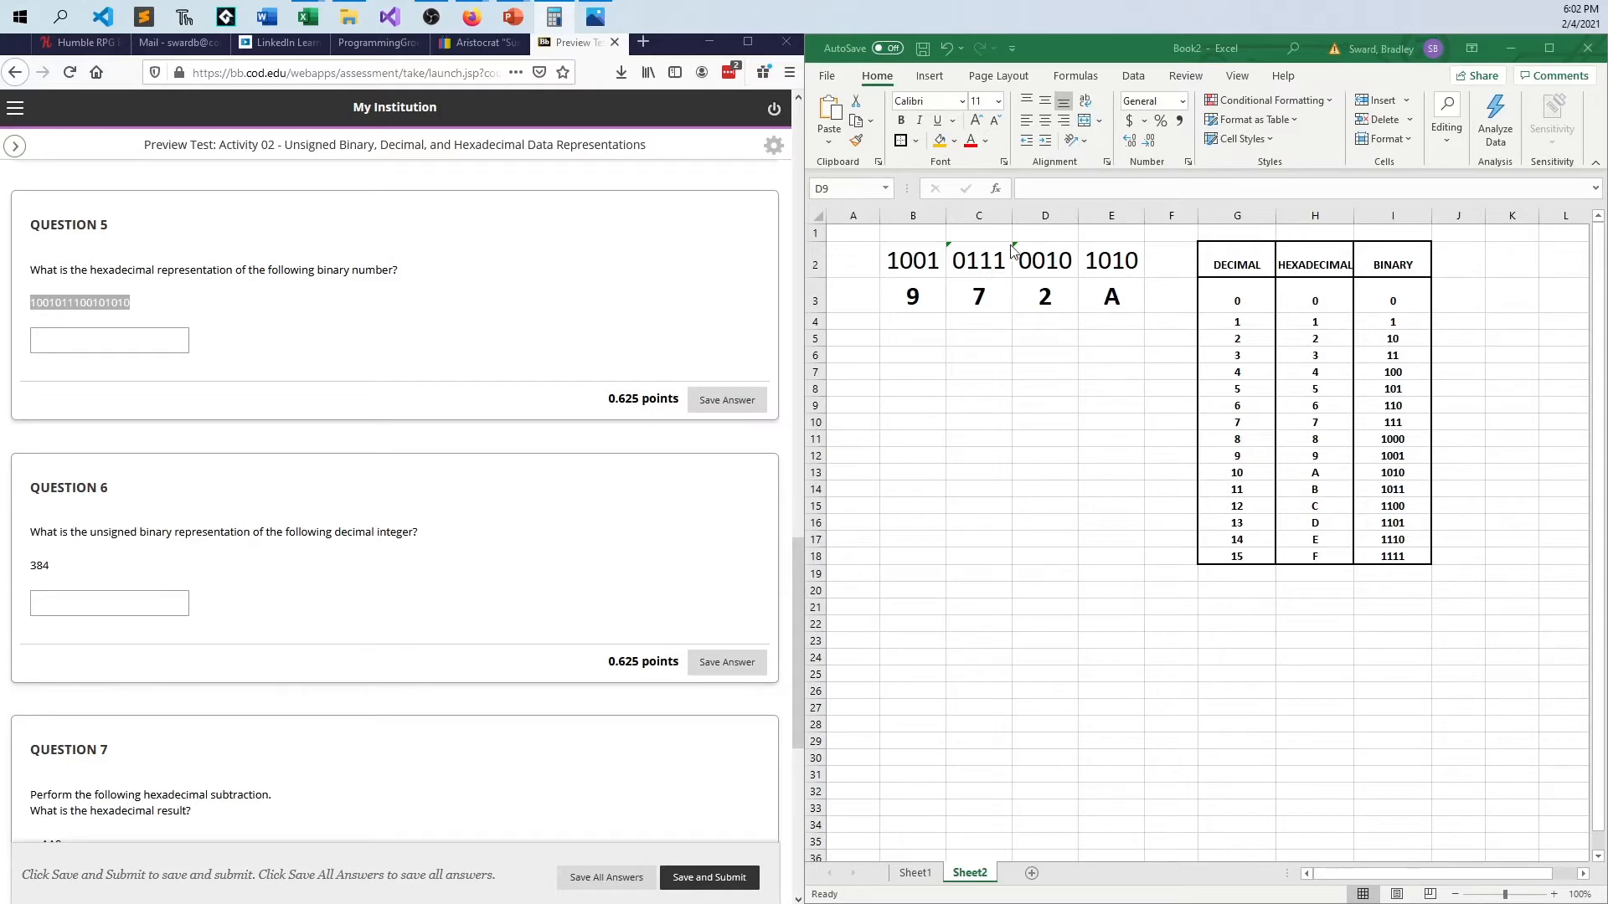
{"action": "mouse_move", "coordinate": [1030, 283]}
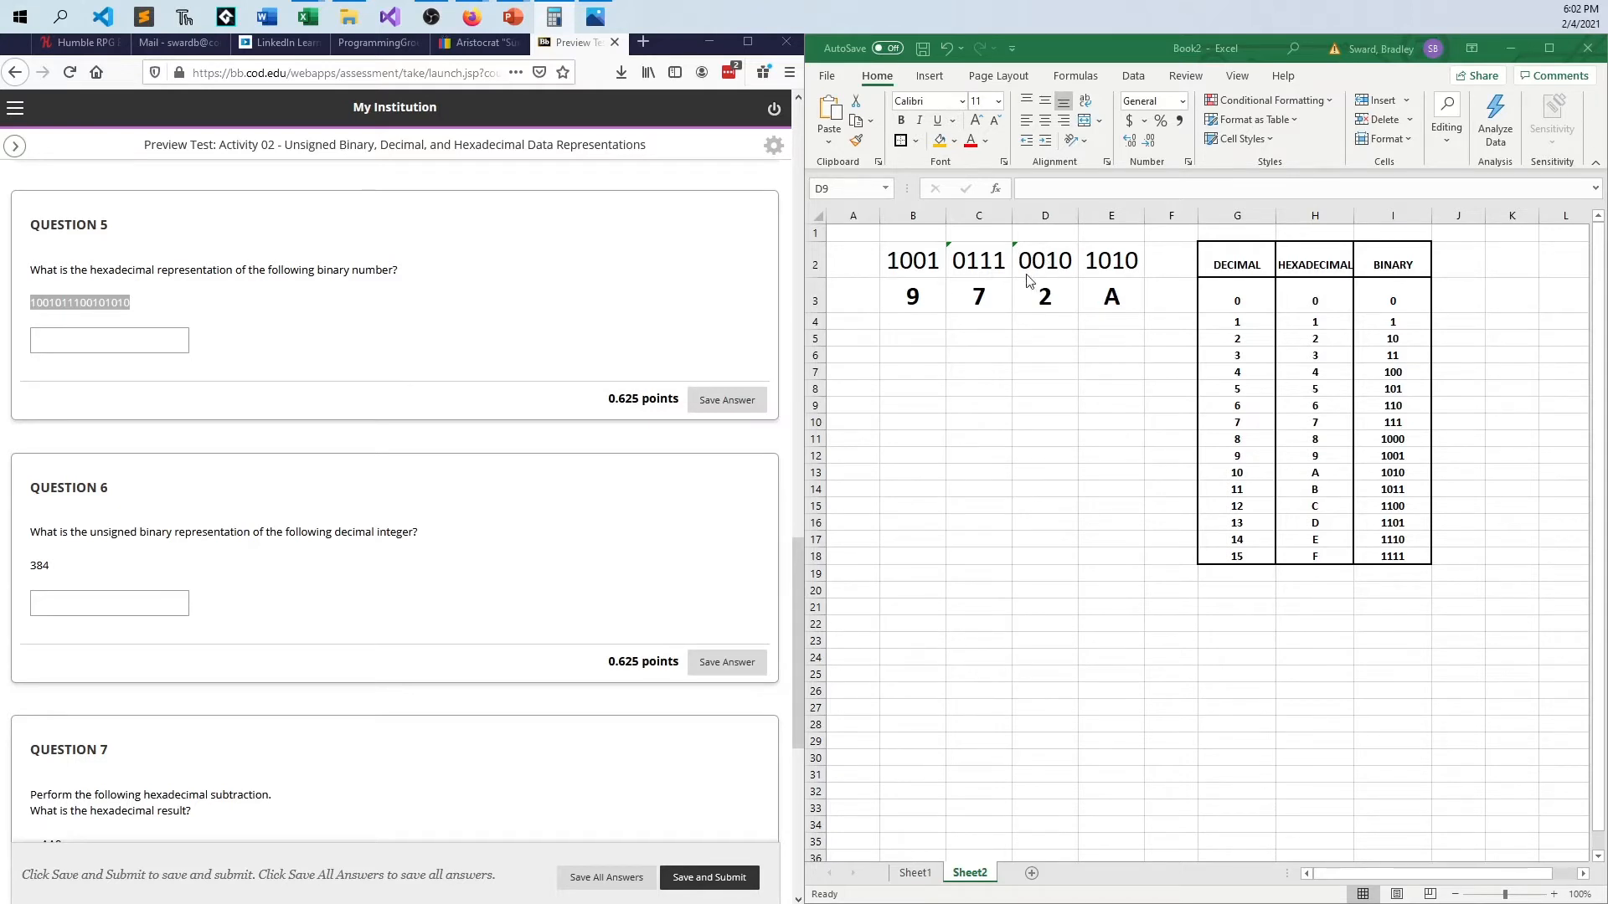
{"action": "mouse_move", "coordinate": [1071, 267]}
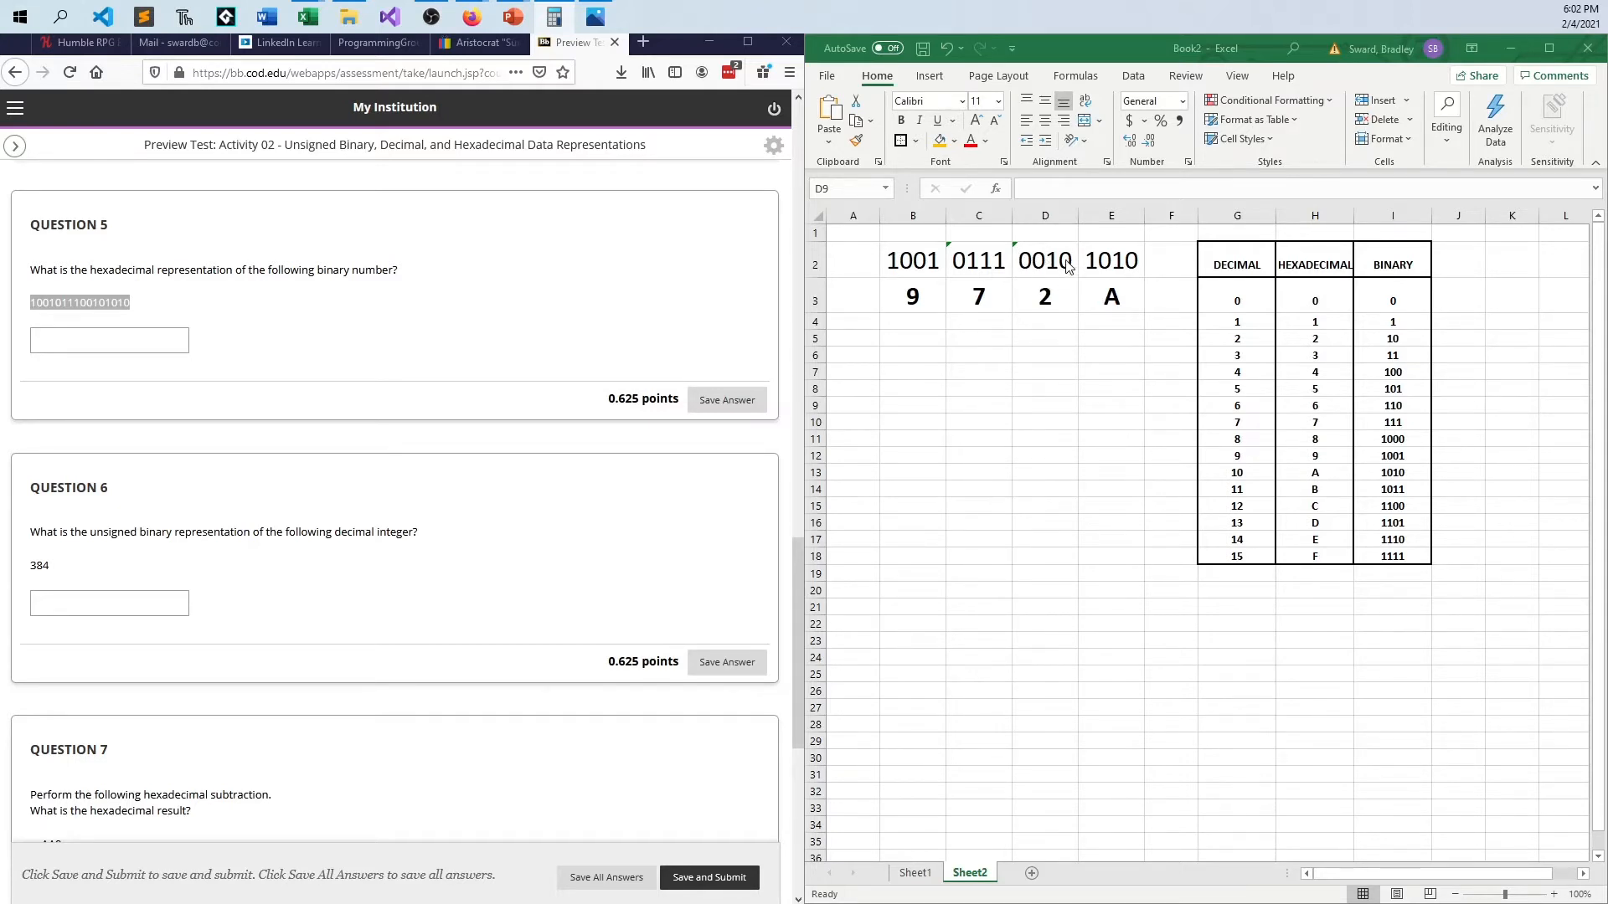
{"action": "mouse_move", "coordinate": [1077, 408]}
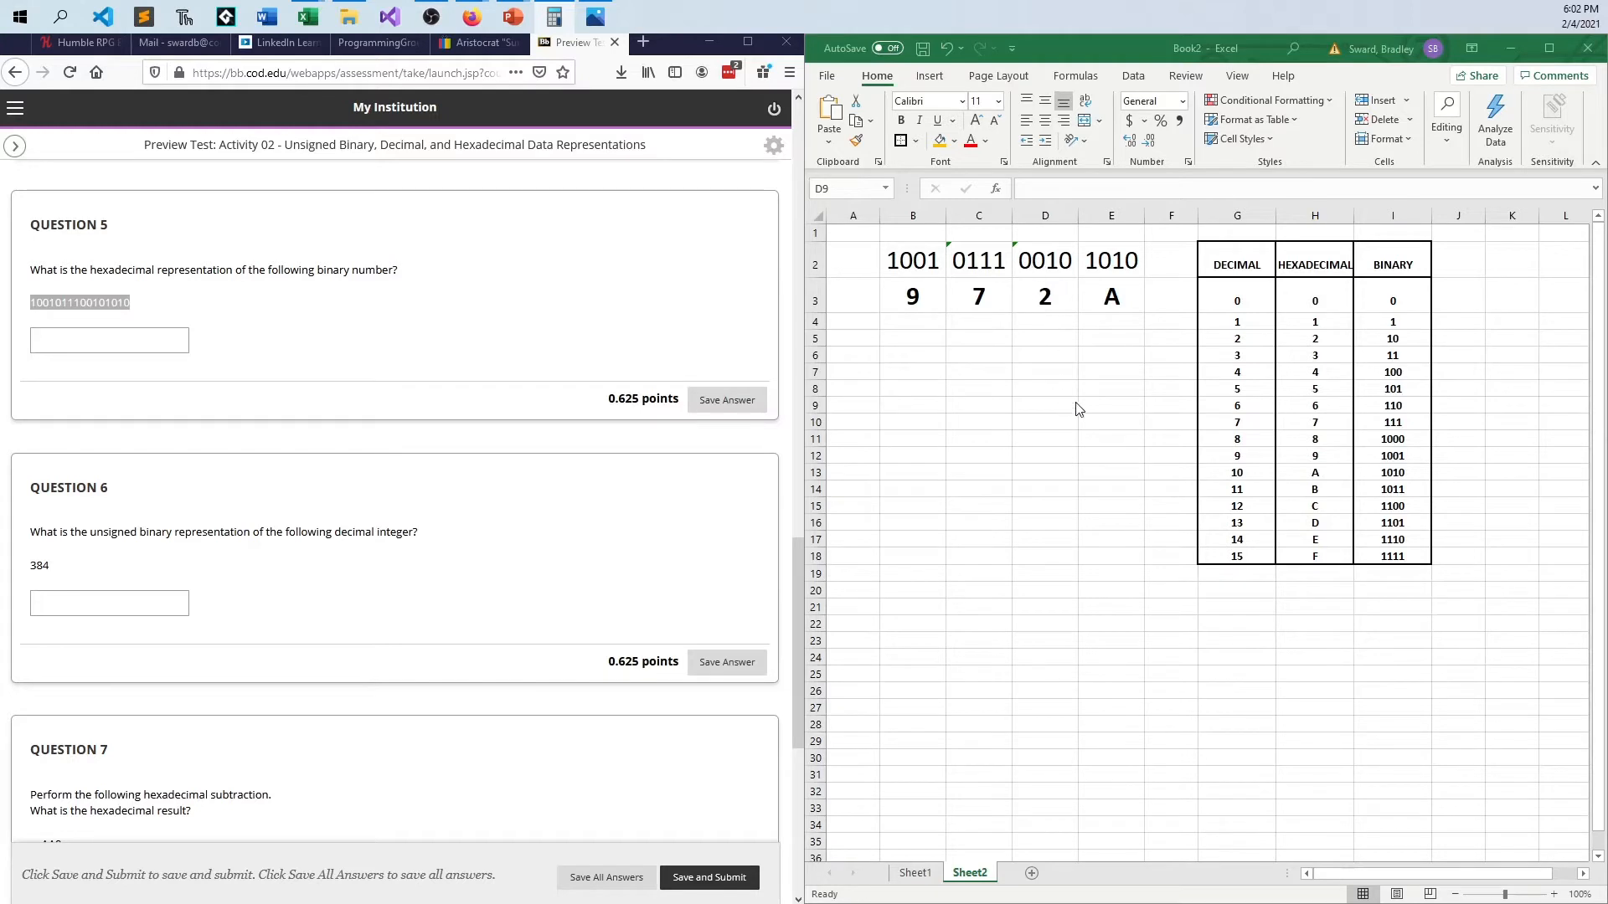
{"action": "mouse_move", "coordinate": [1108, 504]}
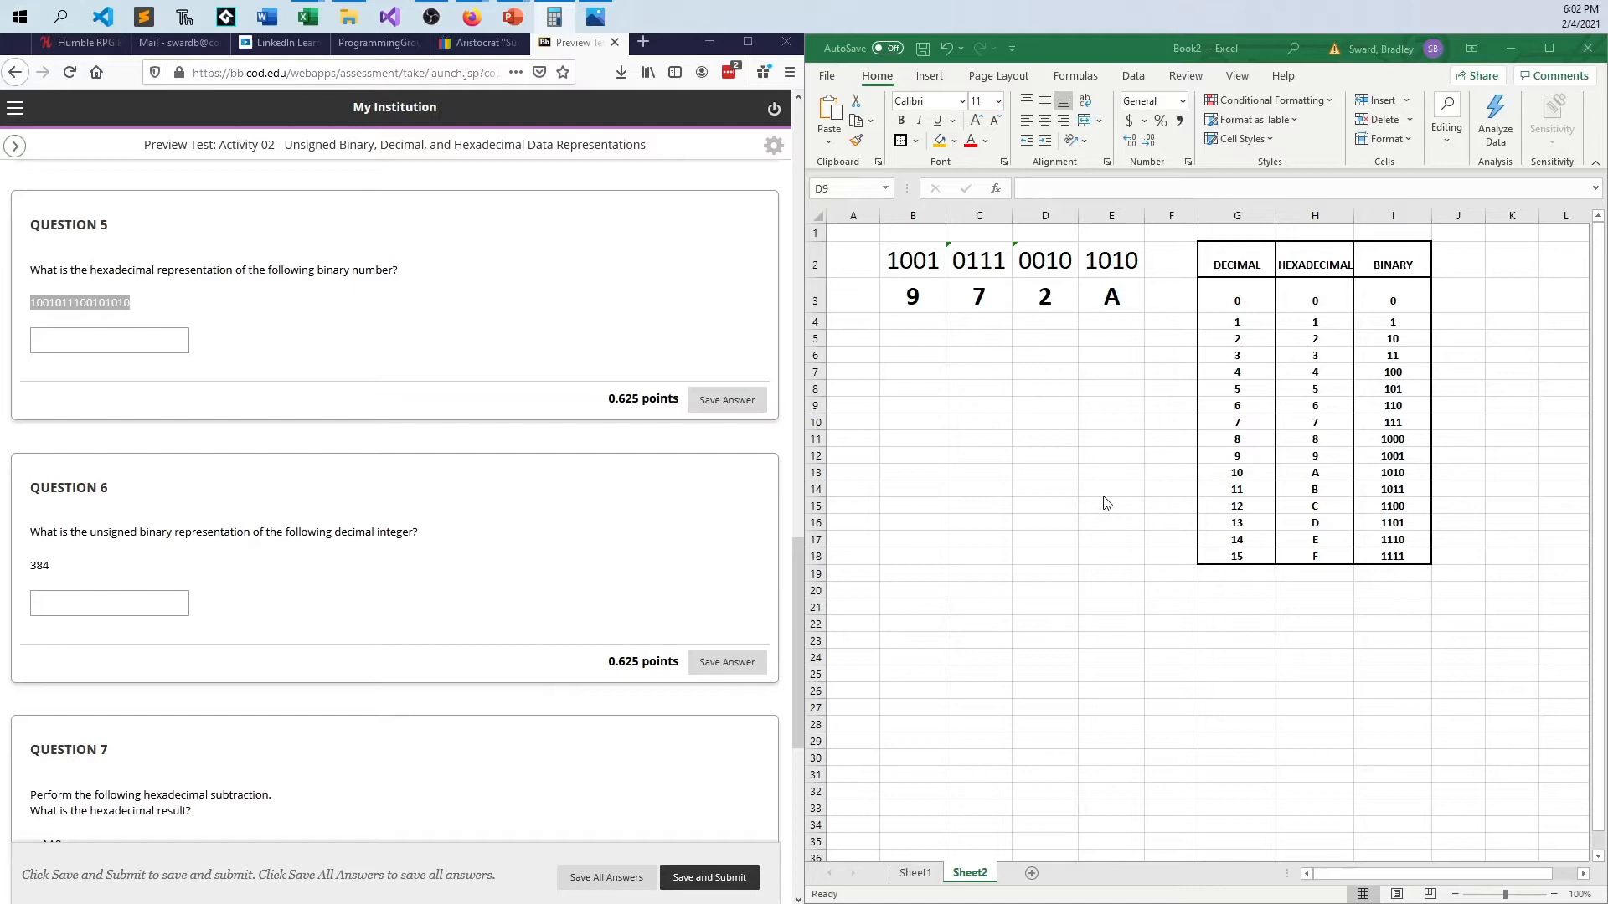
{"action": "mouse_move", "coordinate": [1108, 480]}
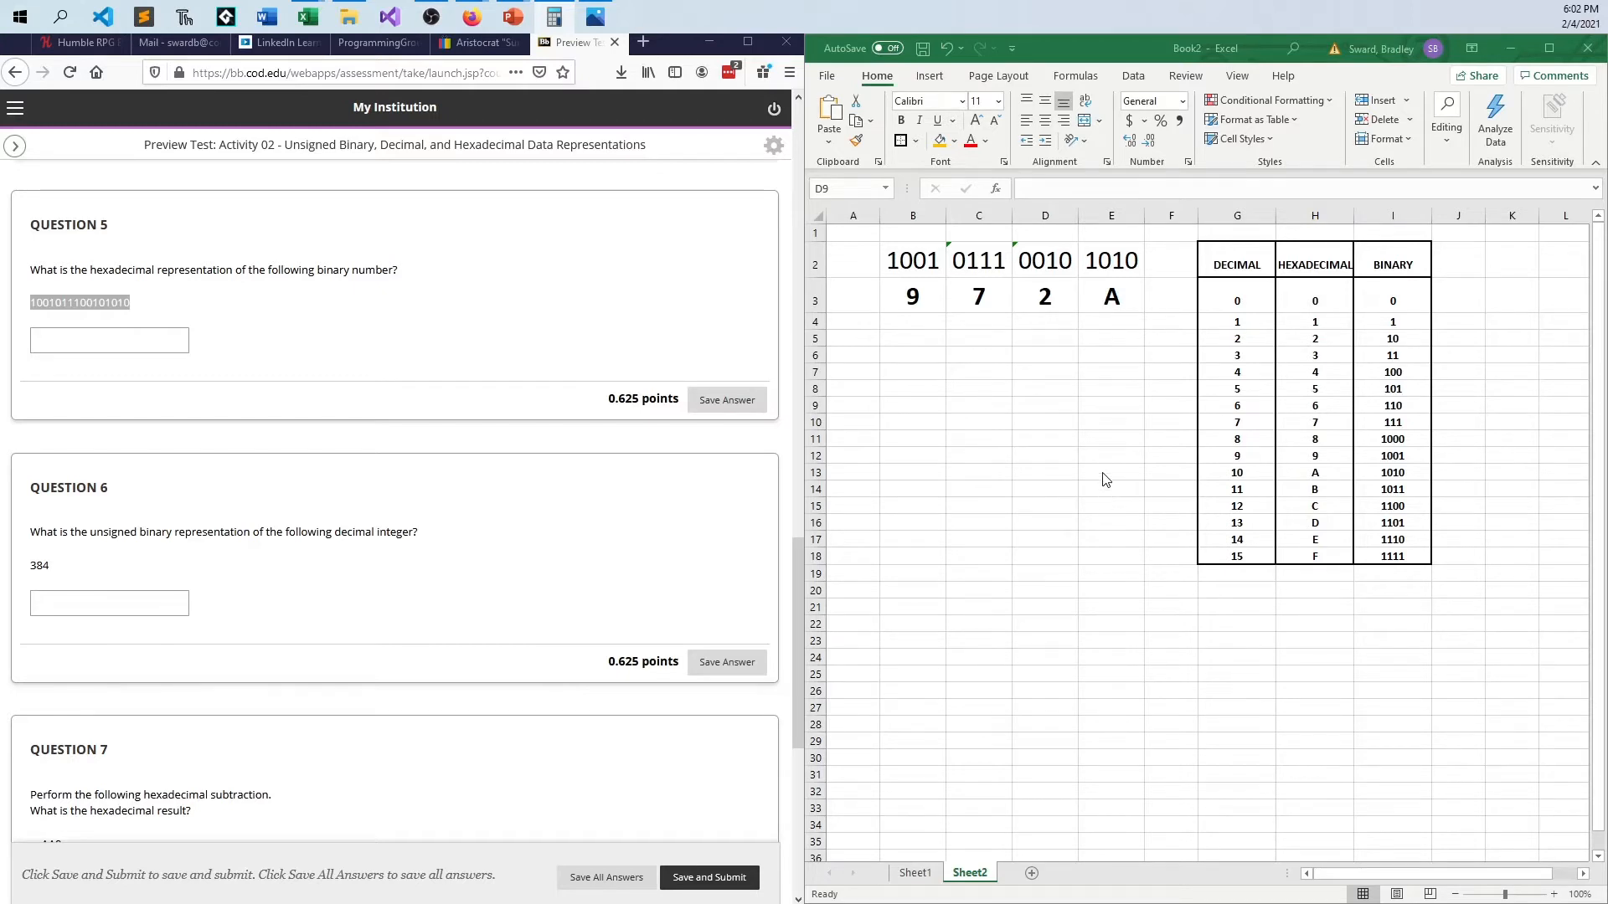
{"action": "left_click", "coordinate": [1044, 403]}
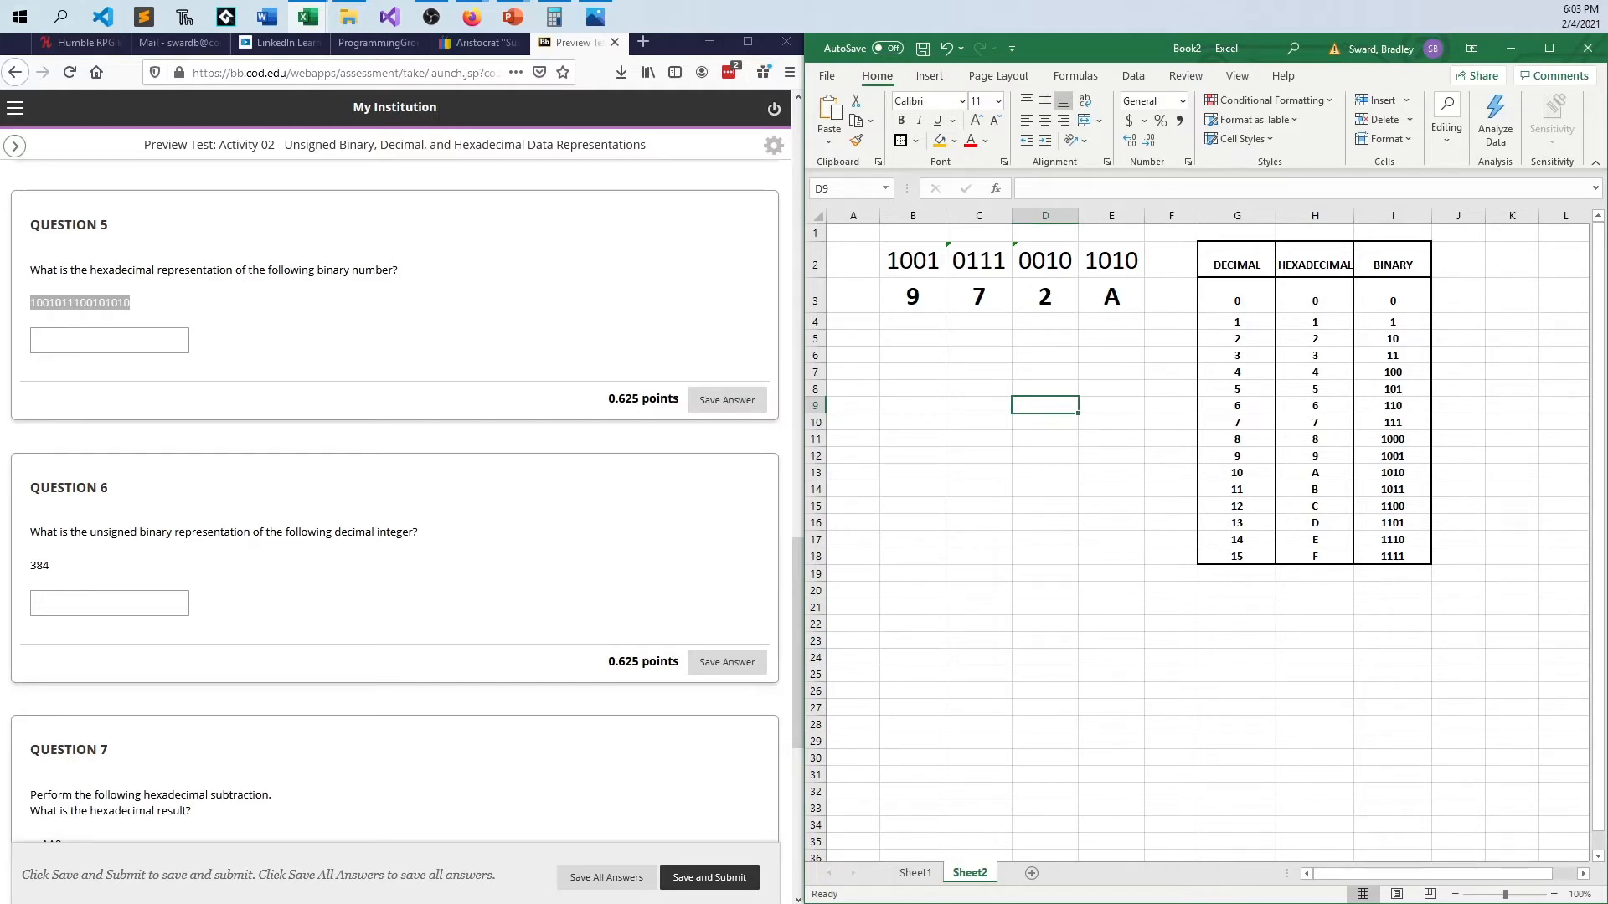
Step: Clear the nibbles and 972A from B2:E3 and enter the decimal 384 in B5
{"action": "scroll", "scroll_direction": "down", "scroll_amount": 3}
{"action": "type", "text": "384"}
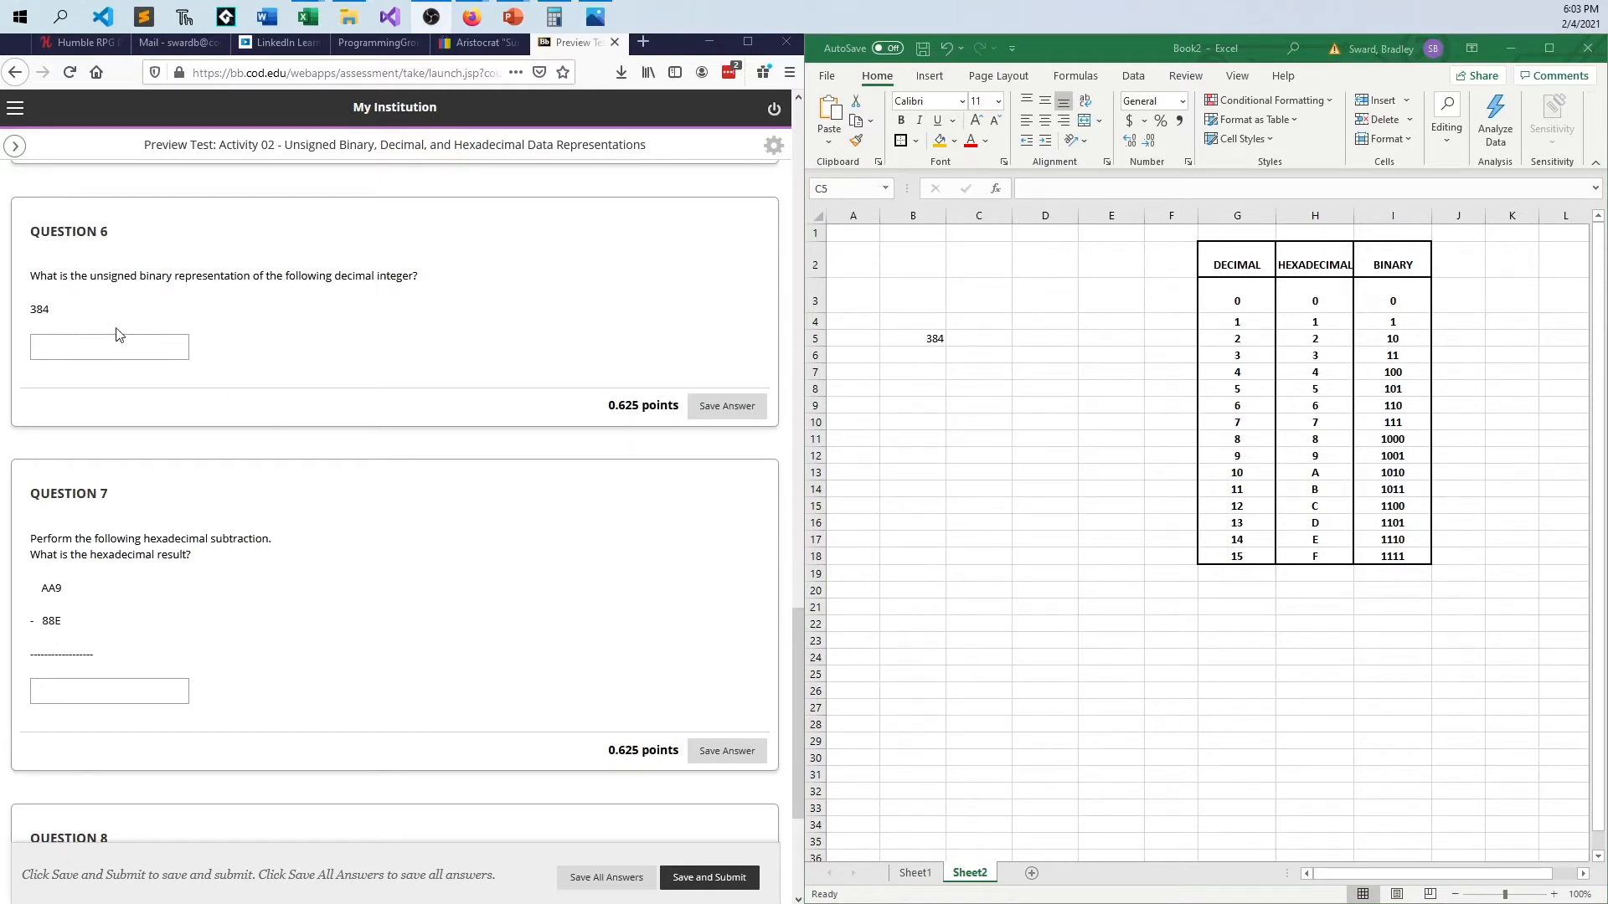
{"action": "mouse_move", "coordinate": [59, 322]}
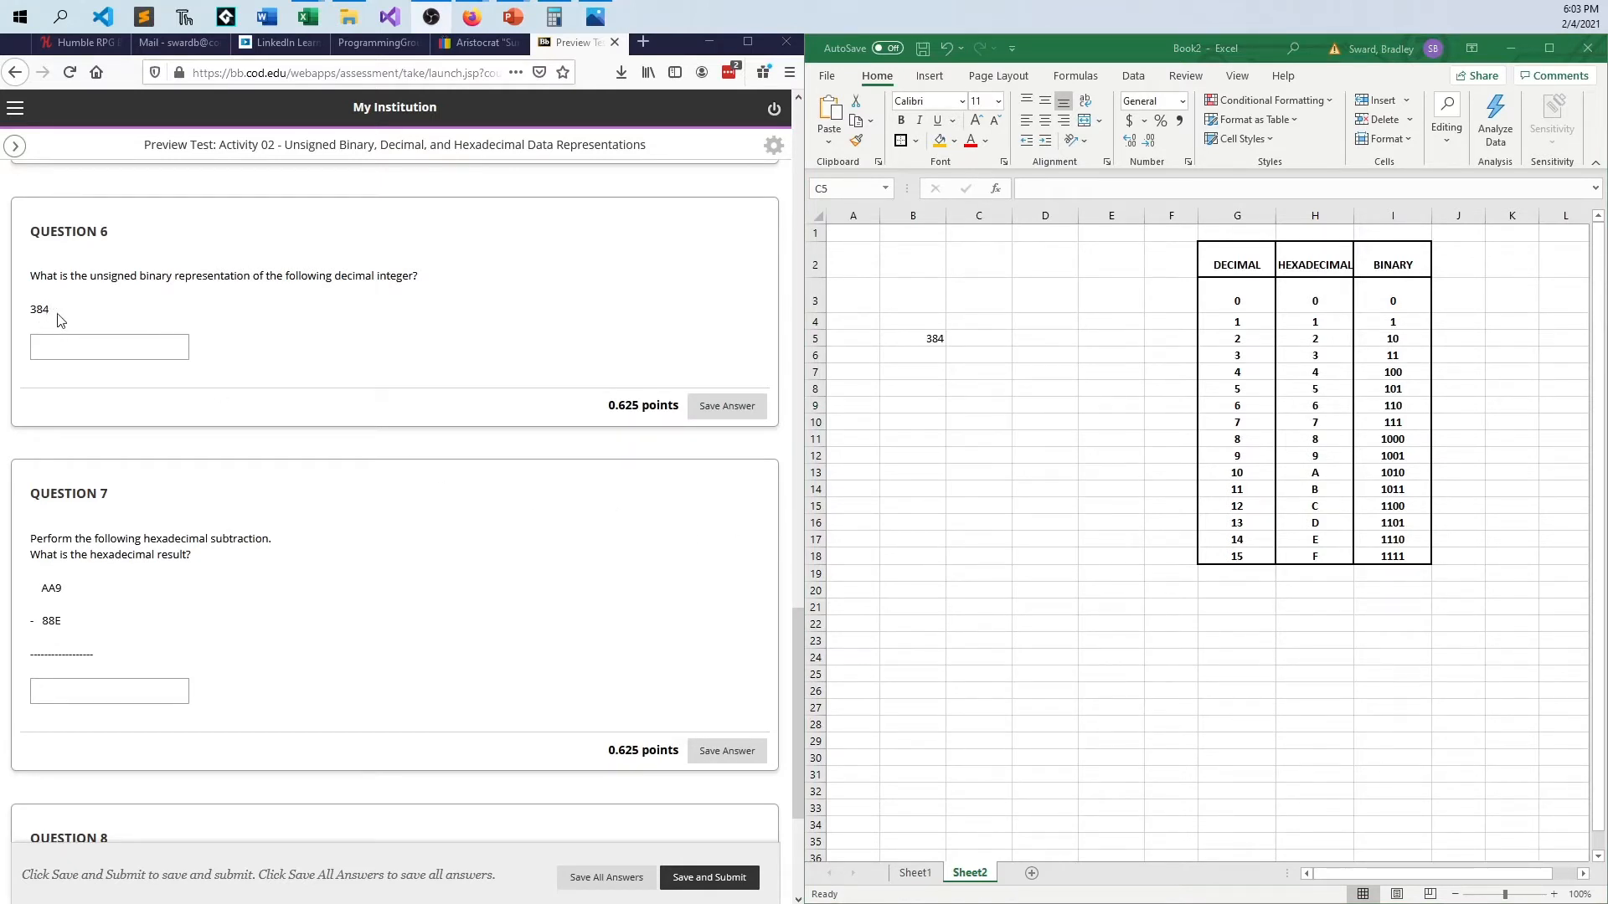
{"action": "mouse_move", "coordinate": [345, 291]}
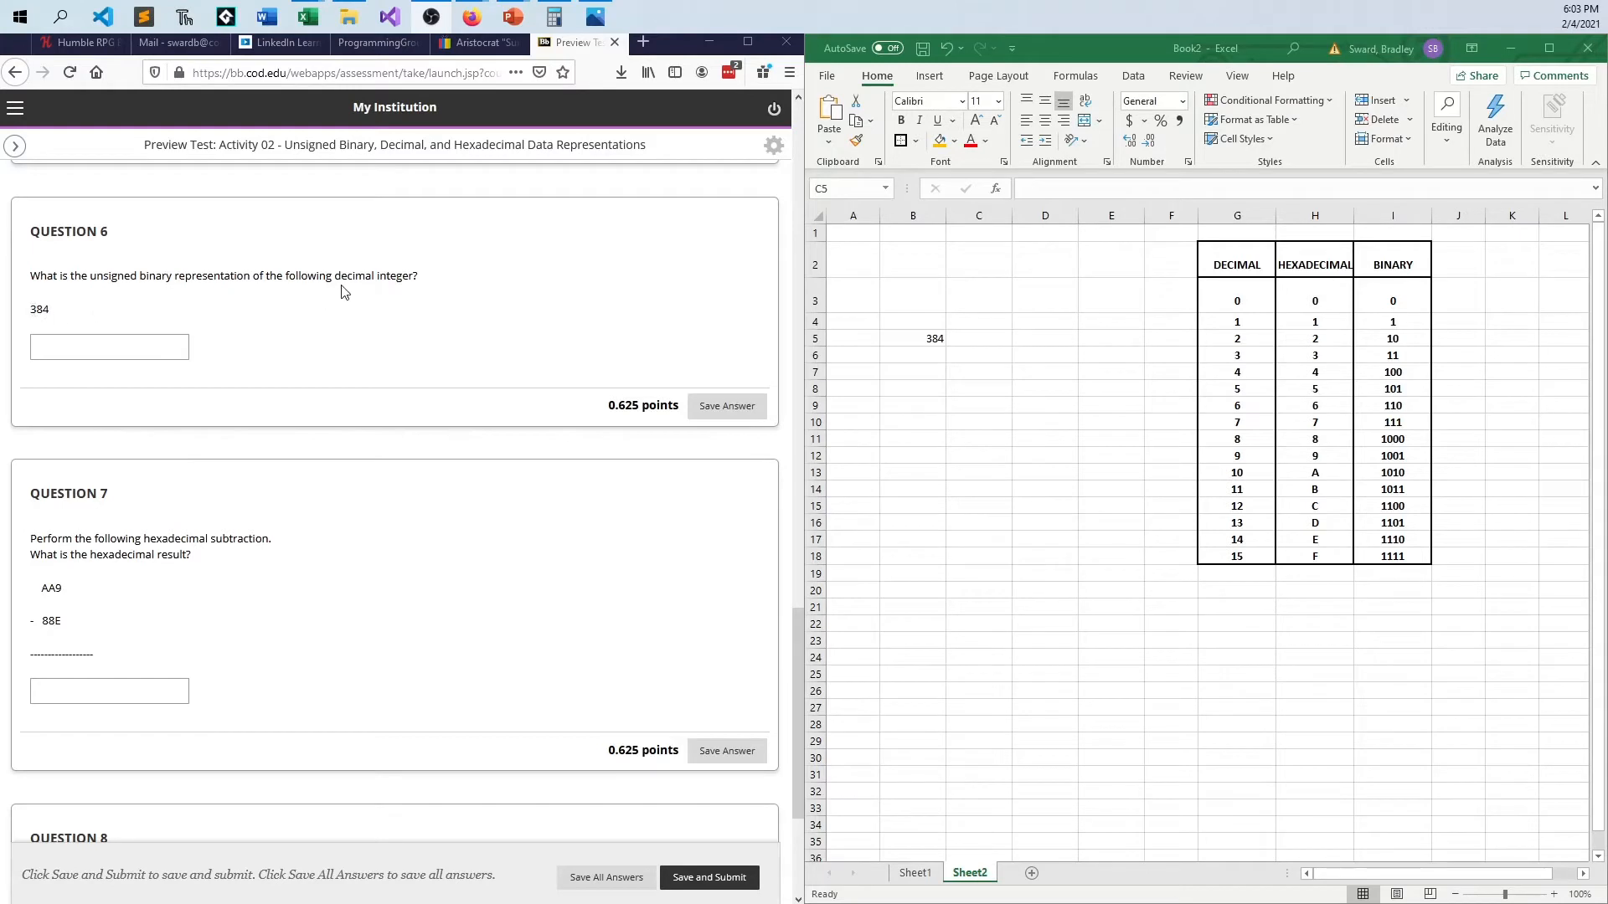
{"action": "left_click", "coordinate": [977, 338]}
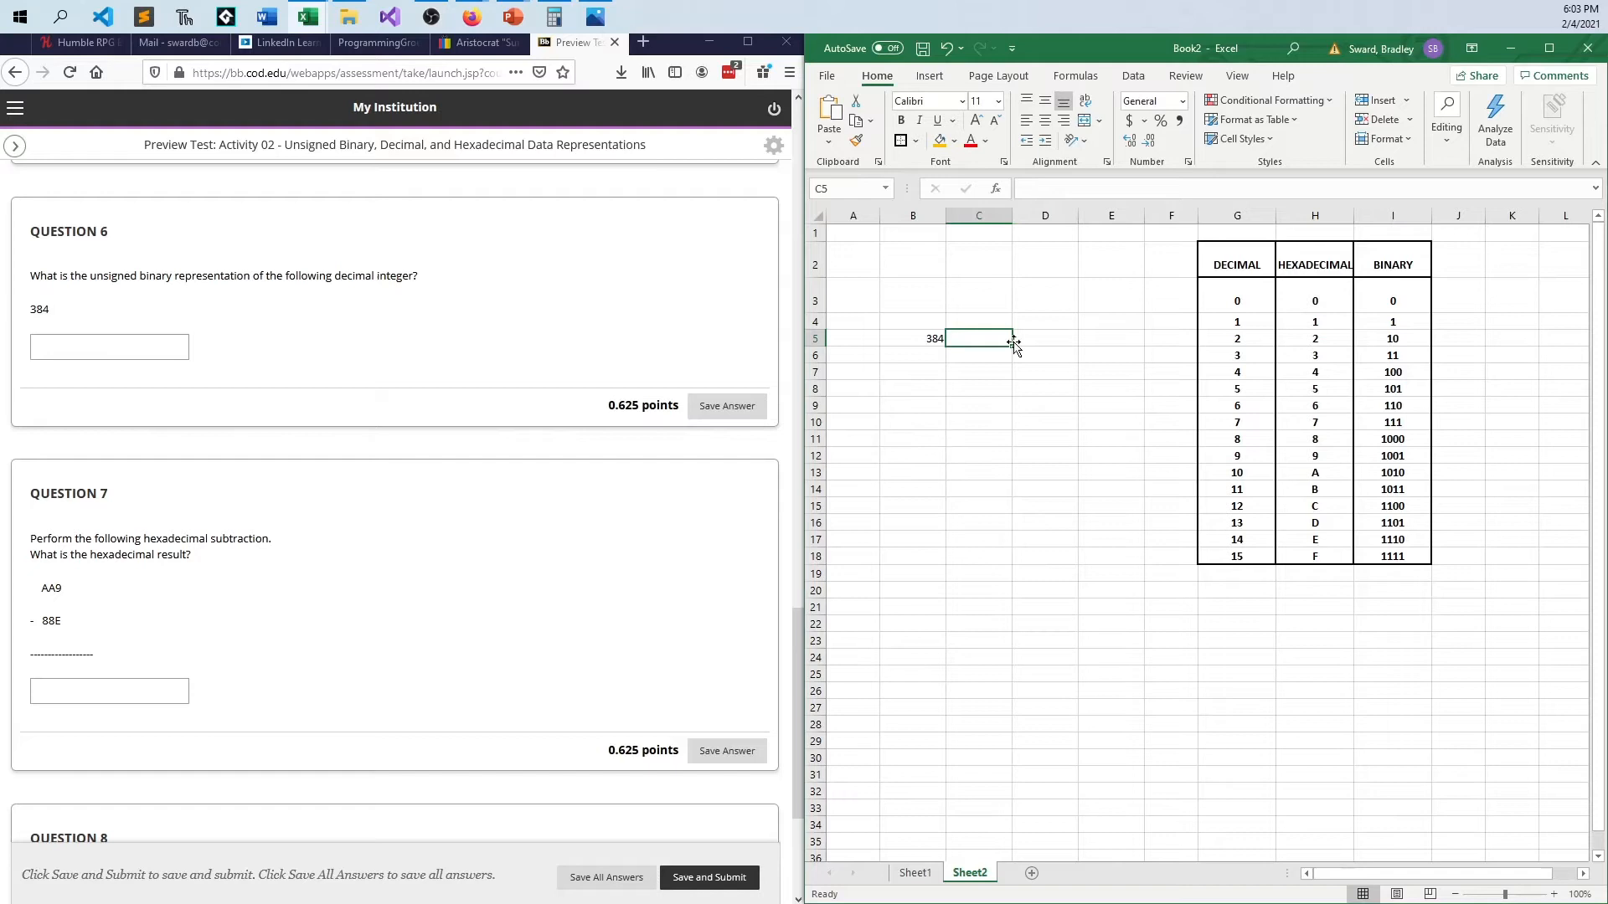
{"action": "mouse_move", "coordinate": [953, 398]}
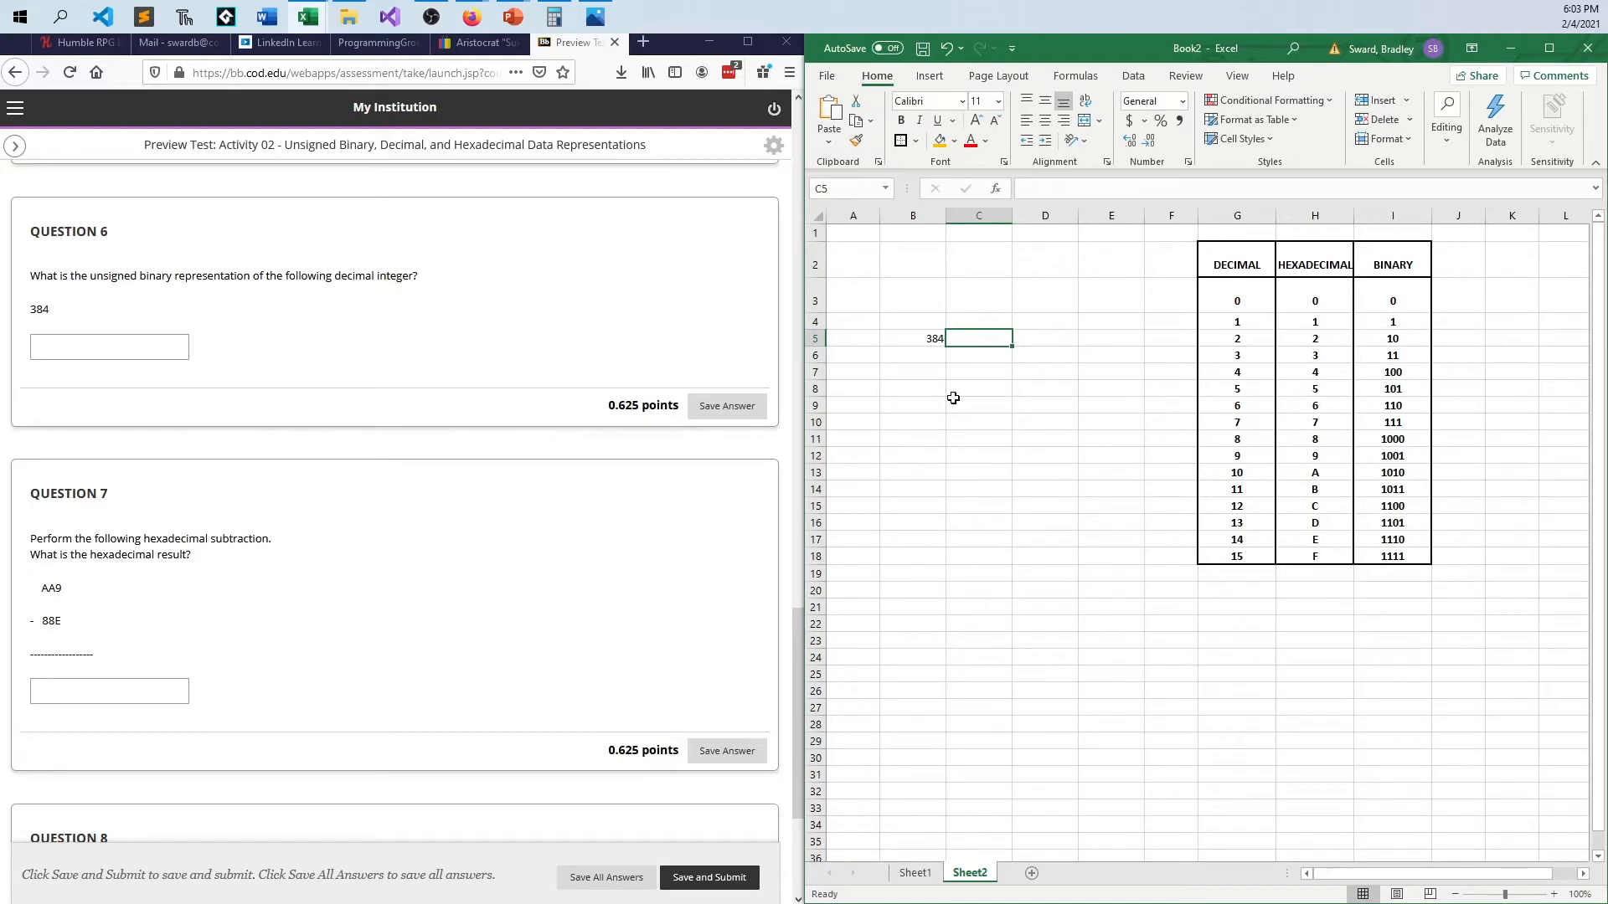
{"action": "mouse_move", "coordinate": [1031, 316]}
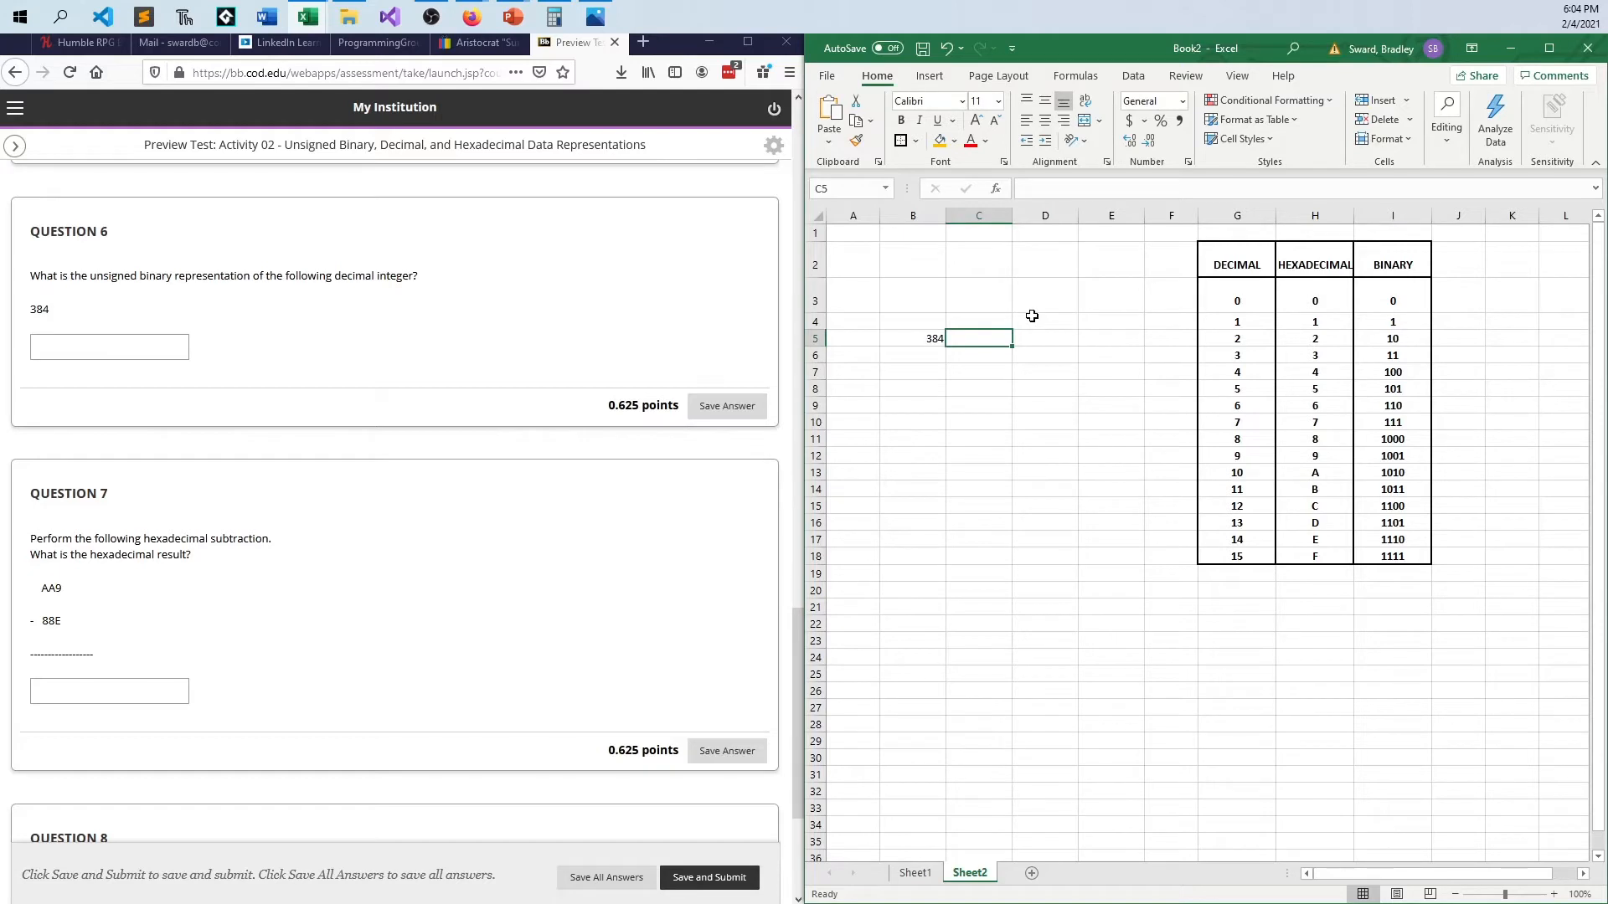
{"action": "left_click", "coordinate": [911, 338]}
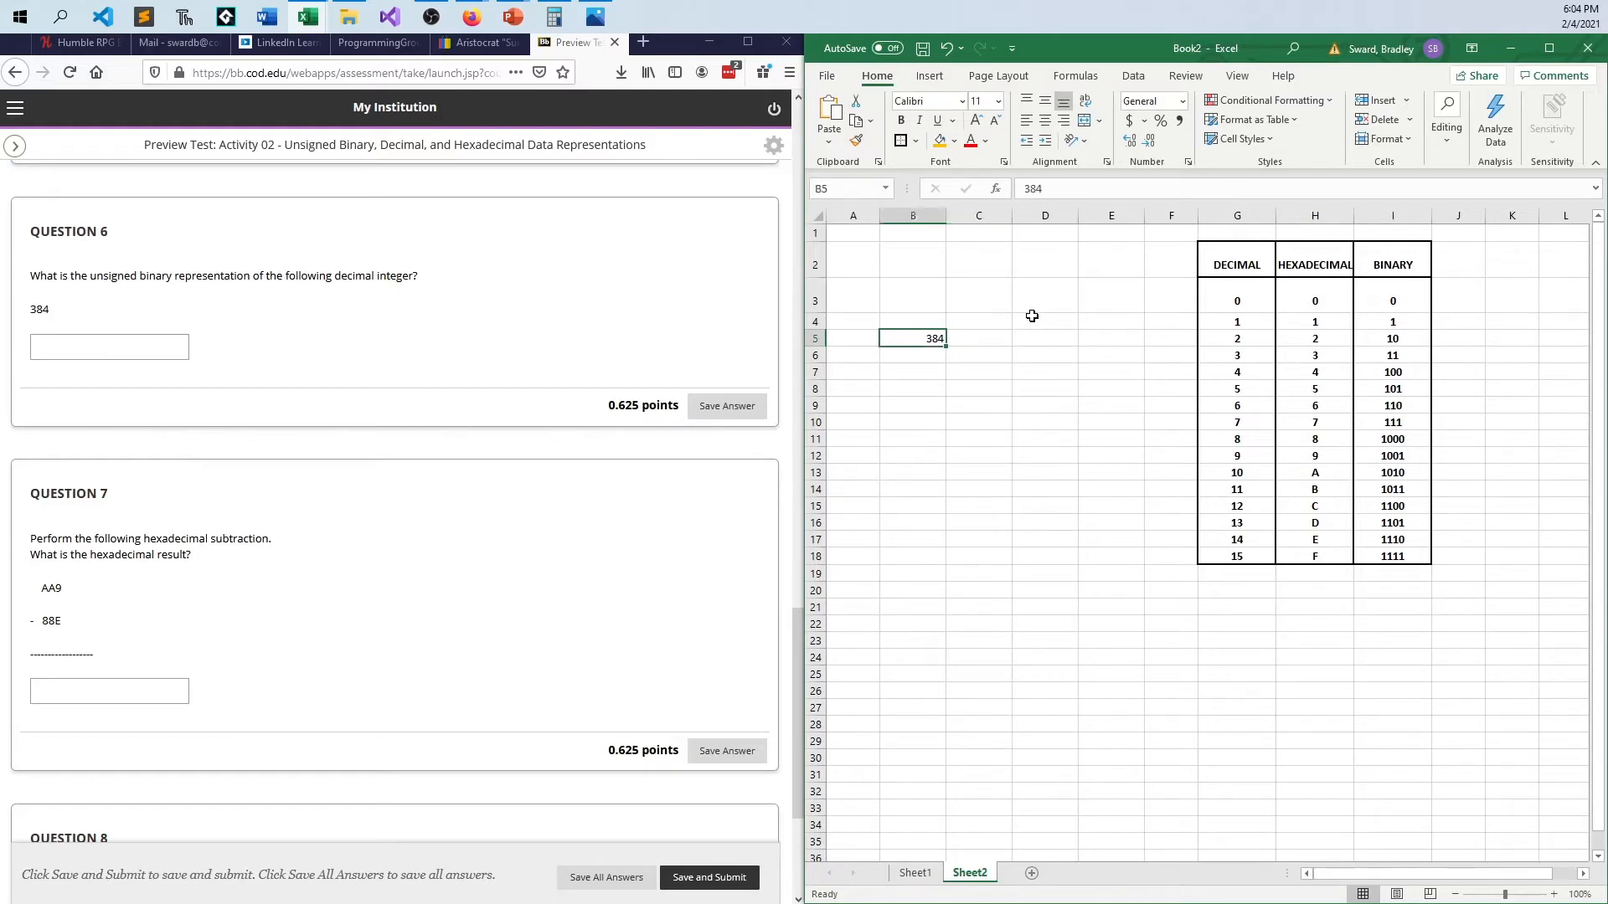
Step: Set up the first halving row with INT and MOD() formulas and =C5 feeding the next row
{"action": "left_click", "coordinate": [977, 338]}
{"action": "type", "text": "="}
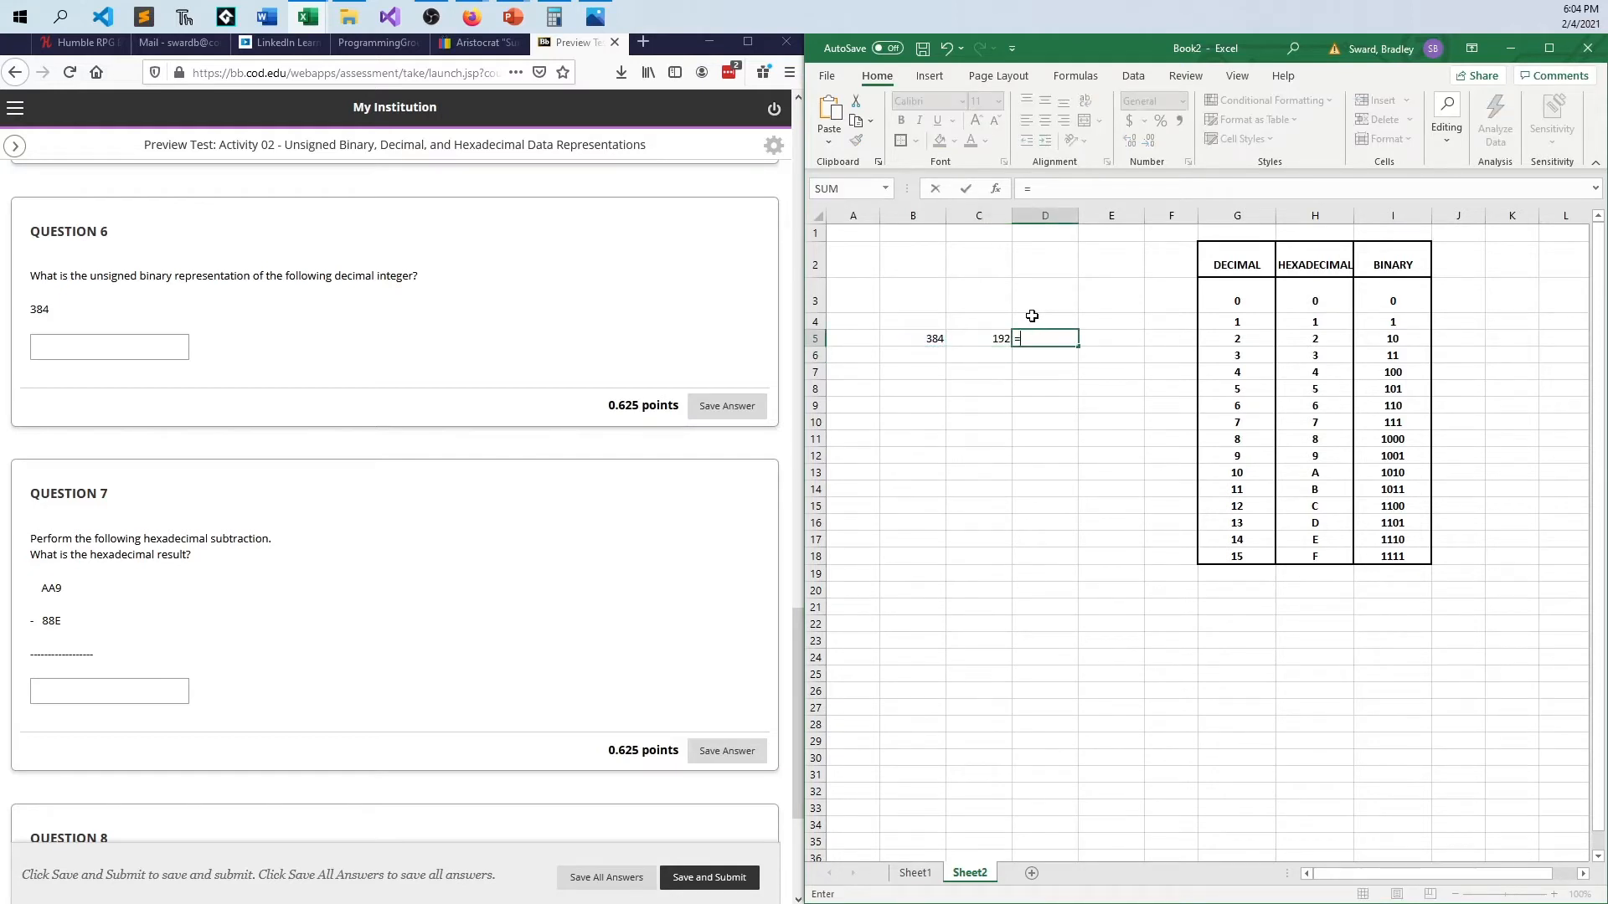
{"action": "type", "text": "mod("}
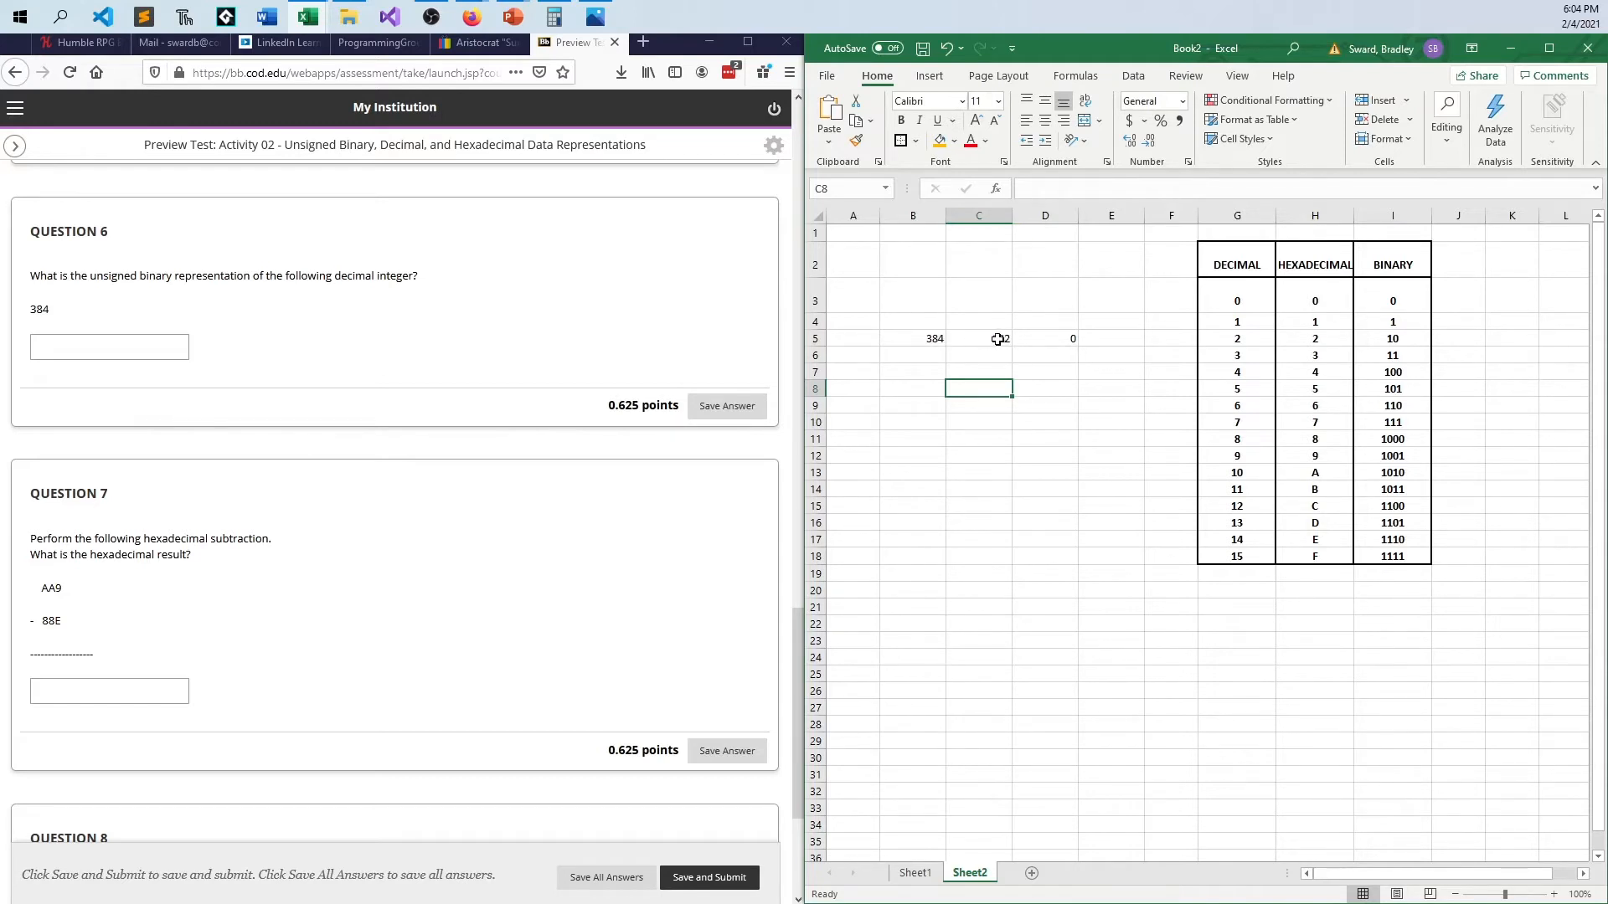
{"action": "left_click", "coordinate": [911, 355]}
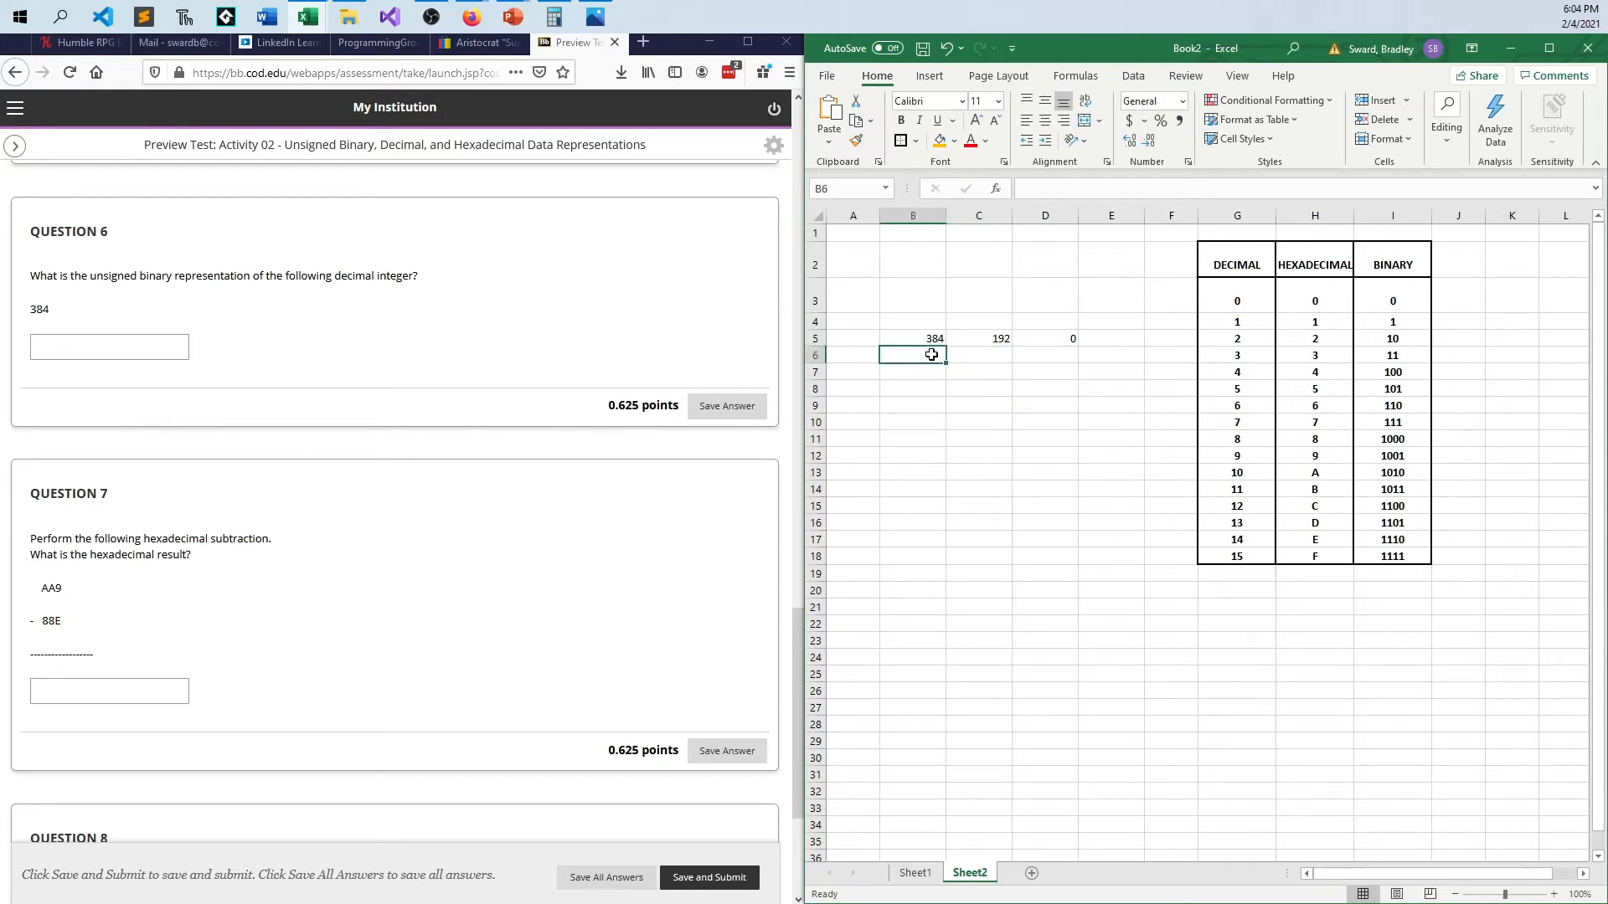
{"action": "type", "text": "=C5"}
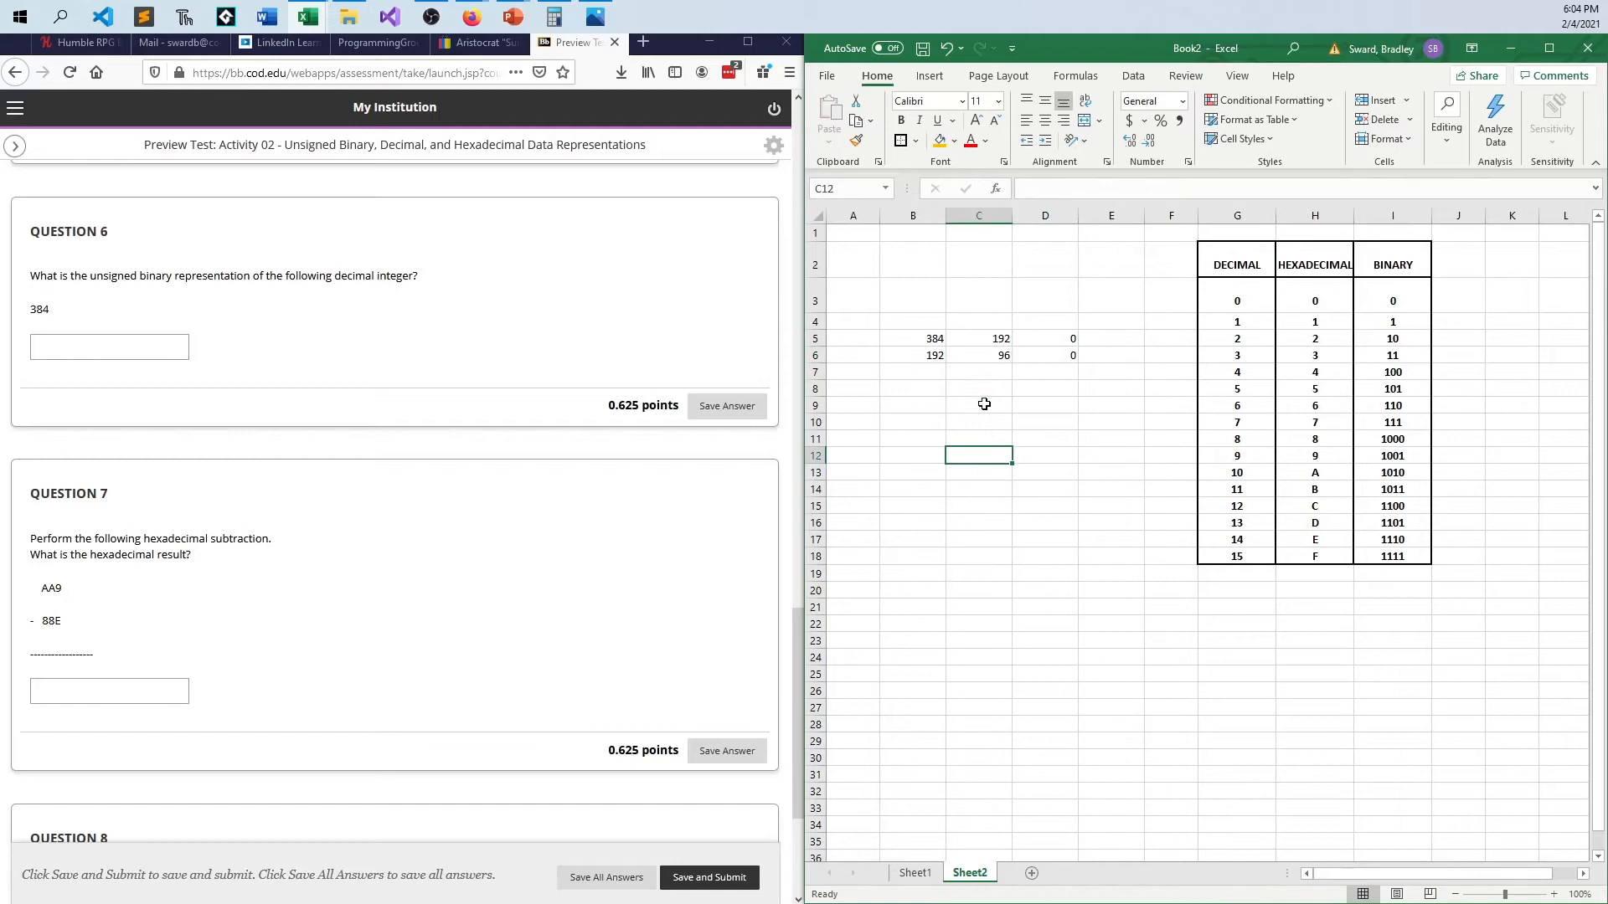
{"action": "mouse_move", "coordinate": [948, 369]}
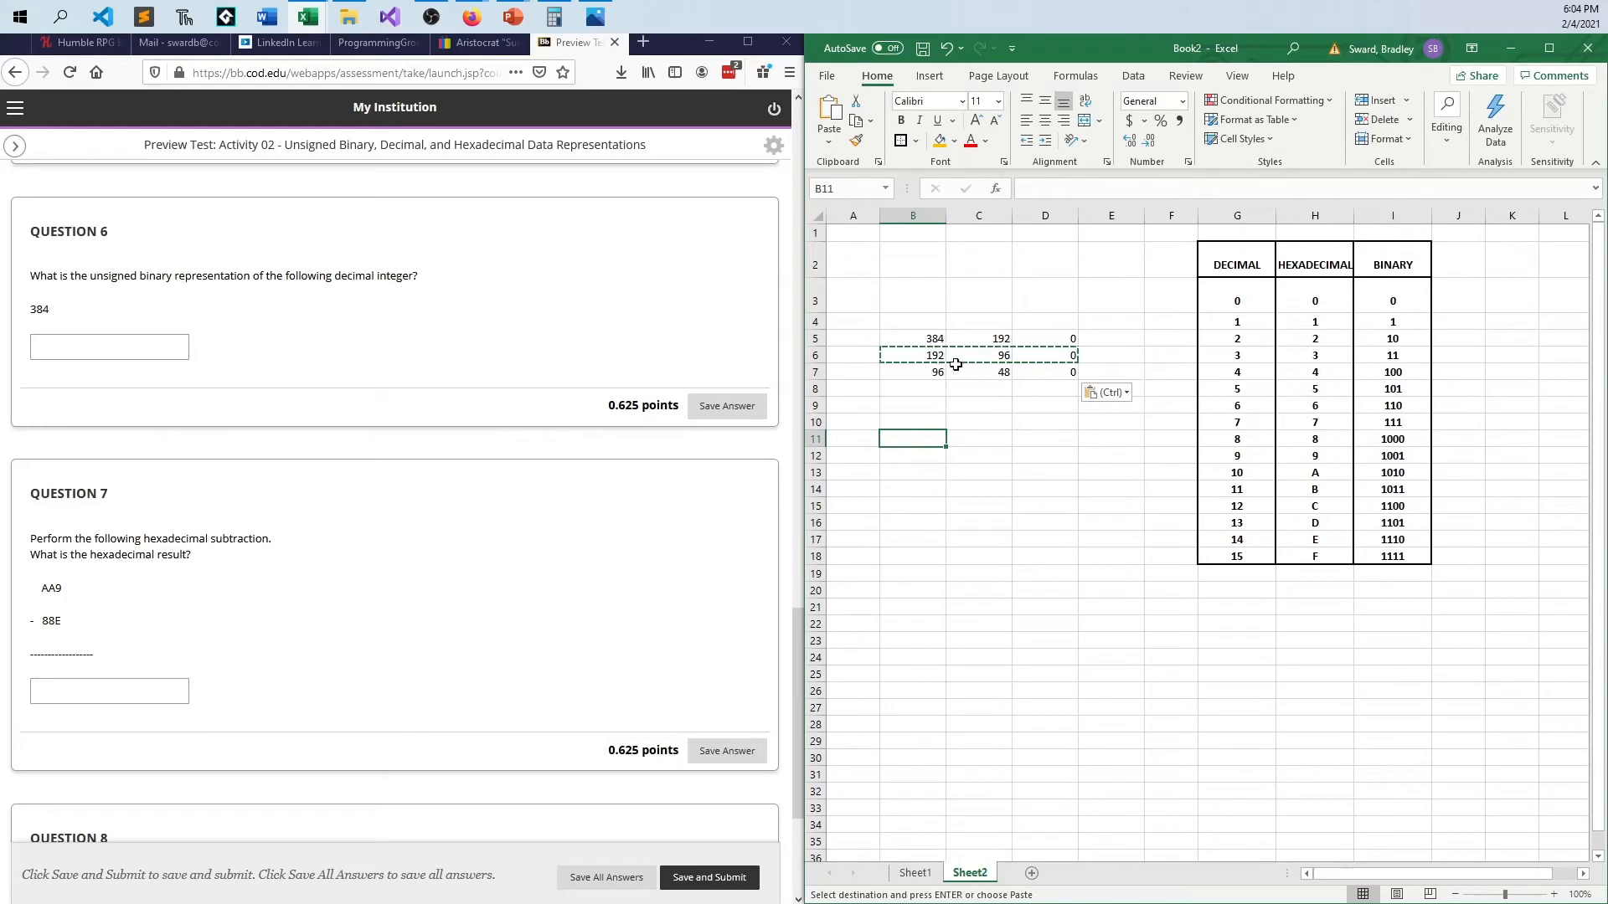
Step: Paste the halving formulas down until 384 reaches 1, fixing the row that showed 1.5
{"action": "left_click", "coordinate": [976, 404]}
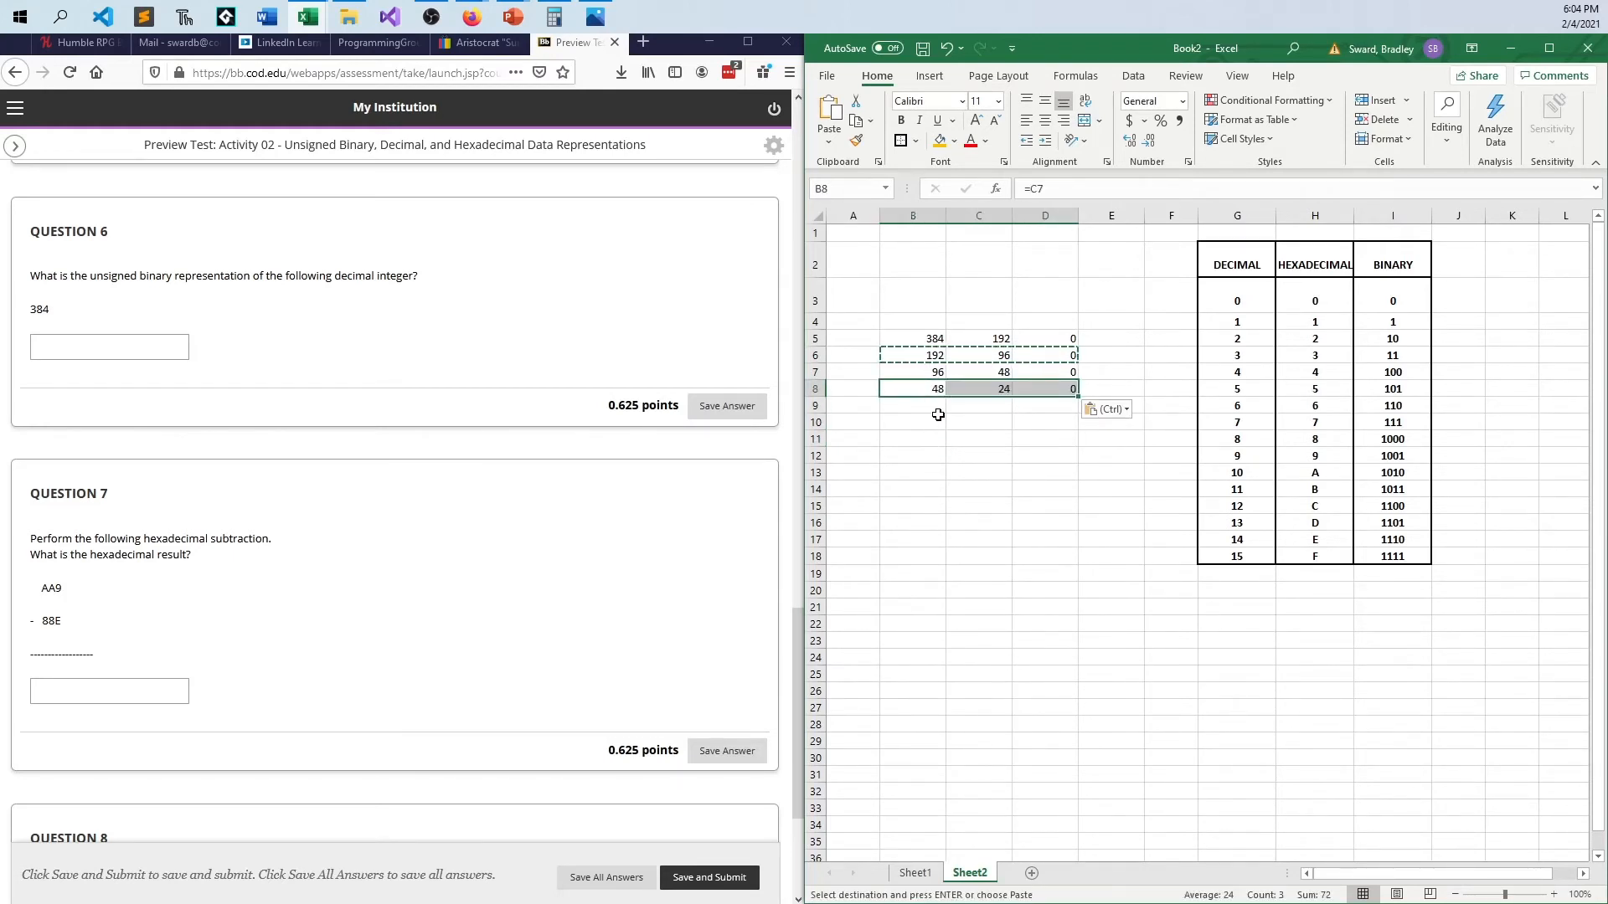
{"action": "mouse_move", "coordinate": [1027, 412]}
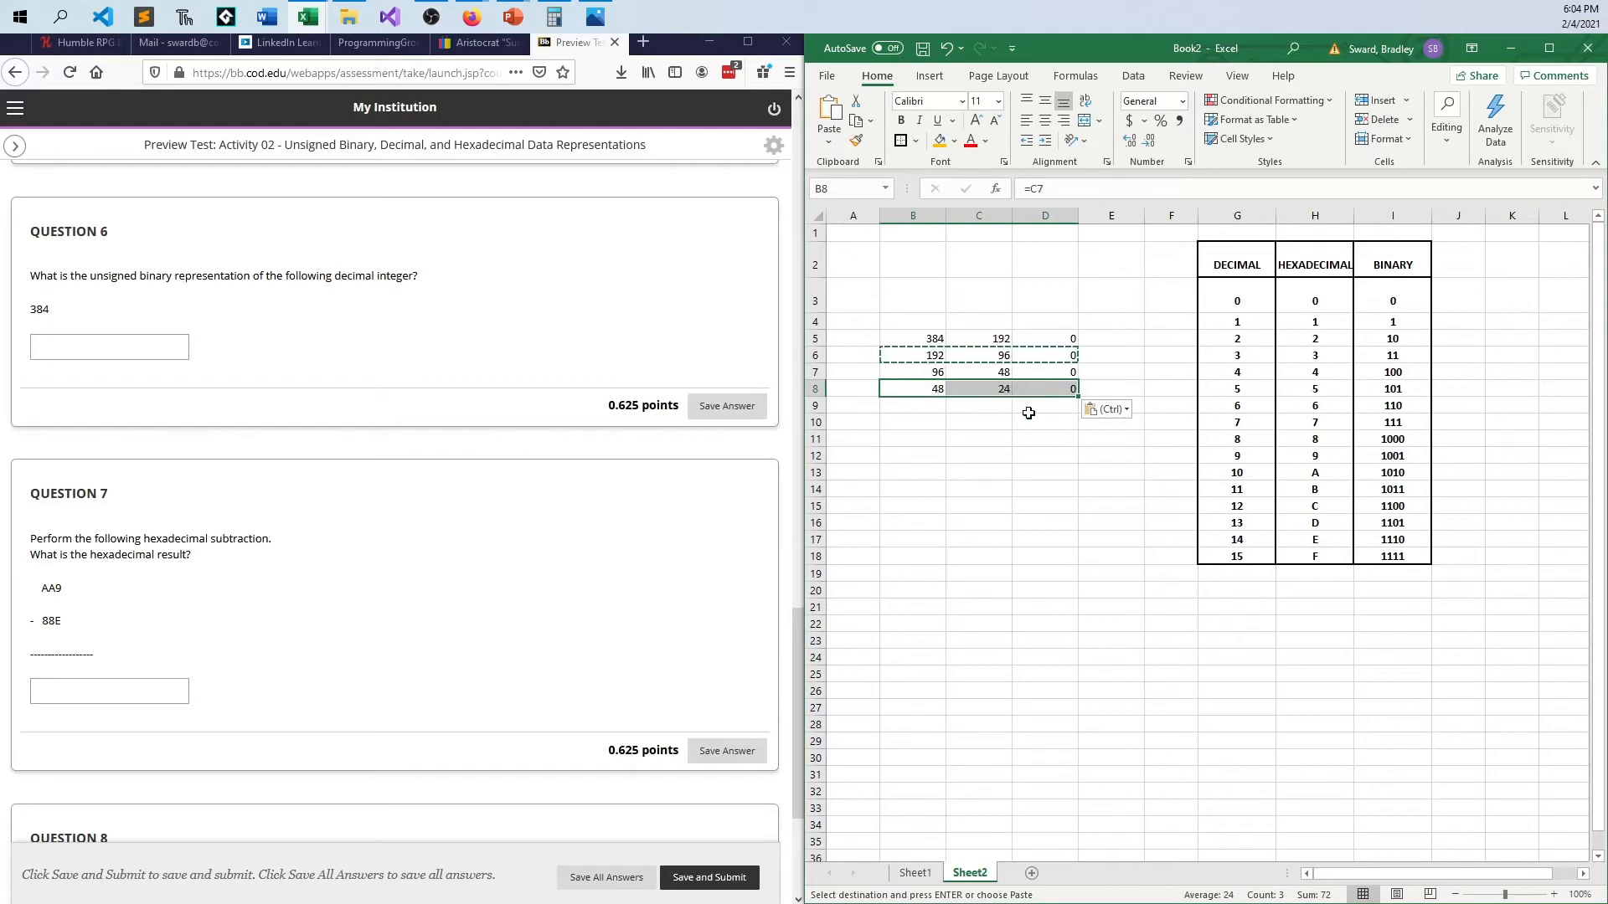
{"action": "left_click", "coordinate": [979, 473]}
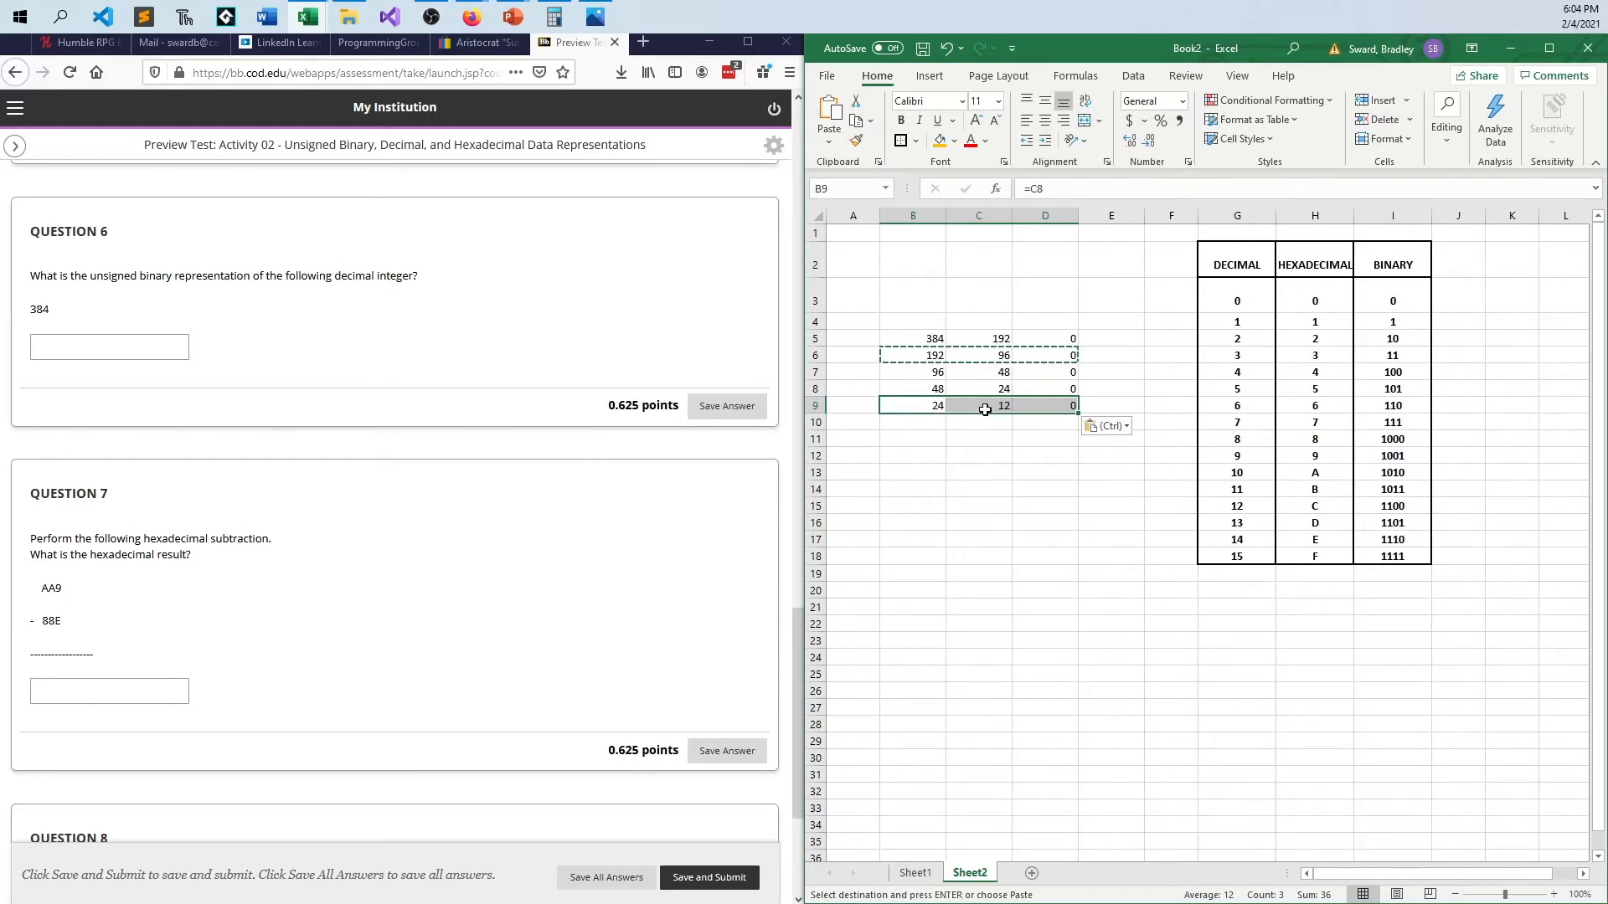
{"action": "key", "text": "Return"}
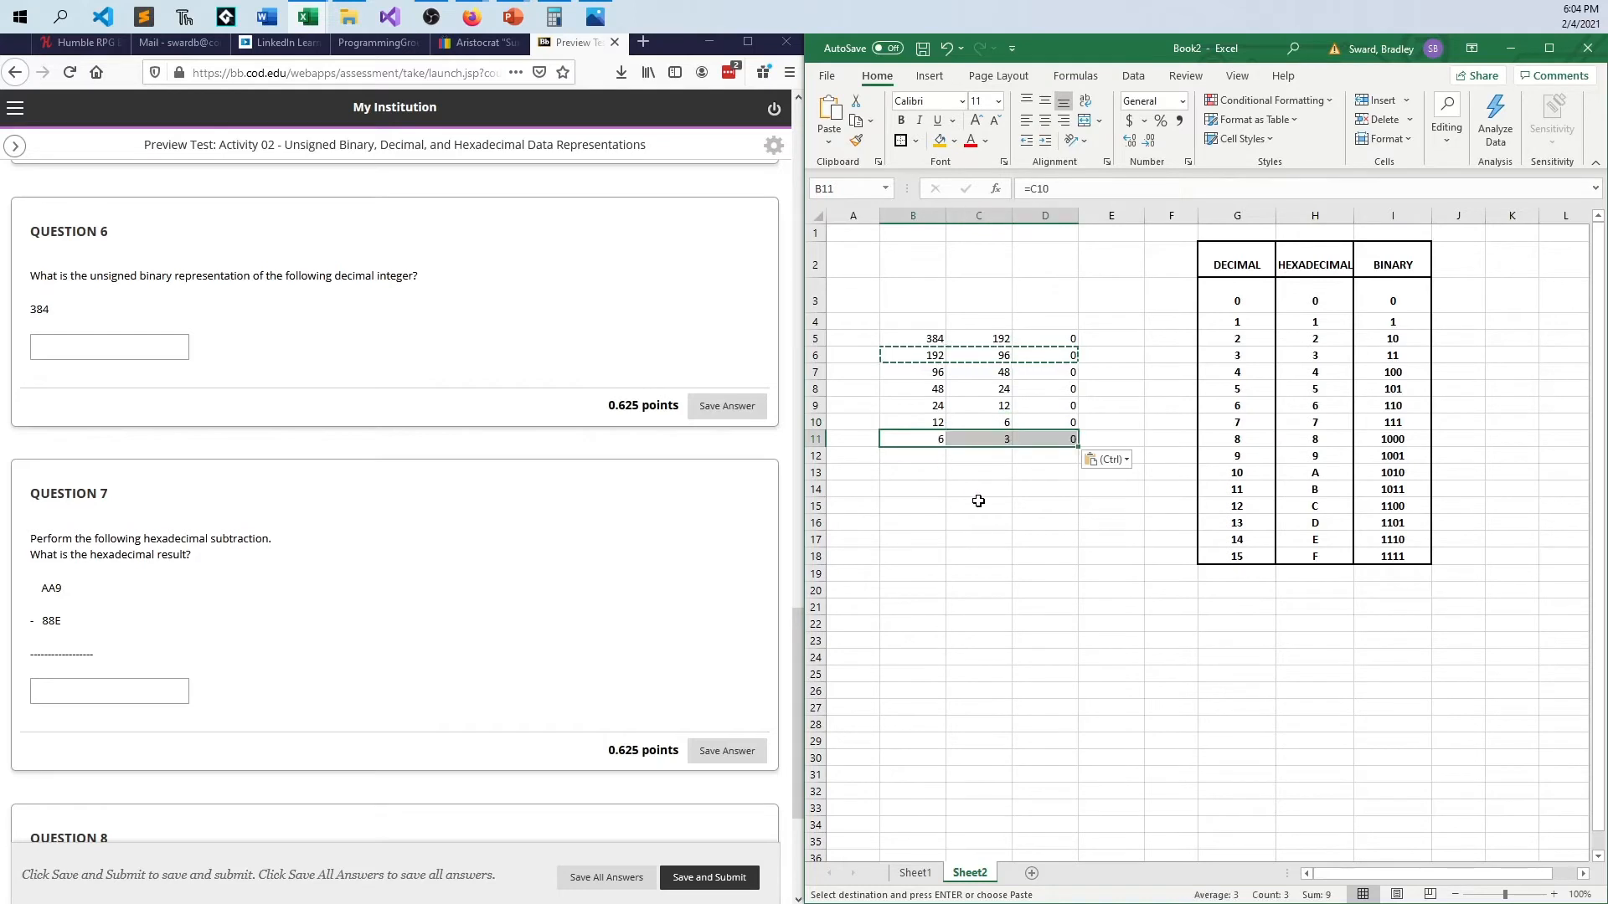
{"action": "left_click", "coordinate": [978, 504]}
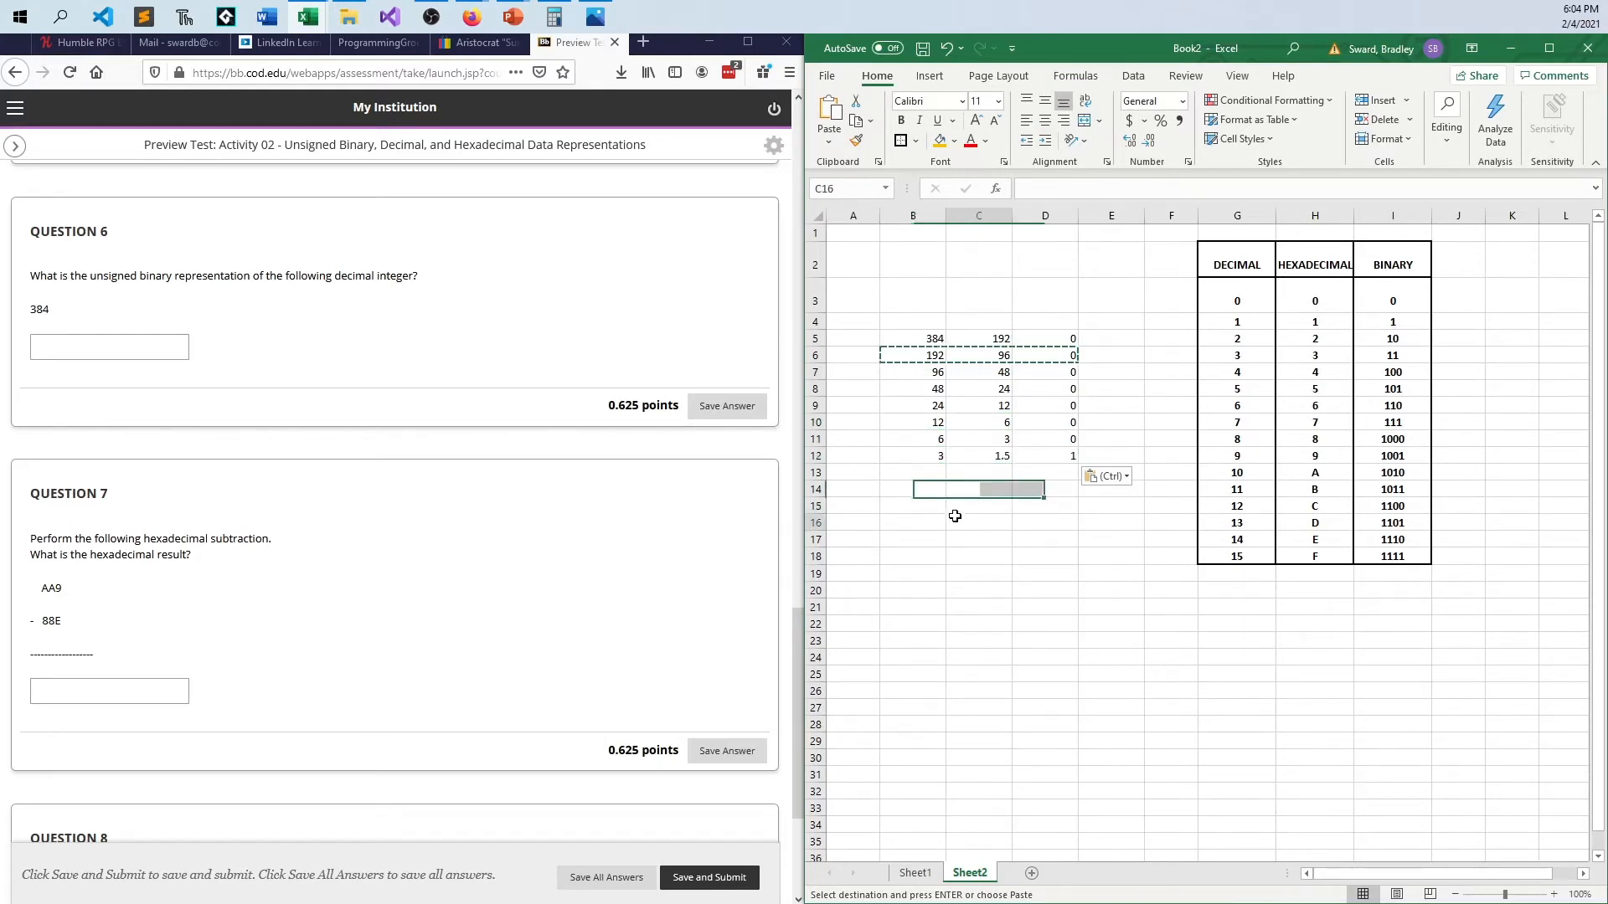
{"action": "left_click", "coordinate": [977, 522]}
{"action": "type", "text": "1"}
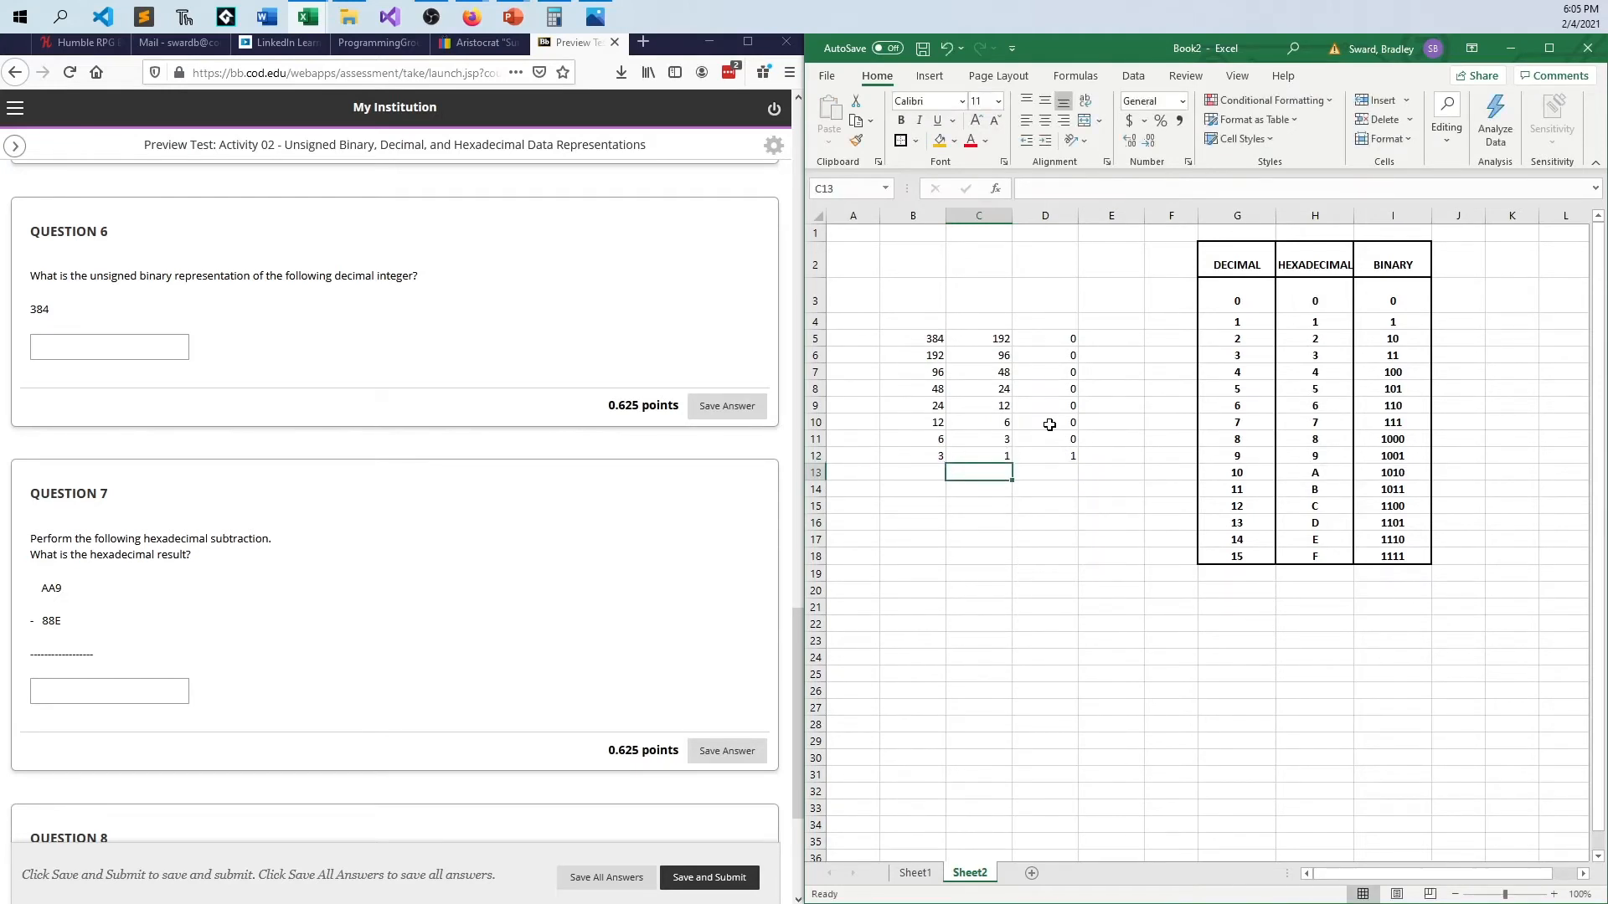
{"action": "mouse_move", "coordinate": [915, 454]}
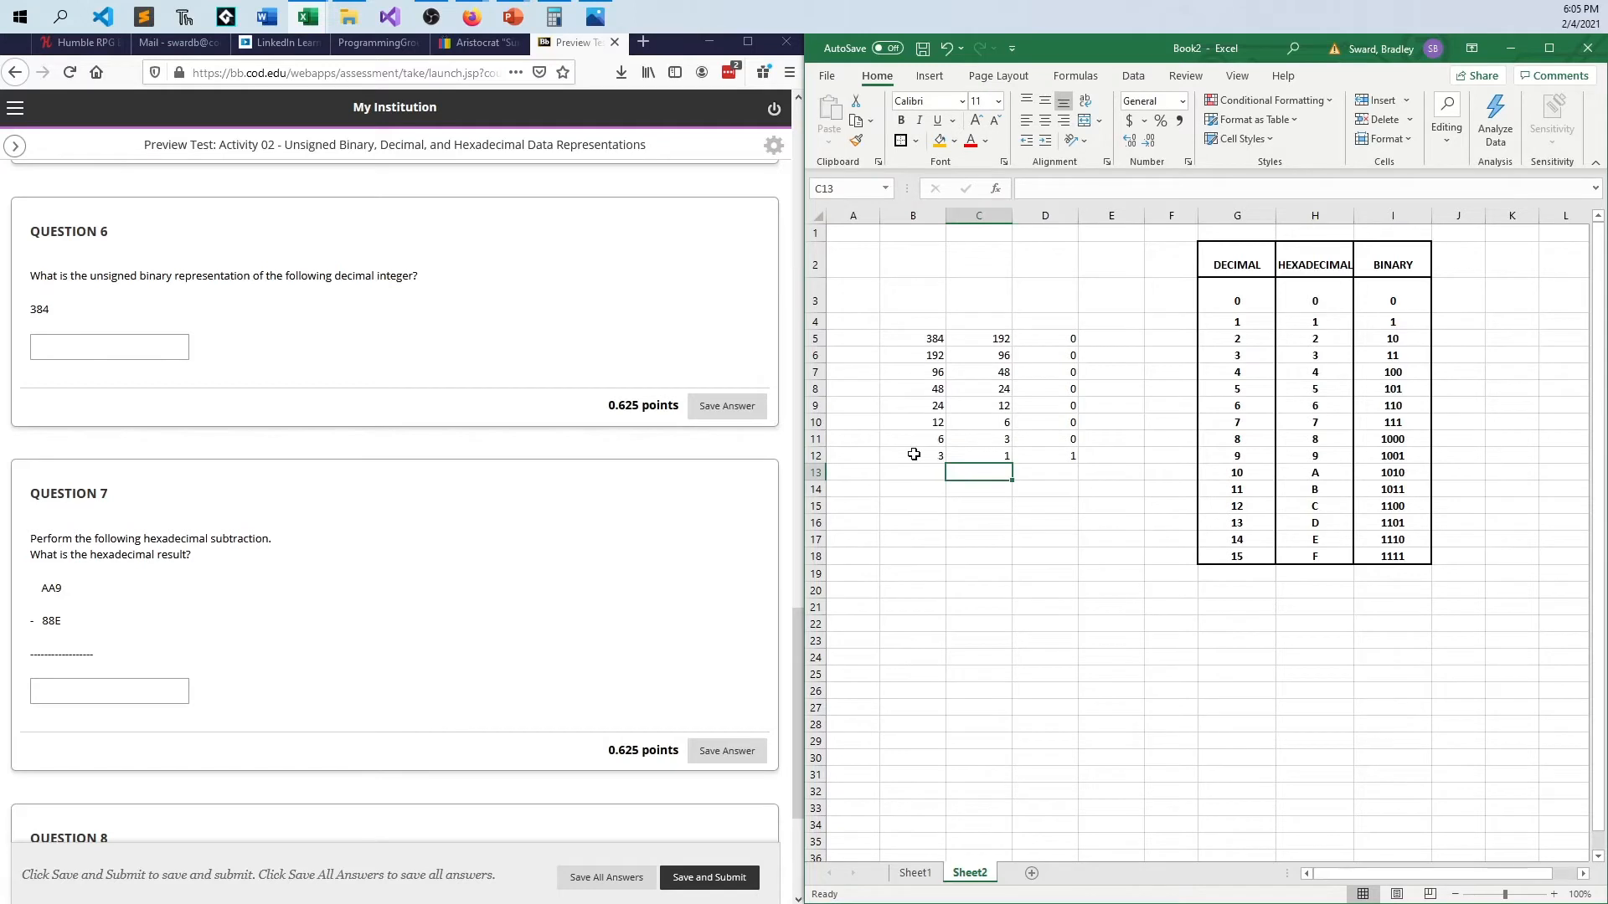
{"action": "mouse_move", "coordinate": [990, 464]}
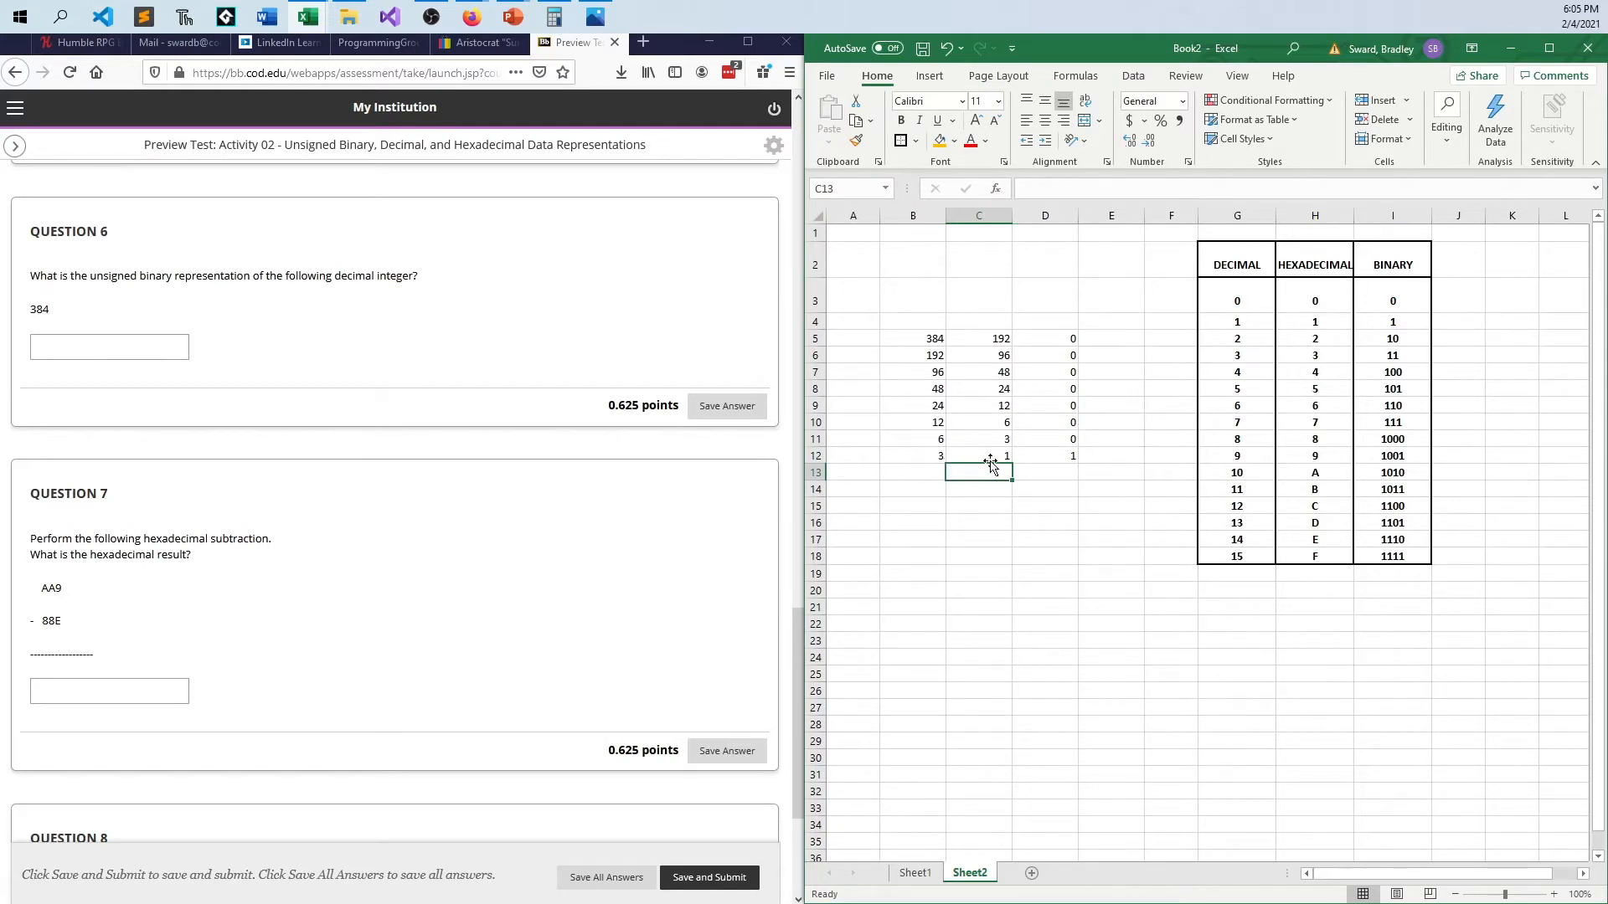
{"action": "left_click", "coordinate": [931, 456]}
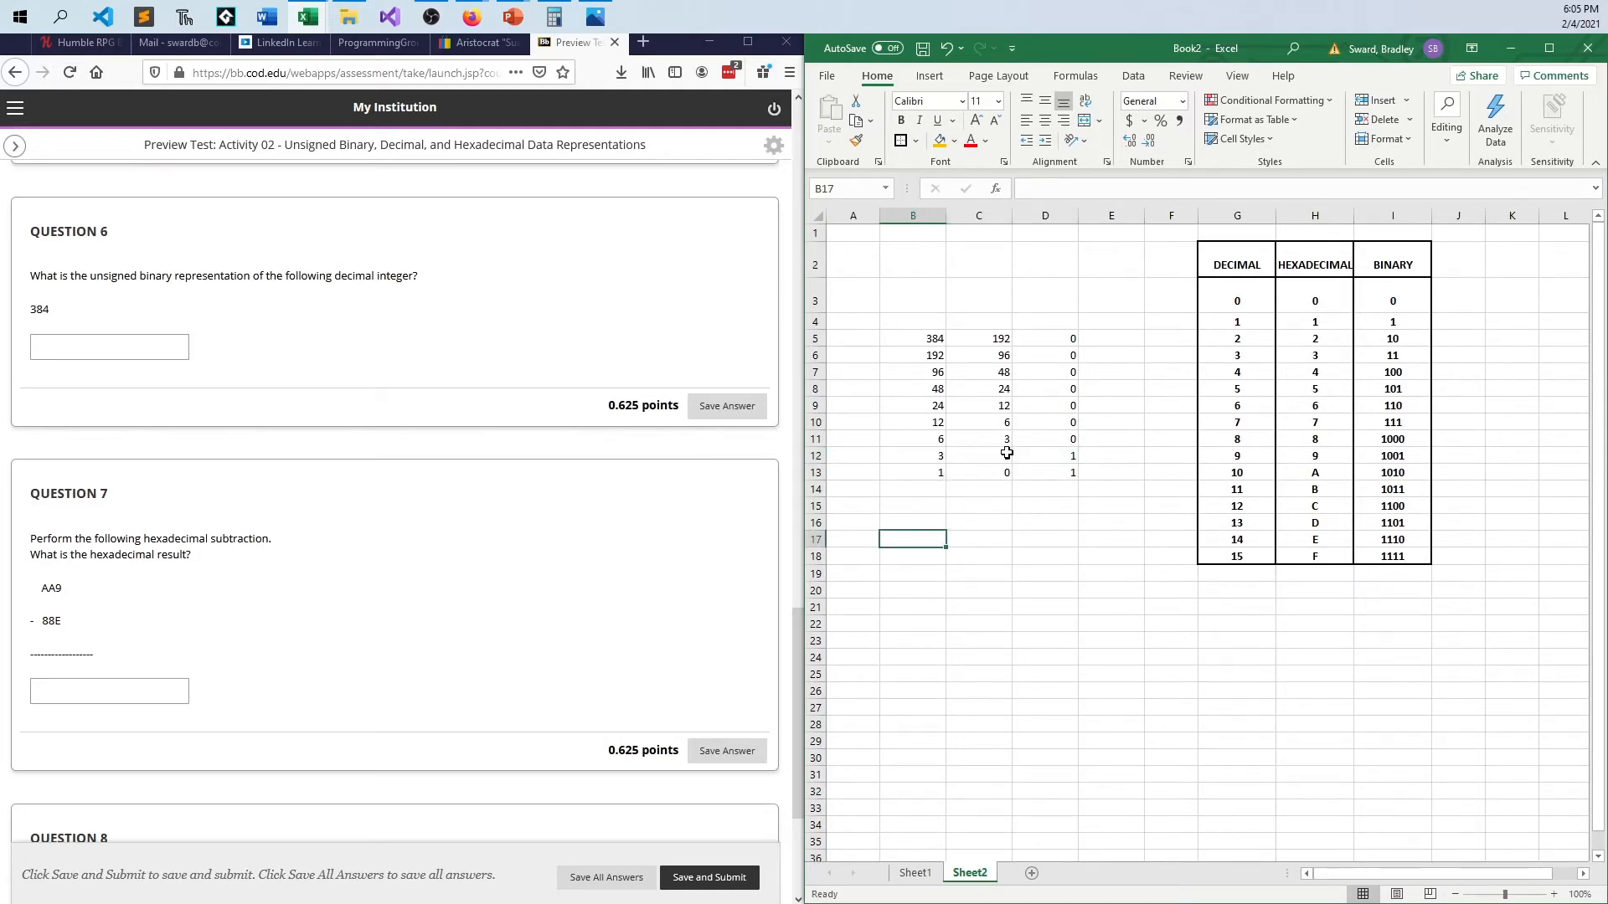
{"action": "mouse_move", "coordinate": [1099, 481]}
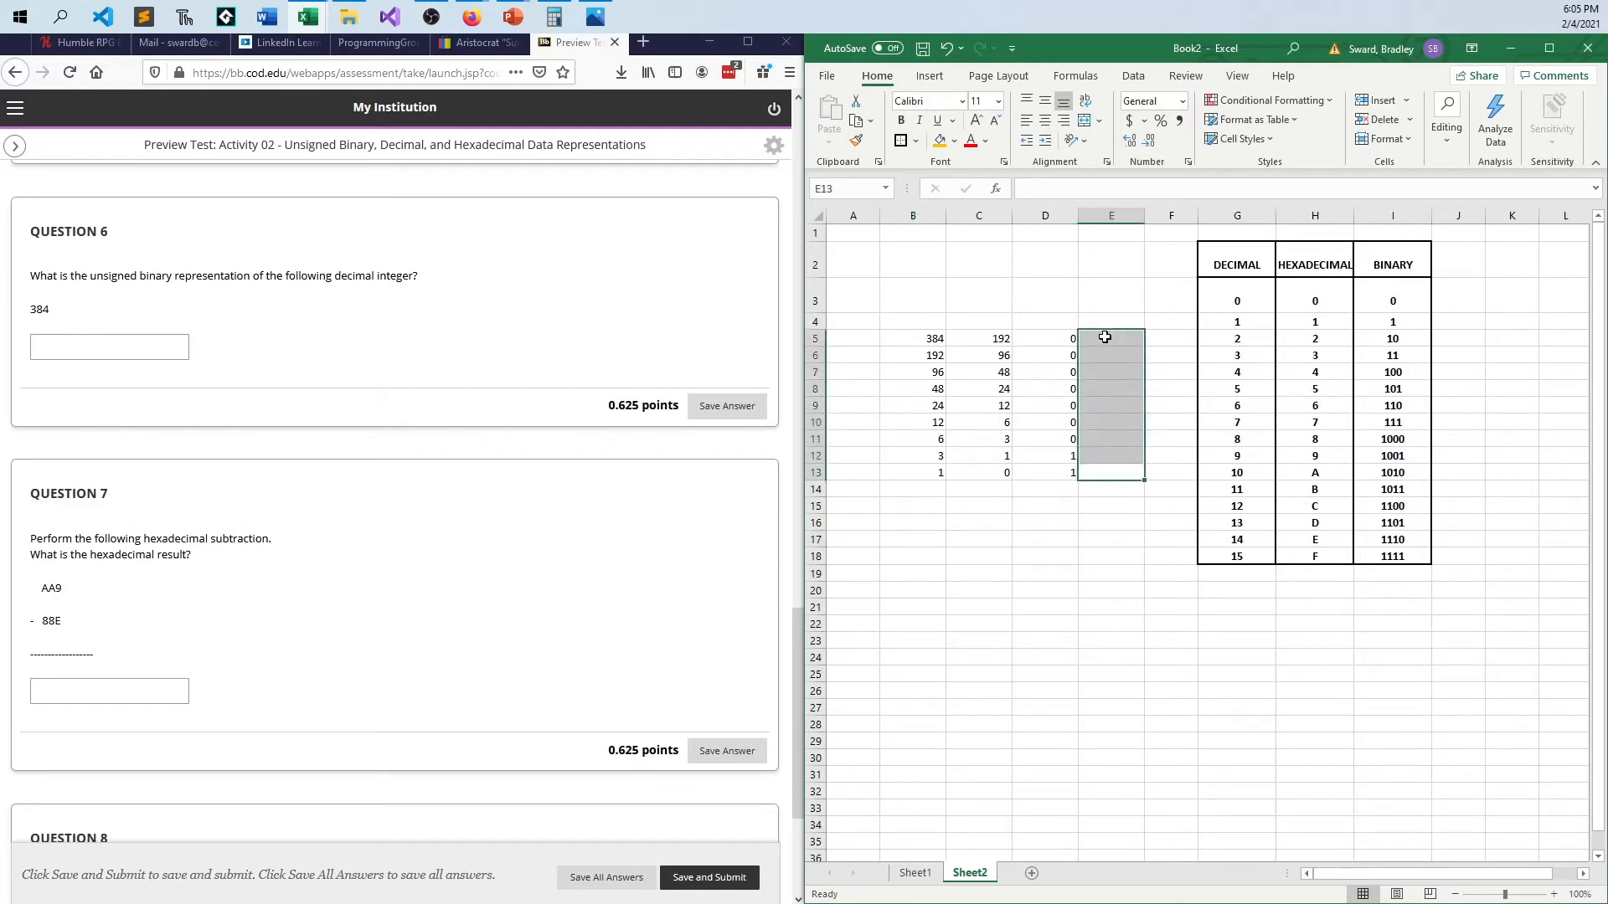
{"action": "mouse_move", "coordinate": [1094, 491]}
{"action": "type", "text": "11"}
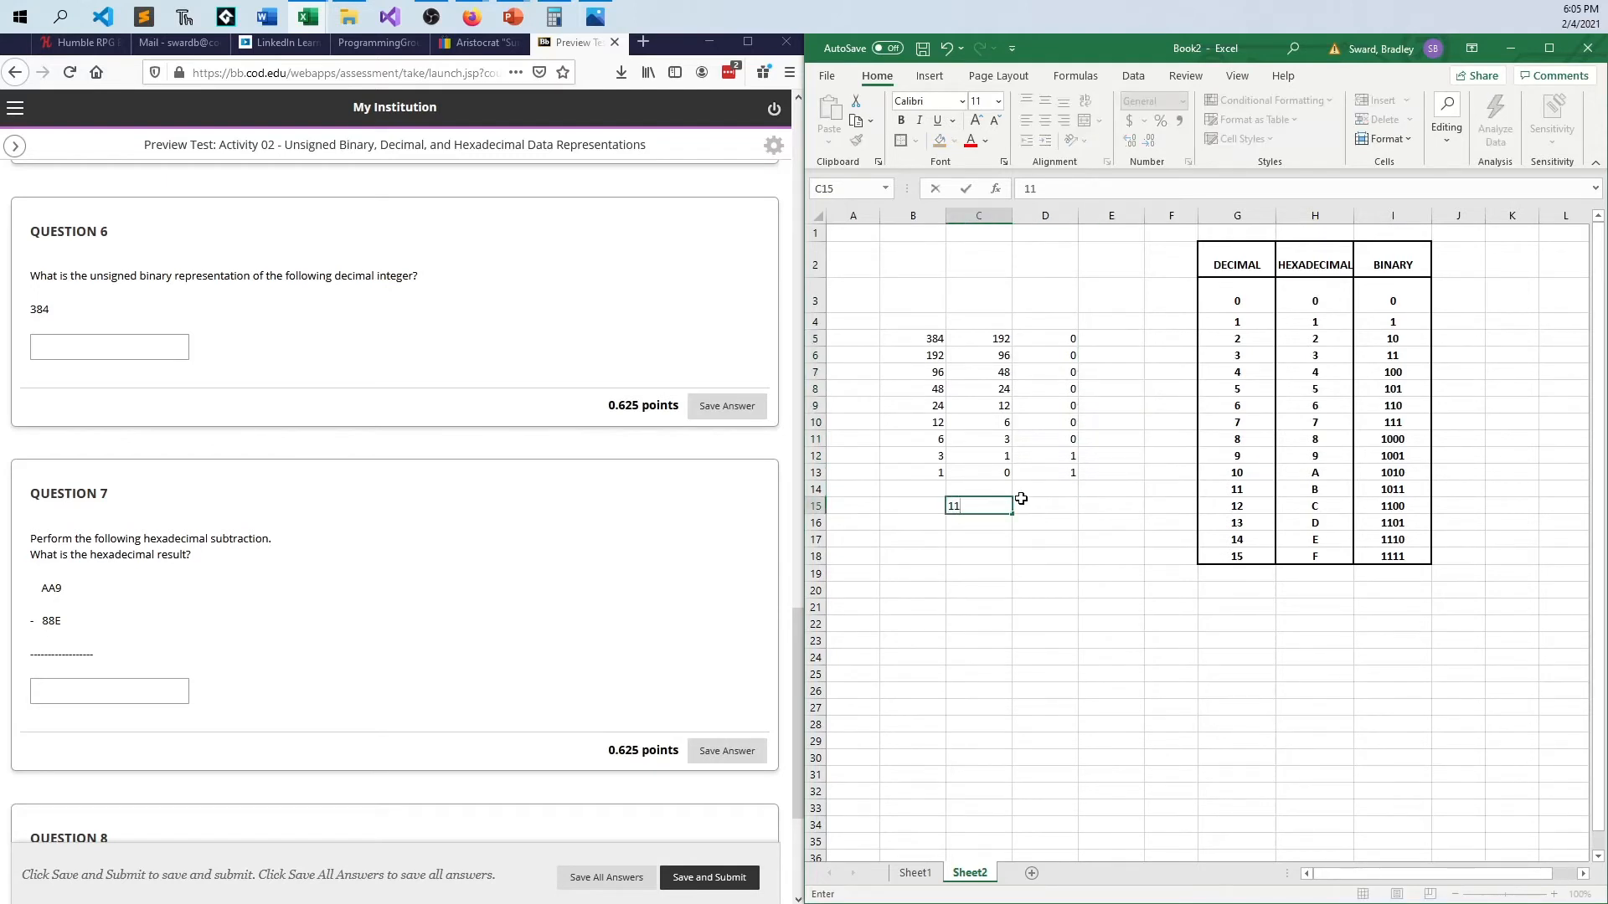
Step: Record 110000000 below the table and verify it with place values 128 + 256 = 384 in column E
{"action": "type", "text": "0000000"}
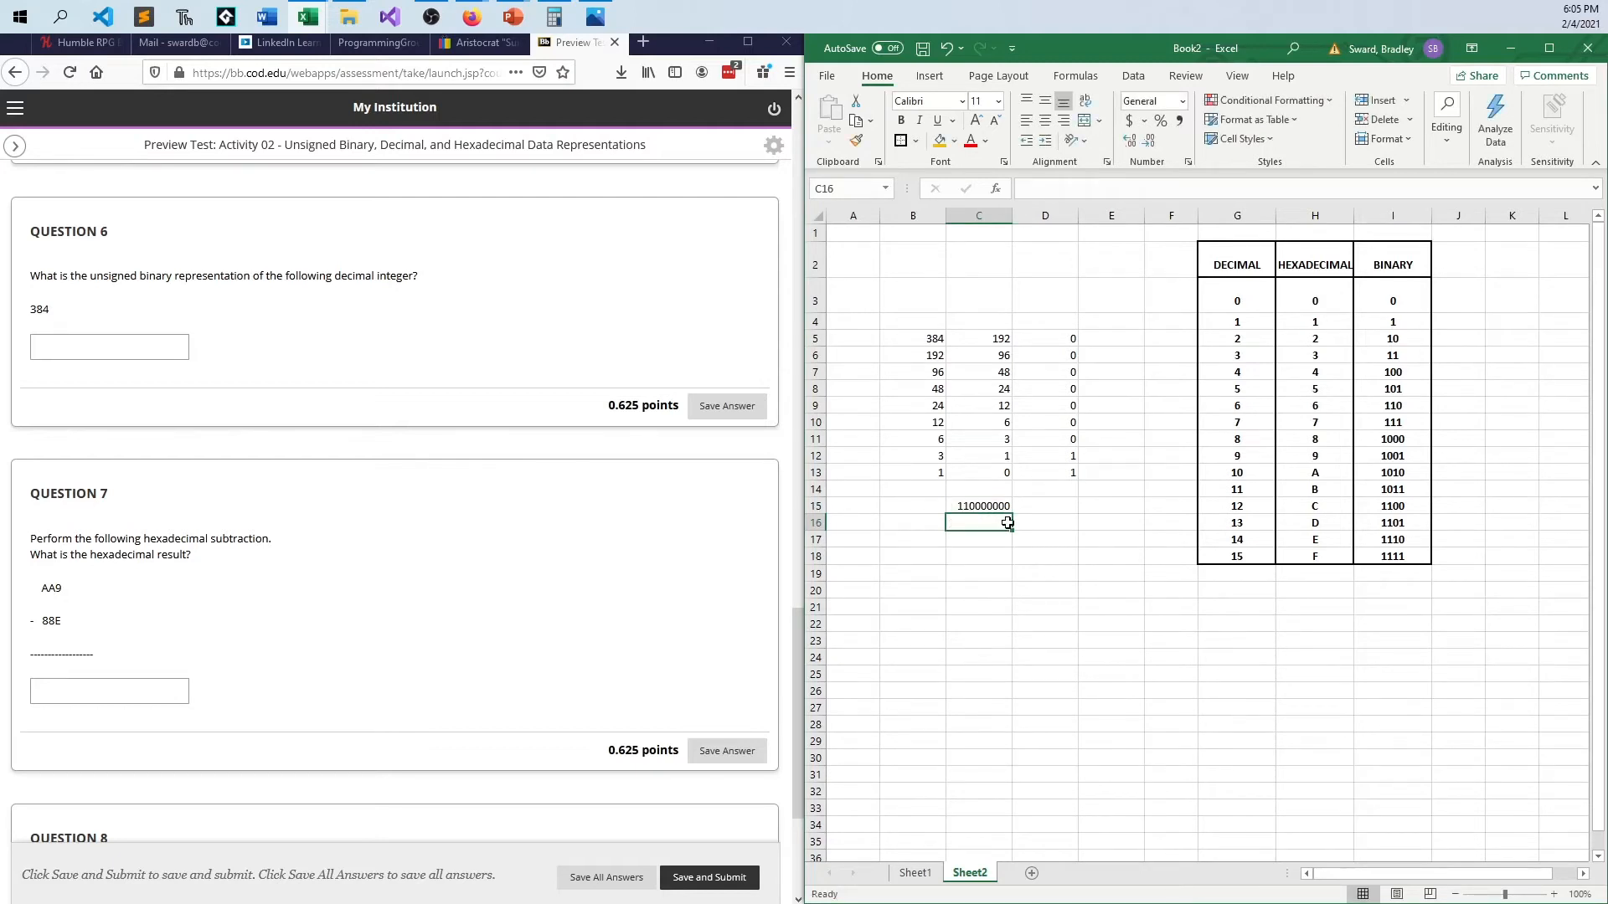
{"action": "left_click", "coordinate": [1111, 339]}
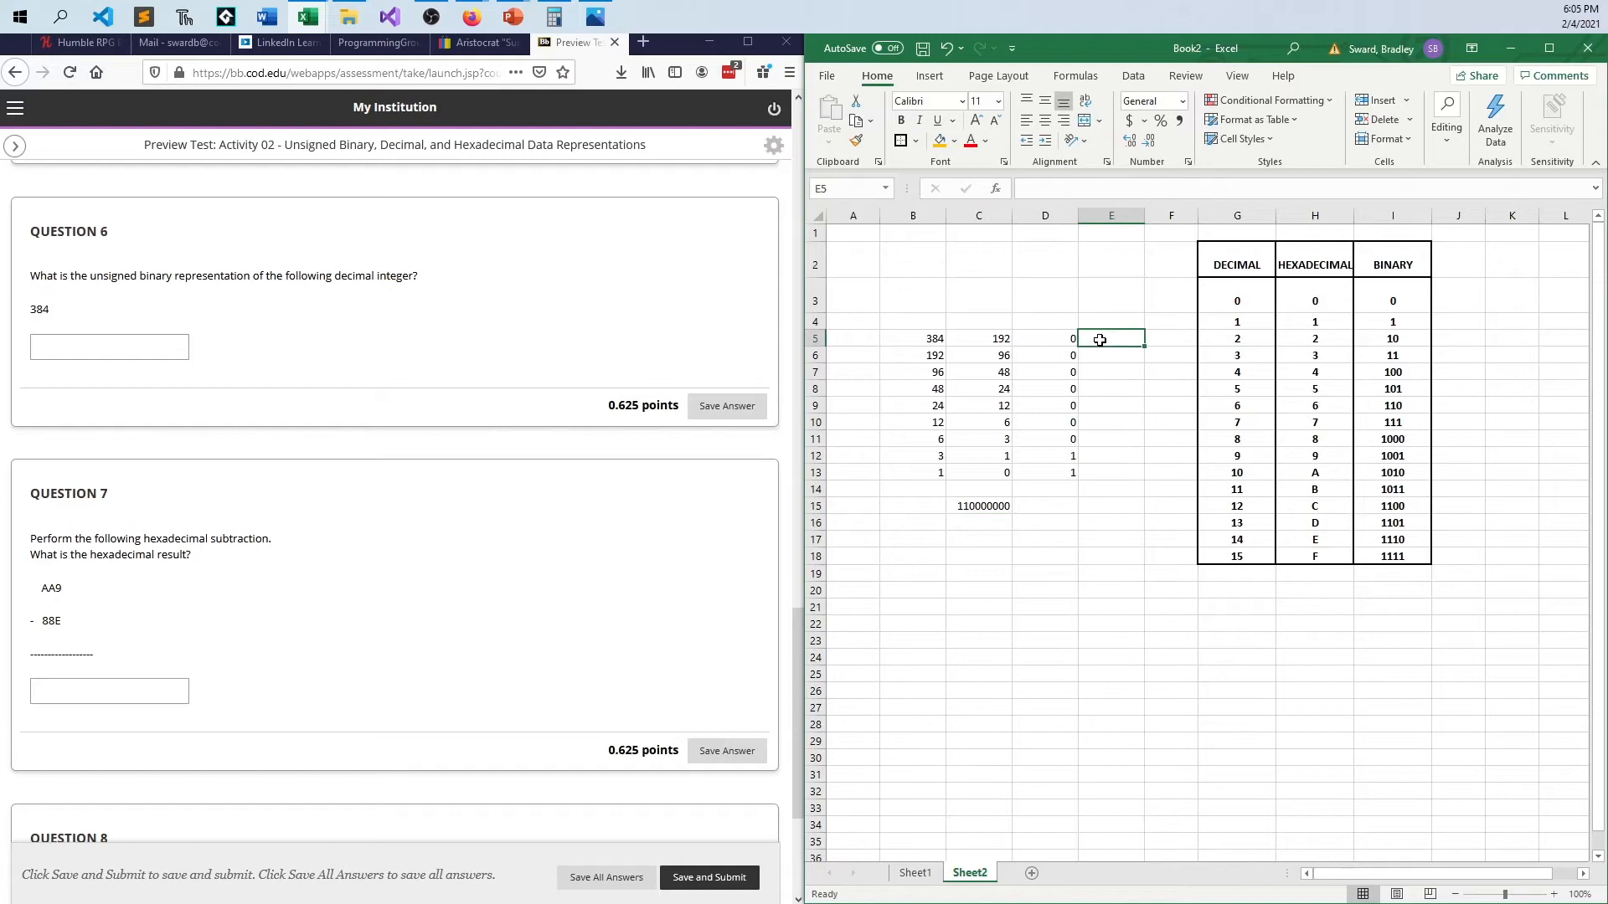
{"action": "left_click", "coordinate": [1111, 405]}
{"action": "type", "text": "12"}
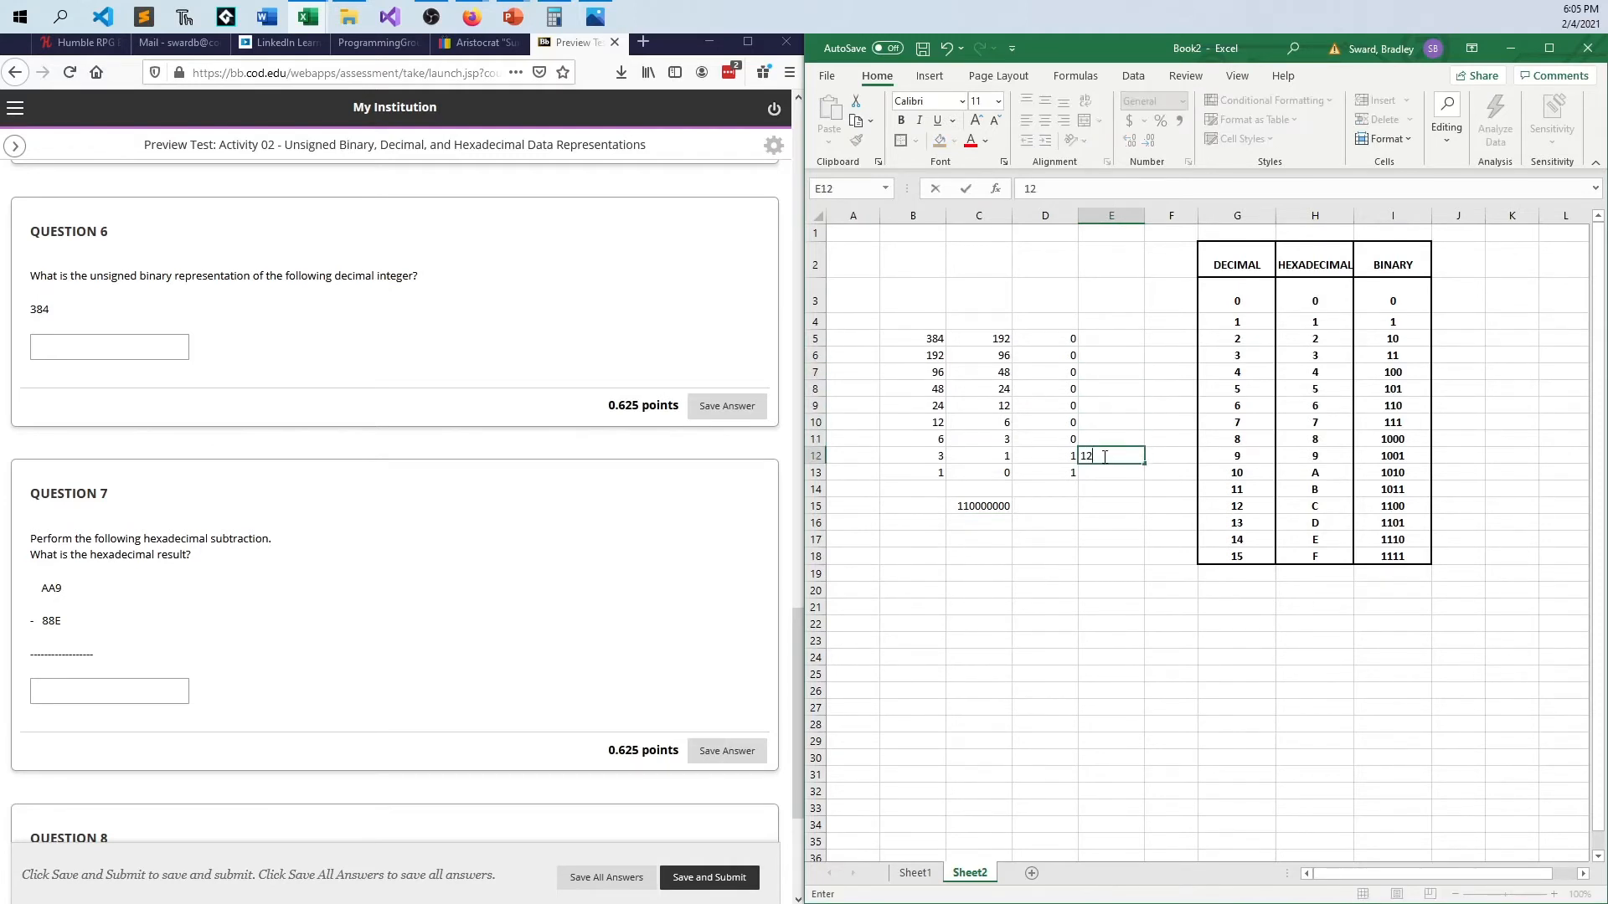
{"action": "key", "text": "Return"}
{"action": "type", "text": "=E12+"}
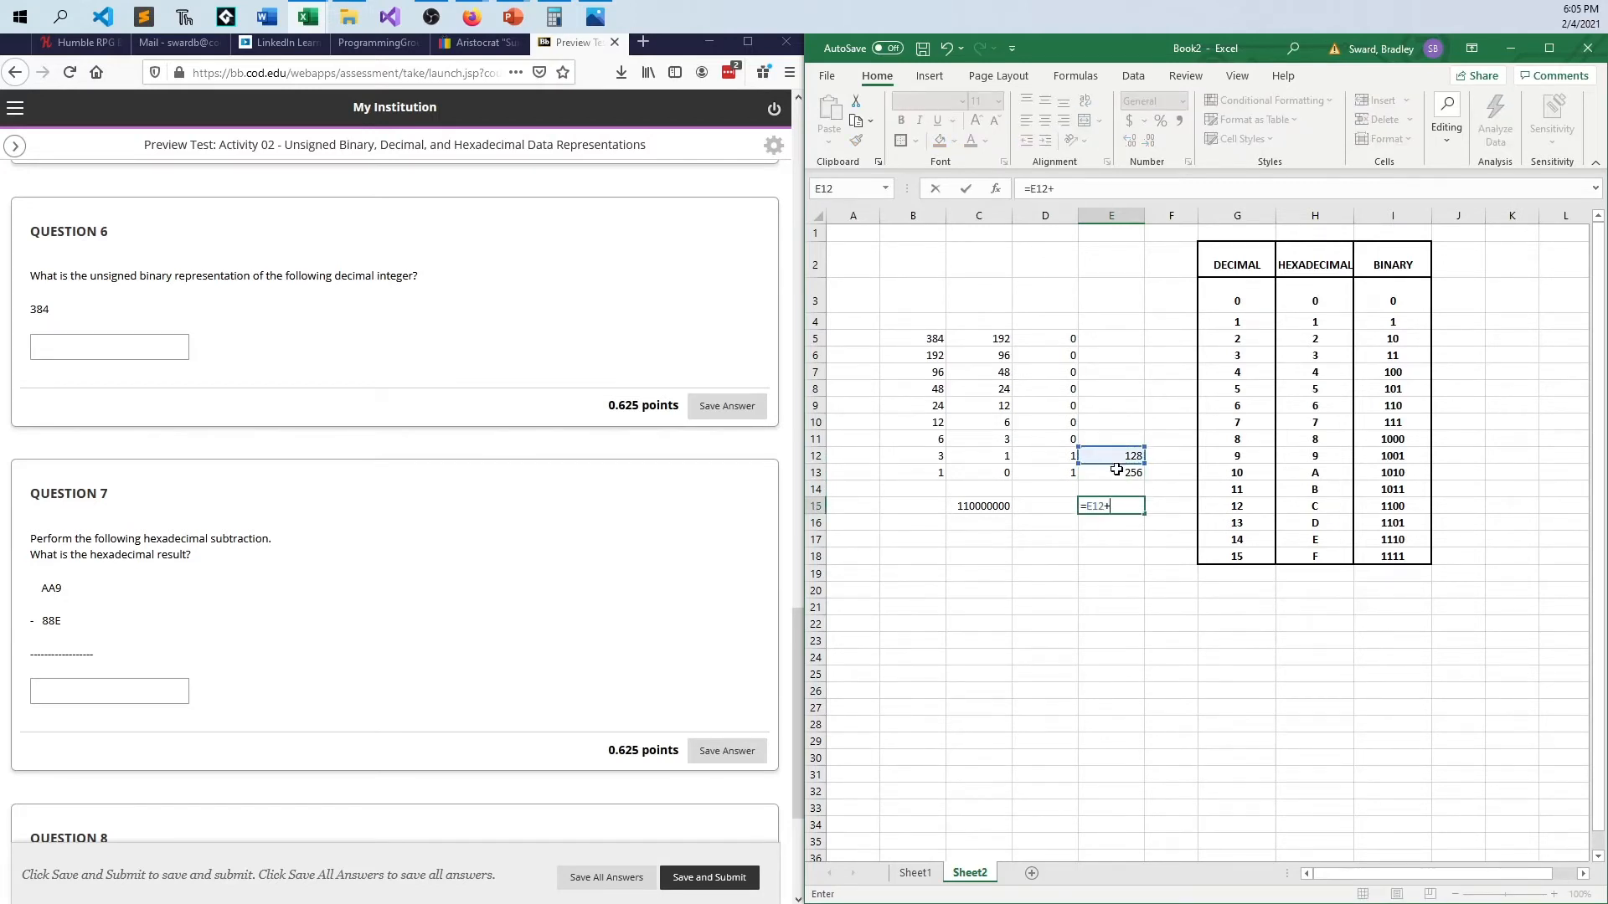
{"action": "key", "text": "Return"}
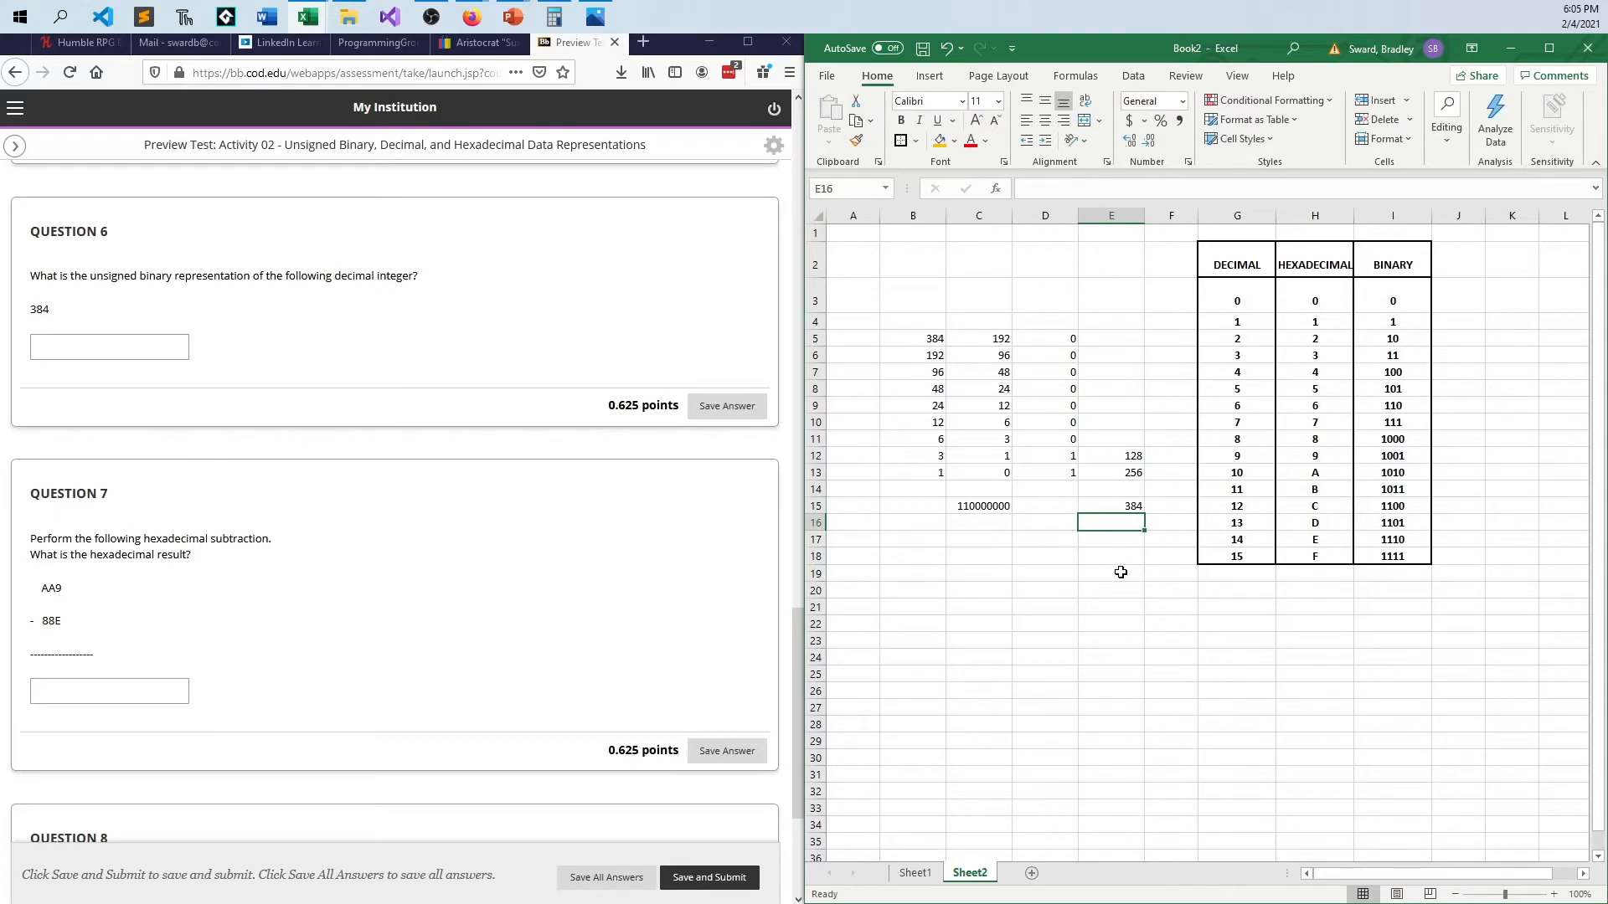
{"action": "mouse_move", "coordinate": [1104, 563]}
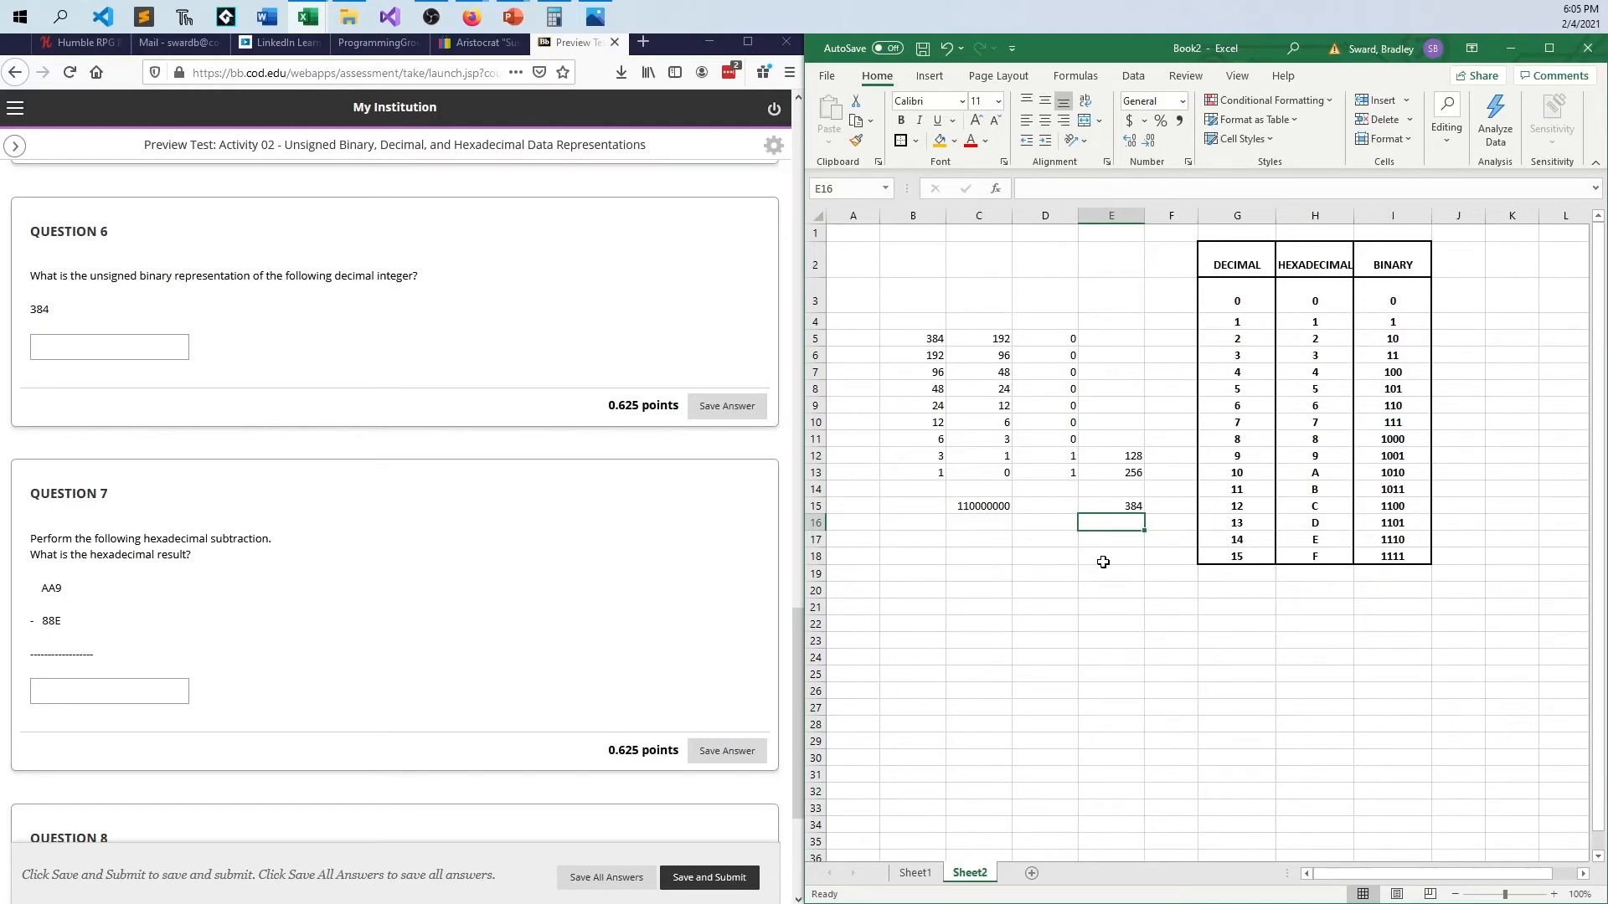
{"action": "left_click", "coordinate": [1045, 573]}
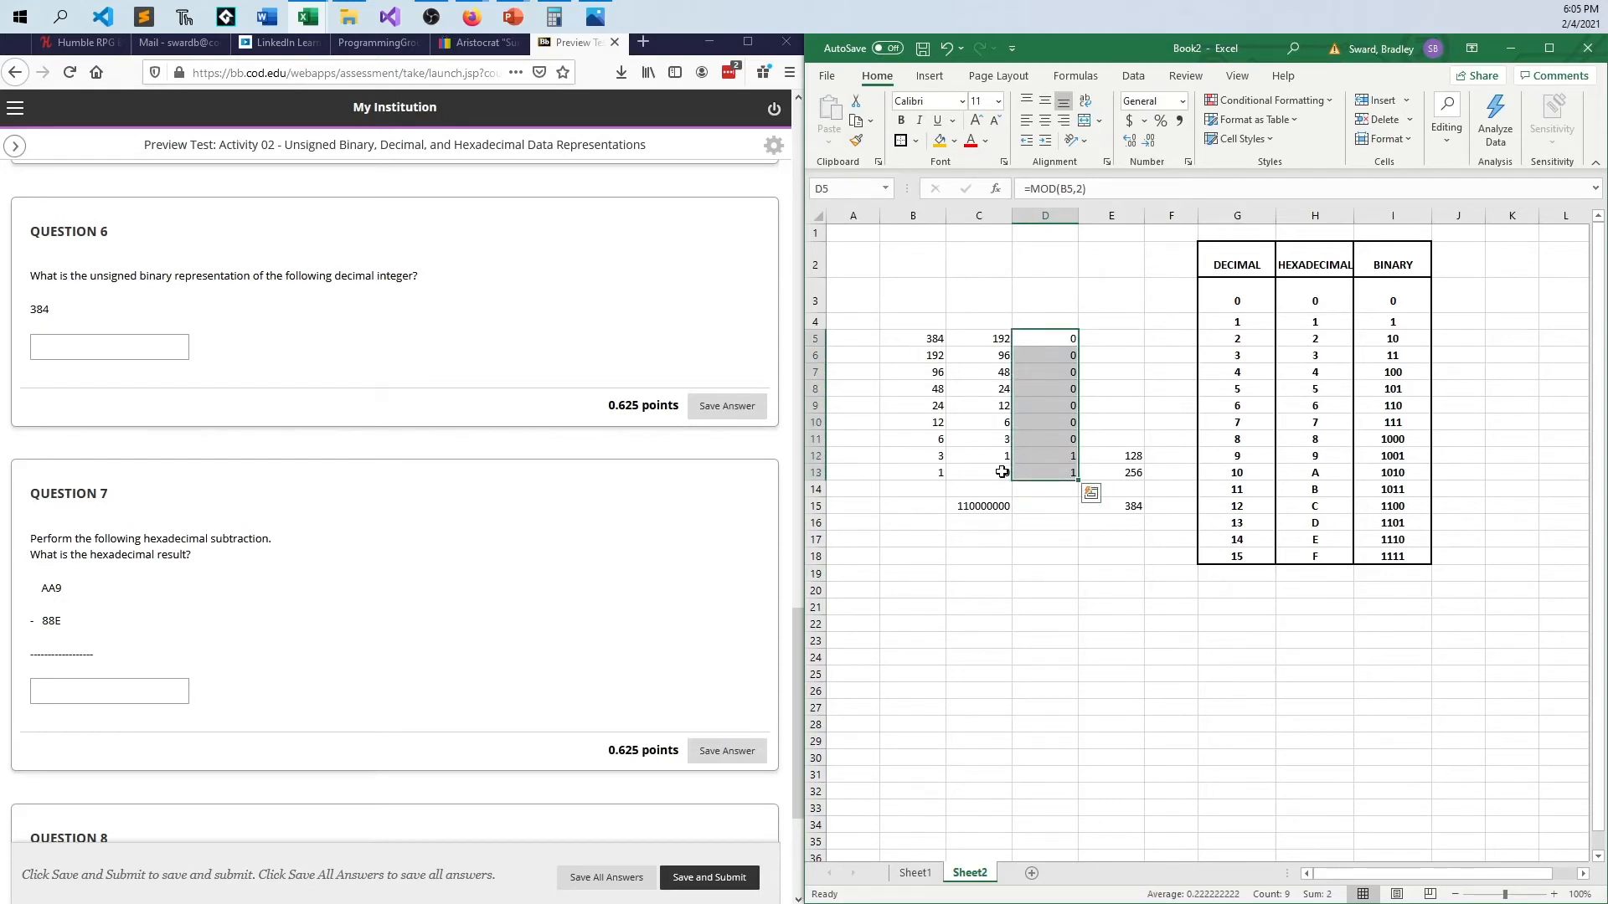
{"action": "left_click", "coordinate": [976, 472]}
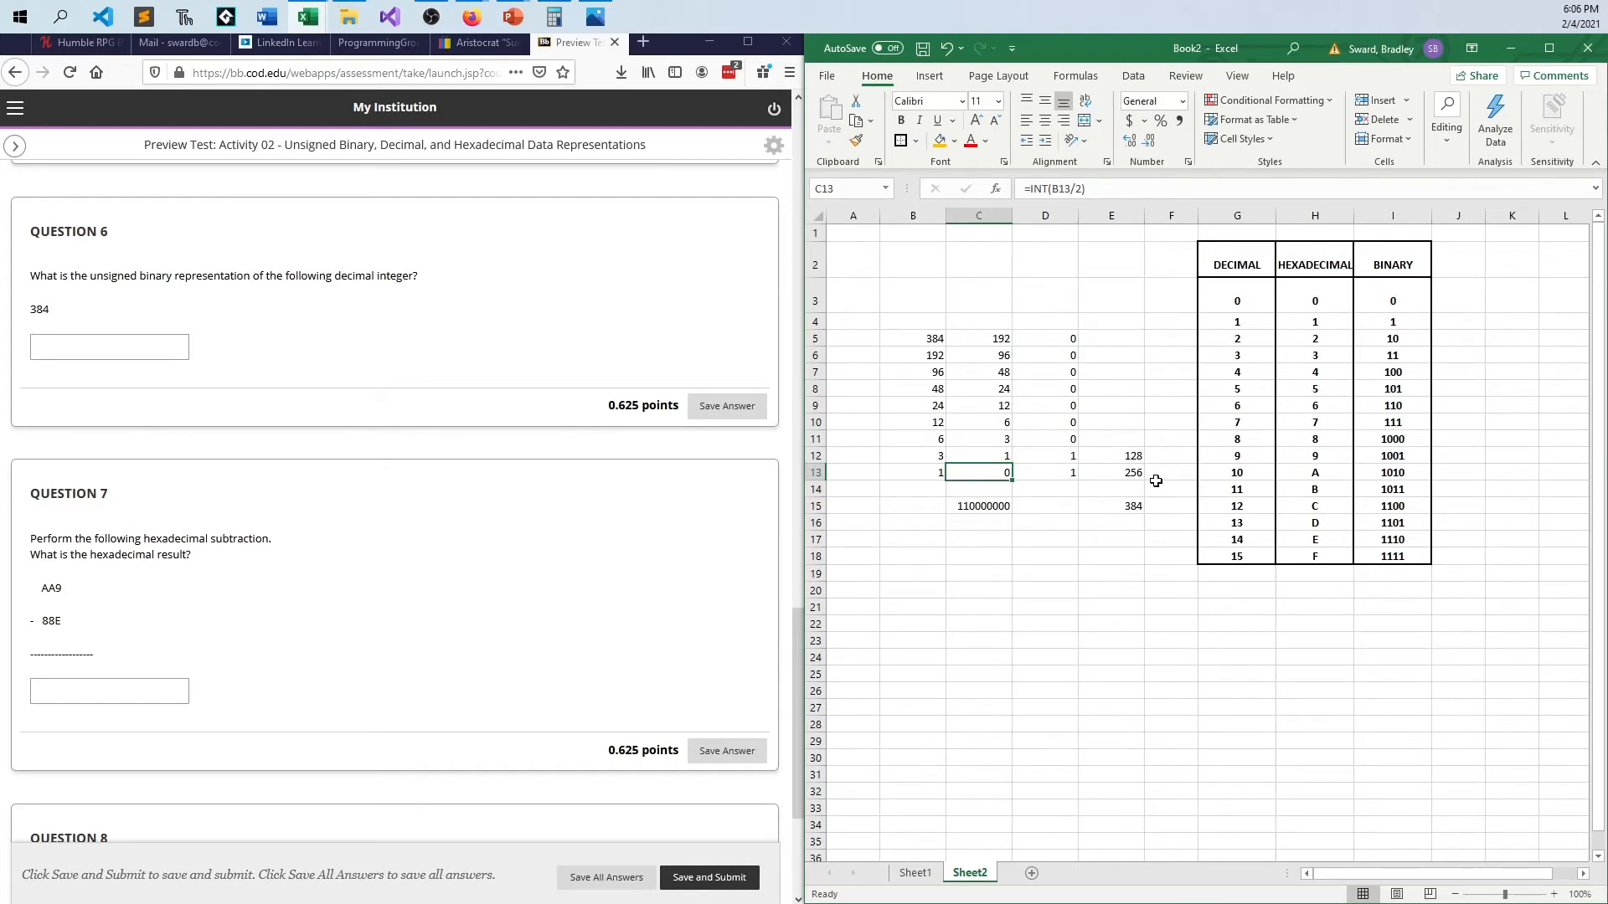
{"action": "mouse_move", "coordinate": [1040, 504]}
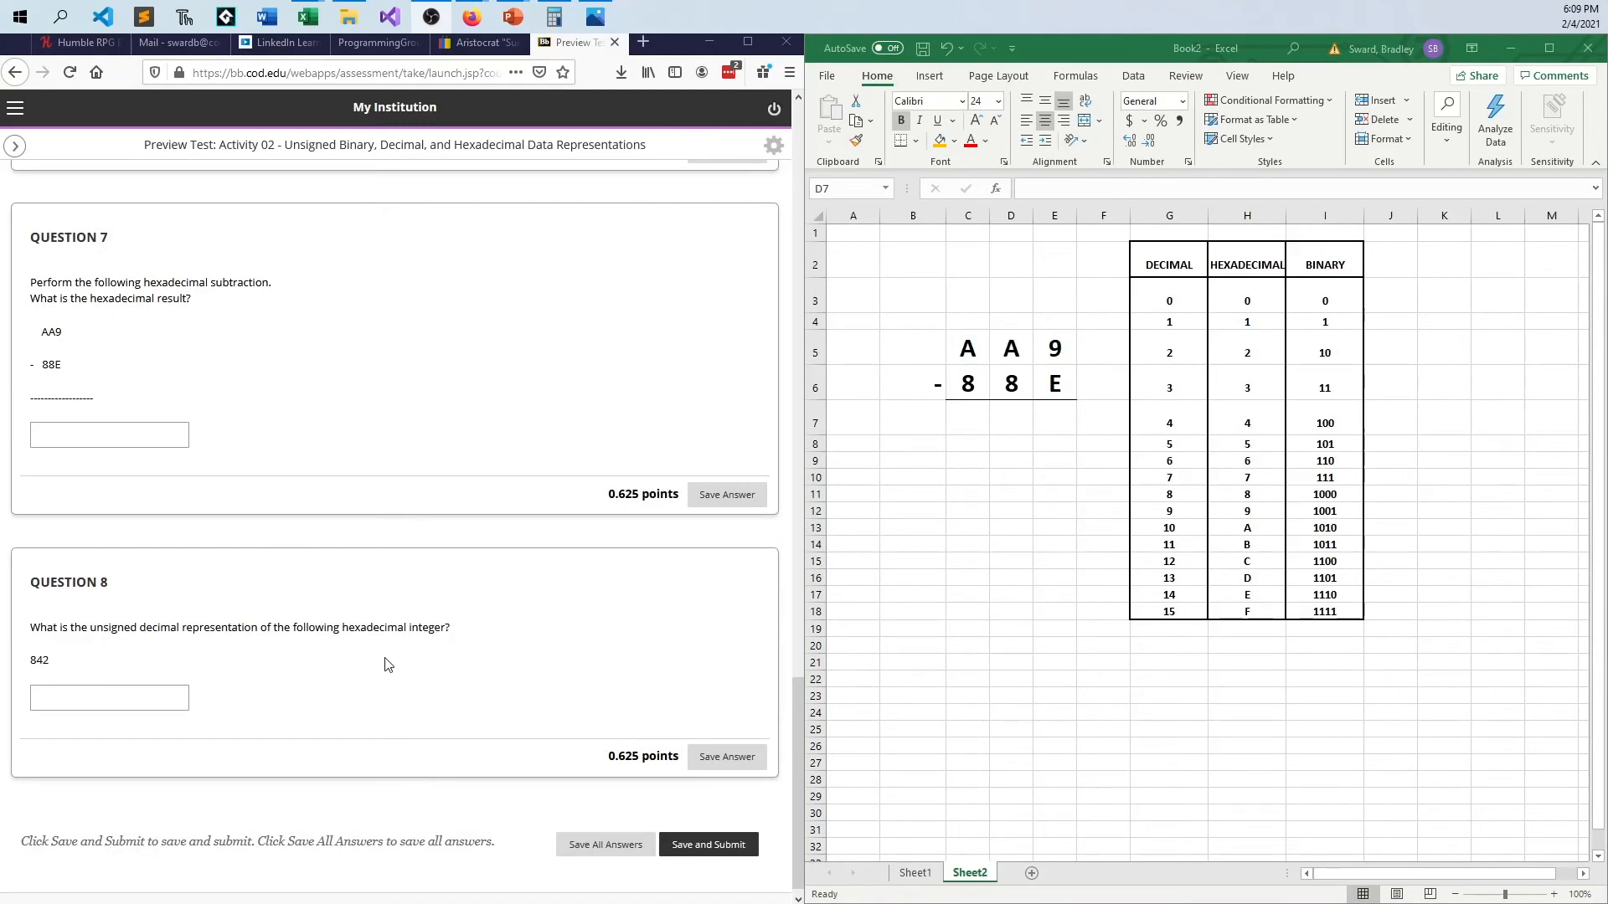
{"action": "mouse_move", "coordinate": [358, 620]}
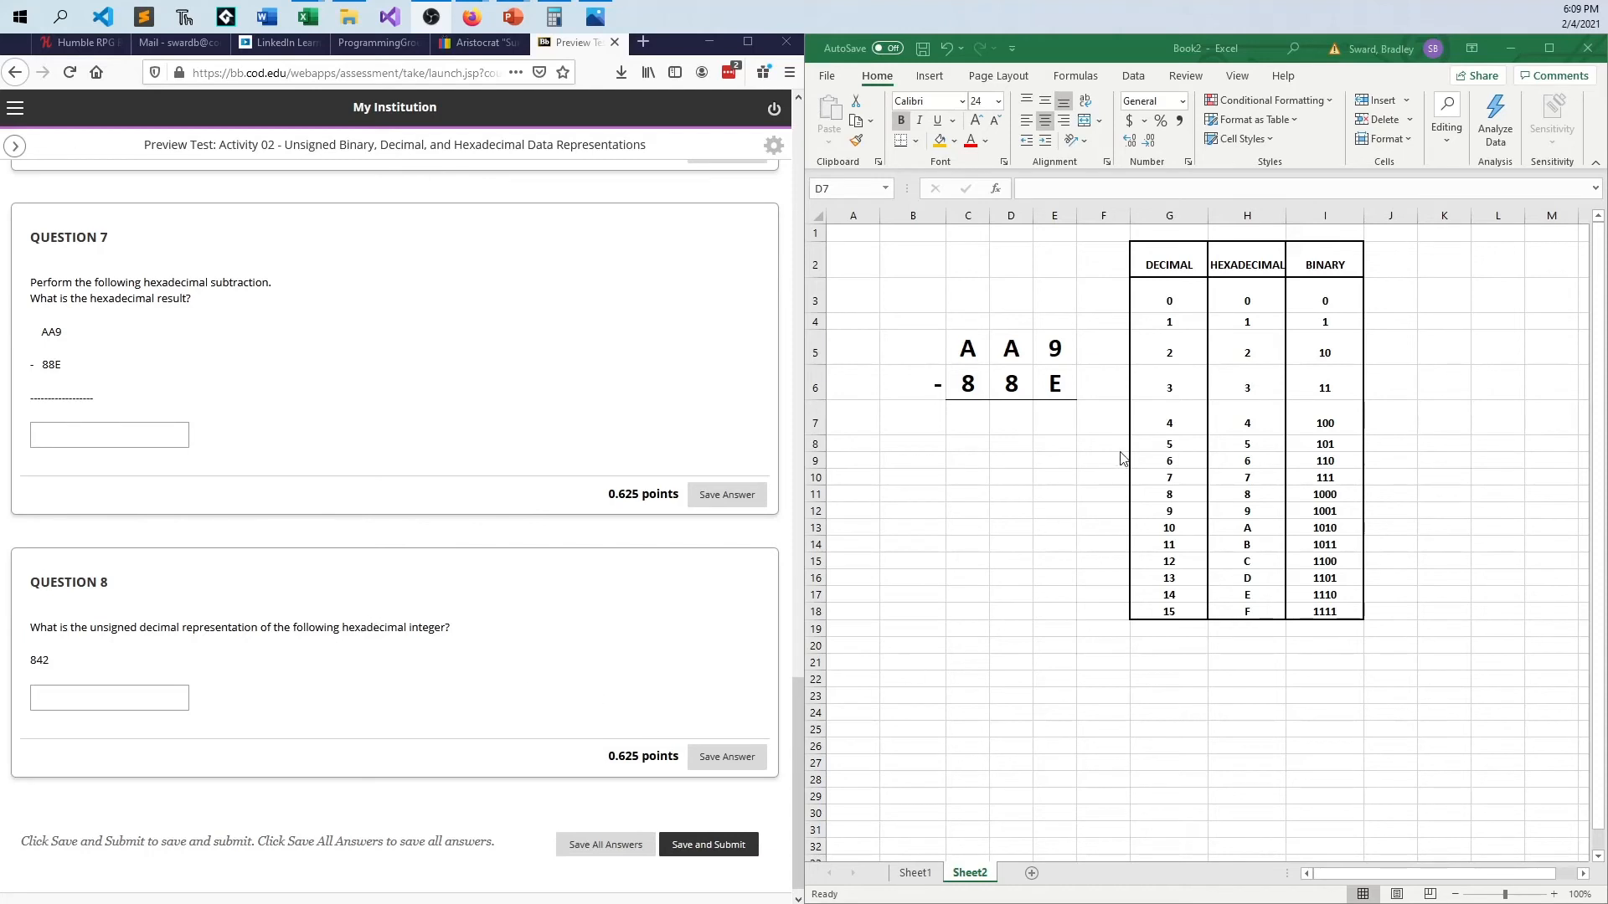
{"action": "mouse_move", "coordinate": [1026, 396]}
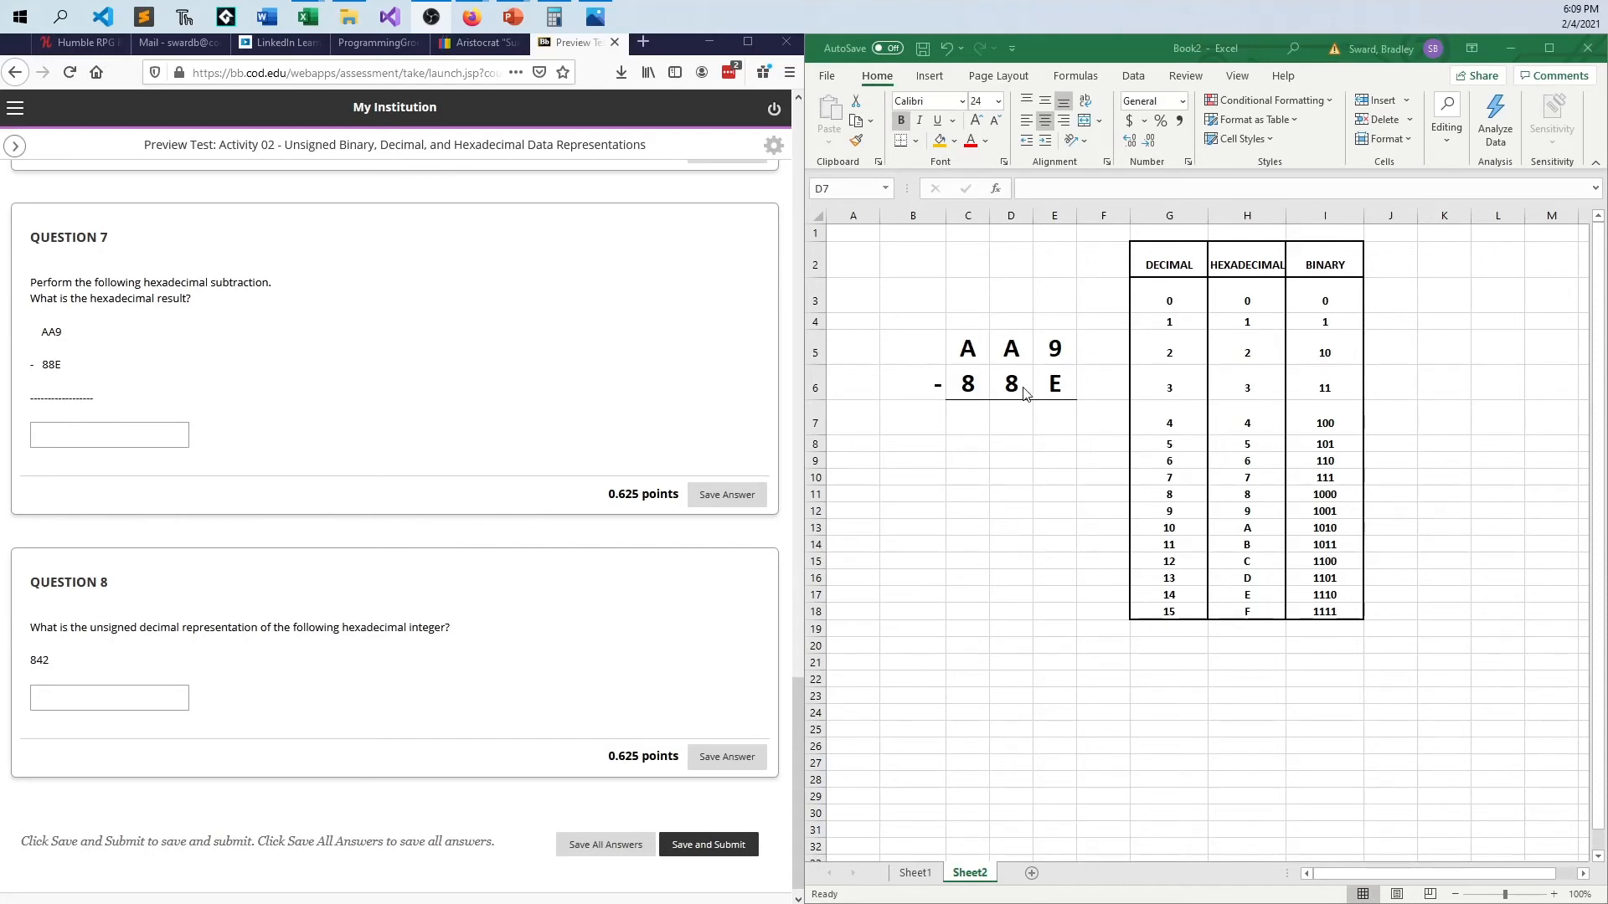
{"action": "mouse_move", "coordinate": [1063, 340]}
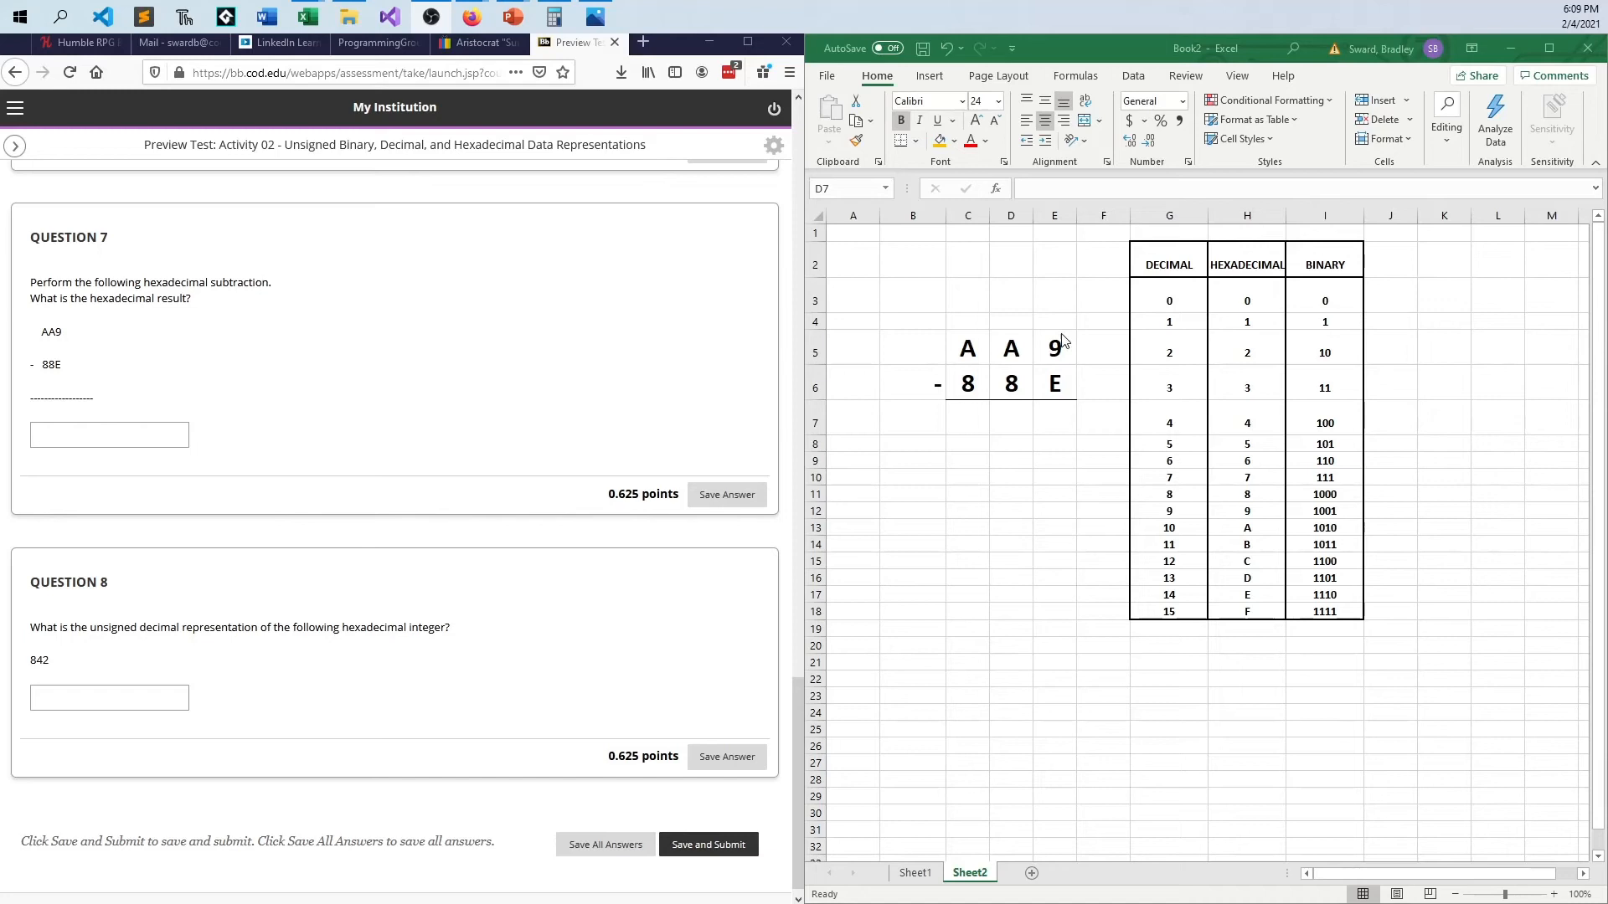
Step: Lay out the hex subtraction AA9 minus 8BE in large bold underlined digits beside the lookup table
{"action": "left_click", "coordinate": [1010, 492]}
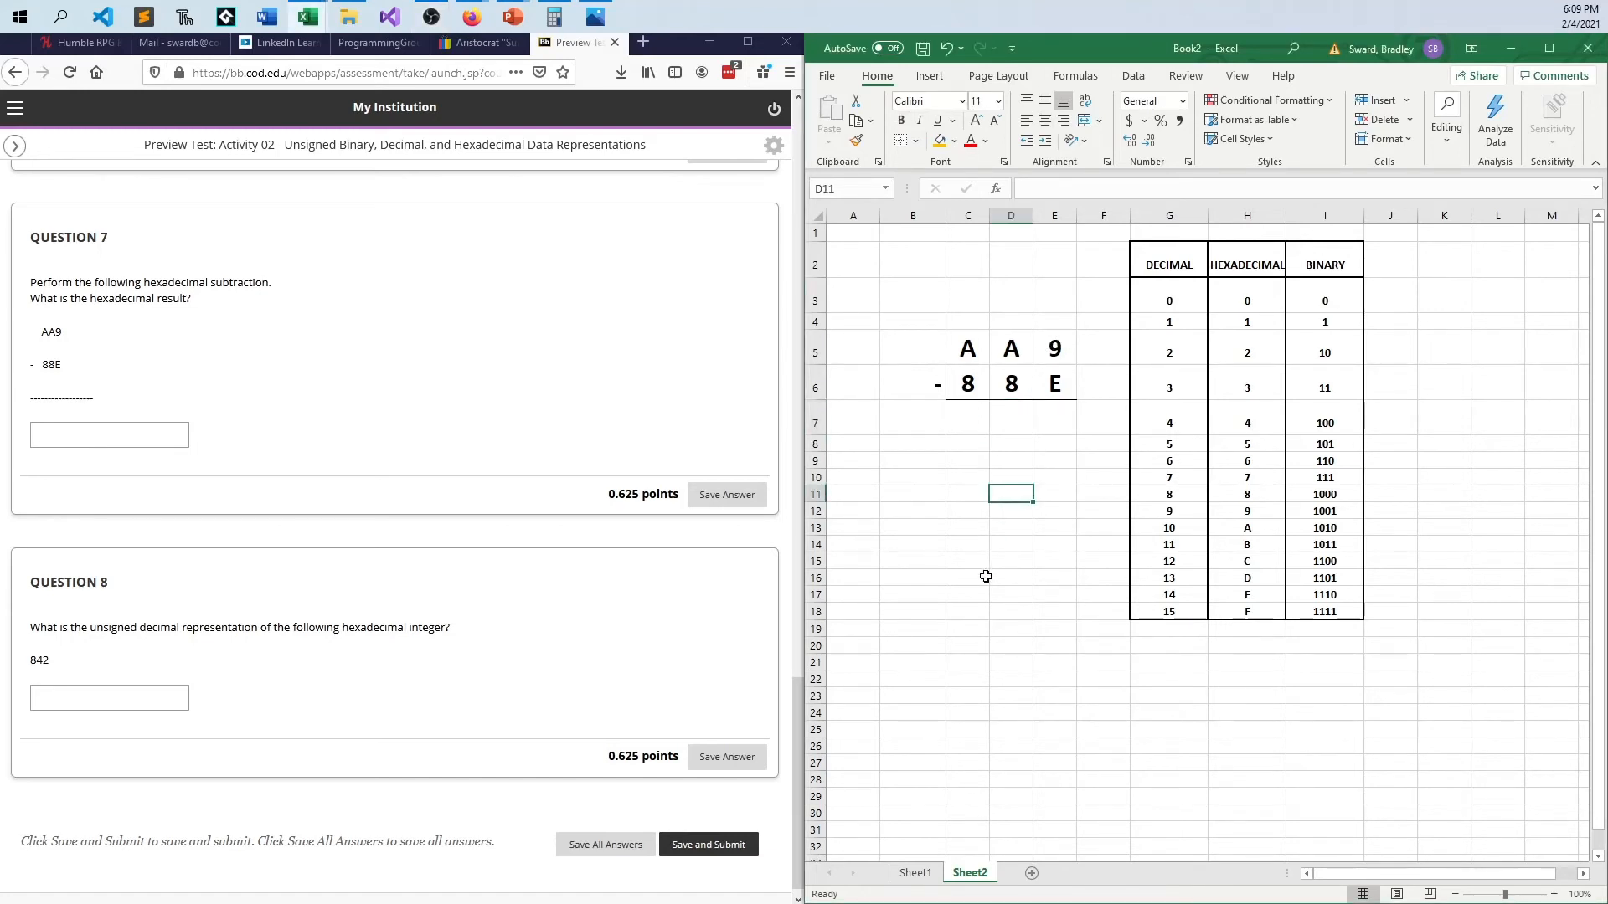
{"action": "mouse_move", "coordinate": [1050, 350]}
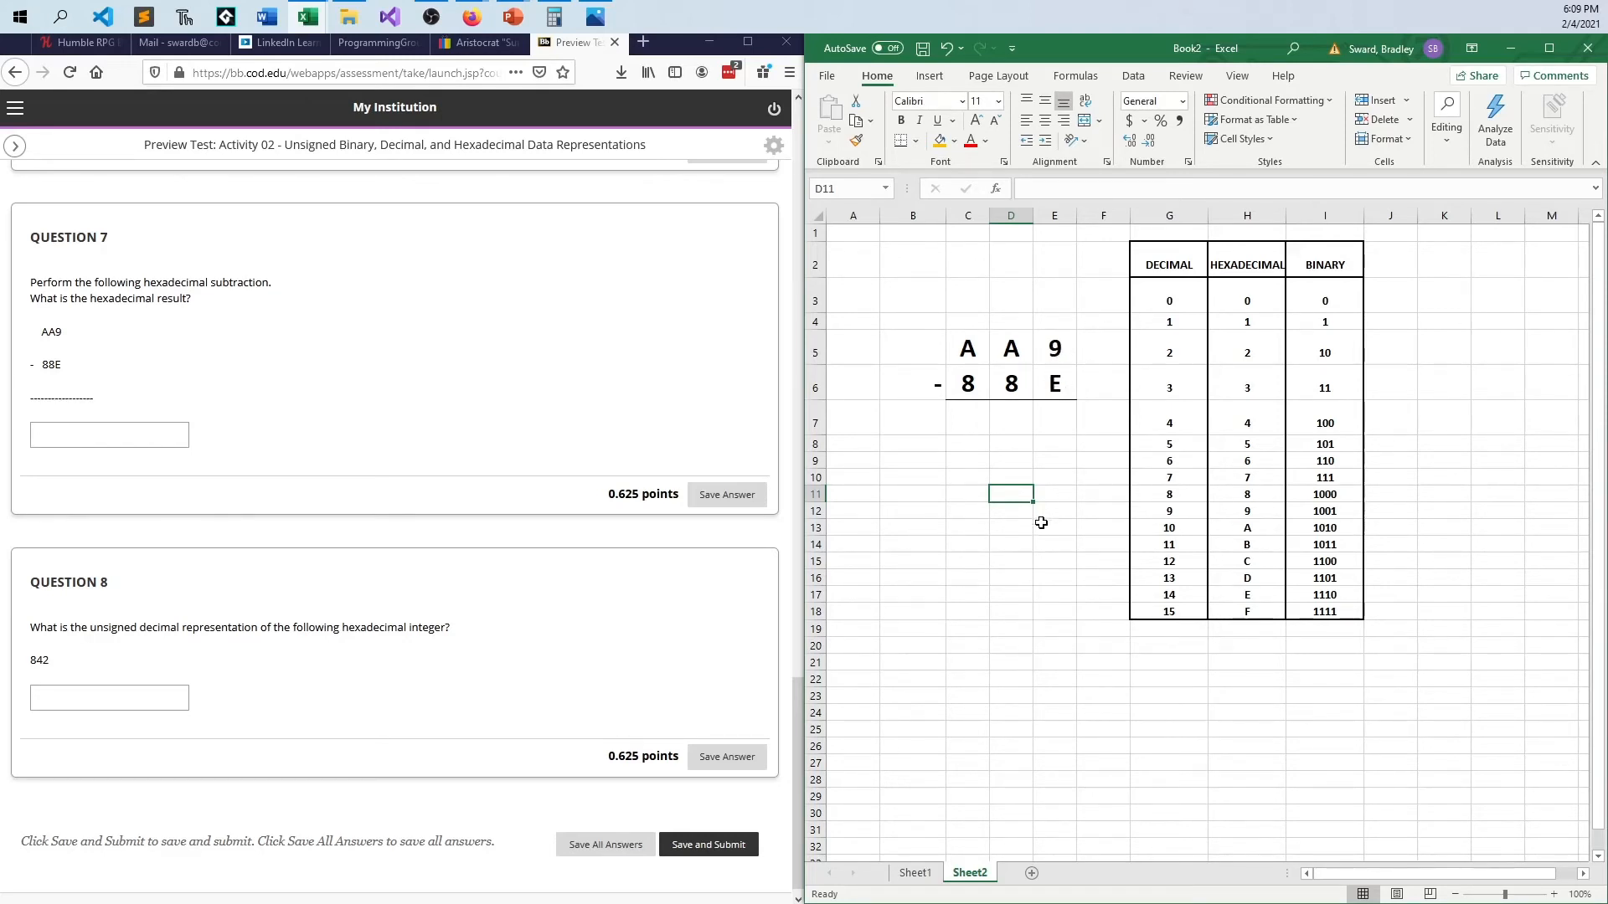
{"action": "mouse_move", "coordinate": [1010, 348]}
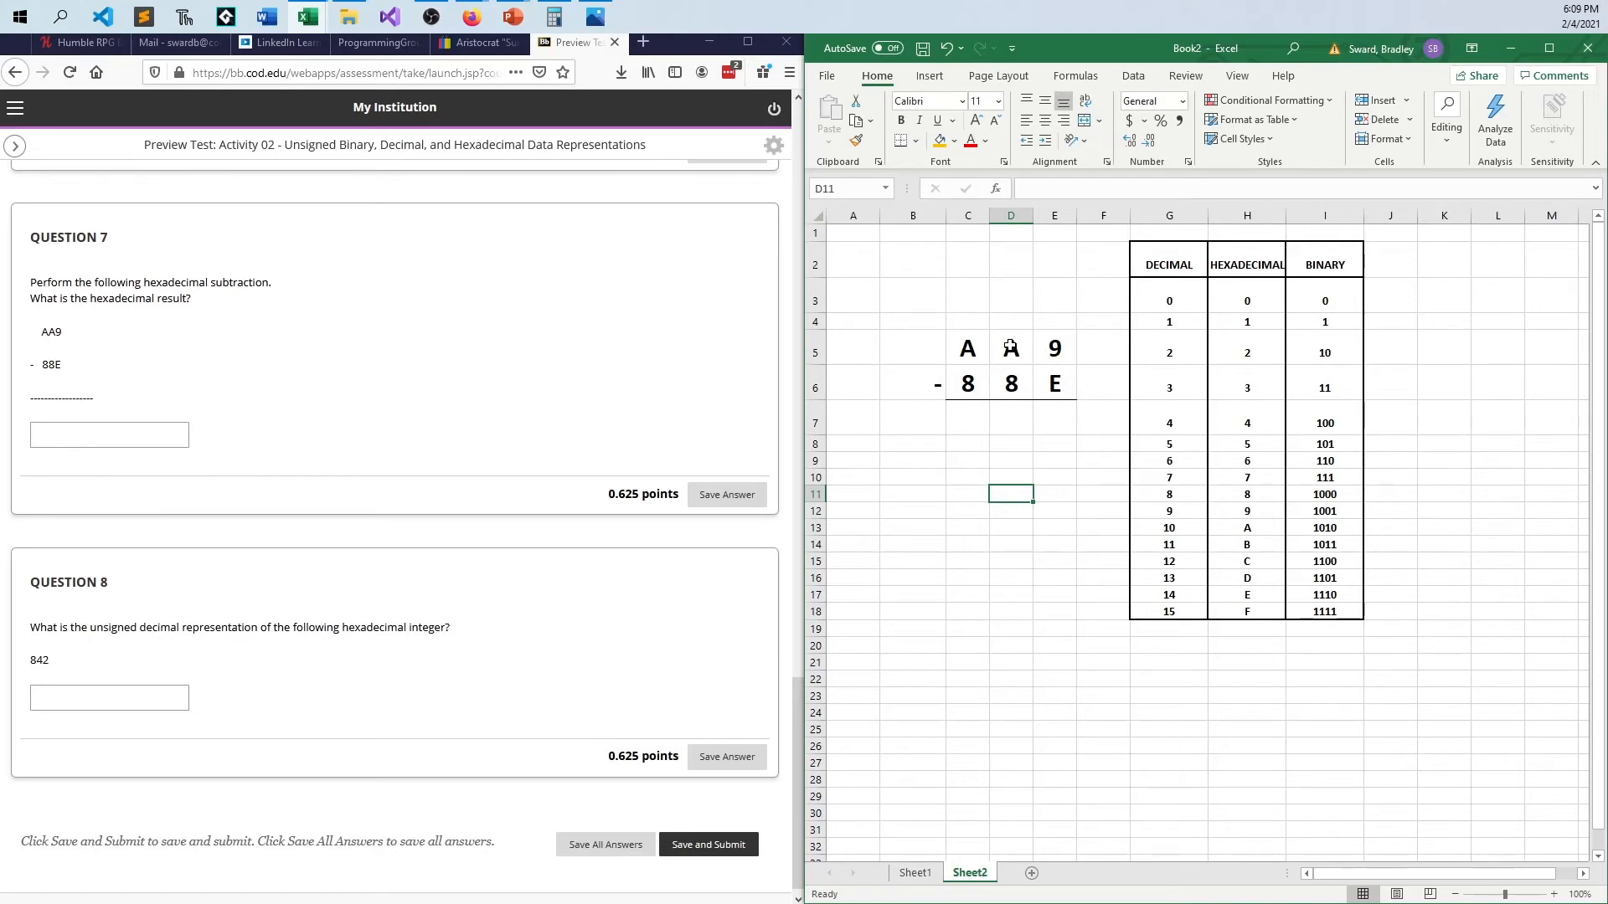
{"action": "left_click", "coordinate": [1011, 347]}
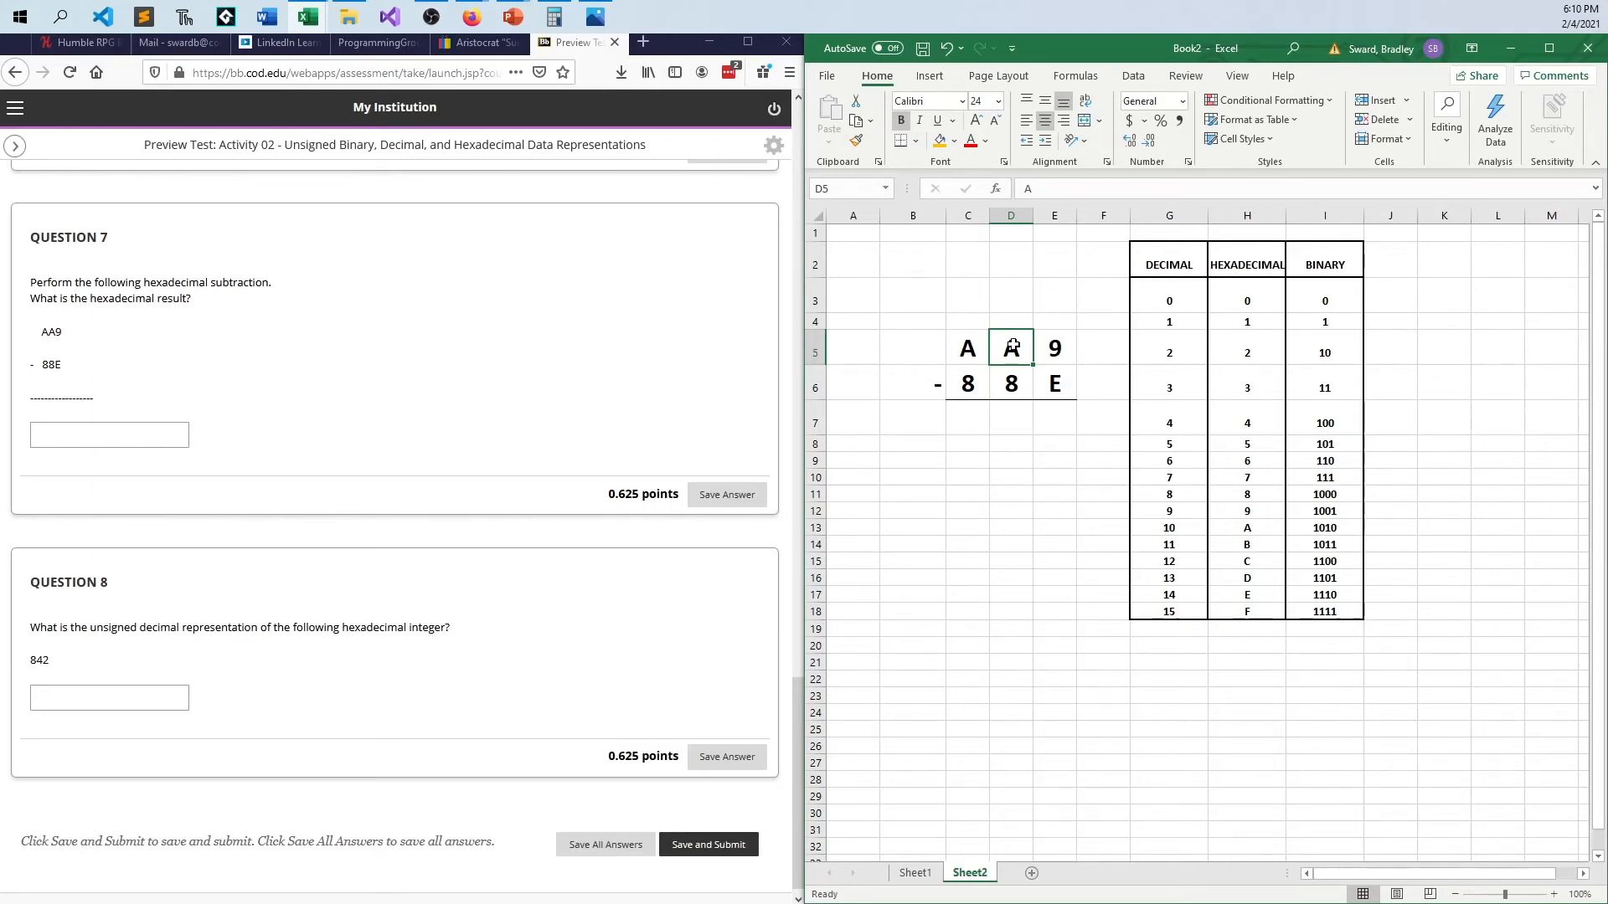
Step: Borrow from the middle digit (A becomes 9) and raise the rightmost top digit to 25
{"action": "left_click", "coordinate": [1010, 322]}
{"action": "type", "text": "19"}
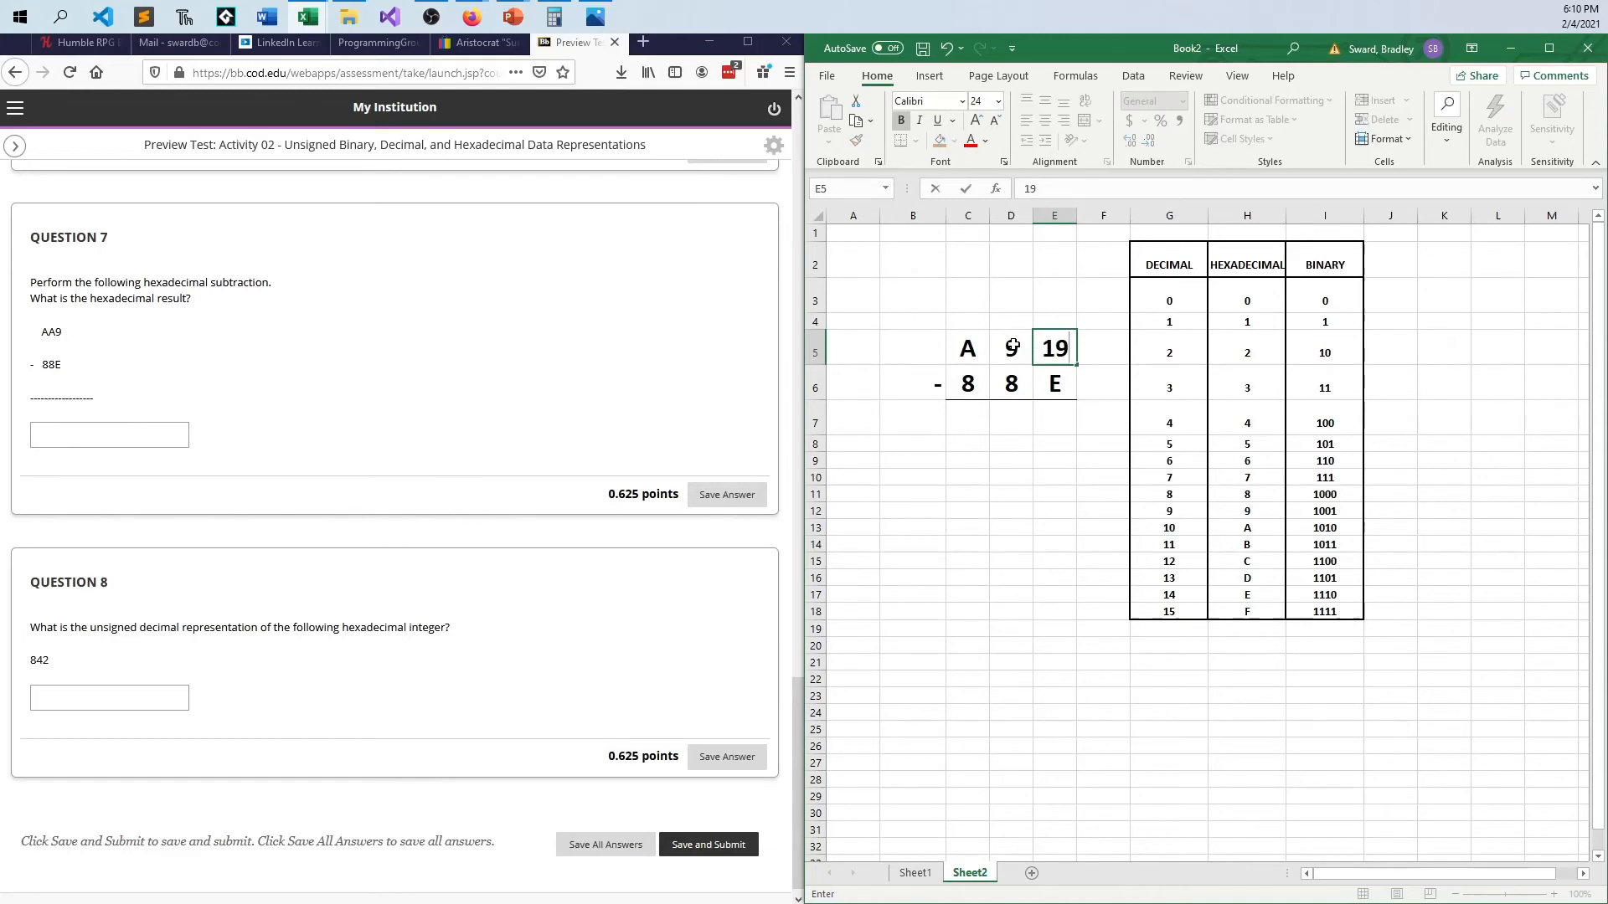
{"action": "left_click", "coordinate": [1010, 347]}
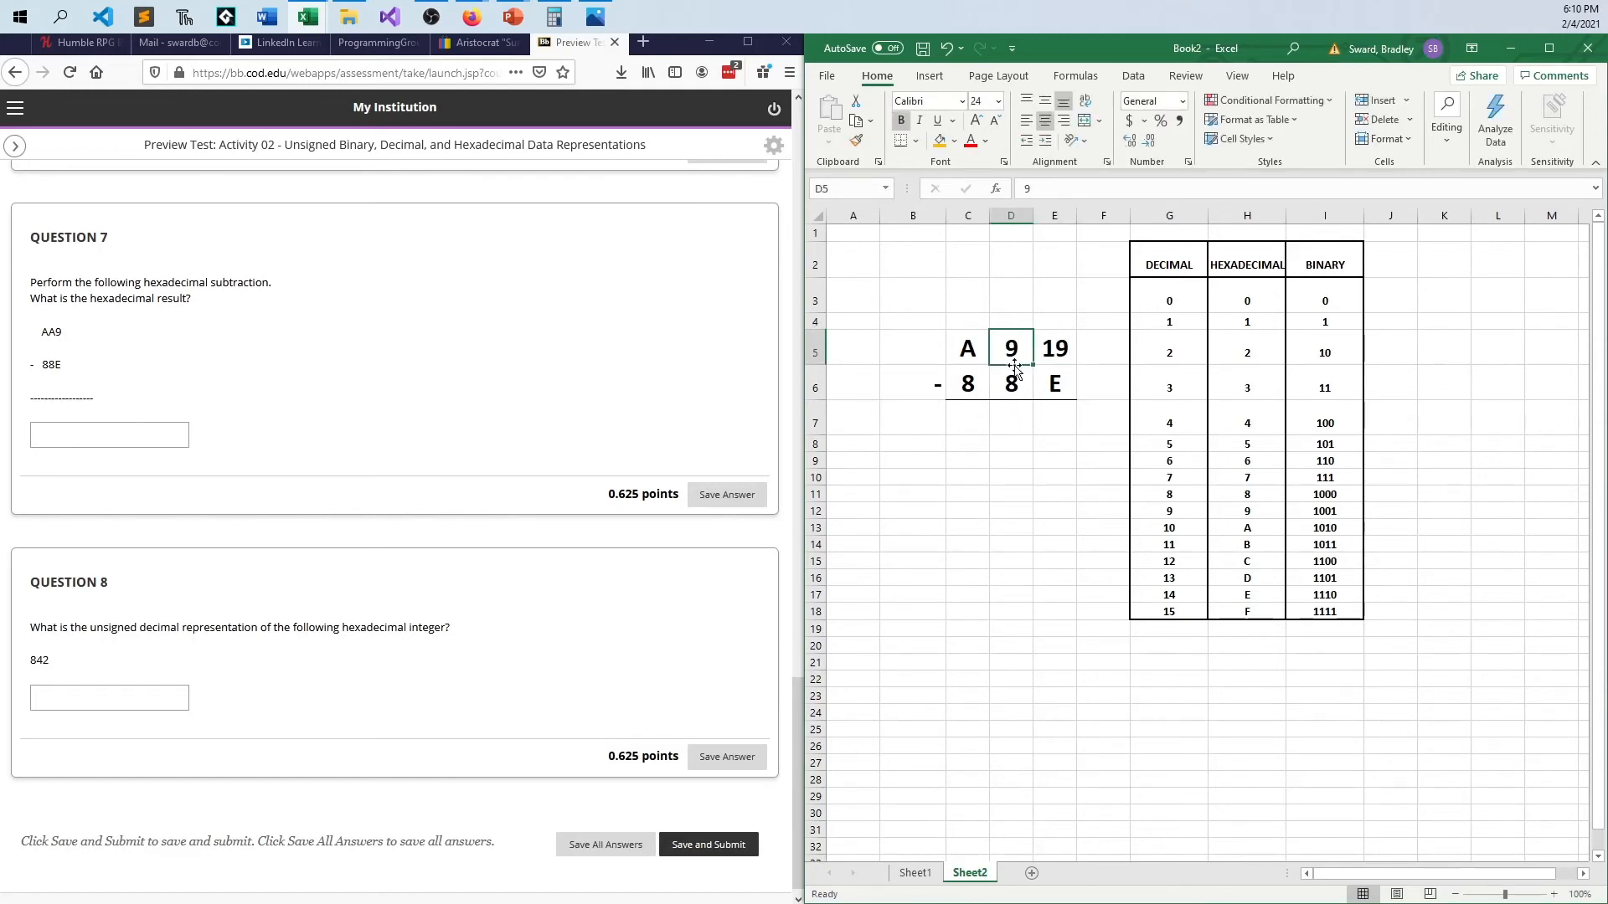
{"action": "mouse_move", "coordinate": [1050, 360]}
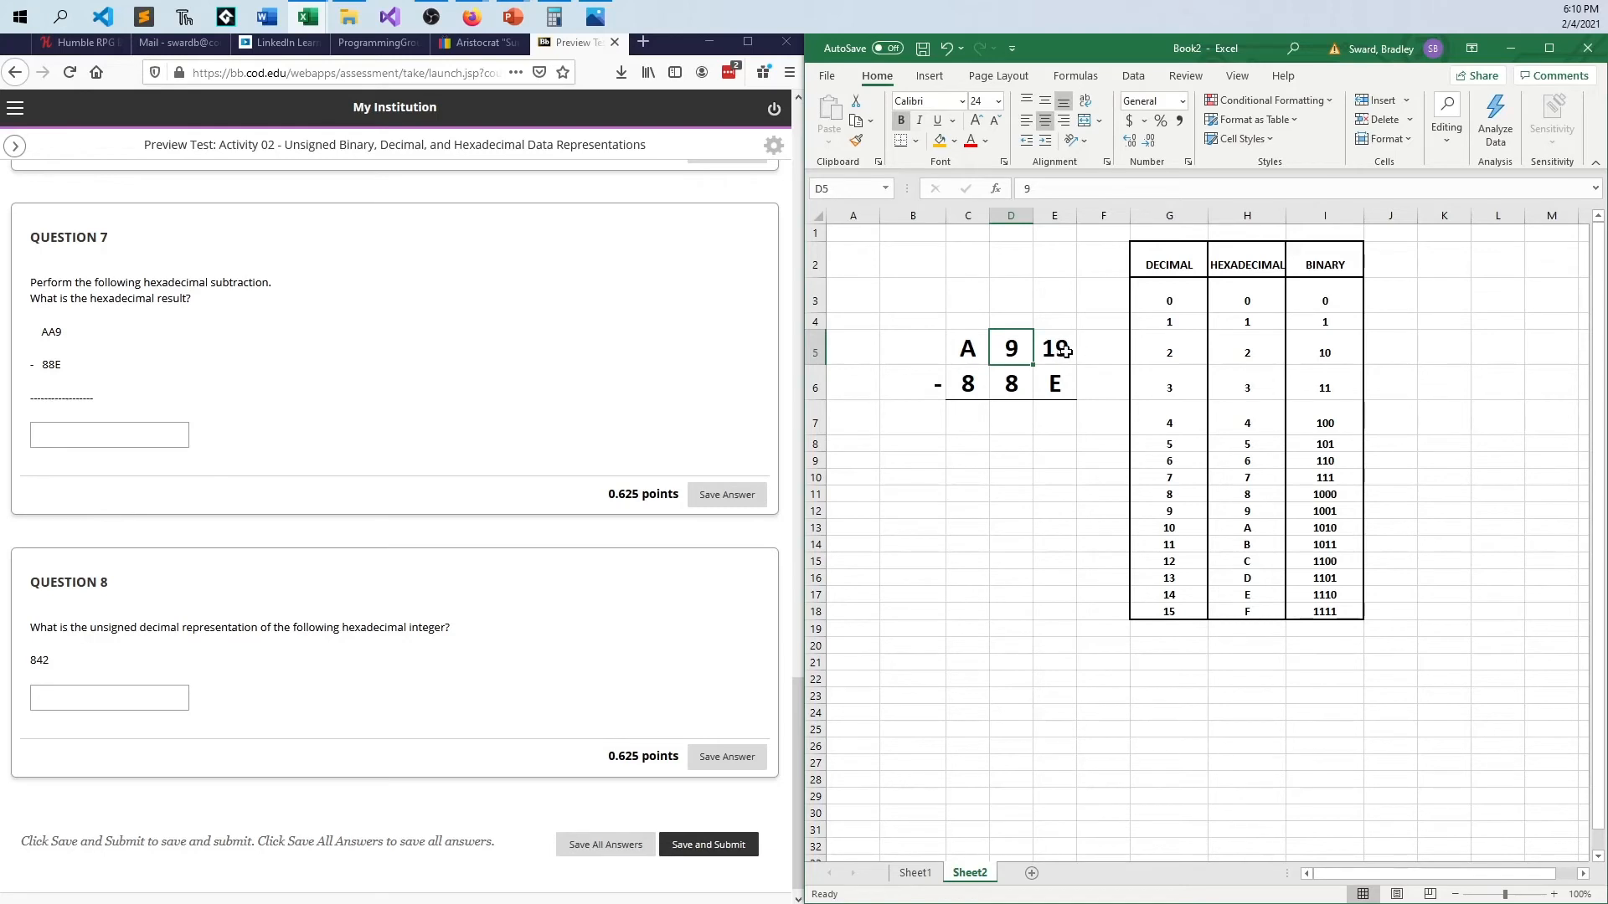
{"action": "mouse_move", "coordinate": [1057, 348]}
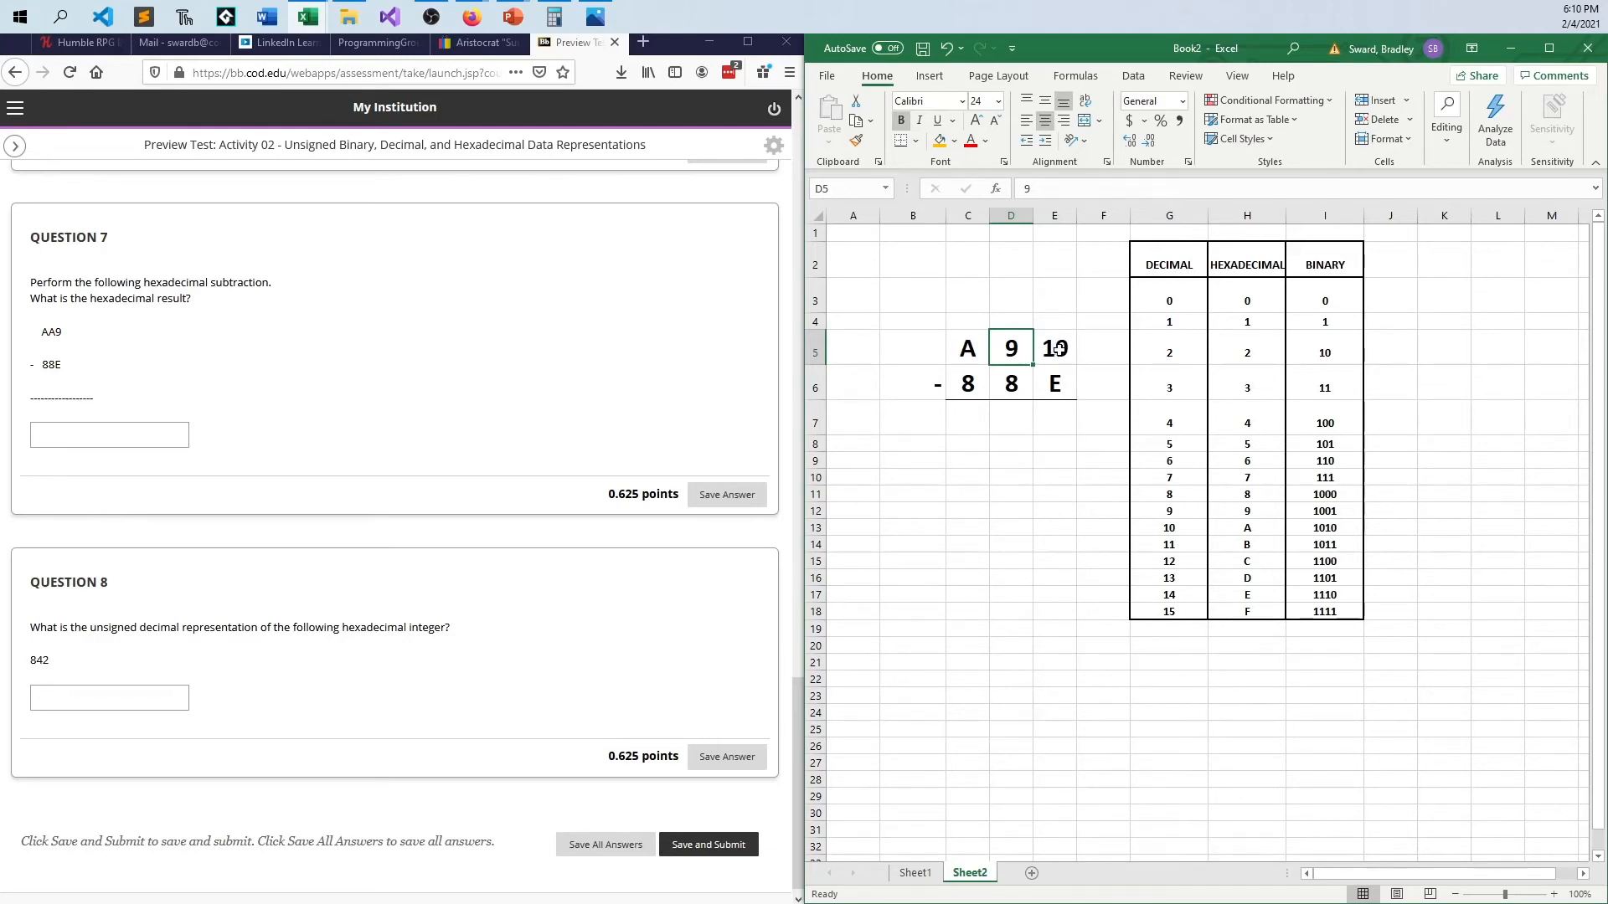
{"action": "left_click", "coordinate": [1053, 348]}
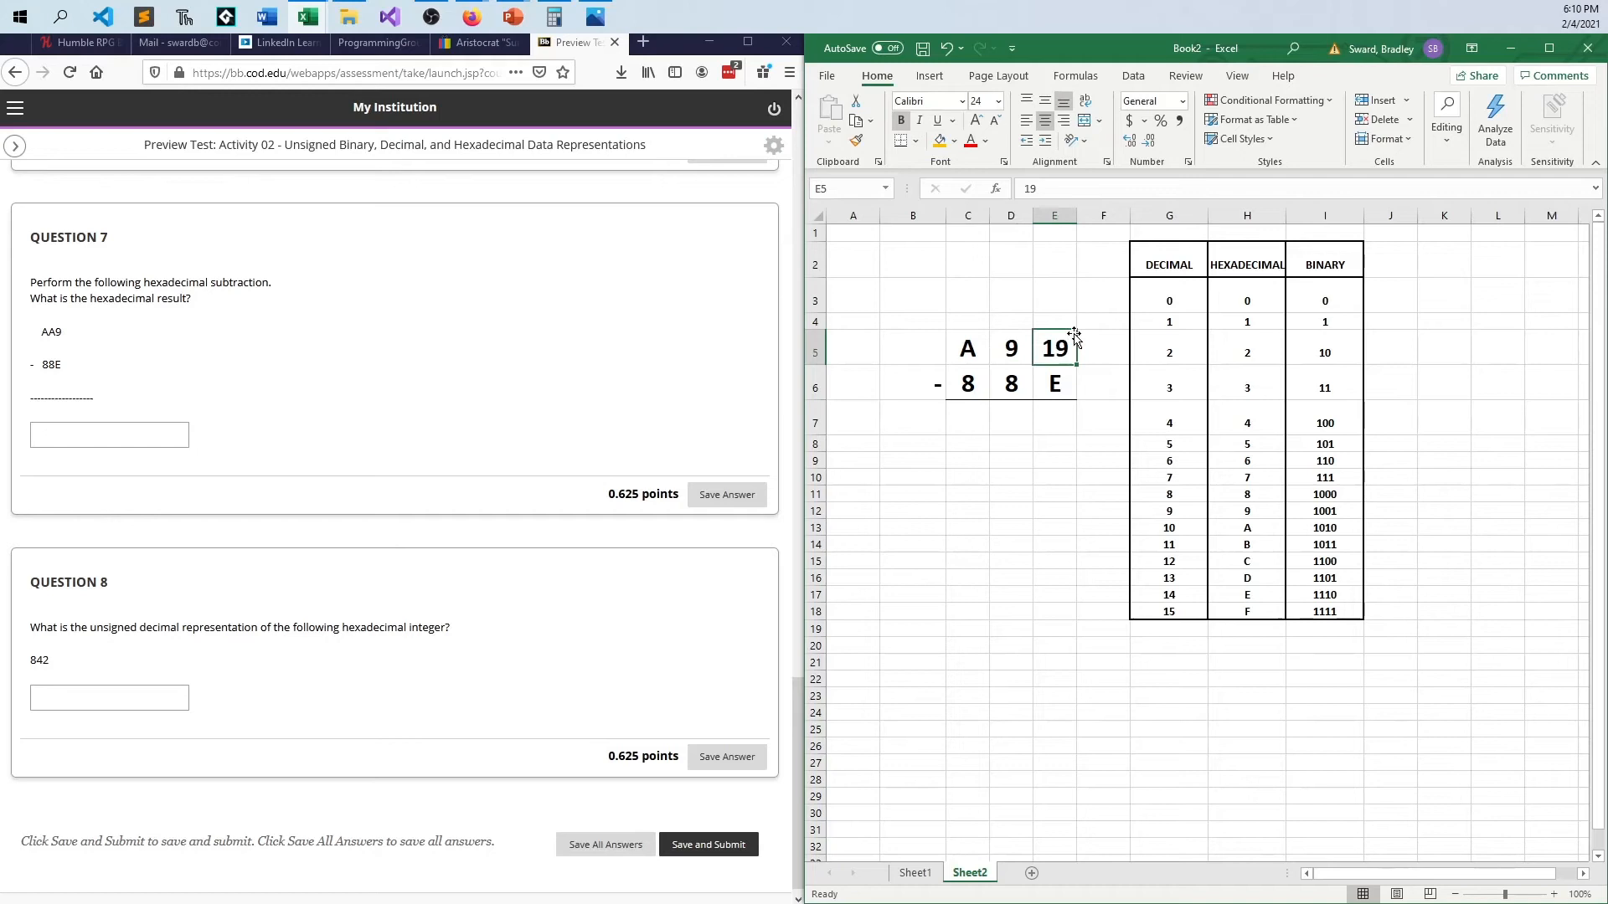
{"action": "type", "text": "25"}
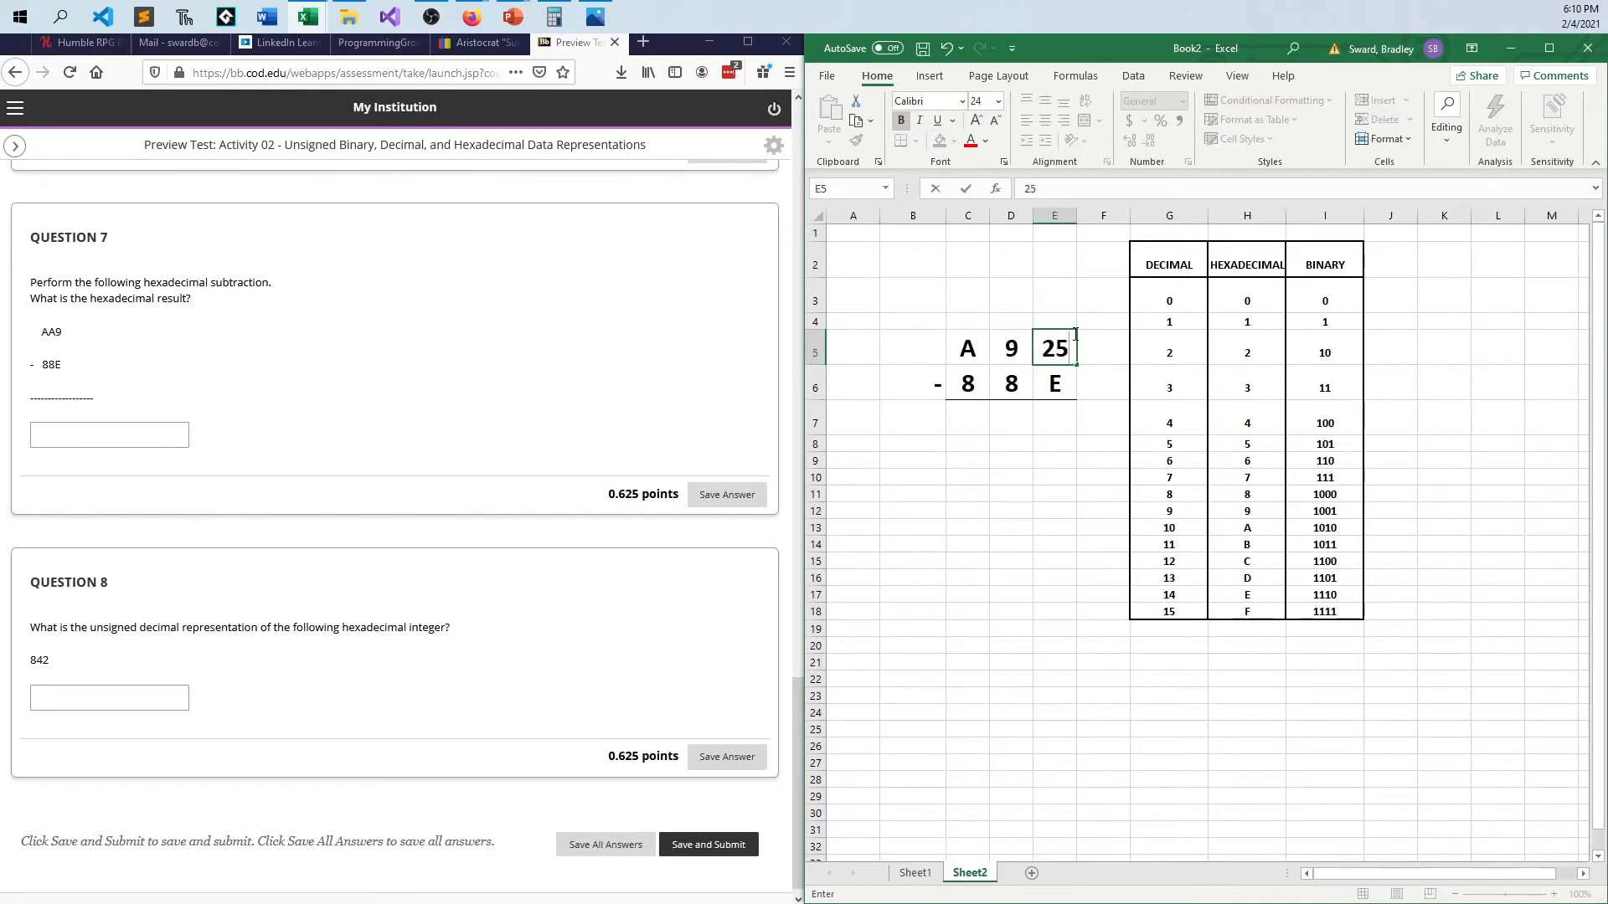
{"action": "left_click", "coordinate": [1053, 382]}
{"action": "type", "text": "14"}
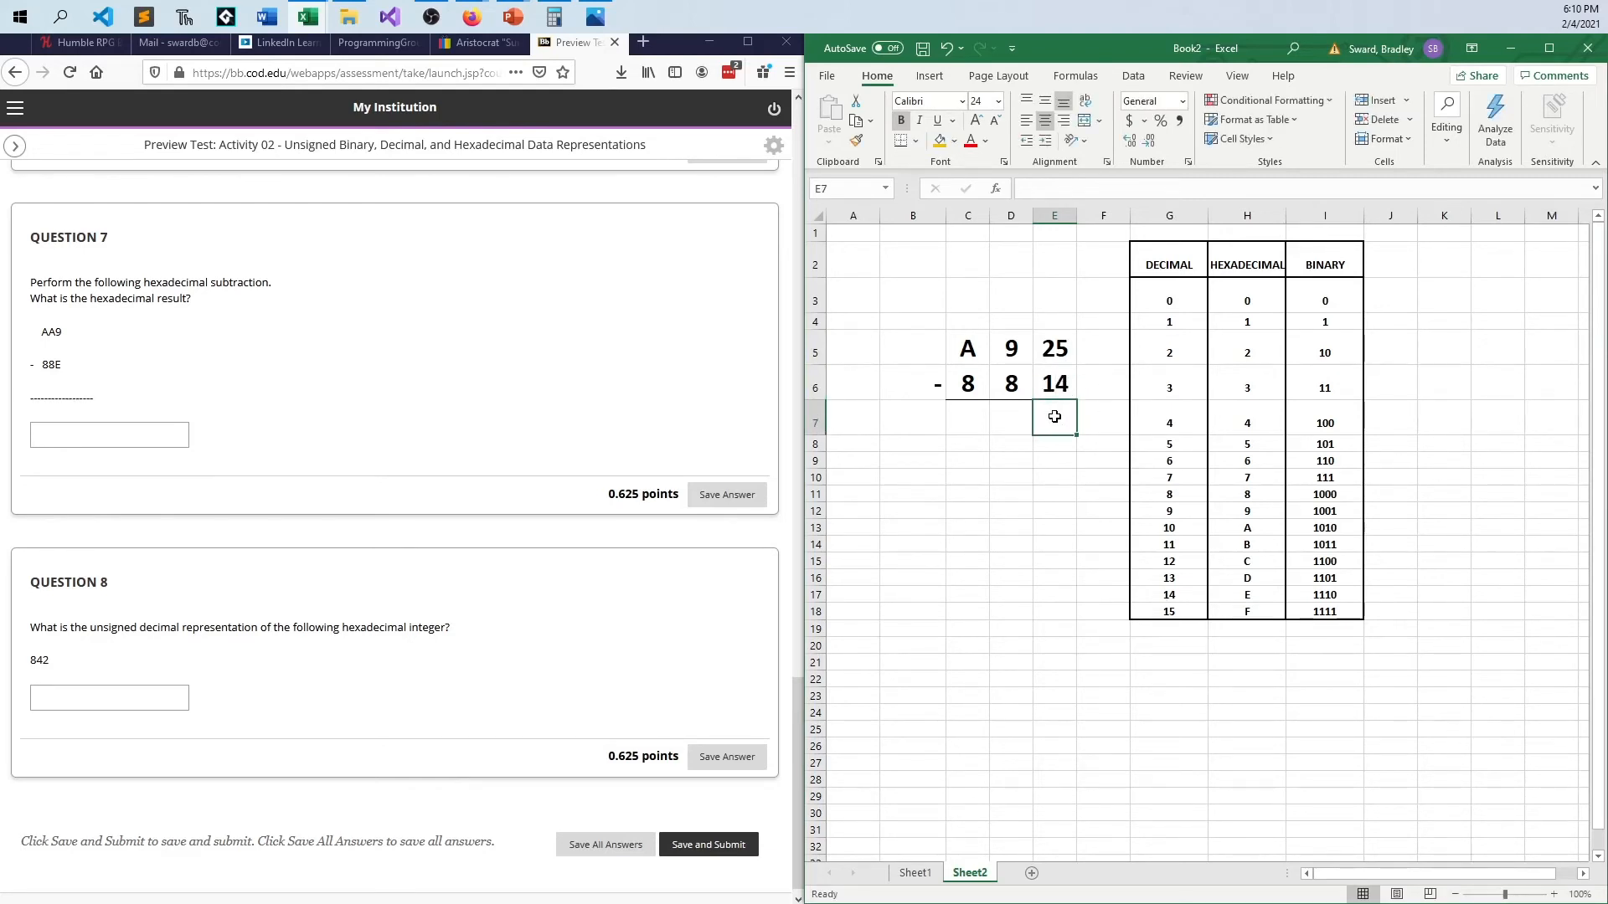
Step: Work out 25 minus 14 as 11 and record it as the hex result digit B
{"action": "type", "text": "11"}
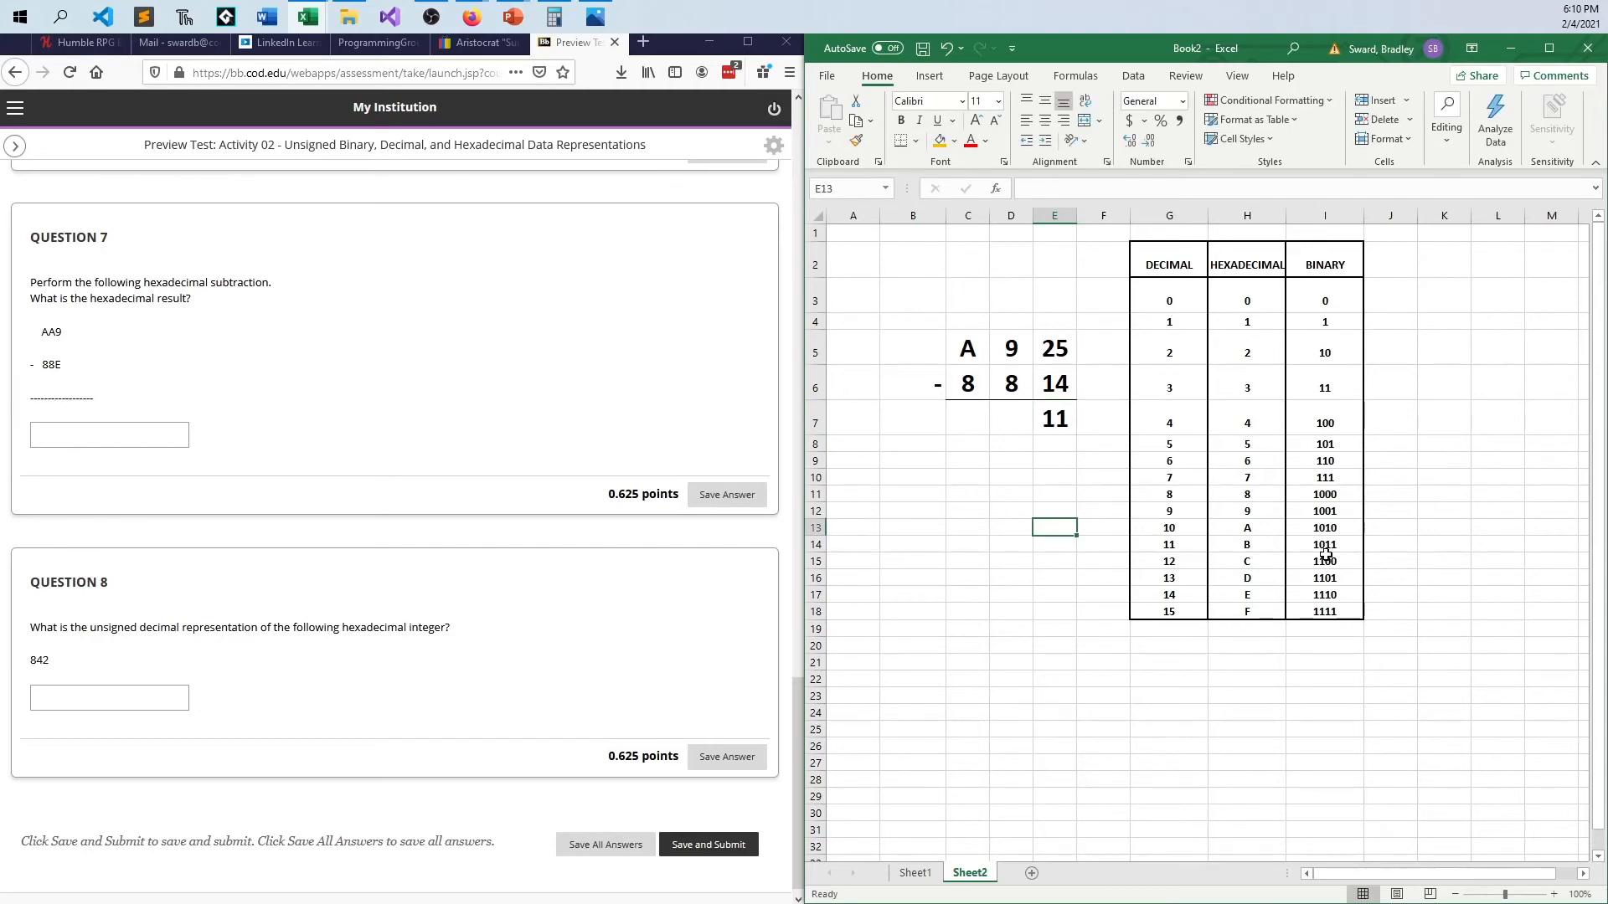
{"action": "left_click", "coordinate": [1053, 419]}
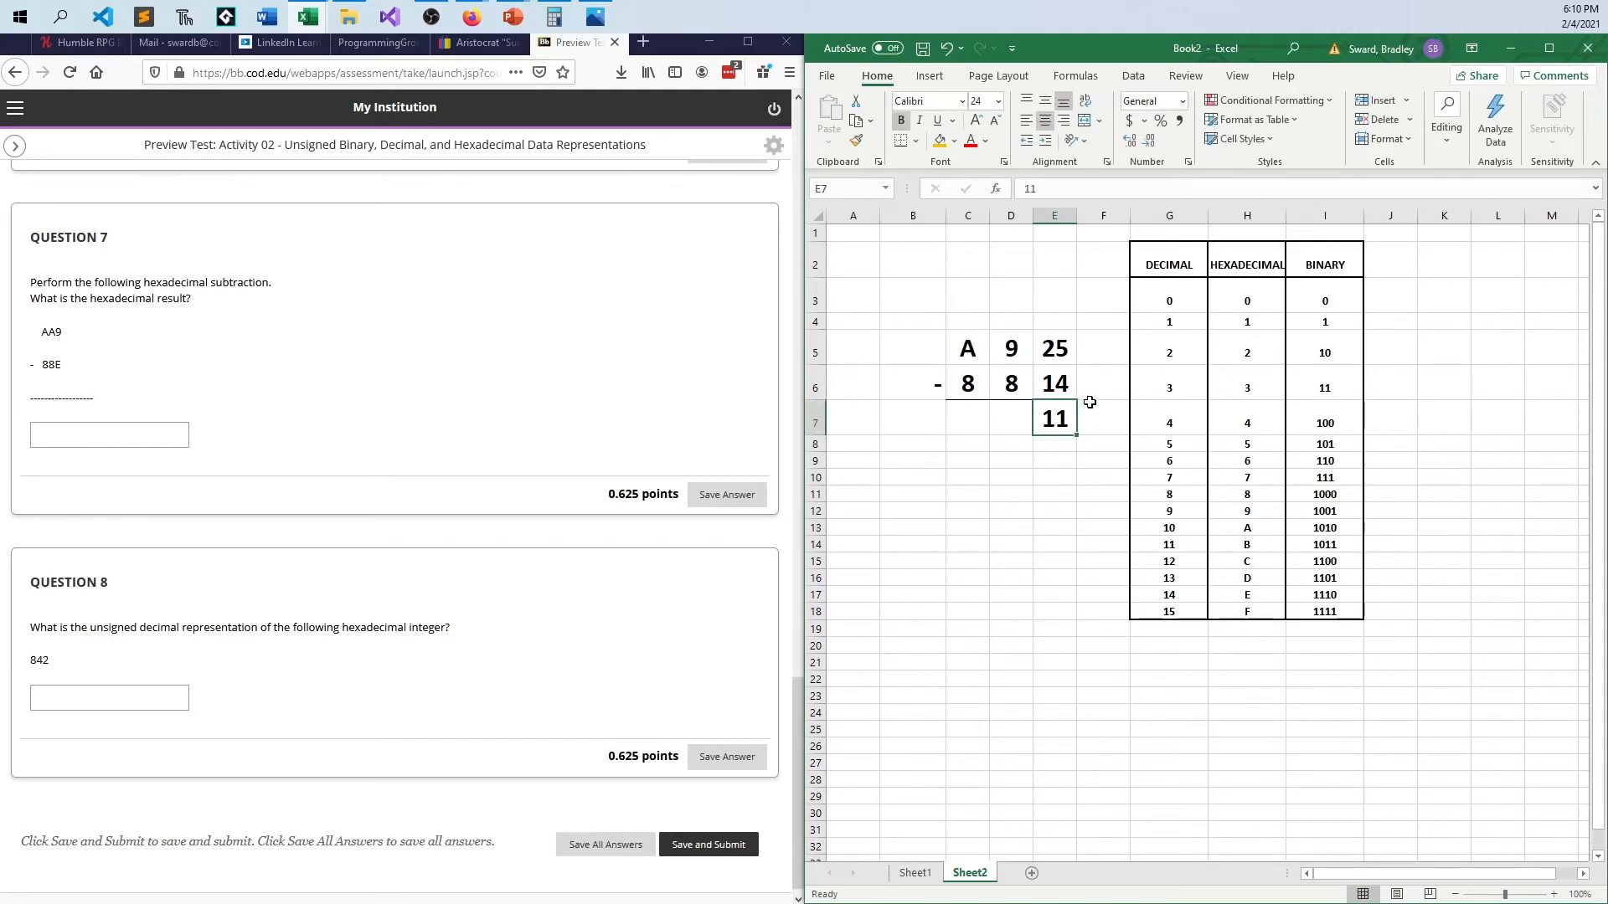
{"action": "type", "text": "b"}
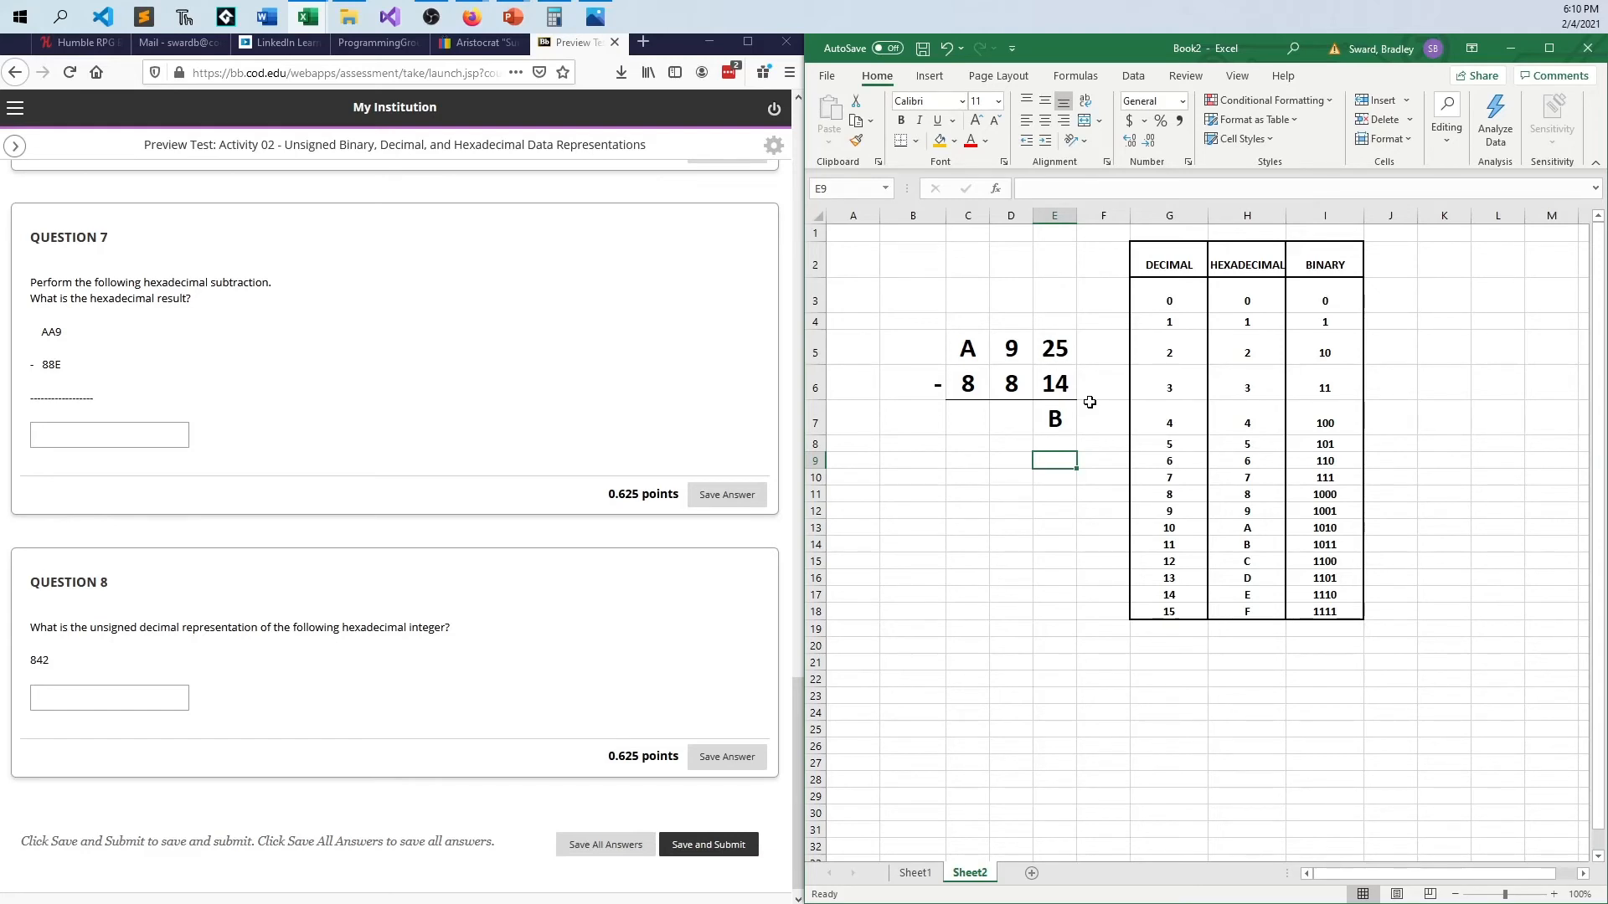
{"action": "mouse_move", "coordinate": [1015, 546]}
{"action": "type", "text": "6"}
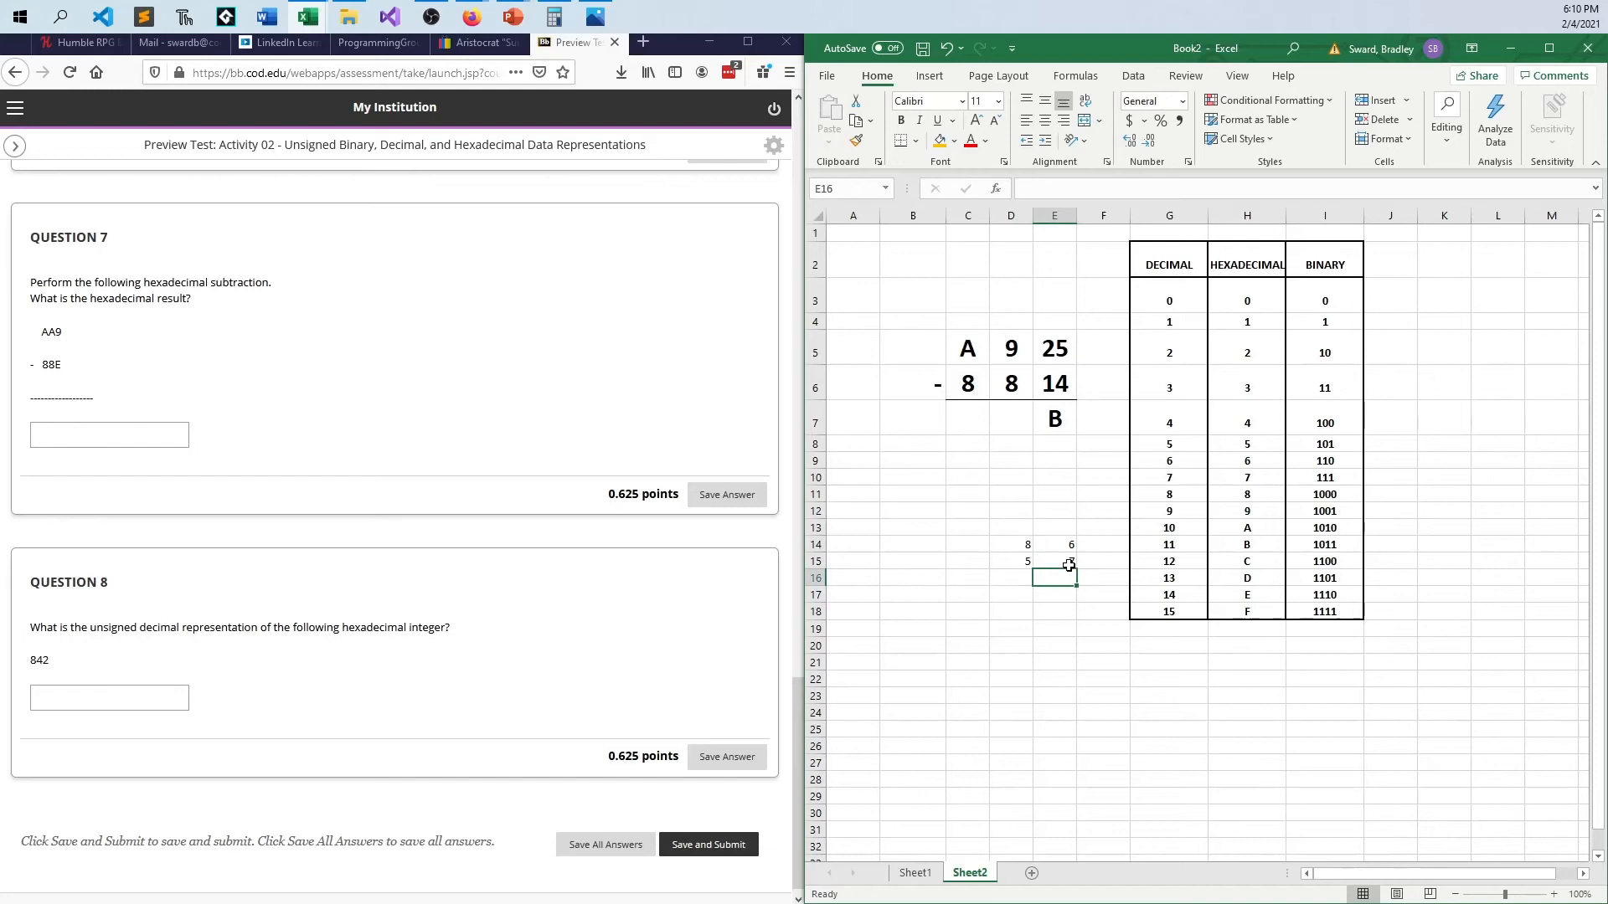
Step: Clear the side calculation figures and note the borrowed leftmost value 10
{"action": "left_click", "coordinate": [1010, 543]}
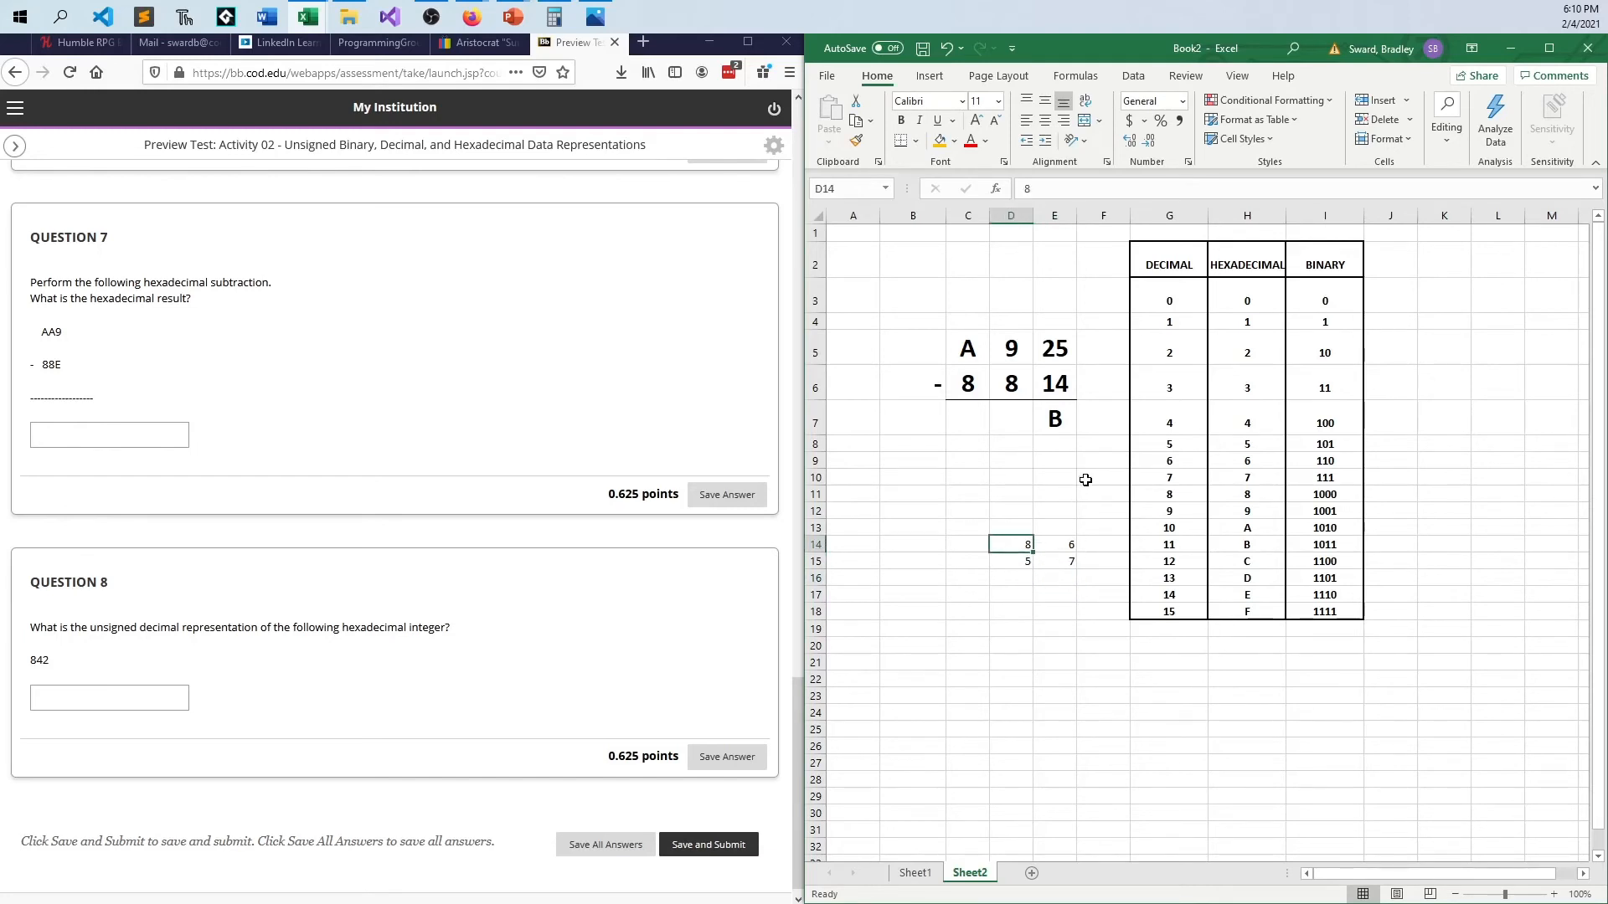
{"action": "left_click", "coordinate": [1054, 542]}
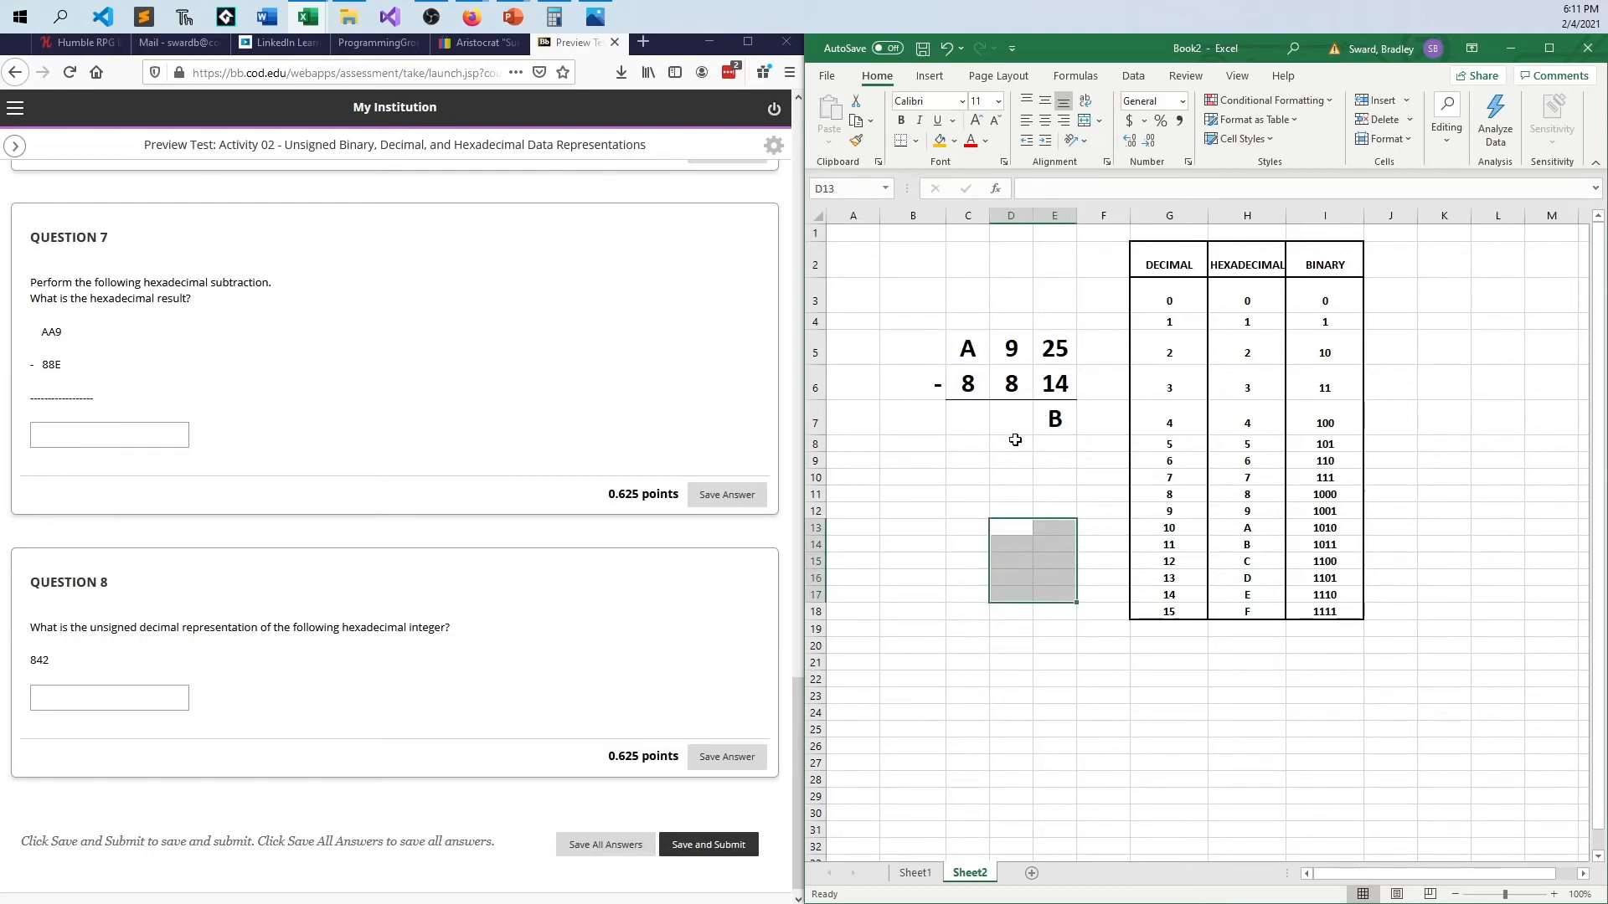
{"action": "left_click", "coordinate": [1103, 711]}
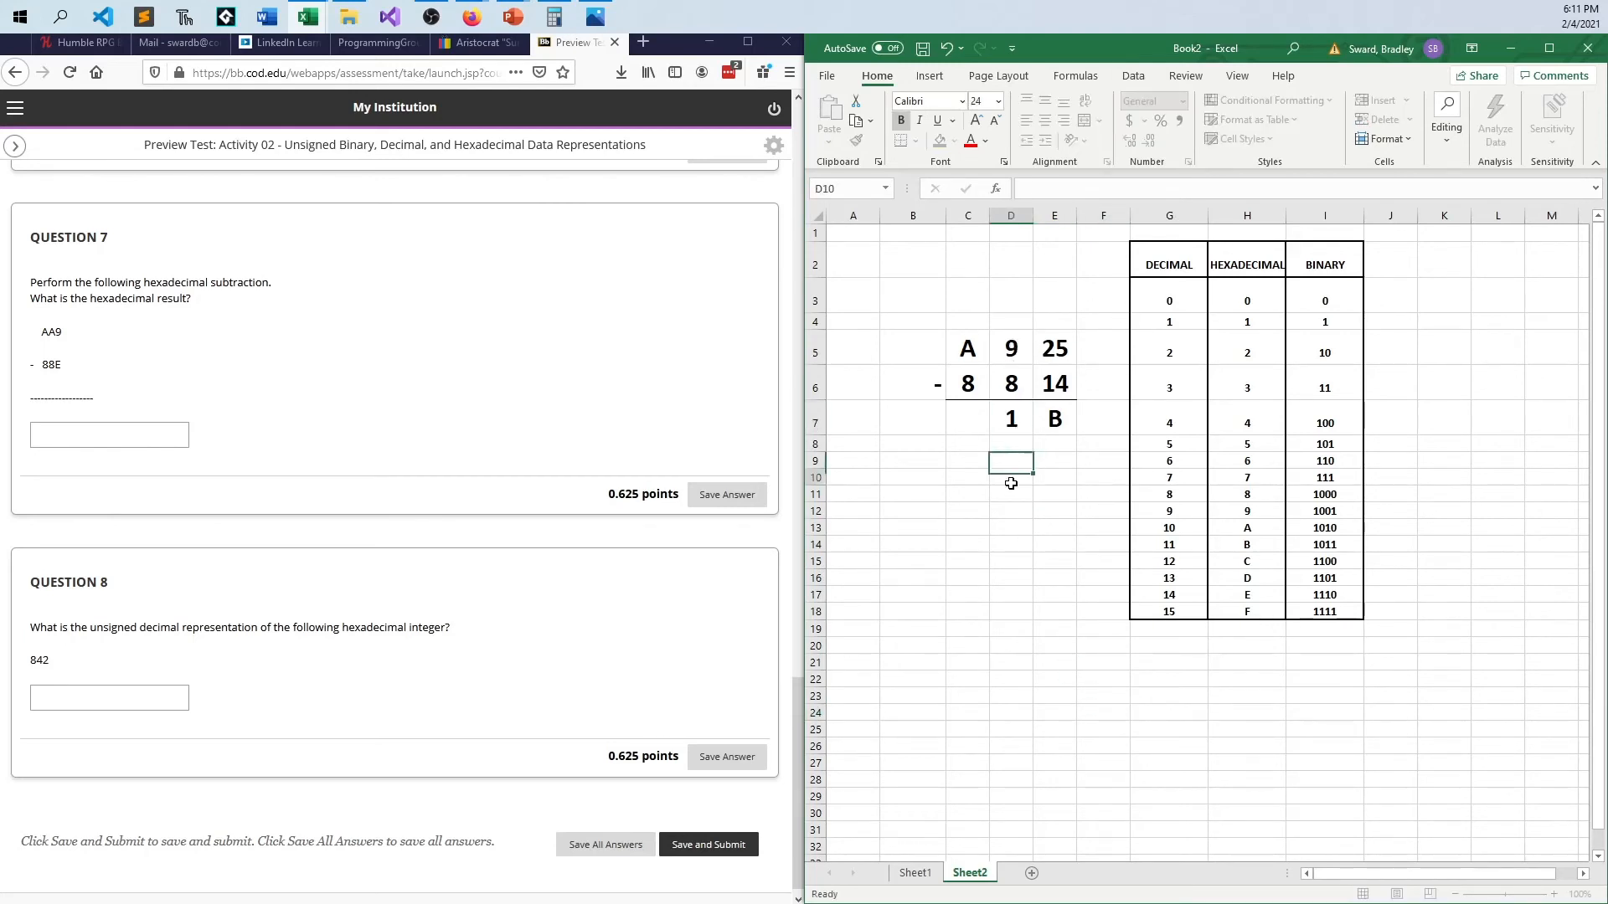
{"action": "type", "text": "10"}
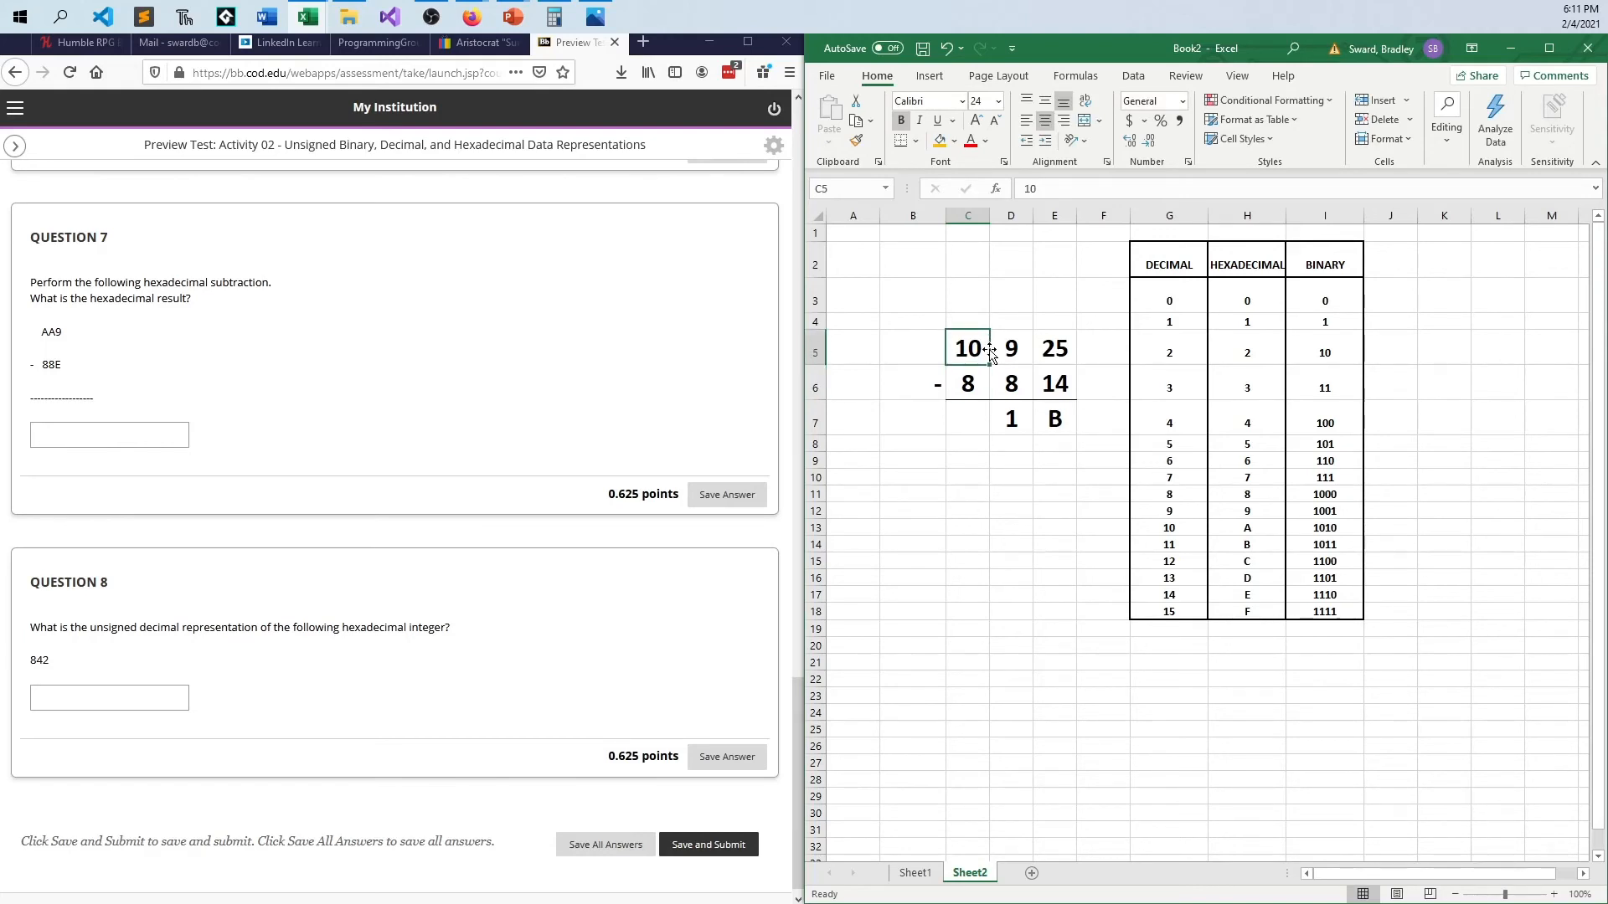
Step: Complete the answer row so the hex difference reads 2 1 B
{"action": "left_click", "coordinate": [967, 382]}
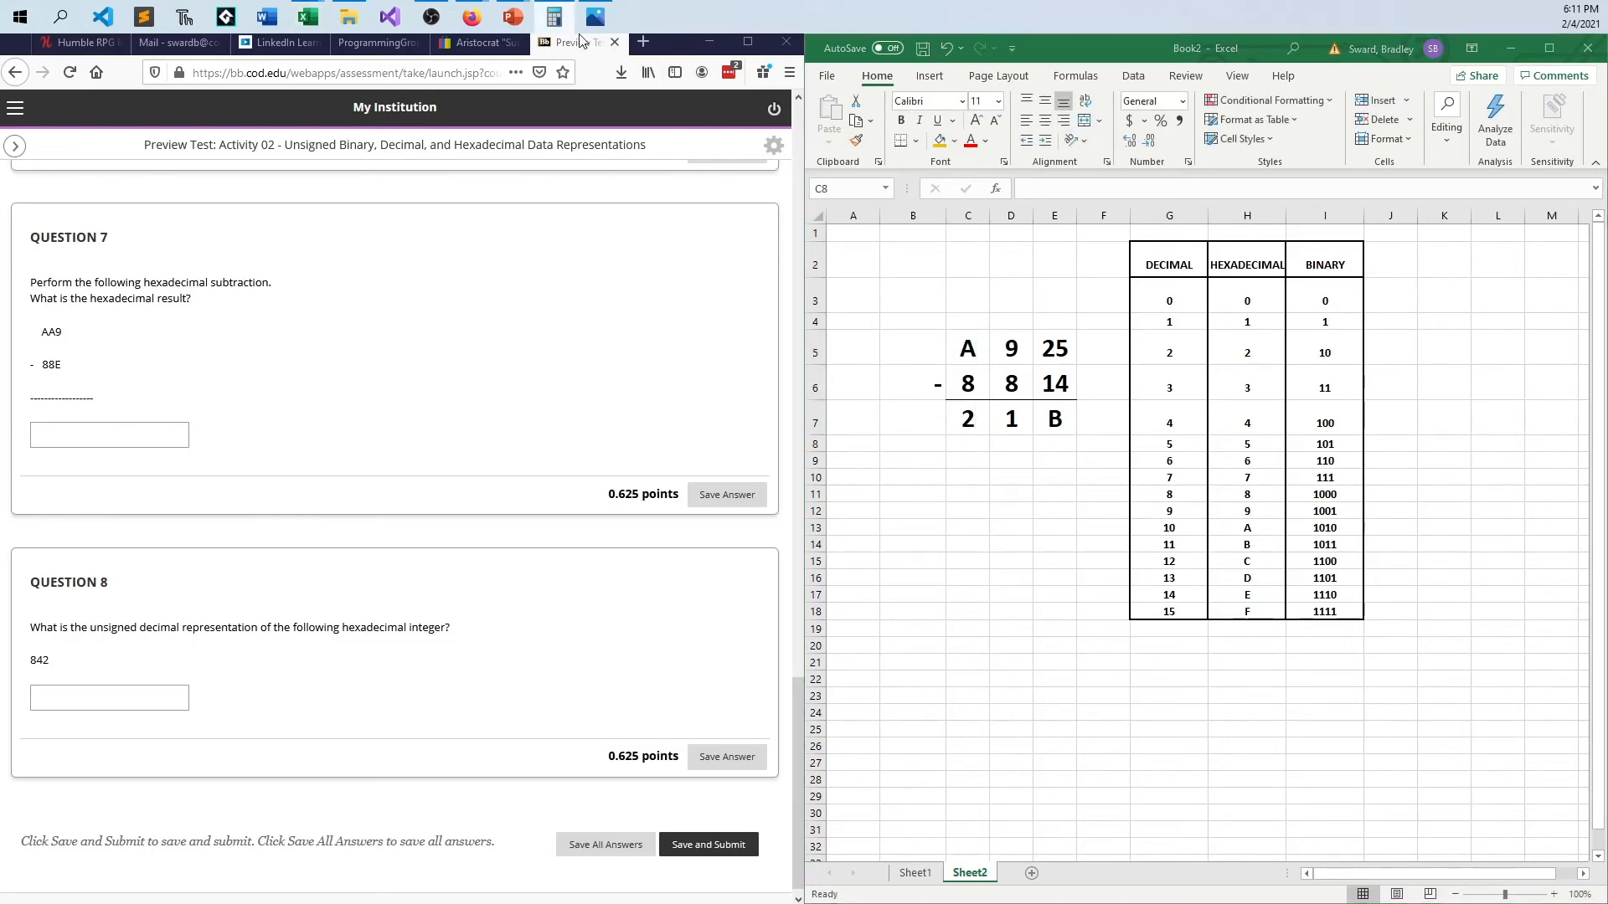
{"action": "mouse_move", "coordinate": [871, 377]}
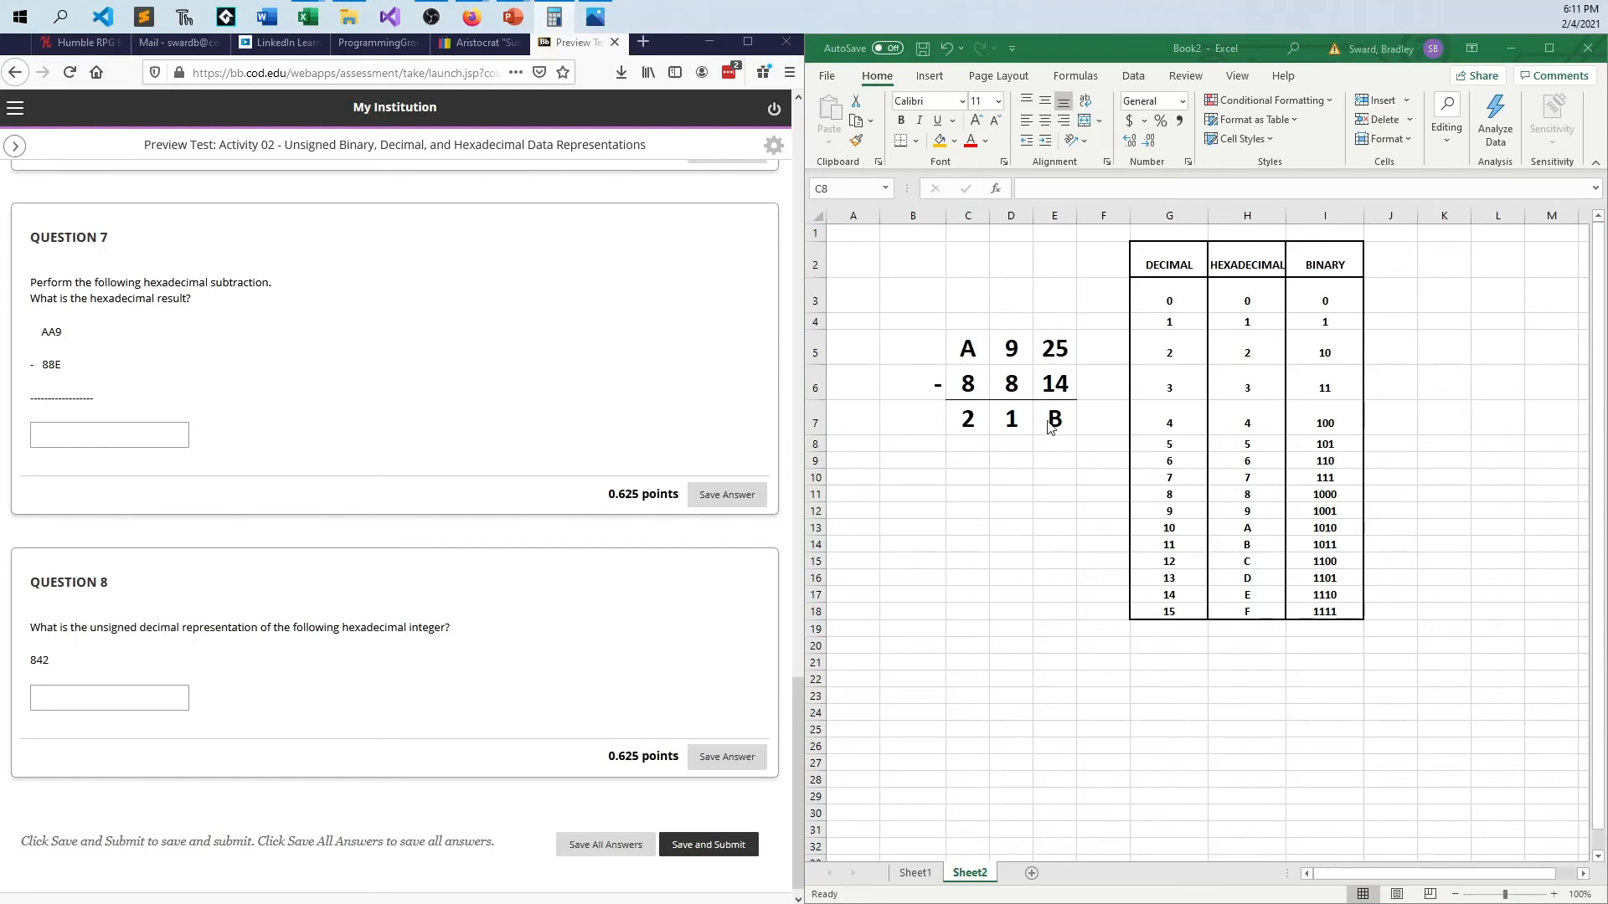
{"action": "mouse_move", "coordinate": [1076, 461]}
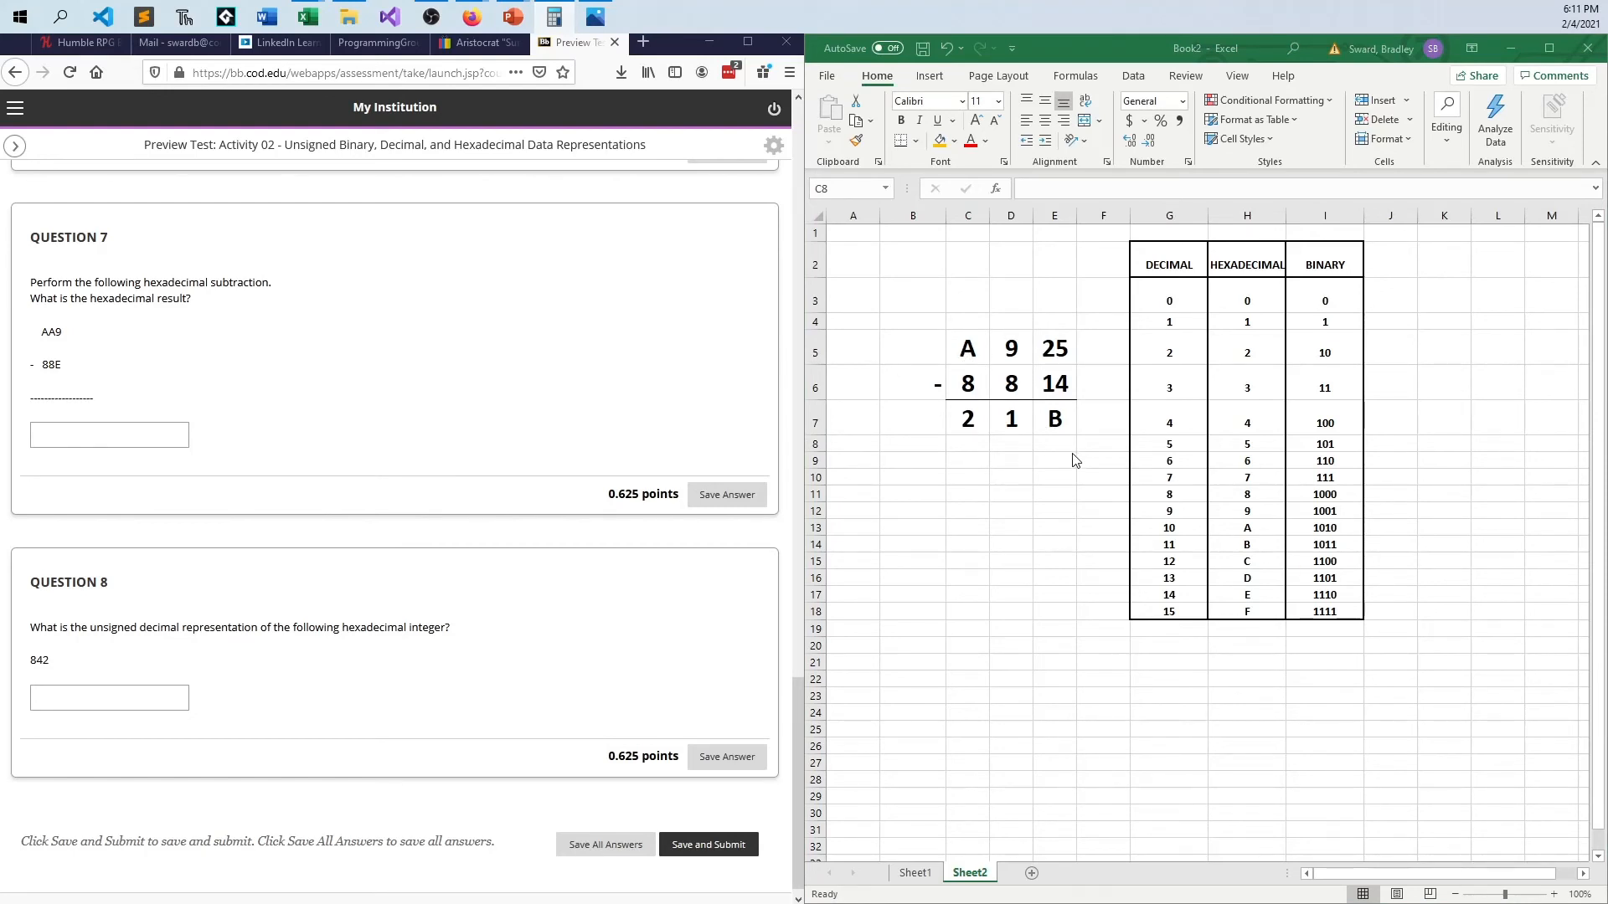
{"action": "mouse_move", "coordinate": [1032, 439]}
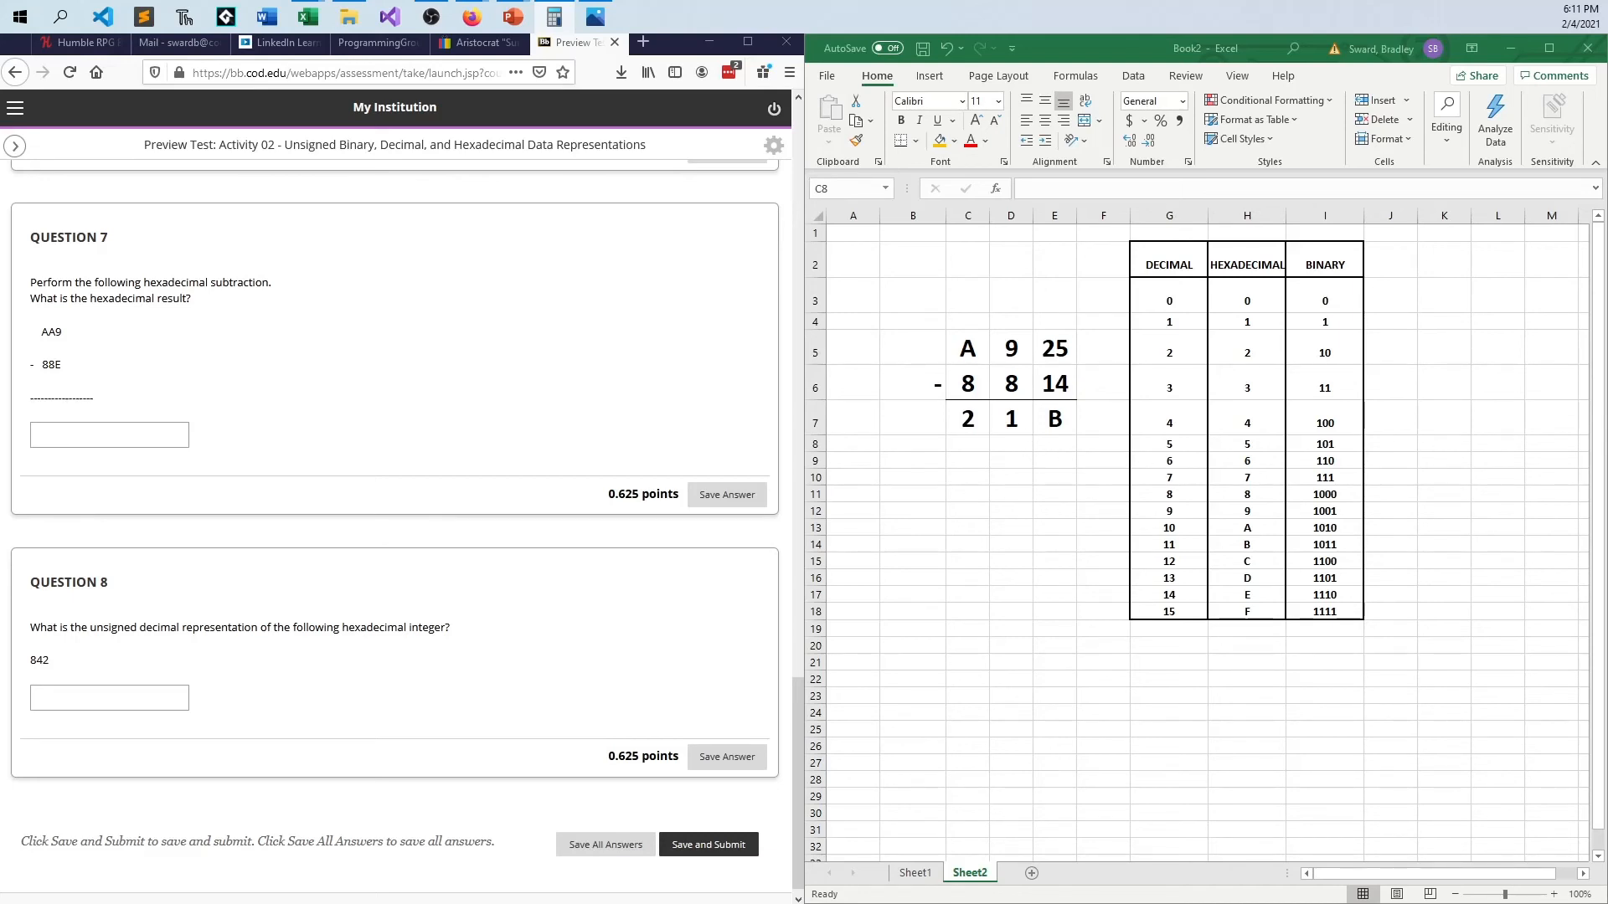
{"action": "left_click", "coordinate": [966, 443]}
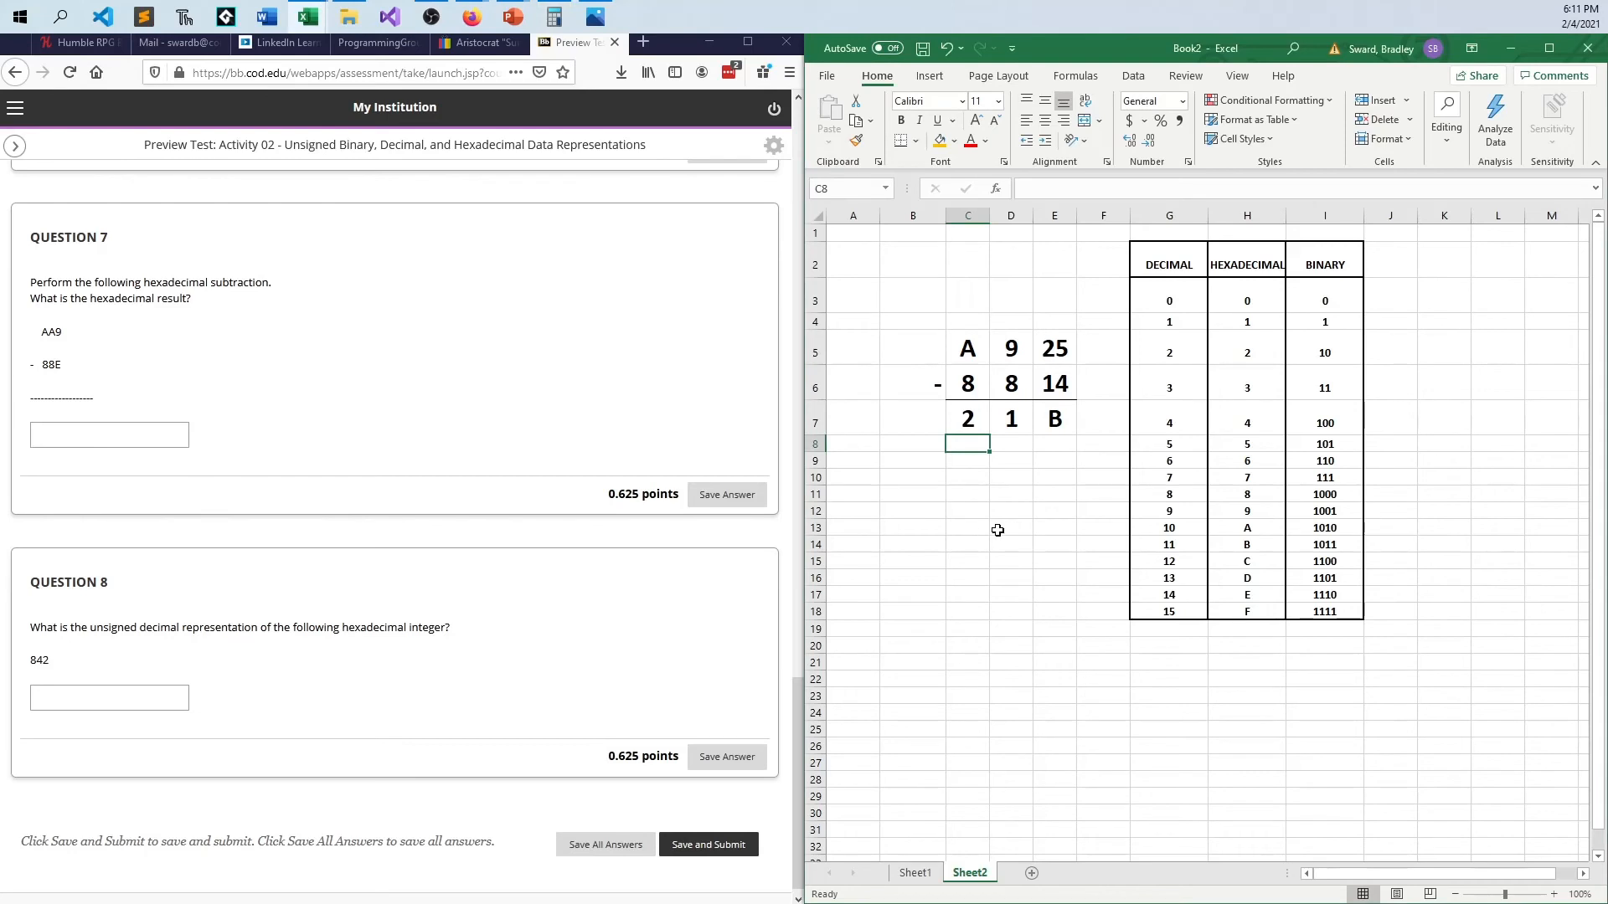
{"action": "scroll", "scroll_direction": "up", "scroll_amount": 3}
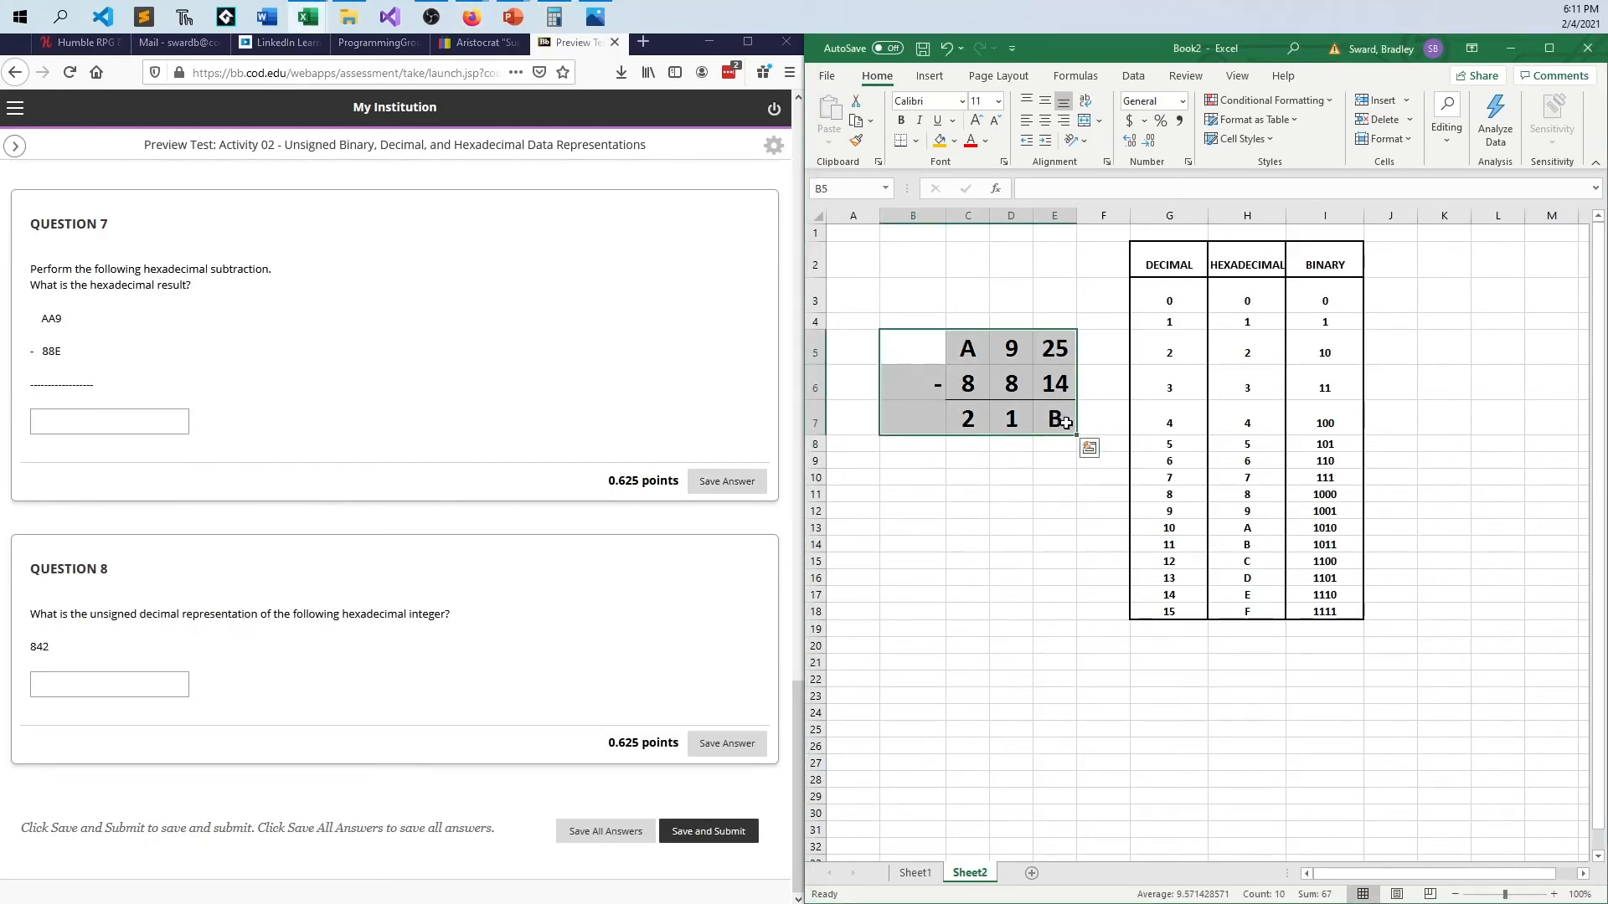
Step: Clear the subtraction work and lay out the hex digits 8, 4, 2 in separate cells
{"action": "left_click", "coordinate": [1010, 542]}
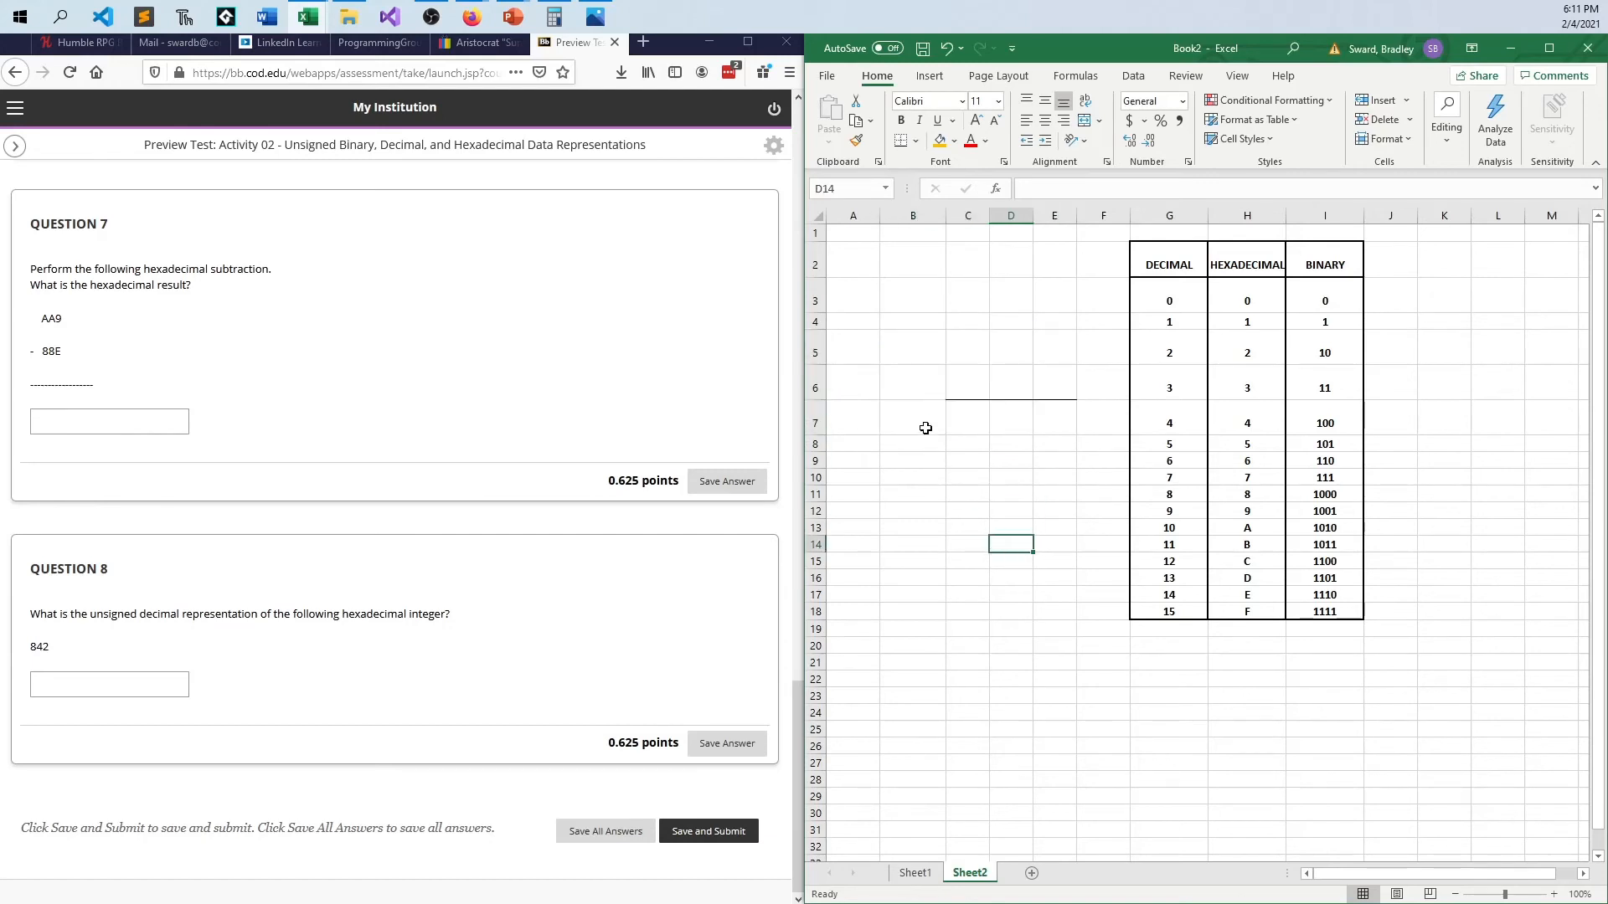
{"action": "left_click", "coordinate": [966, 321]}
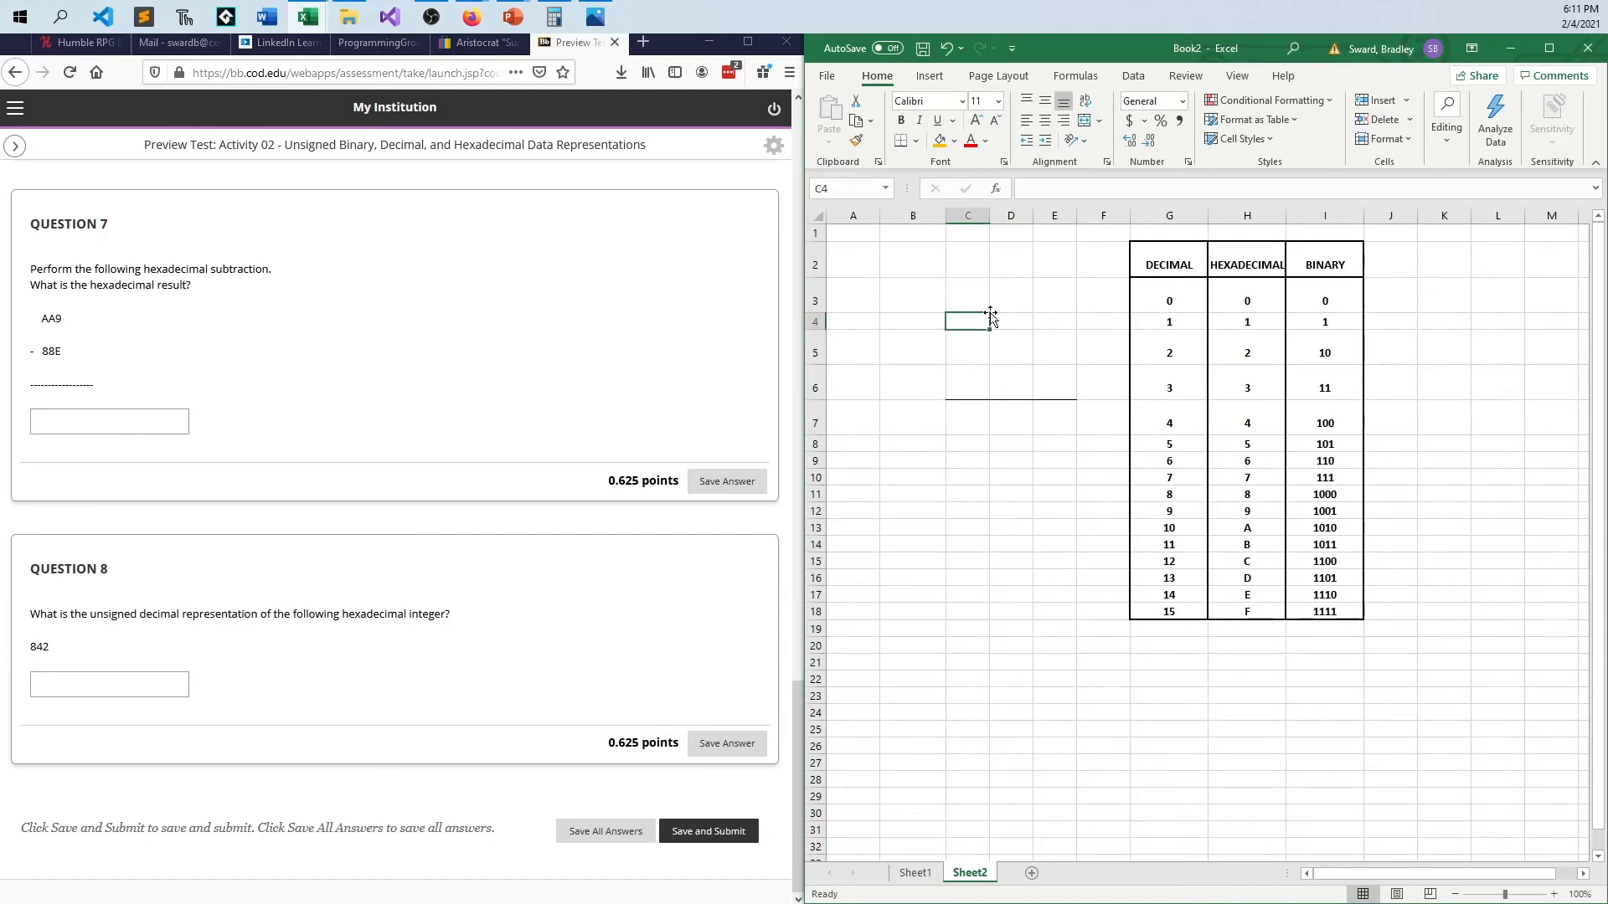
{"action": "type", "text": "842"}
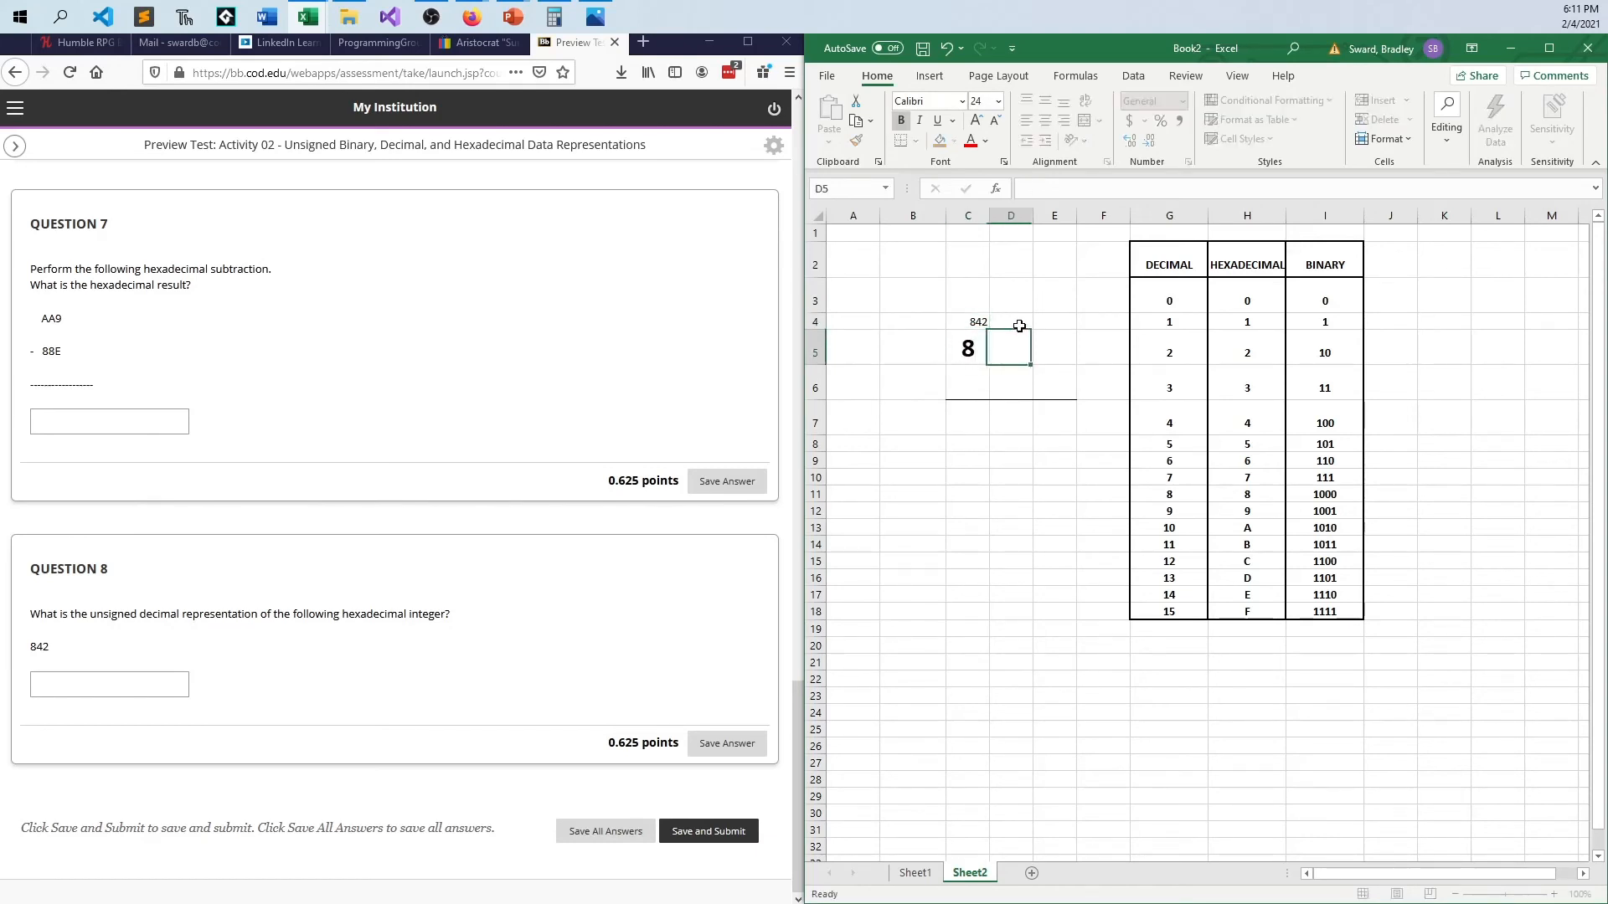
{"action": "left_click", "coordinate": [967, 321]}
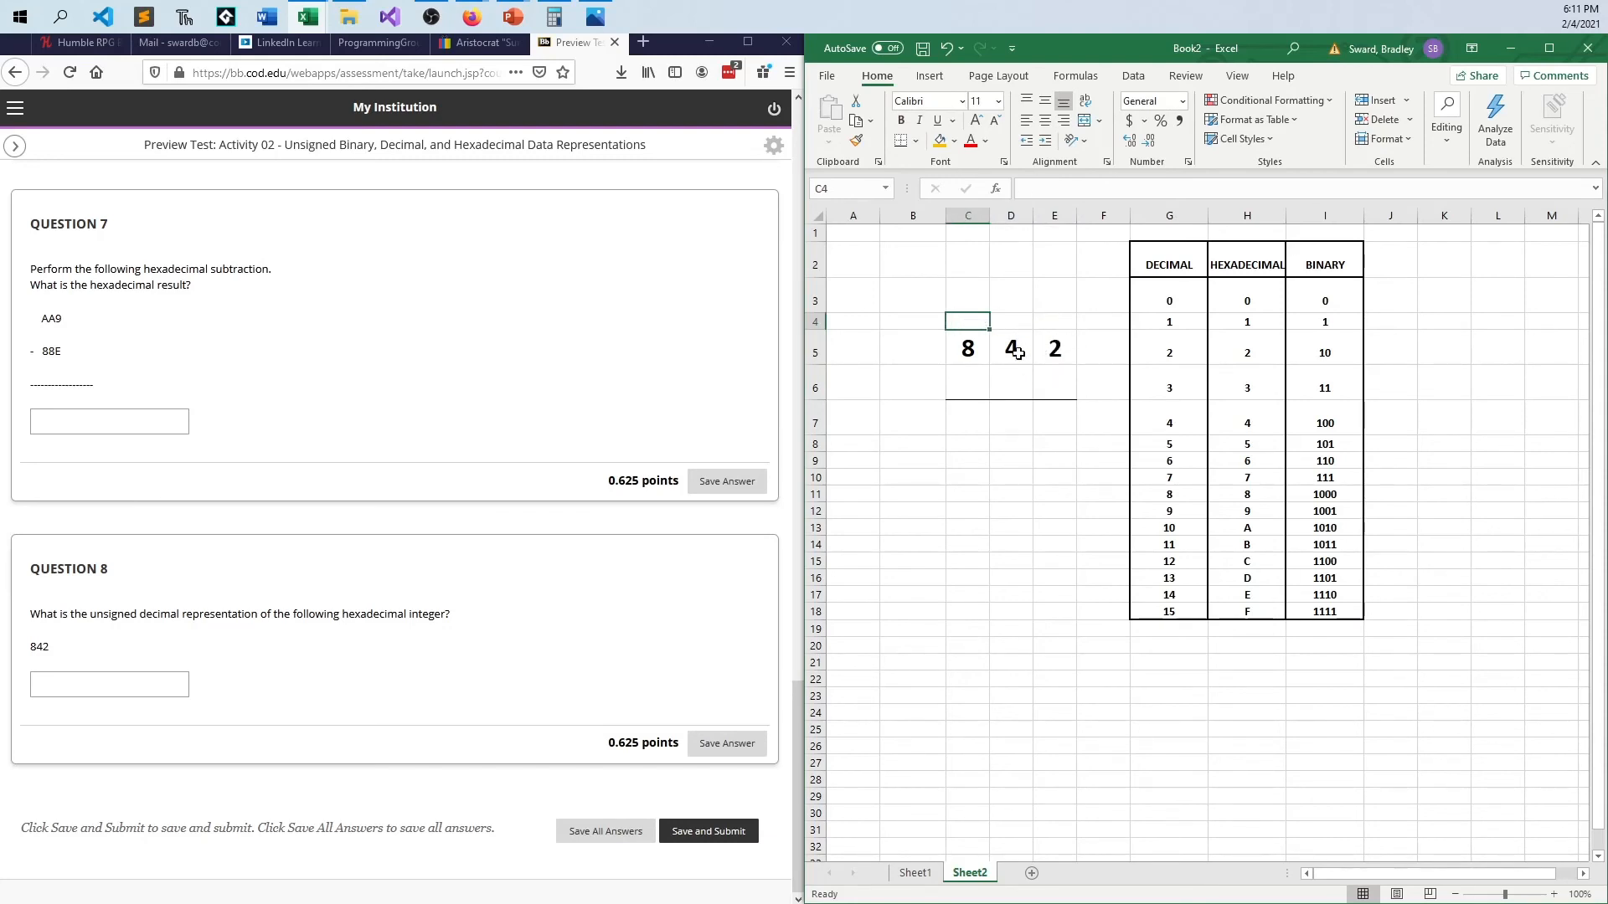
{"action": "mouse_move", "coordinate": [130, 655]}
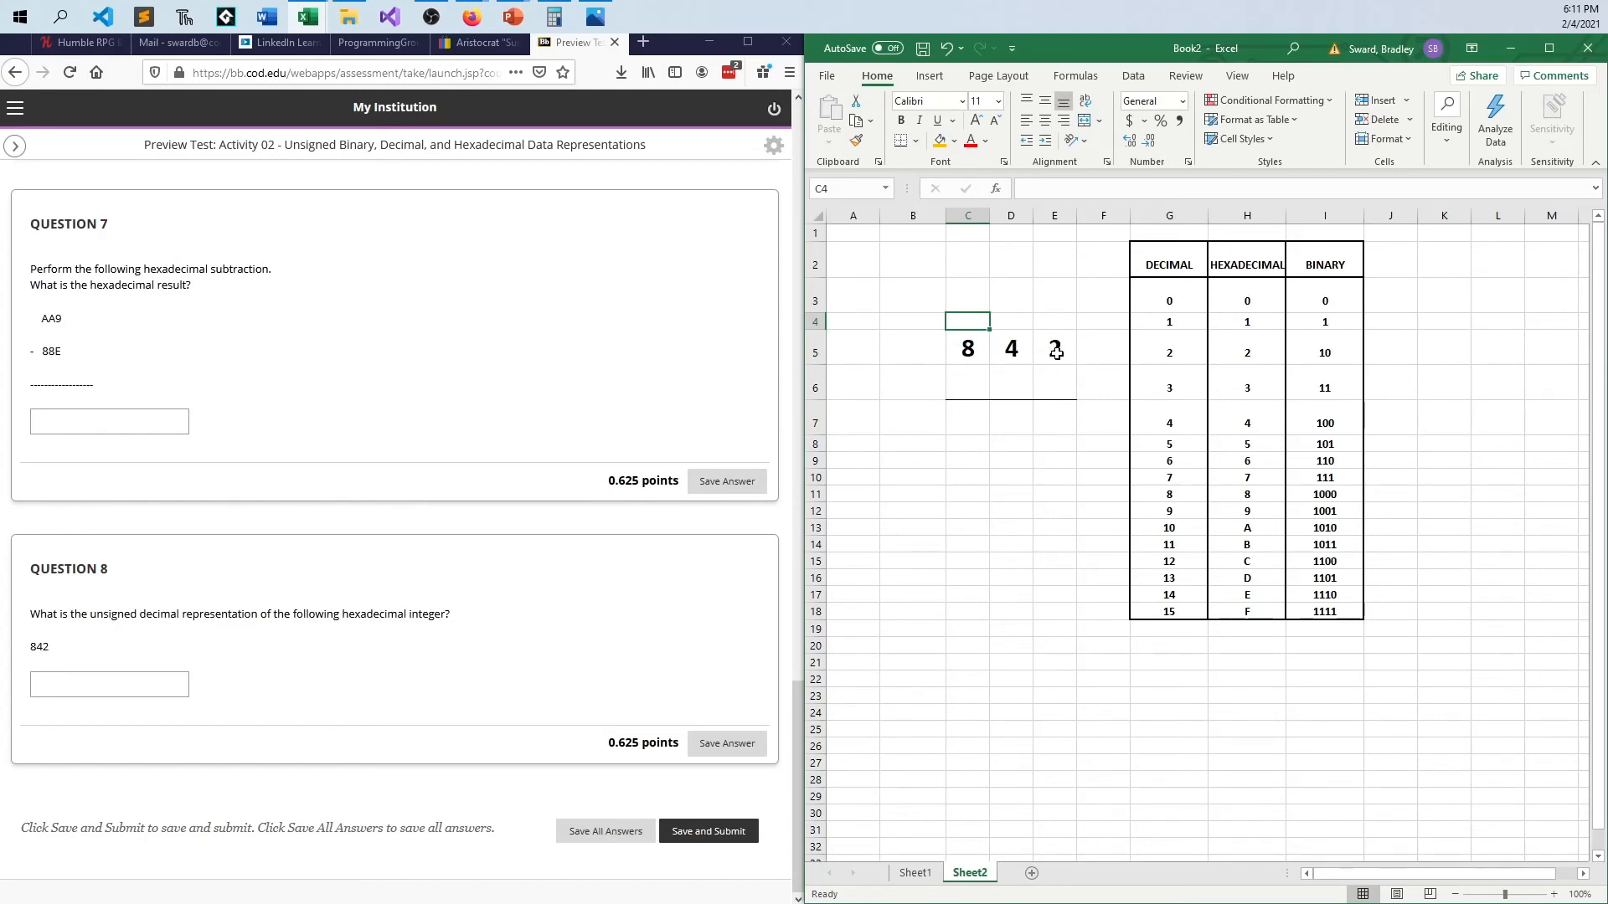
{"action": "left_click", "coordinate": [1010, 348]}
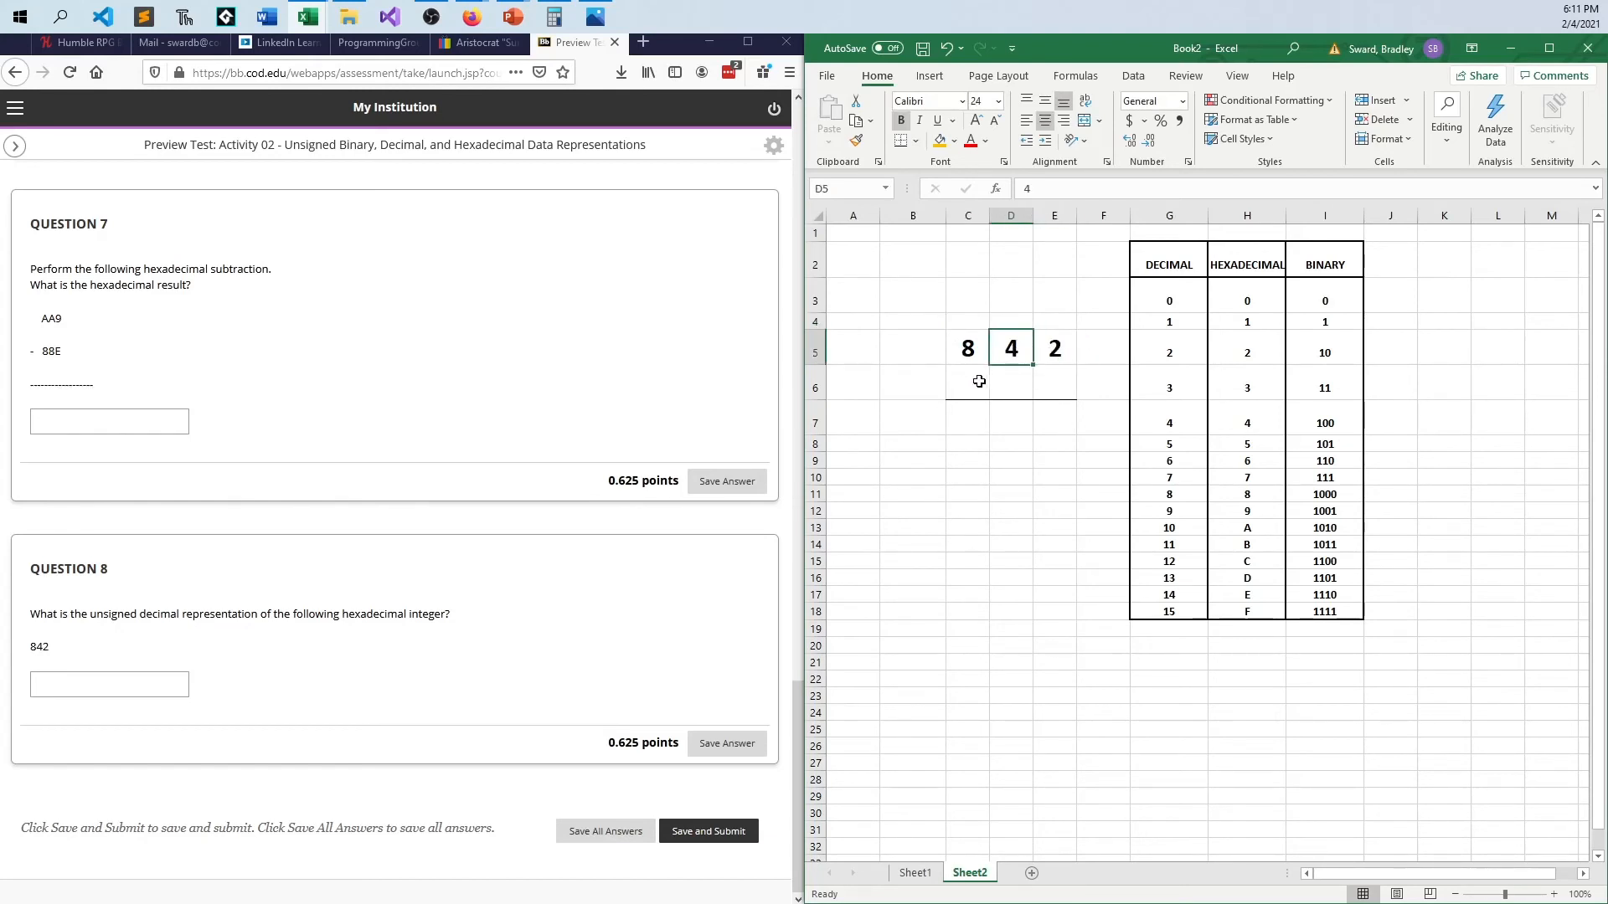
{"action": "left_click", "coordinate": [966, 347]}
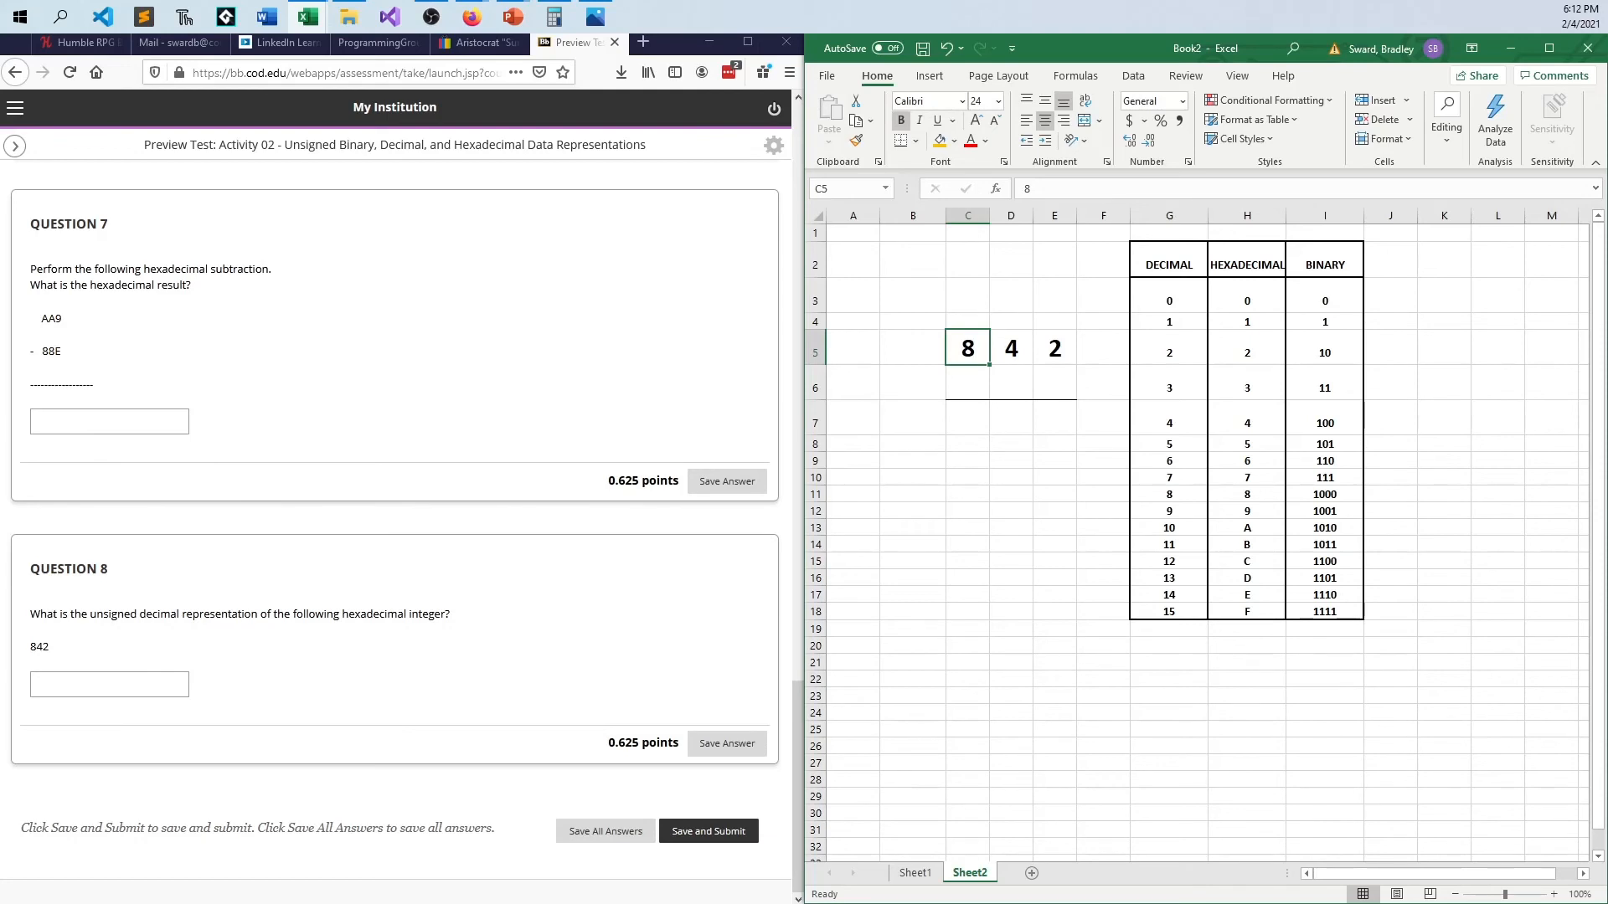
Step: Enter the place values 1 under digit 2 and 256 under digit 8
{"action": "left_click", "coordinate": [1054, 386]}
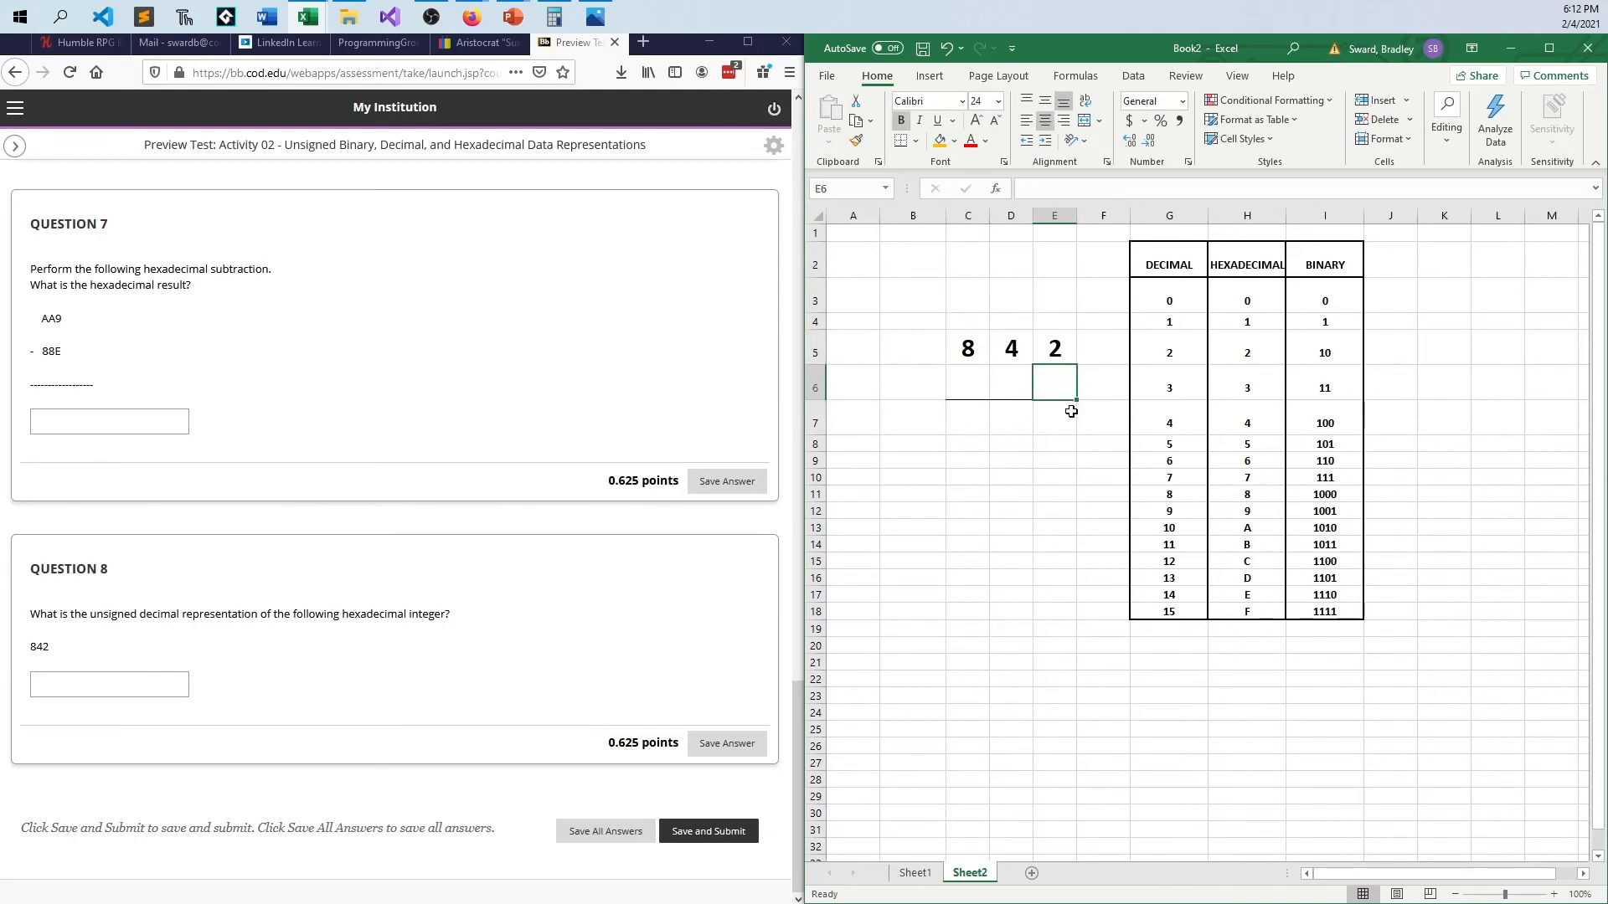
{"action": "type", "text": "1"}
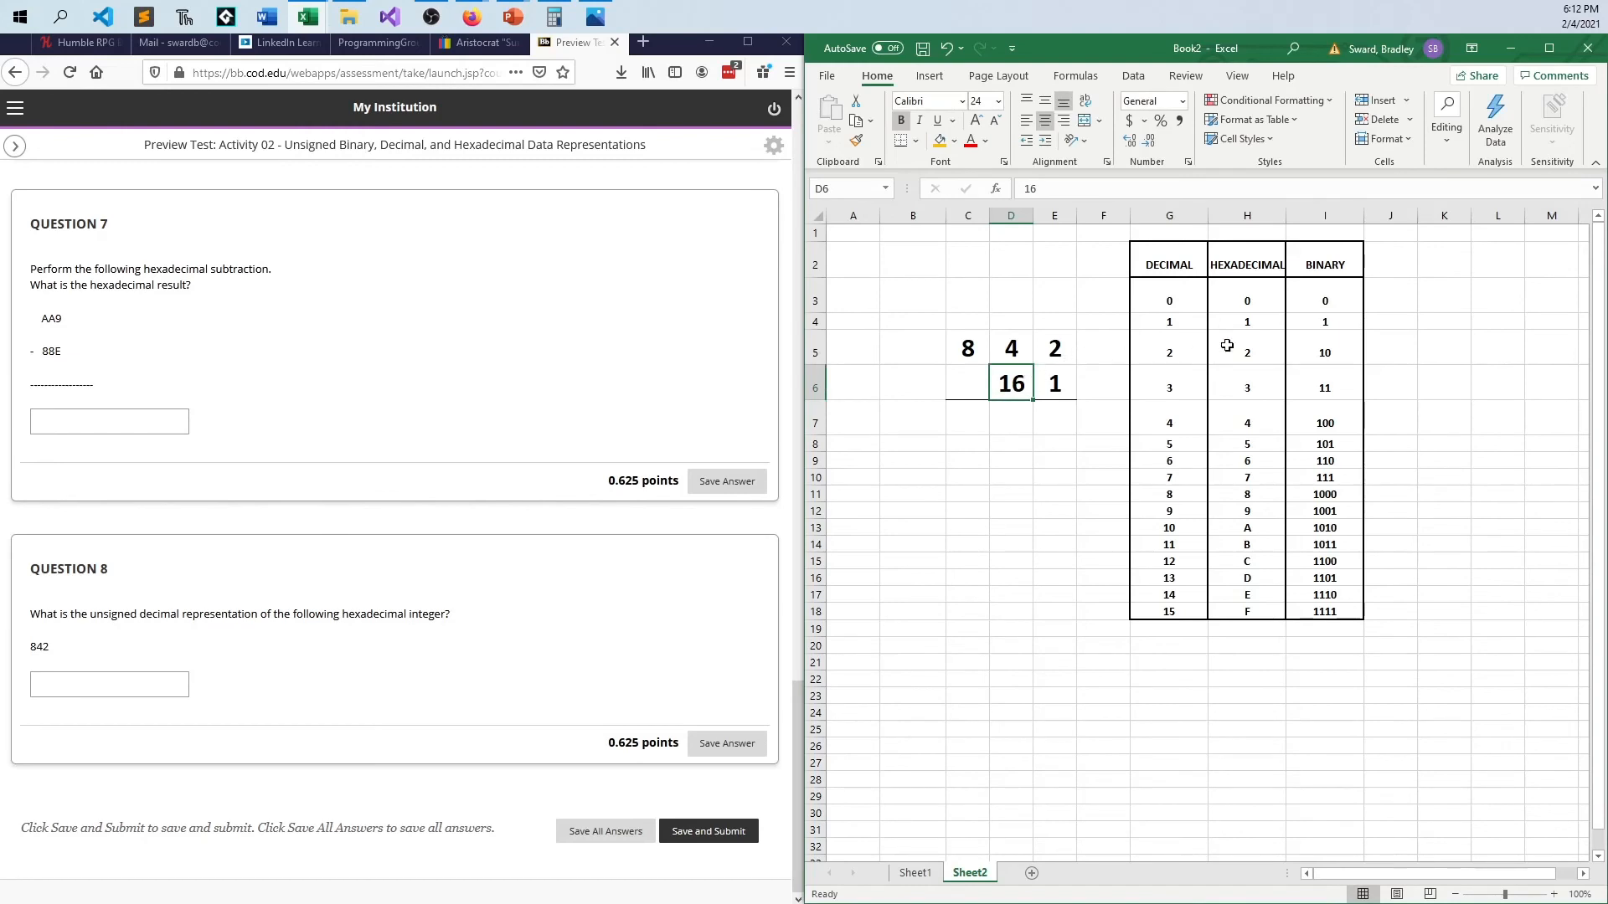
{"action": "mouse_move", "coordinate": [1240, 613]}
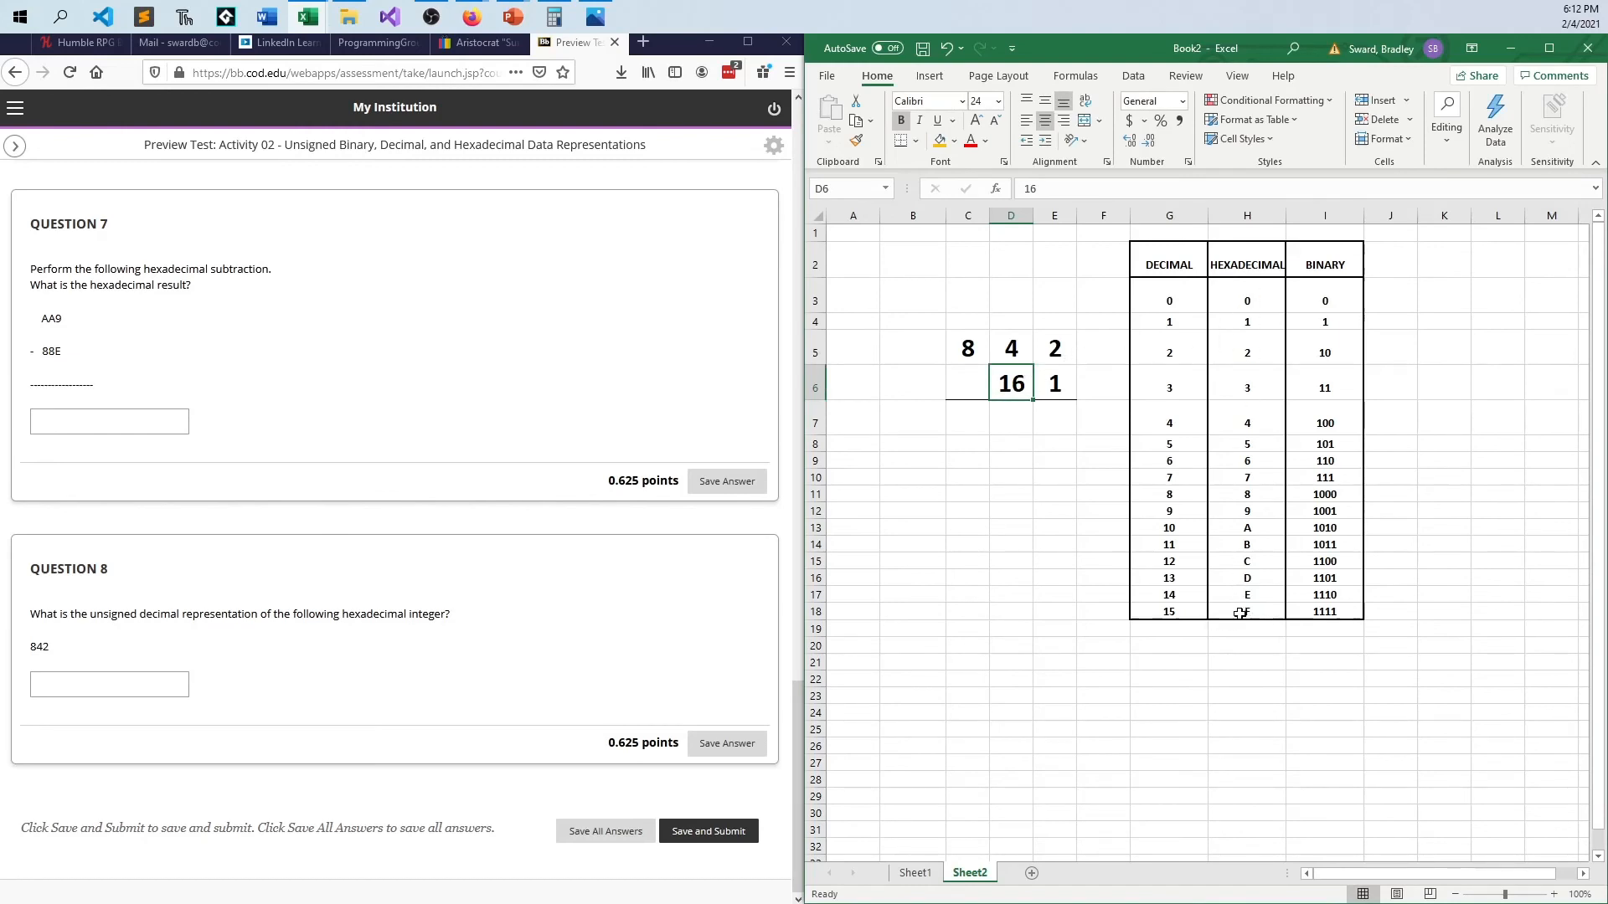
{"action": "mouse_move", "coordinate": [1067, 382]}
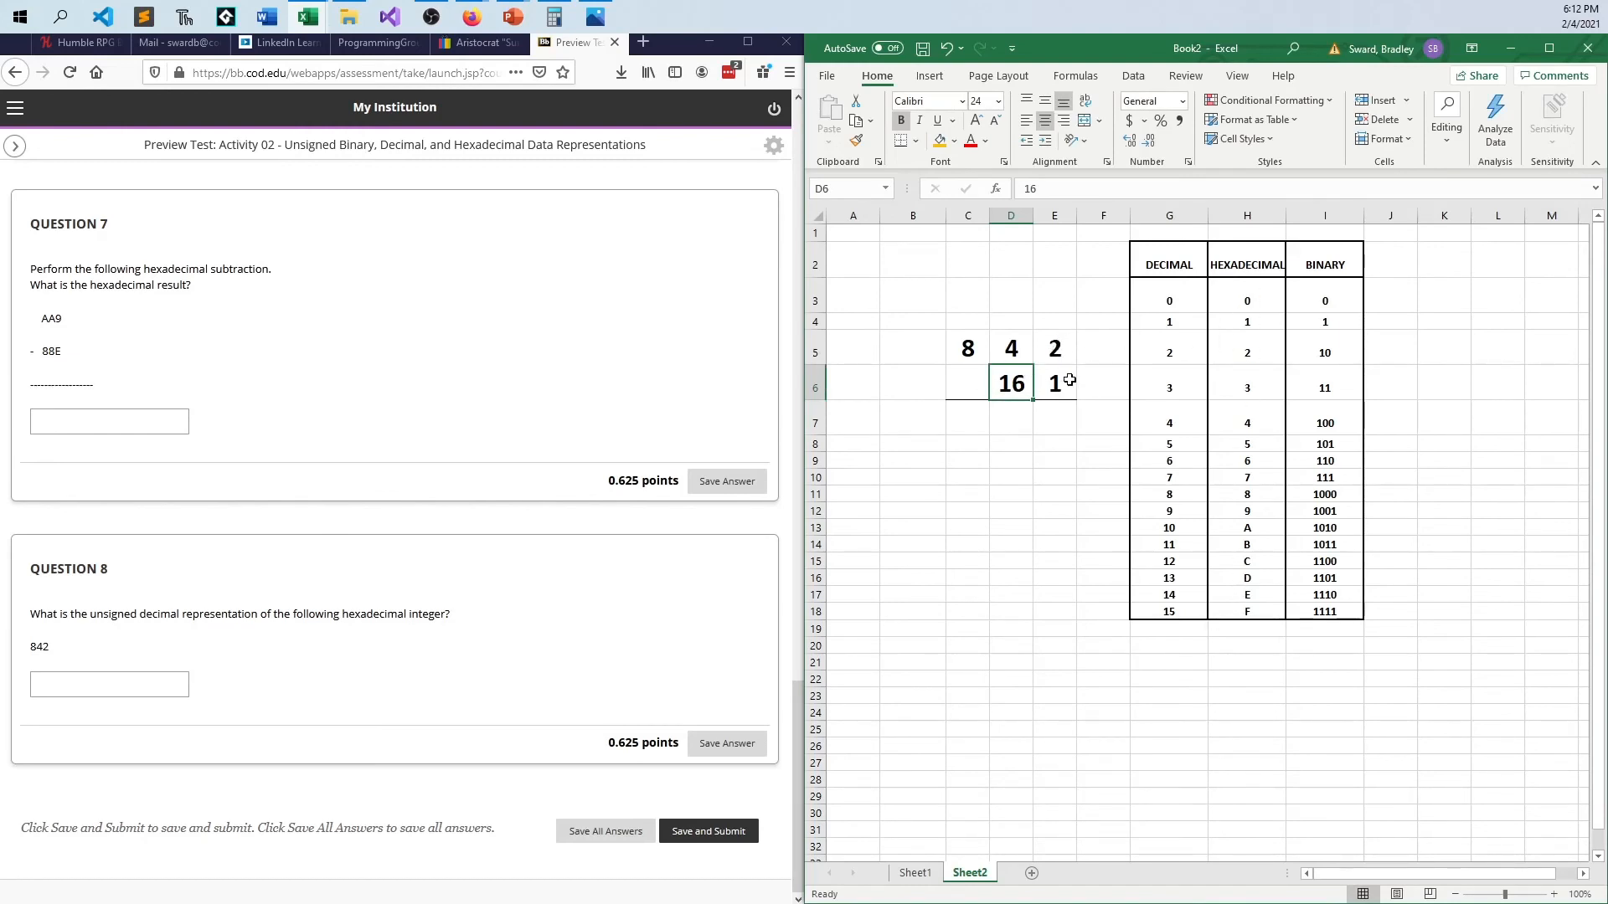
{"action": "left_click", "coordinate": [967, 387]}
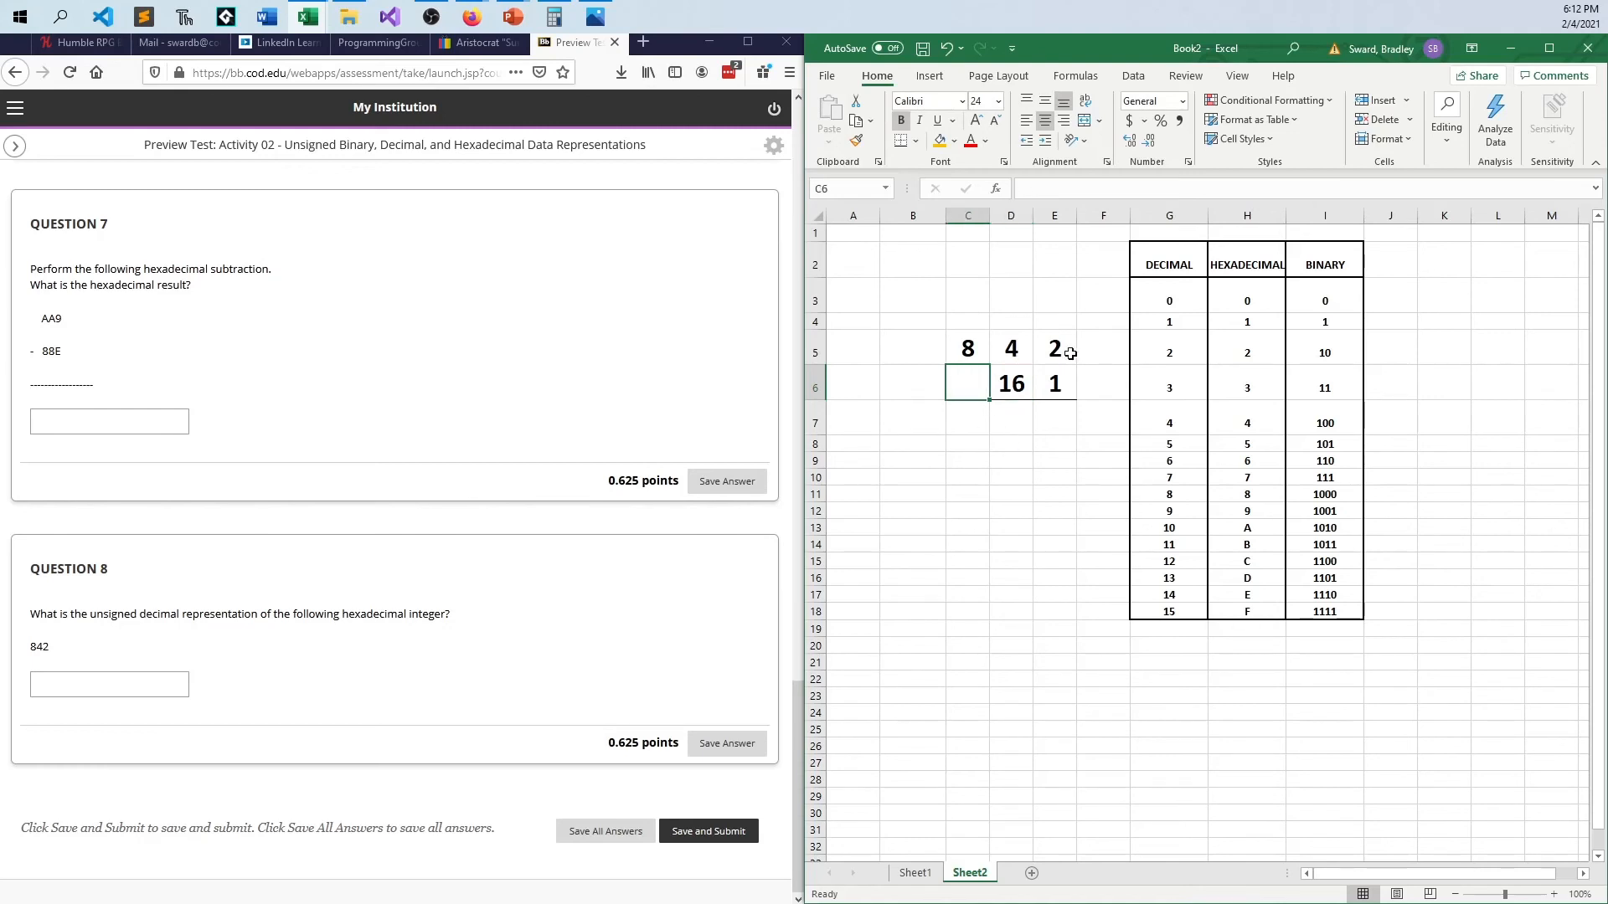
{"action": "type", "text": "256"}
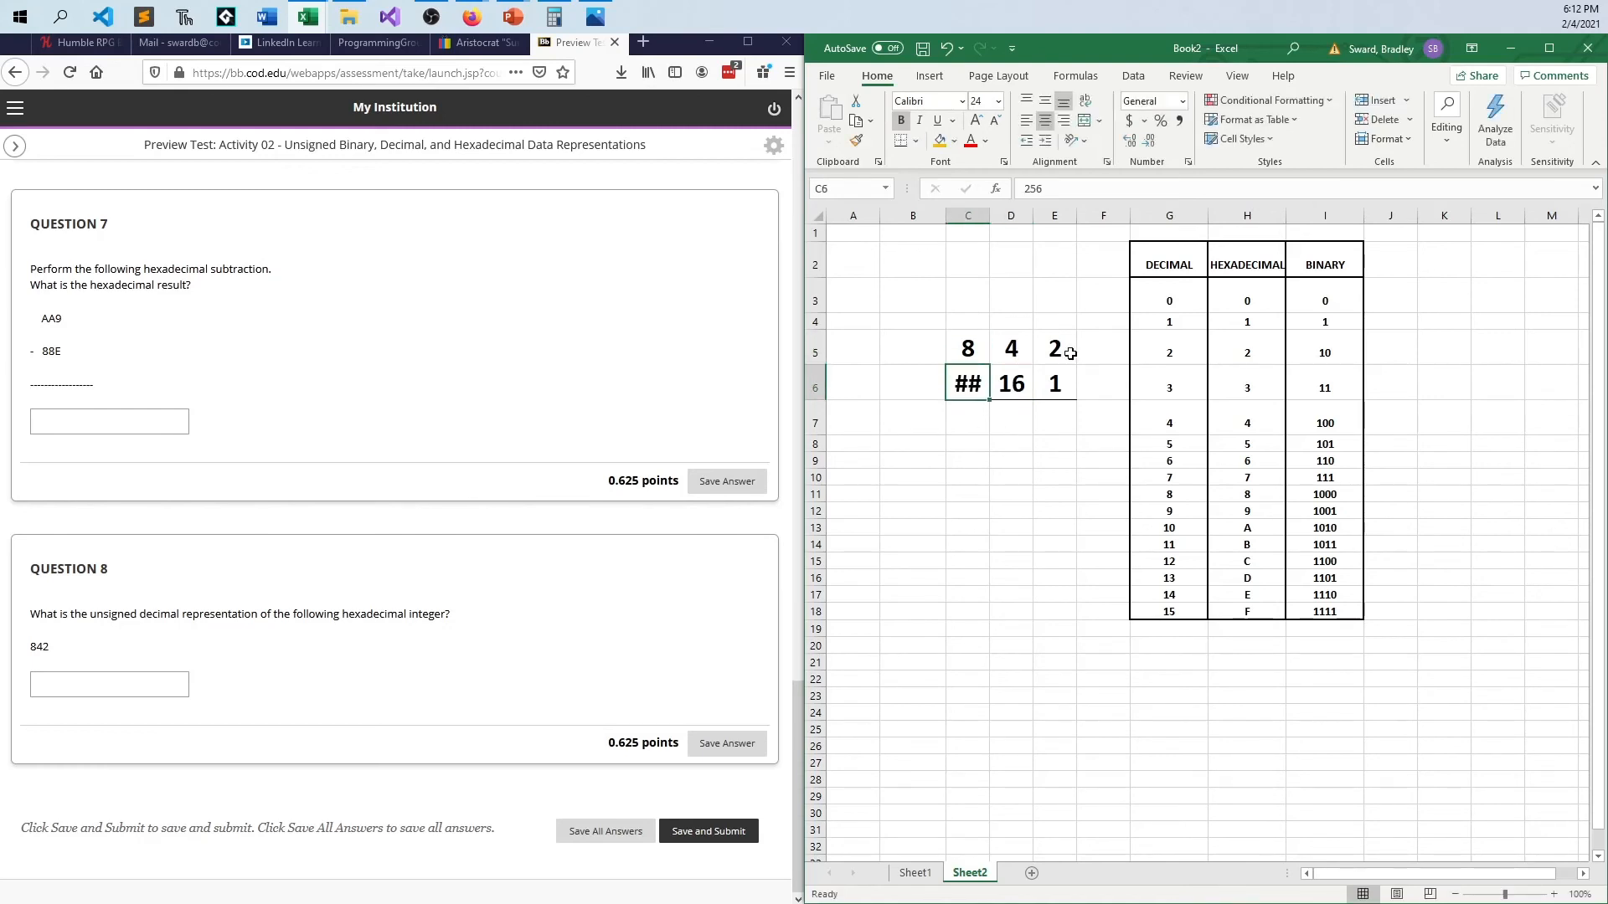
Step: Multiply each digit by its place value with =C5*C6 copied across, giving 2048, 64 and 2
{"action": "left_click", "coordinate": [1015, 422]}
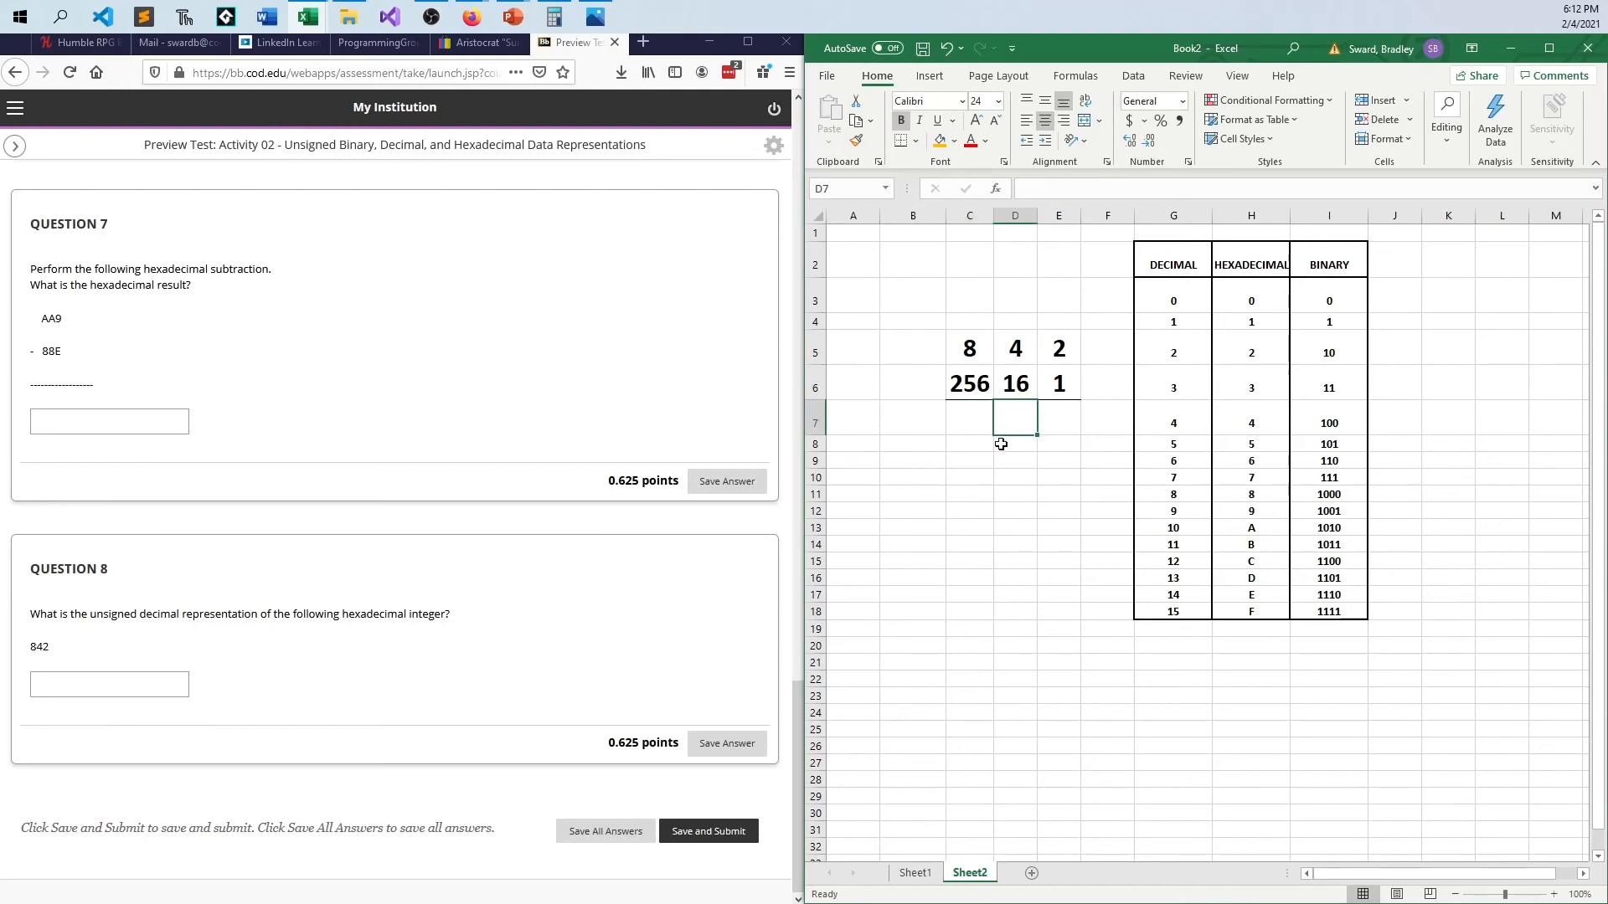
{"action": "mouse_move", "coordinate": [1049, 368]}
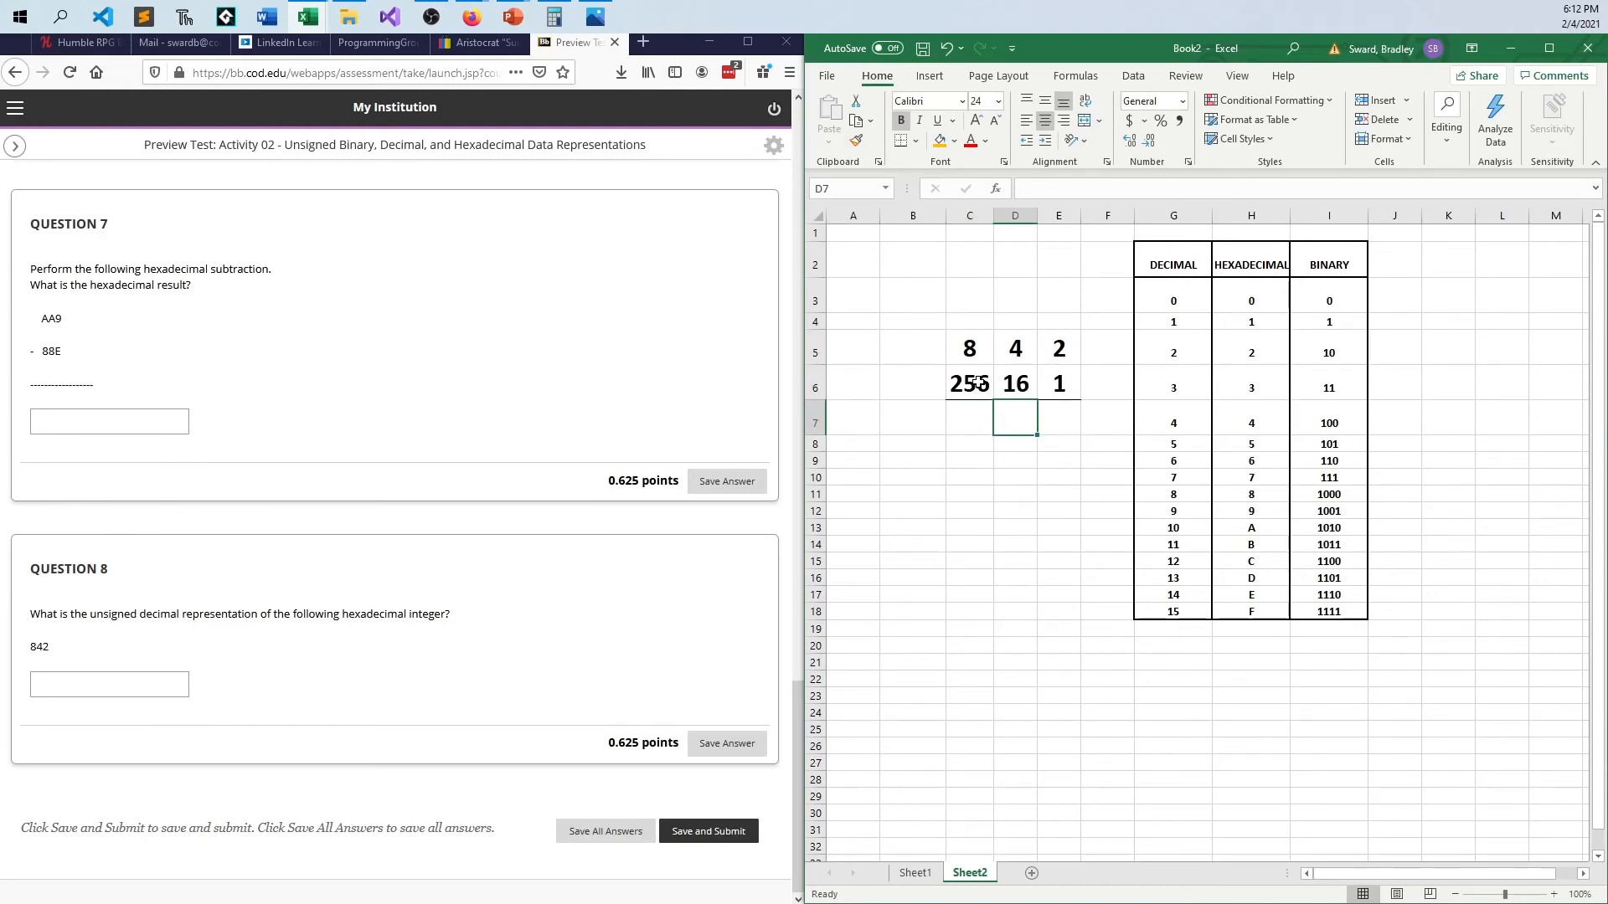
{"action": "left_click", "coordinate": [1059, 417]}
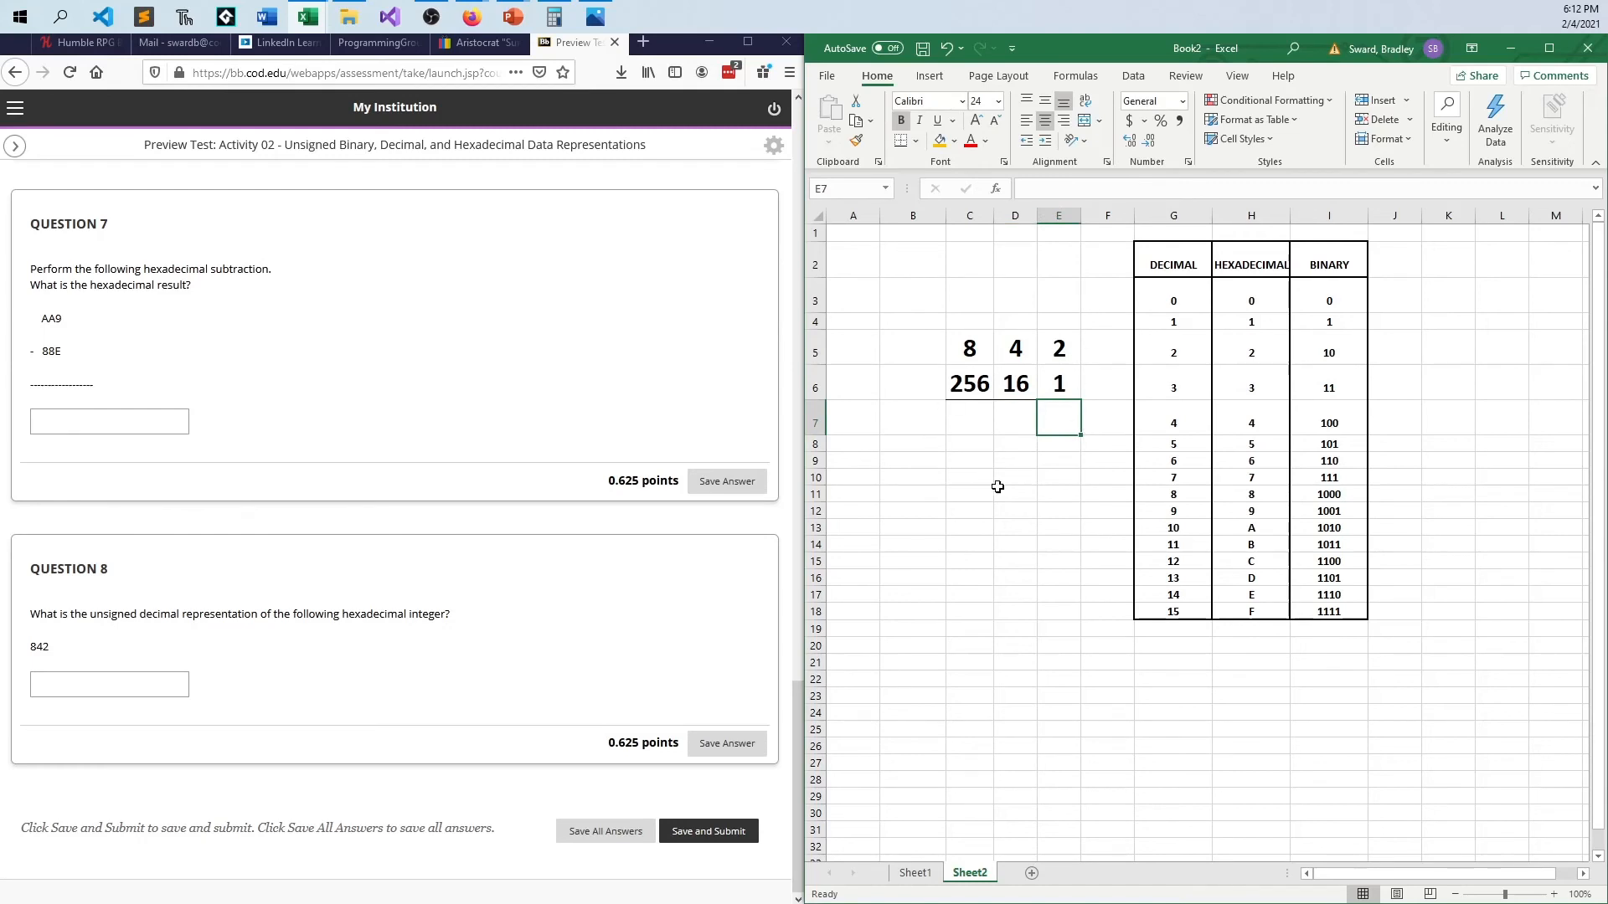
{"action": "type", "text": "="}
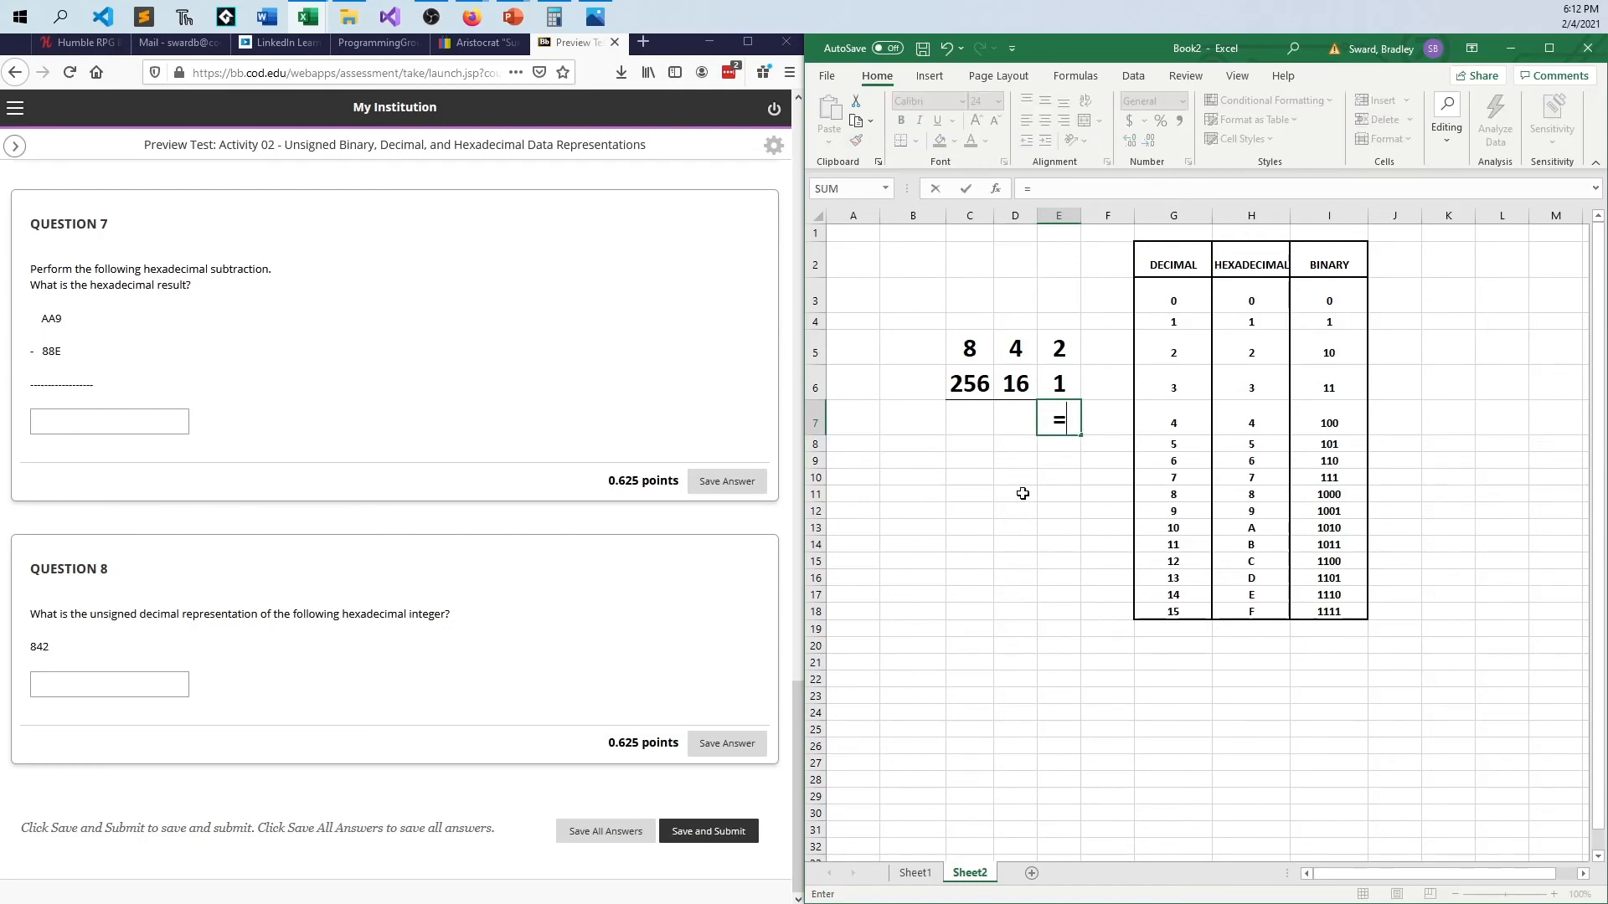
{"action": "left_click", "coordinate": [1057, 348]}
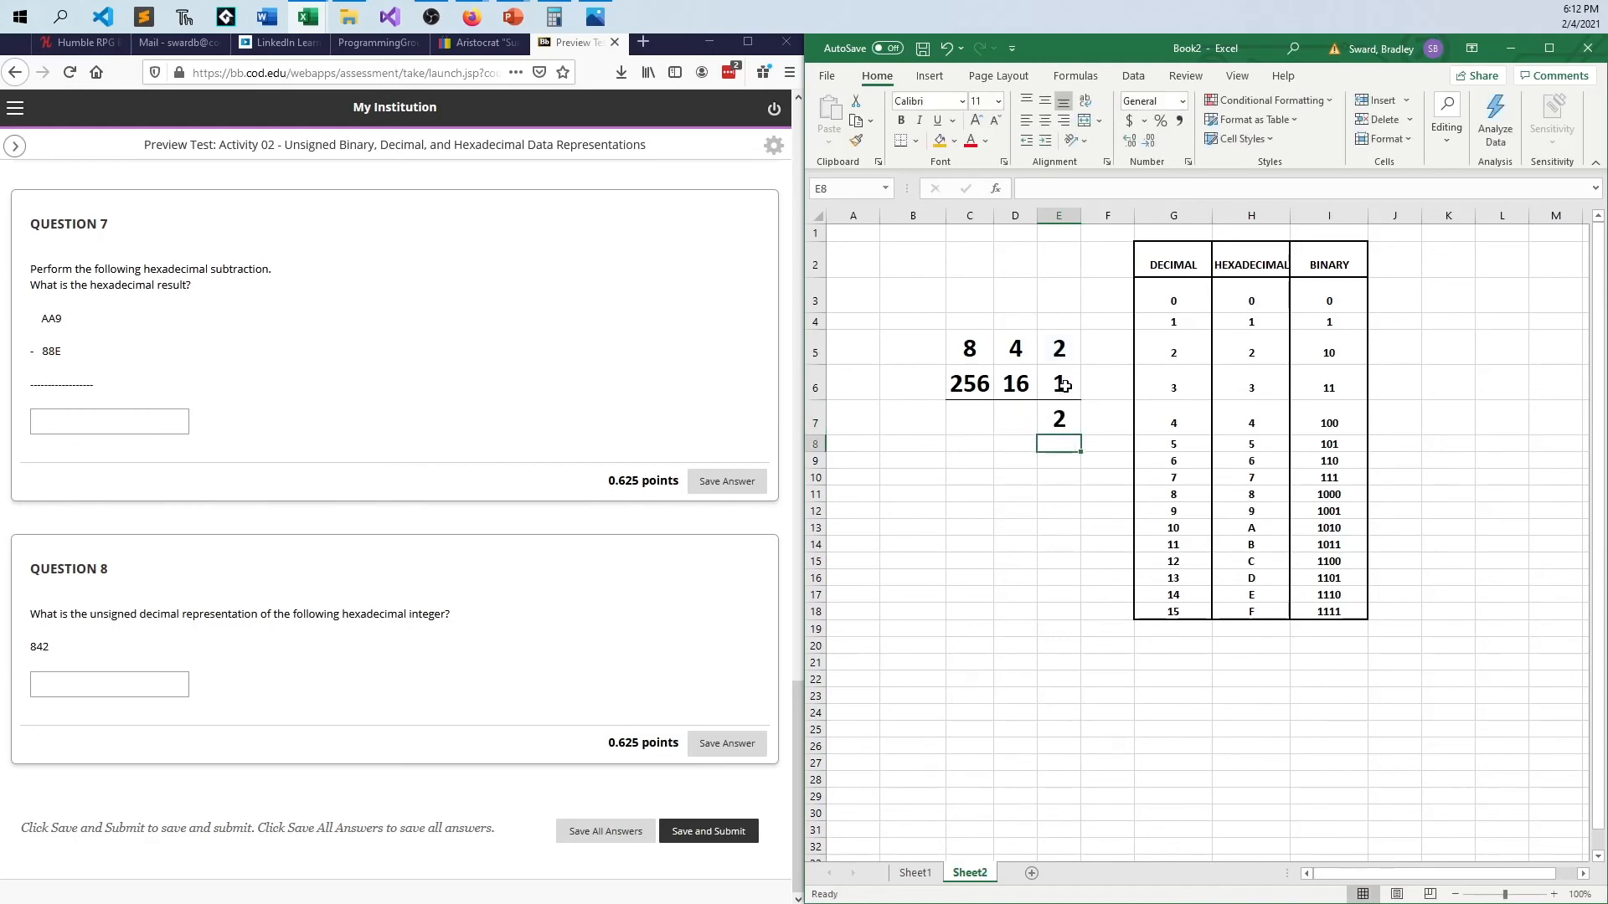
{"action": "left_click", "coordinate": [1015, 418]}
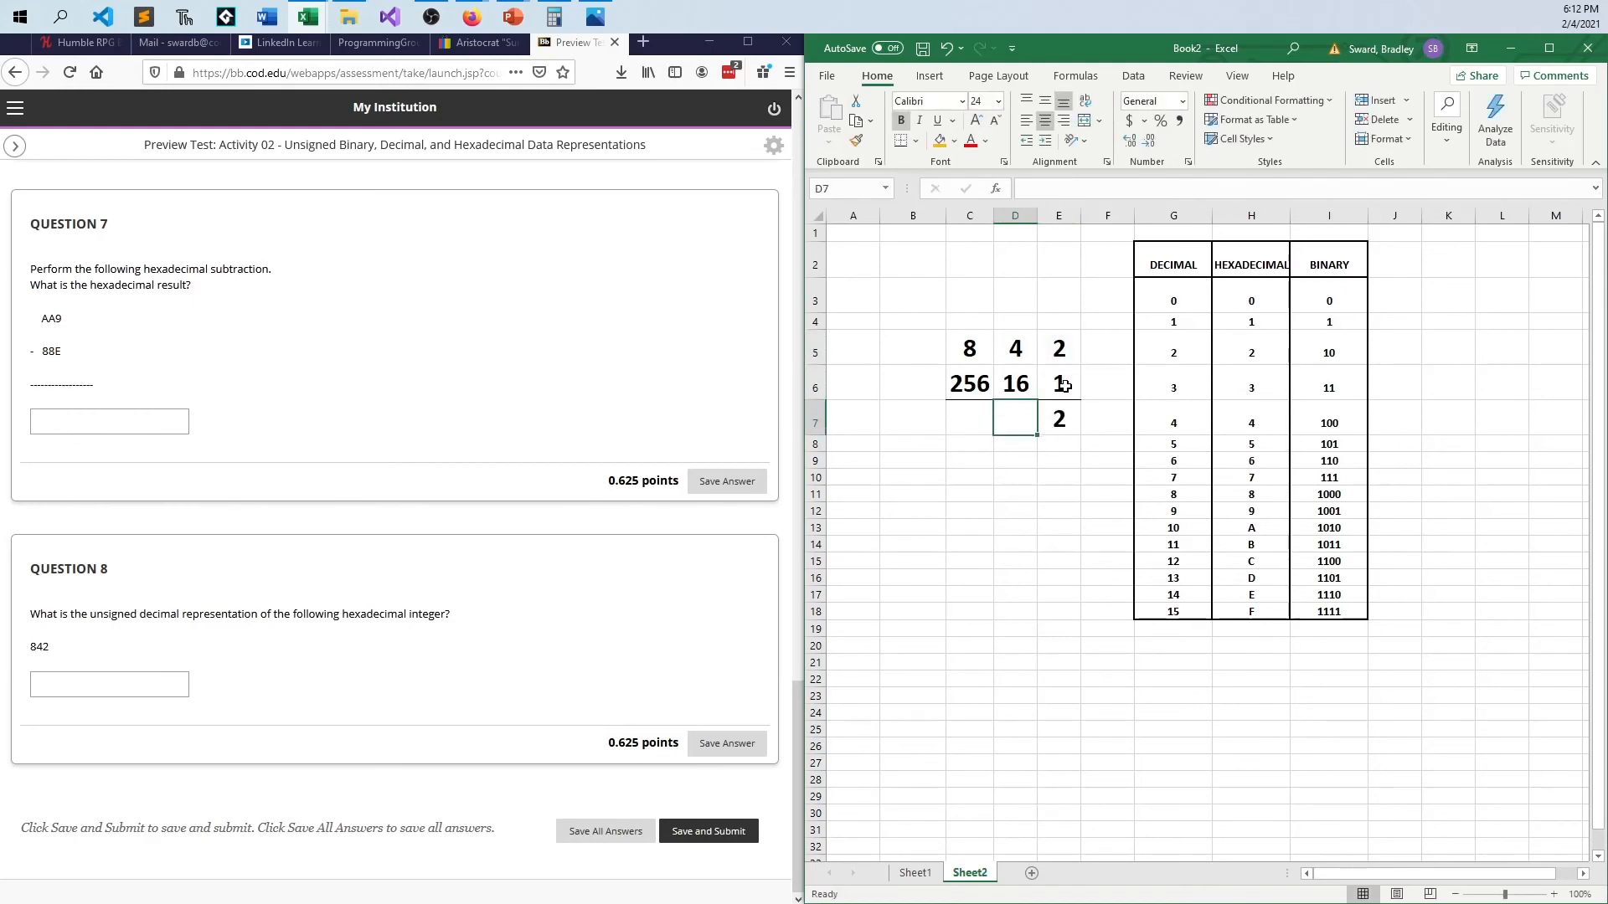
{"action": "key", "text": "ctrl+v"}
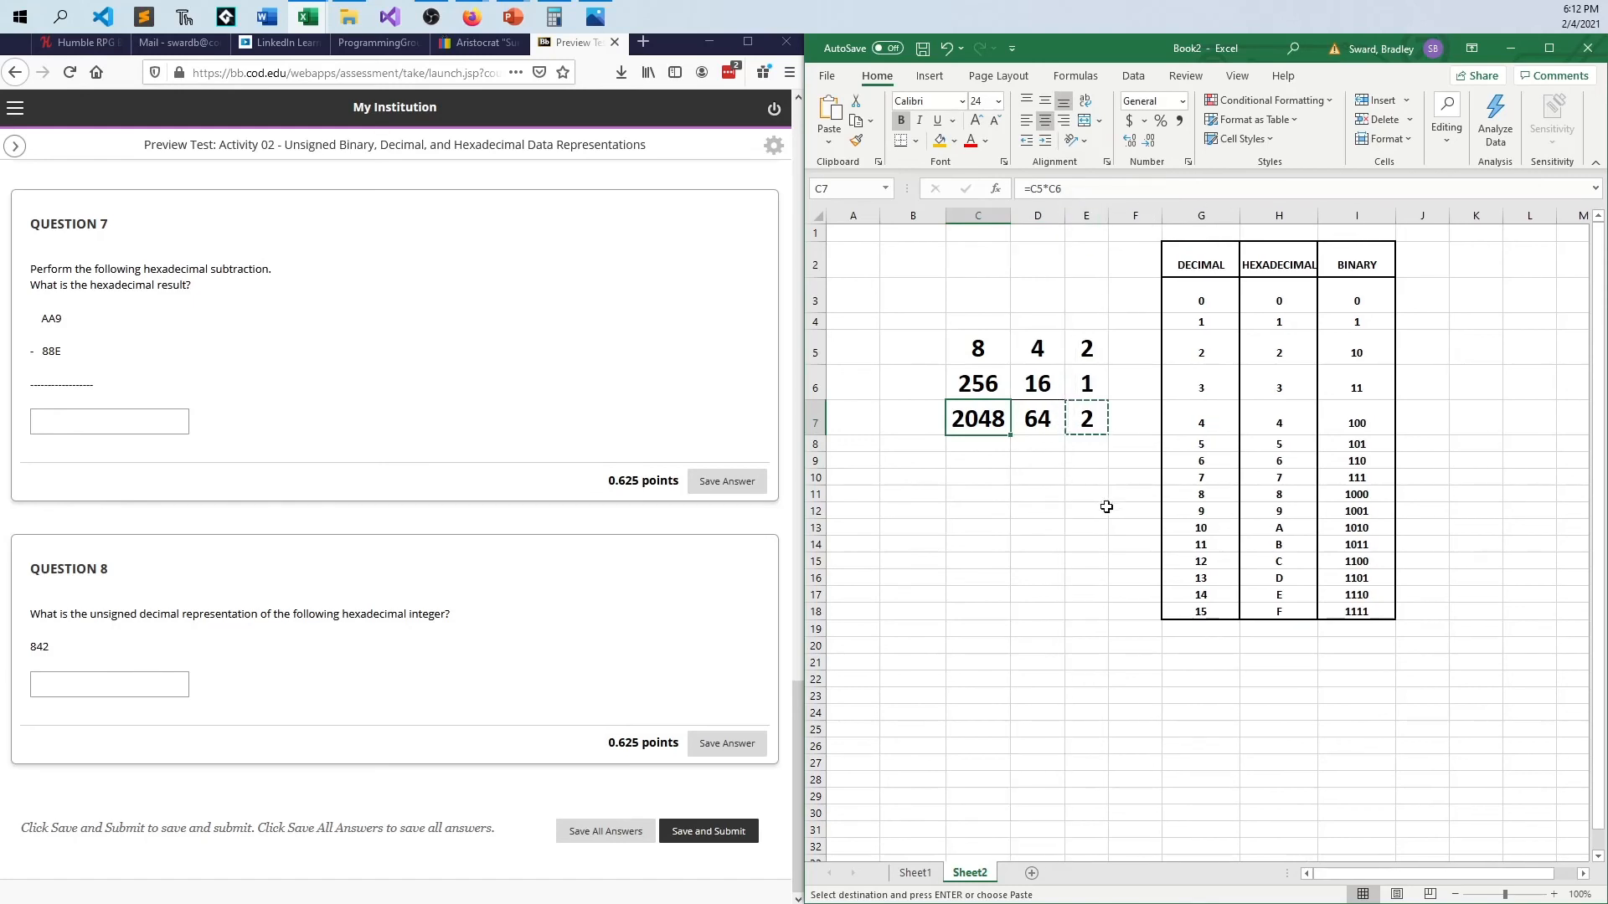
Step: Total the three products with =SUM(C7:E7), giving 2114
{"action": "left_click", "coordinate": [977, 477]}
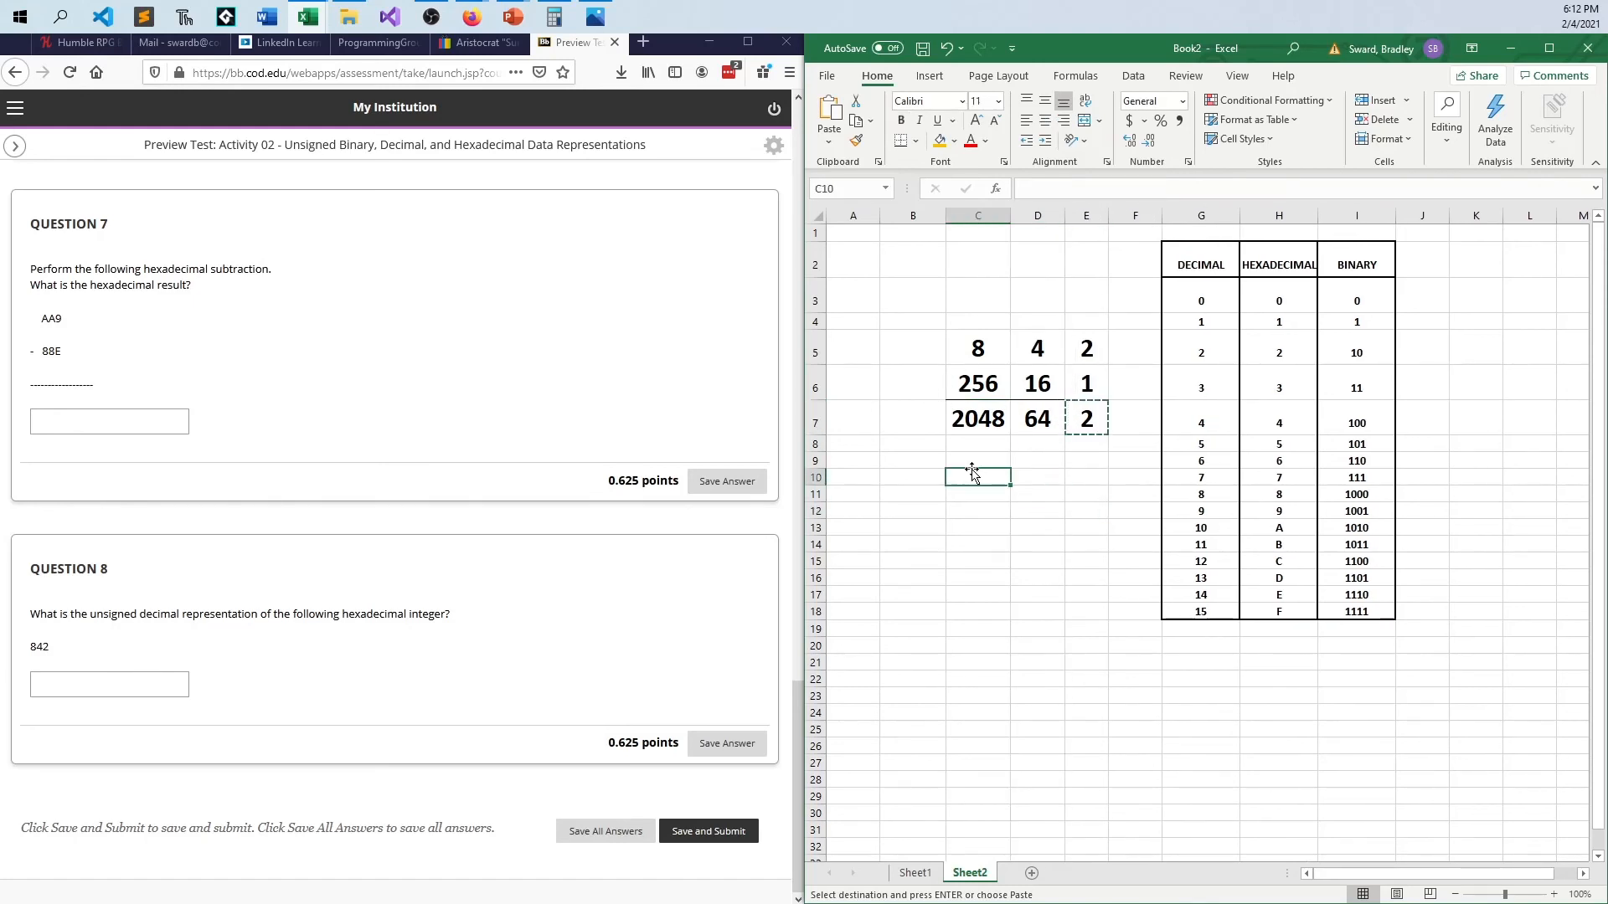
{"action": "type", "text": "=sum(C7:E7"}
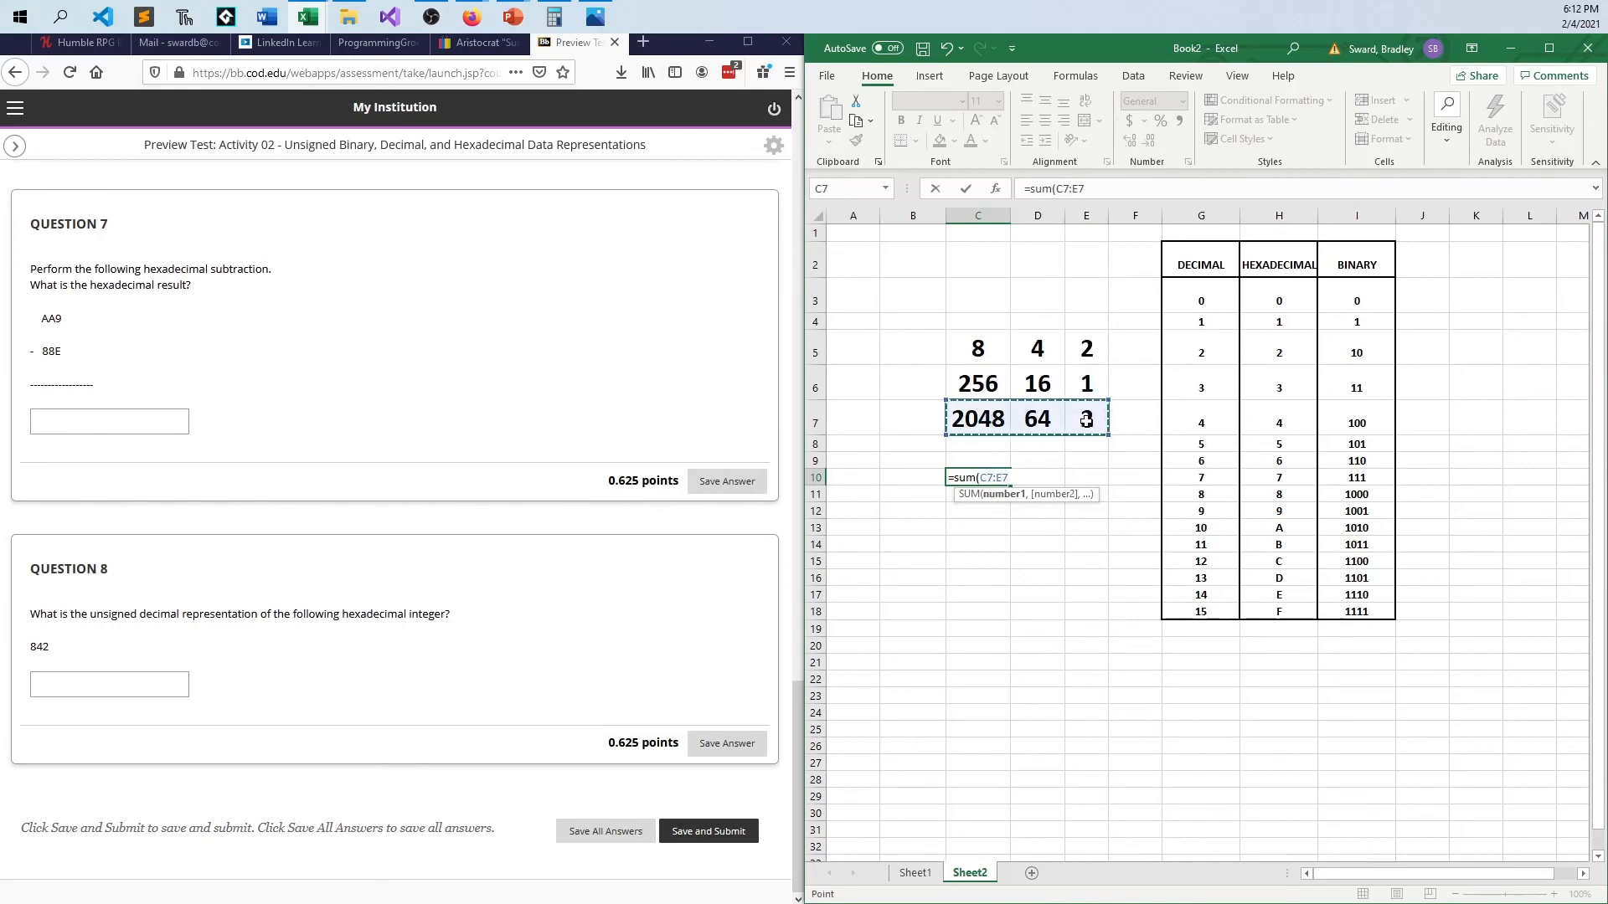
{"action": "key", "text": "Return"}
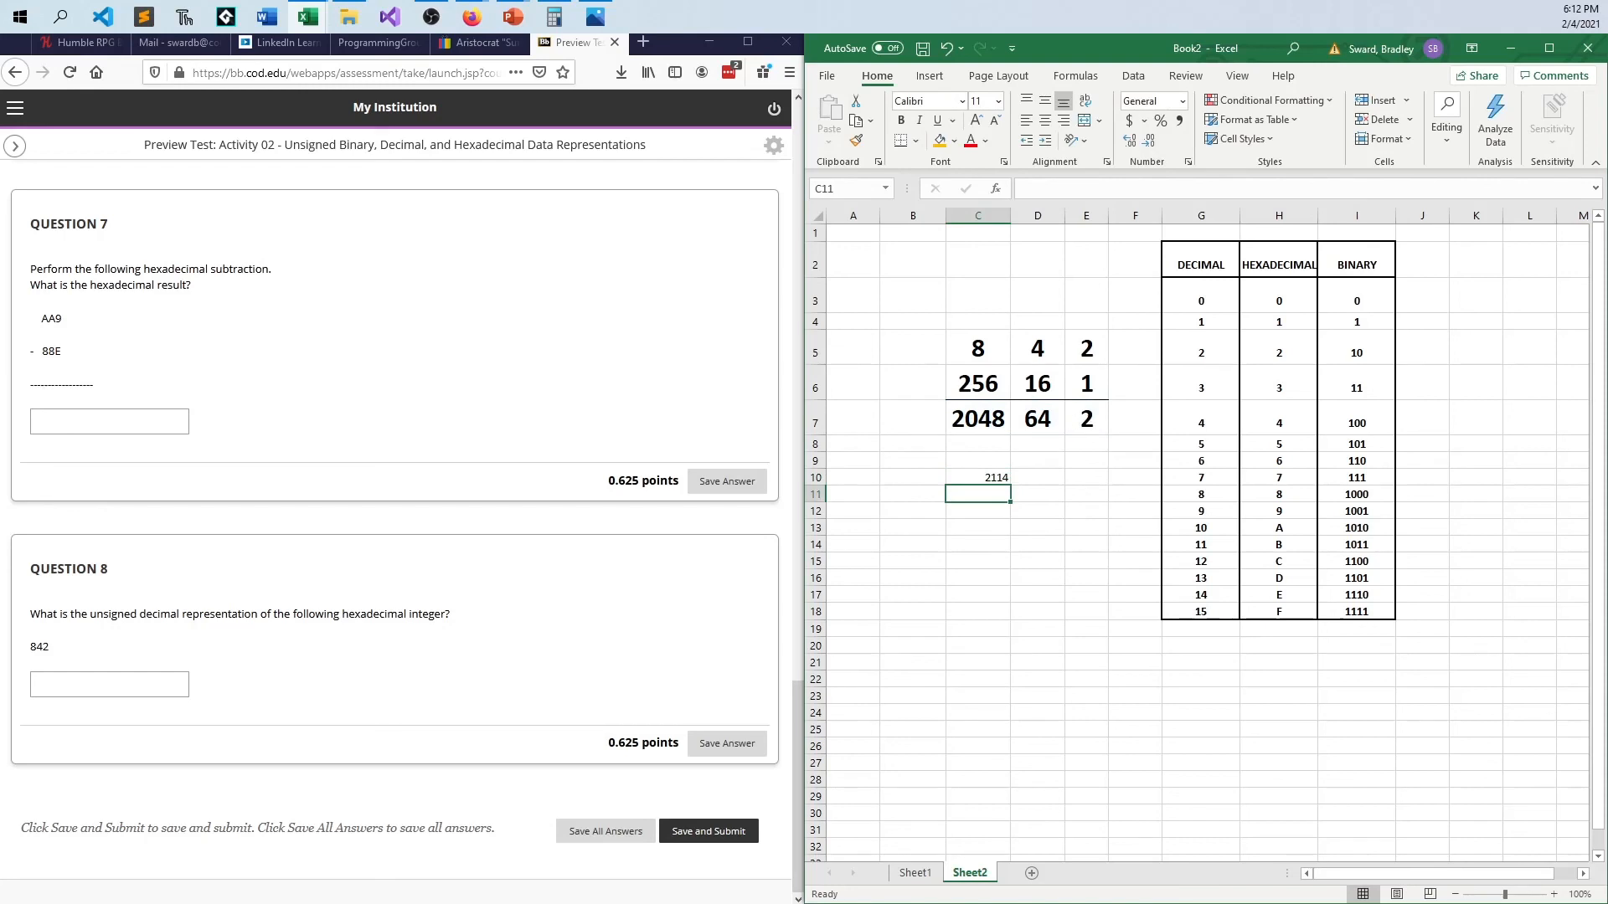
Step: Delete the 2114 total from C10, leaving the digit, place-value and product rows
{"action": "left_click", "coordinate": [976, 478]}
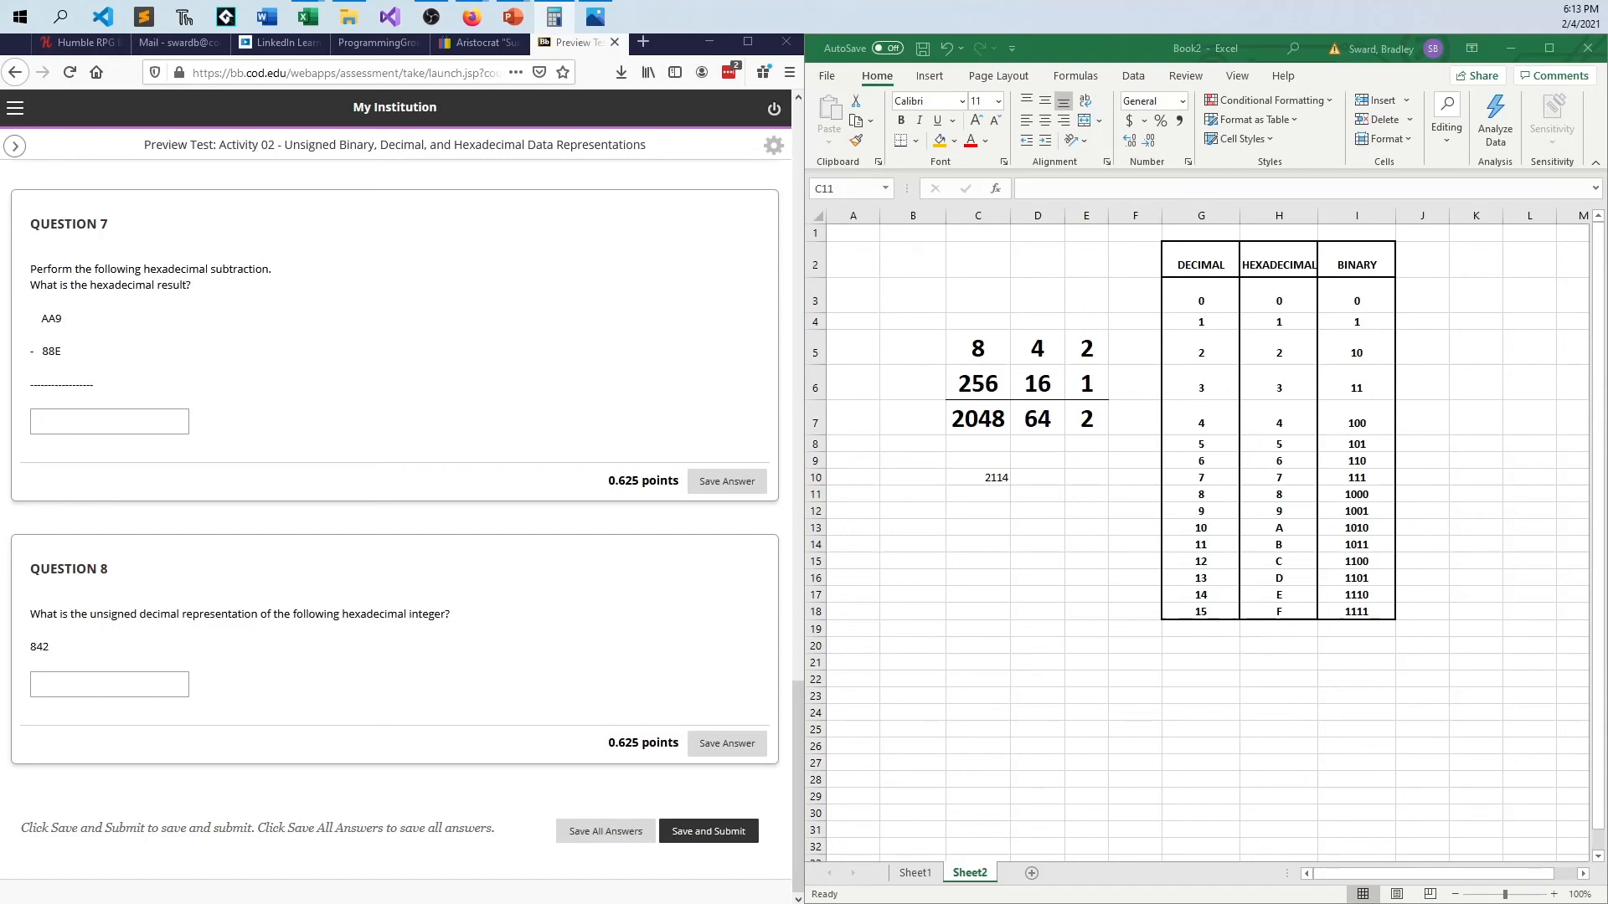
{"action": "mouse_move", "coordinate": [1037, 325]}
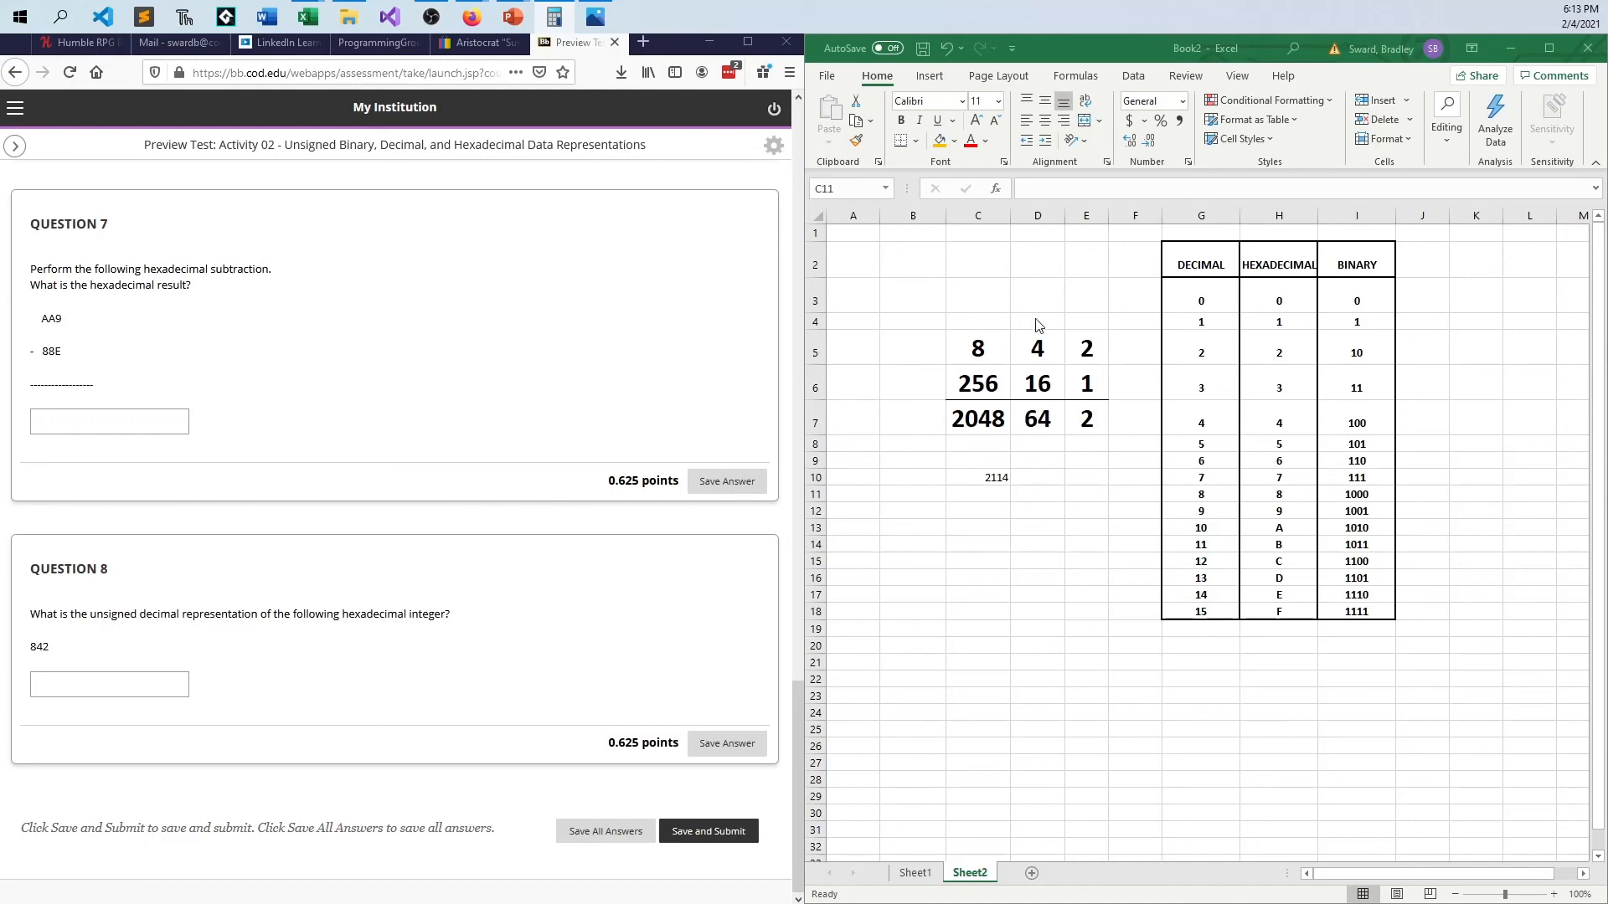
{"action": "left_click", "coordinate": [976, 493]}
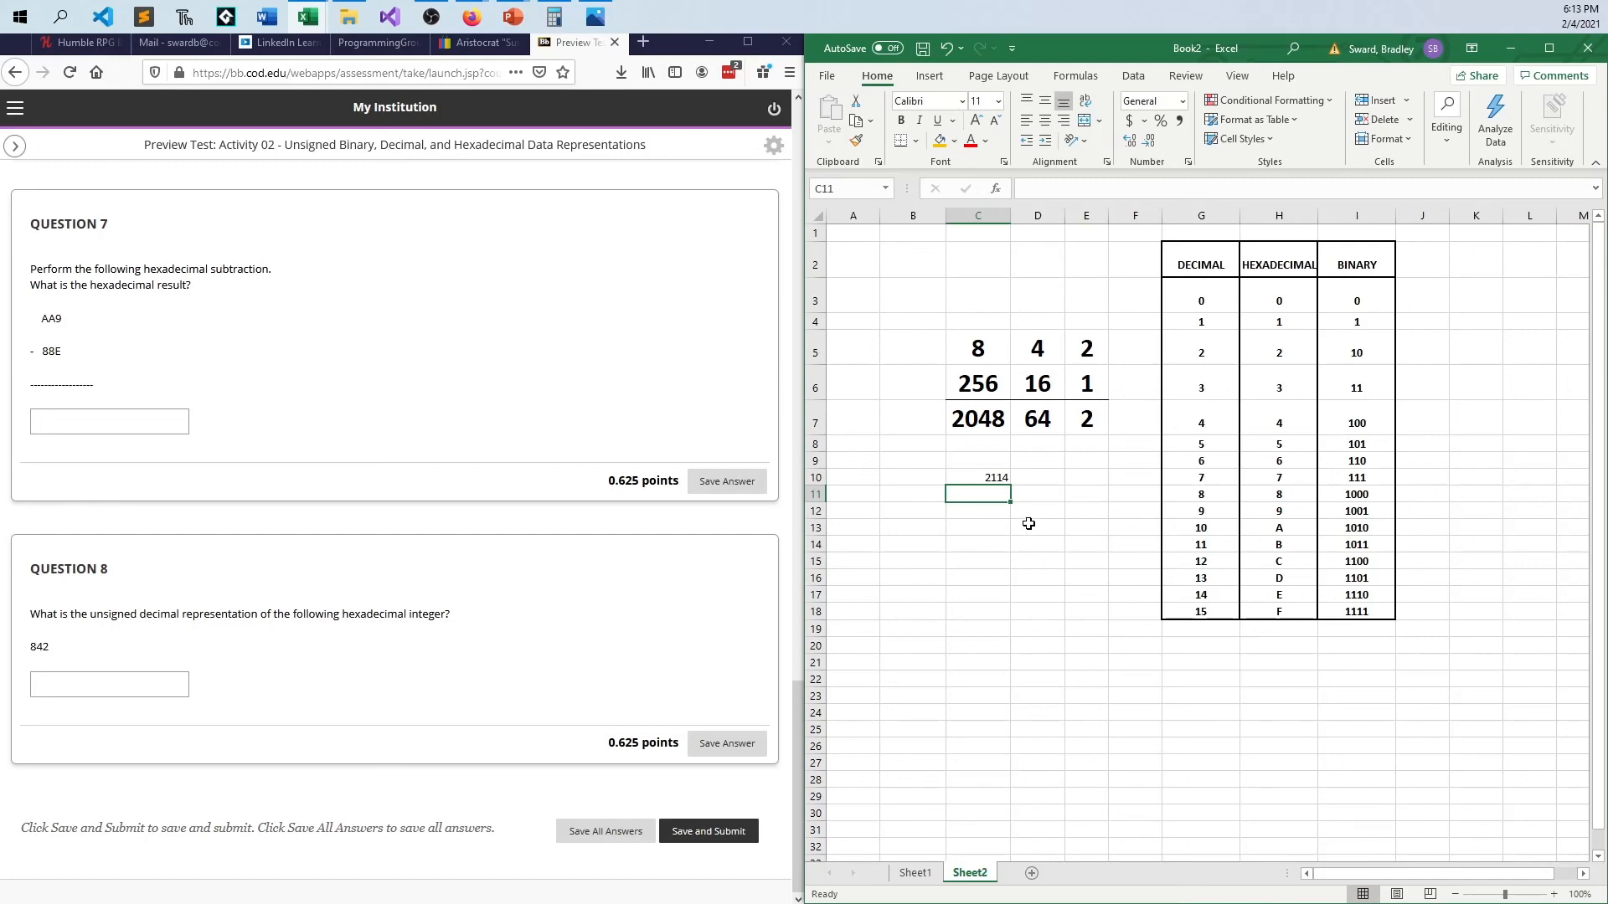
{"action": "mouse_move", "coordinate": [1059, 466]}
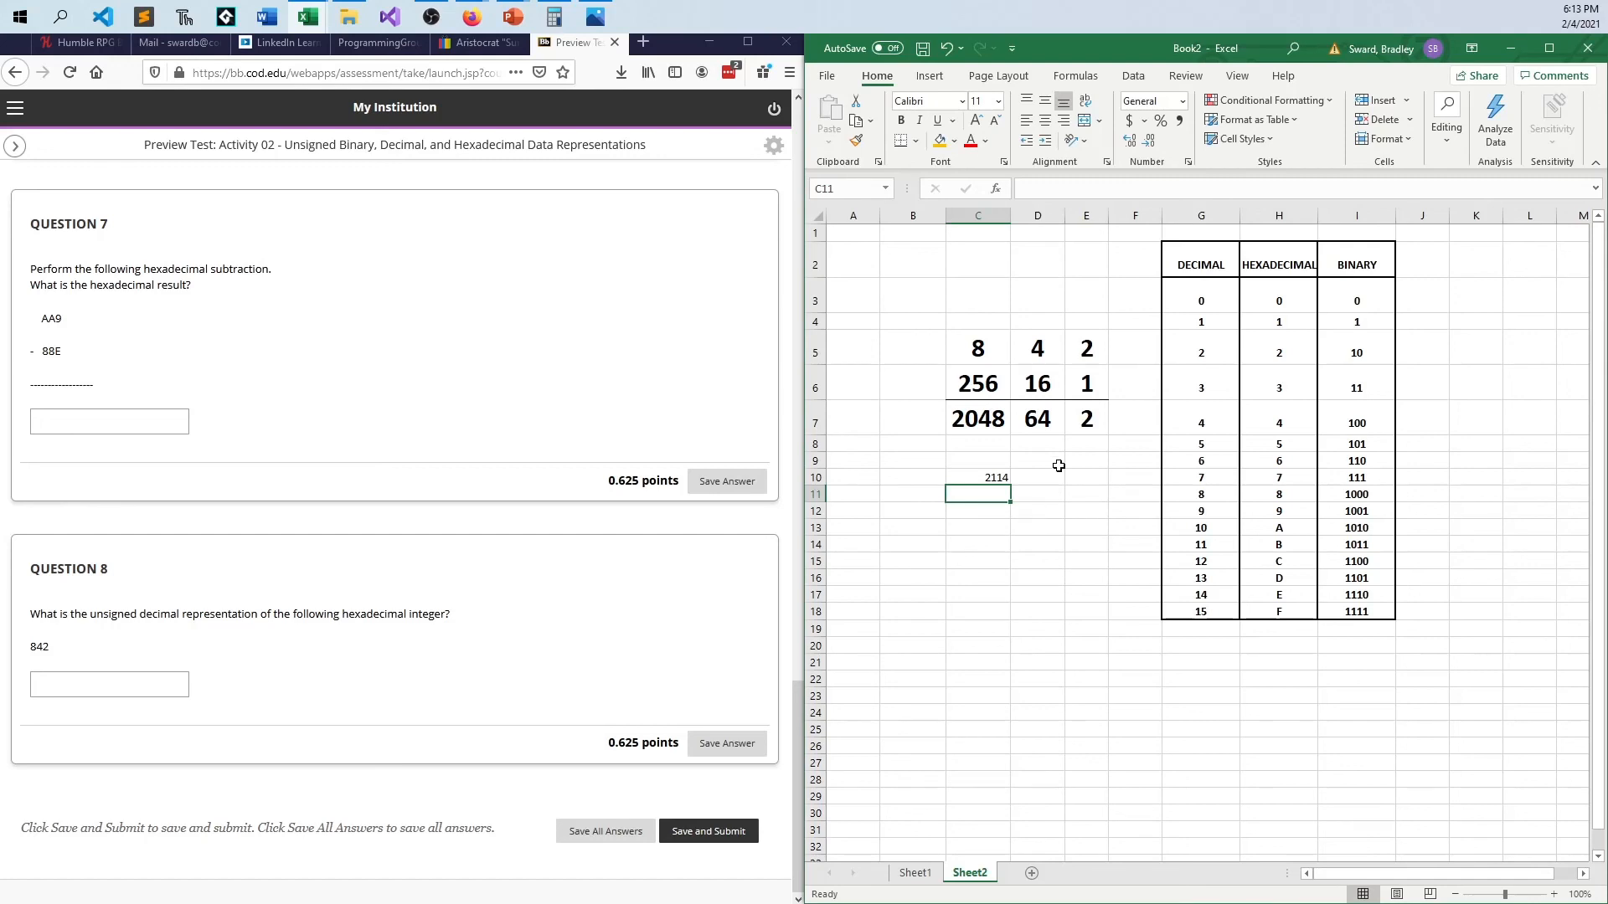
{"action": "left_click", "coordinate": [977, 477]}
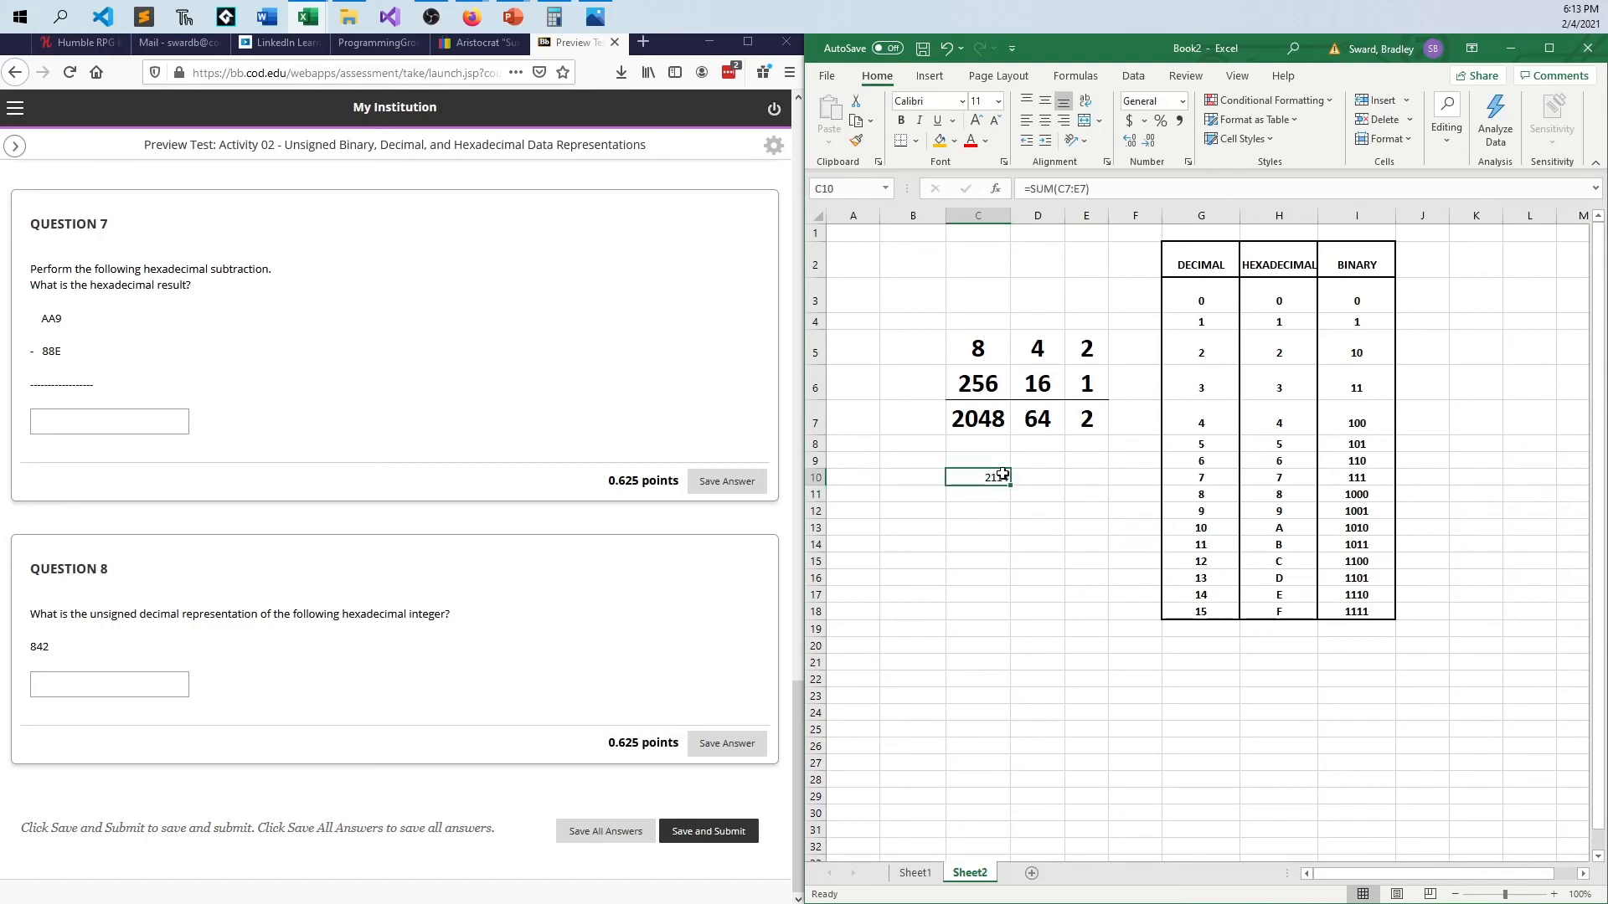
{"action": "left_click", "coordinate": [1037, 576]}
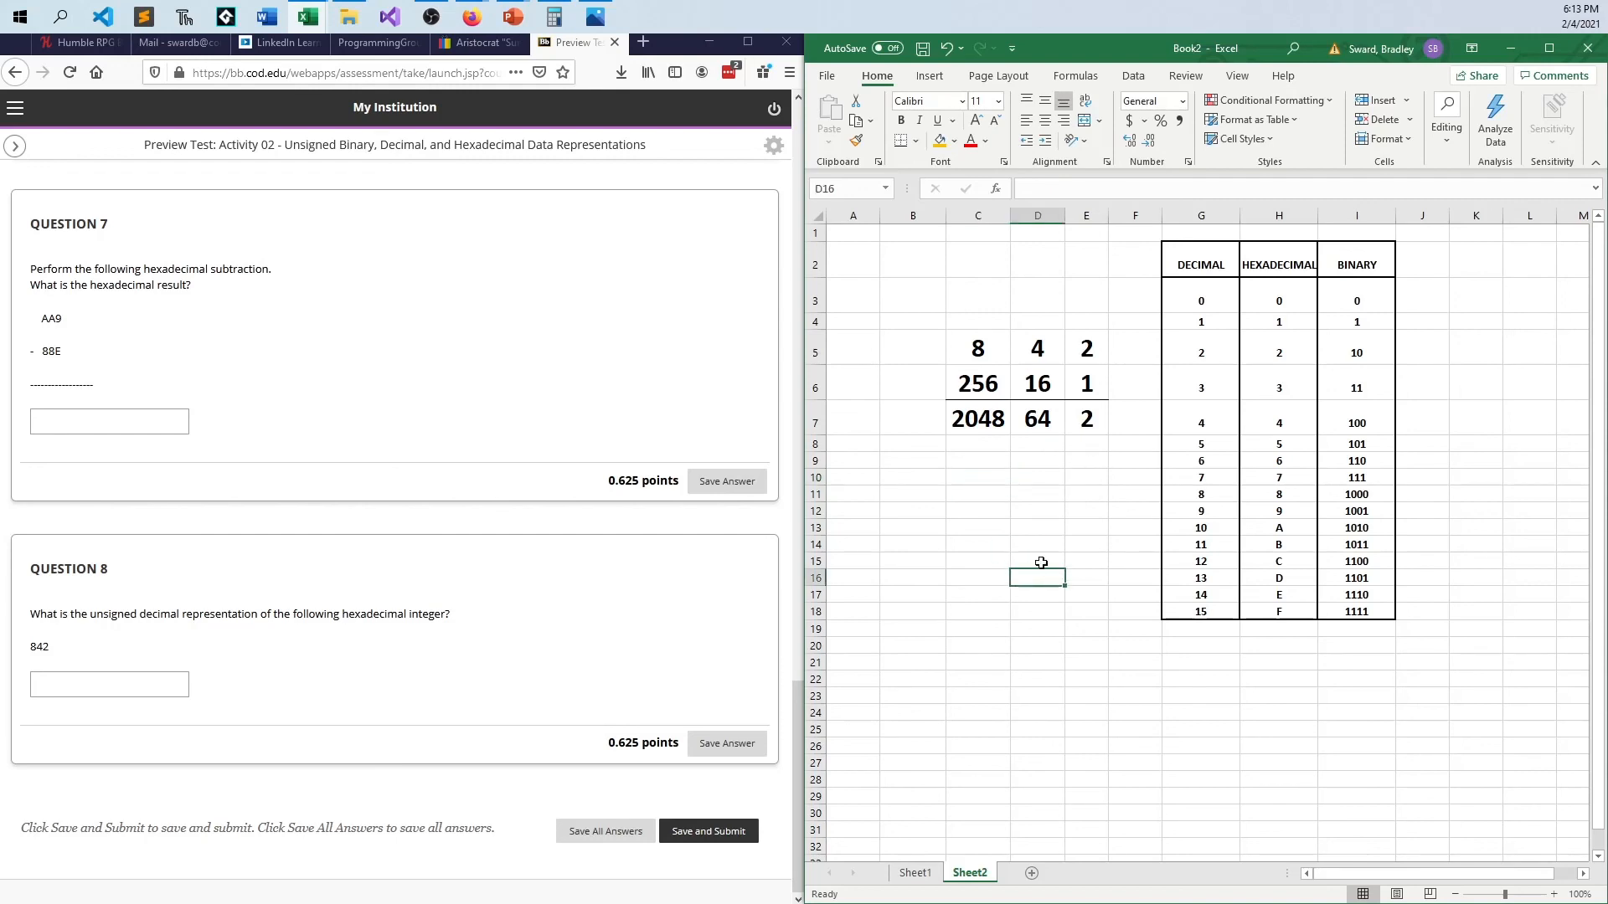
{"action": "mouse_move", "coordinate": [1040, 550]}
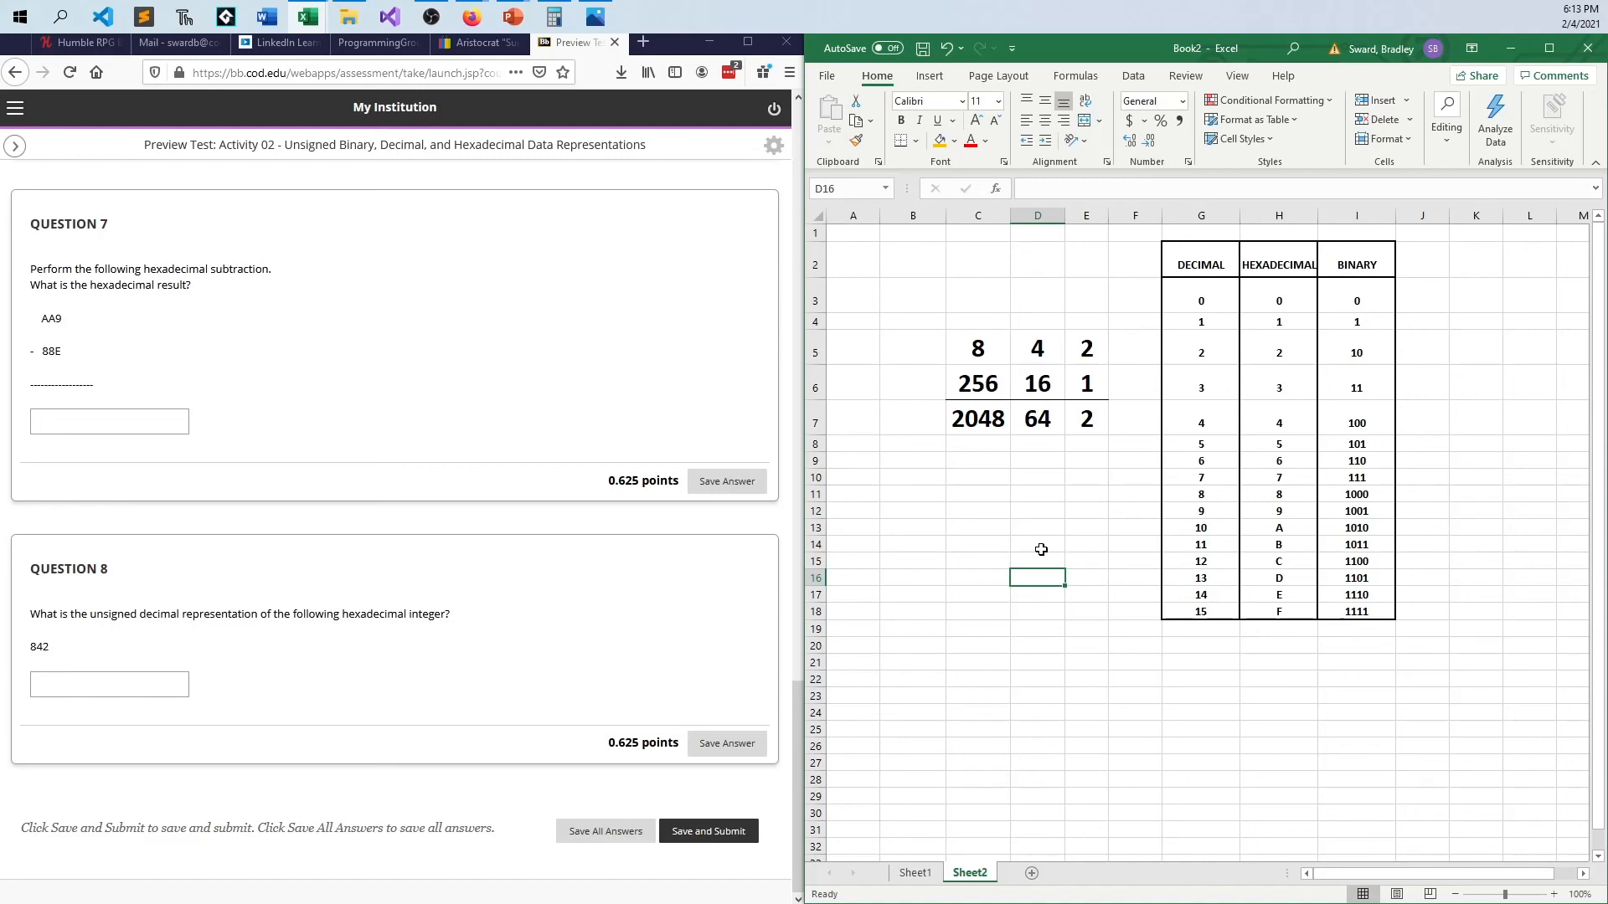
Step: Scroll the Blackboard test back to the top showing Question 1's 51B + 489
{"action": "scroll", "scroll_direction": "up", "scroll_amount": 3}
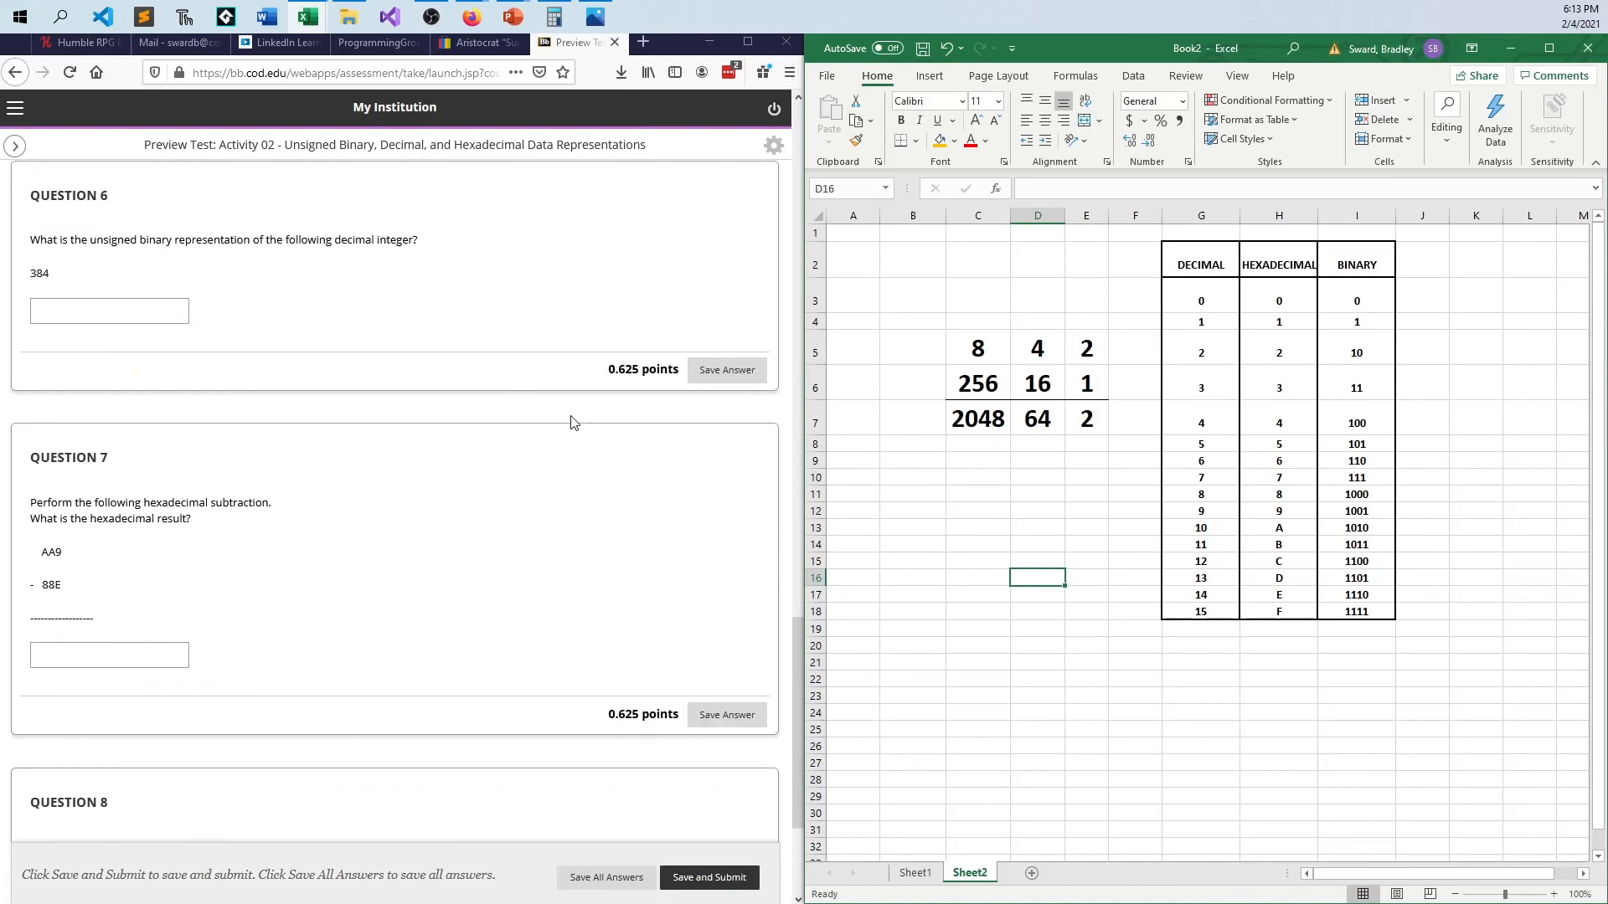
{"action": "scroll", "scroll_direction": "up", "scroll_amount": 3}
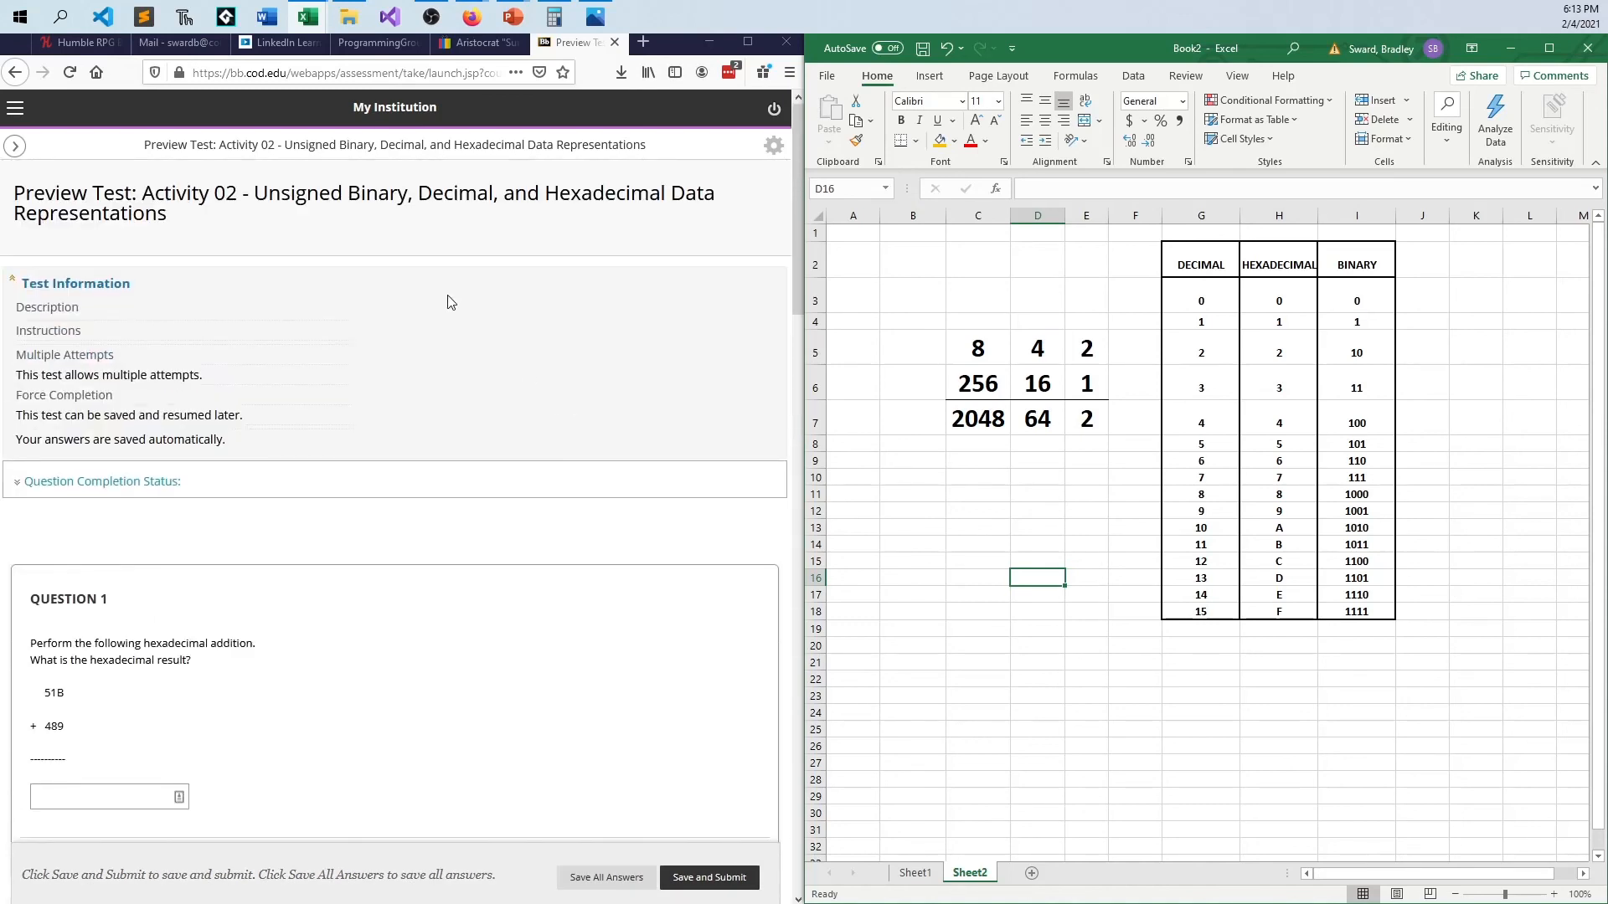
{"action": "mouse_move", "coordinate": [517, 277]}
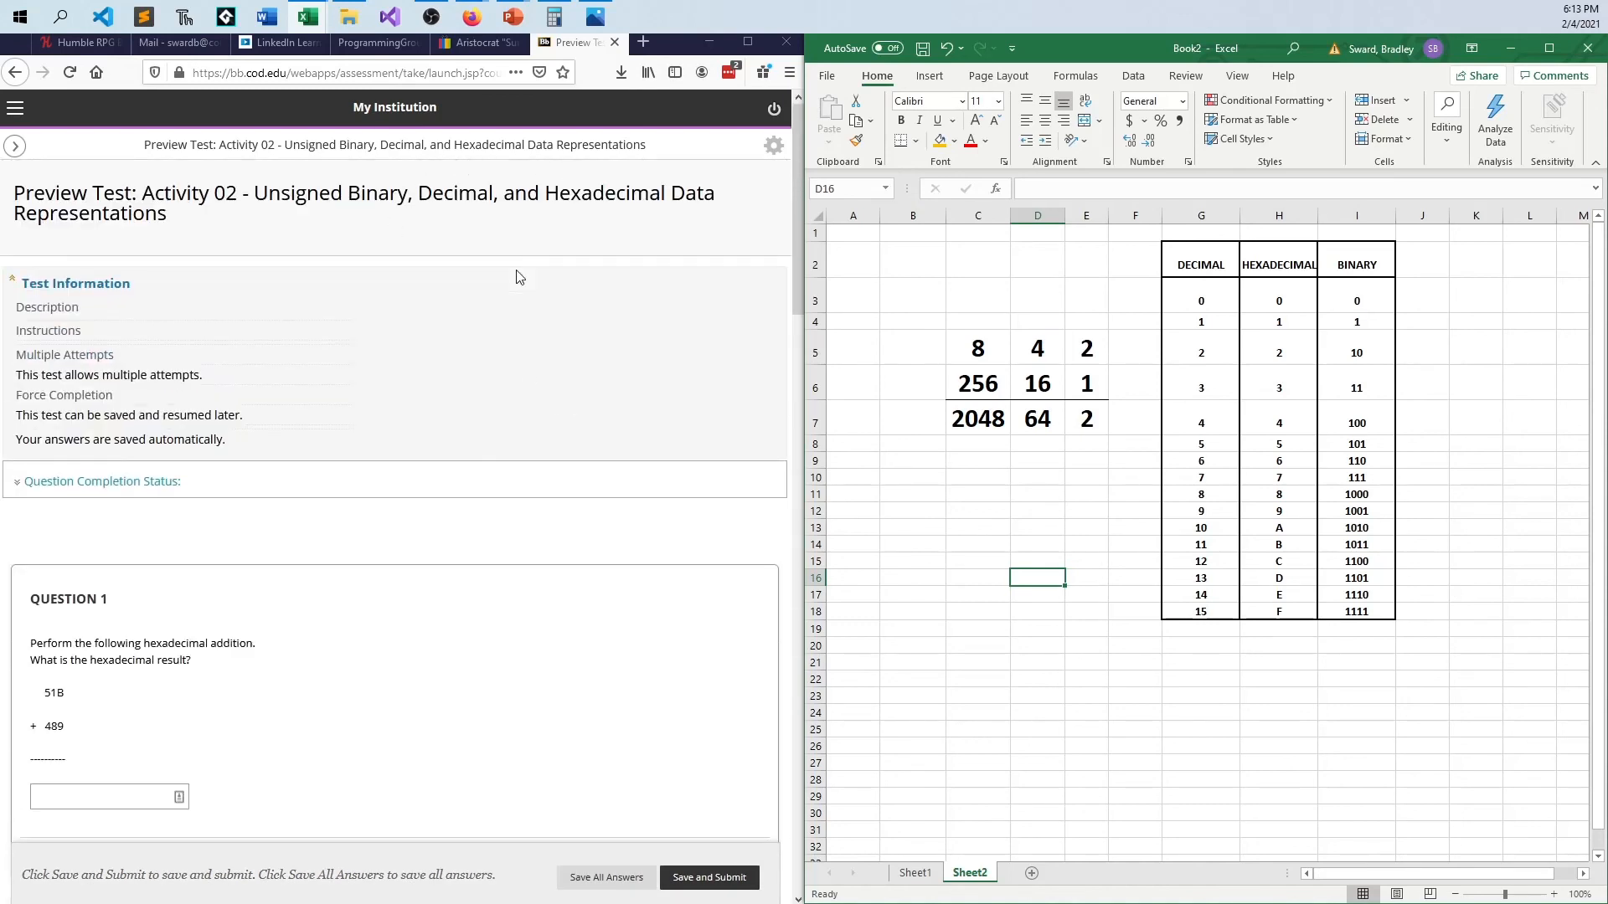